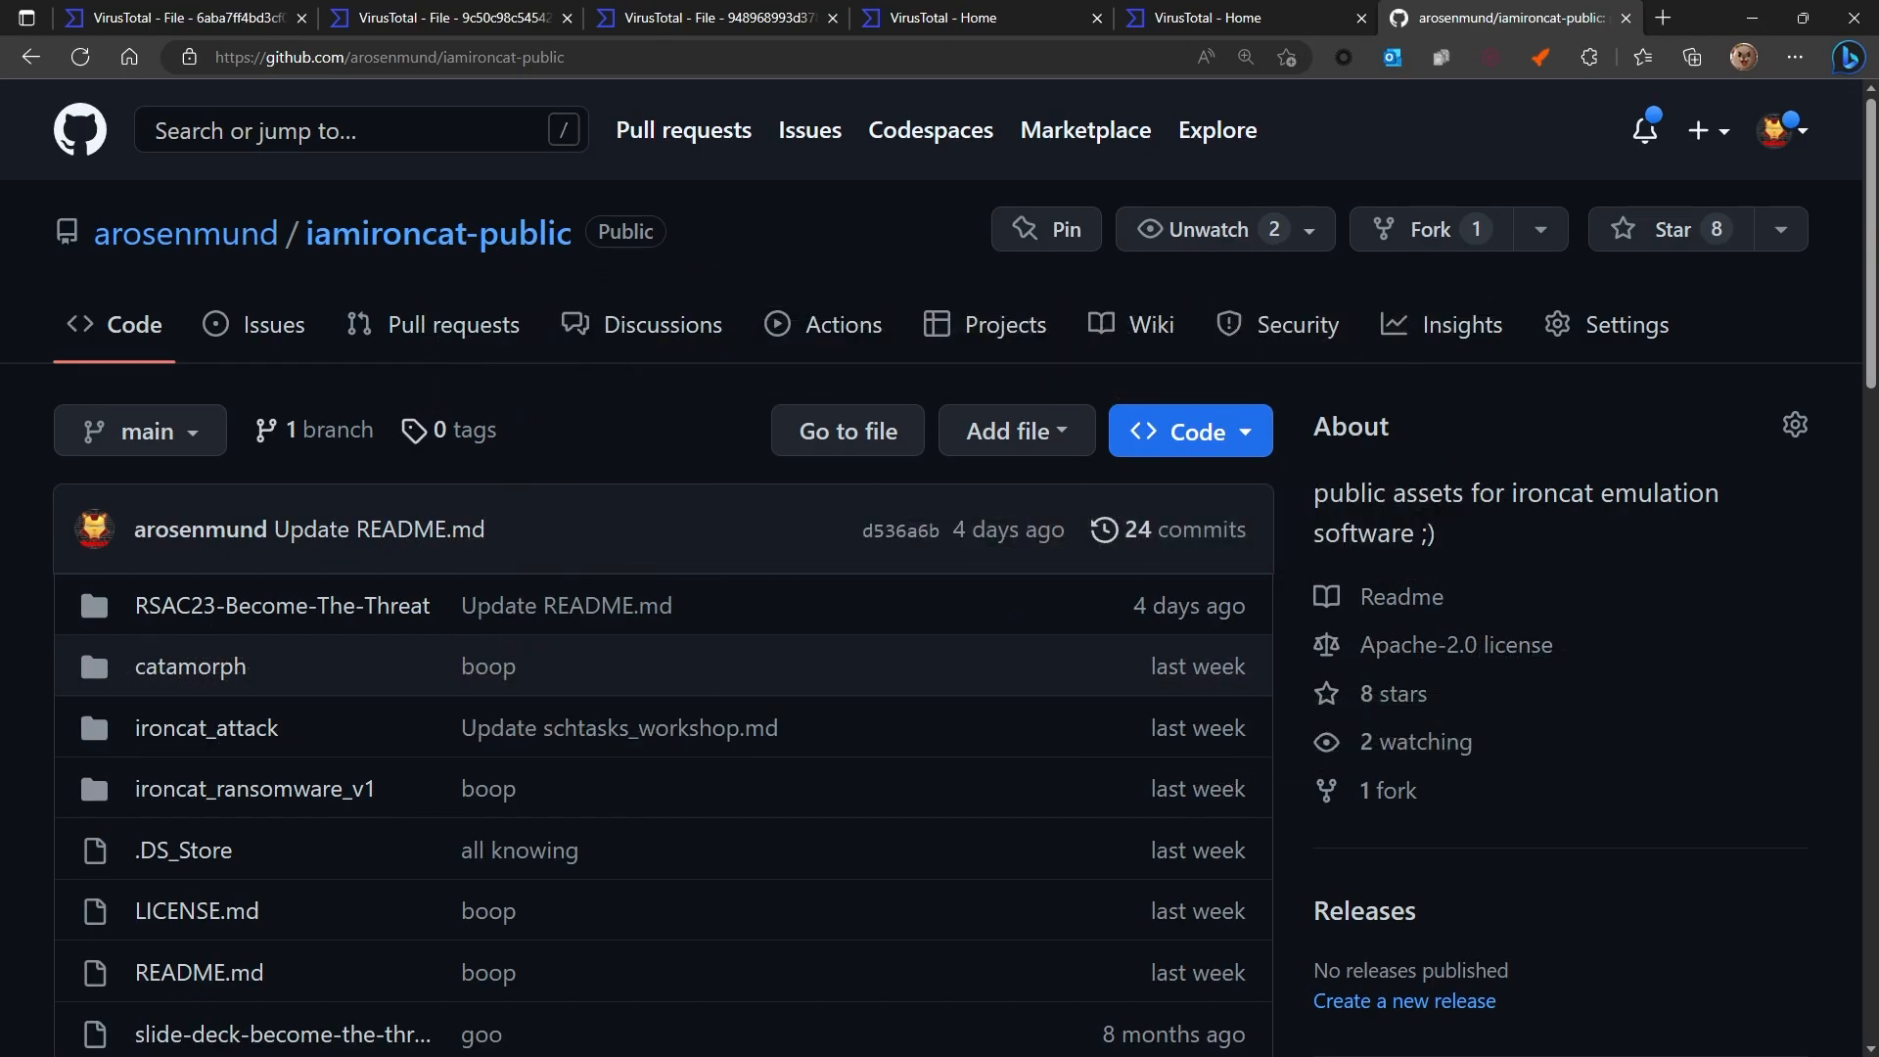
Scroll the iamironcat-public repository page before switching to iaiprv1.1.go in VS Code.
scroll("down", 3)
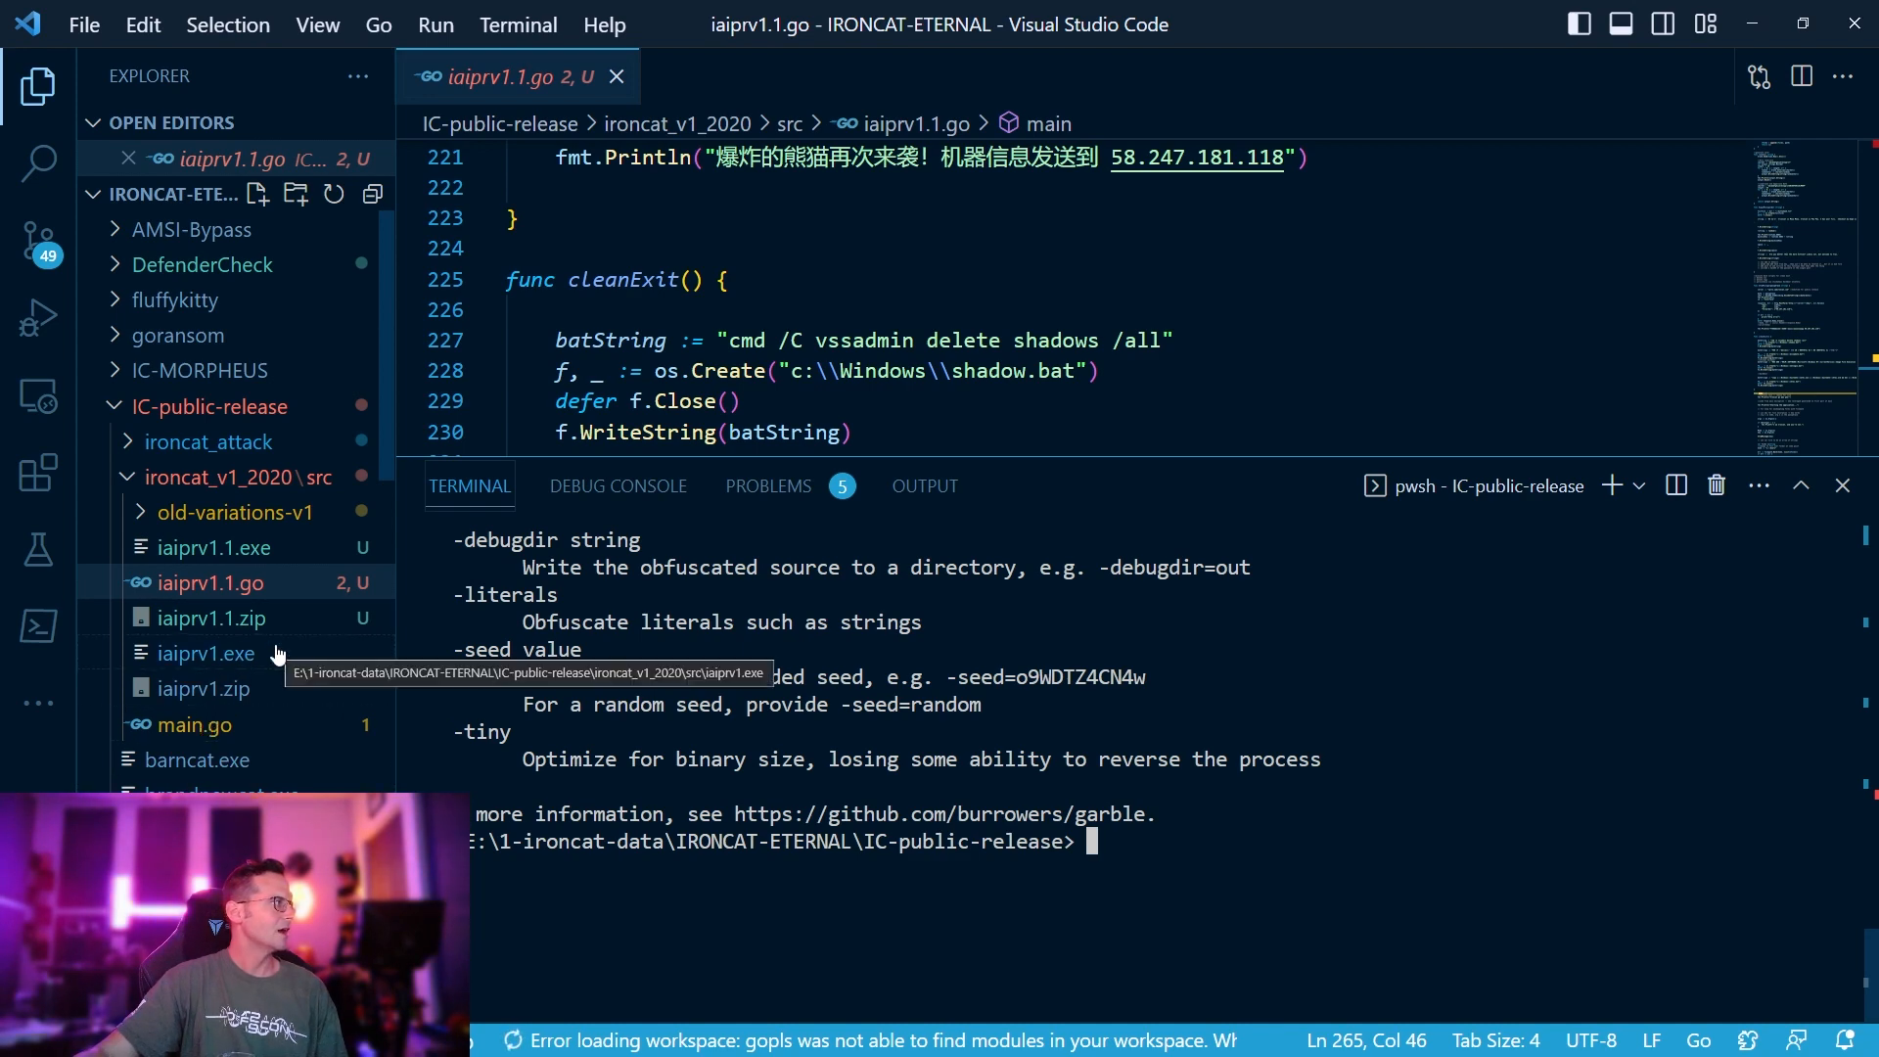
Search main.go for 'encrypt', step through its matches, then return to iaiprv1.1.go.
scroll("down", 3)
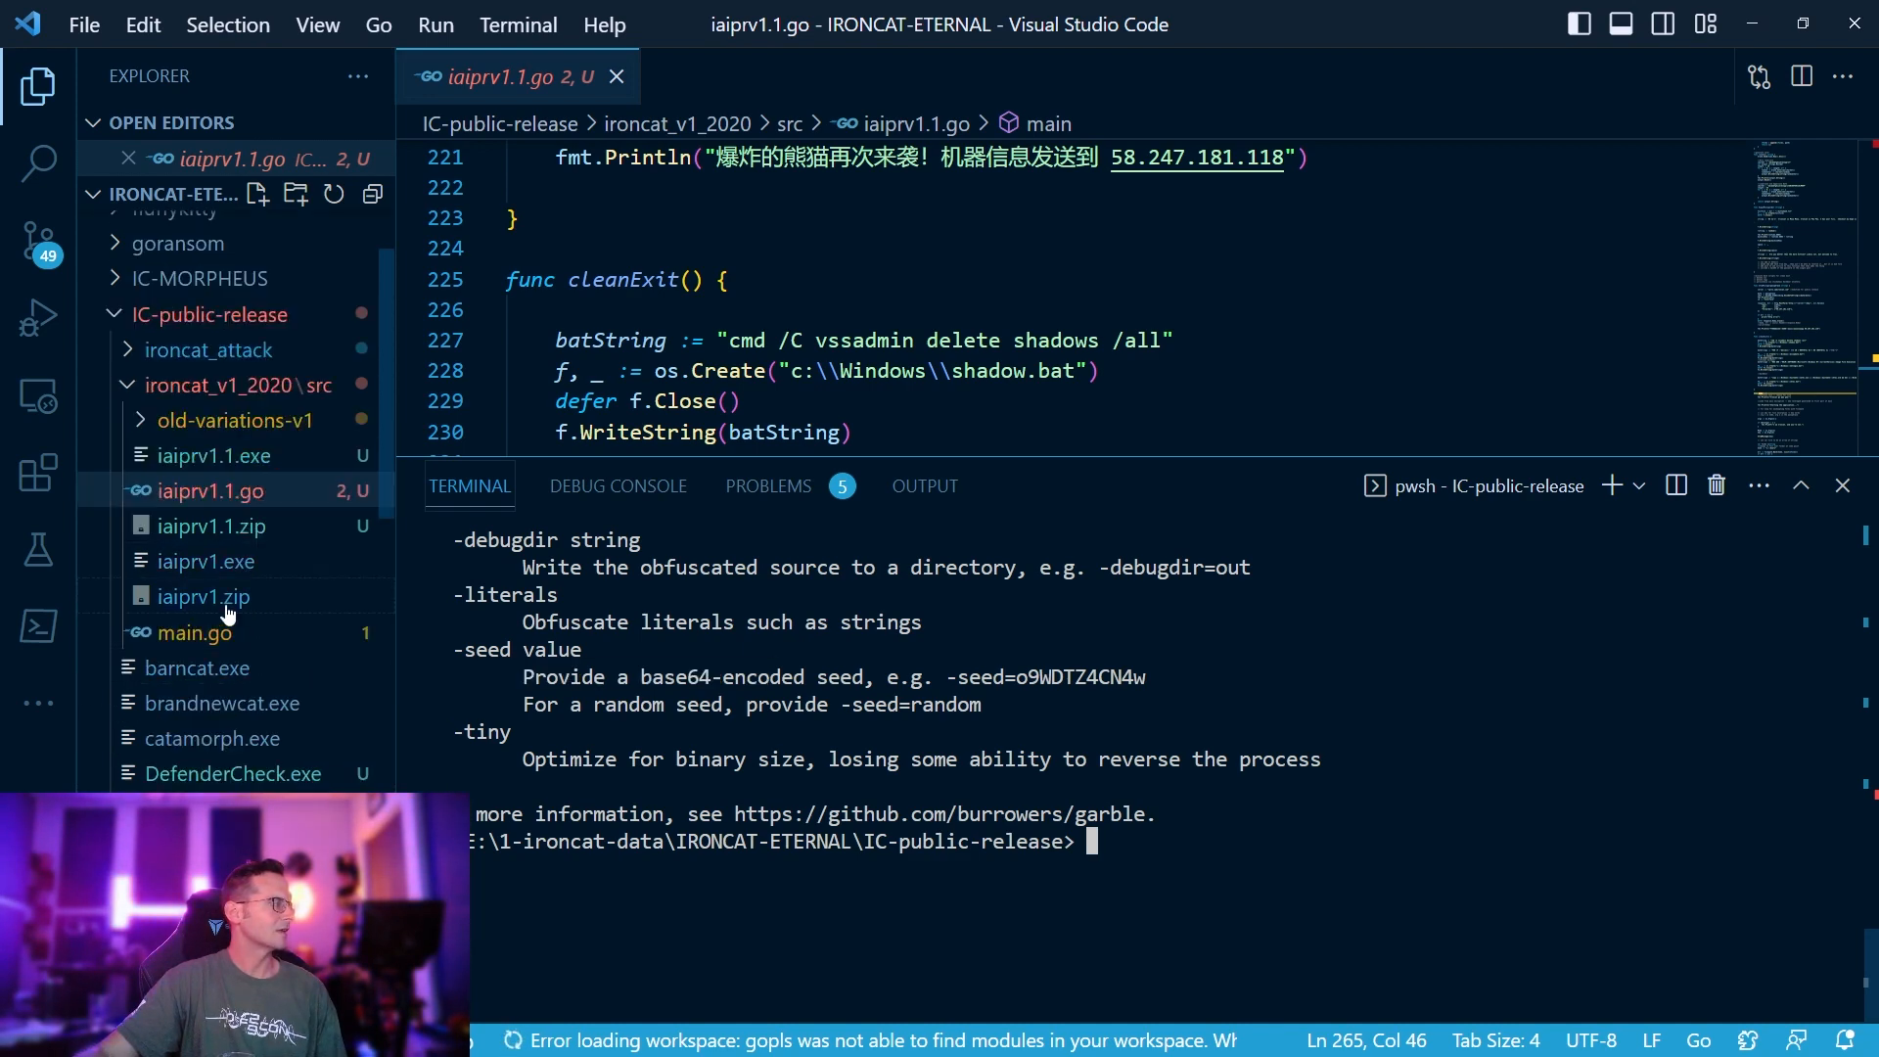
left_click(197, 633)
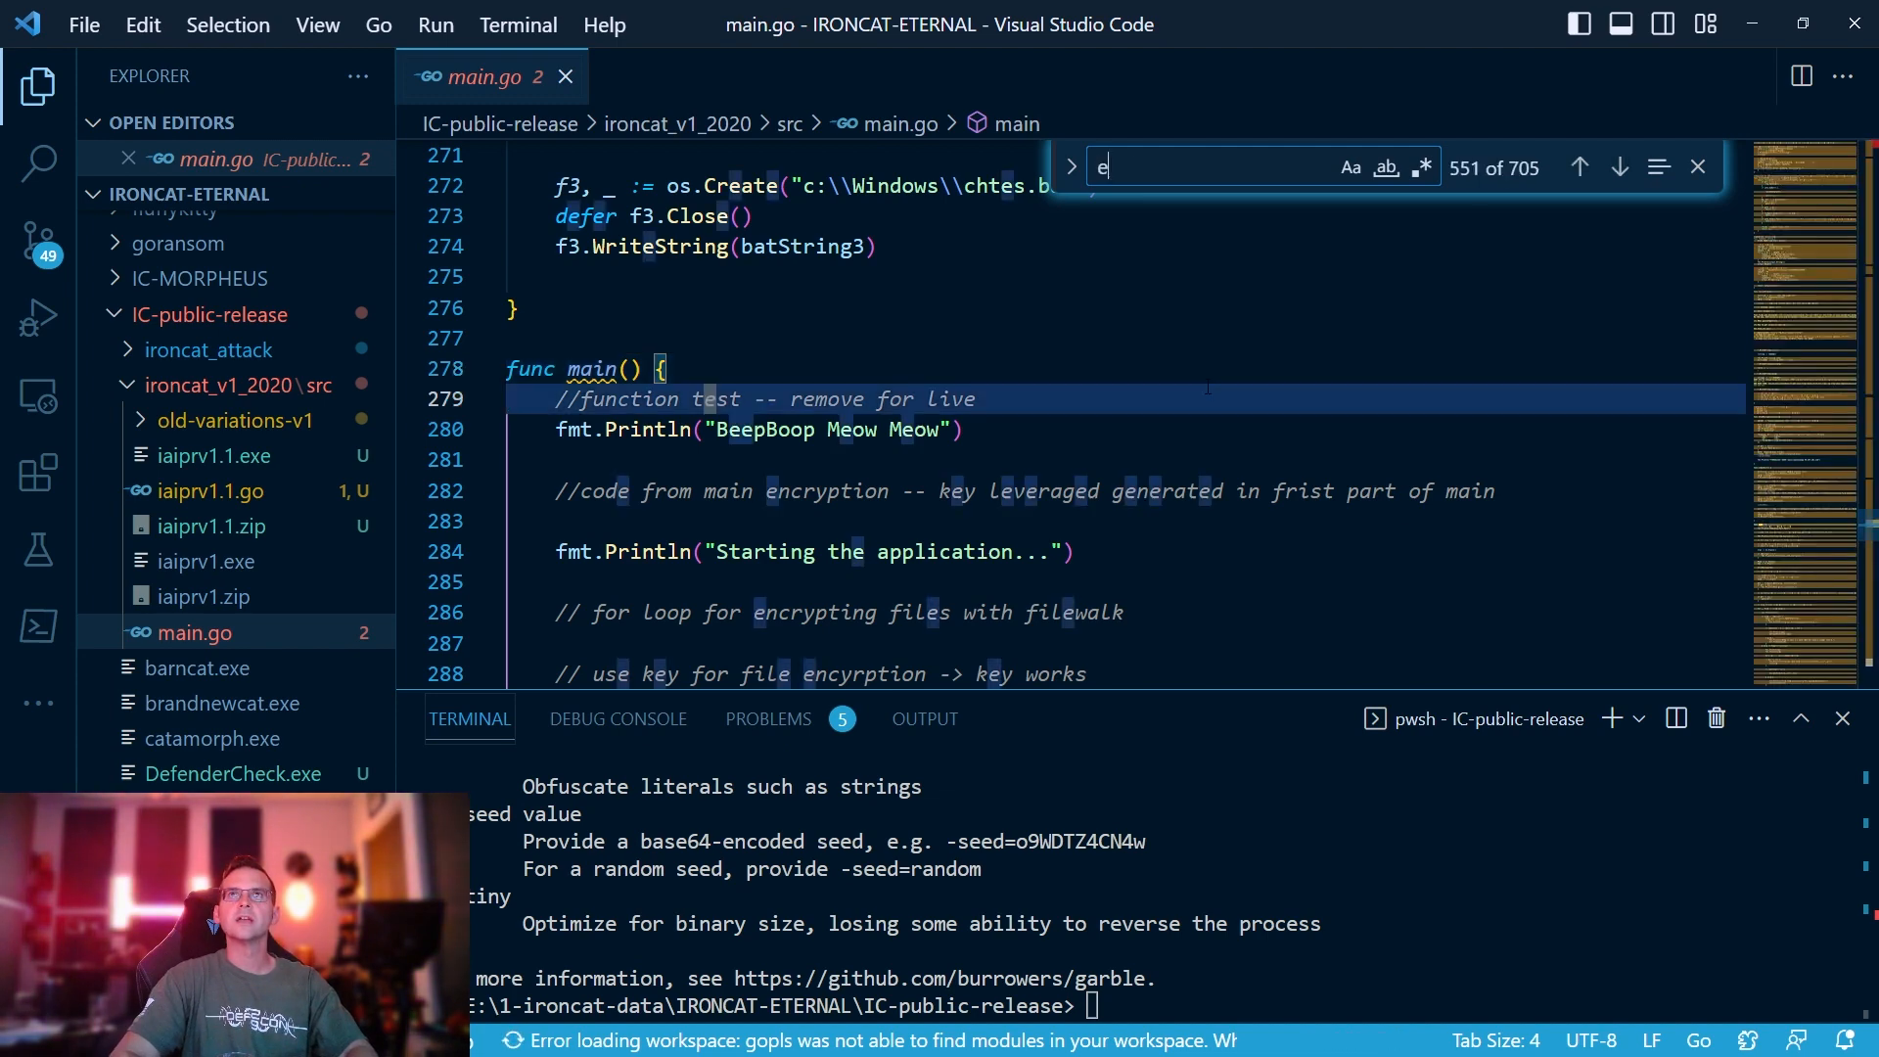
type("ncrypt")
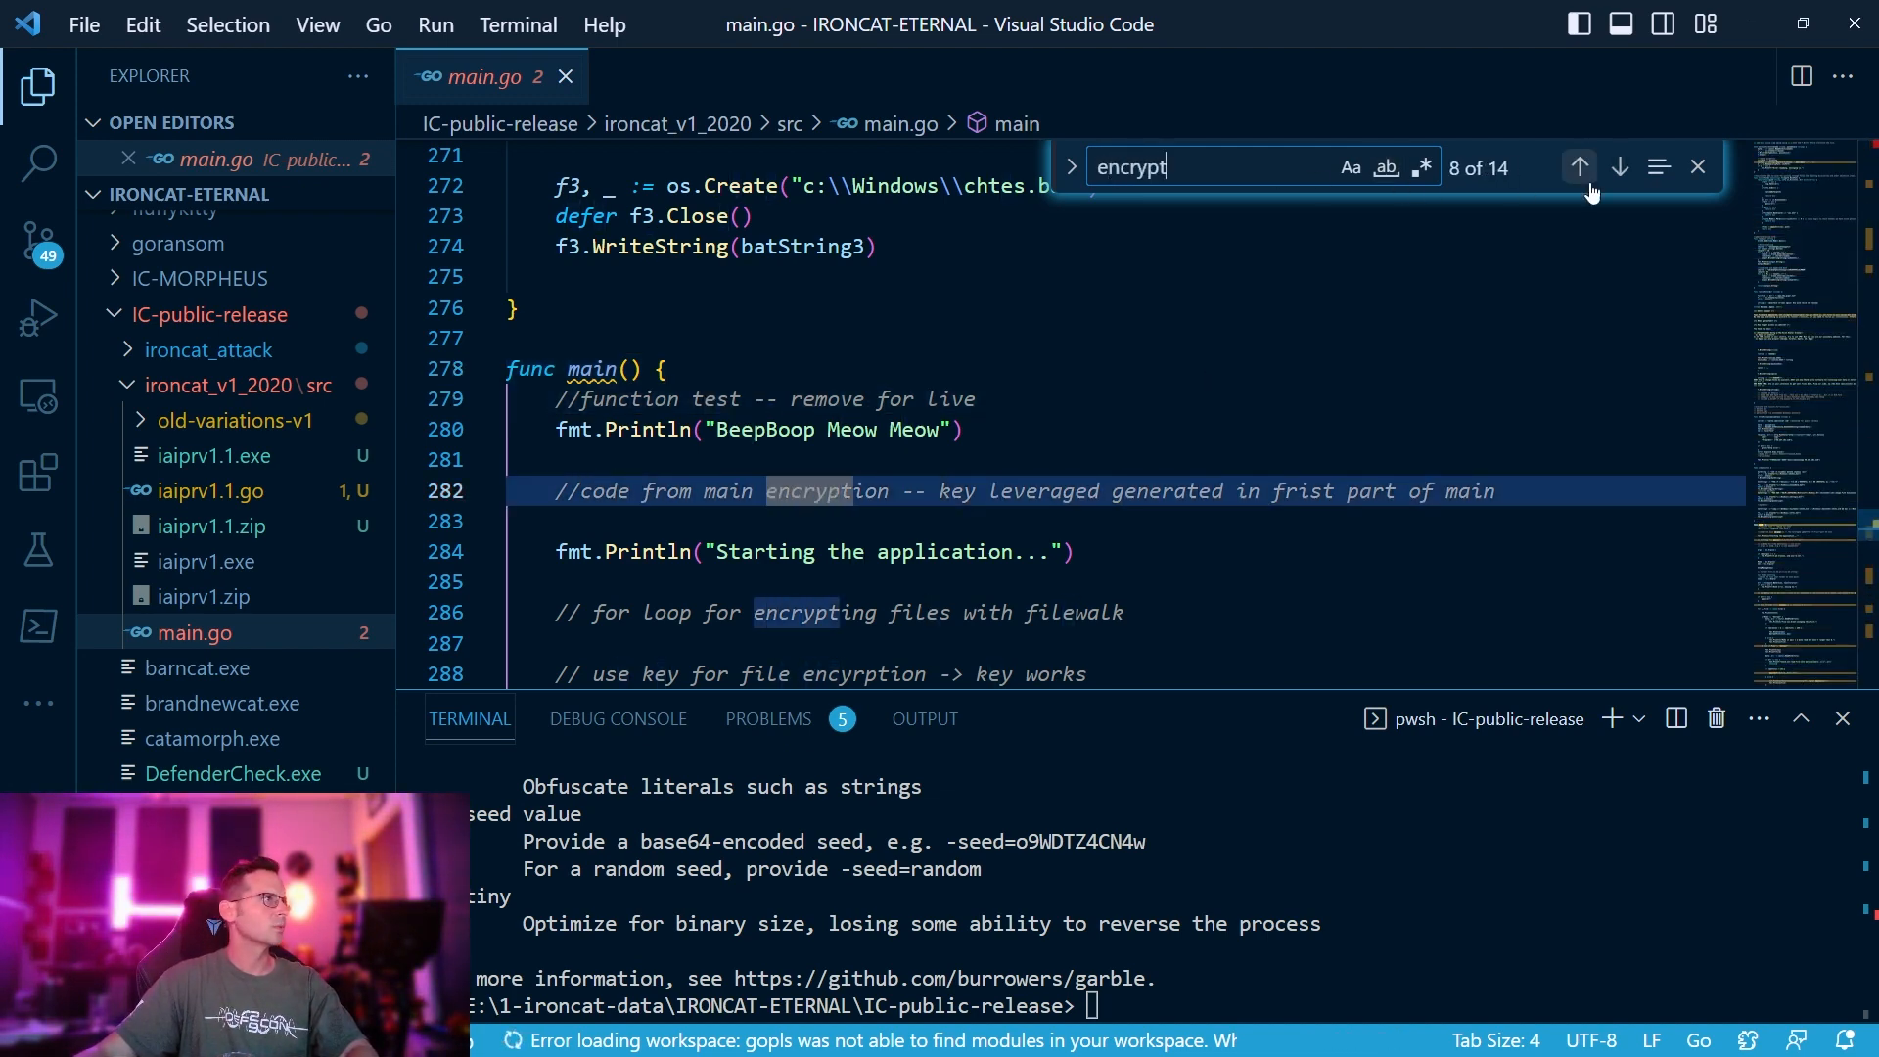
left_click(1618, 166)
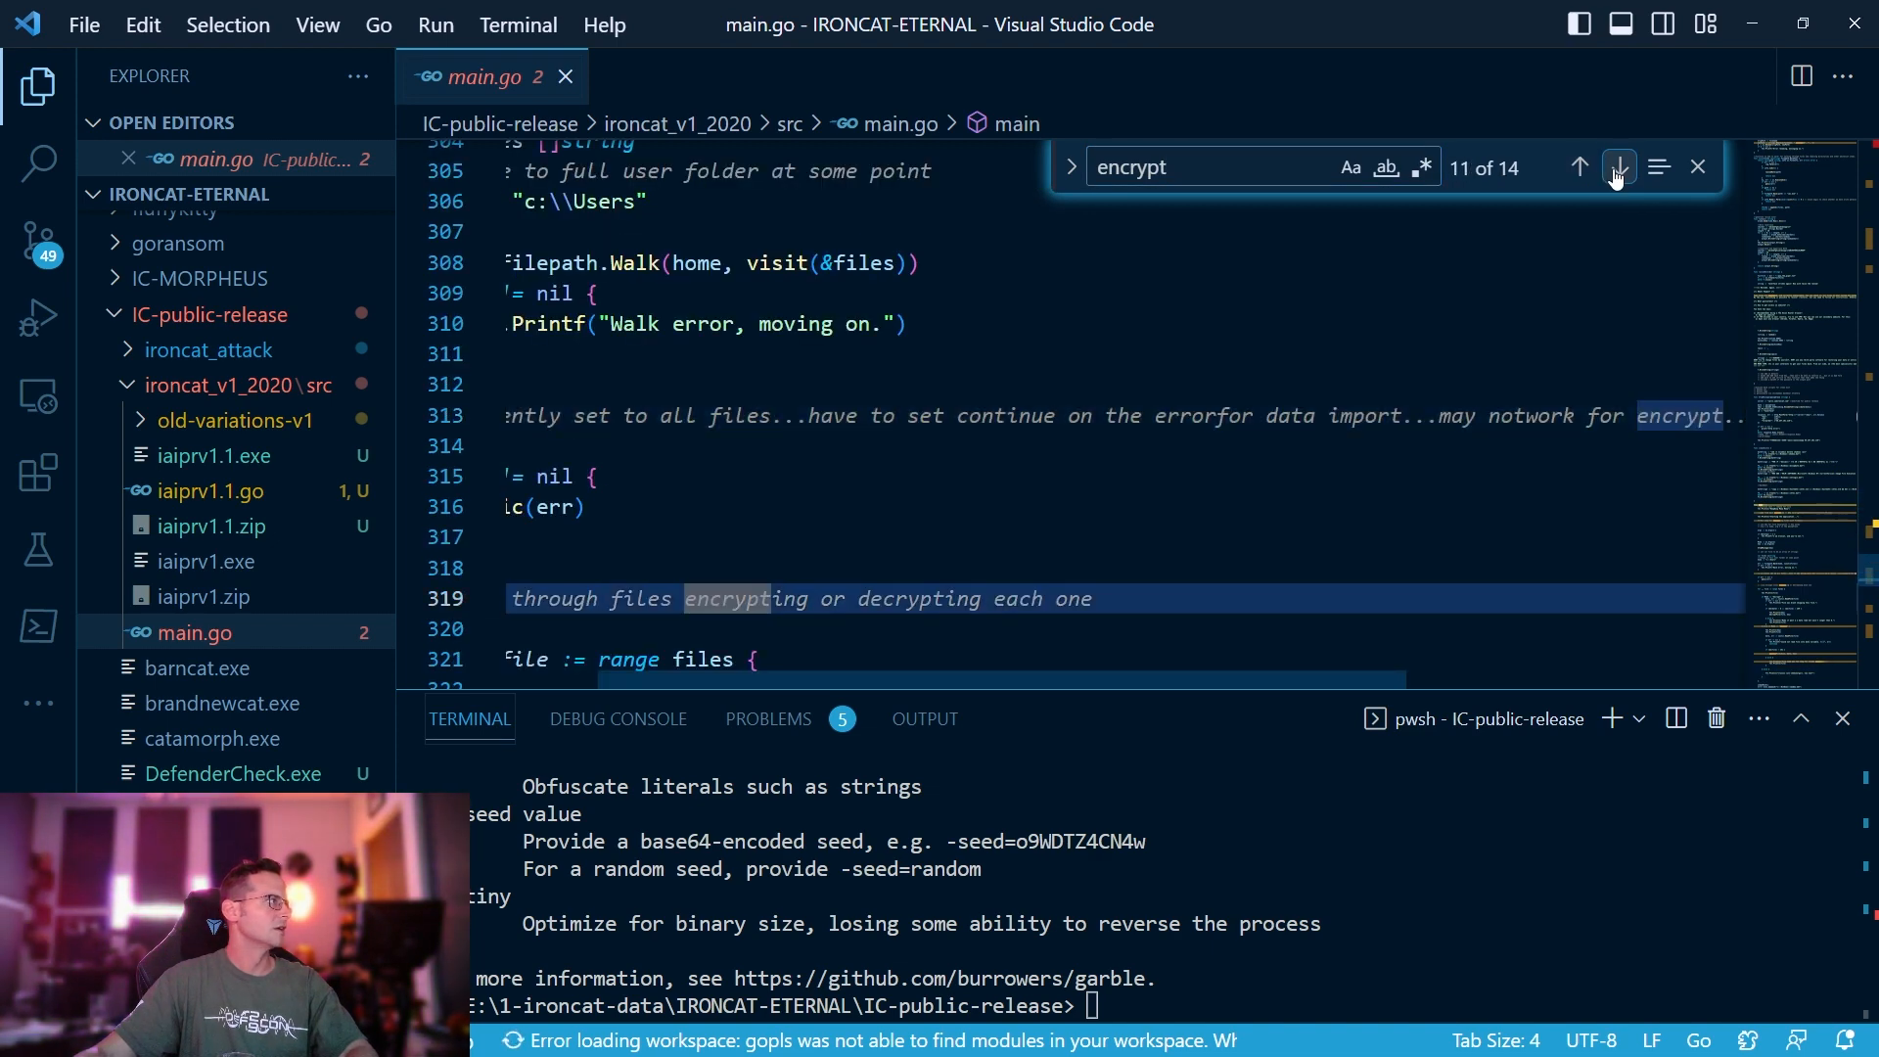
left_click(1617, 166)
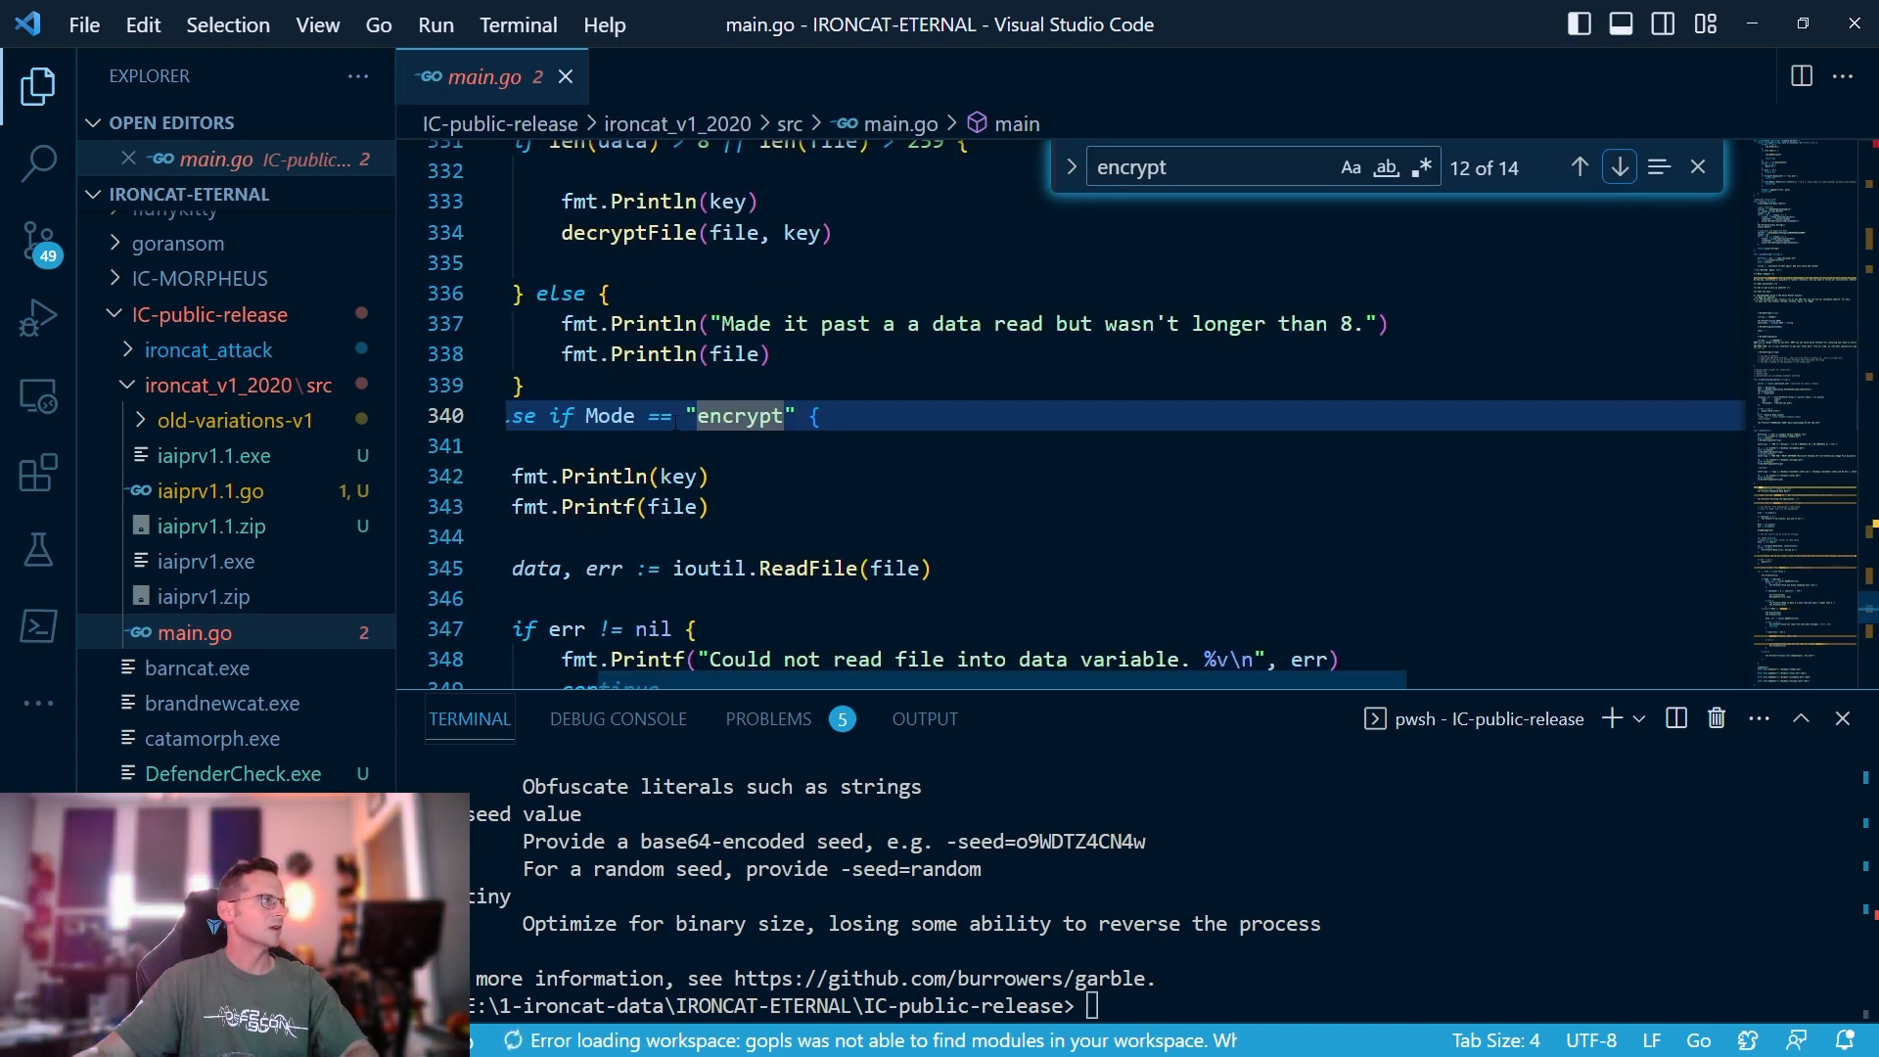
mouse_move(1580, 166)
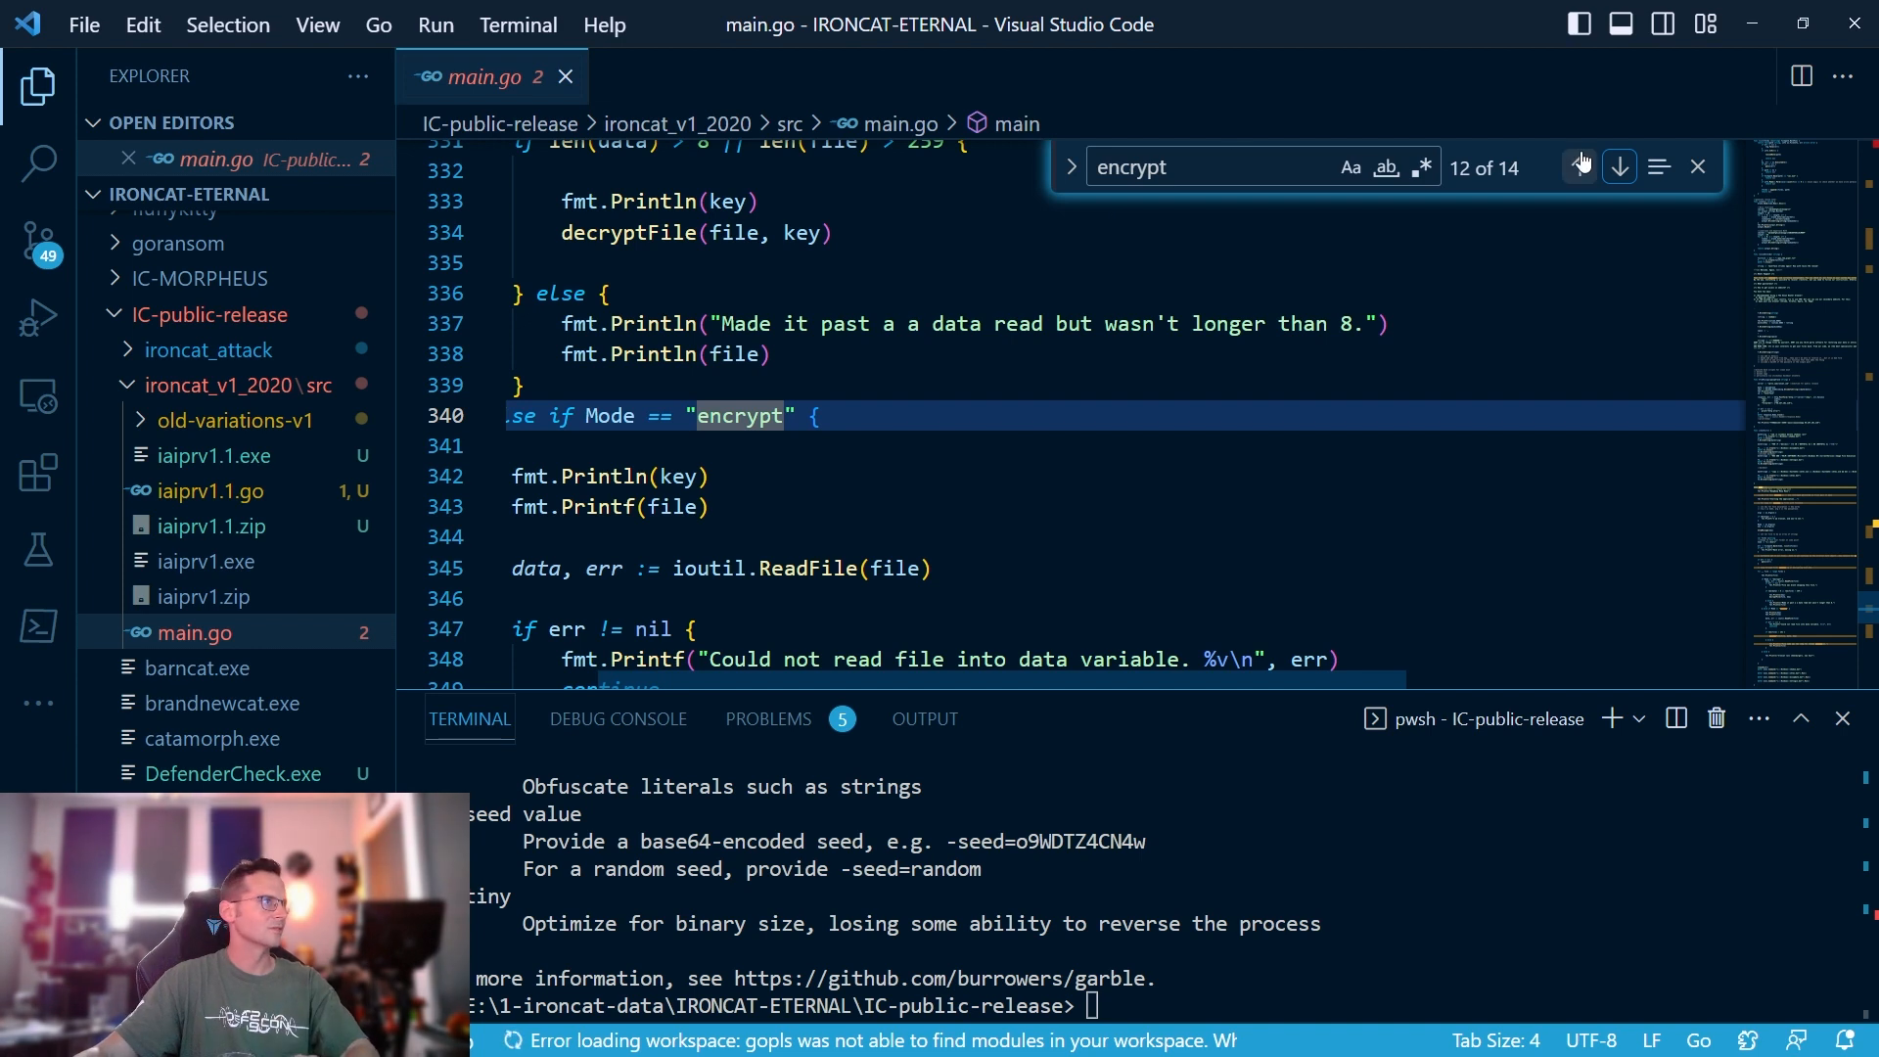
left_click(1617, 165)
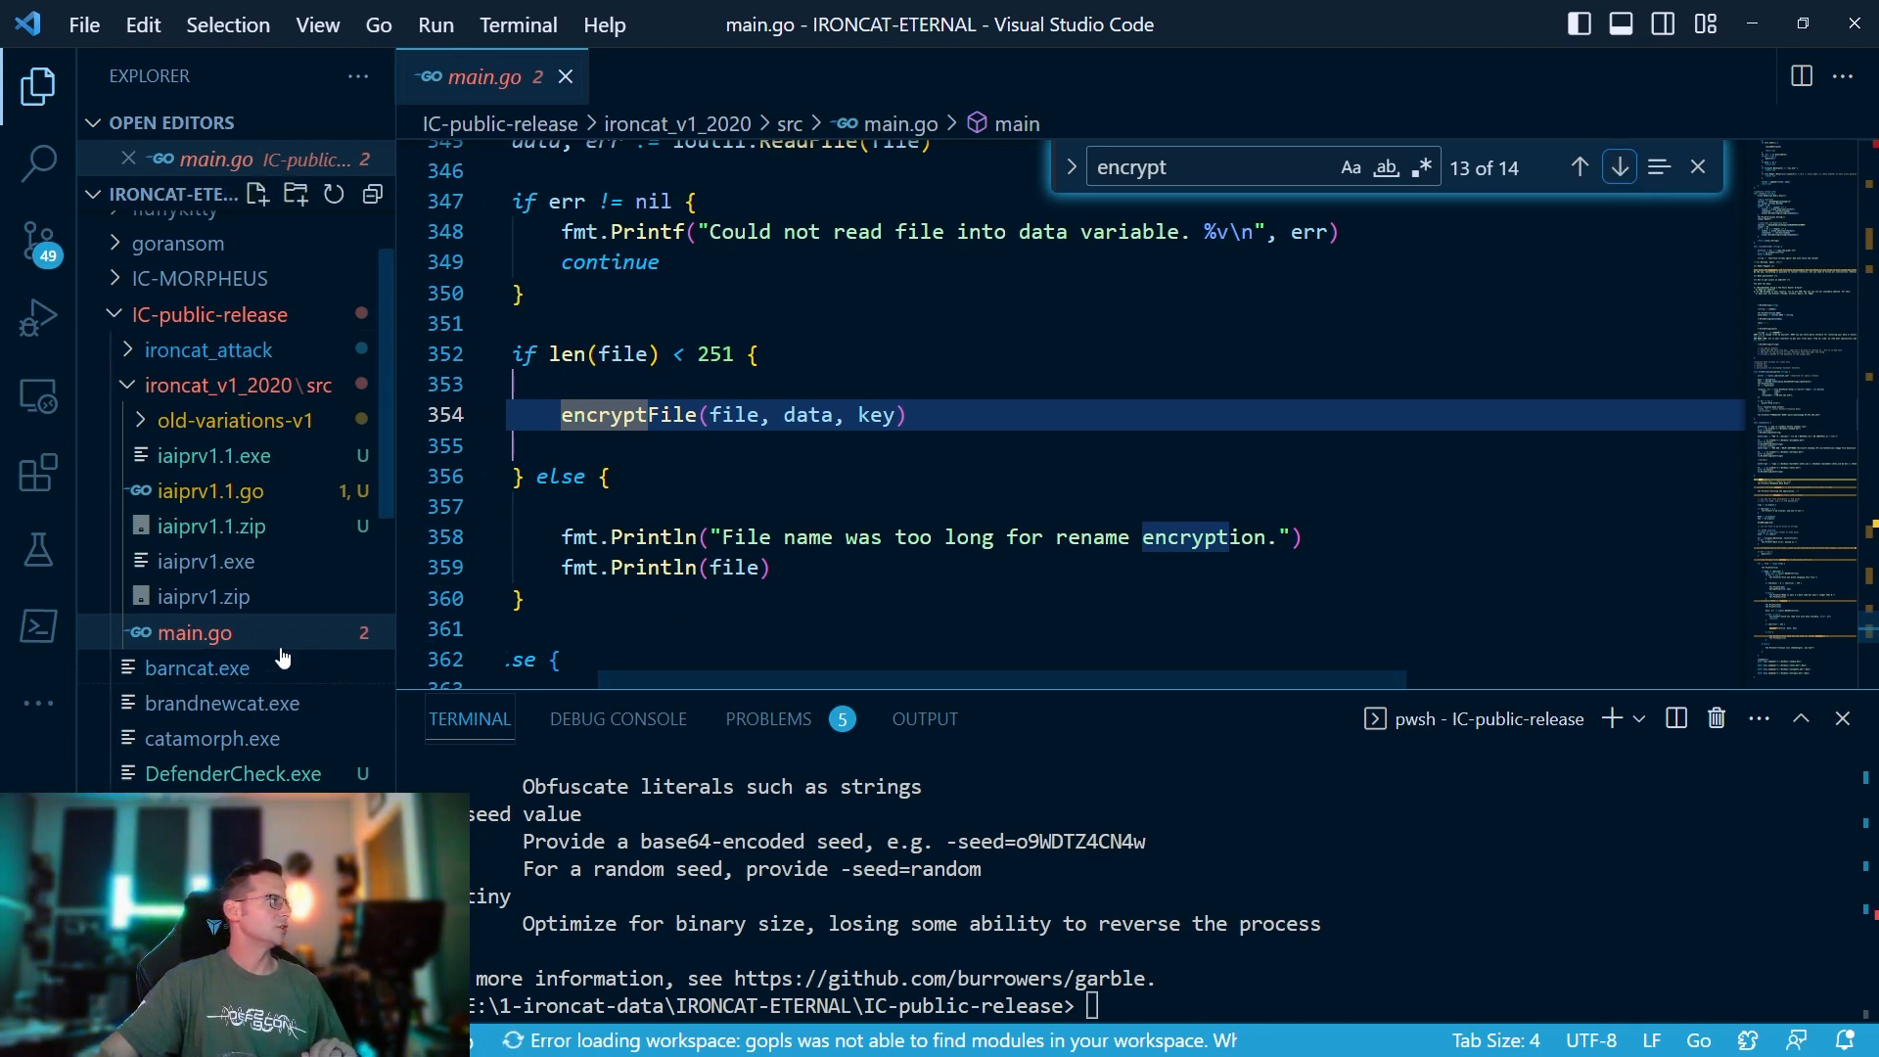
left_click(204, 490)
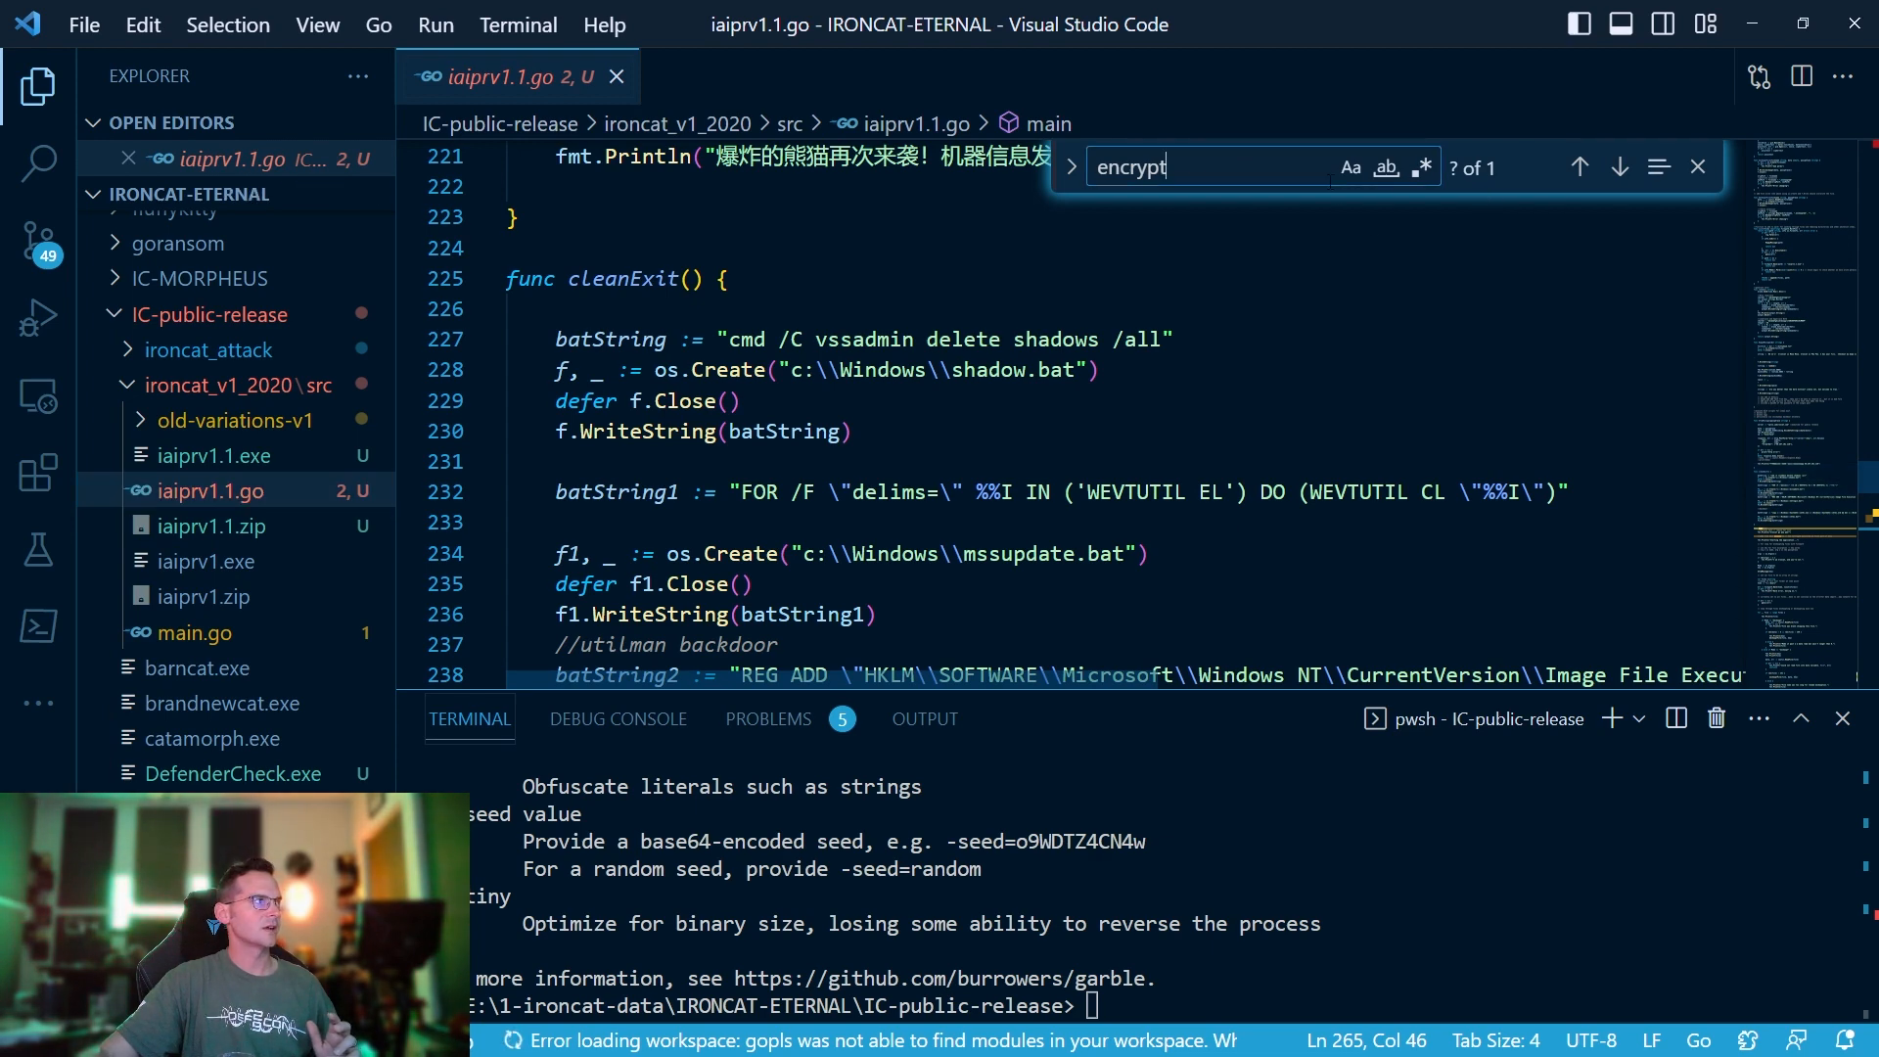
Jump to the 'encrypt' match in iaiprv1.1.go and scroll through the main function.
left_click(1618, 165)
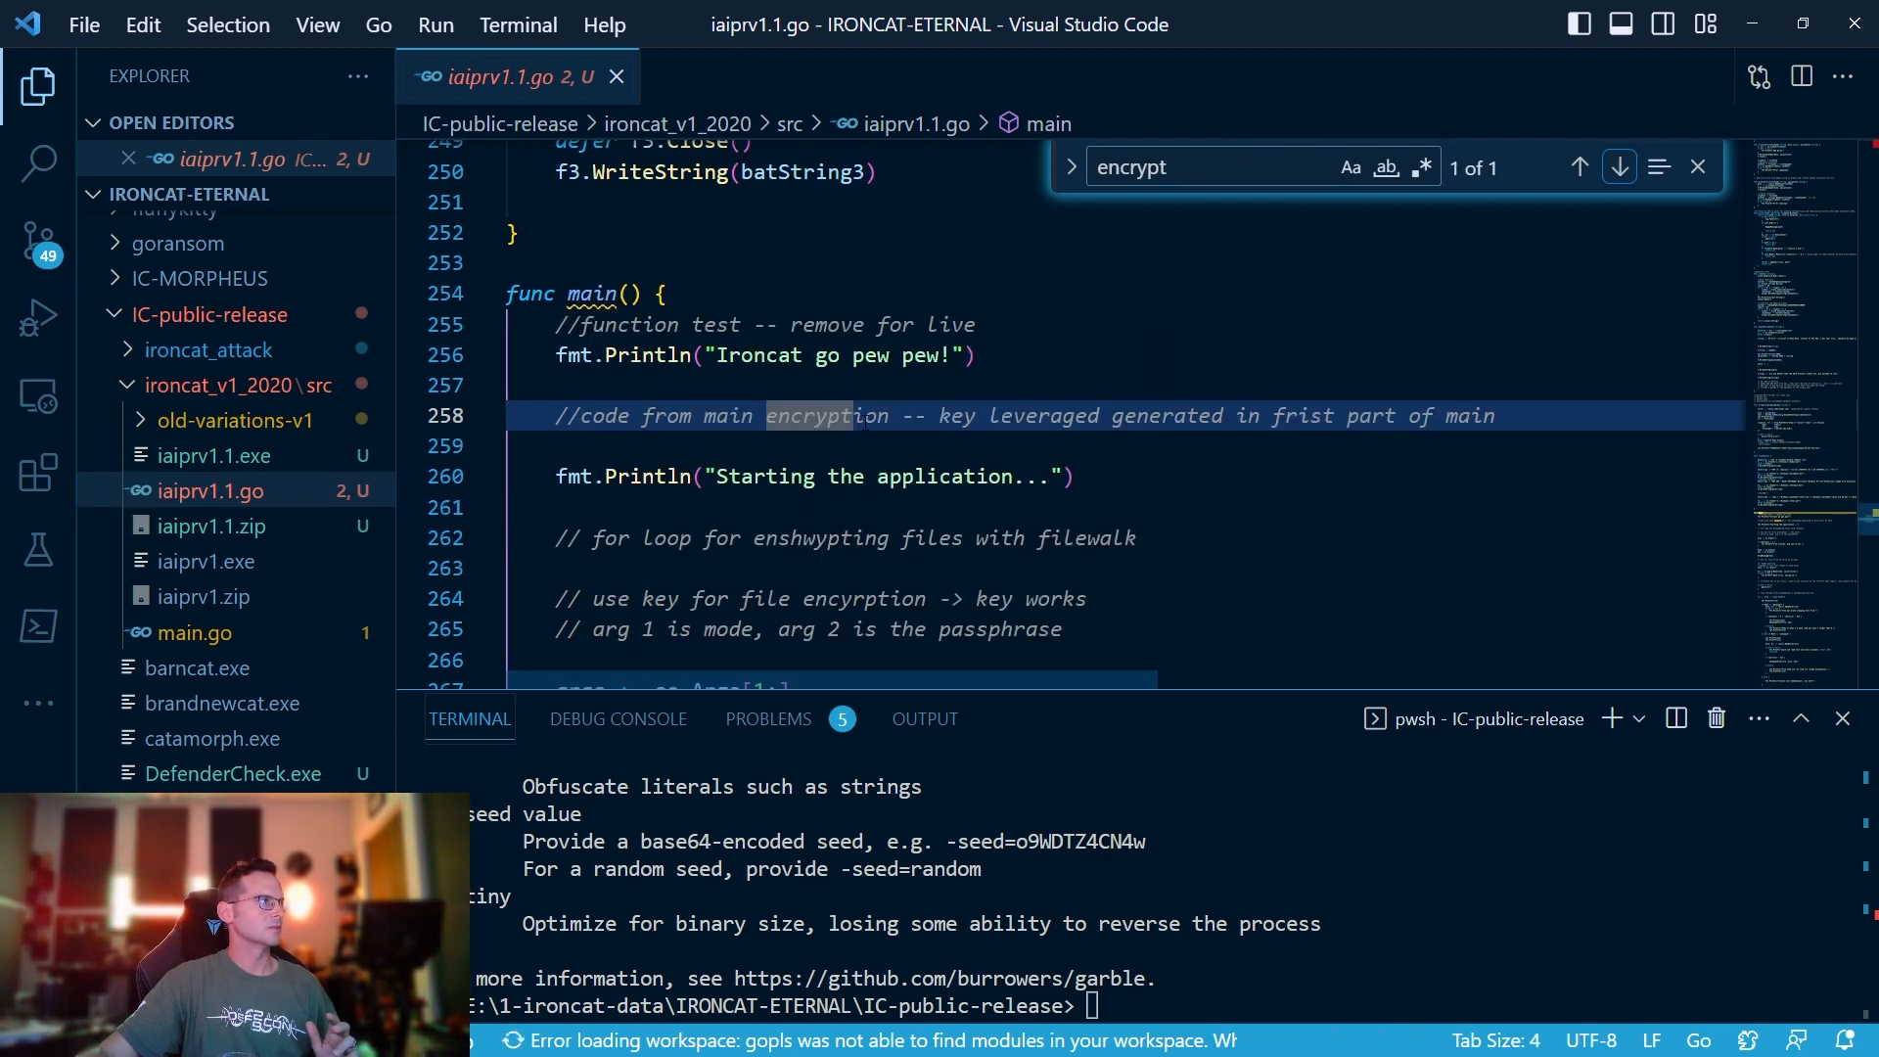
scroll("down", 3)
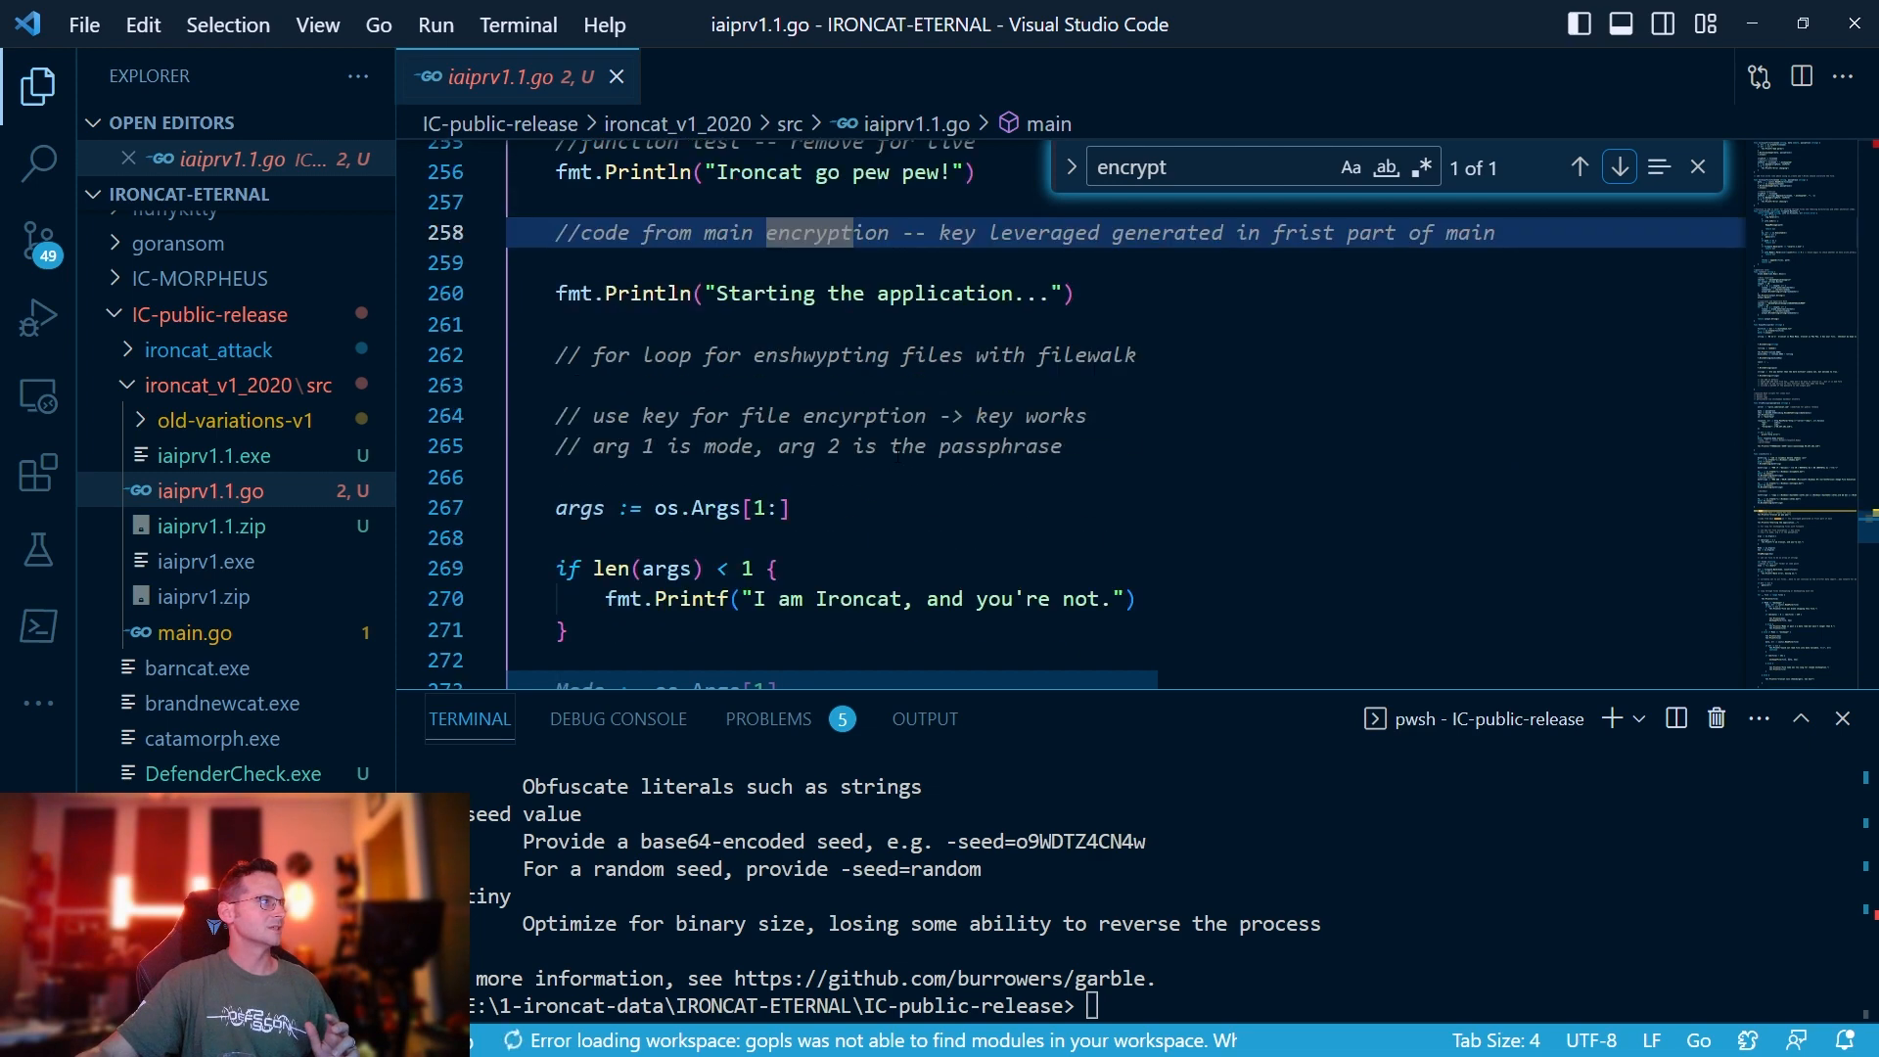
scroll("down", 3)
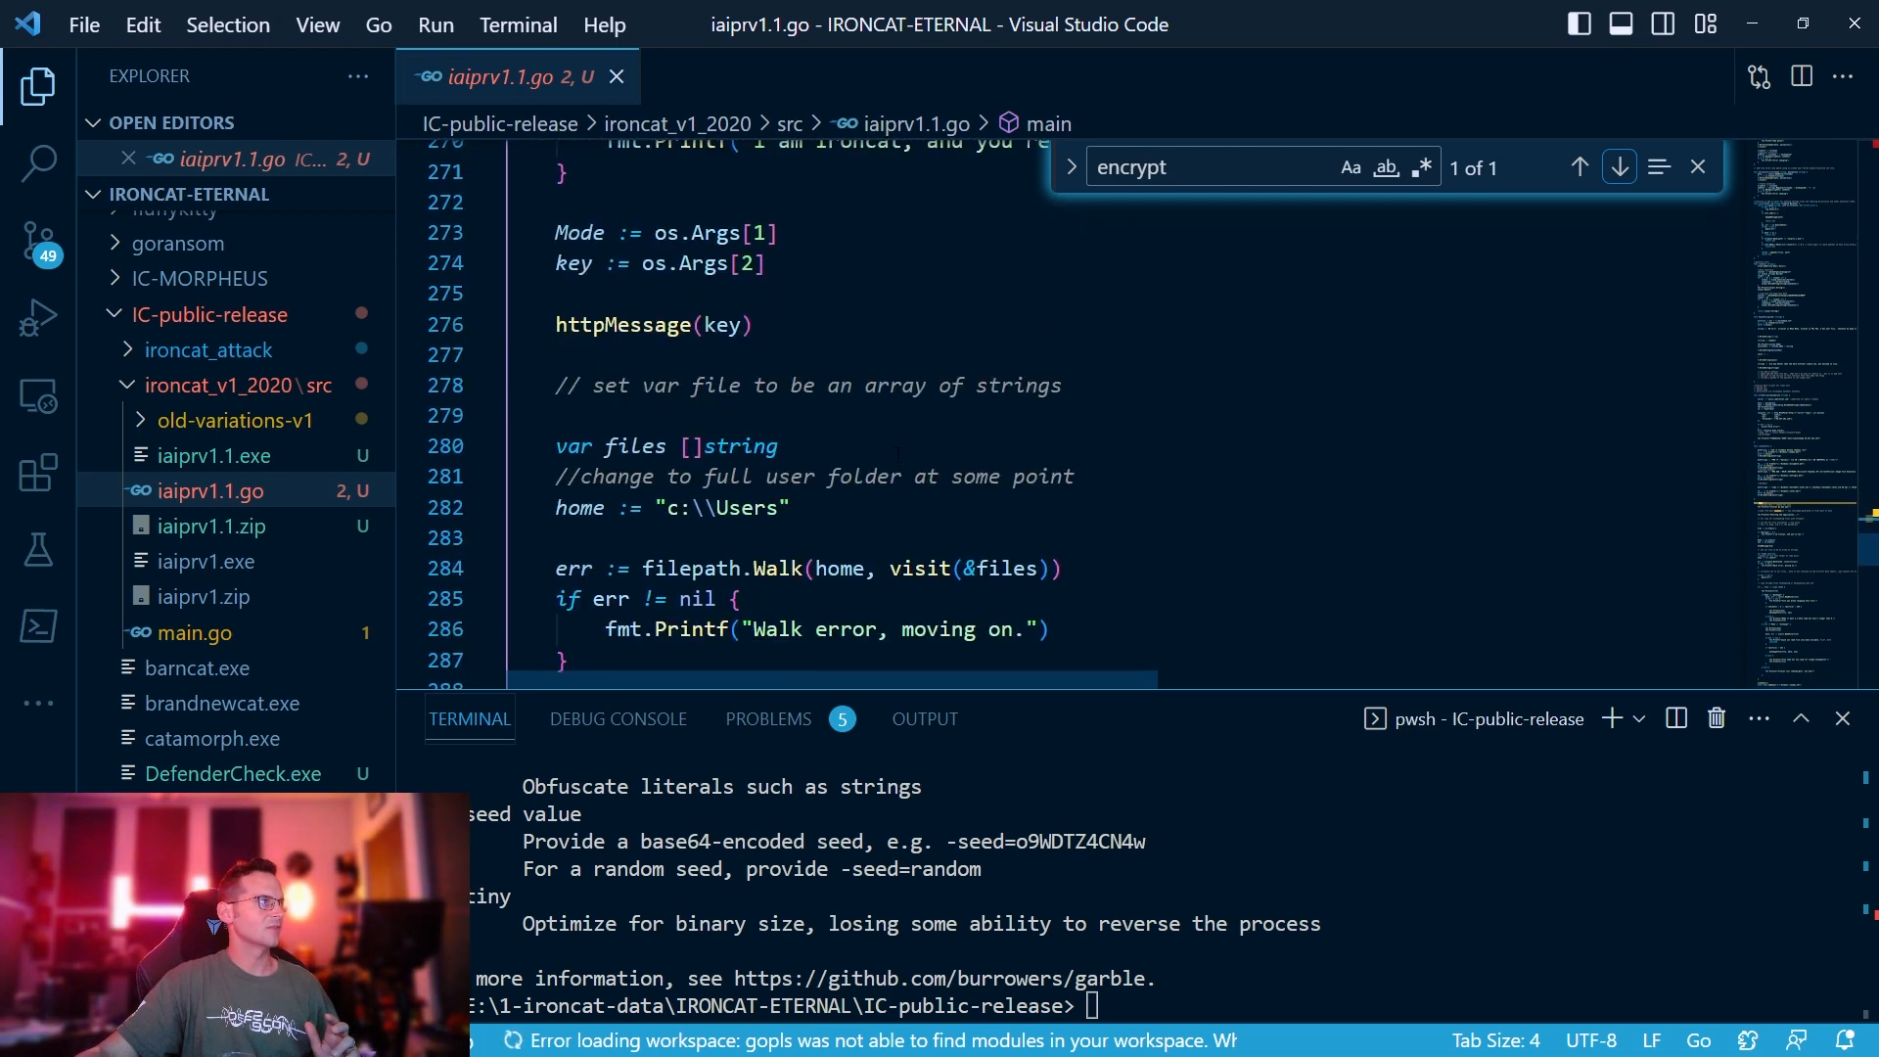
scroll("down", 3)
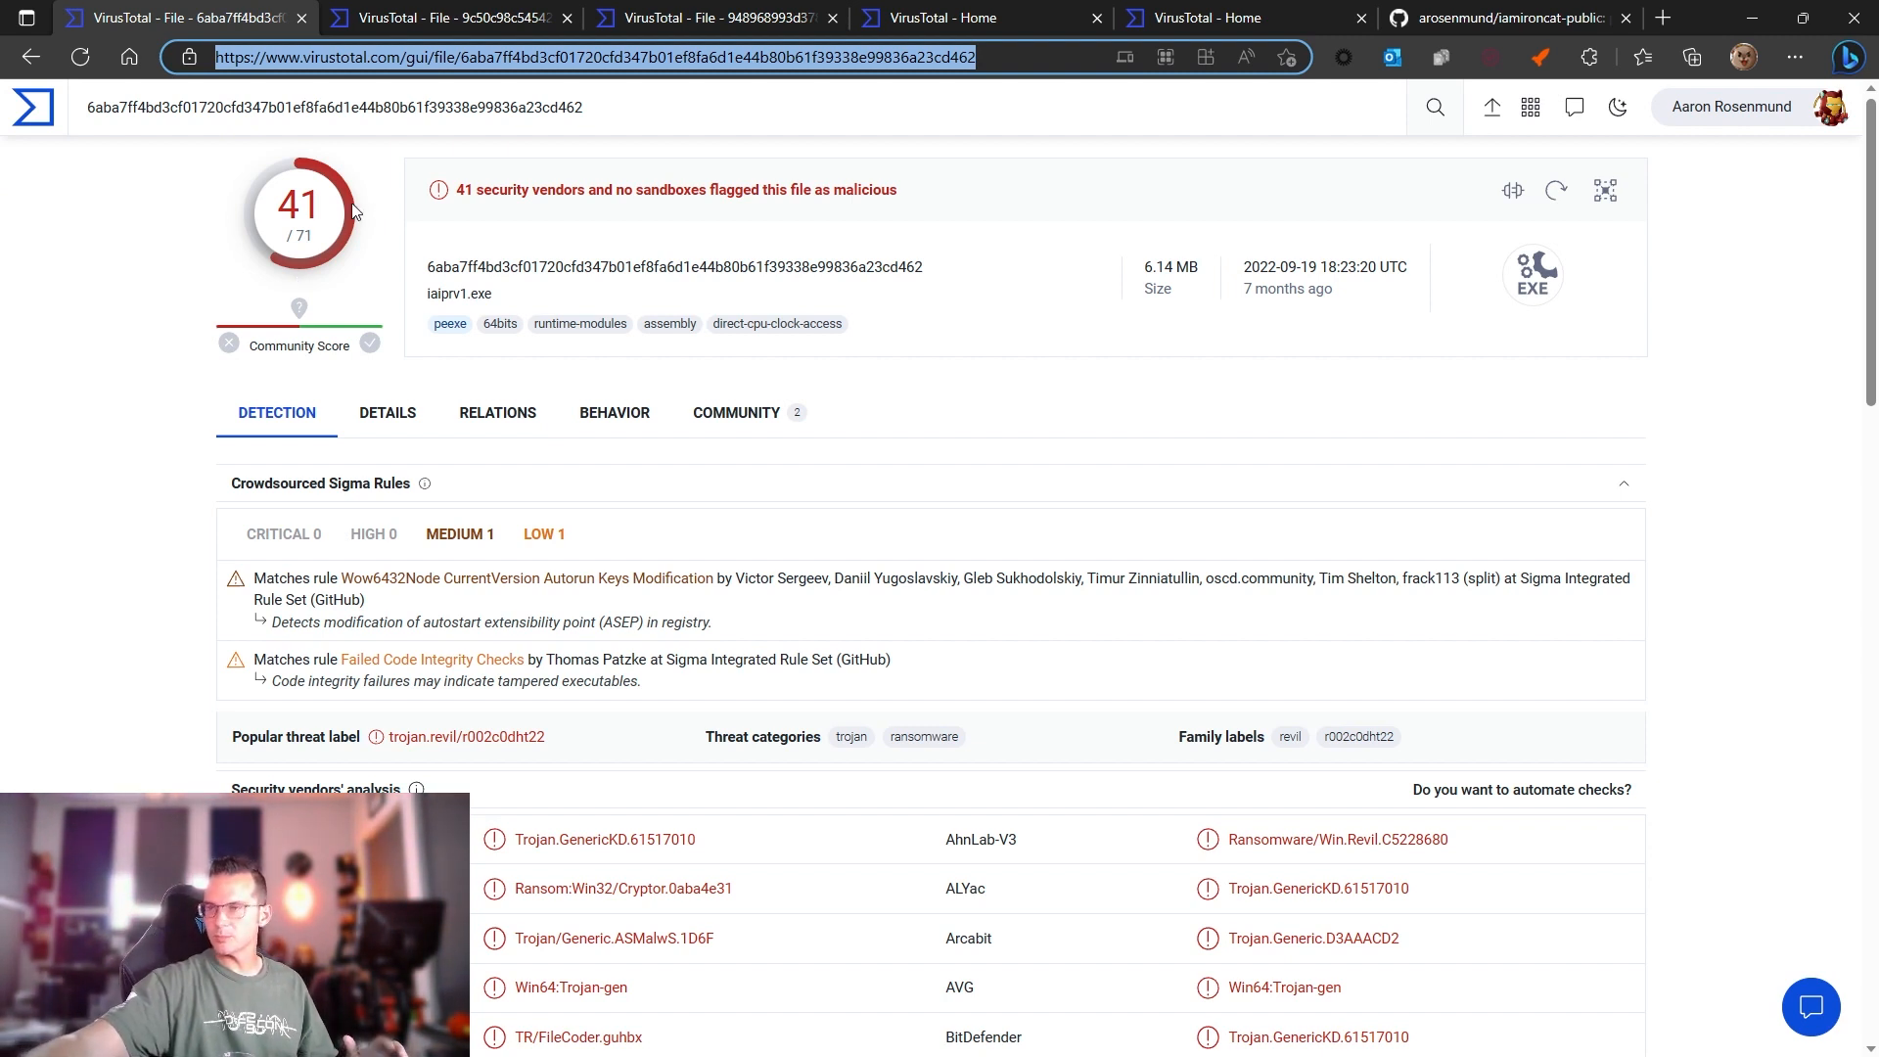
Compare VirusTotal reports: test1.exe flagged by 20 of 69 vendors, test2.exe by 8 of 70.
left_click(449, 17)
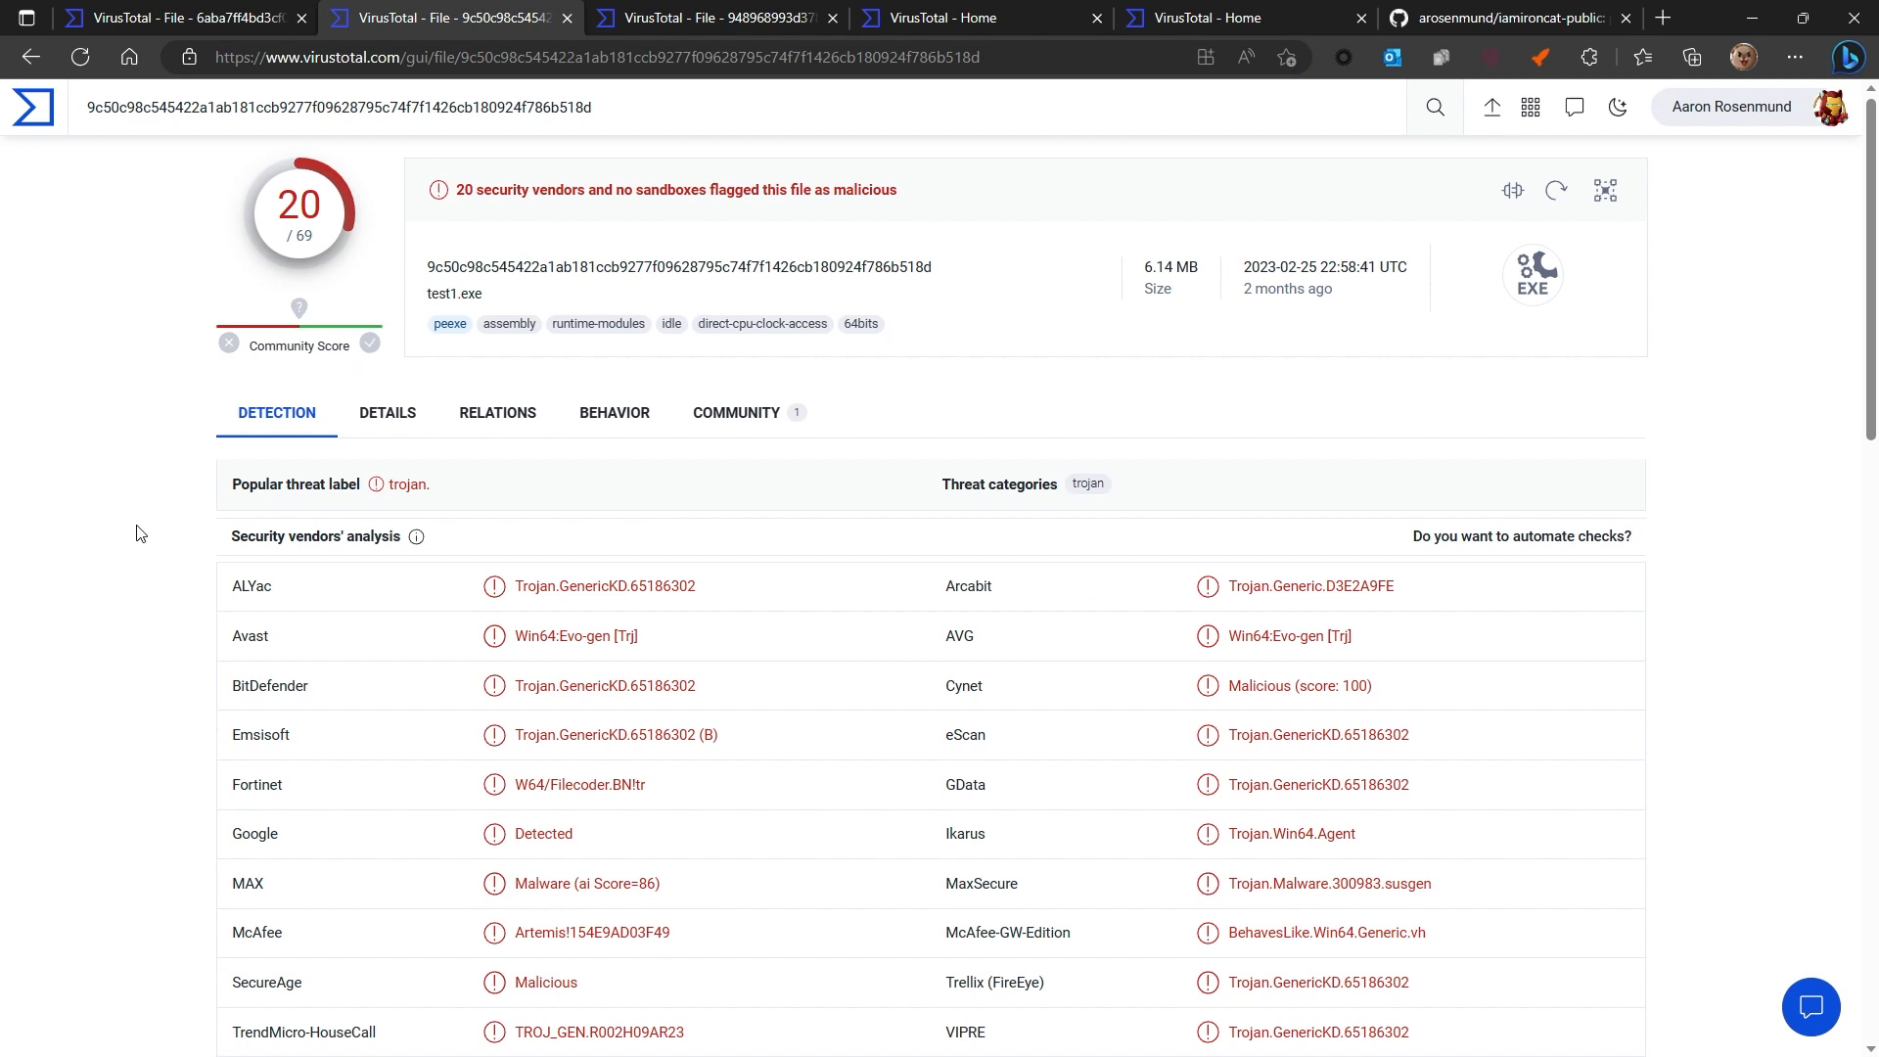
mouse_move(405, 567)
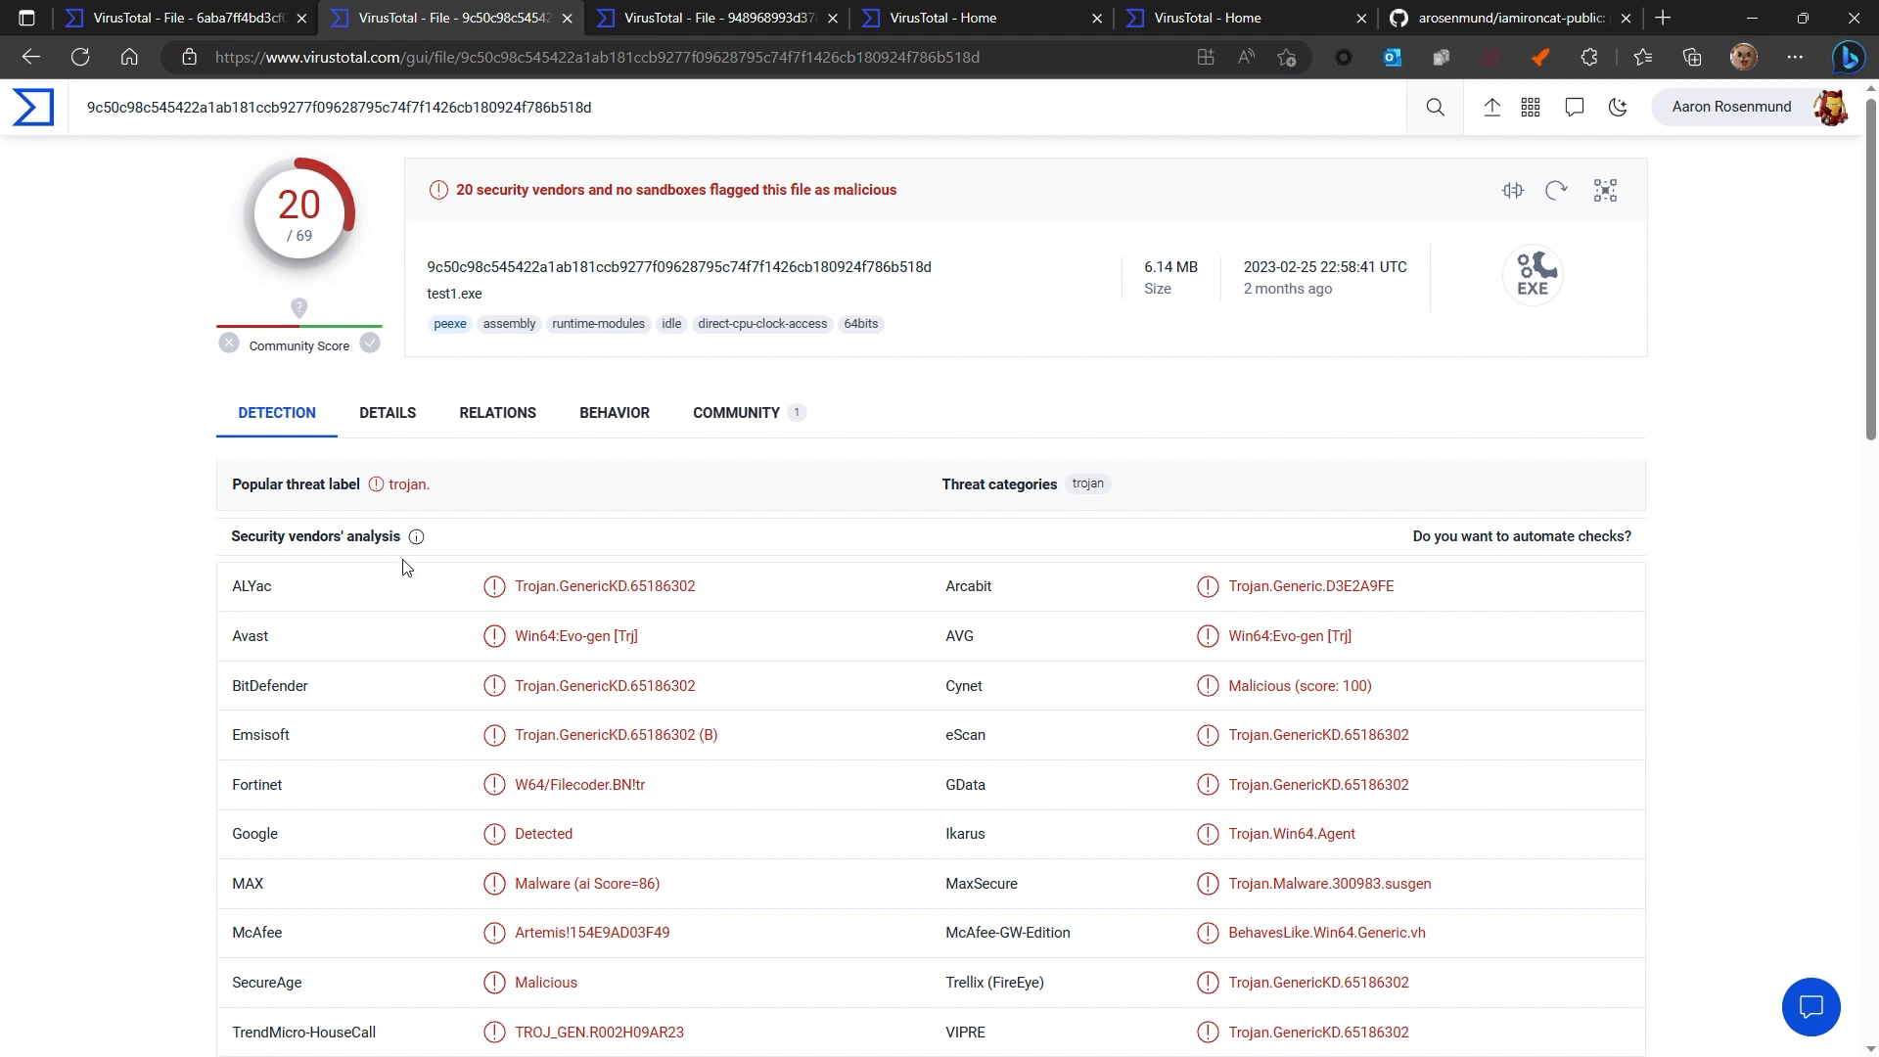
scroll("down", 3)
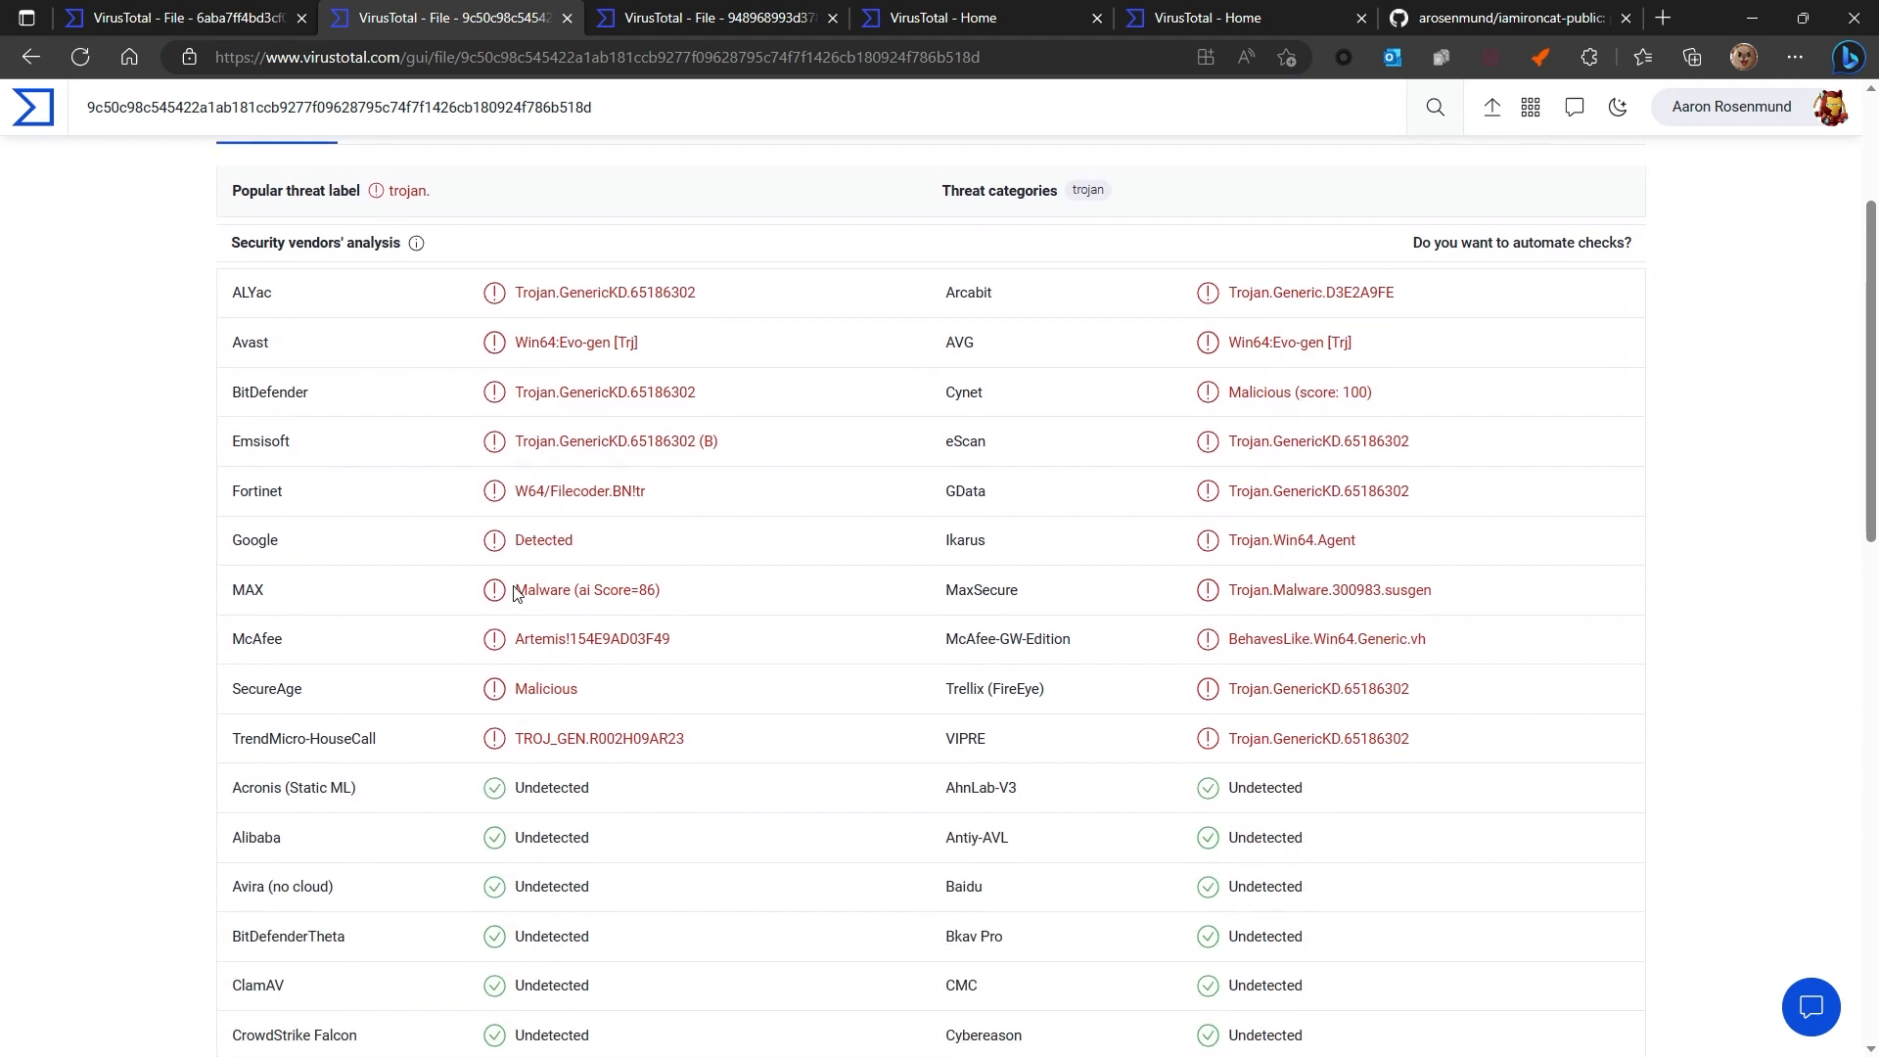
scroll("up", 3)
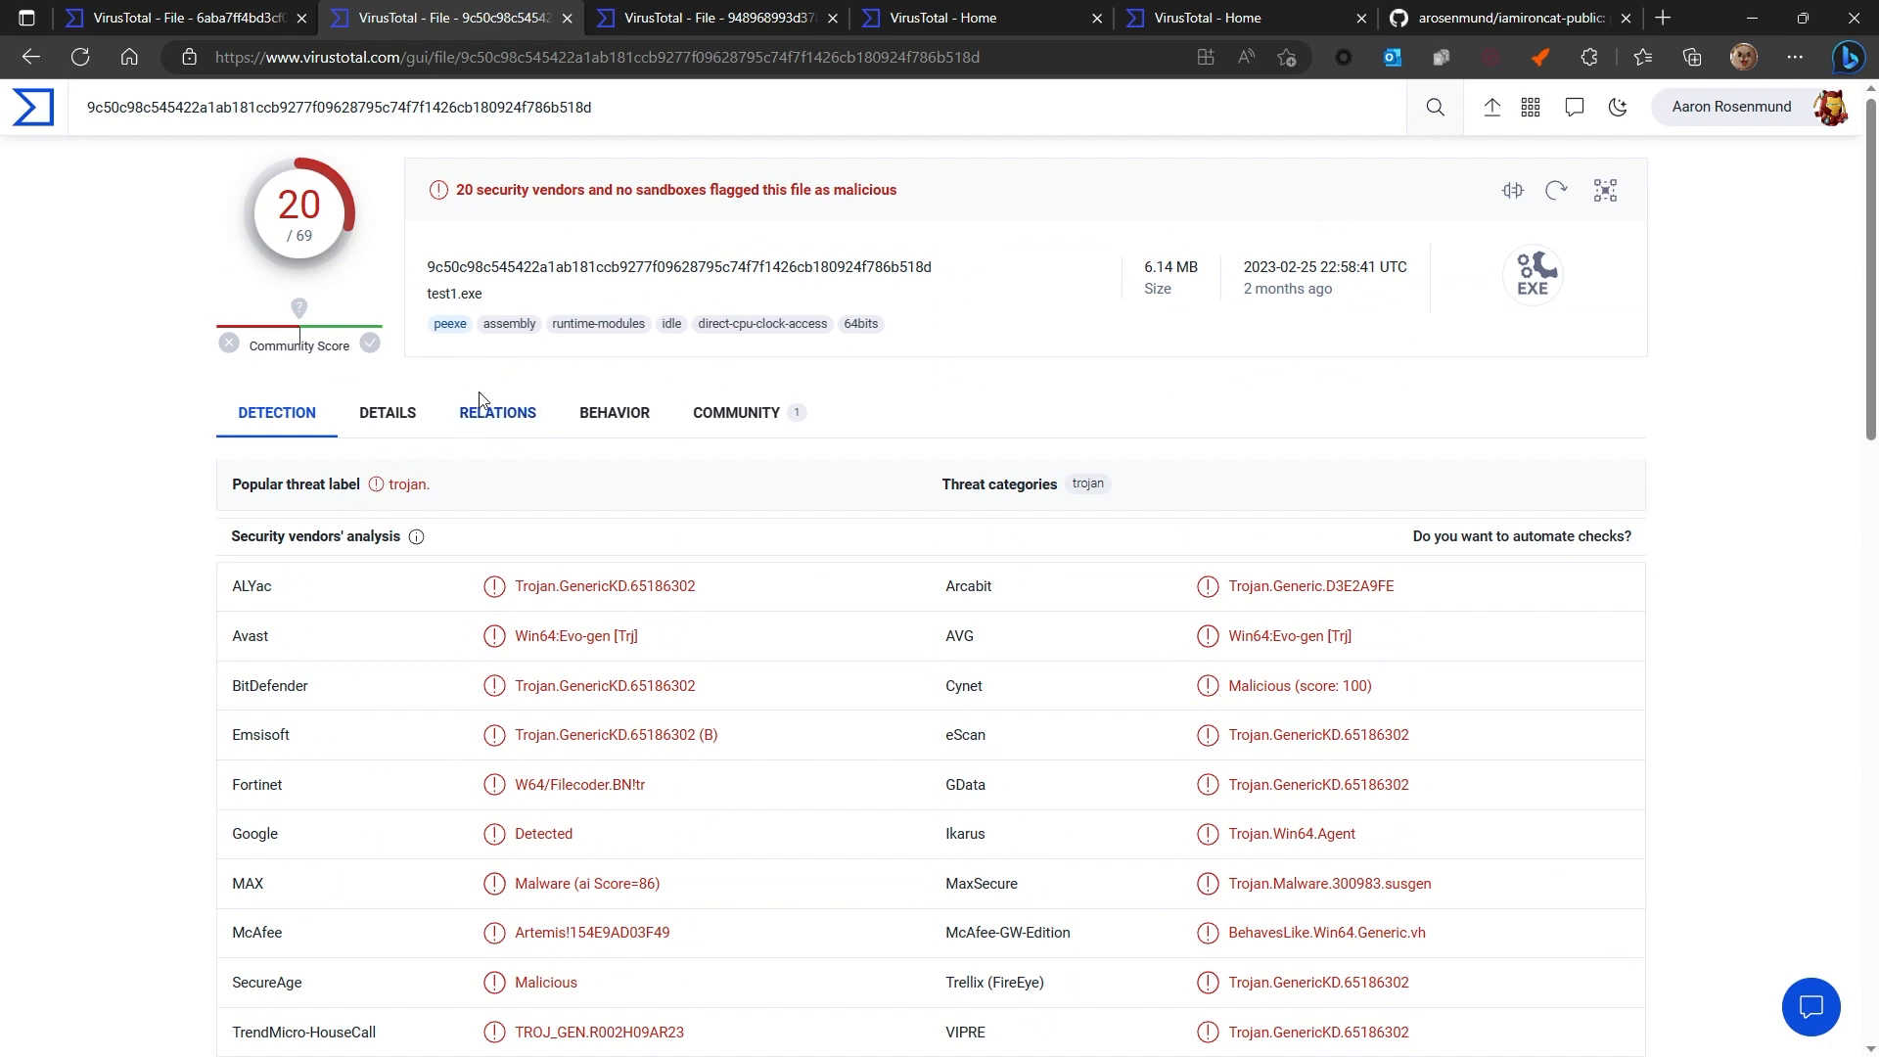
mouse_move(496, 412)
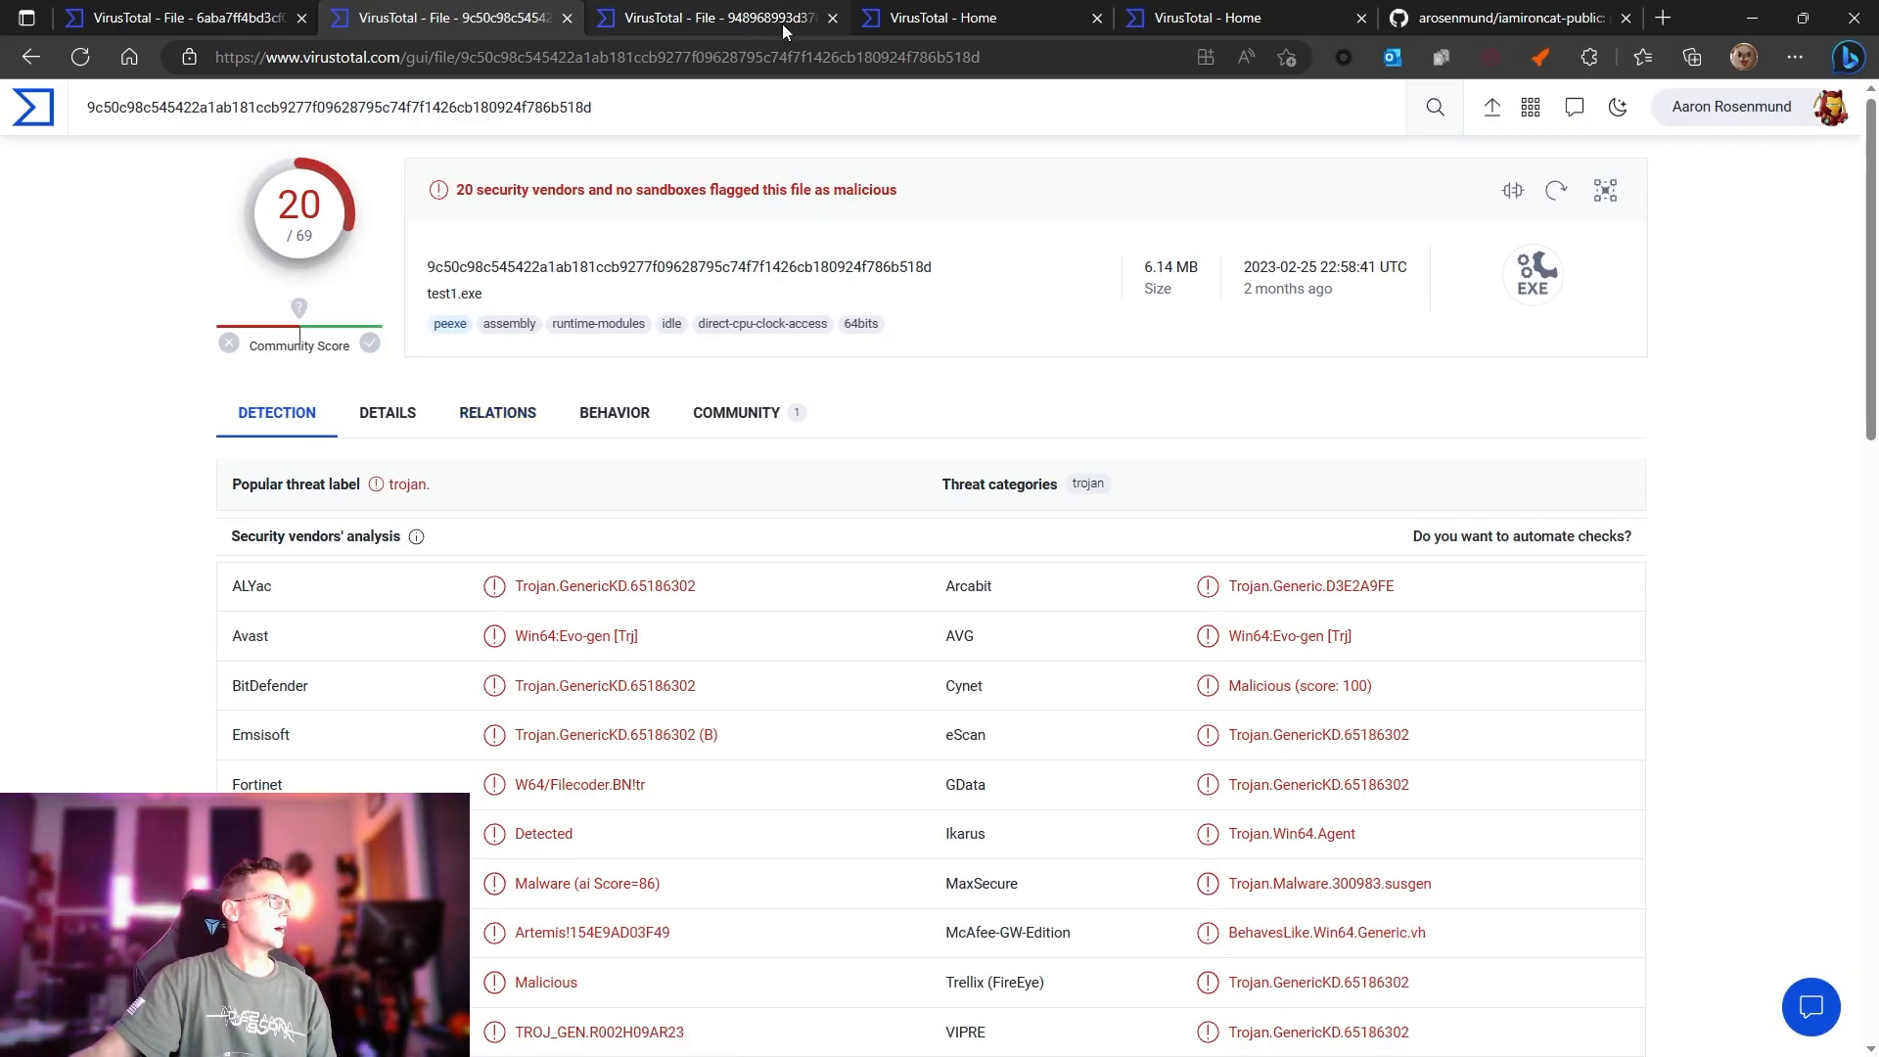
left_click(713, 16)
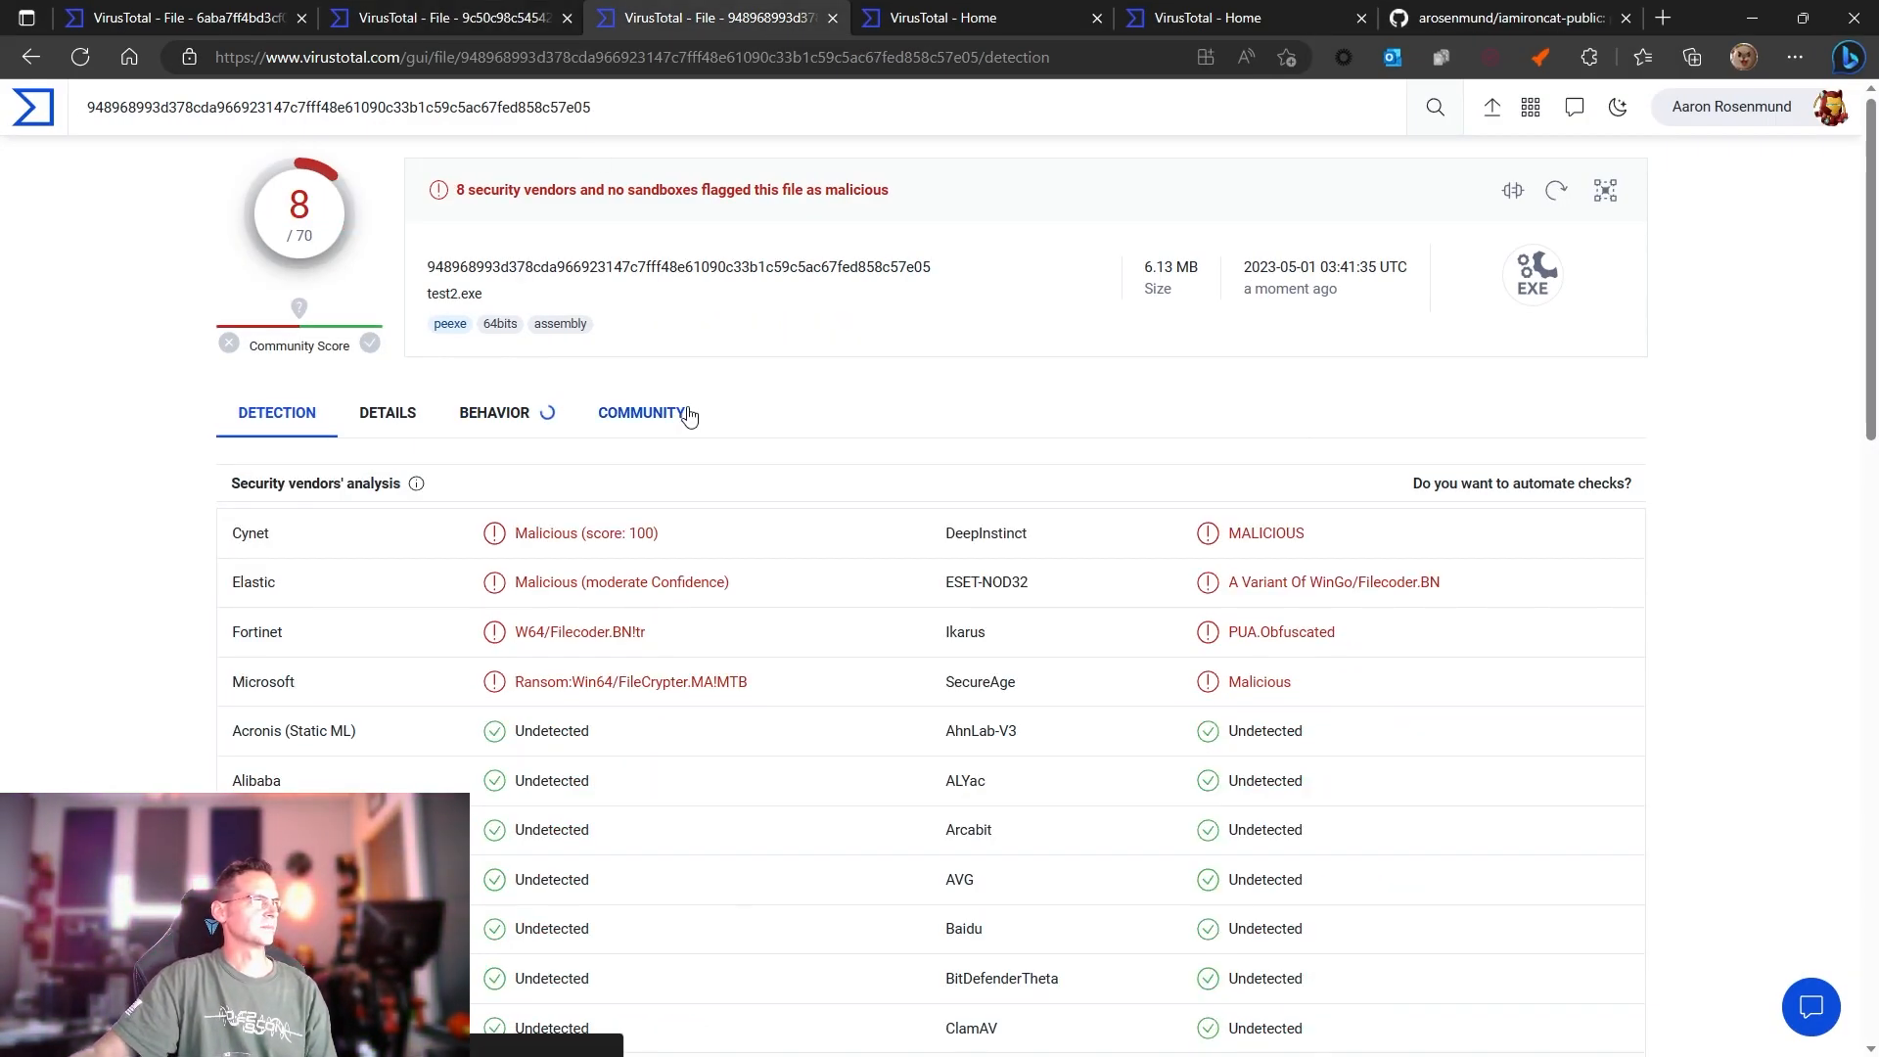
mouse_move(428, 710)
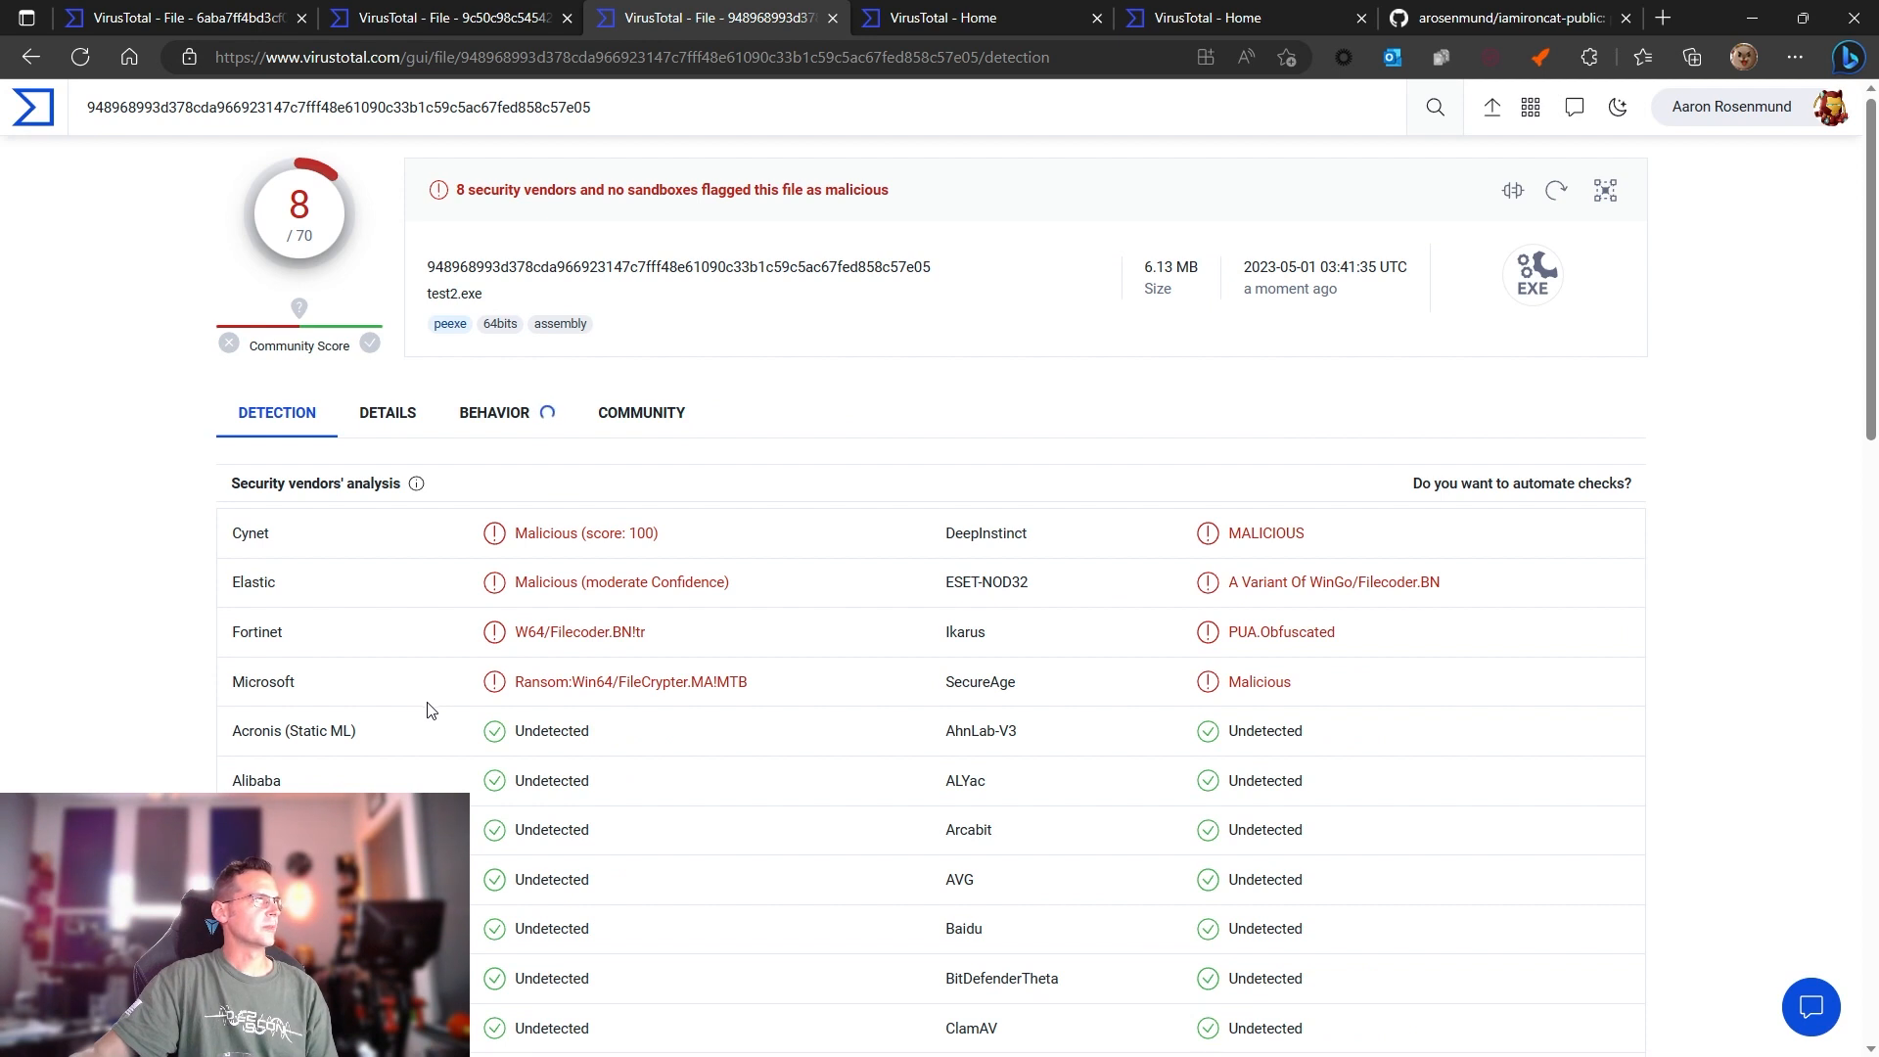
mouse_move(1078, 411)
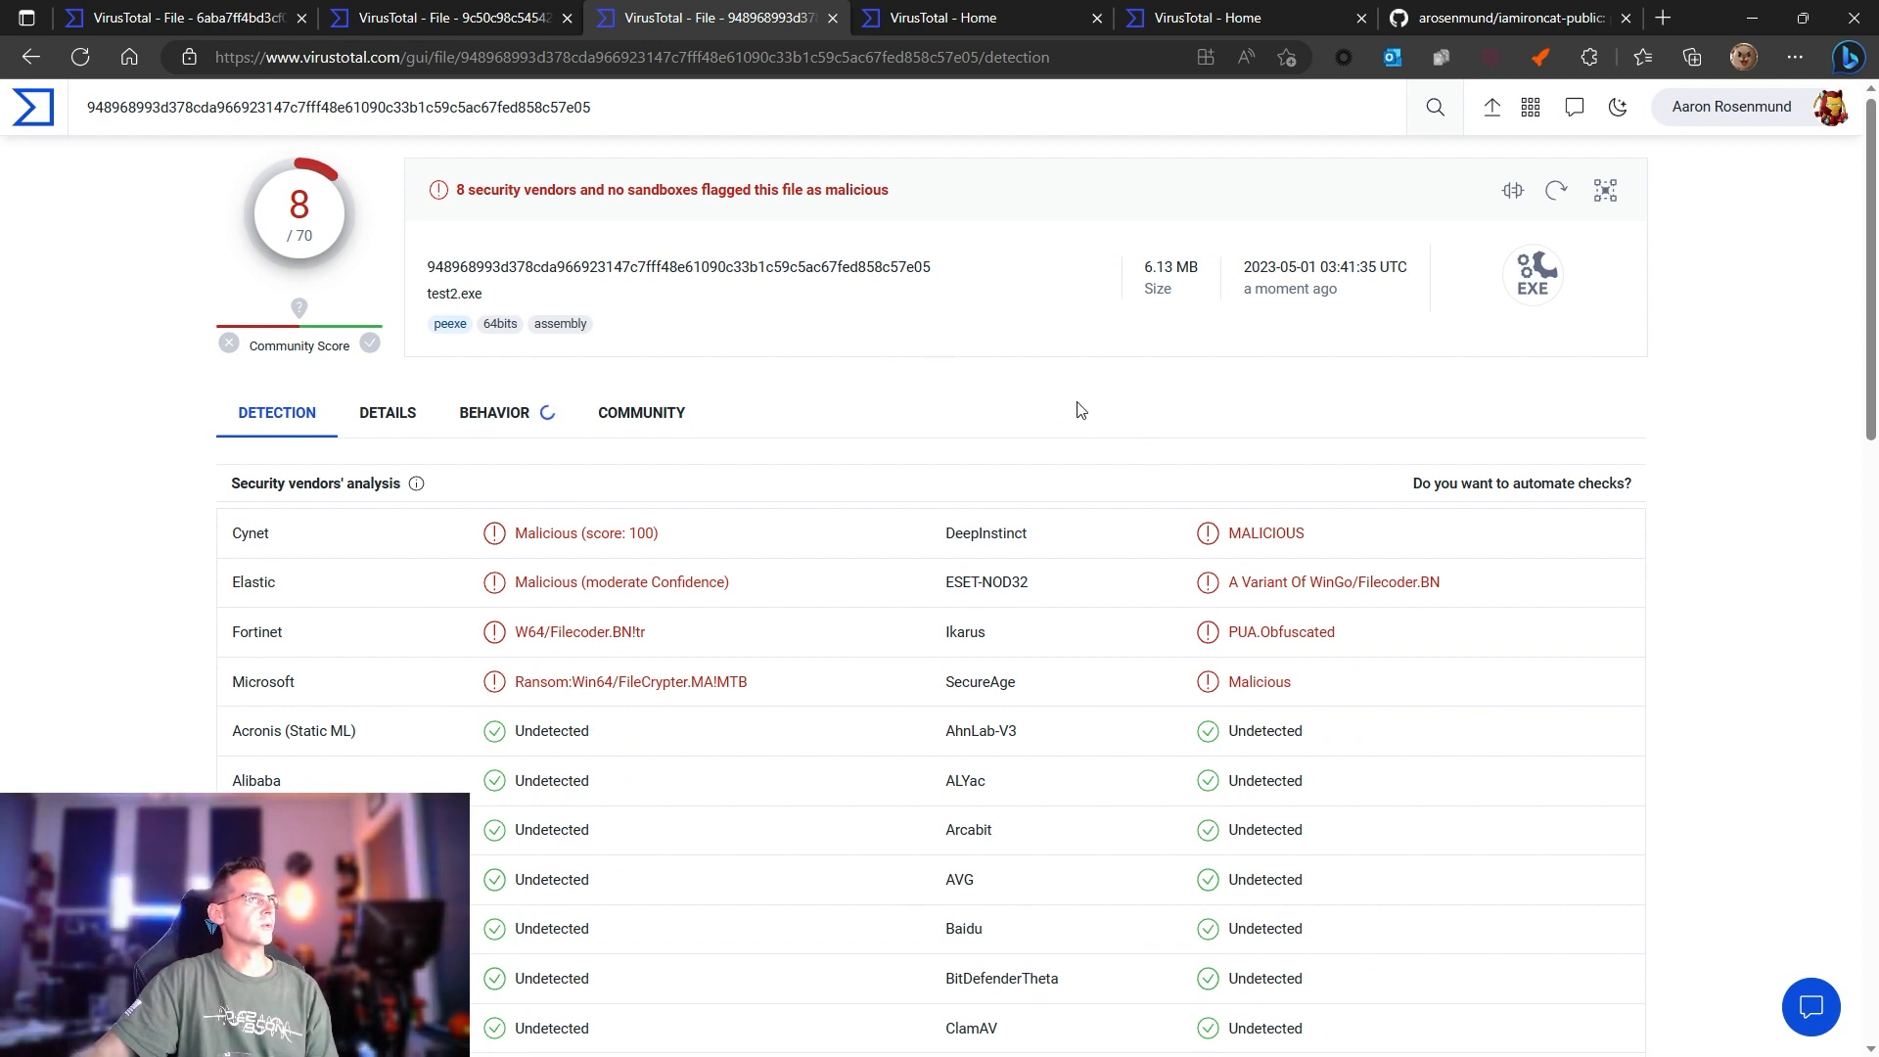
mouse_move(1734, 96)
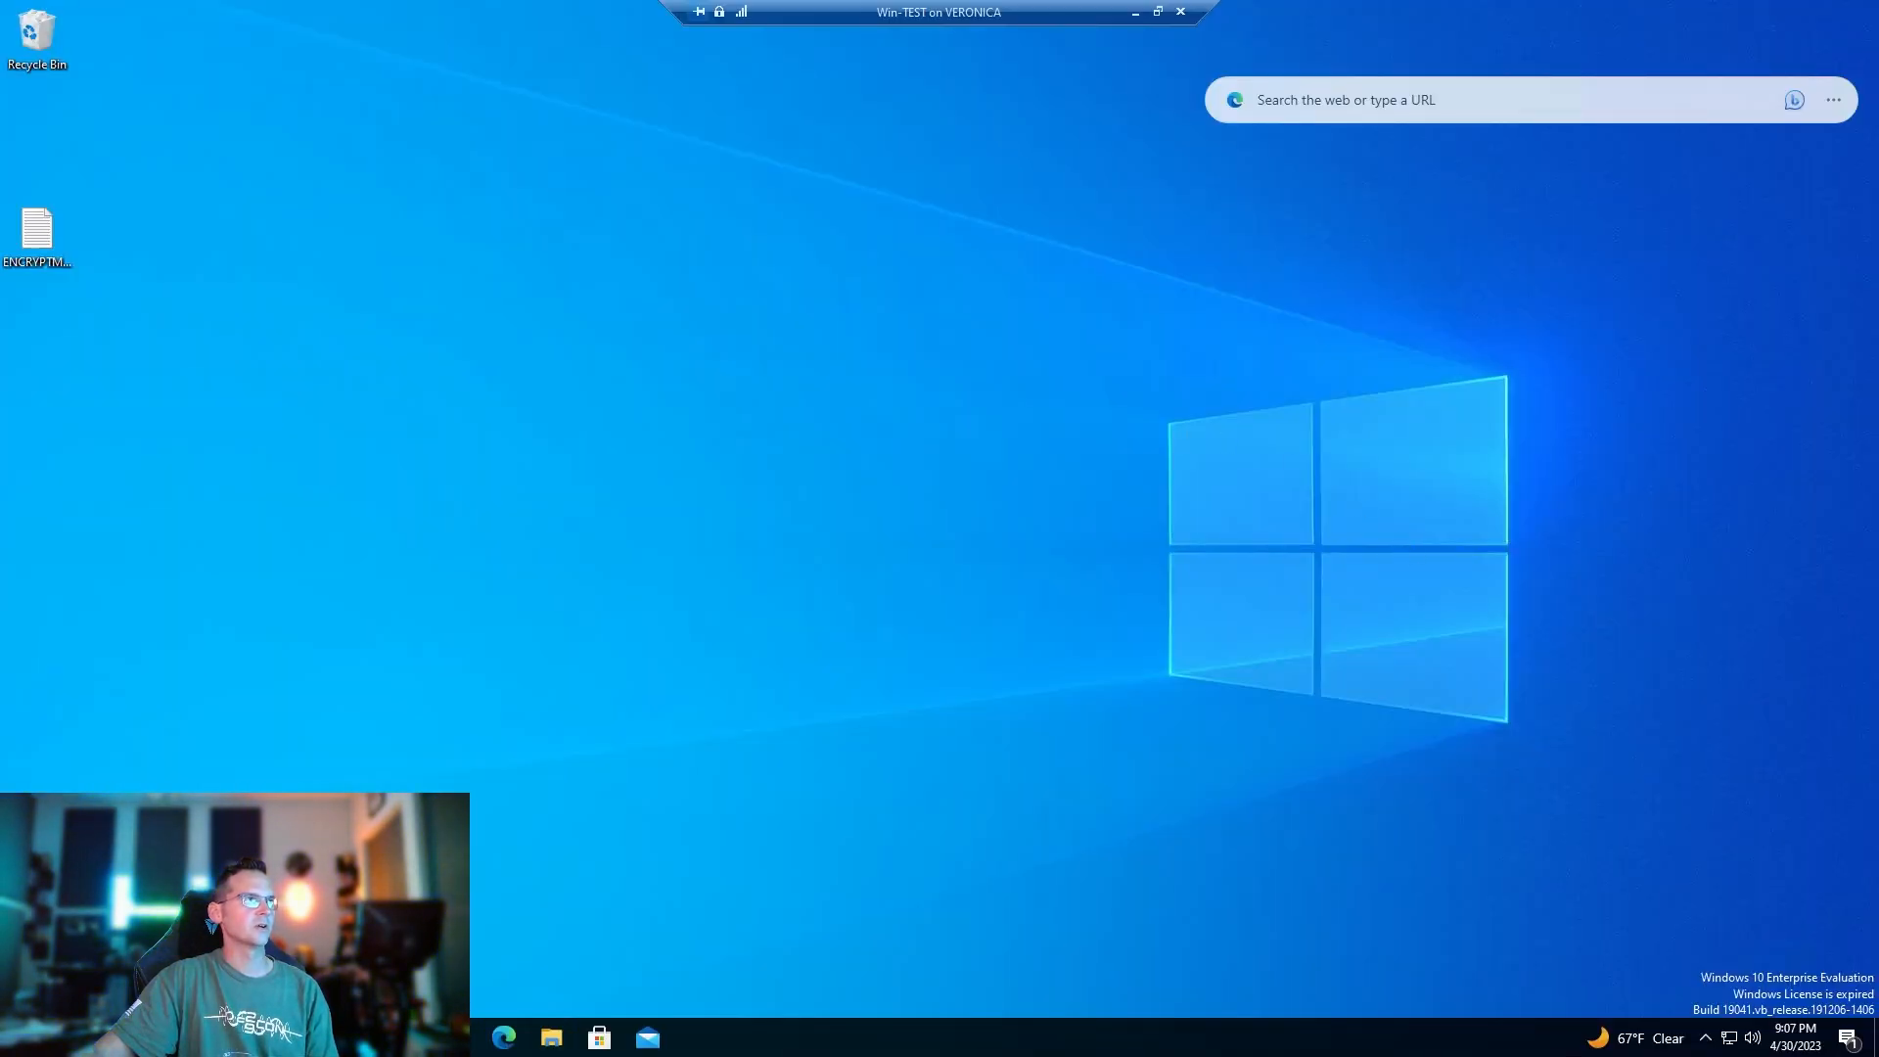
Browse to ironcat_v1_2020\src\old-variations-v1 and copy test1.exe for the VM desktop.
left_click(598, 1037)
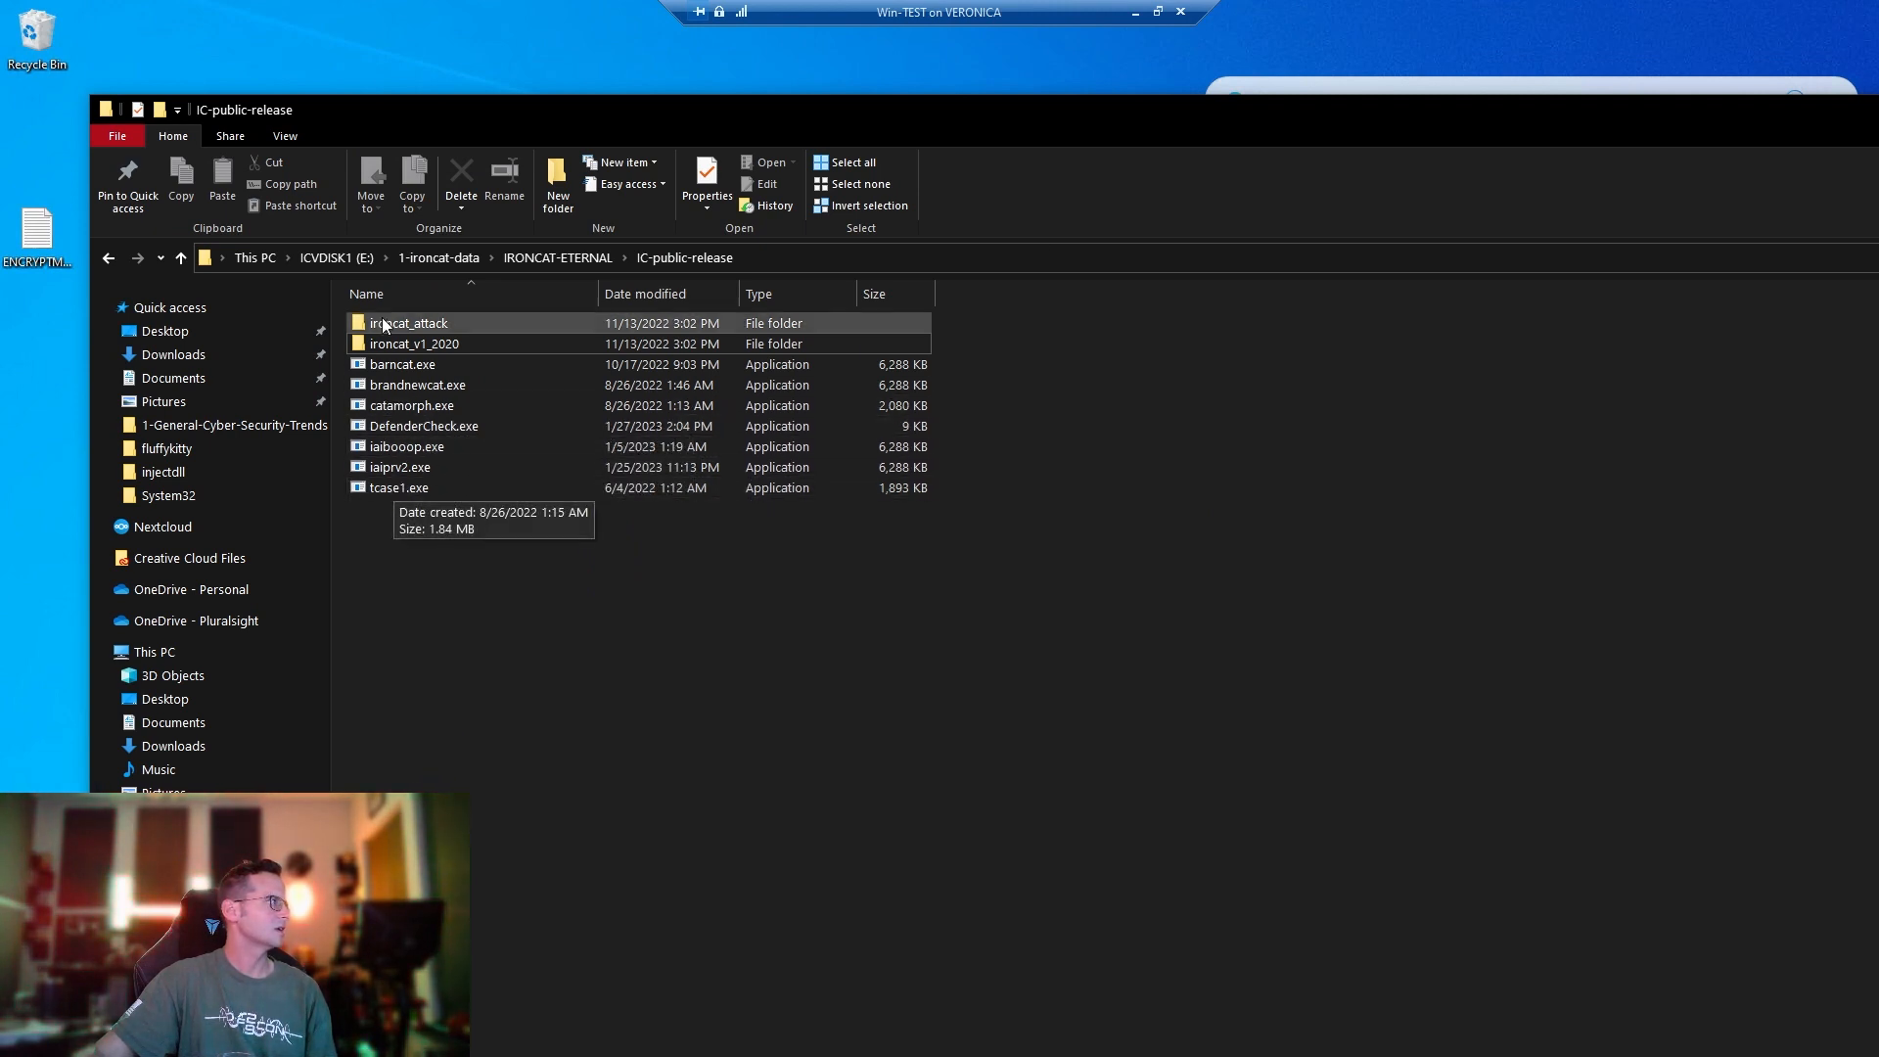
double_click(413, 344)
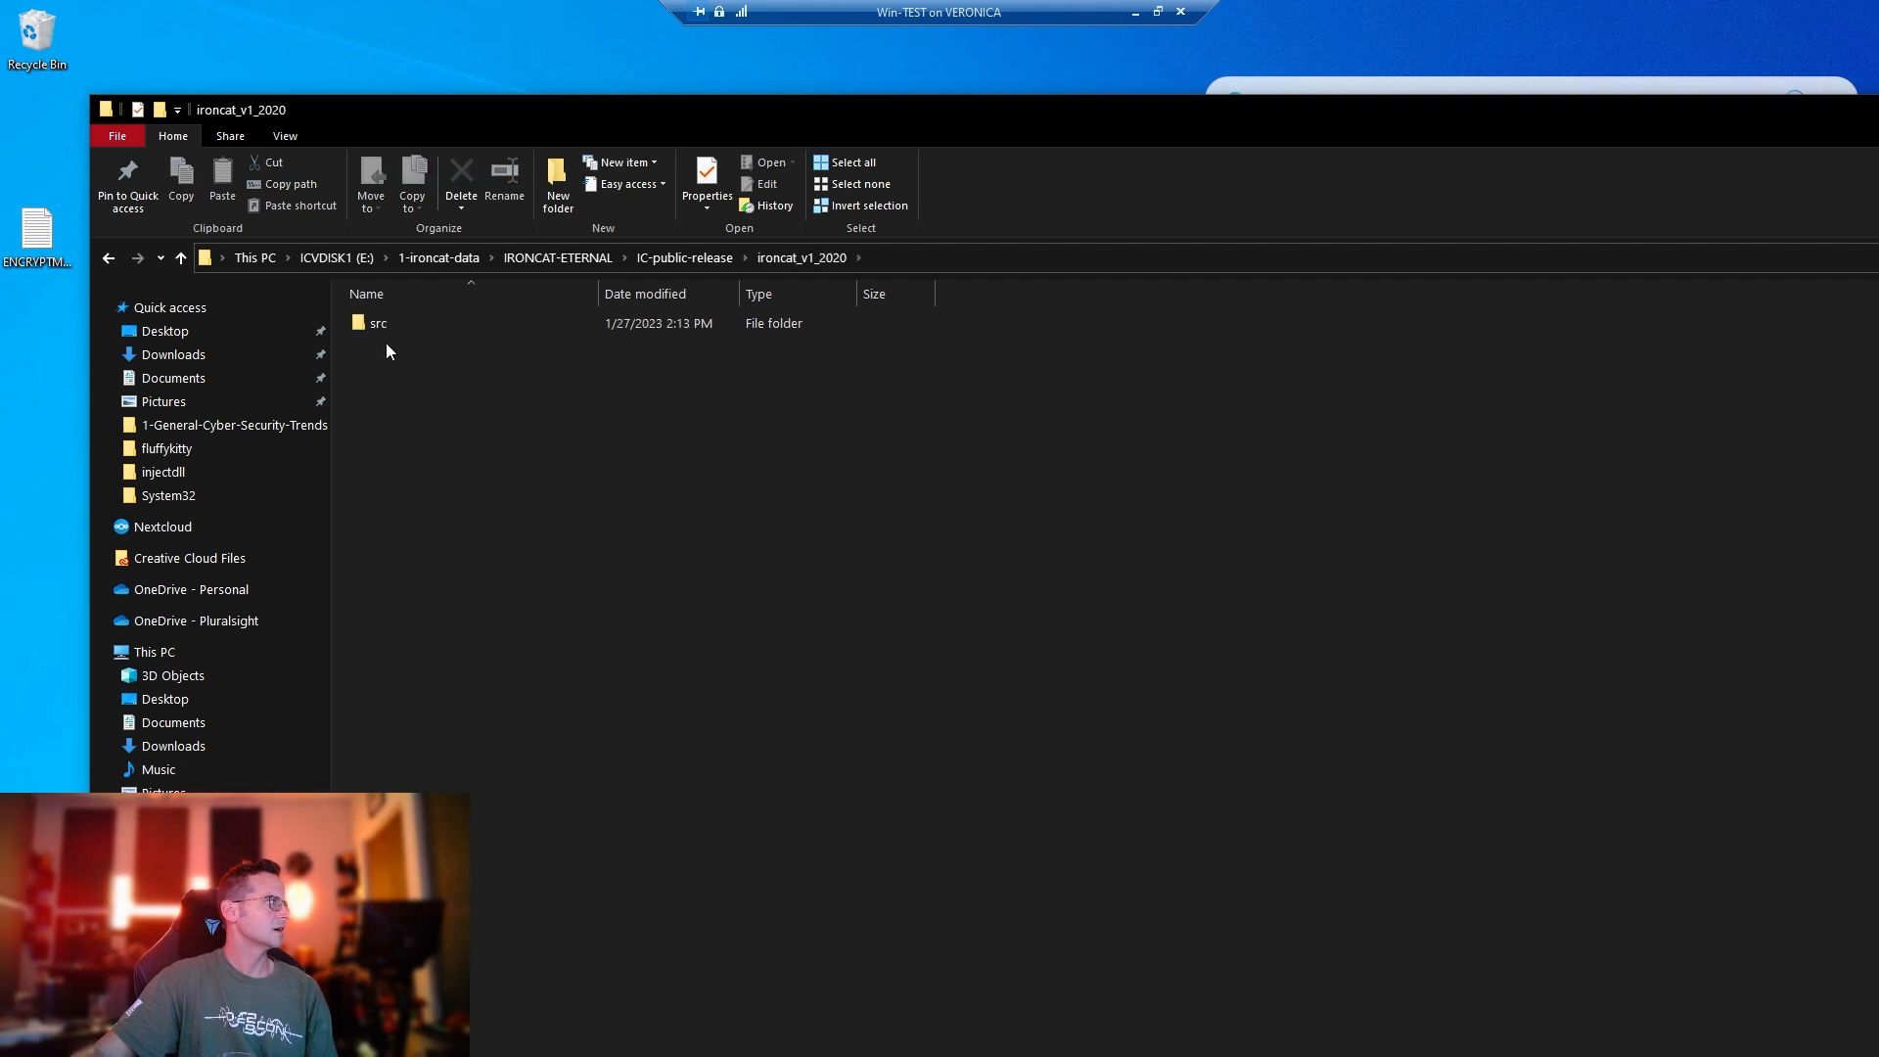
double_click(379, 322)
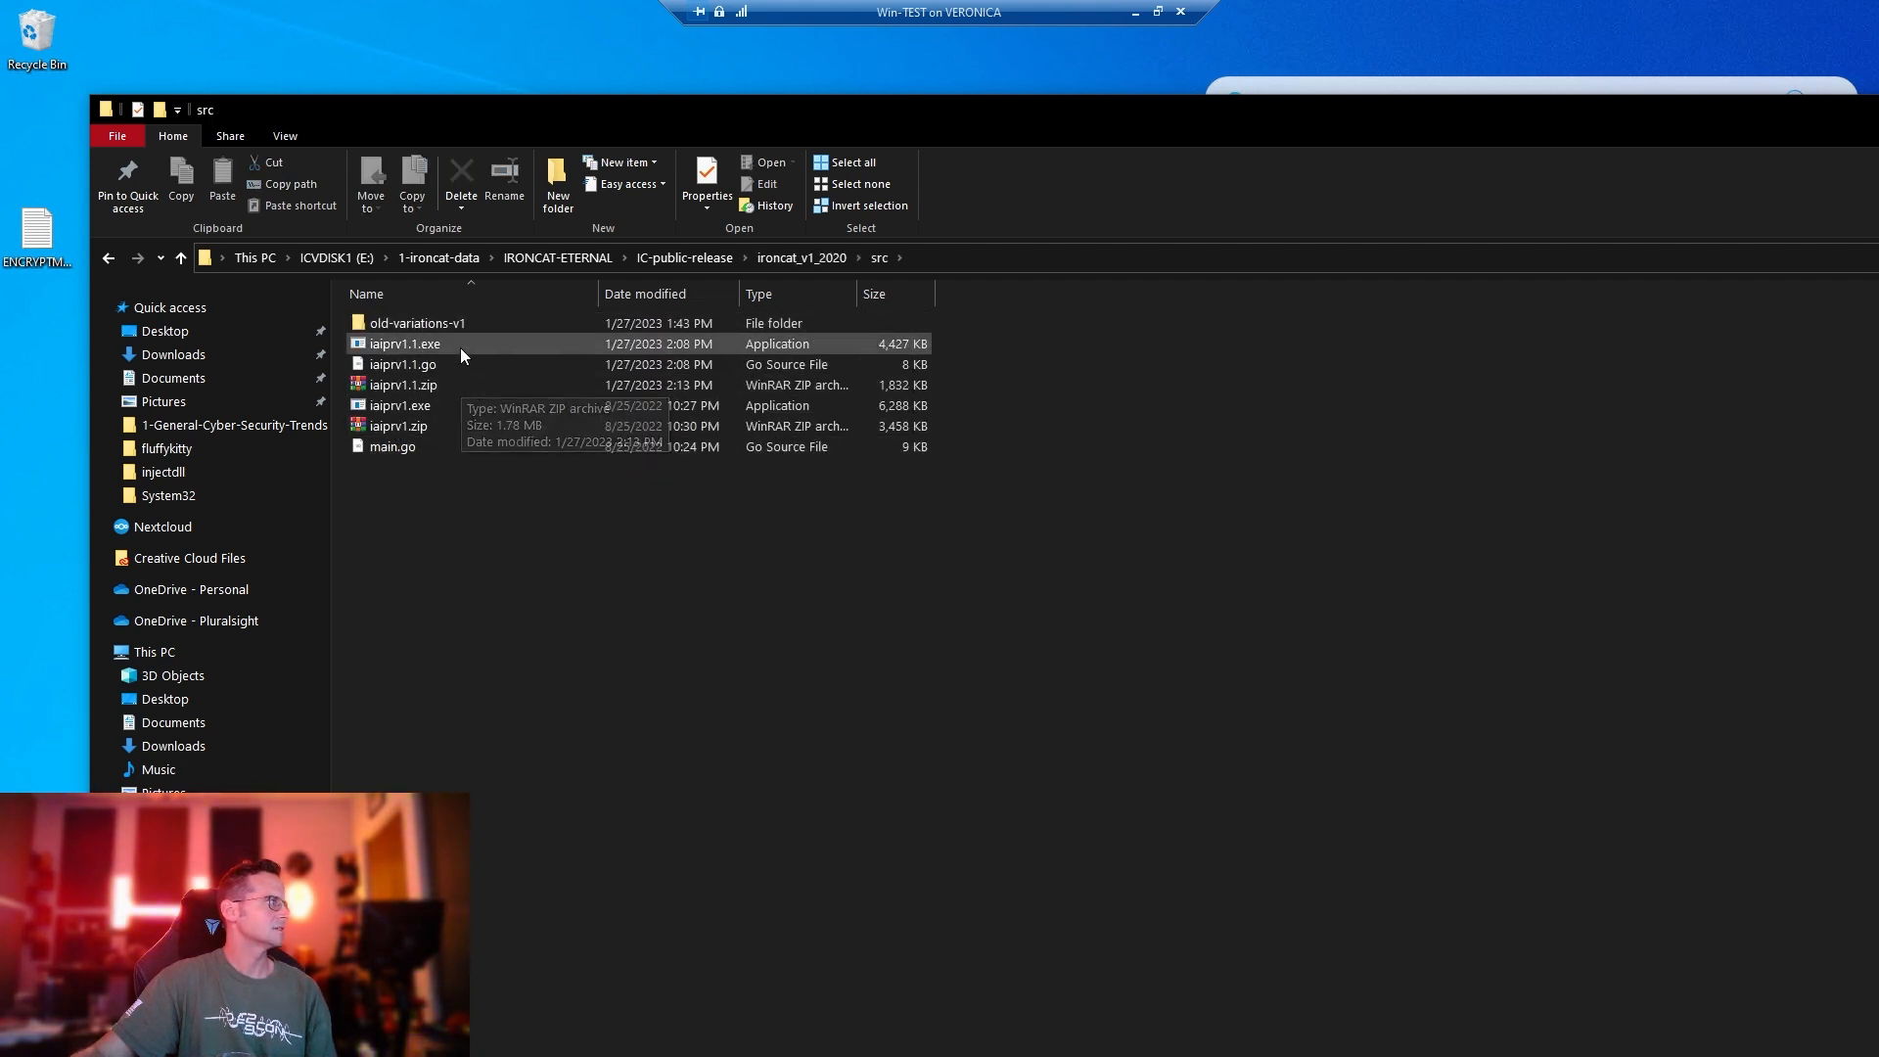
double_click(418, 322)
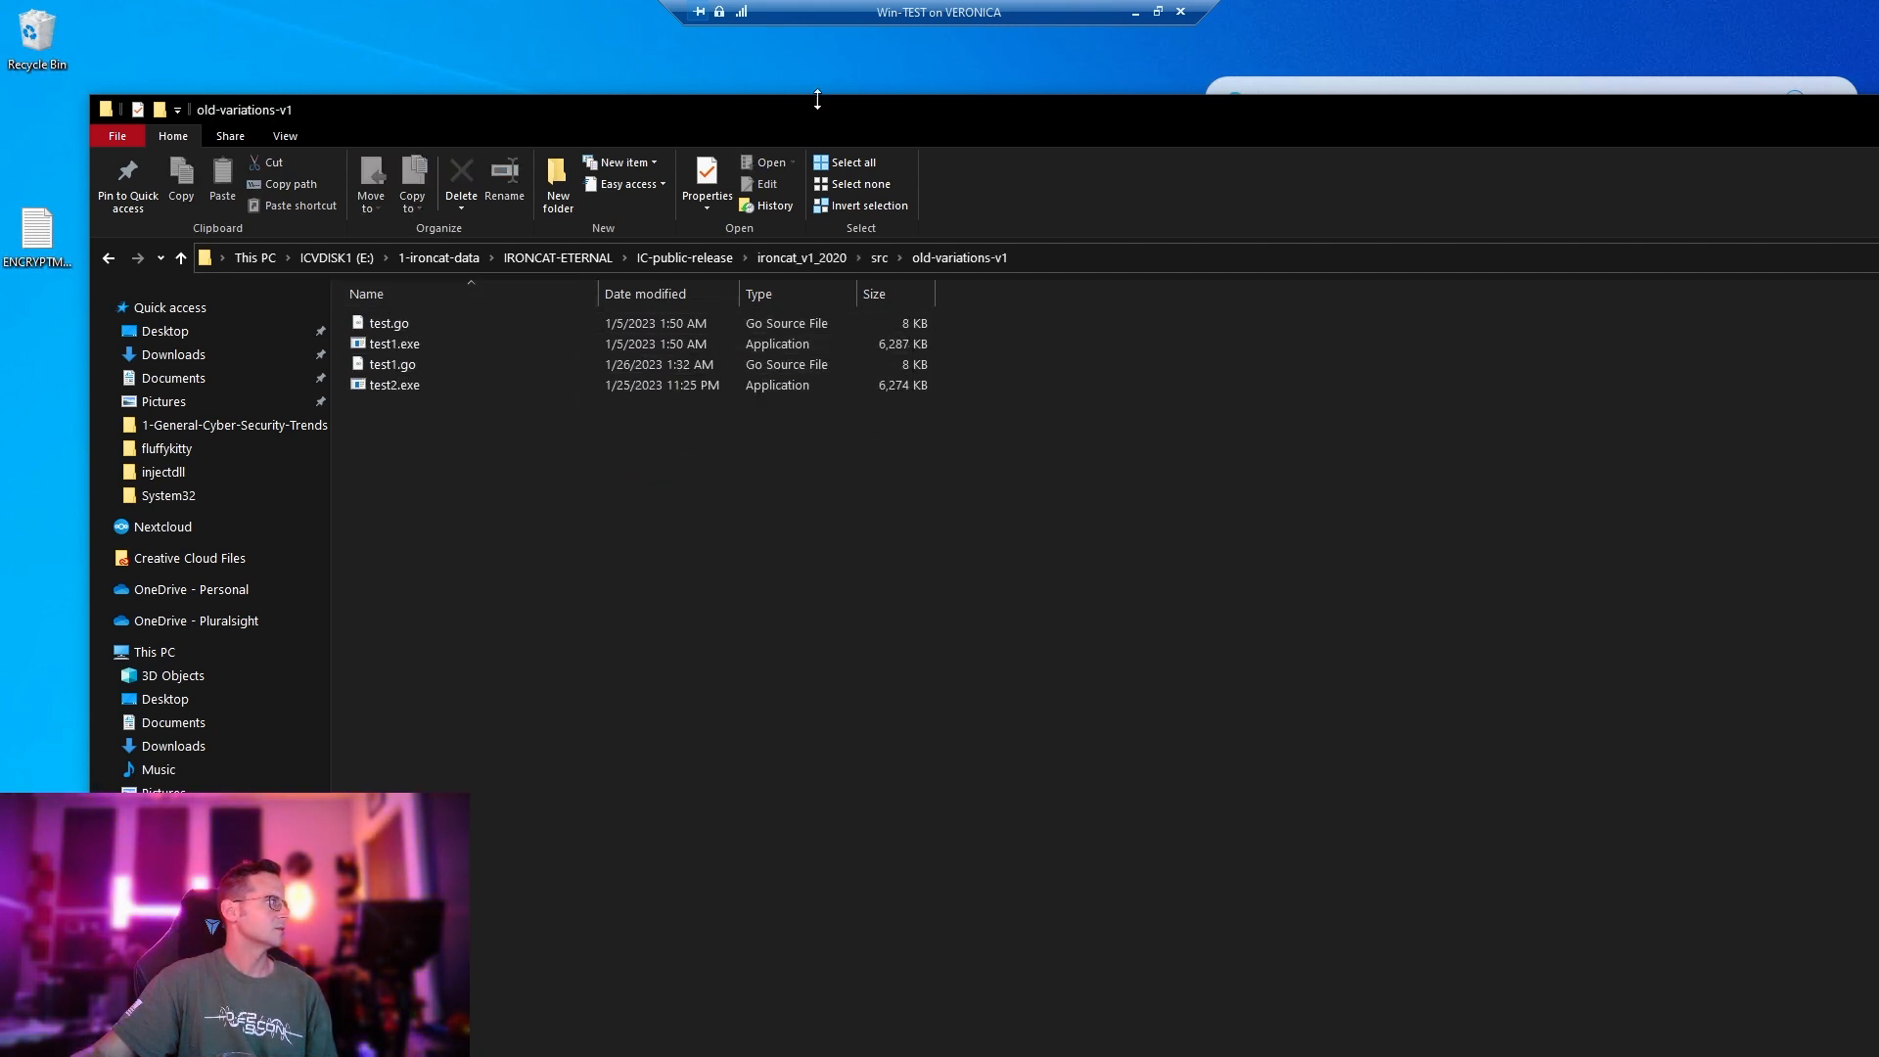
right_click(393, 343)
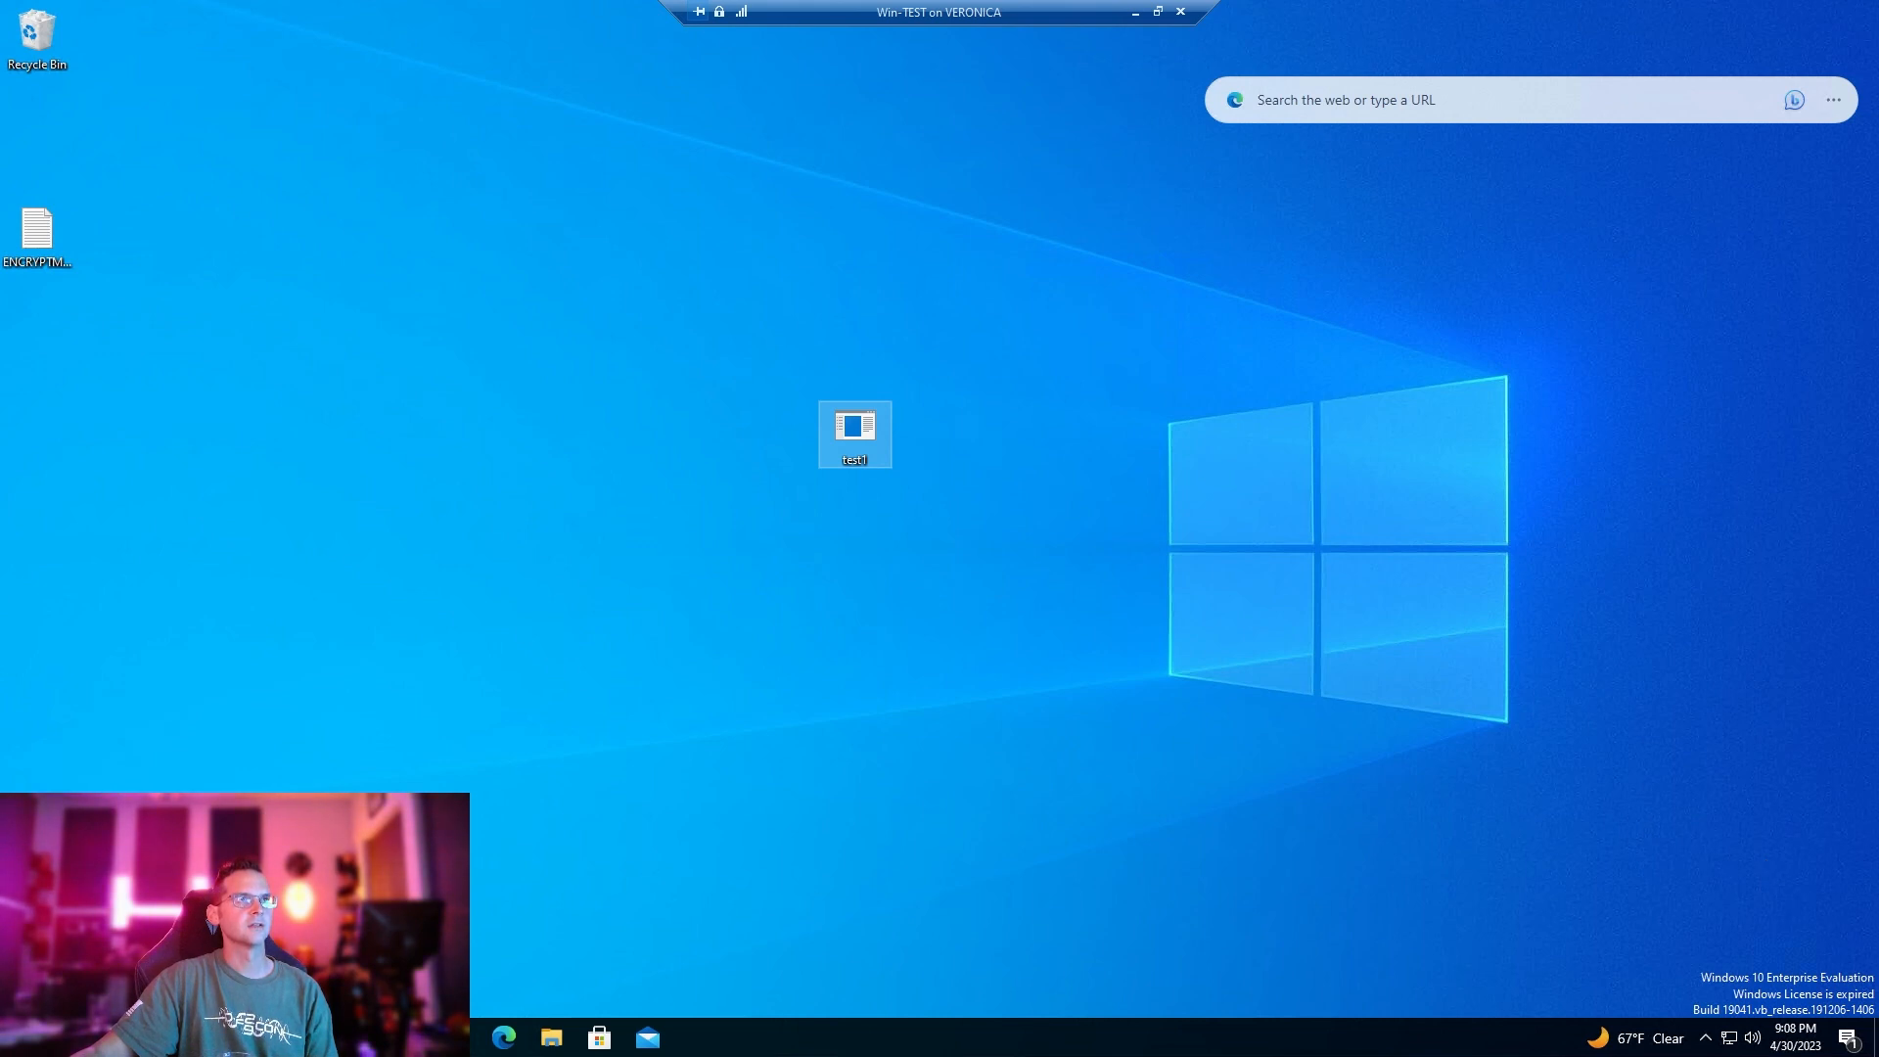
mouse_move(1292, 605)
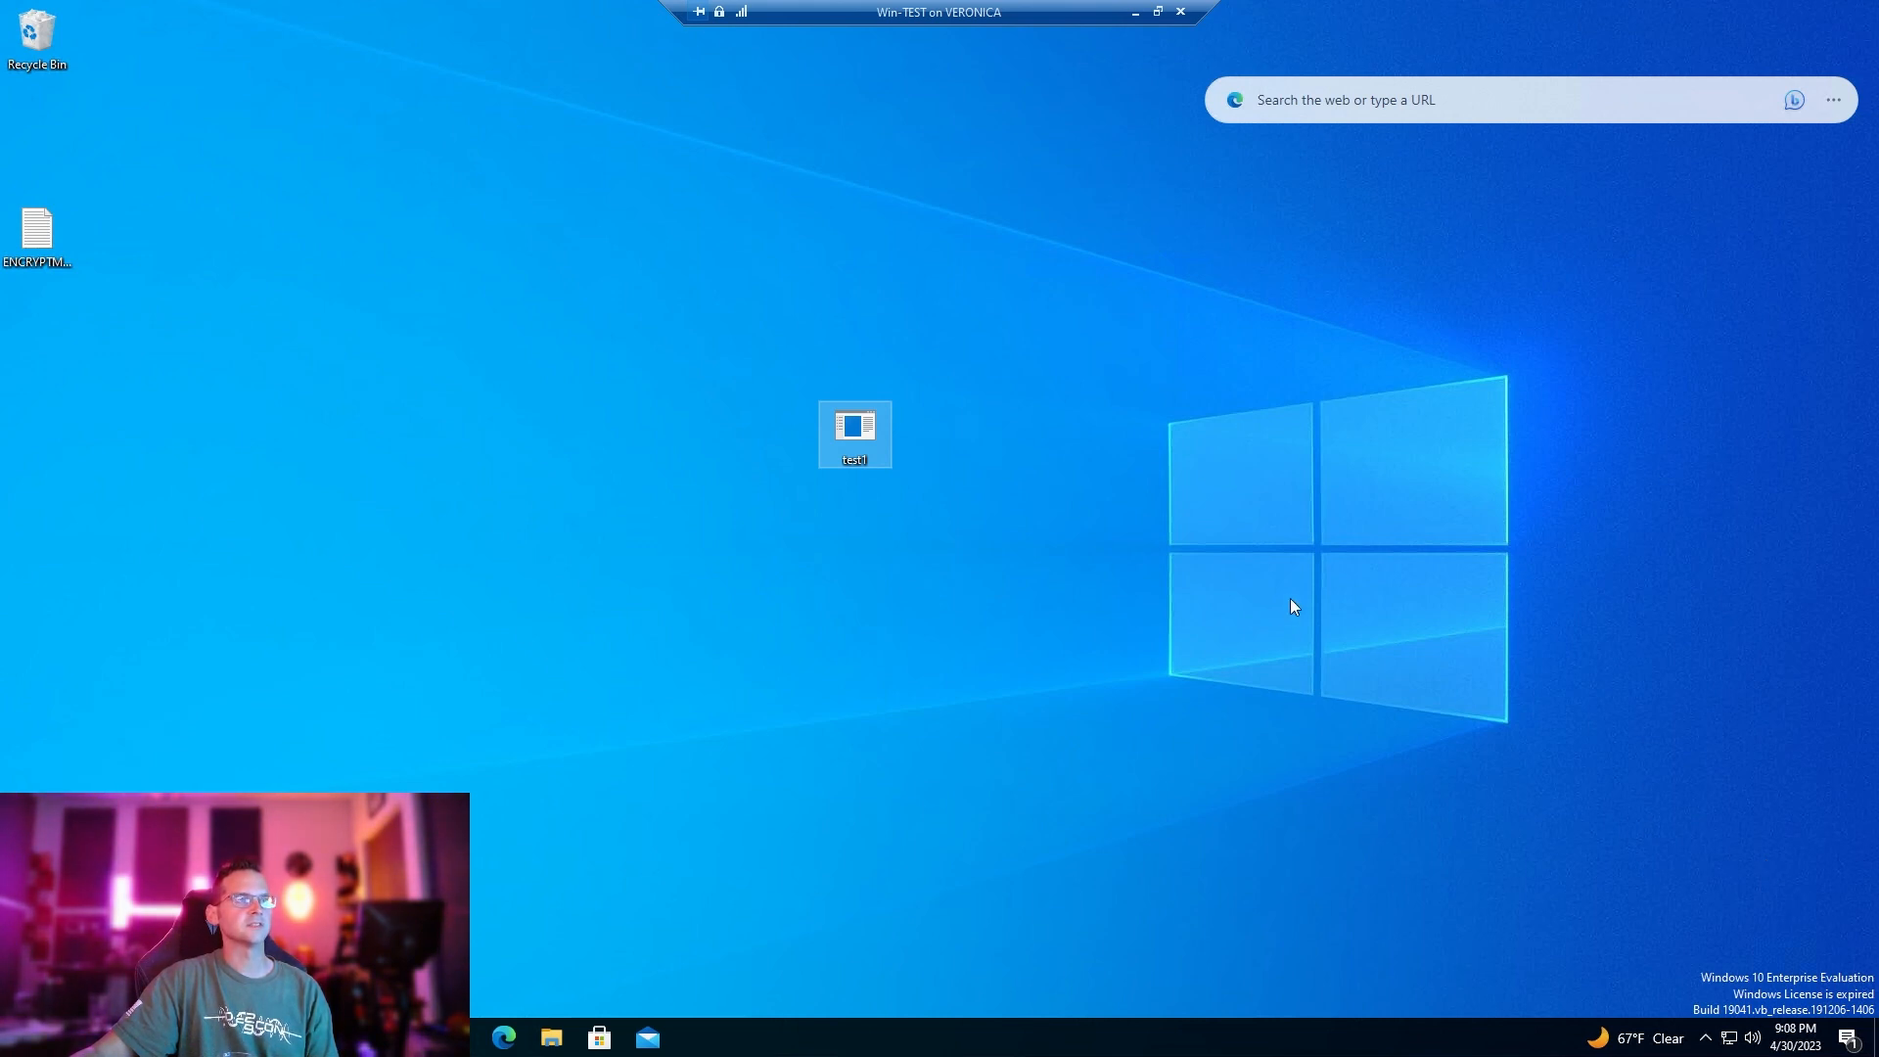
Inspect the severe Ransom:Win64/FileCrypter.MA!MTB detection, then close Windows Security.
left_click(1124, 732)
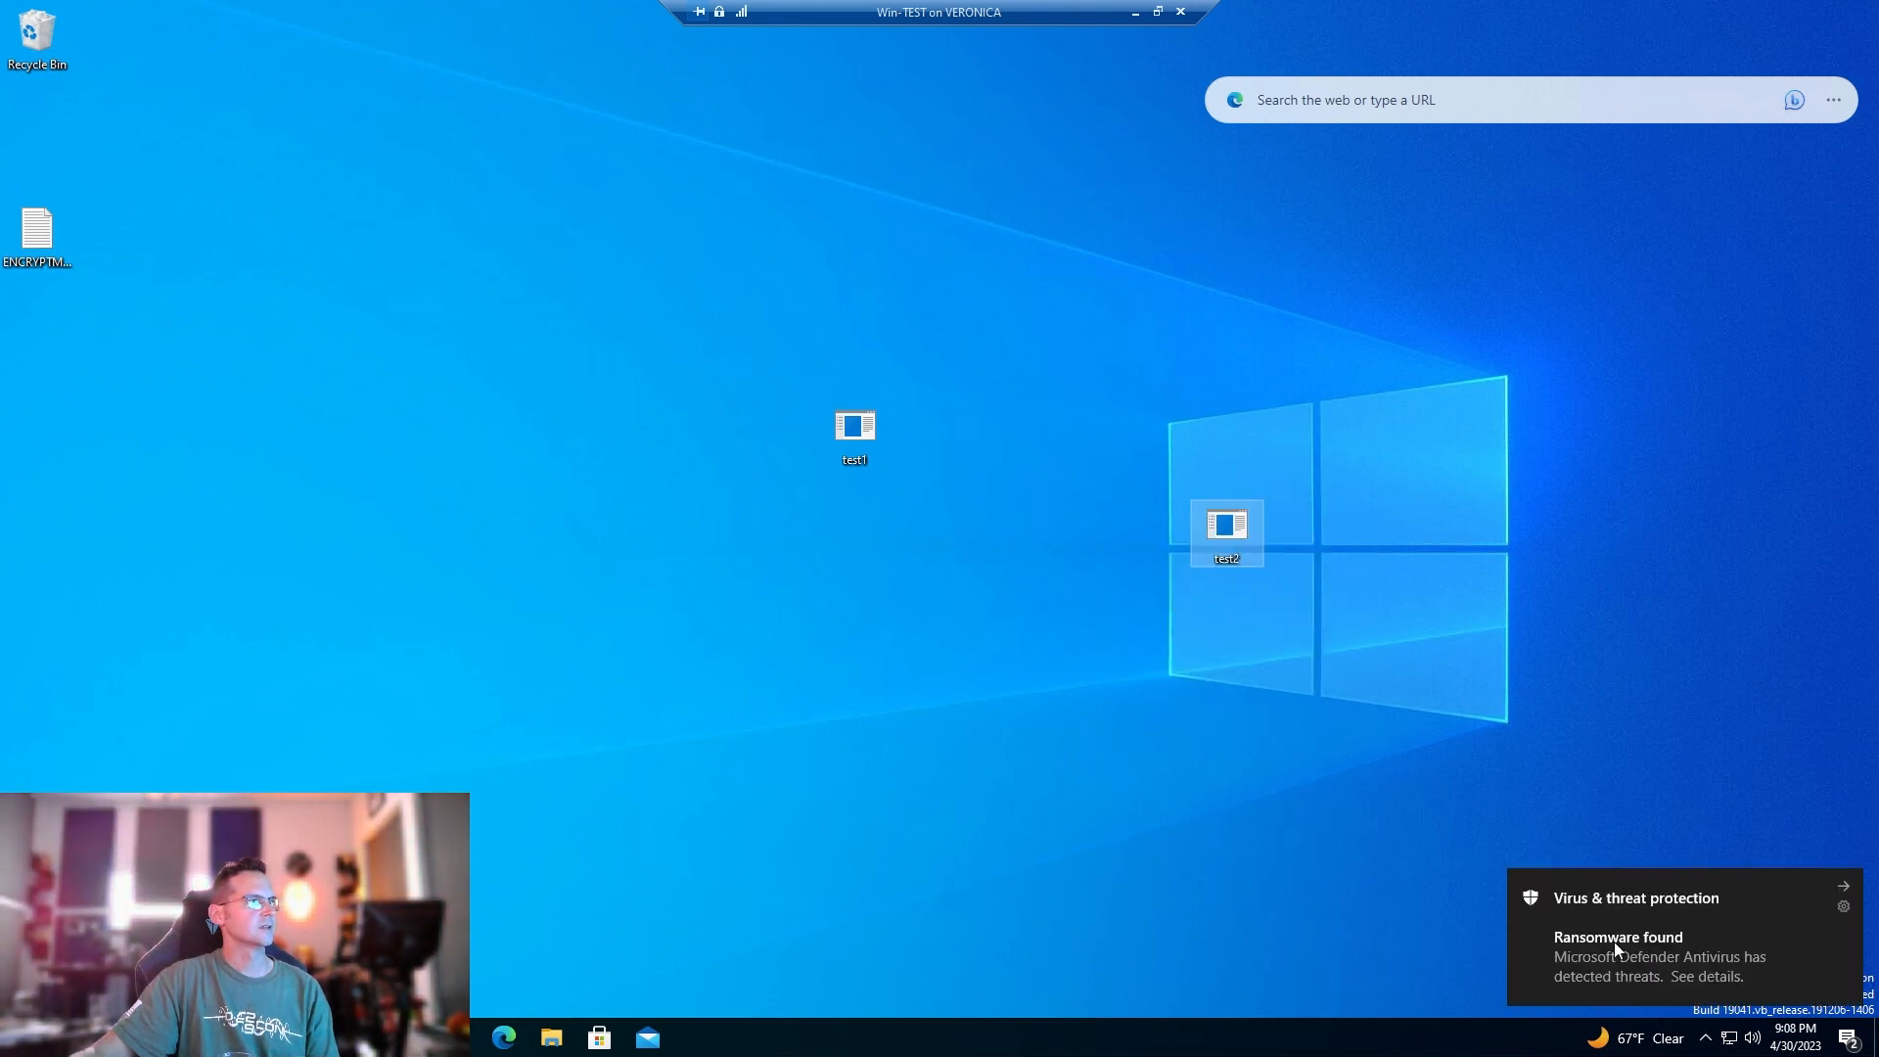
mouse_move(1226, 542)
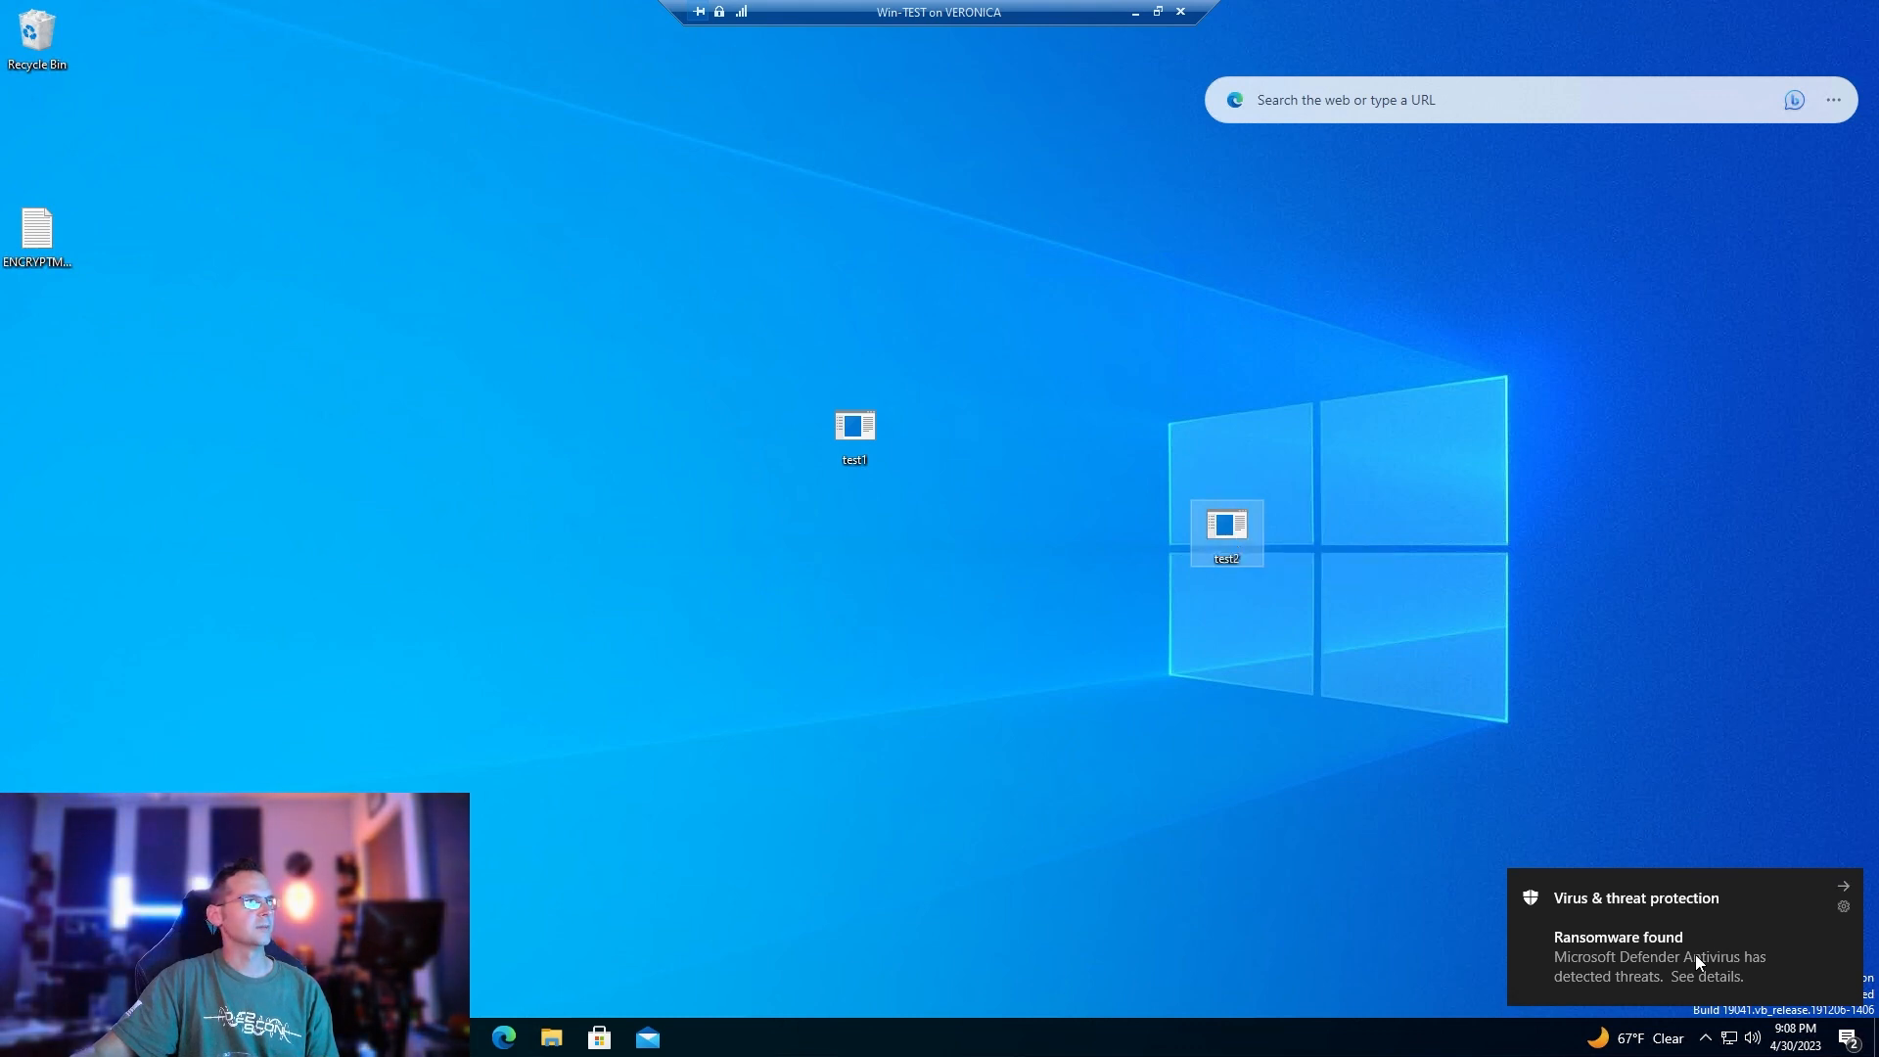
left_click(1678, 934)
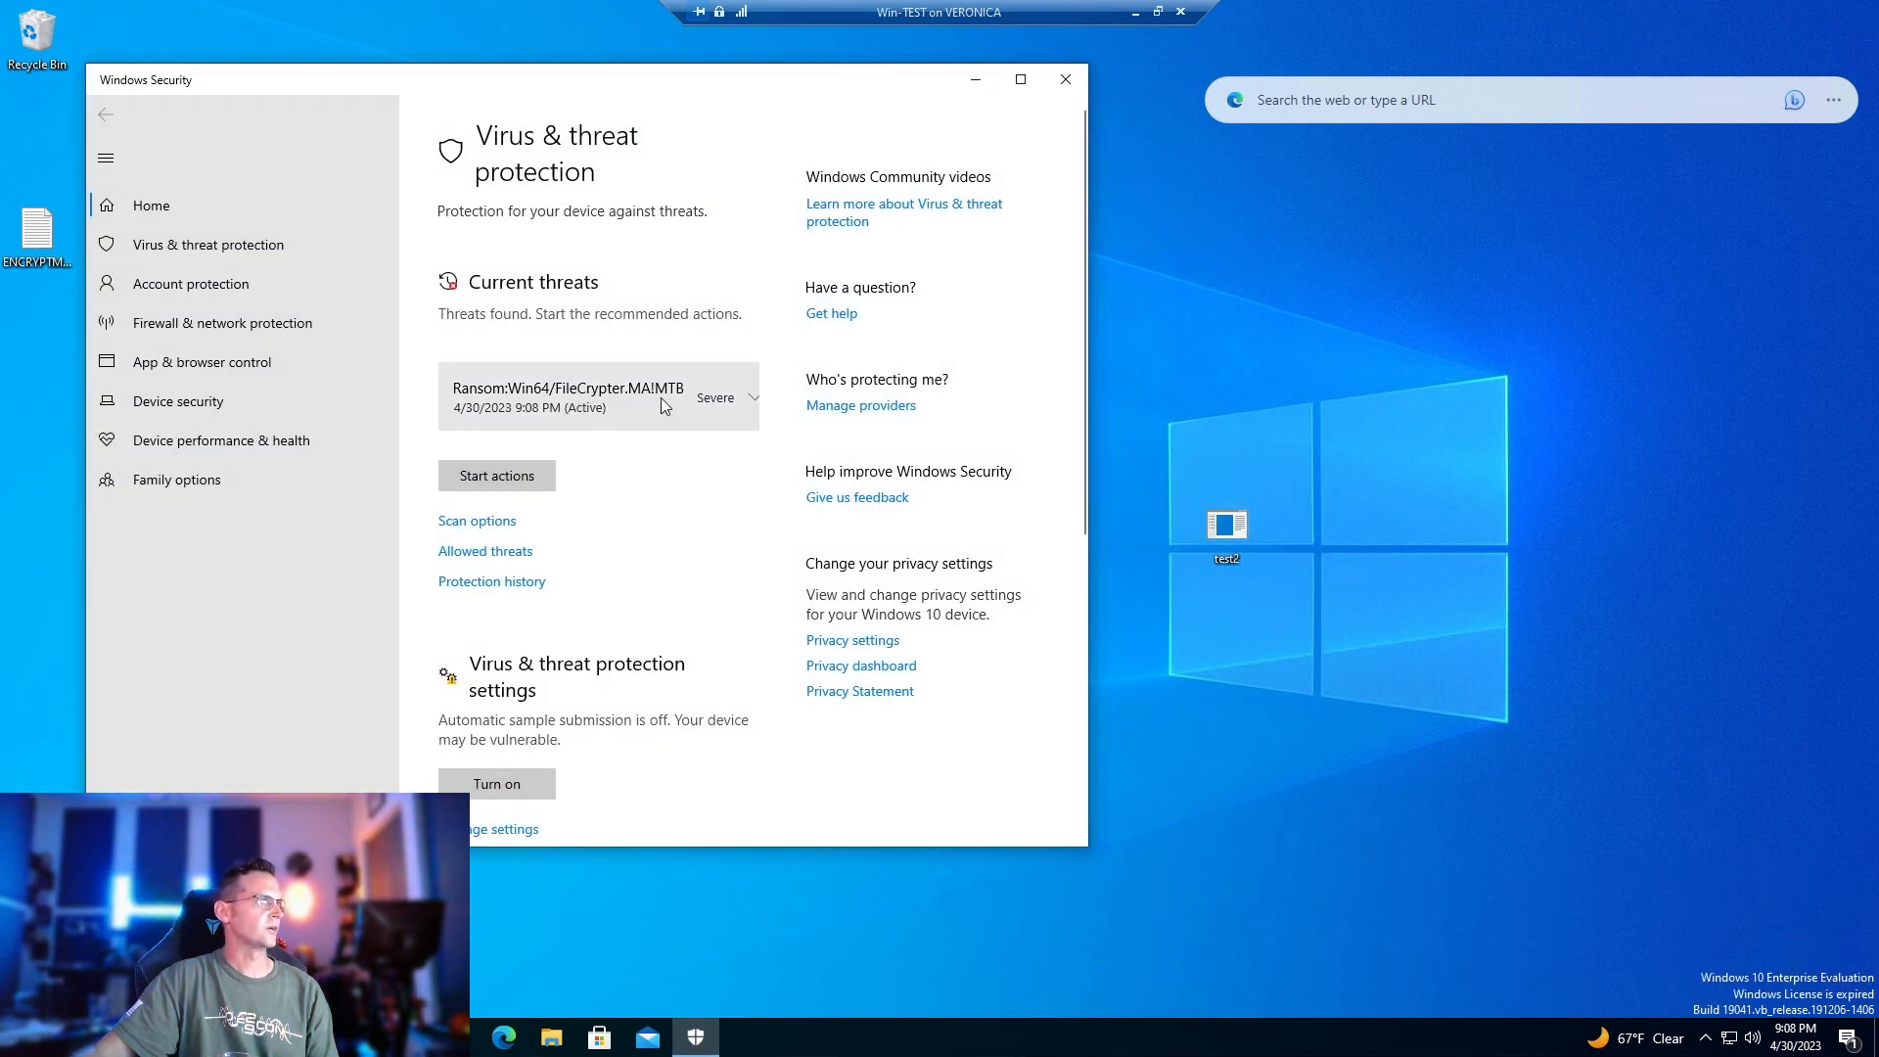
mouse_move(1061, 140)
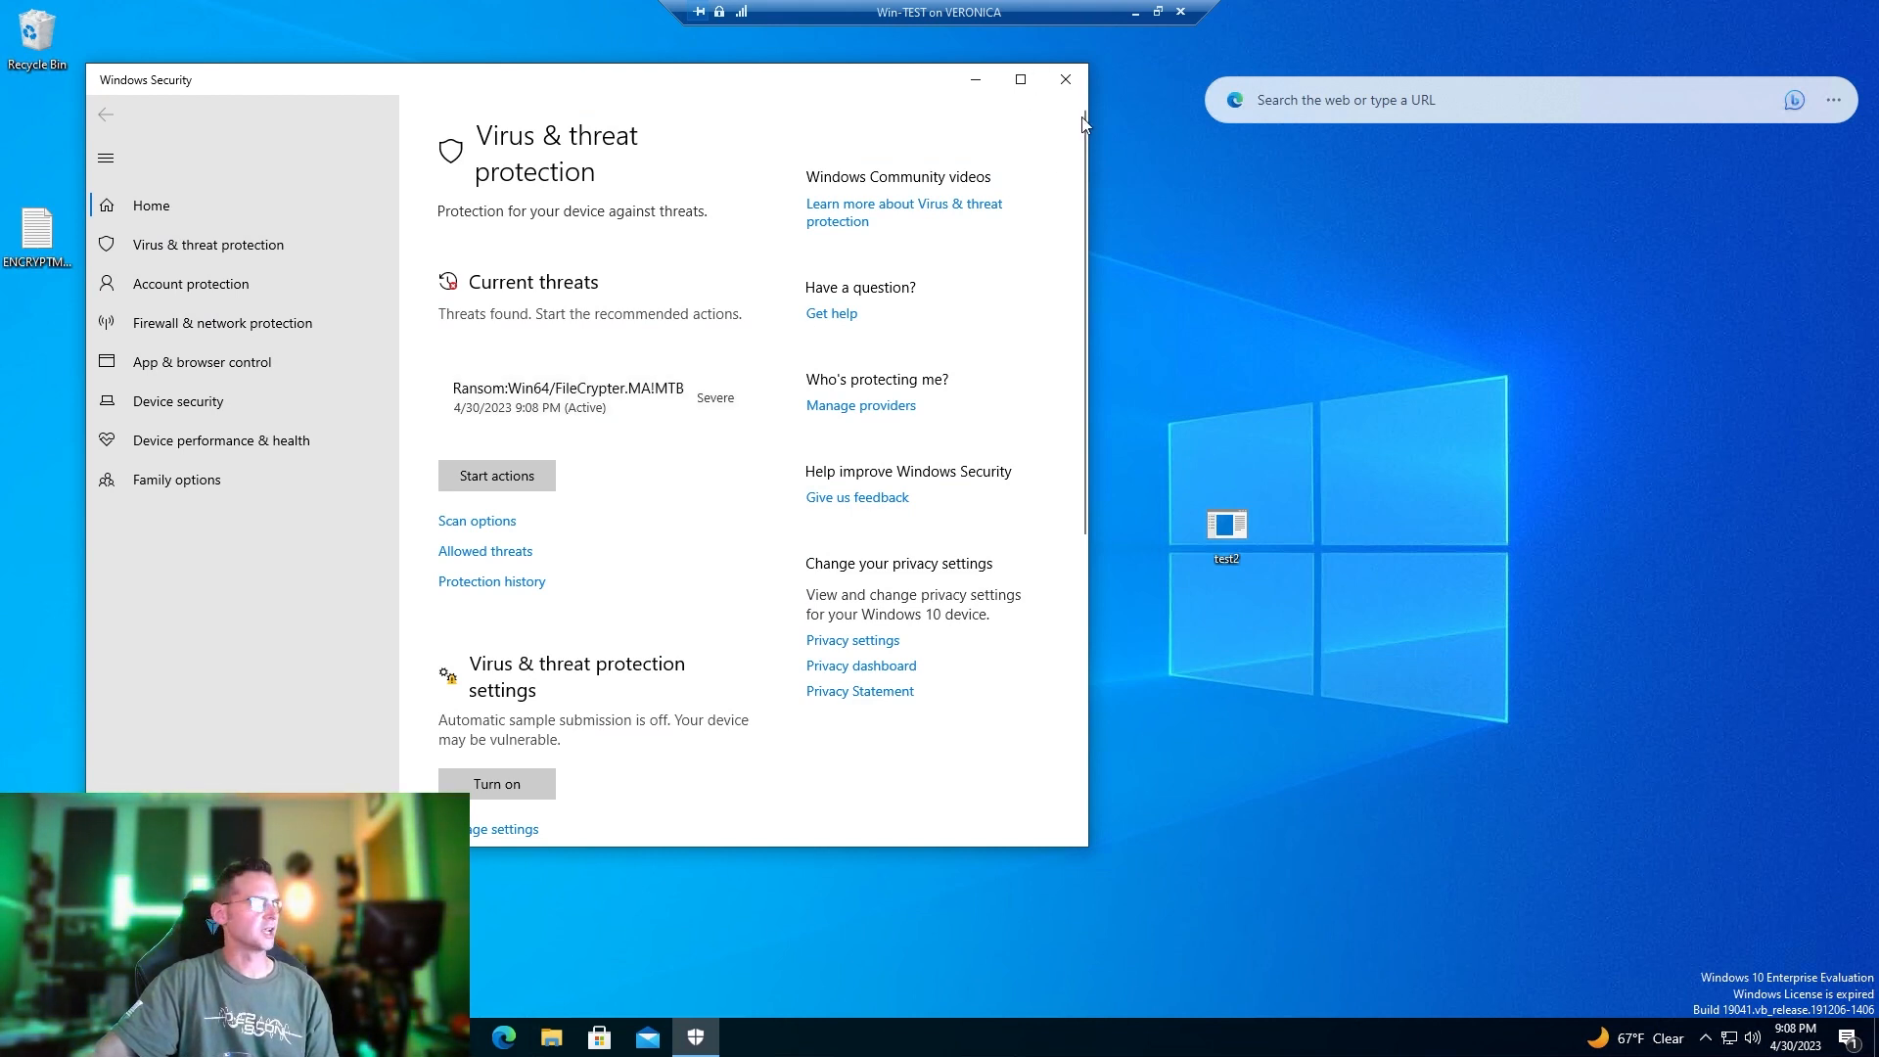
mouse_move(1064, 80)
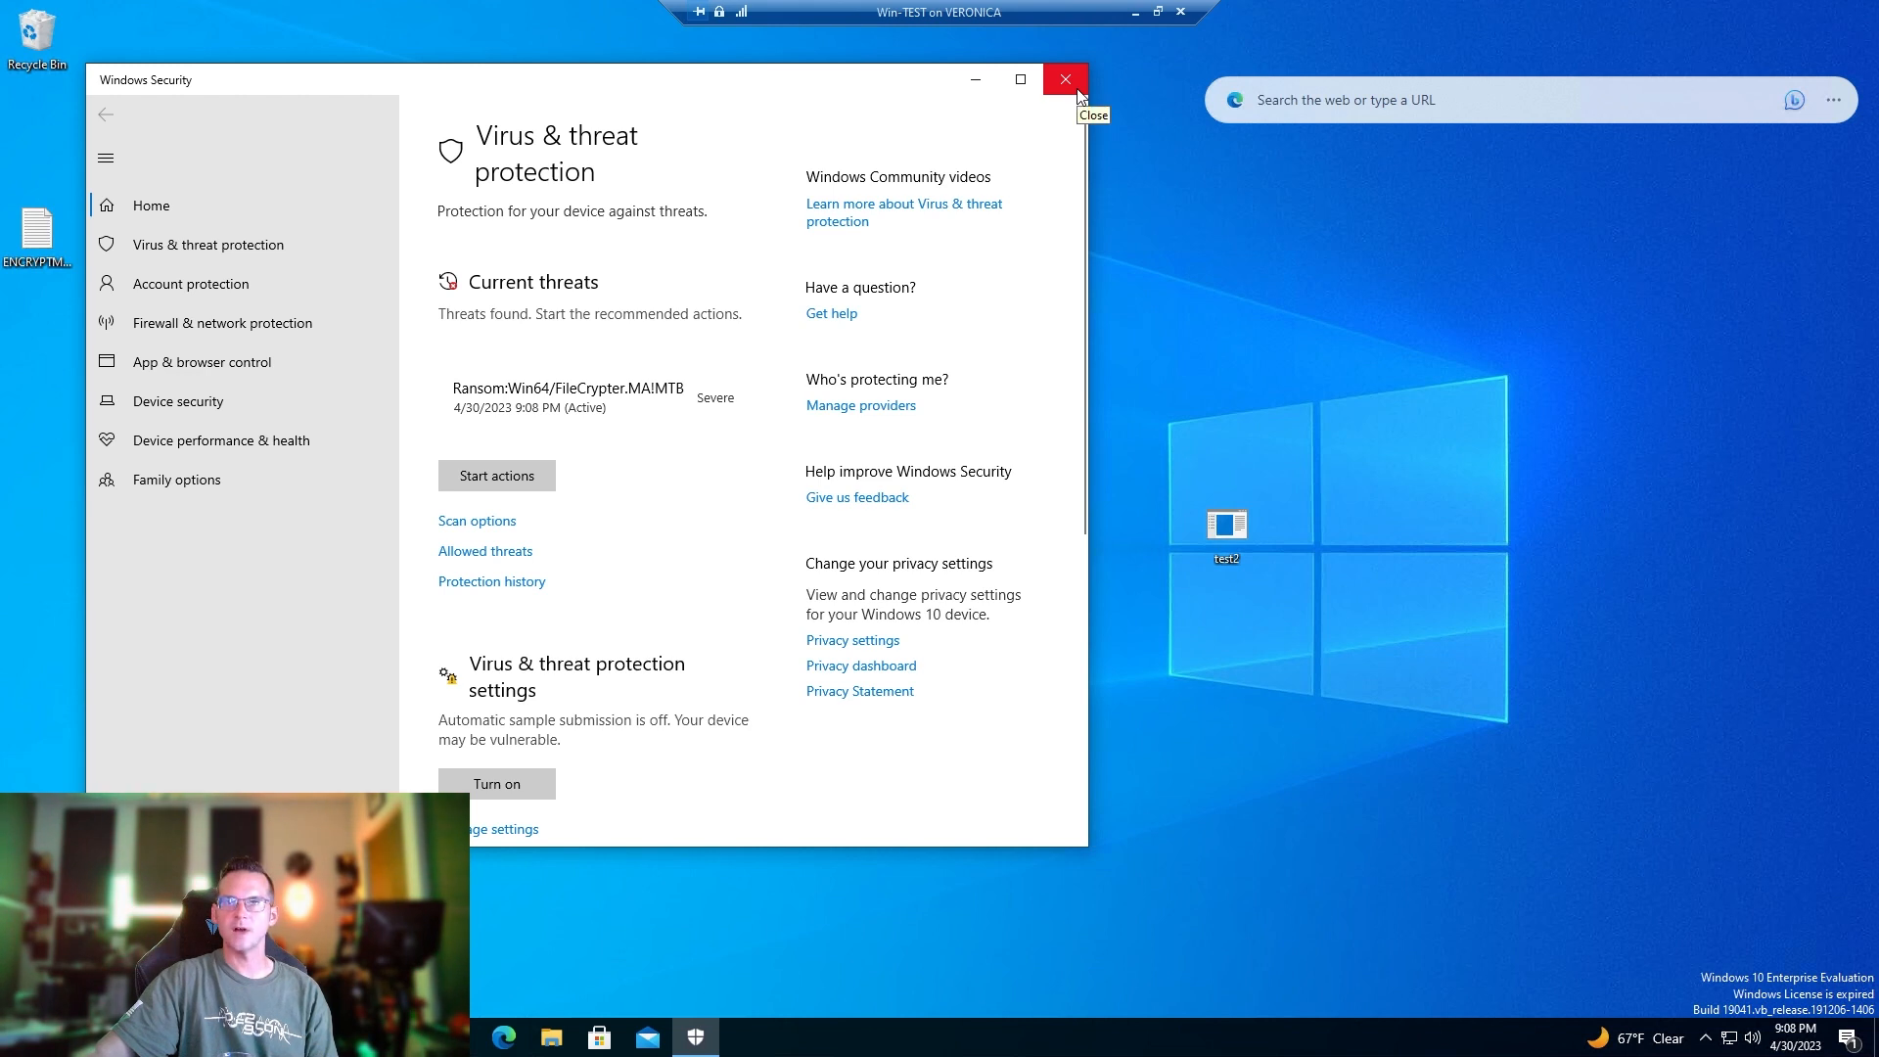
mouse_move(1075, 102)
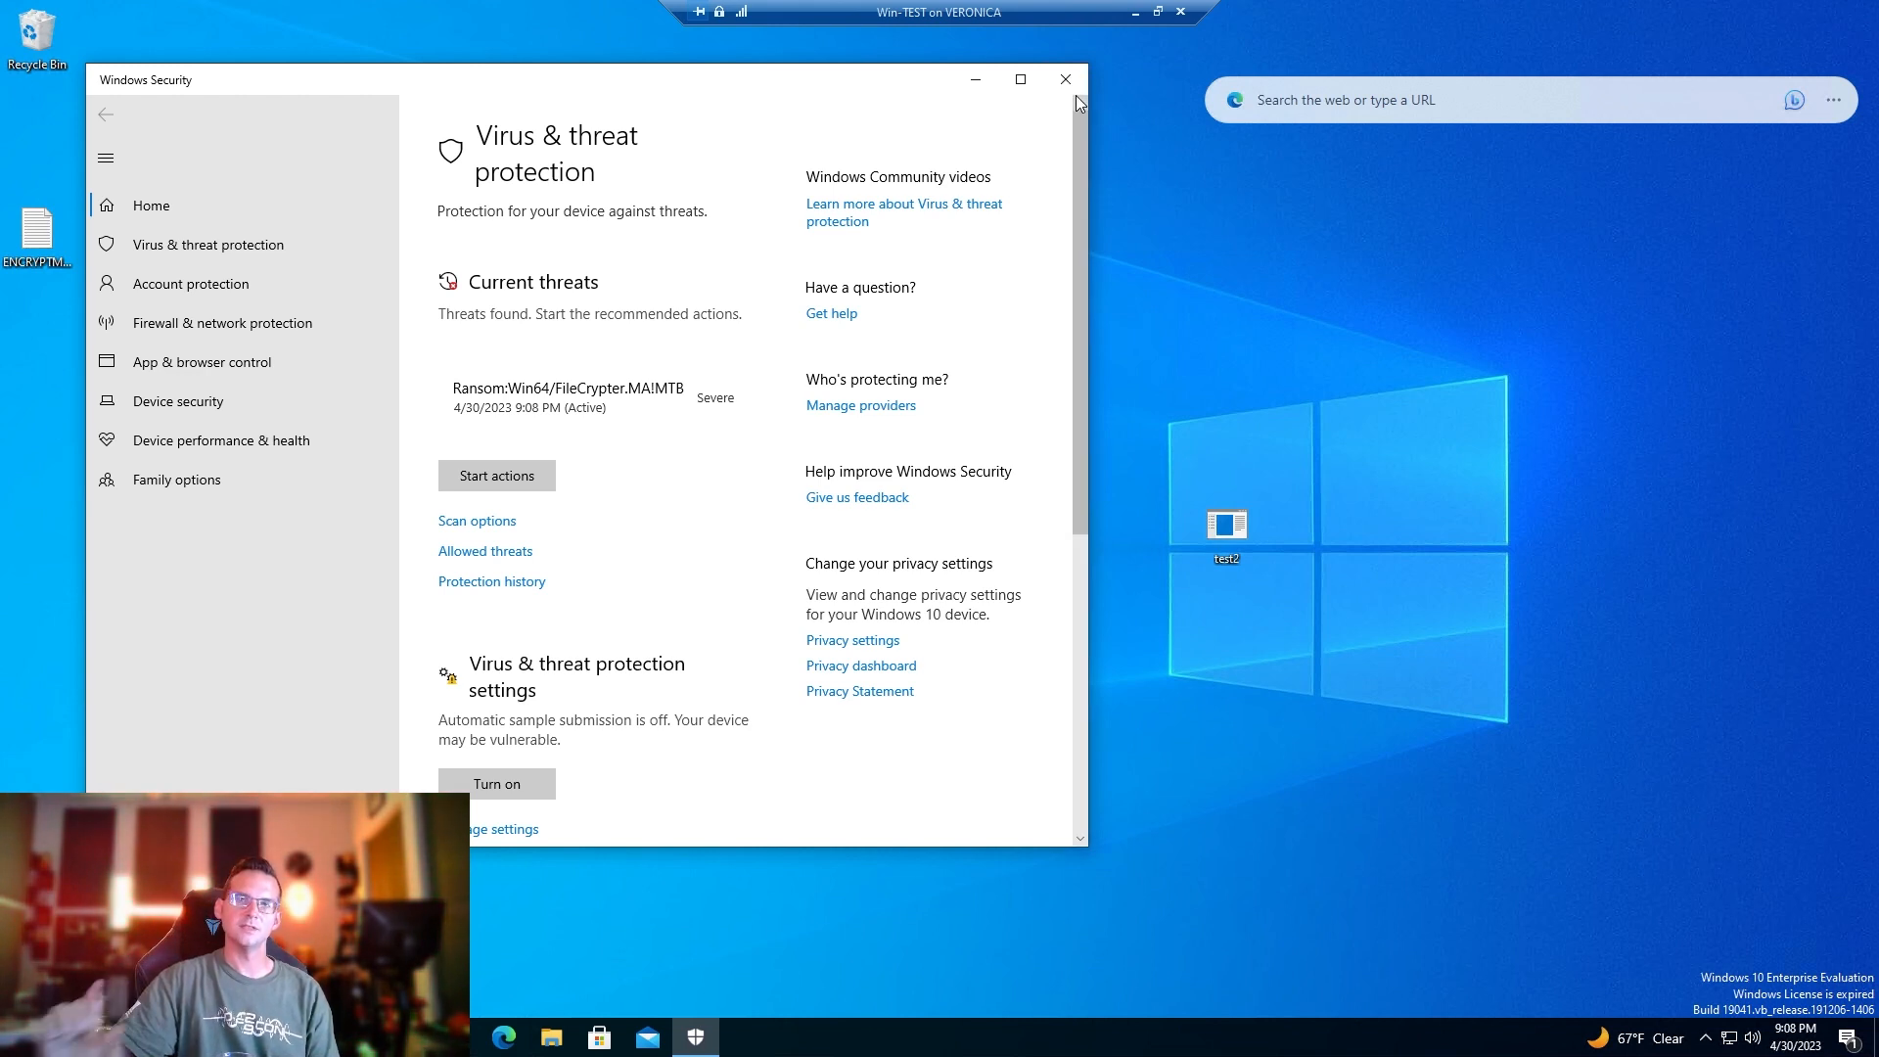
left_click(1062, 79)
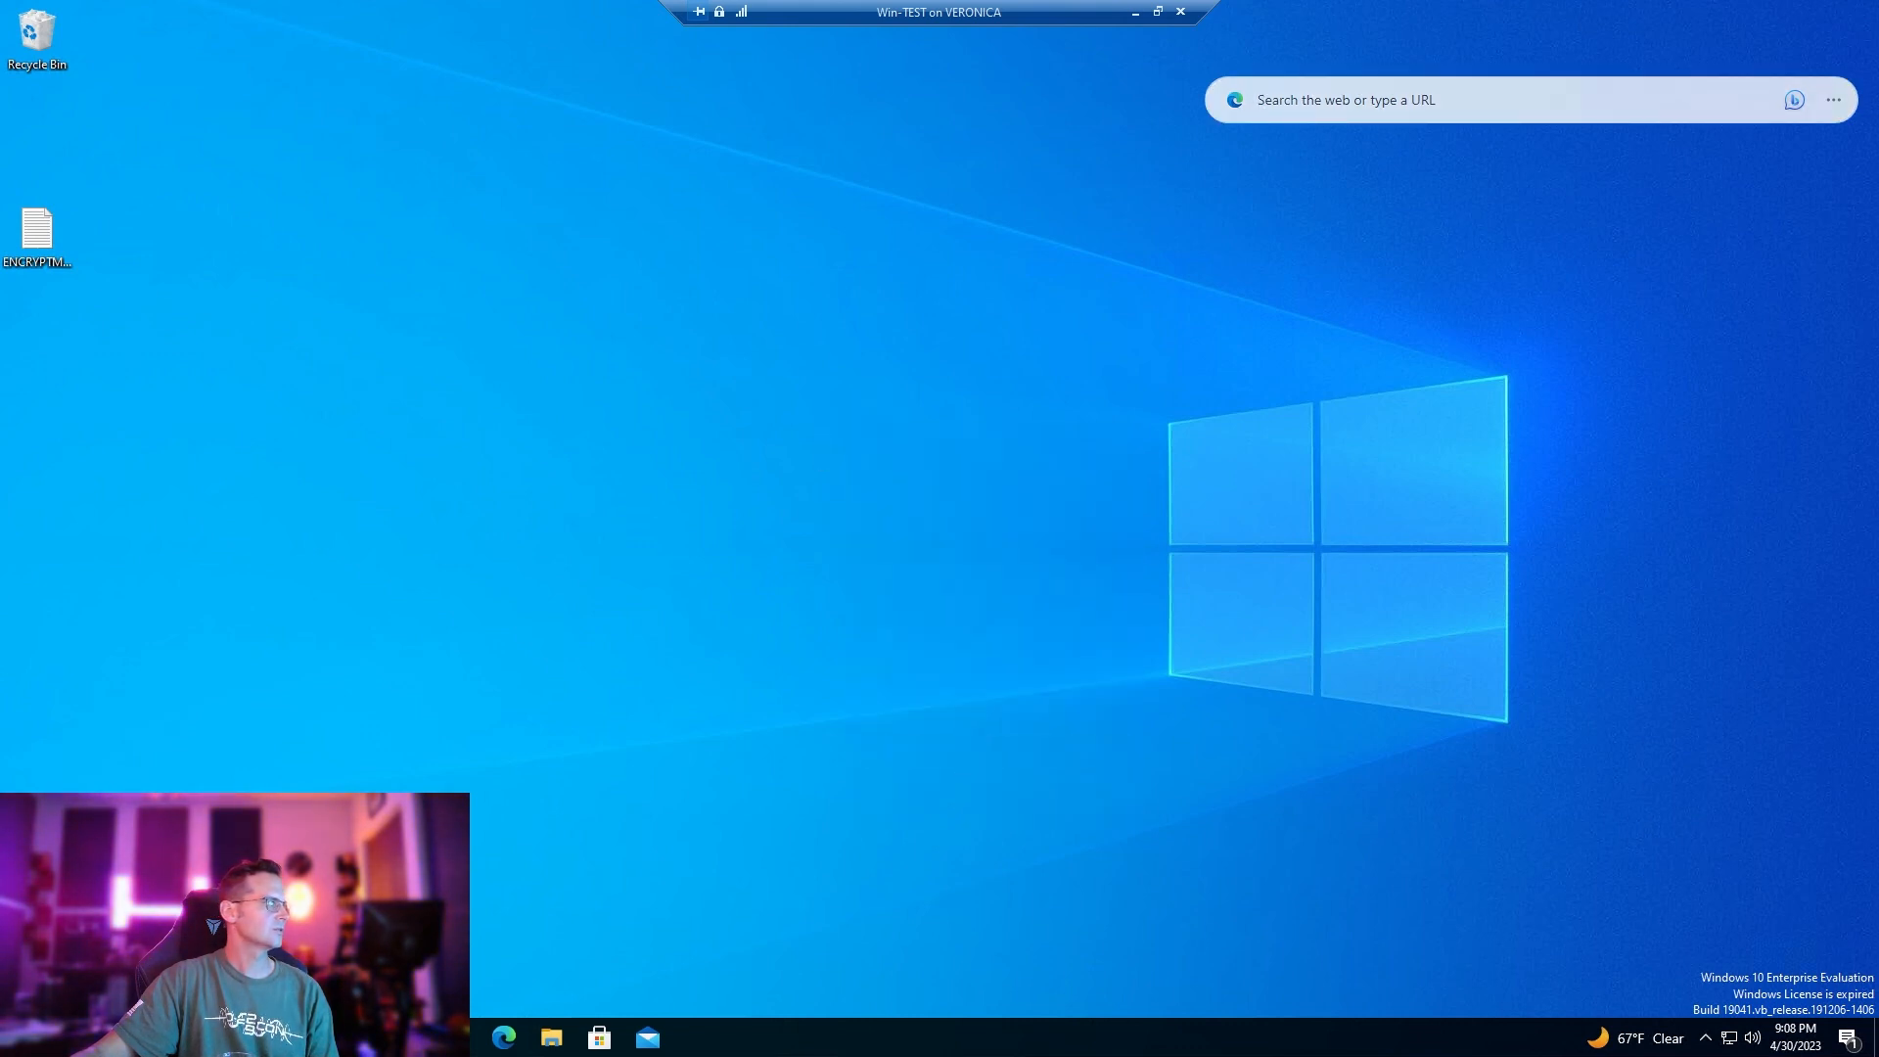
Run Get-MpComputerStatus in Windows PowerShell to confirm real-time protection is on, then close it.
type("powe")
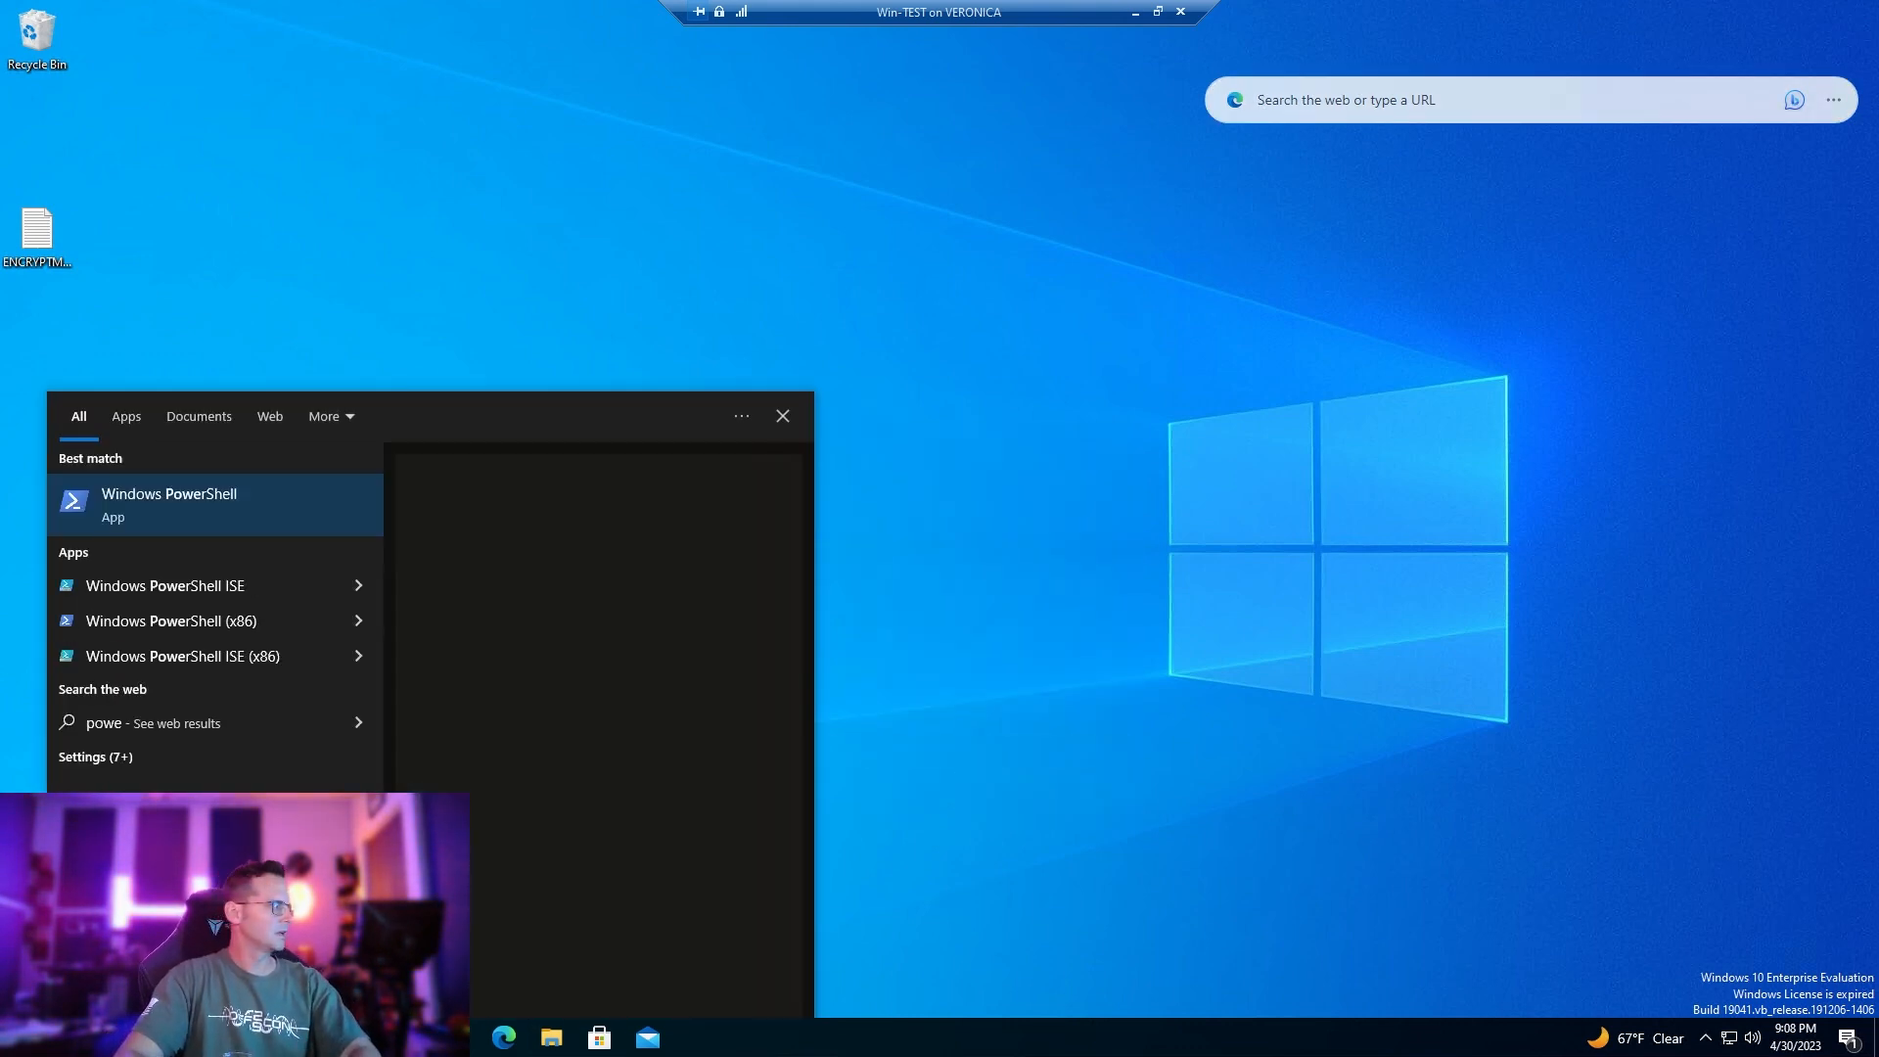
left_click(170, 503)
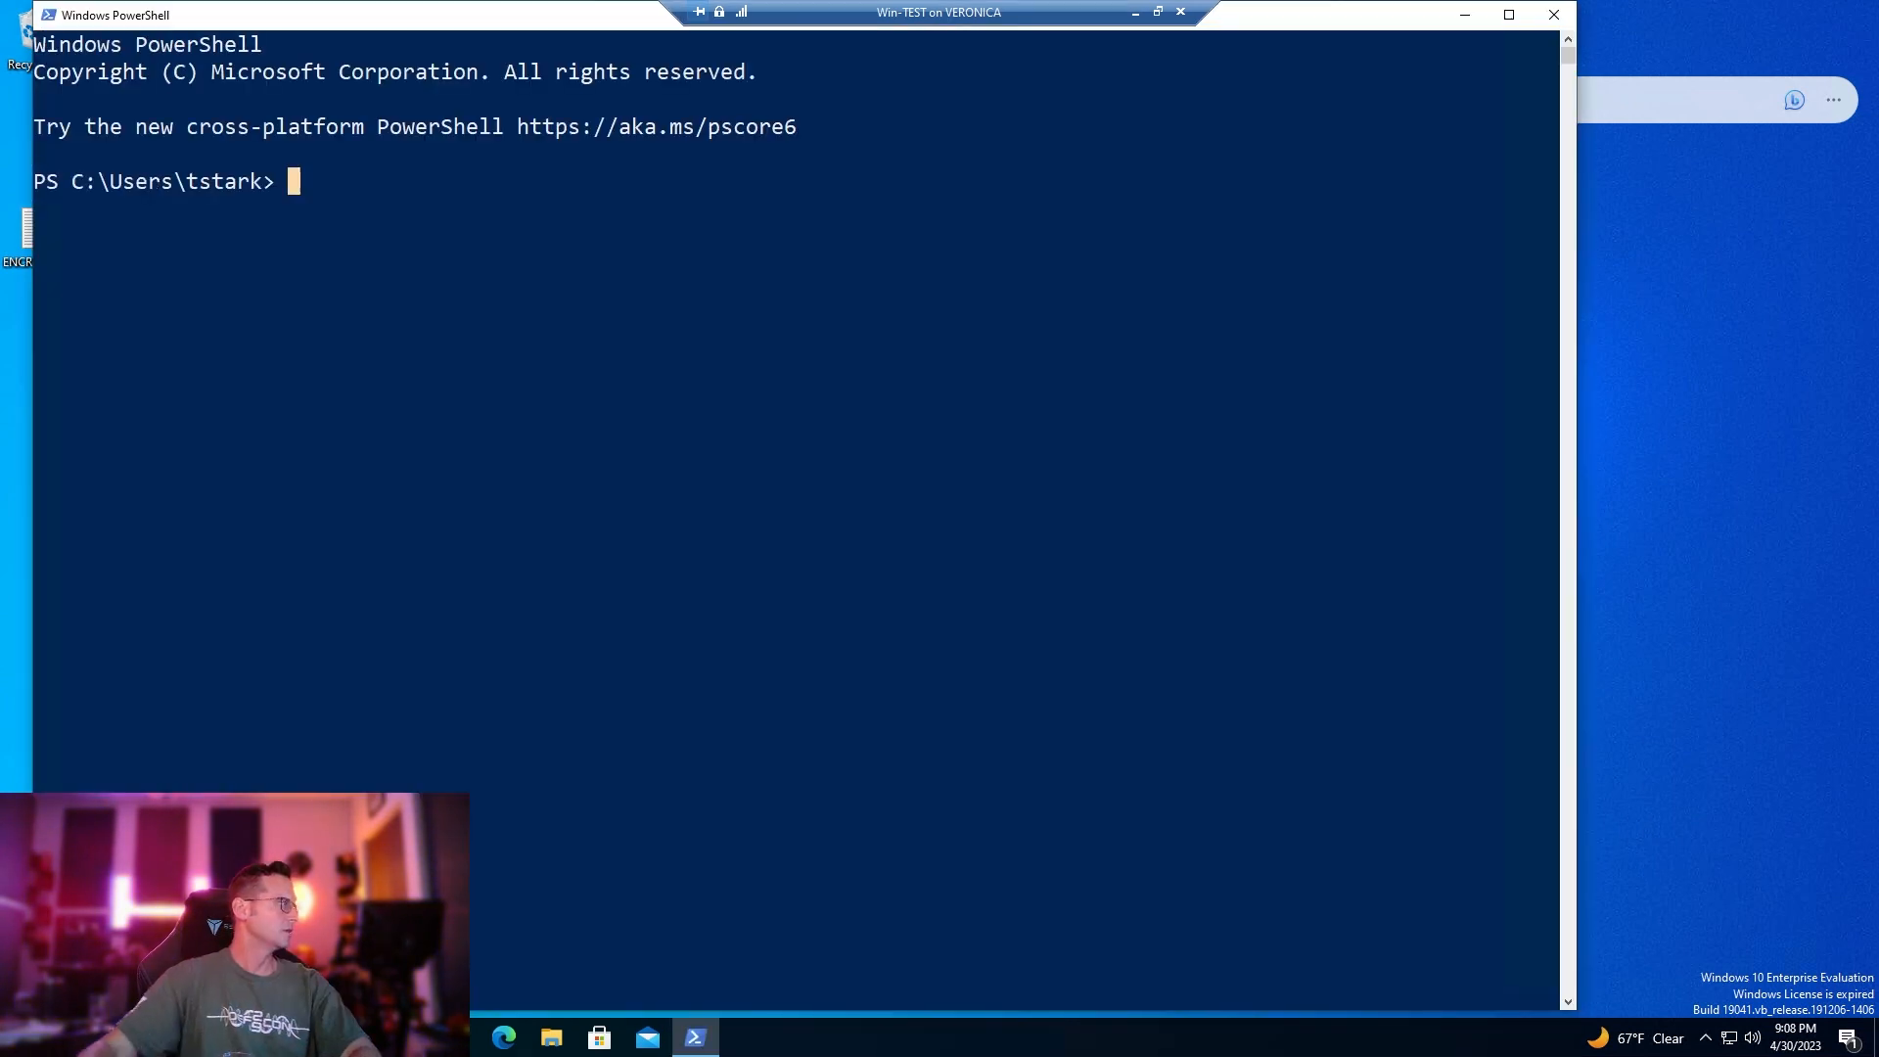
type("get-")
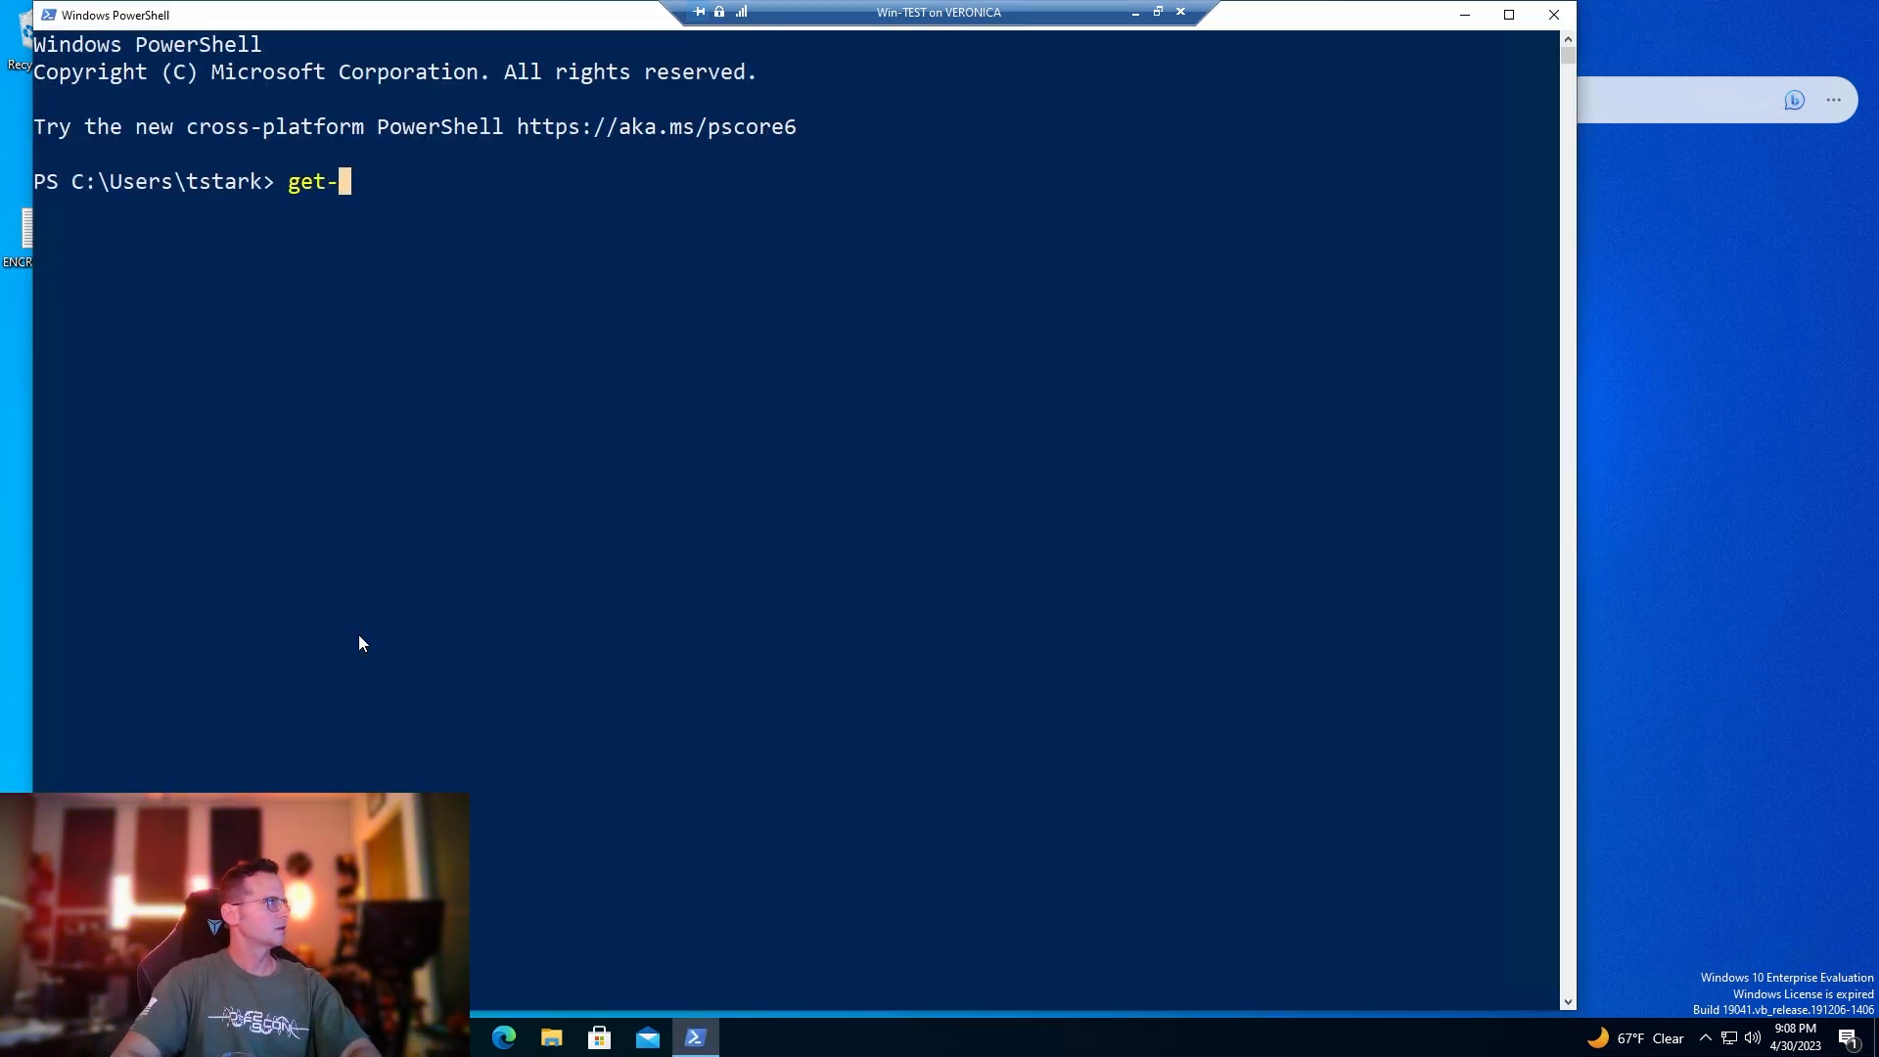
type("MpComputerStatus")
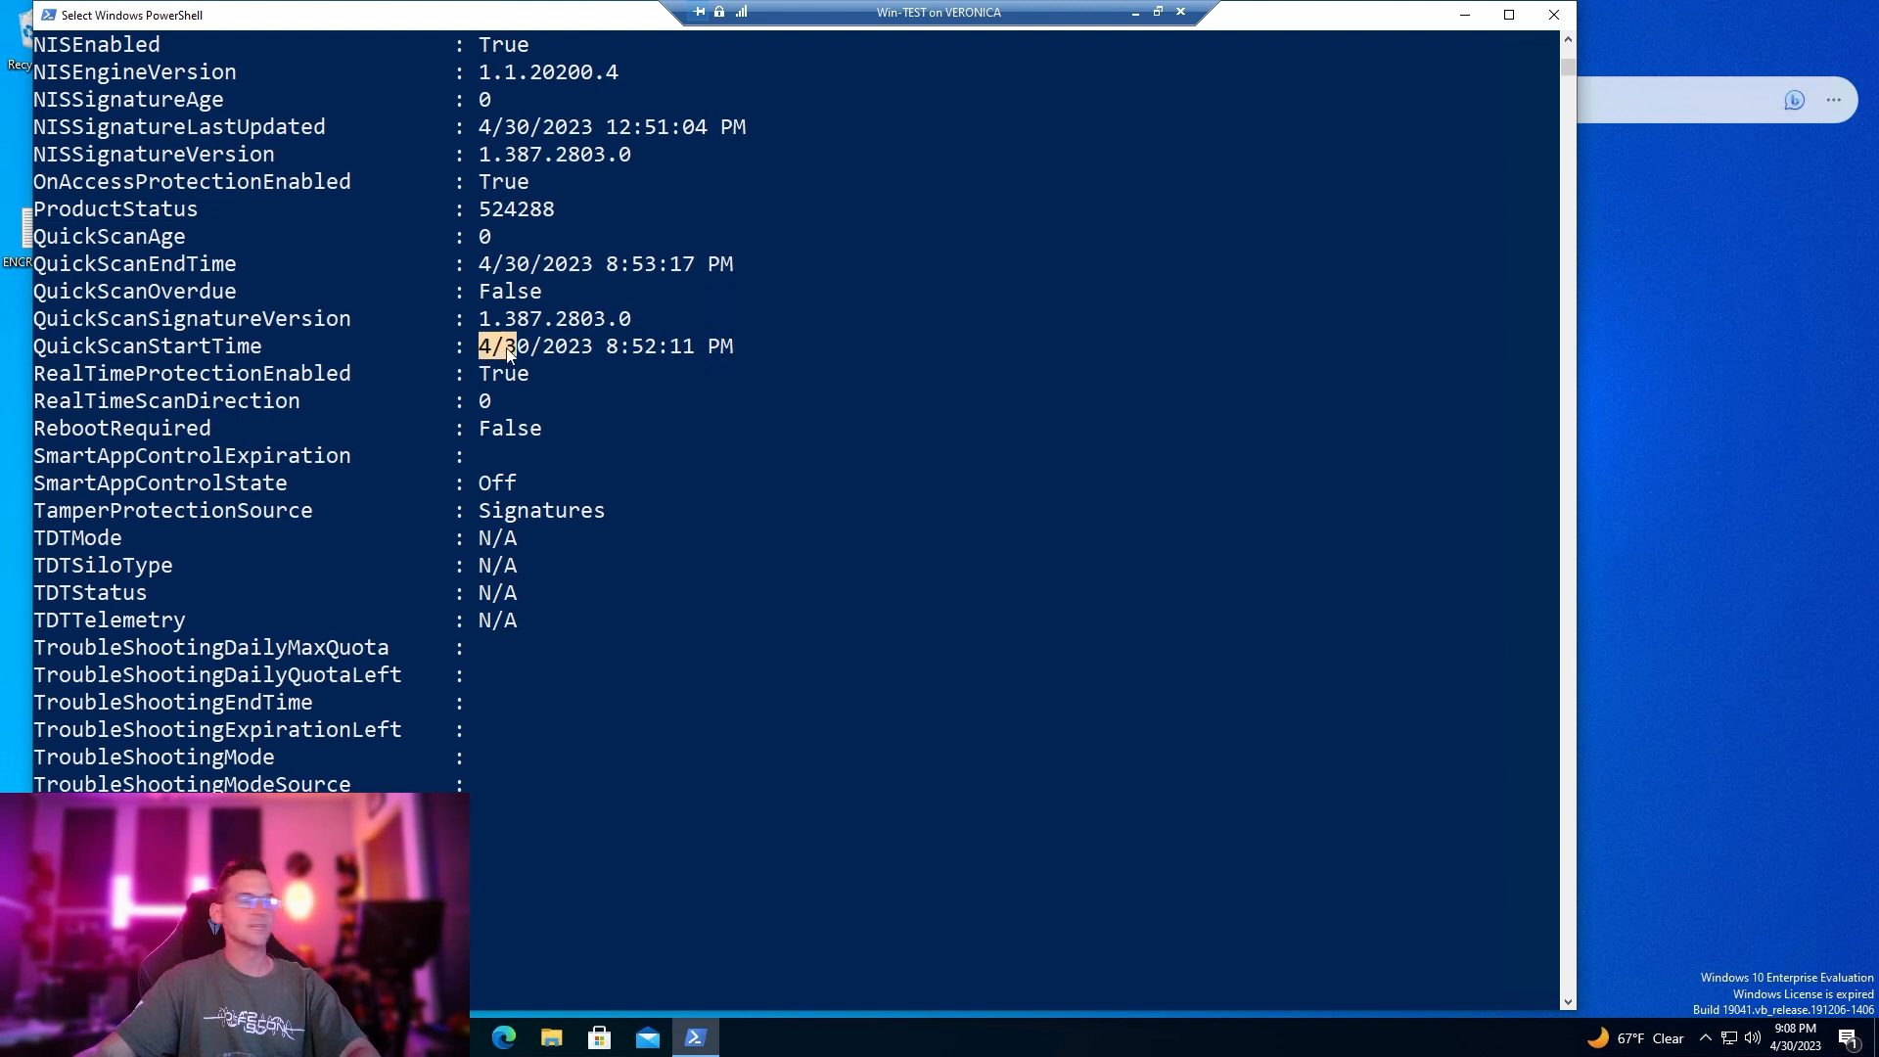
mouse_move(1238, 150)
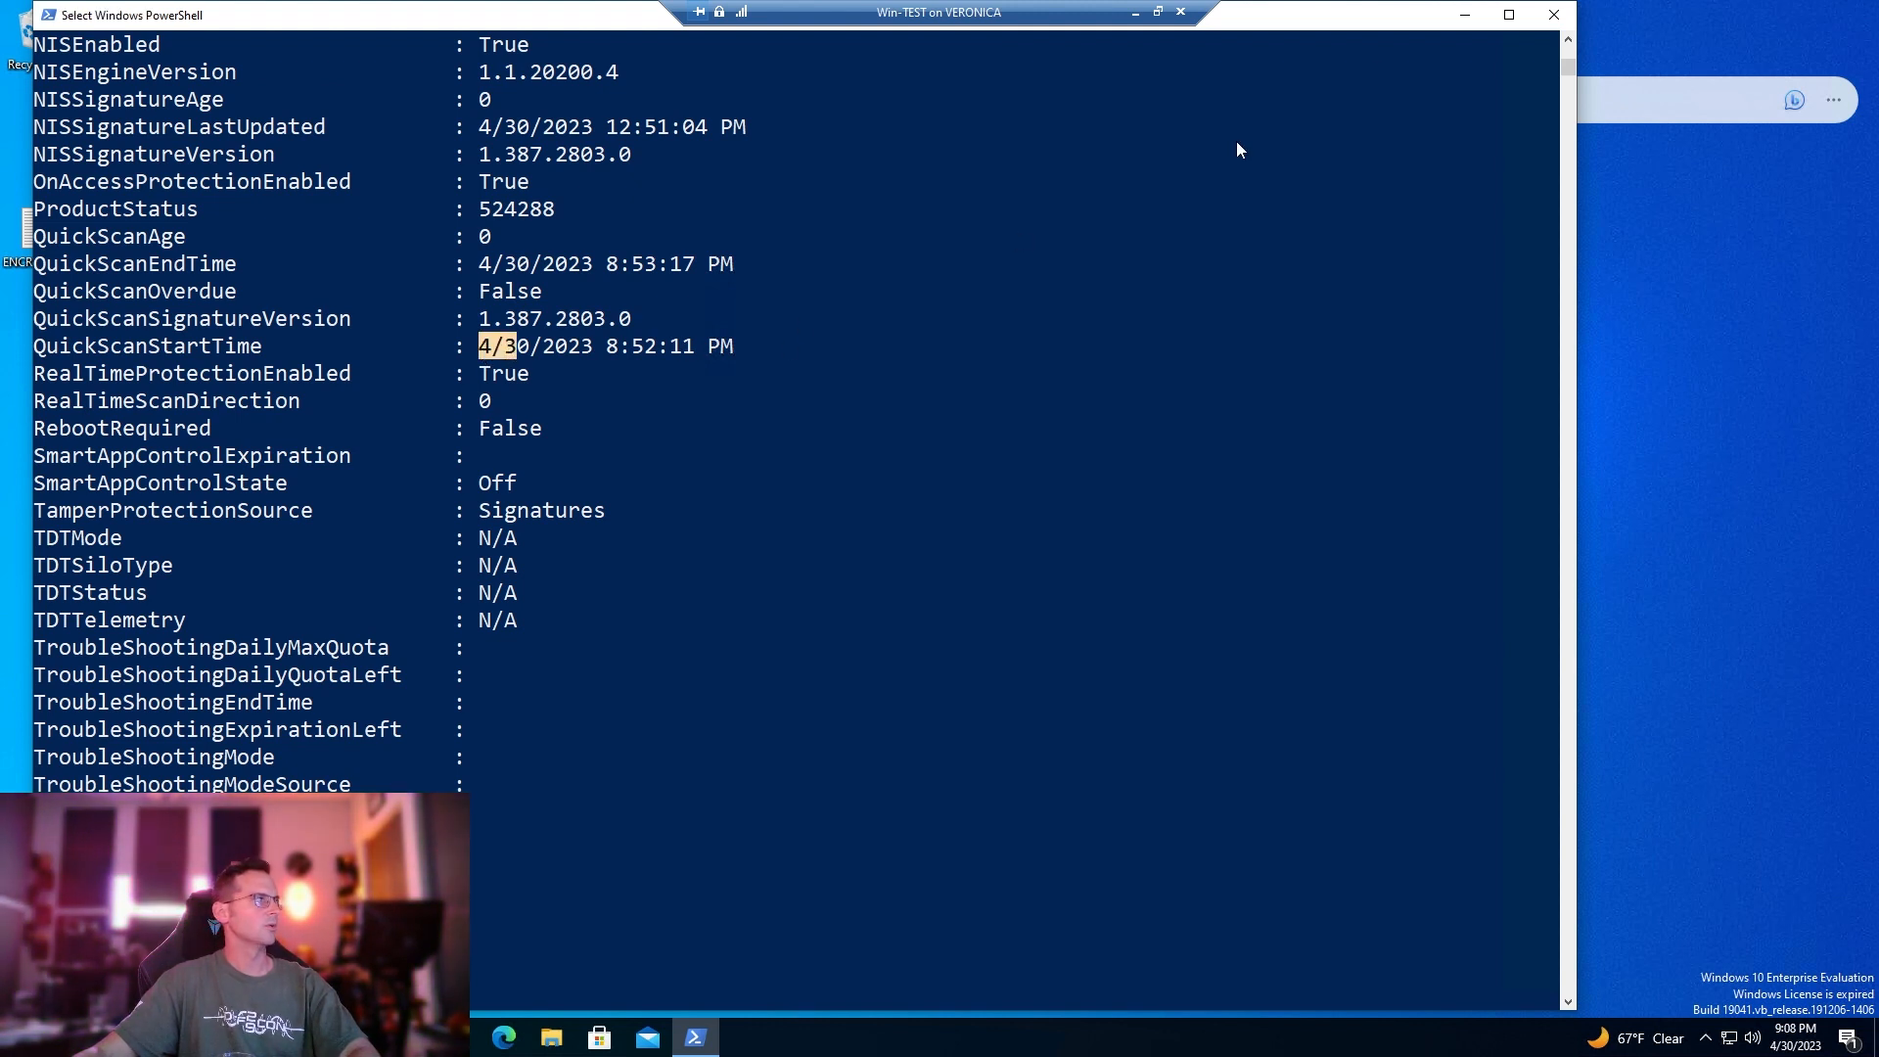
mouse_move(1464, 13)
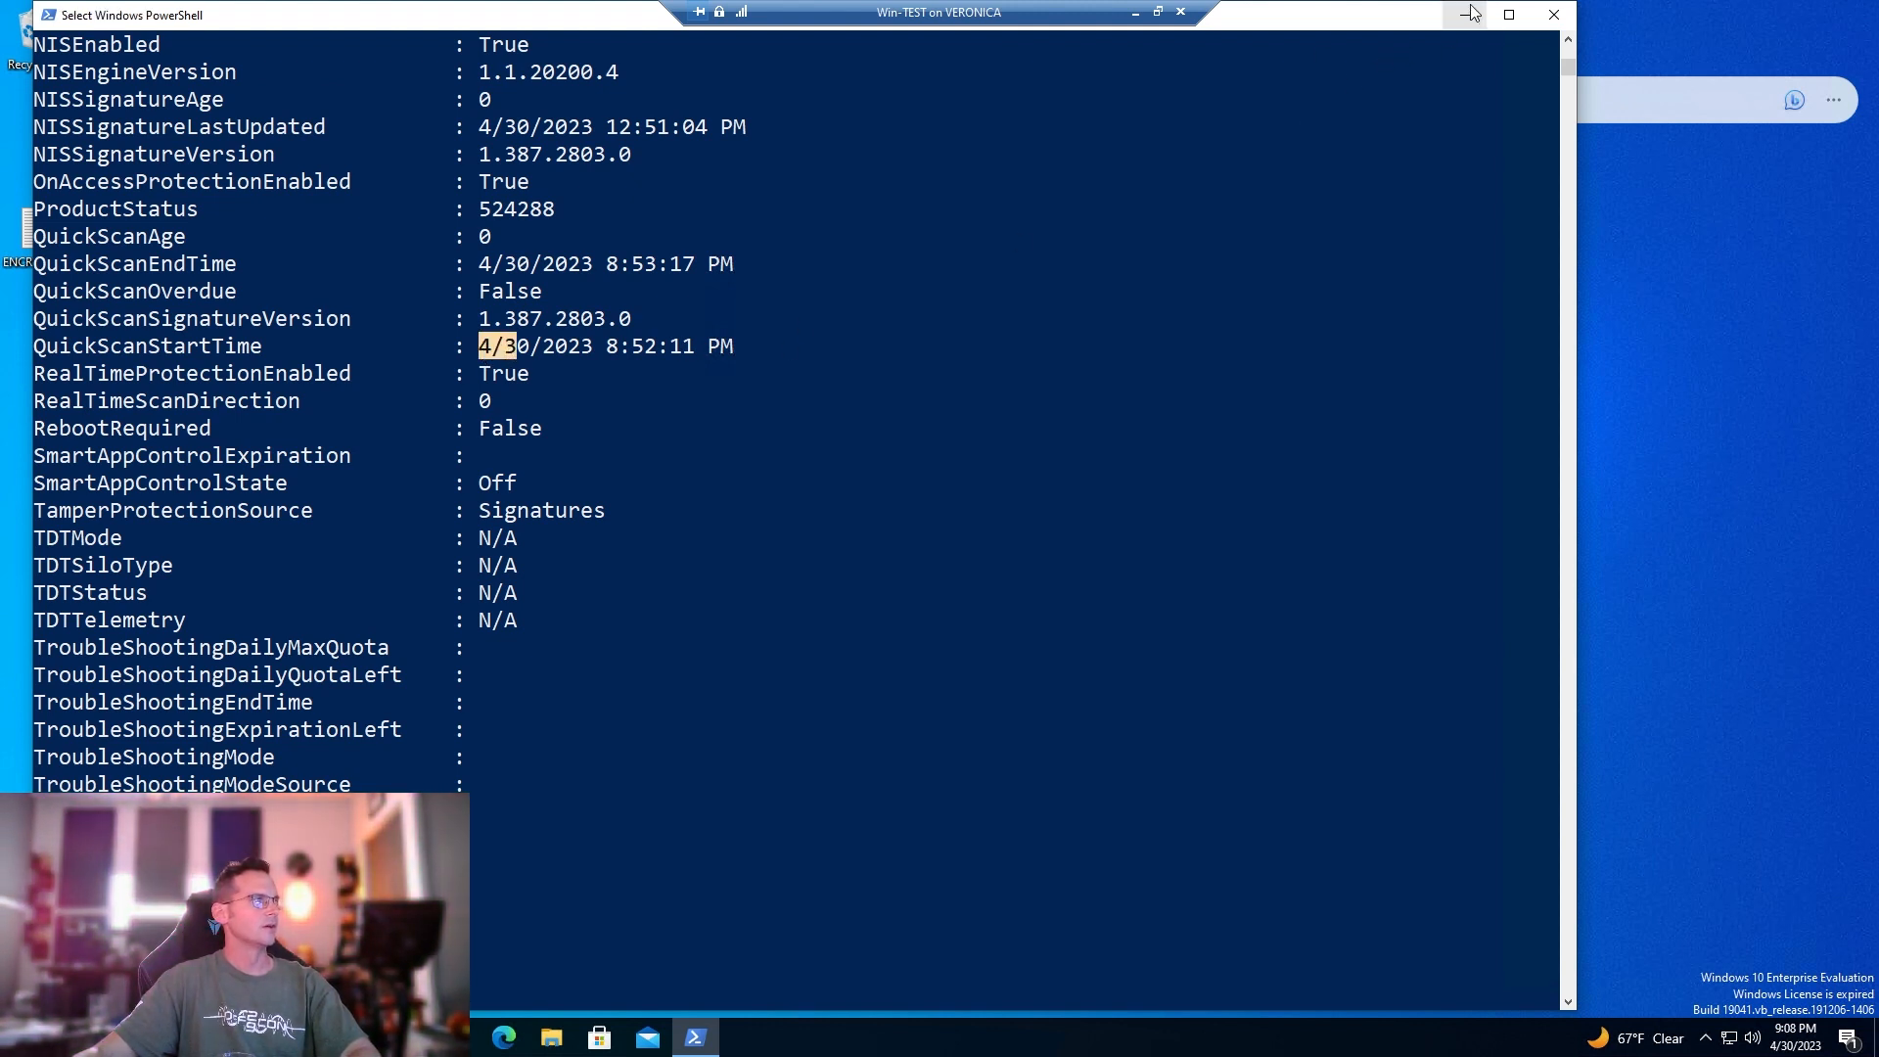
mouse_move(1466, 15)
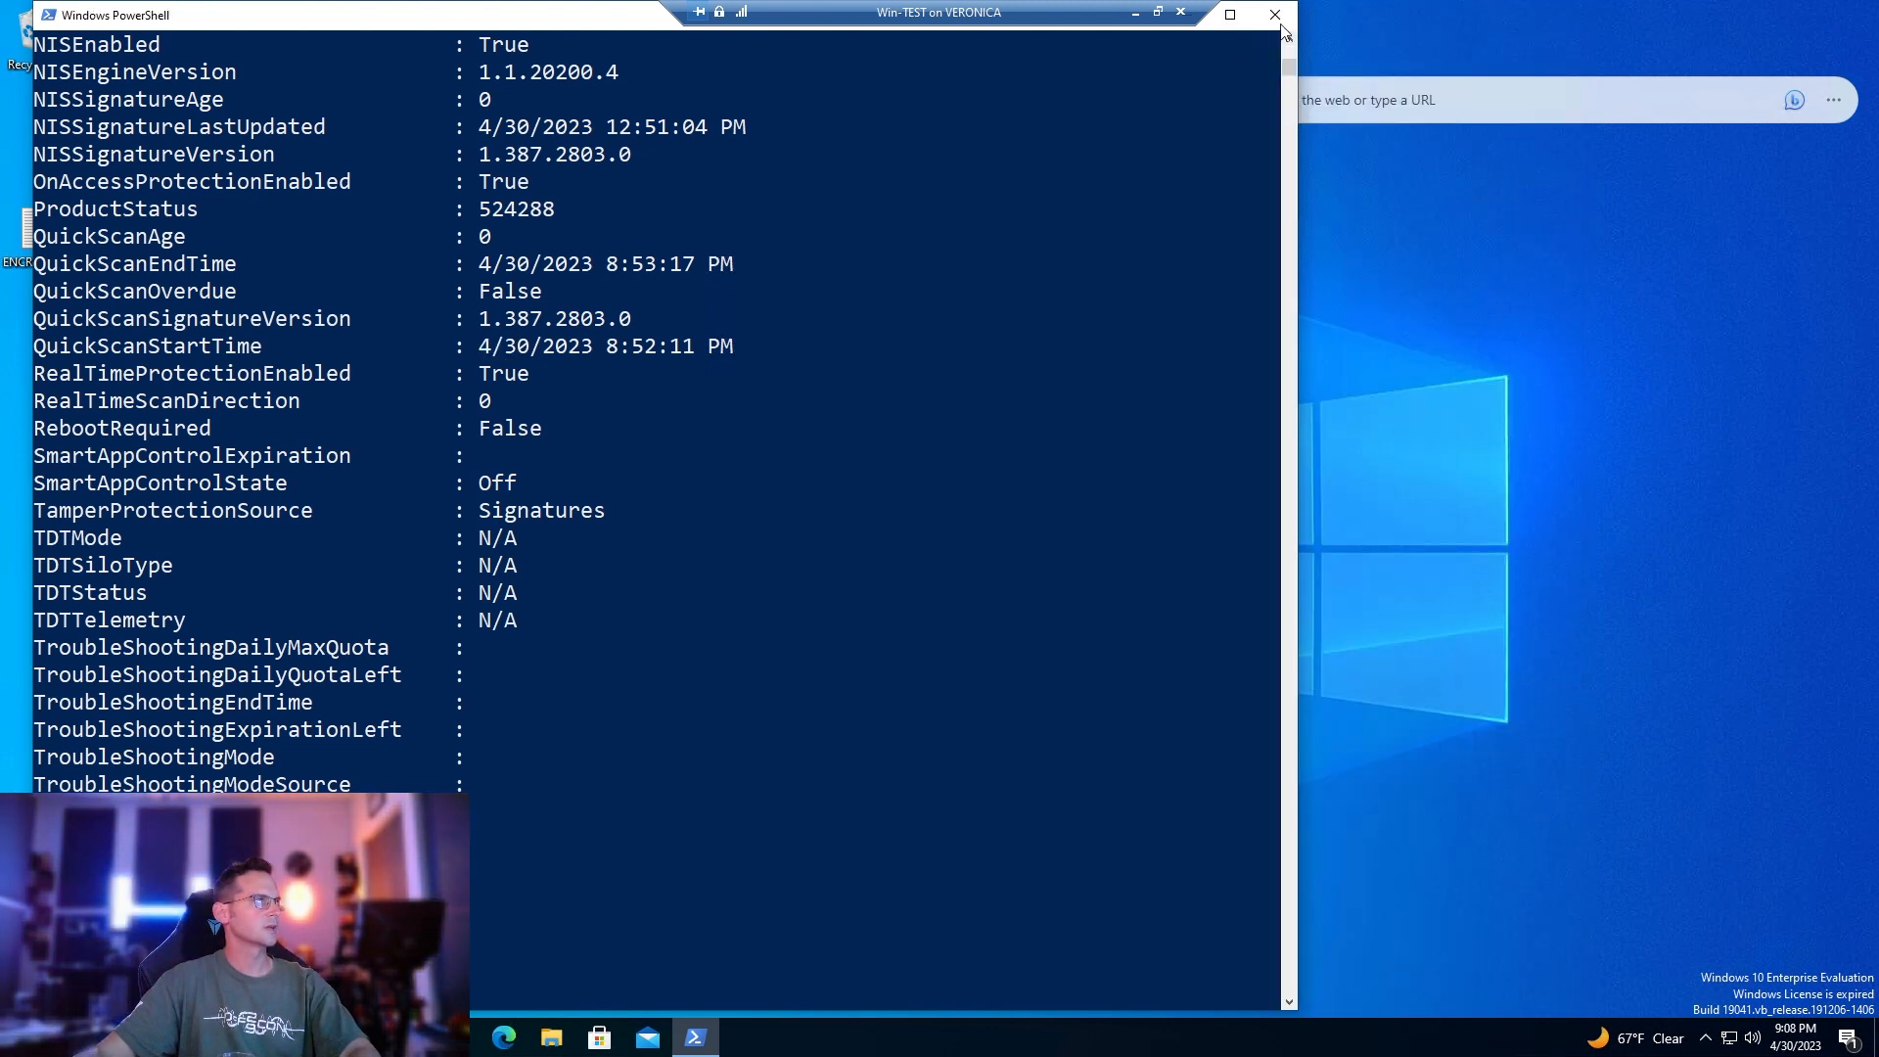
left_click(1274, 13)
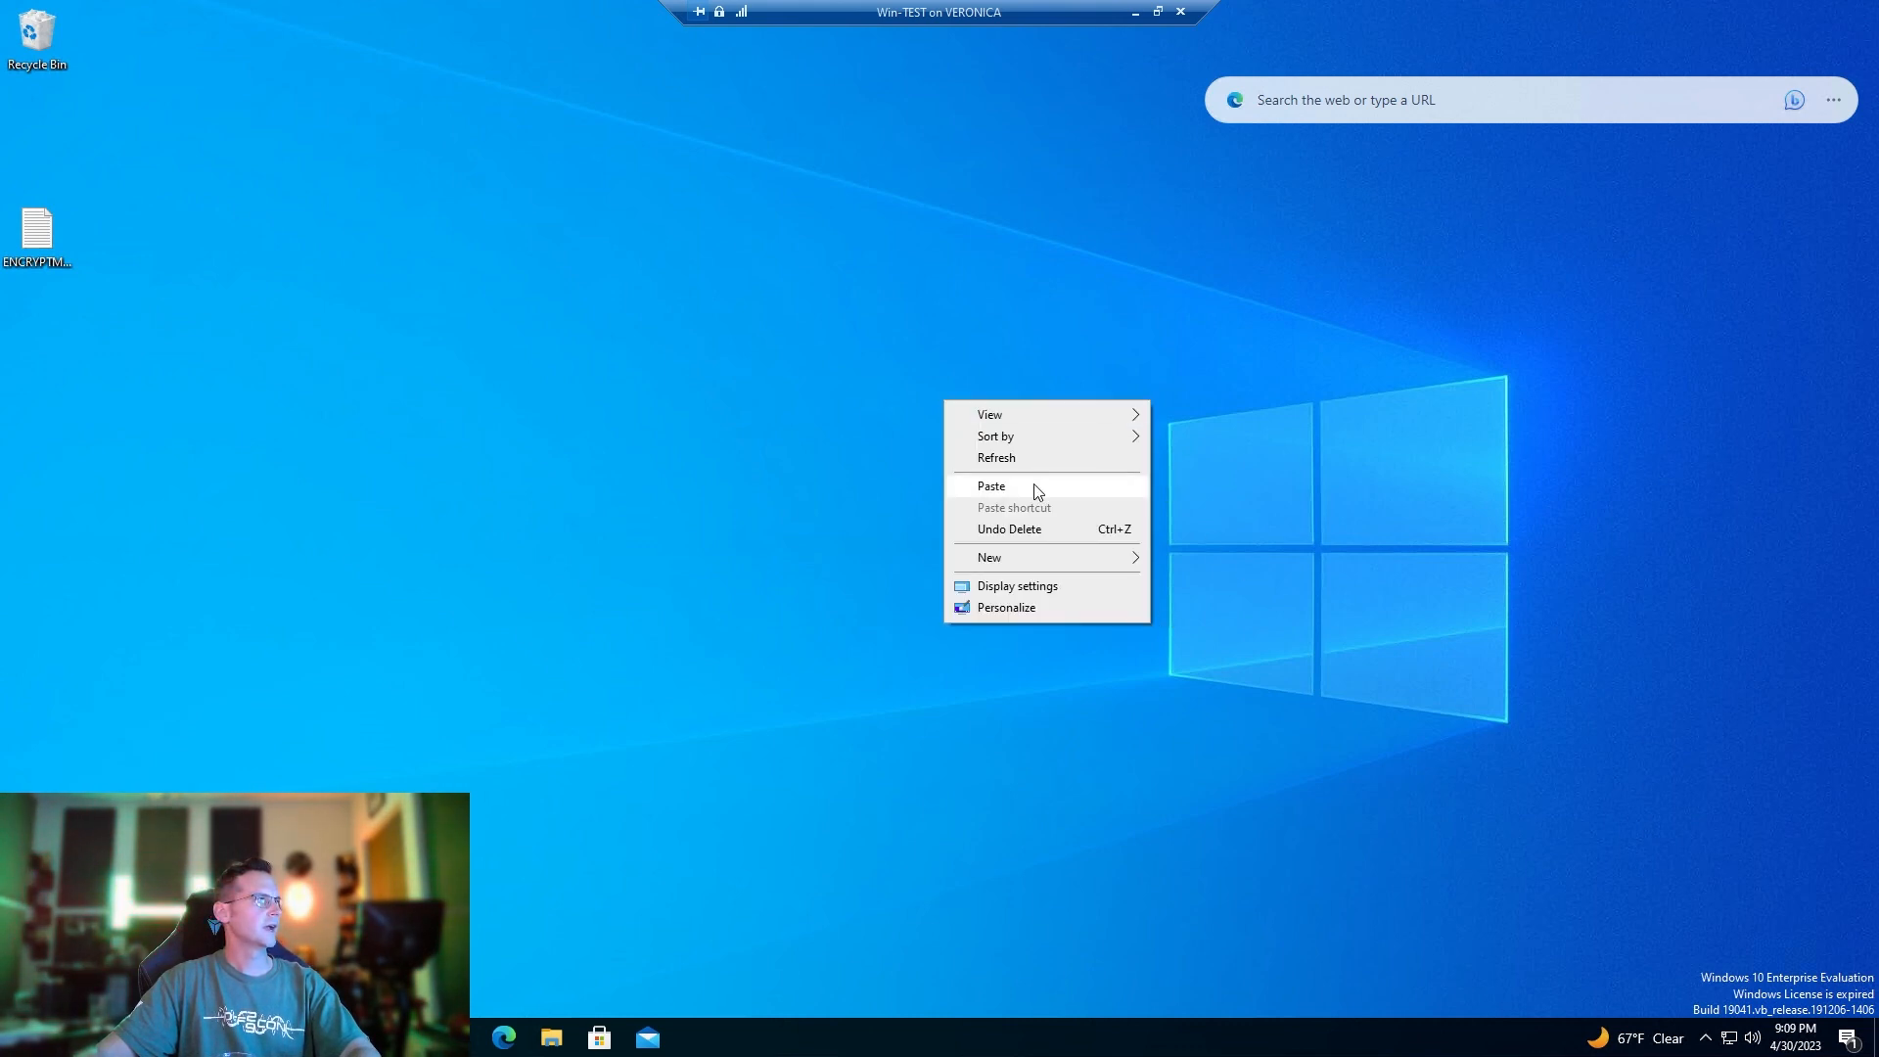
Paste the copied iaiprv1.exe onto the VM desktop.
left_click(989, 485)
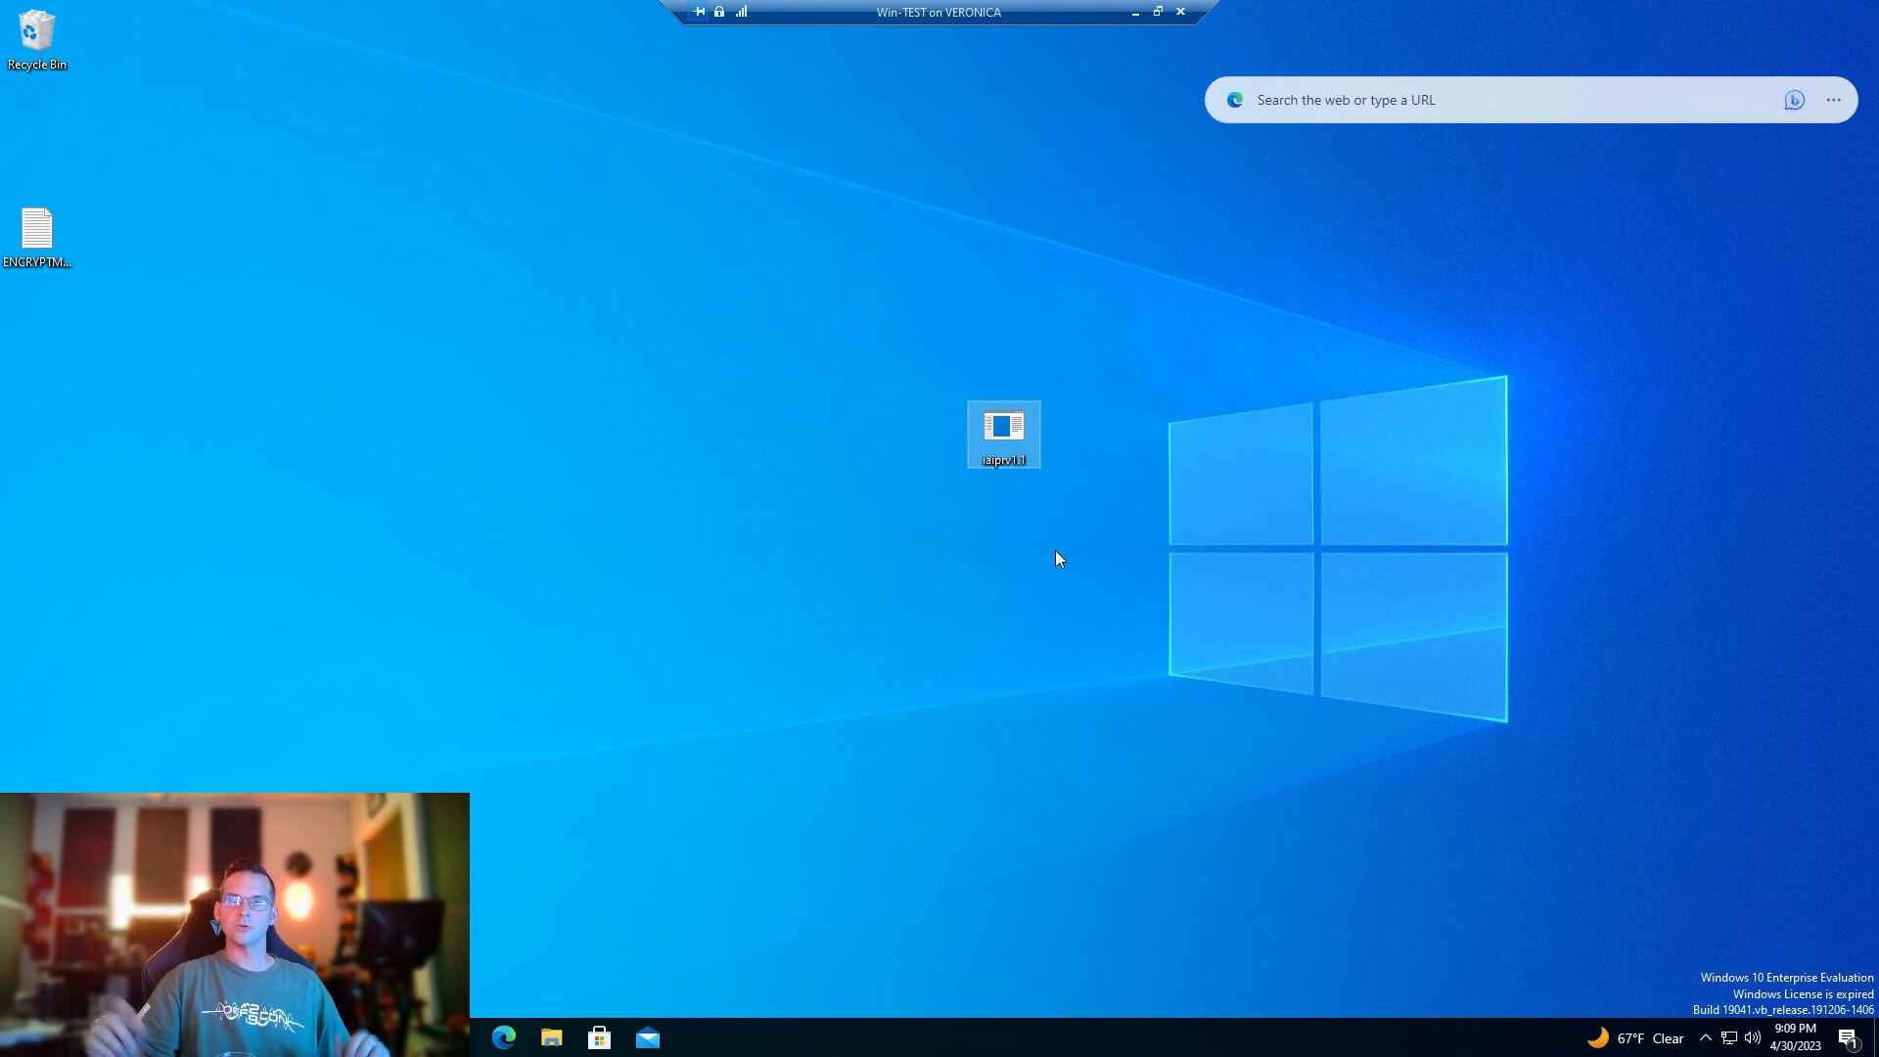
mouse_move(1056, 559)
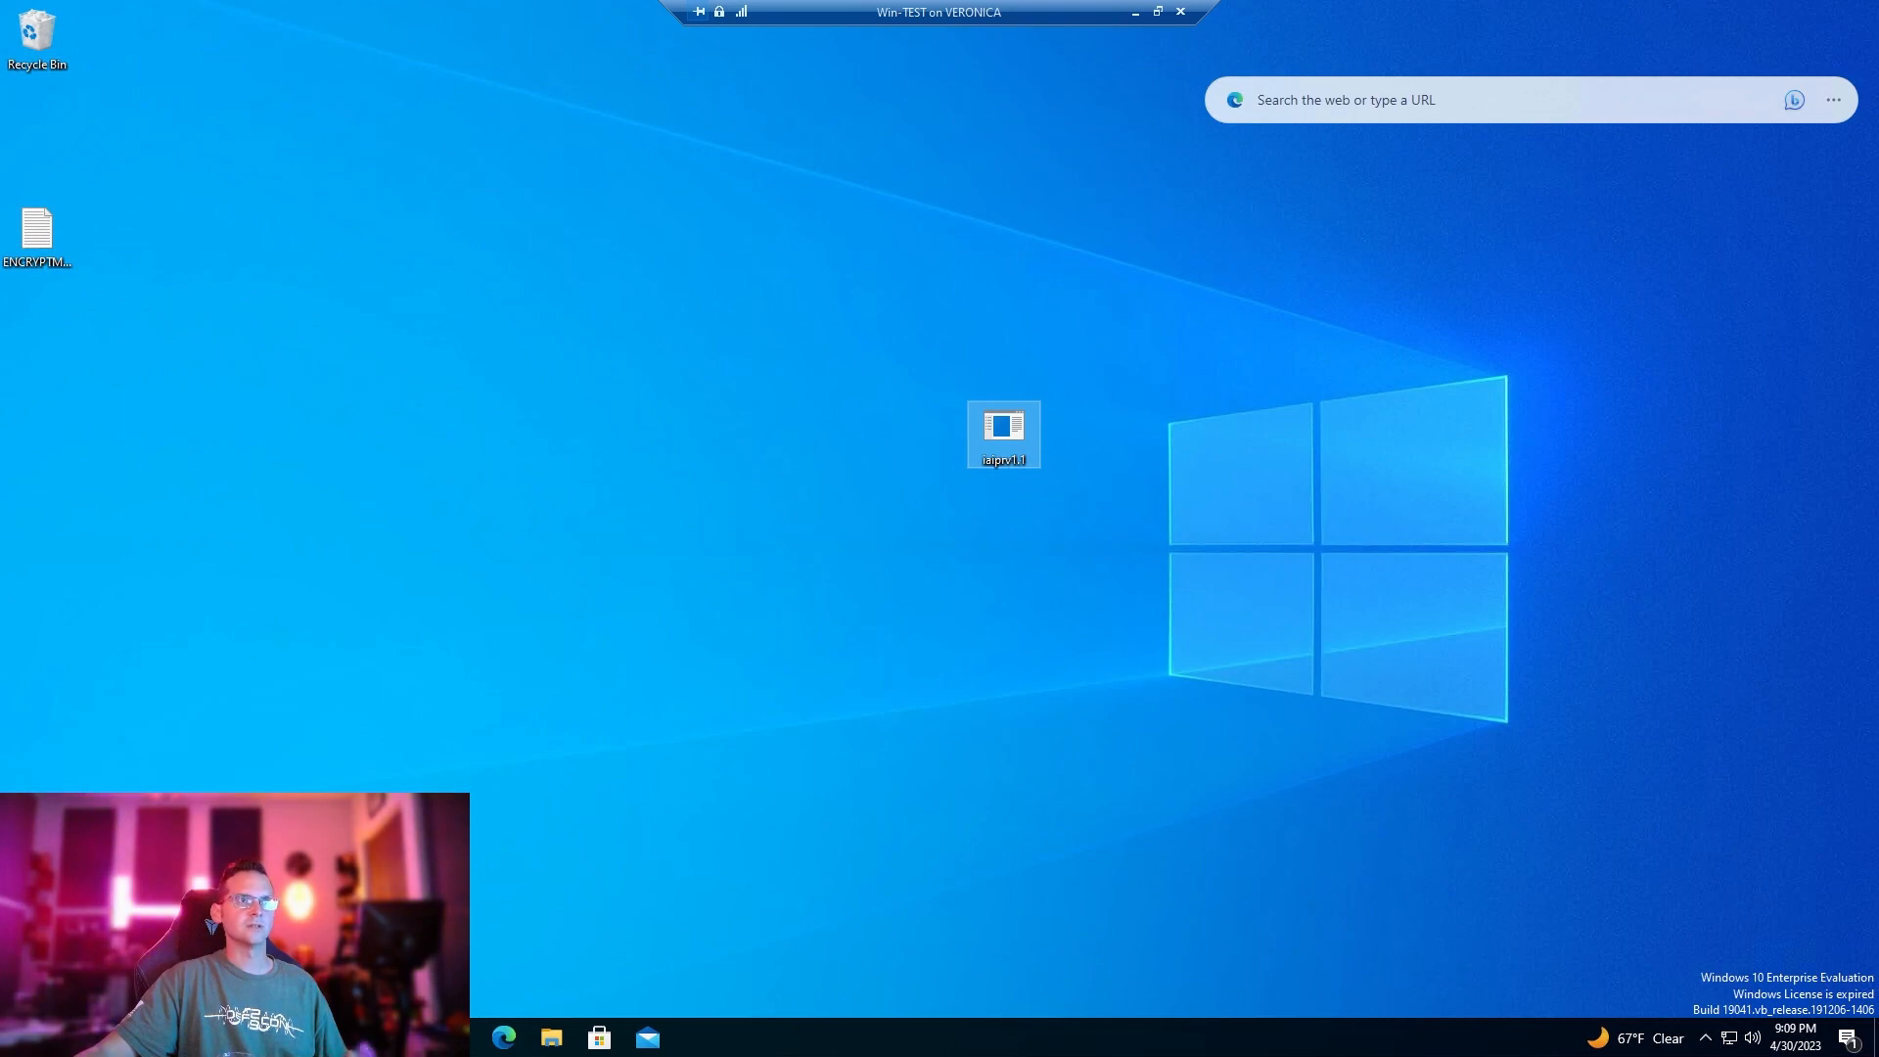
Scroll iaiprv1.1.go through main and cleanExit to httpMessage, which posts to iprv1.iamironcat.com.
double_click(1004, 425)
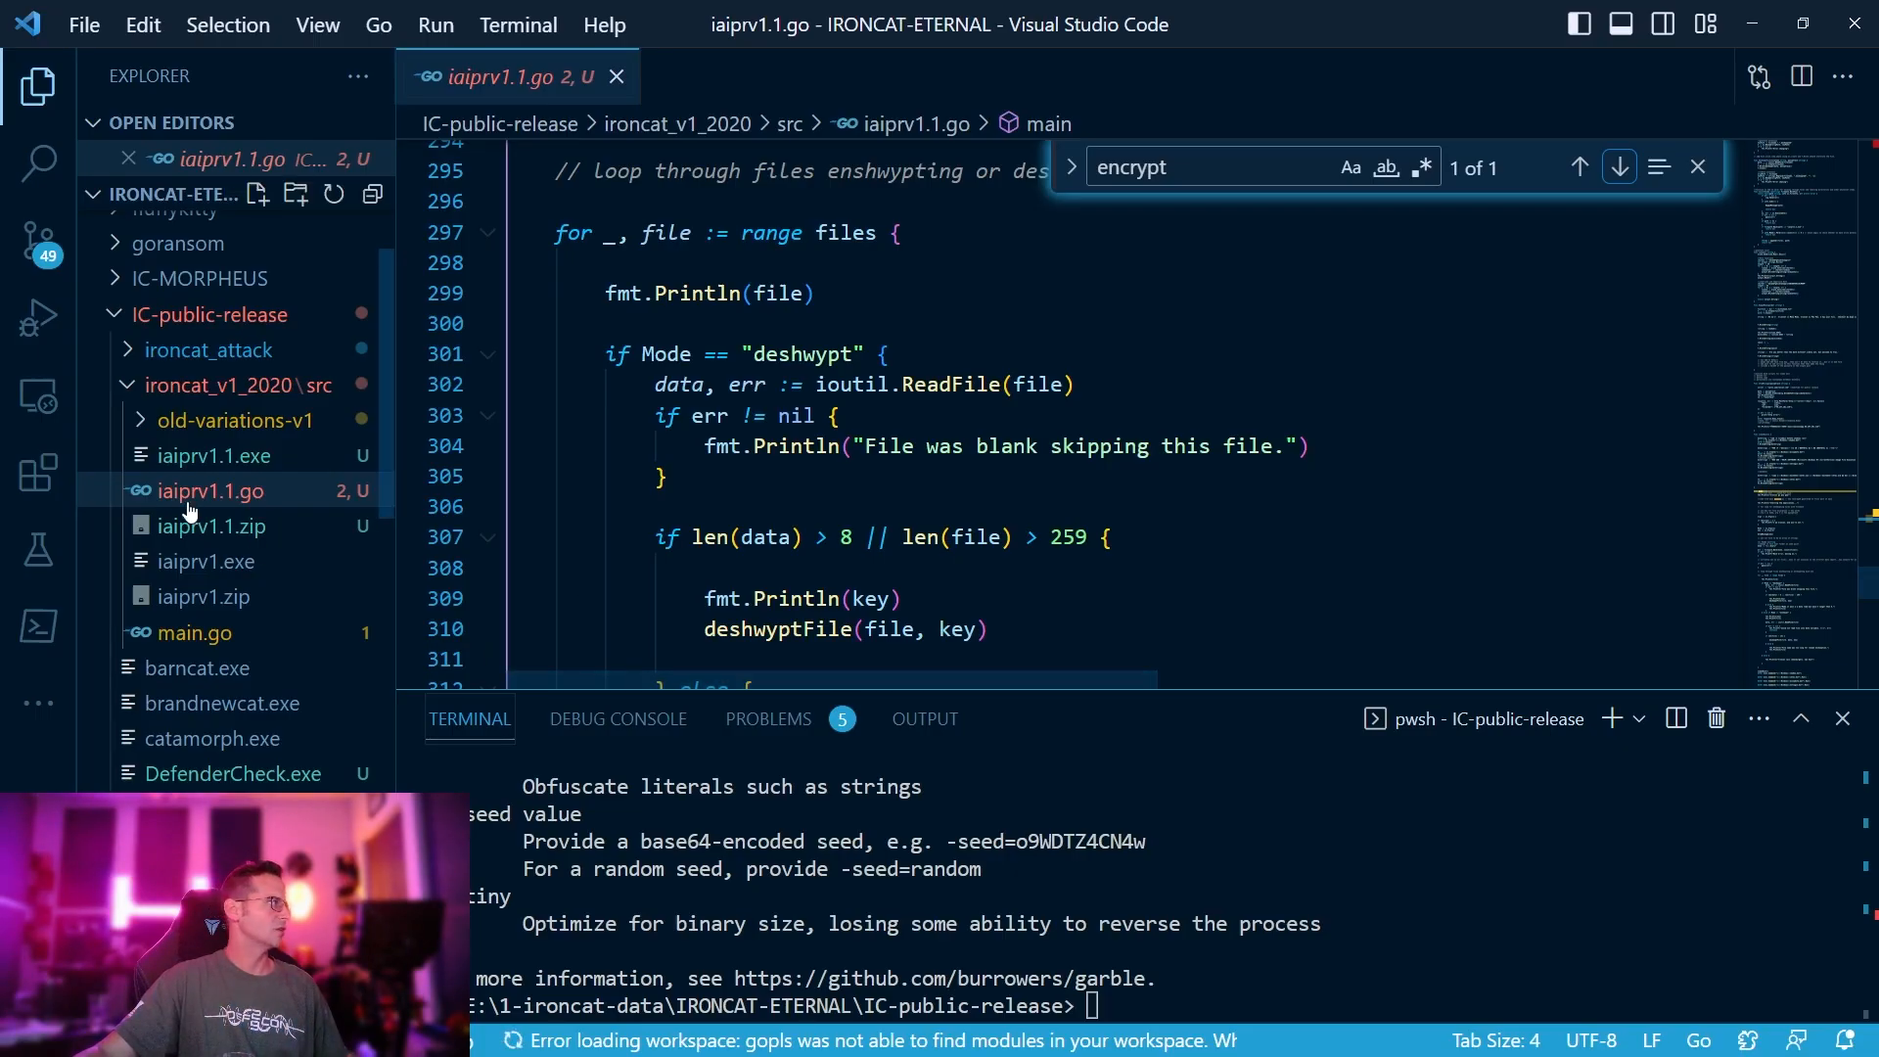
left_click(1697, 166)
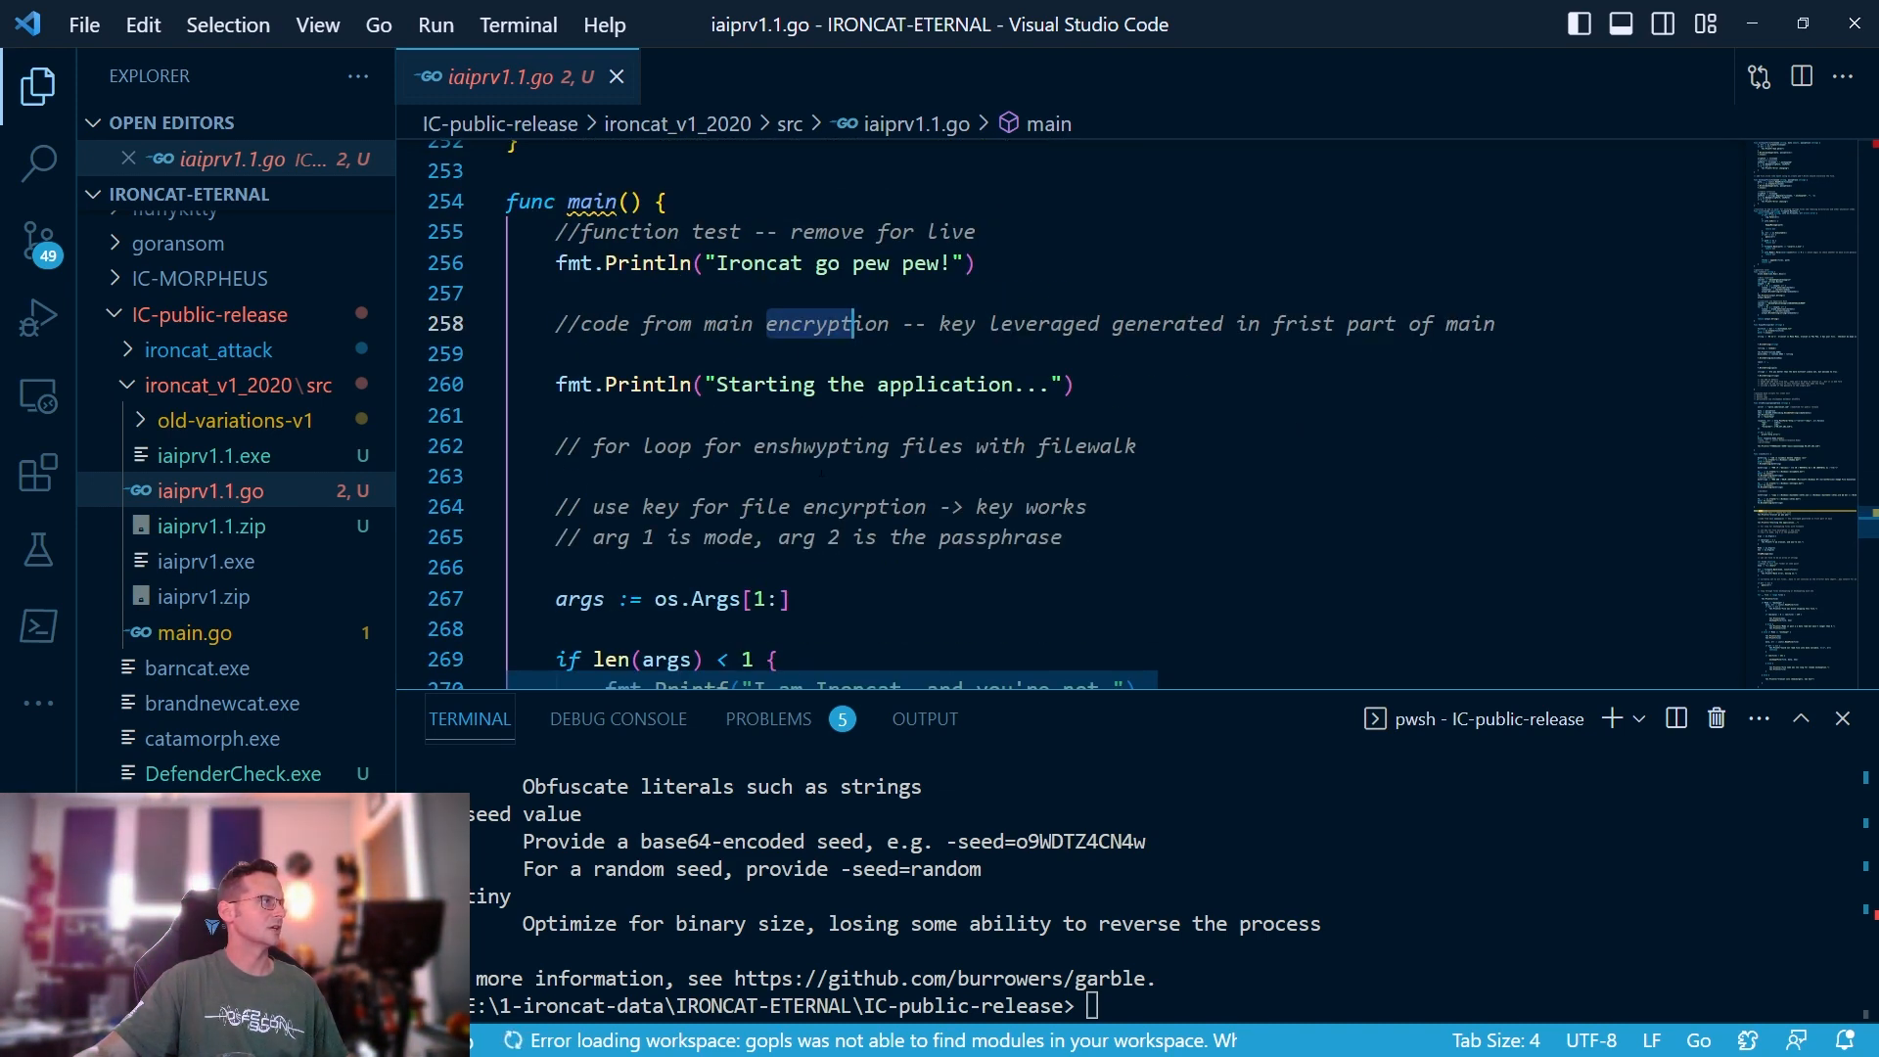
scroll("down", 3)
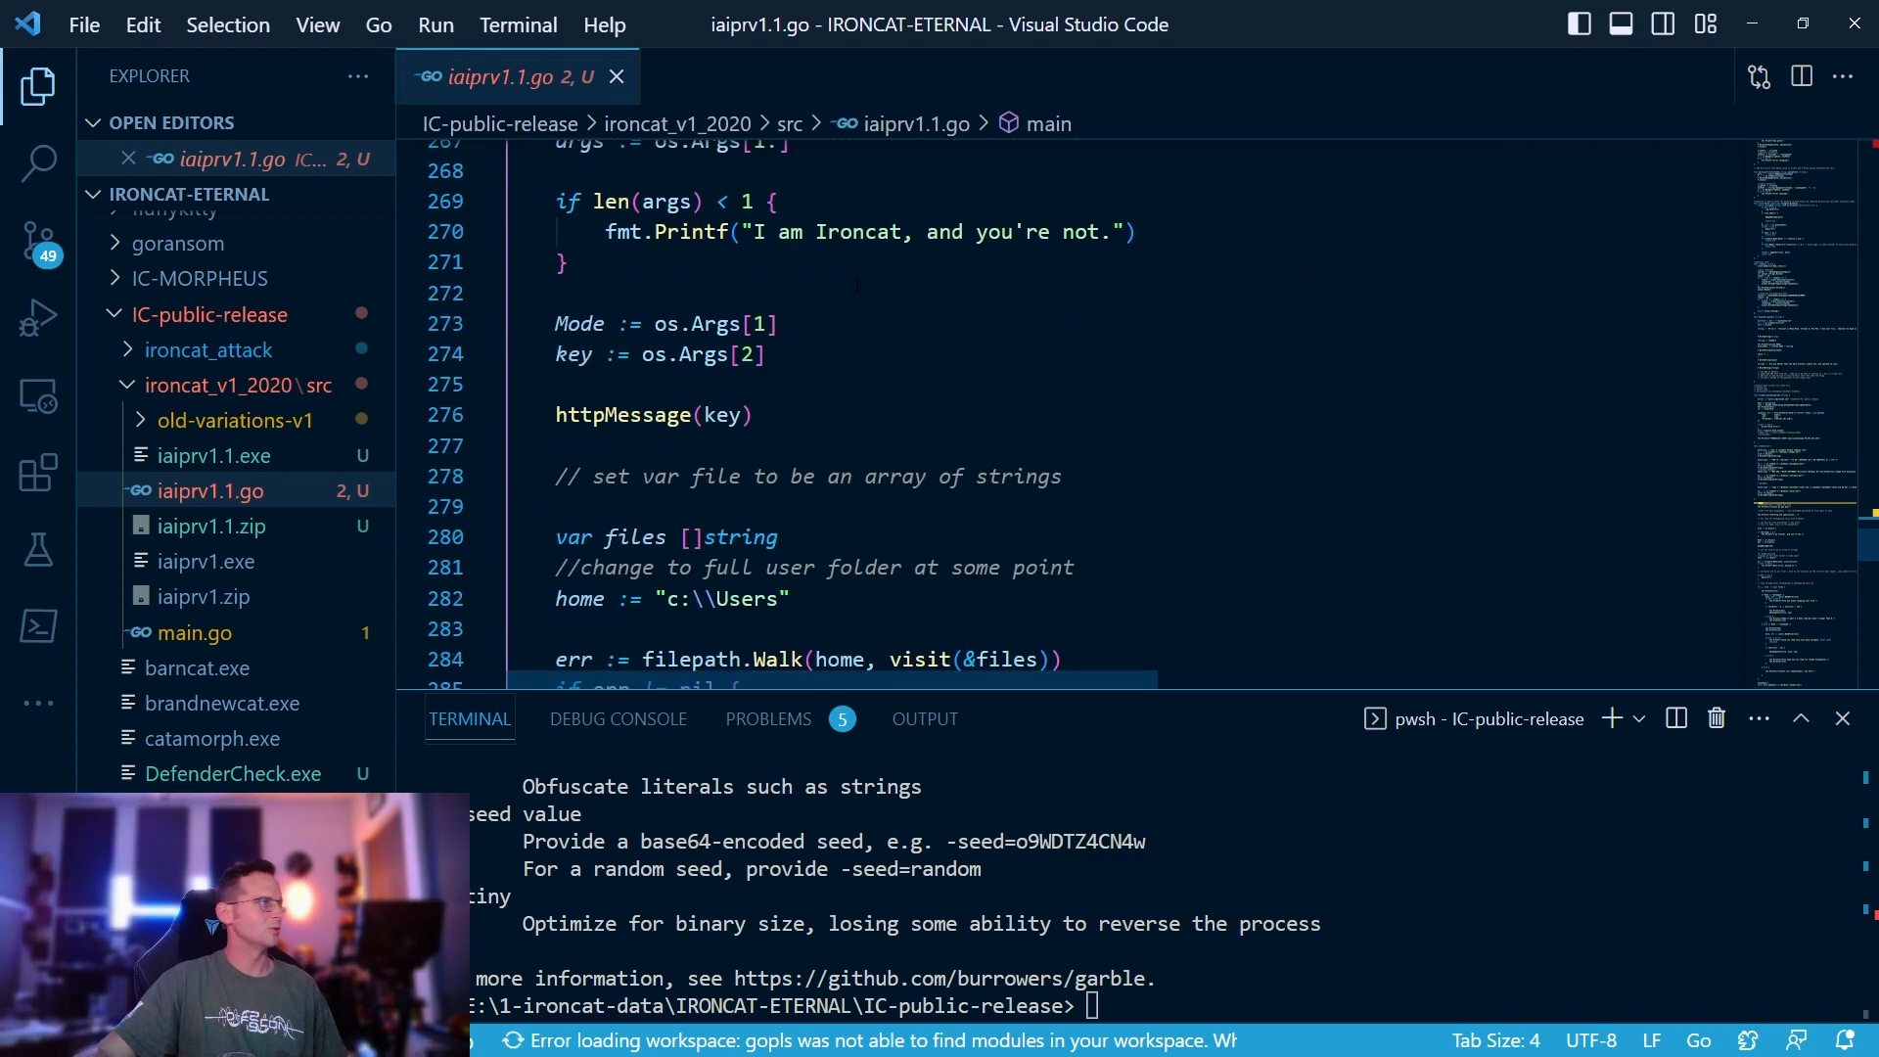
scroll("up", 3)
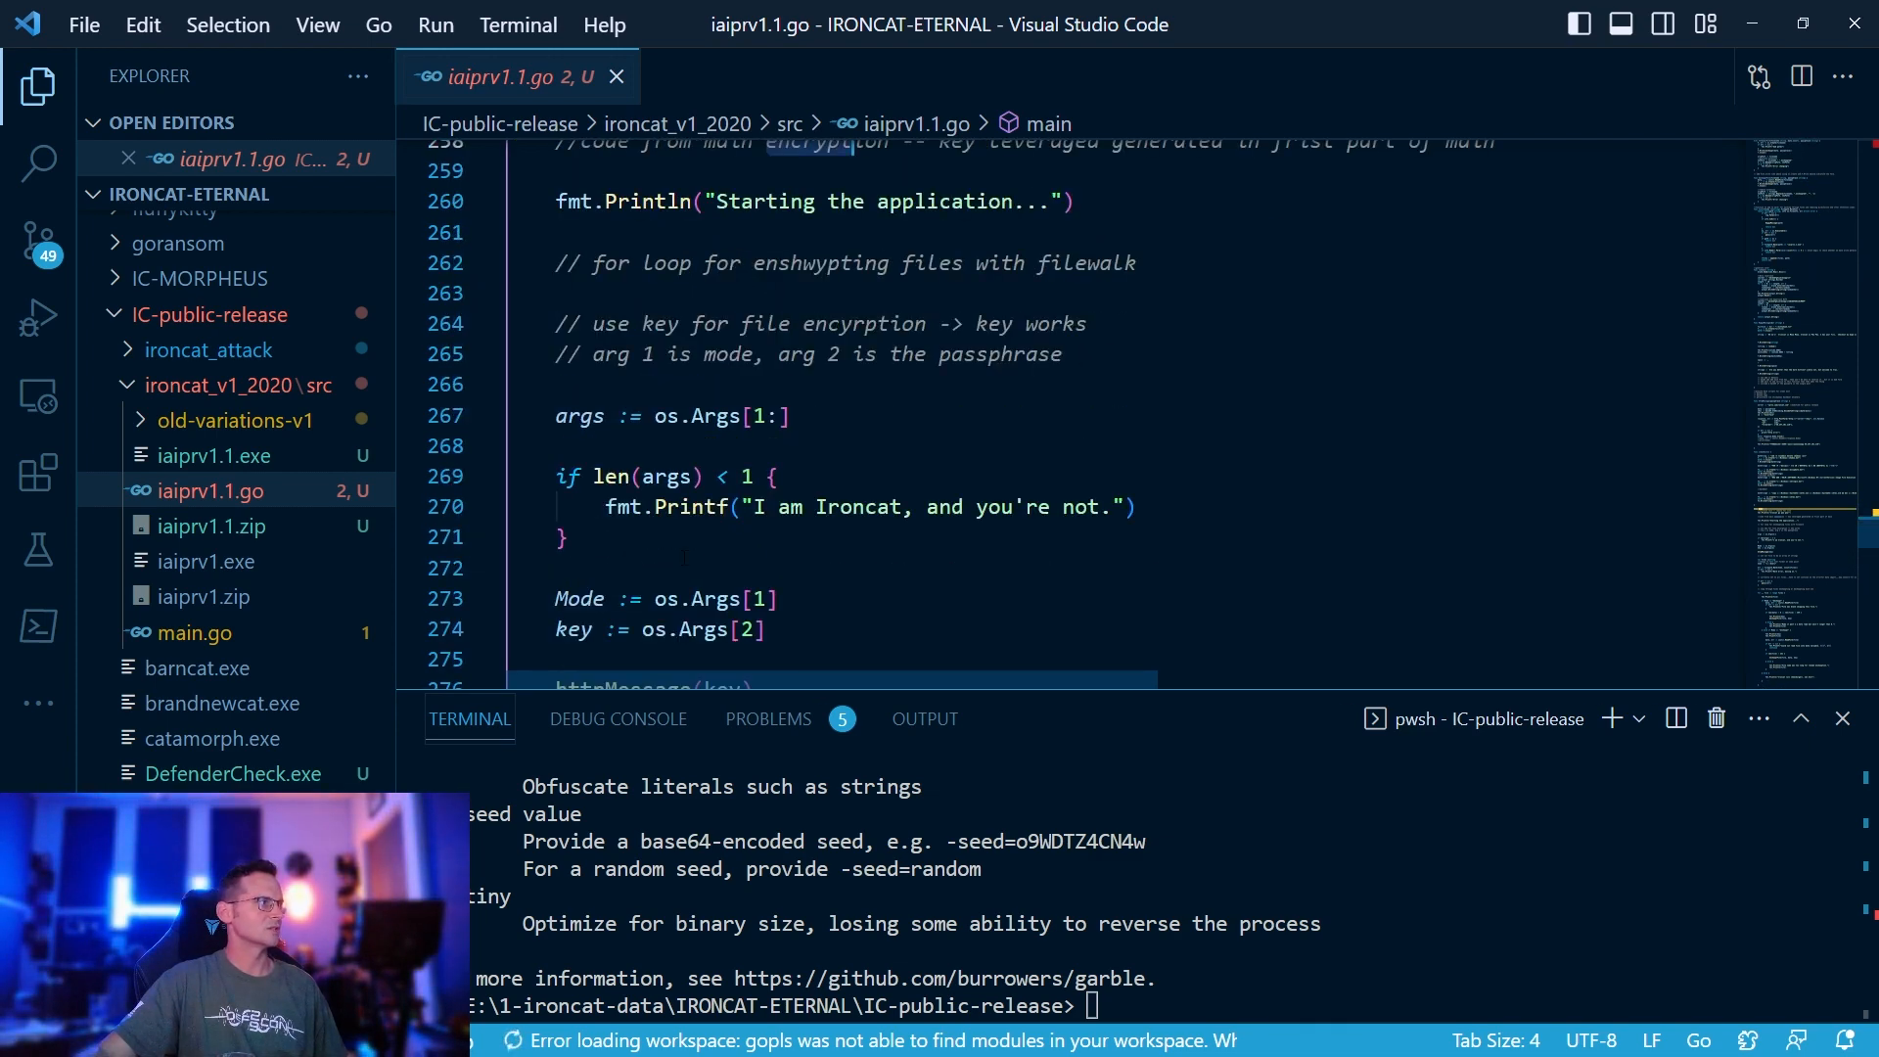
scroll("up", 3)
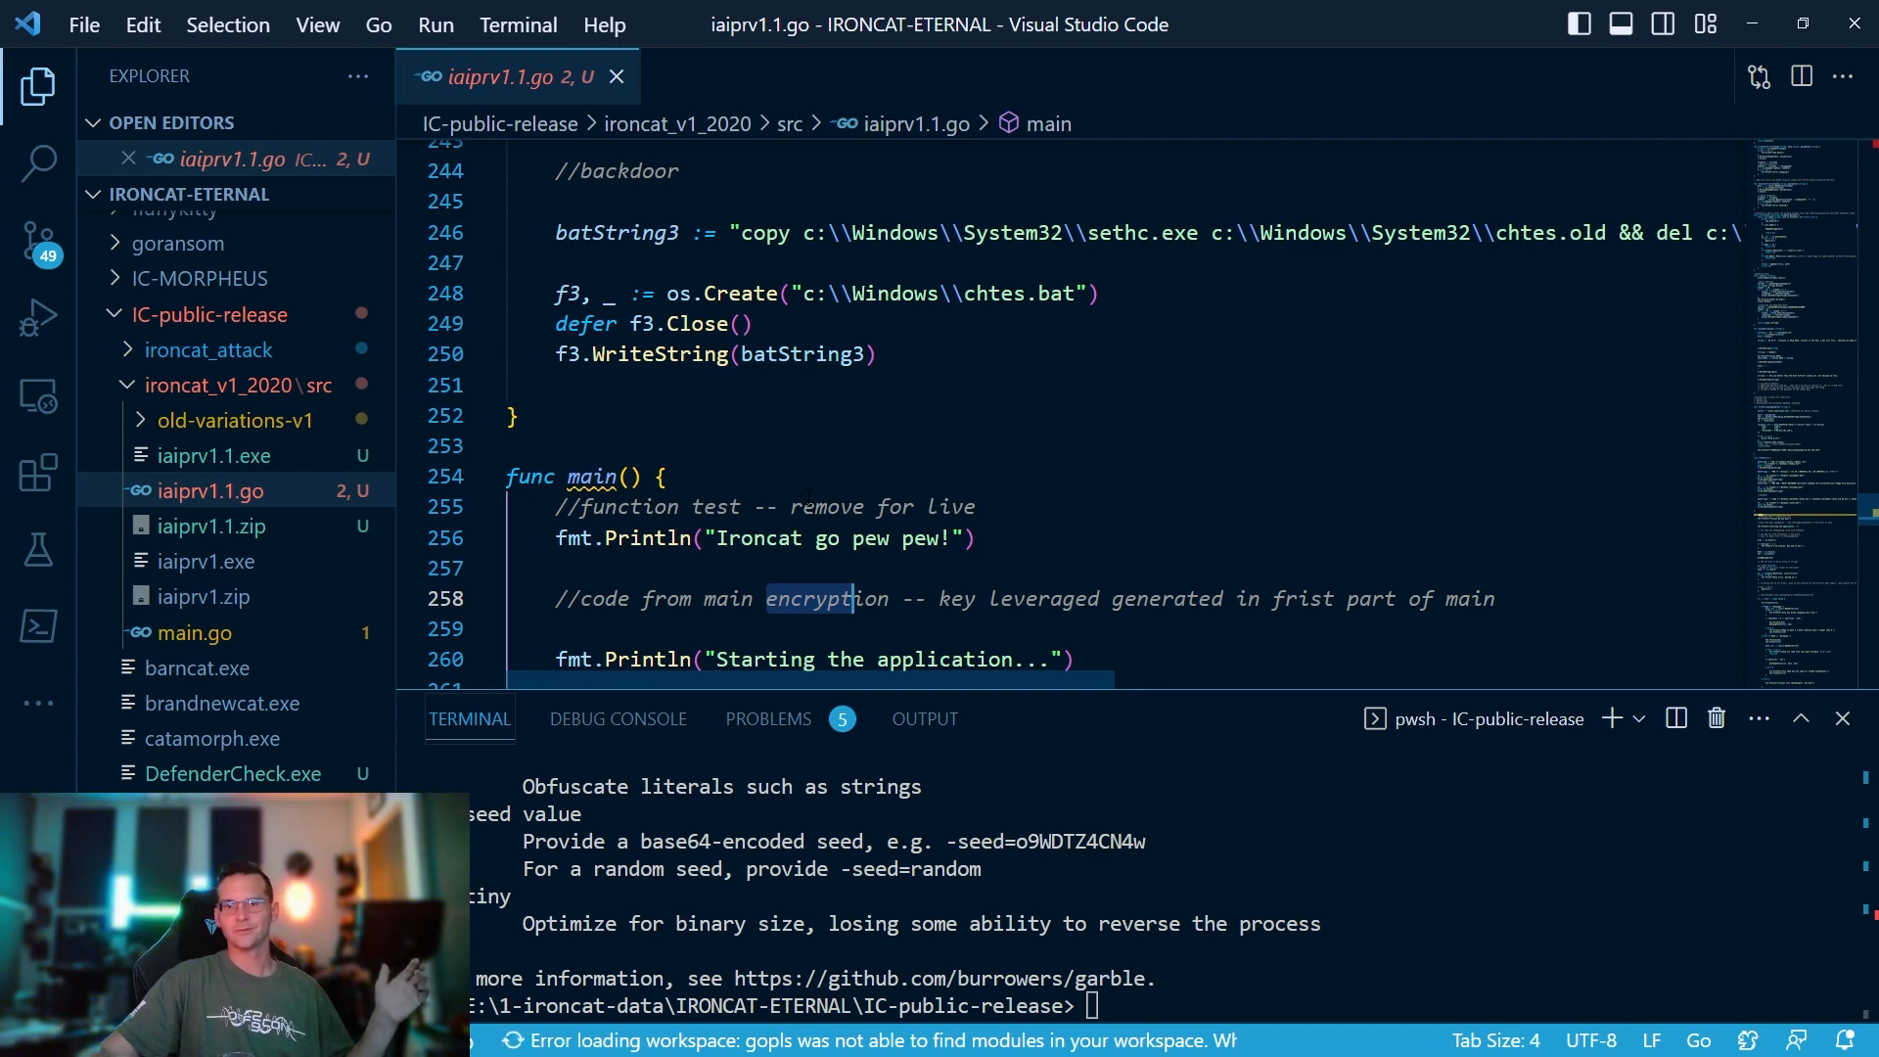
scroll("up", 3)
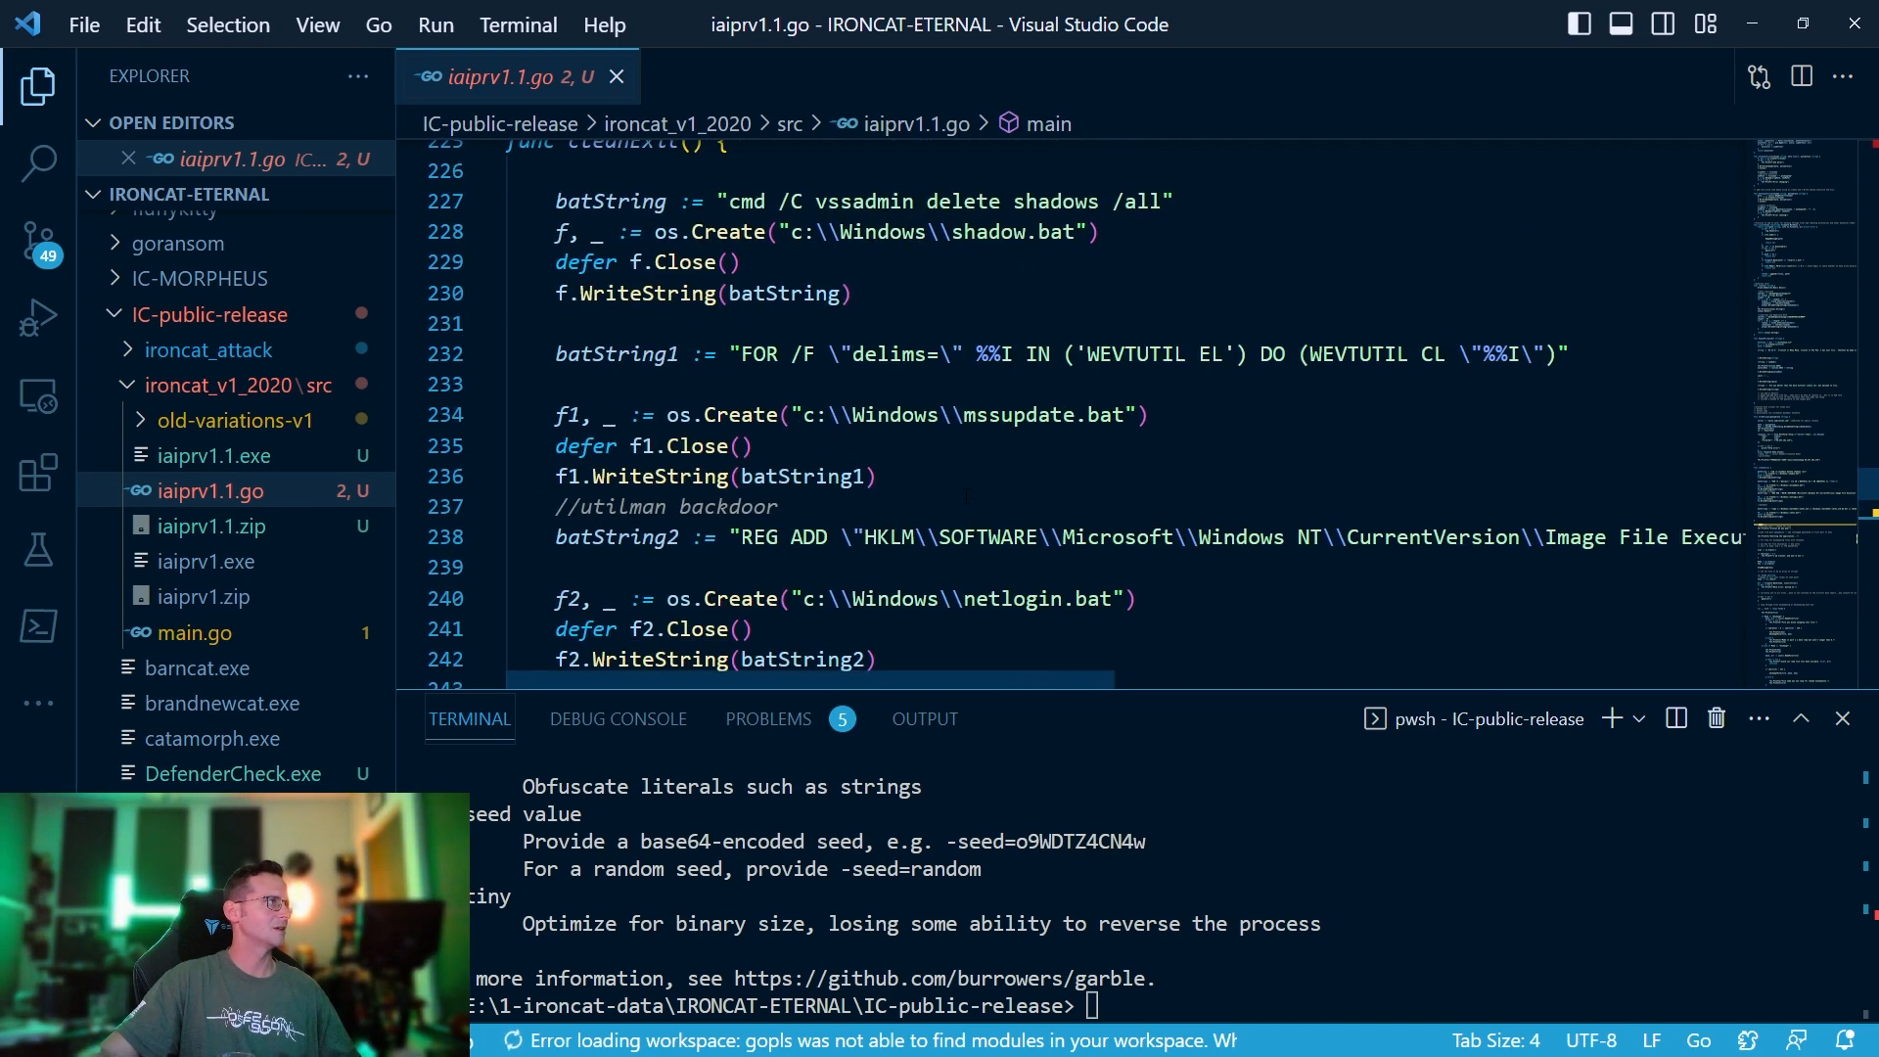
scroll("up", 3)
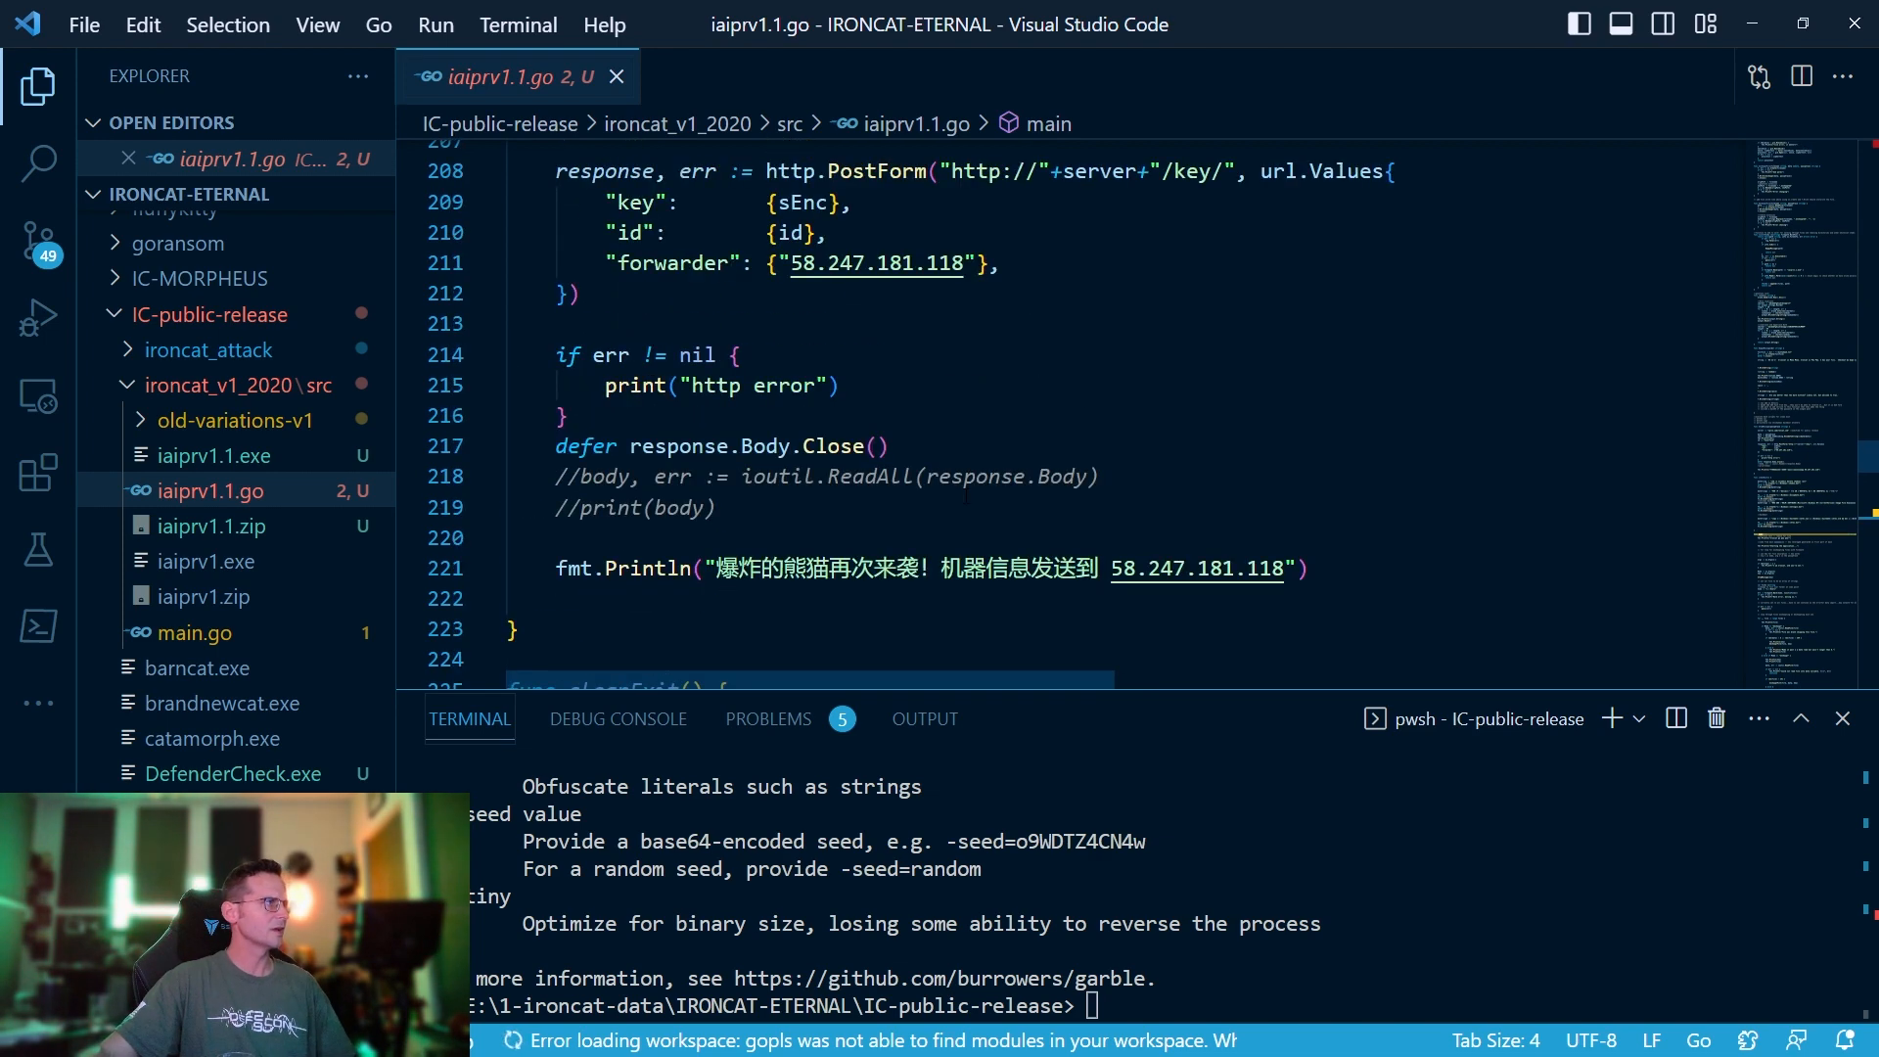
scroll("up", 3)
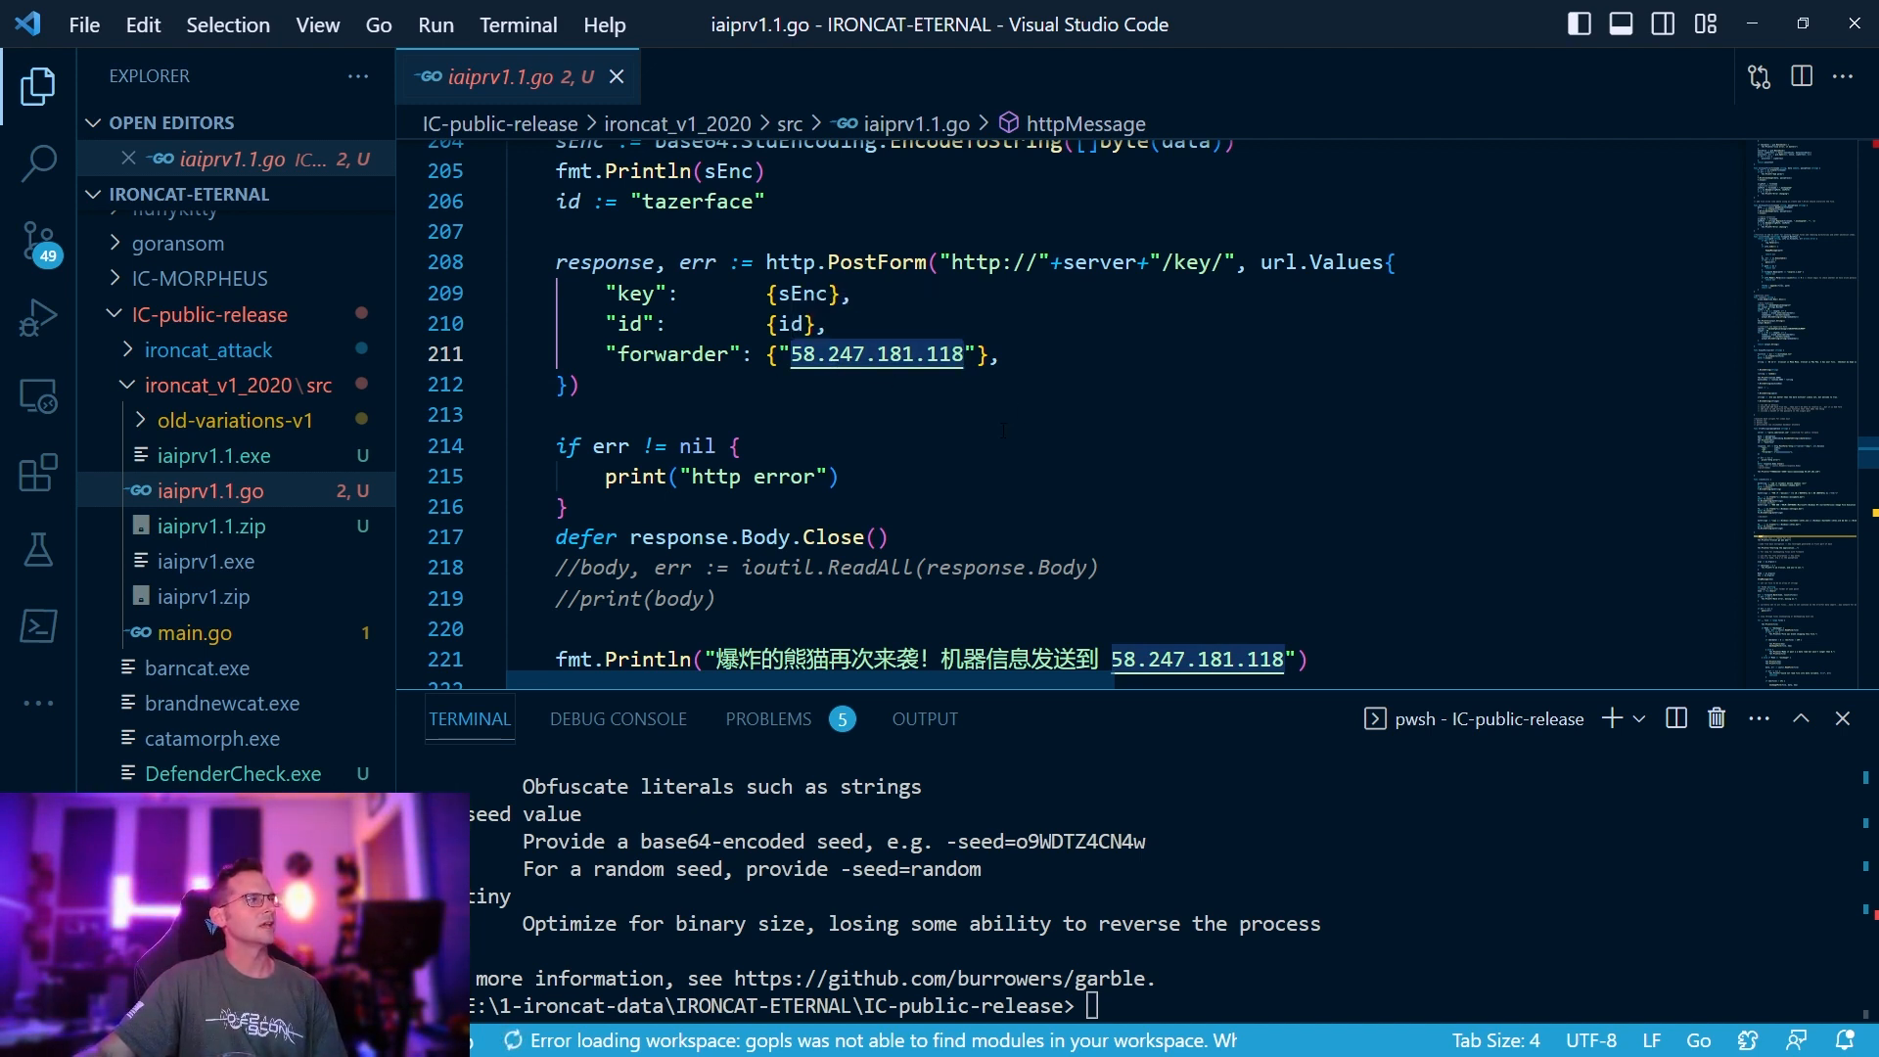
scroll("down", 3)
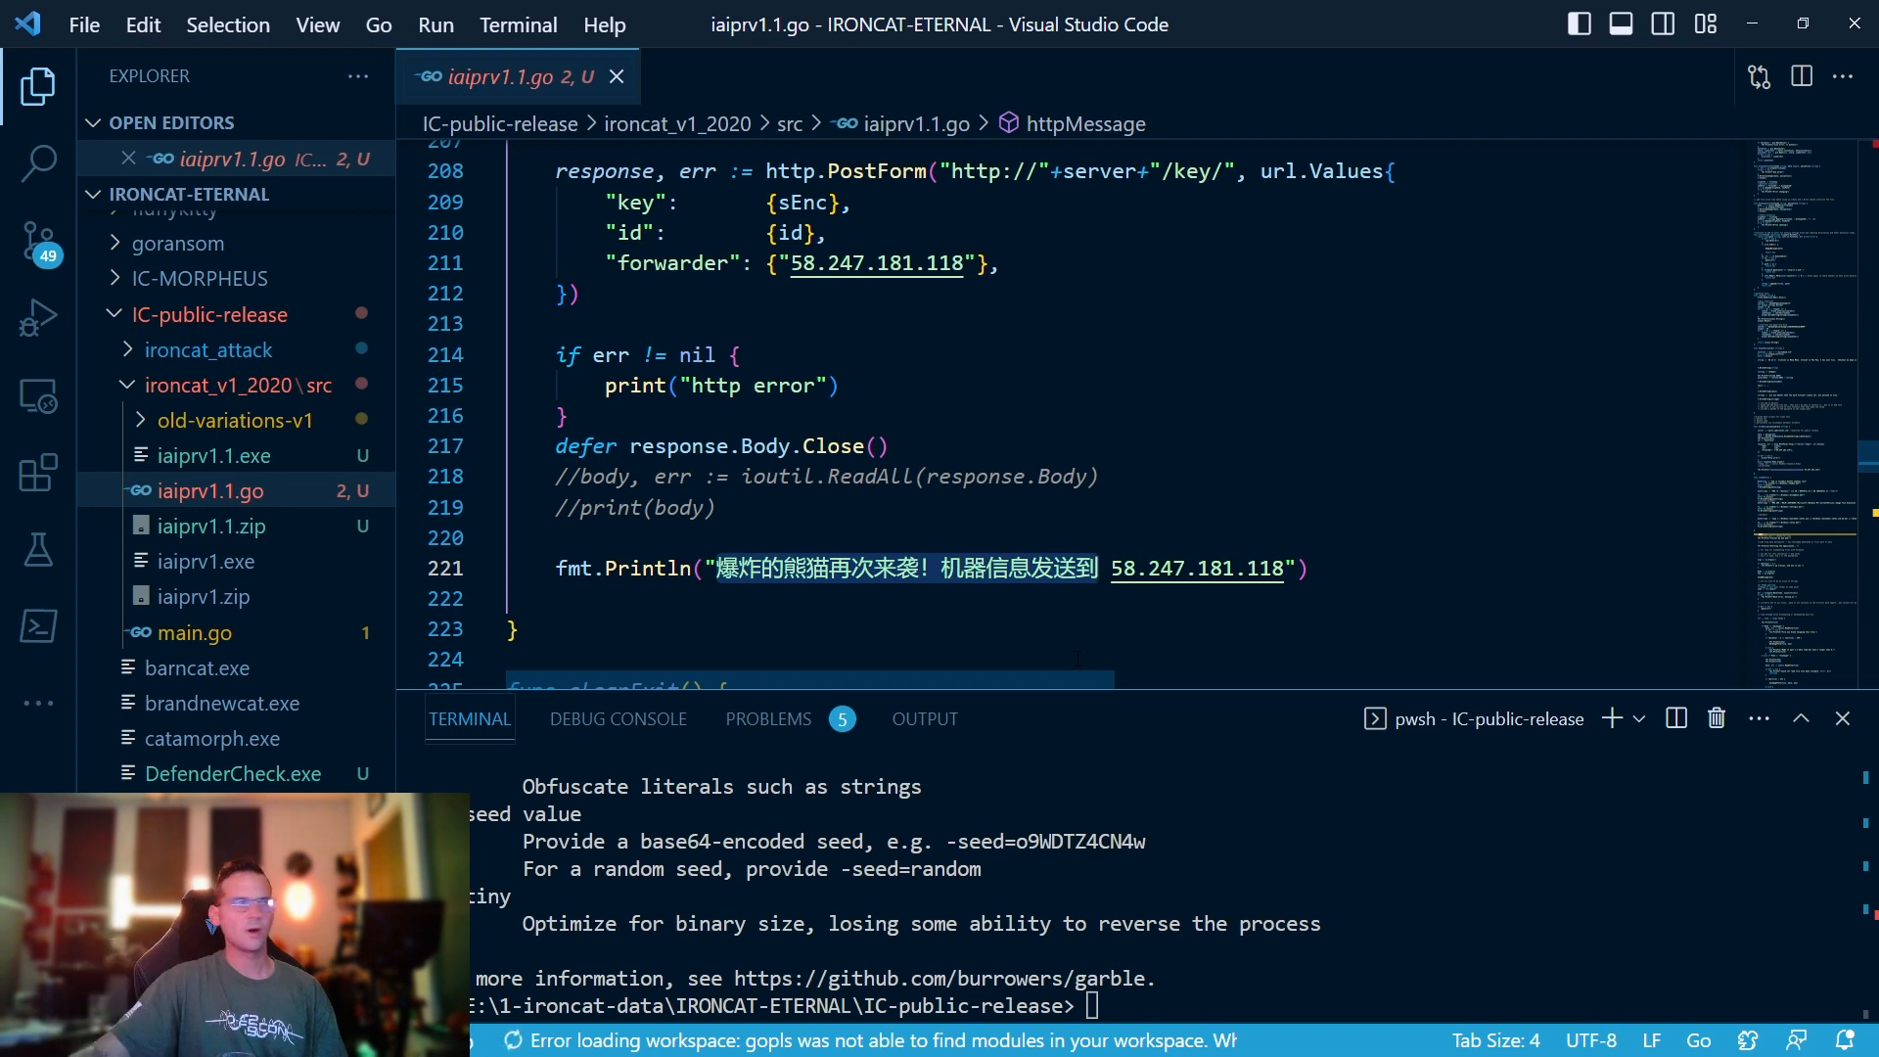
scroll("up", 3)
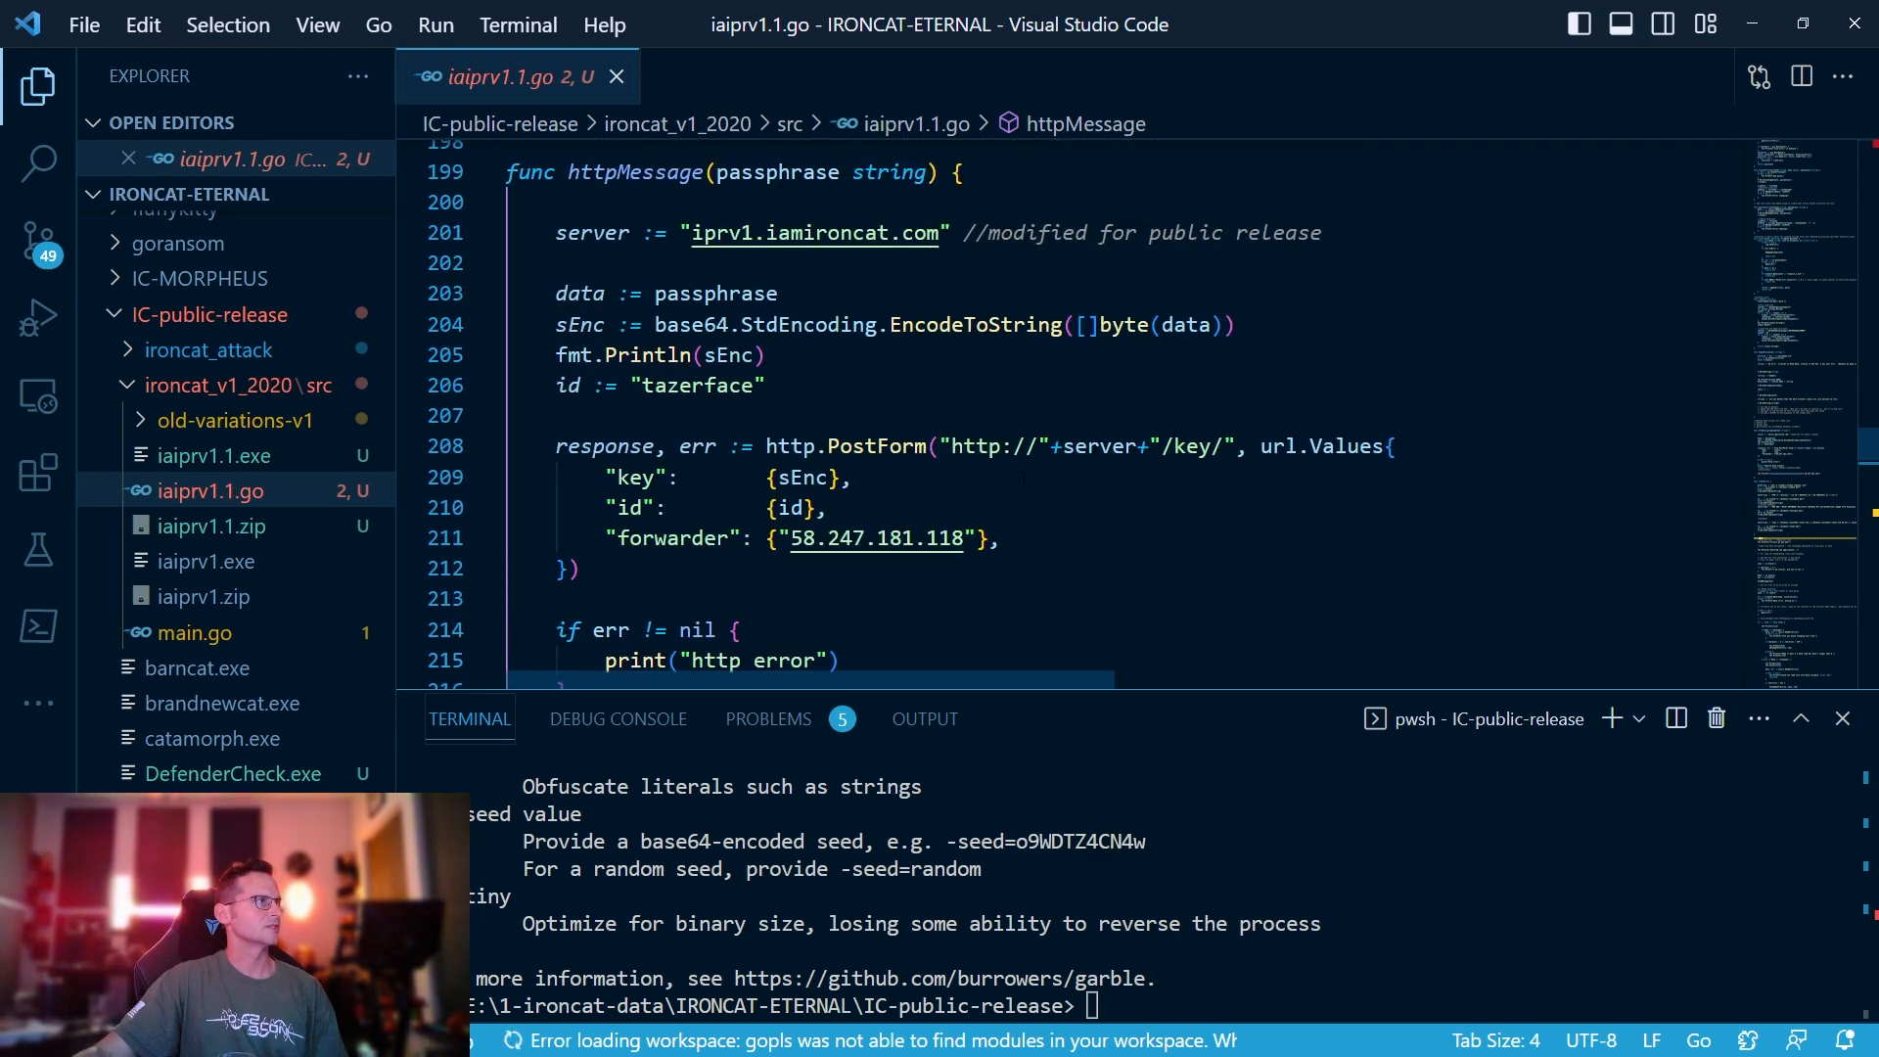
scroll("up", 3)
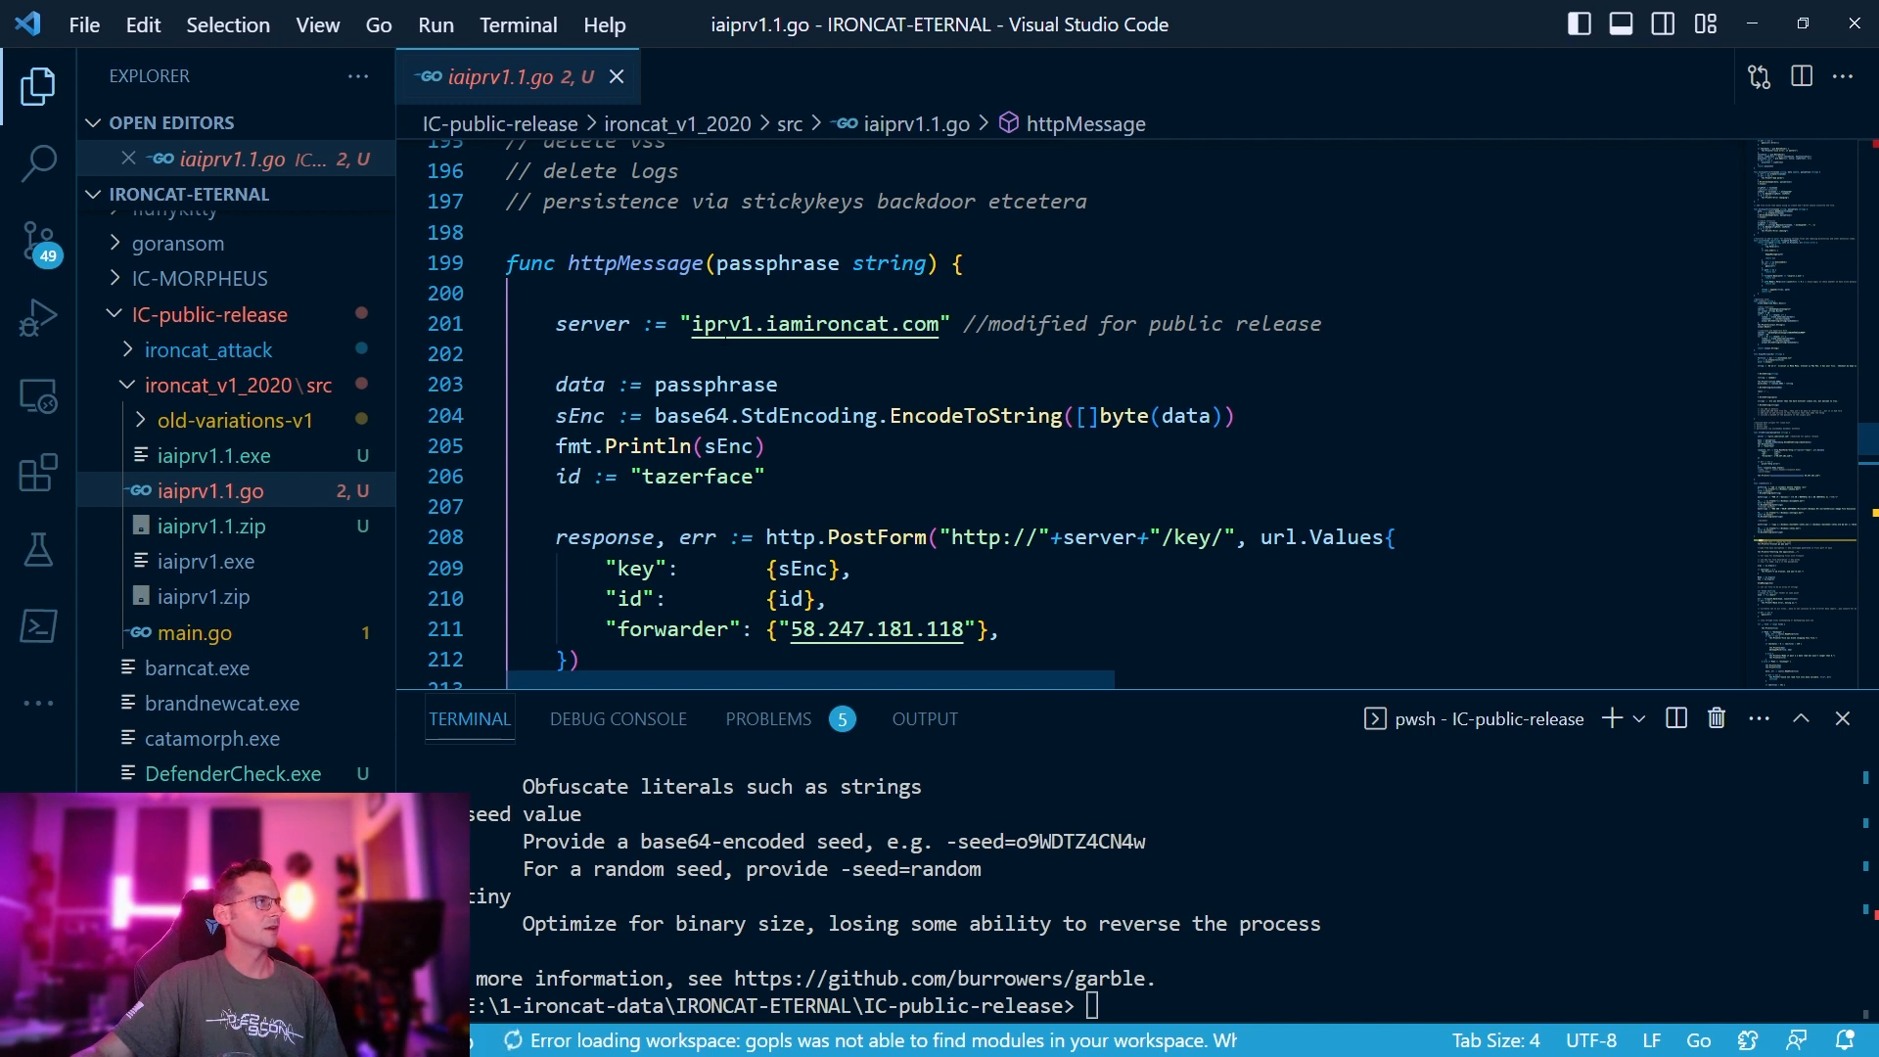
mouse_move(815, 324)
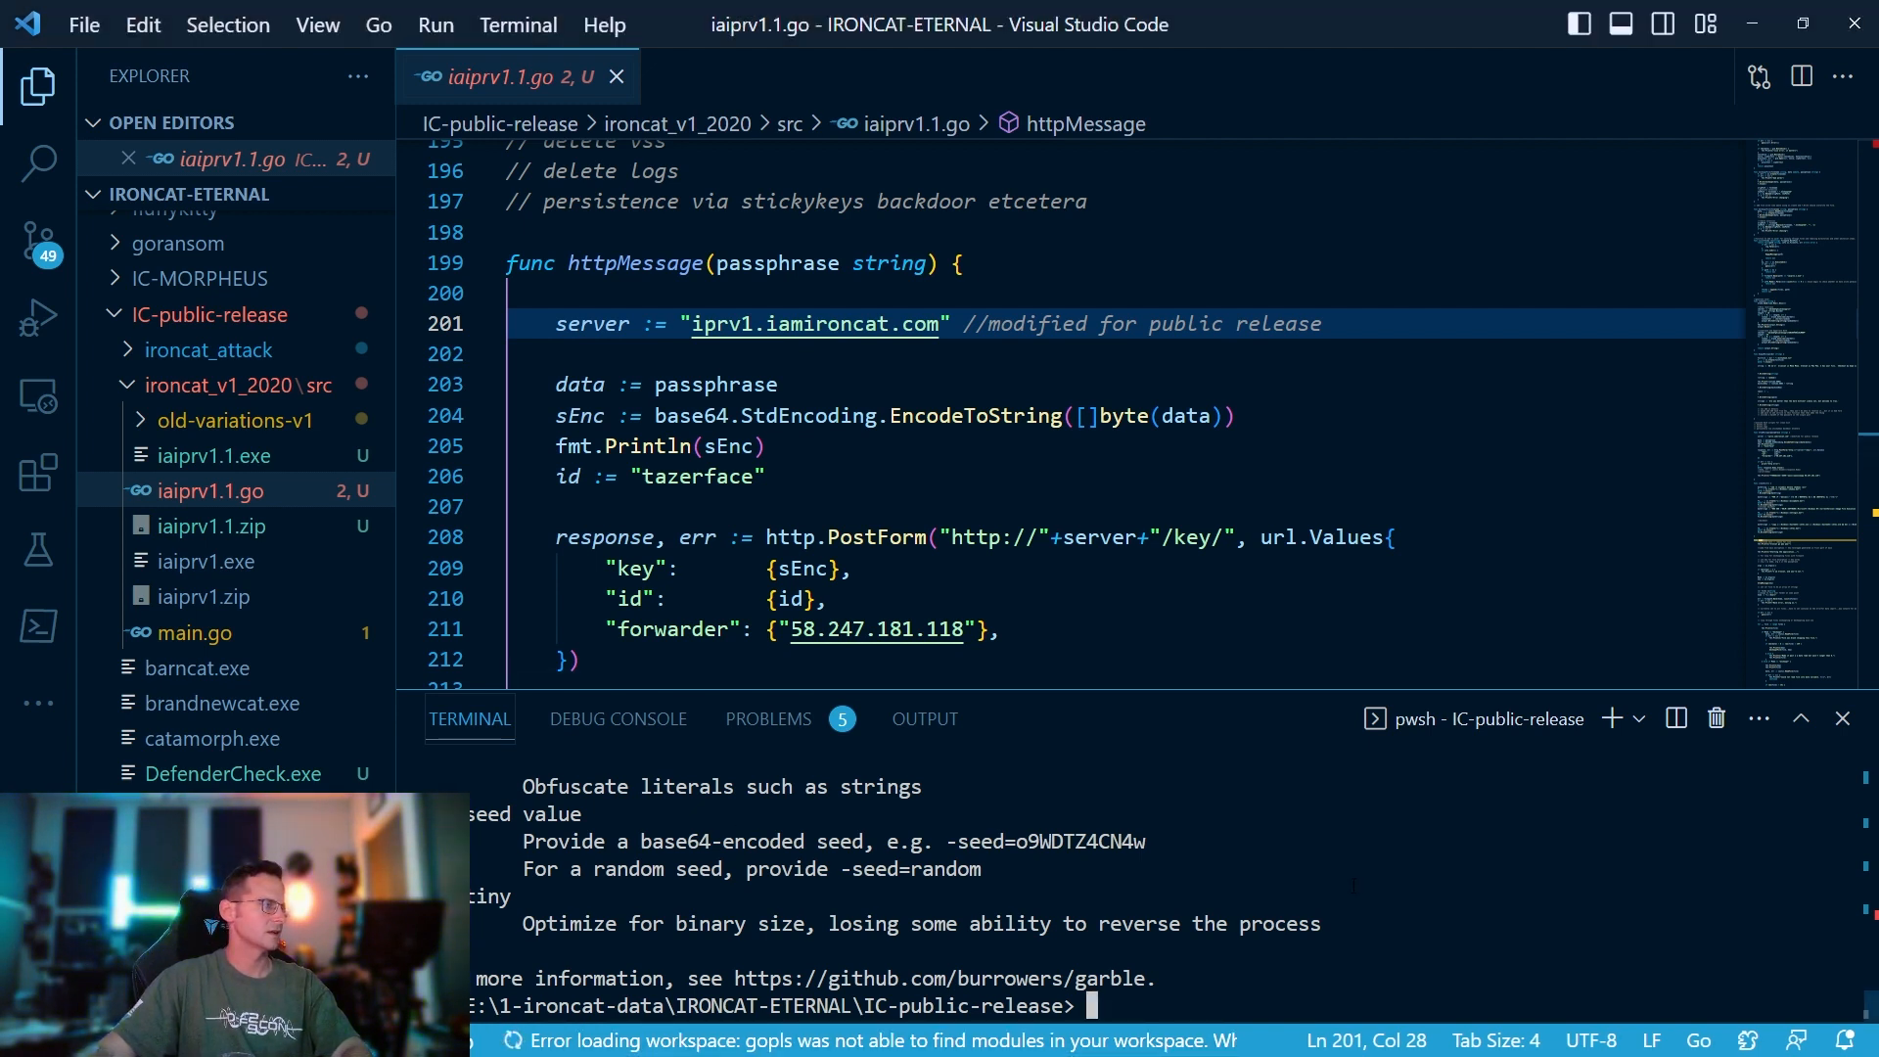
Run 'nslookup iprv1.iamironcat.com' in the integrated terminal.
type("nslookup")
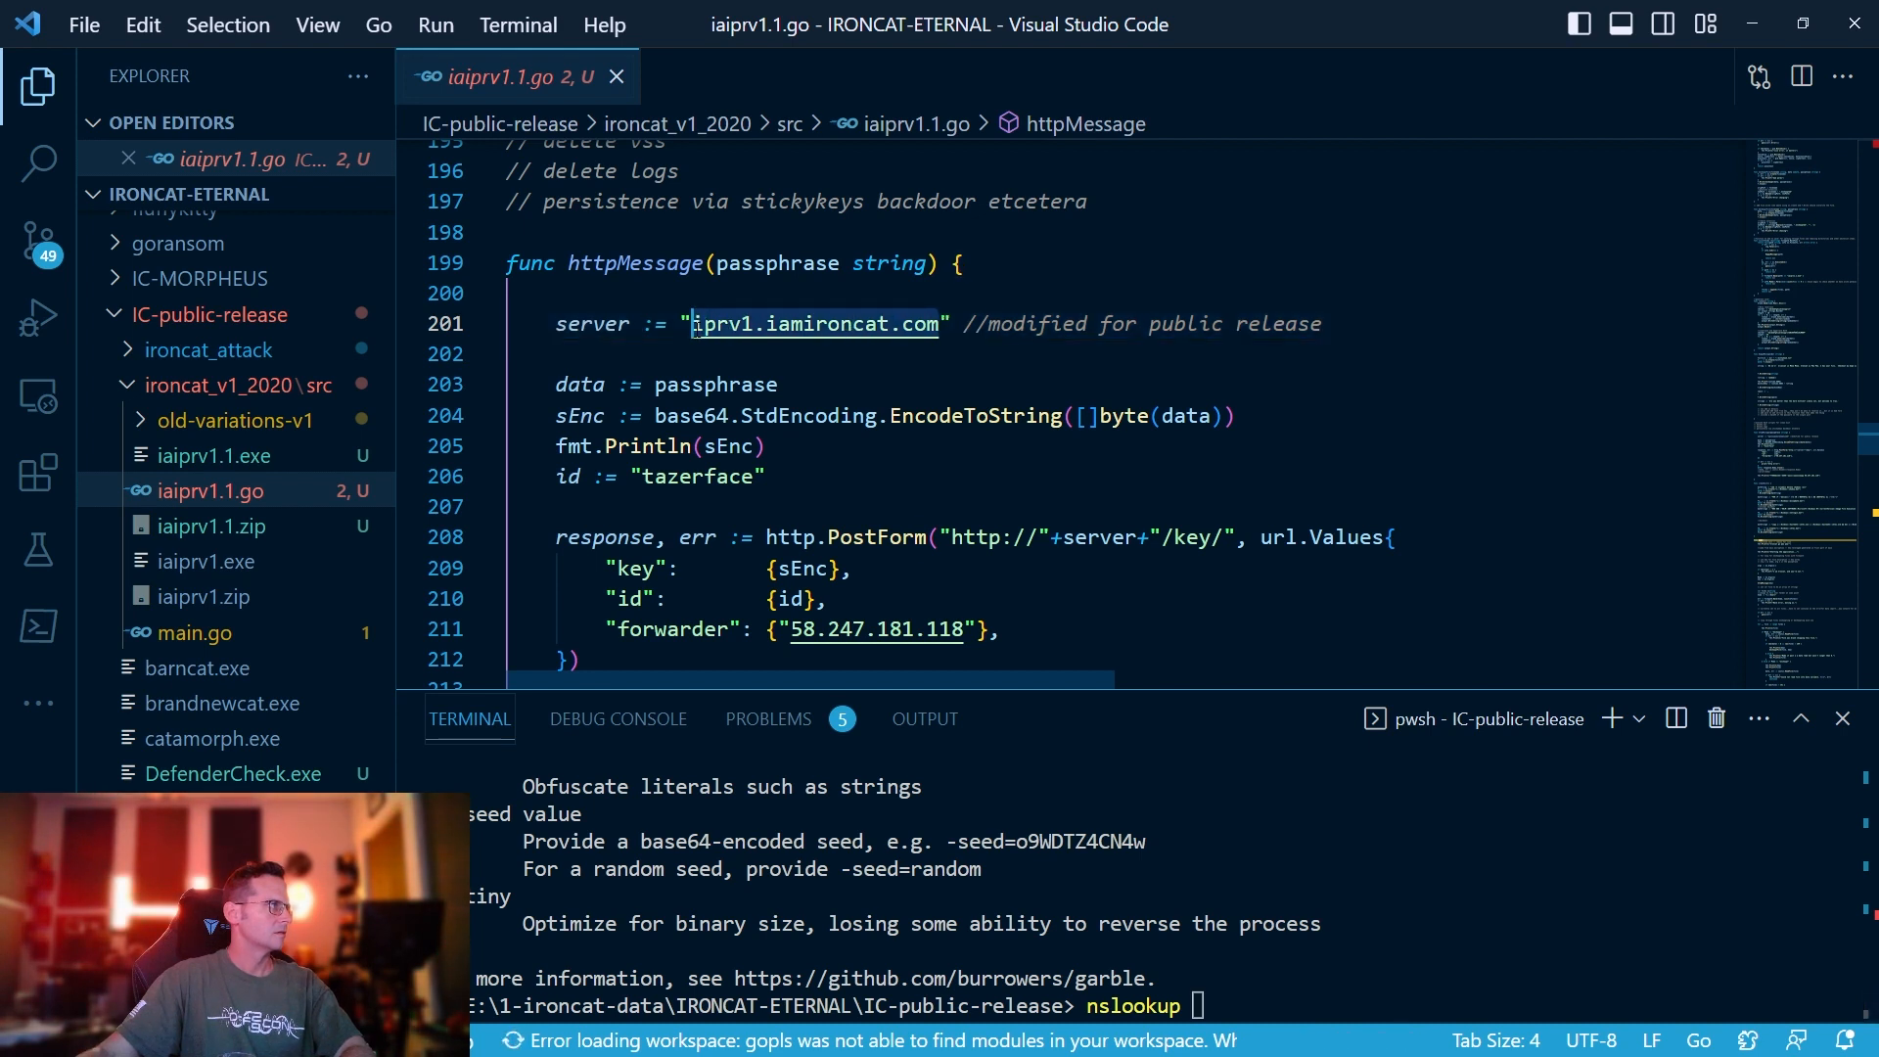
type("iprv1.iamironcat.com")
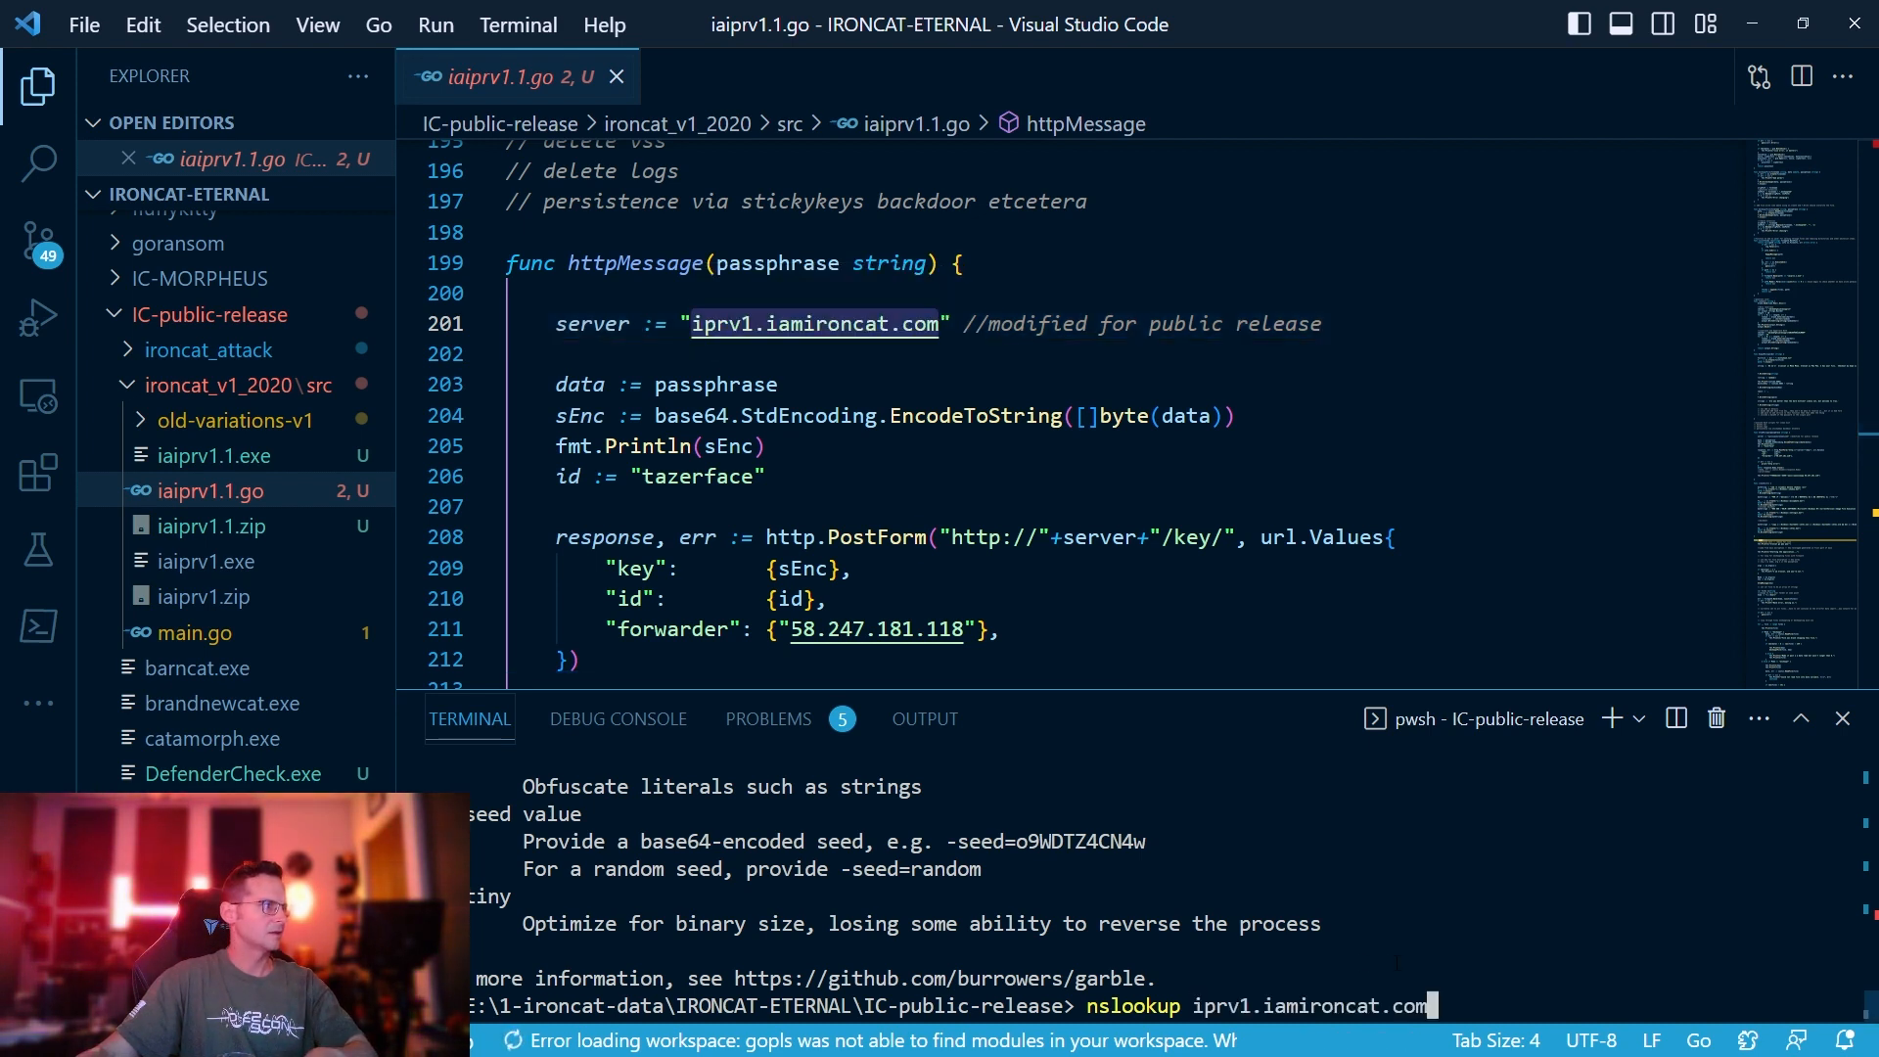
key("Return")
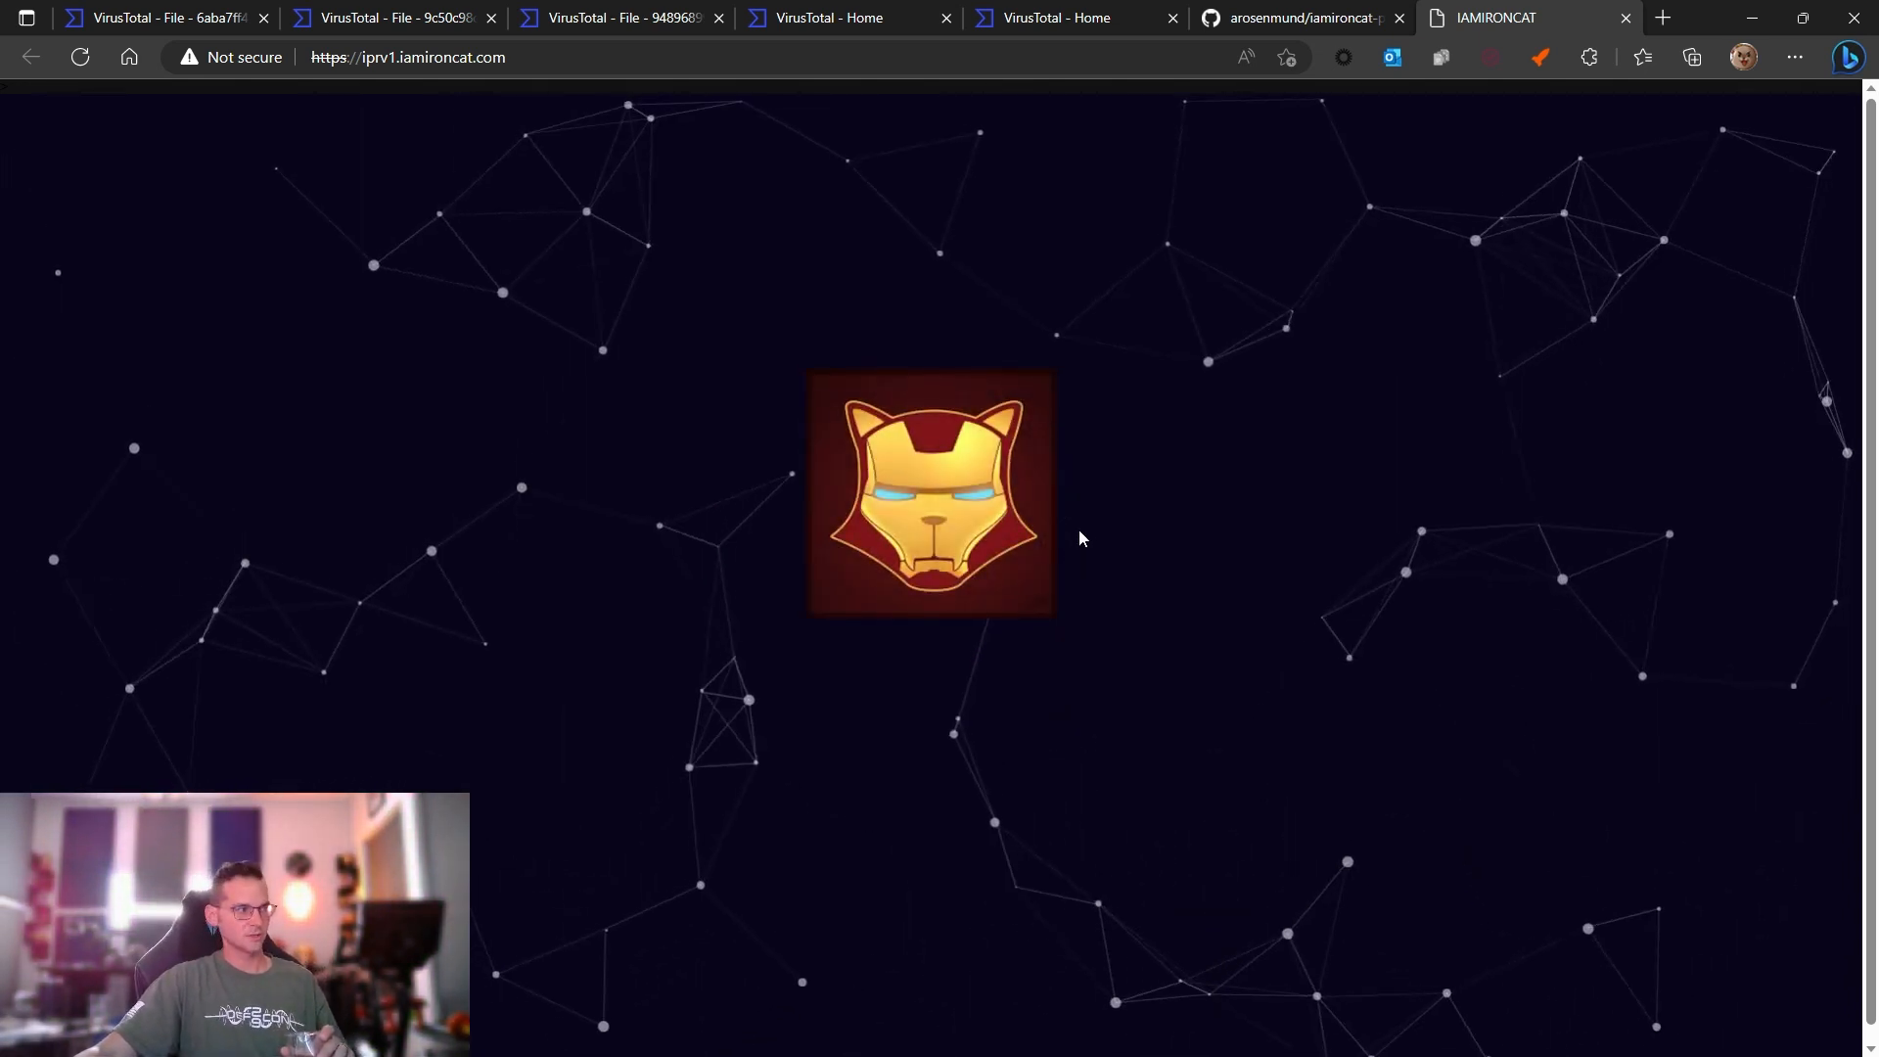
View the paythecat.html ransom page, then switch to test2.exe's VirusTotal report (8/70 vendors).
left_click(931, 491)
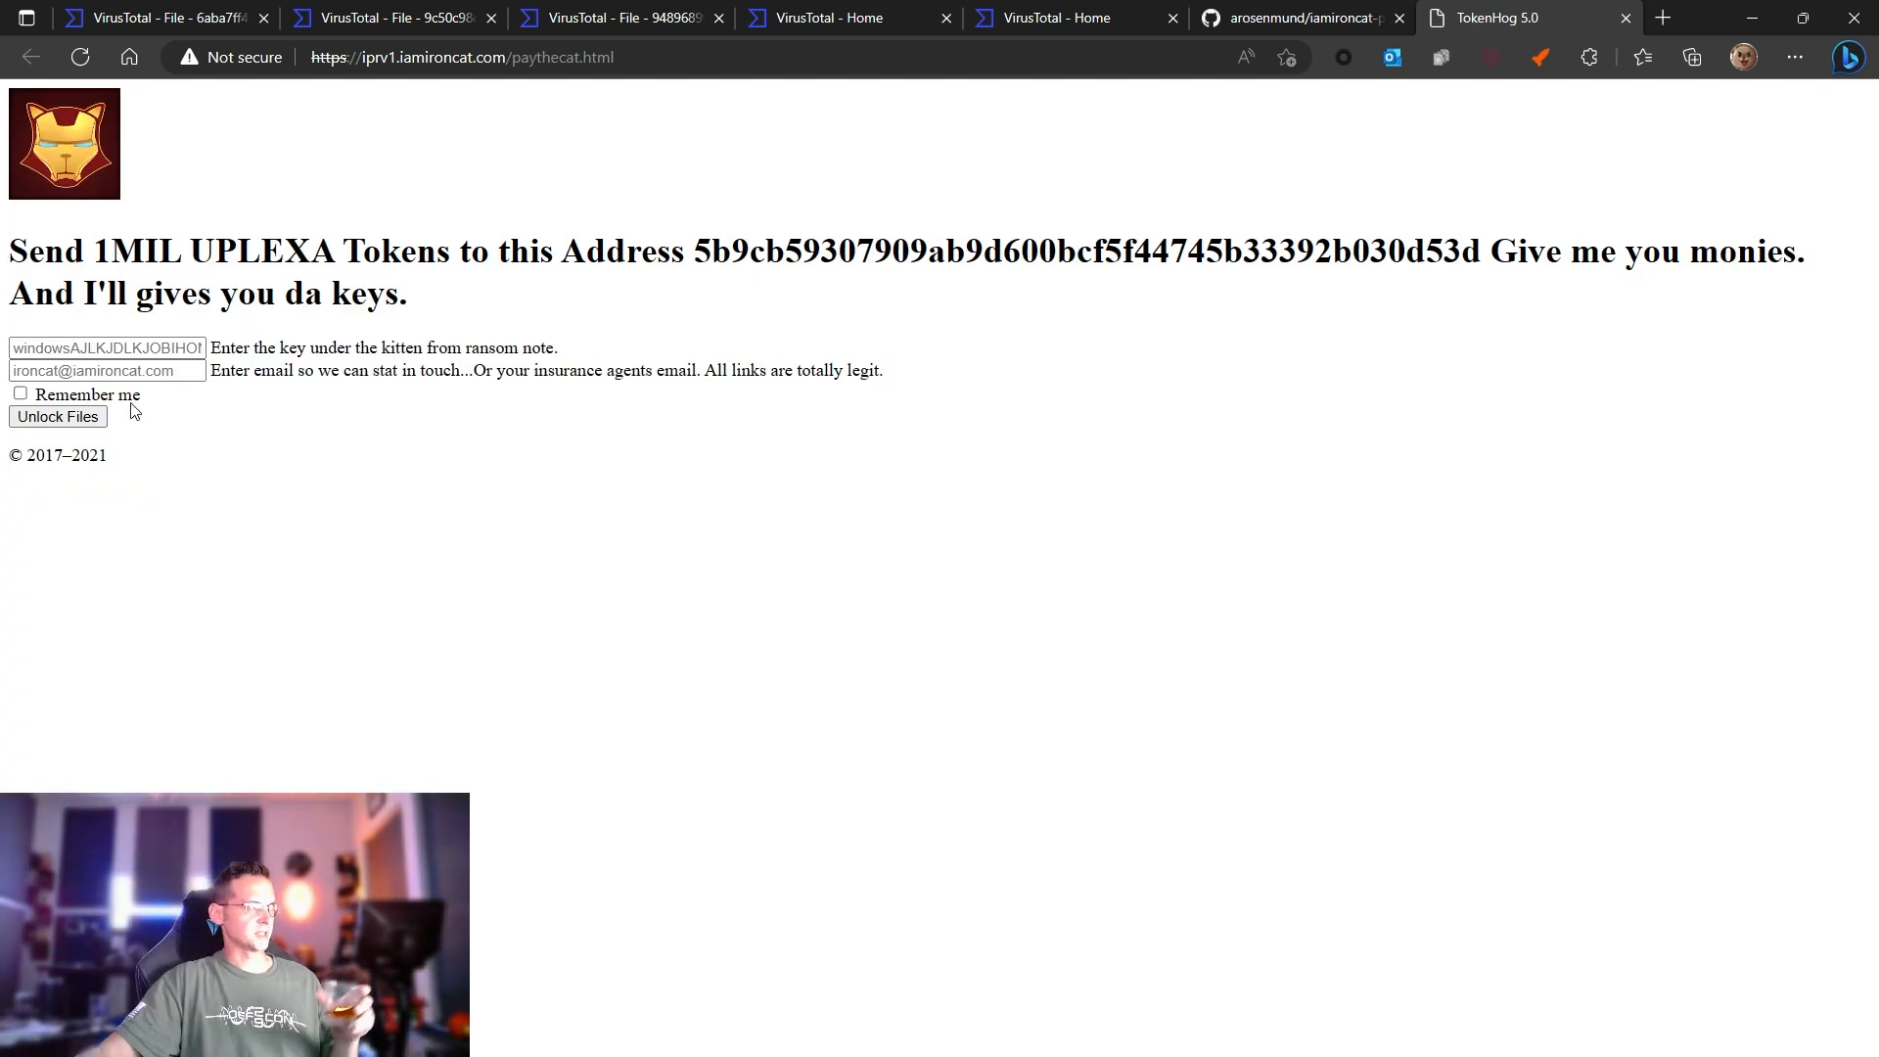
mouse_move(365, 644)
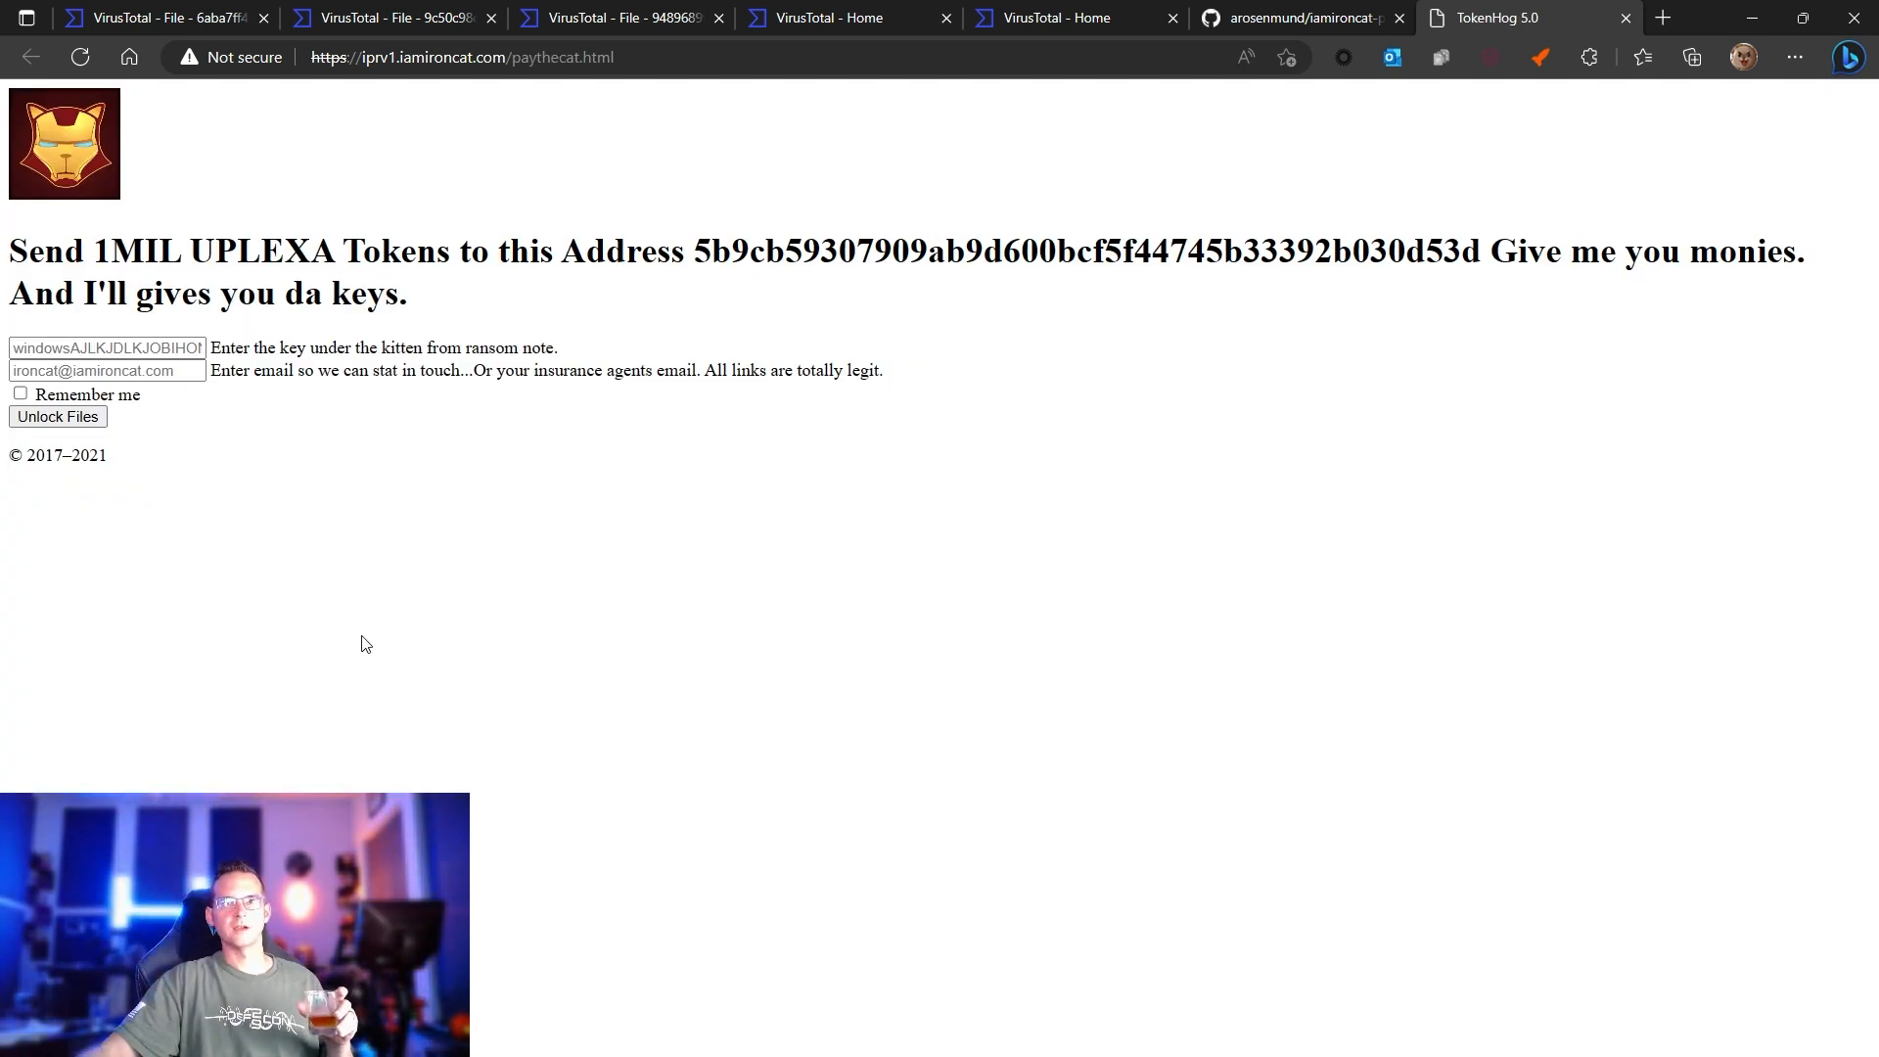
mouse_move(1301, 17)
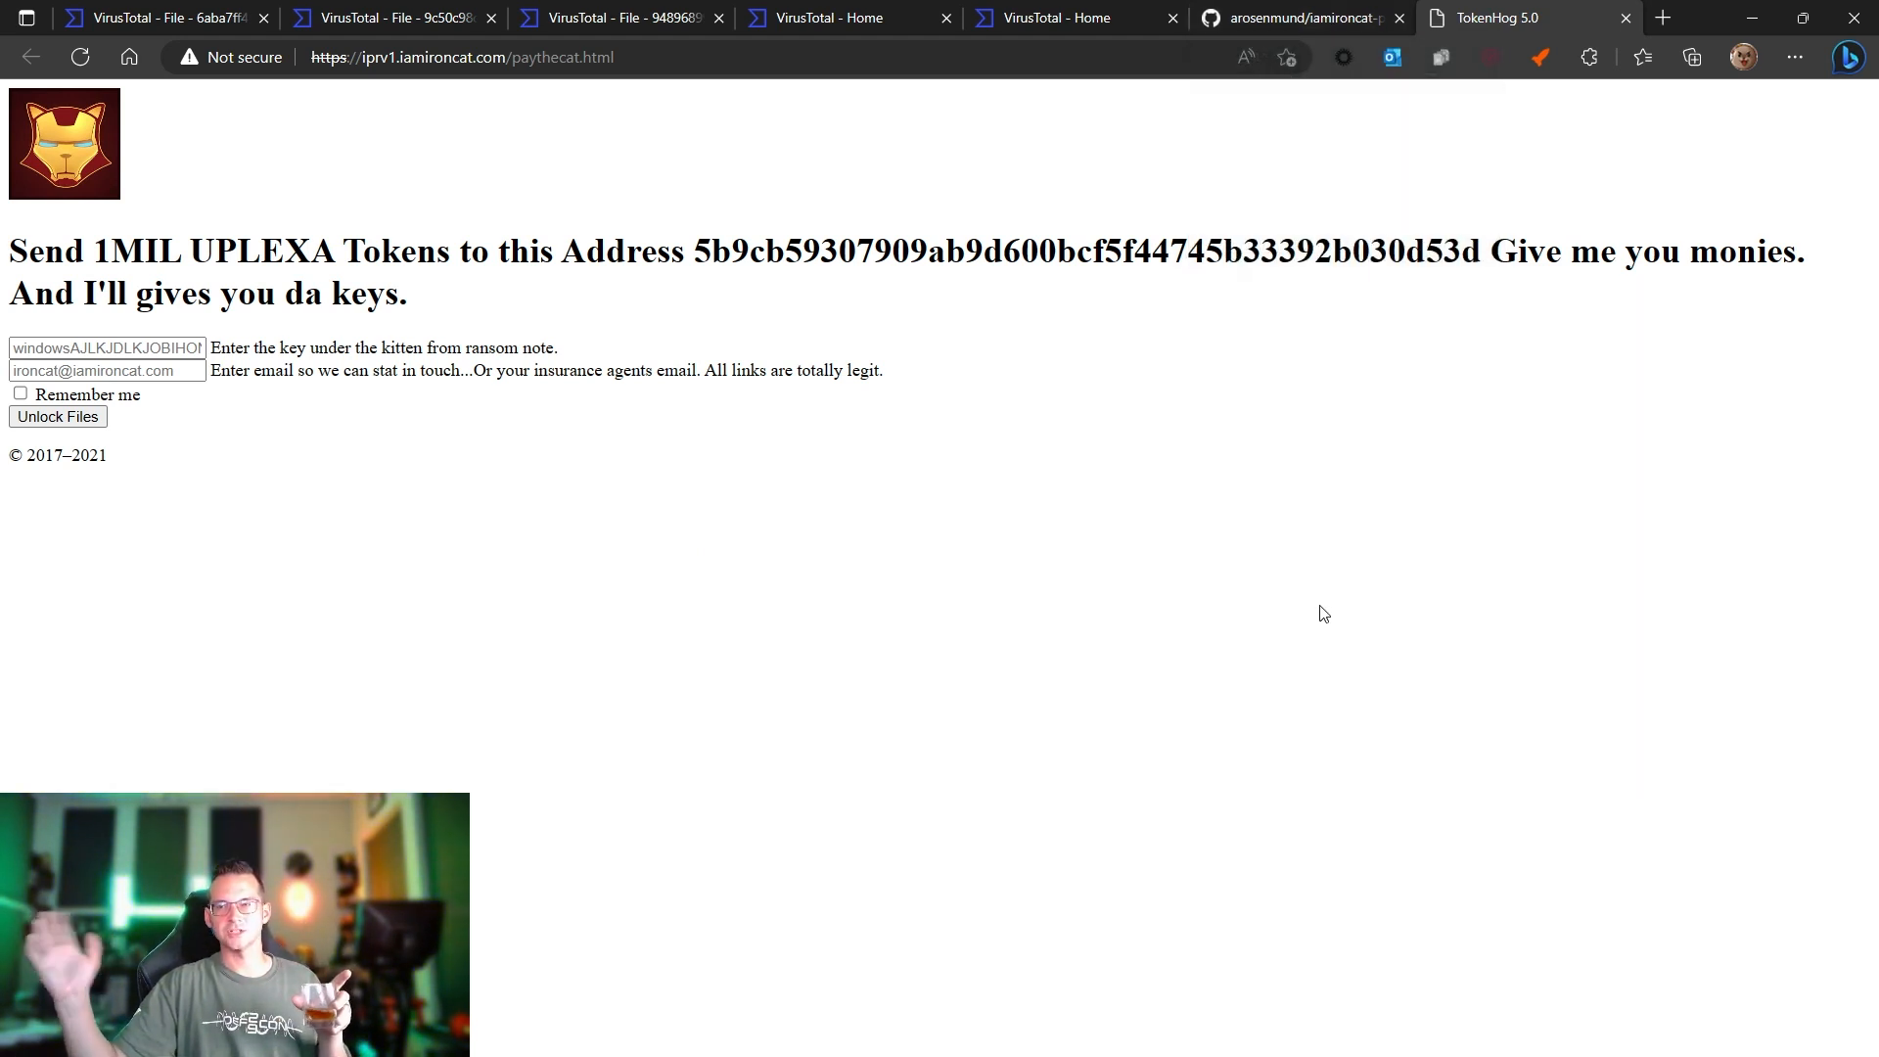
mouse_move(1195, 186)
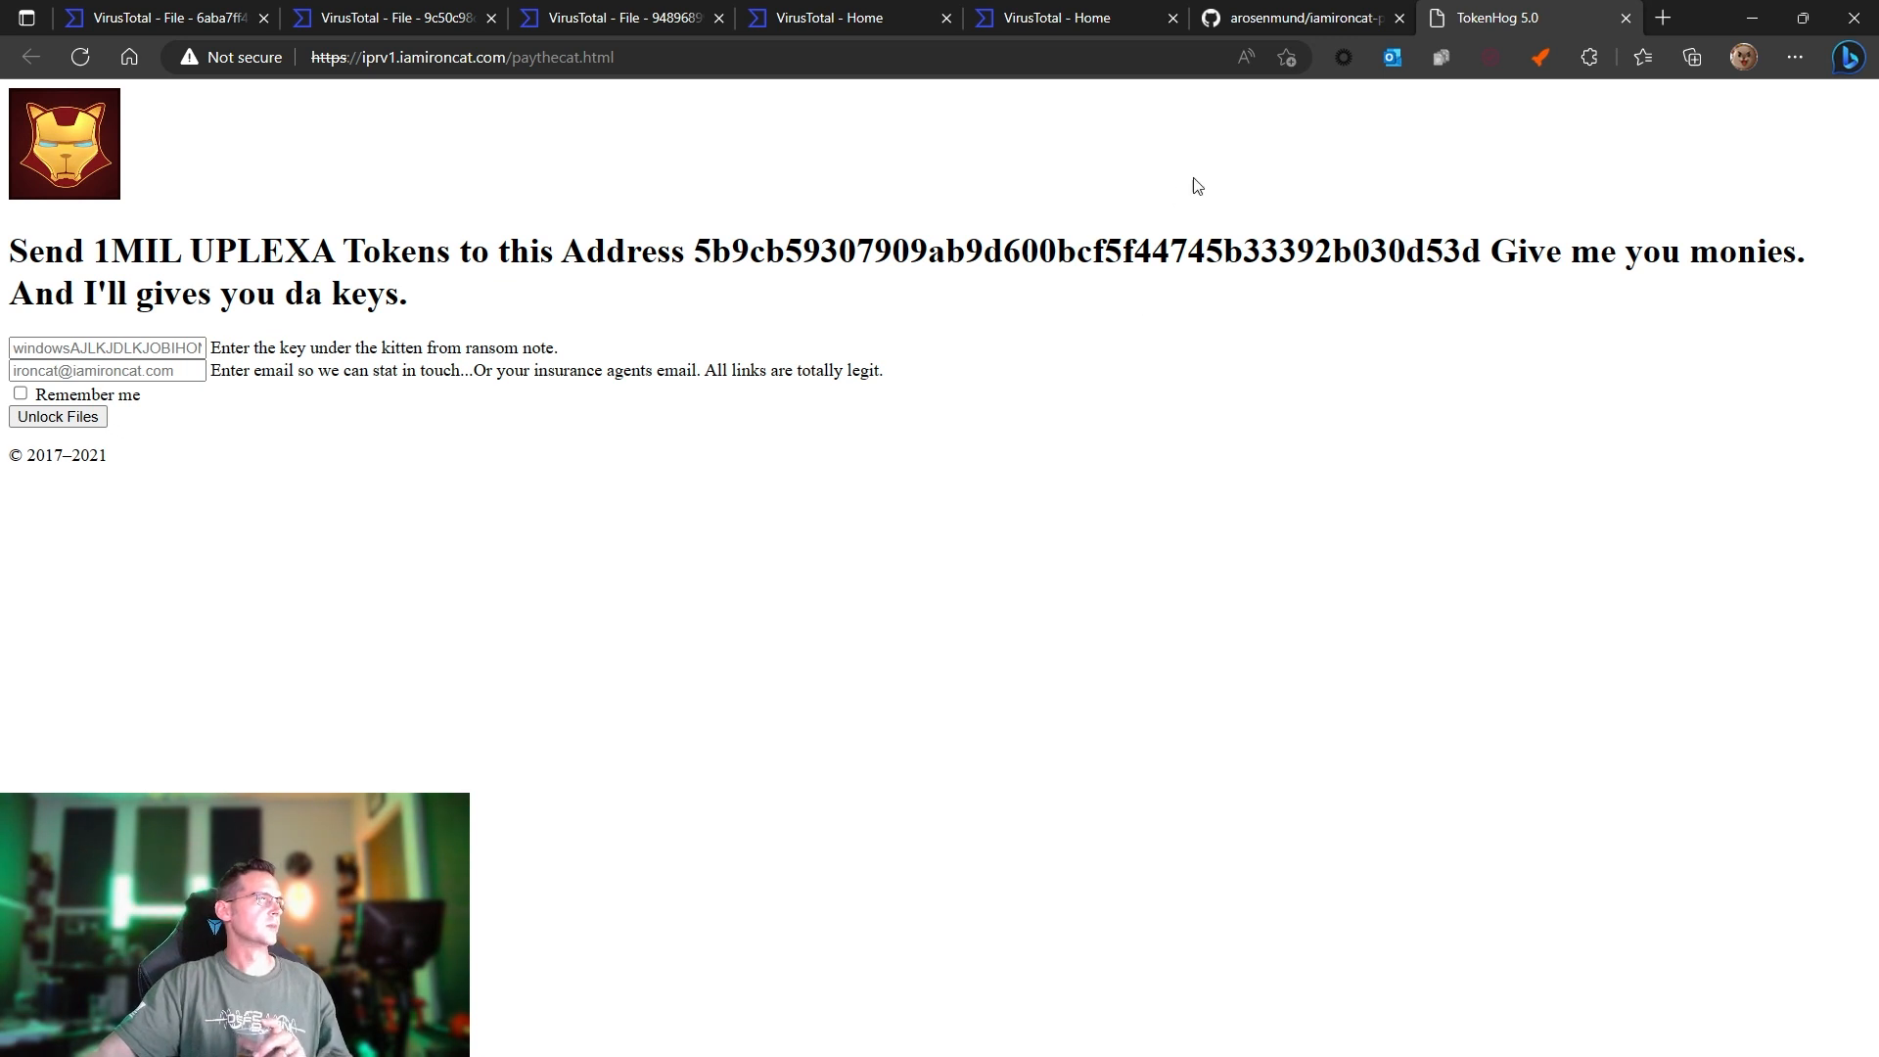
mouse_move(587, 101)
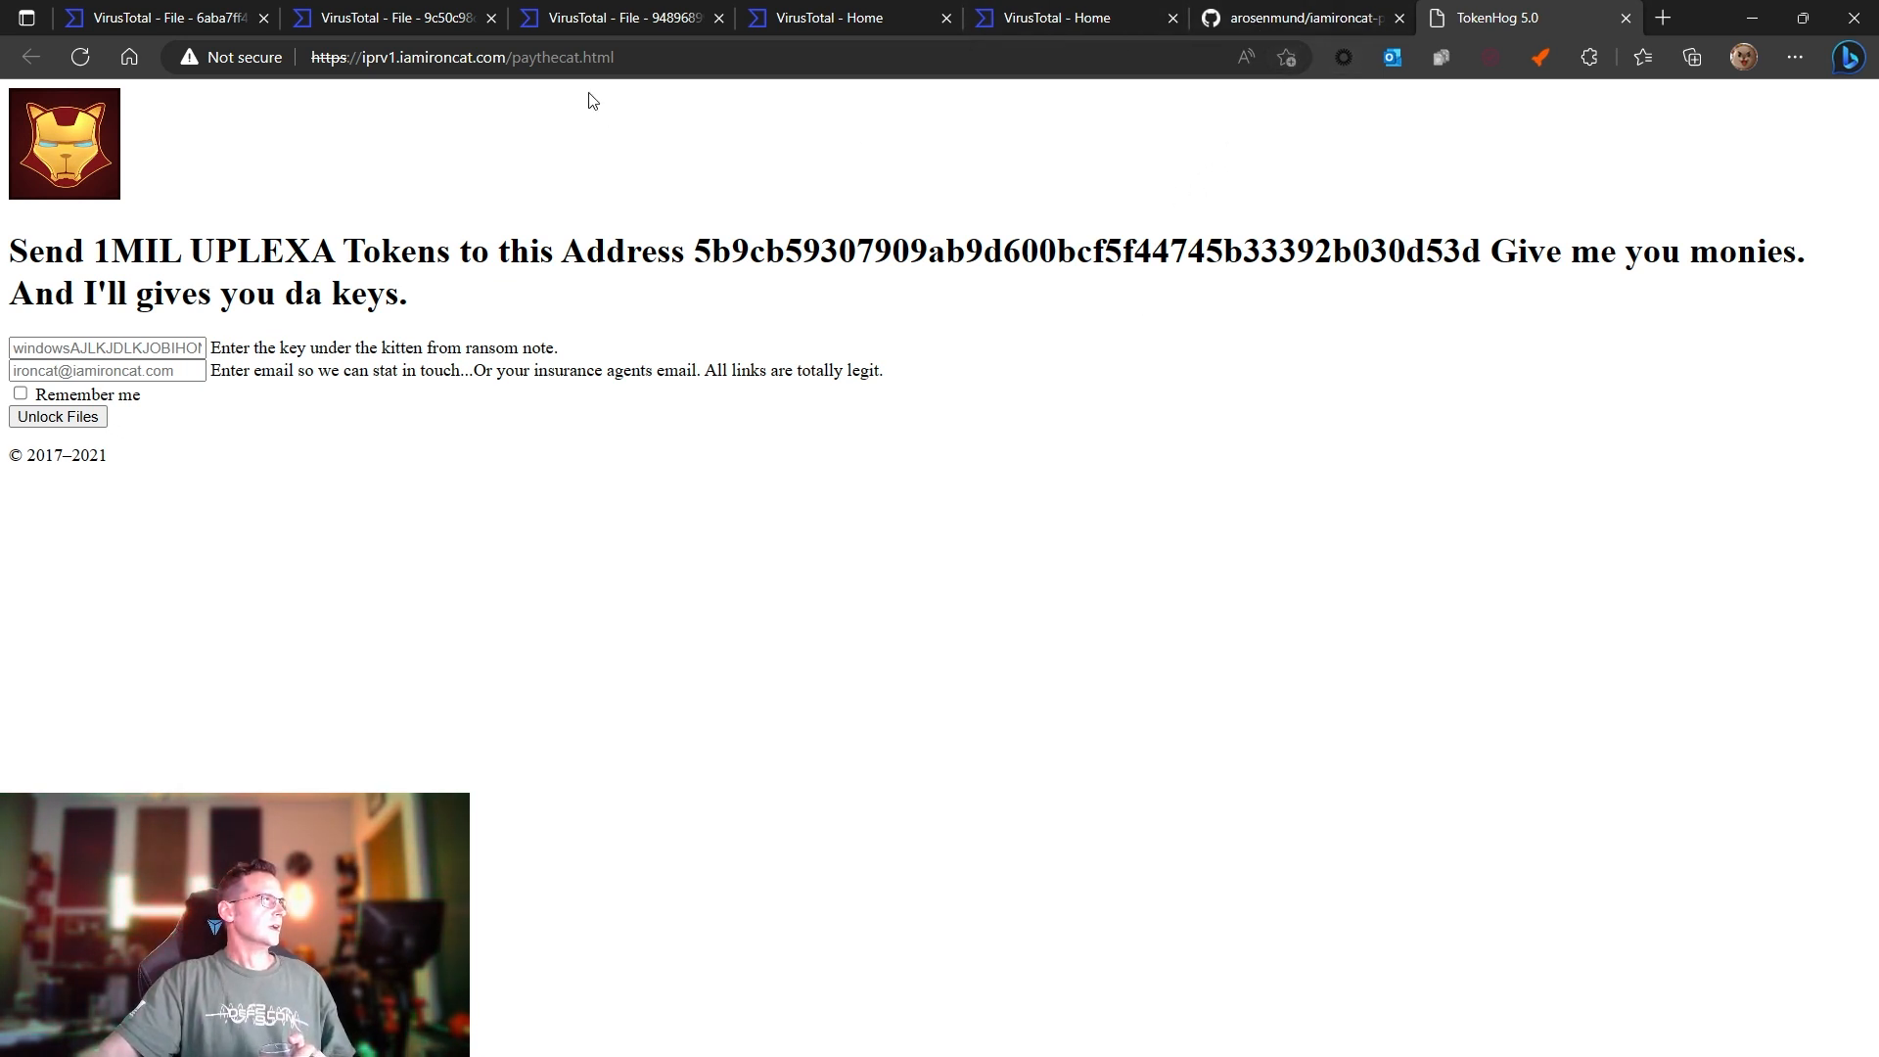
left_click(617, 17)
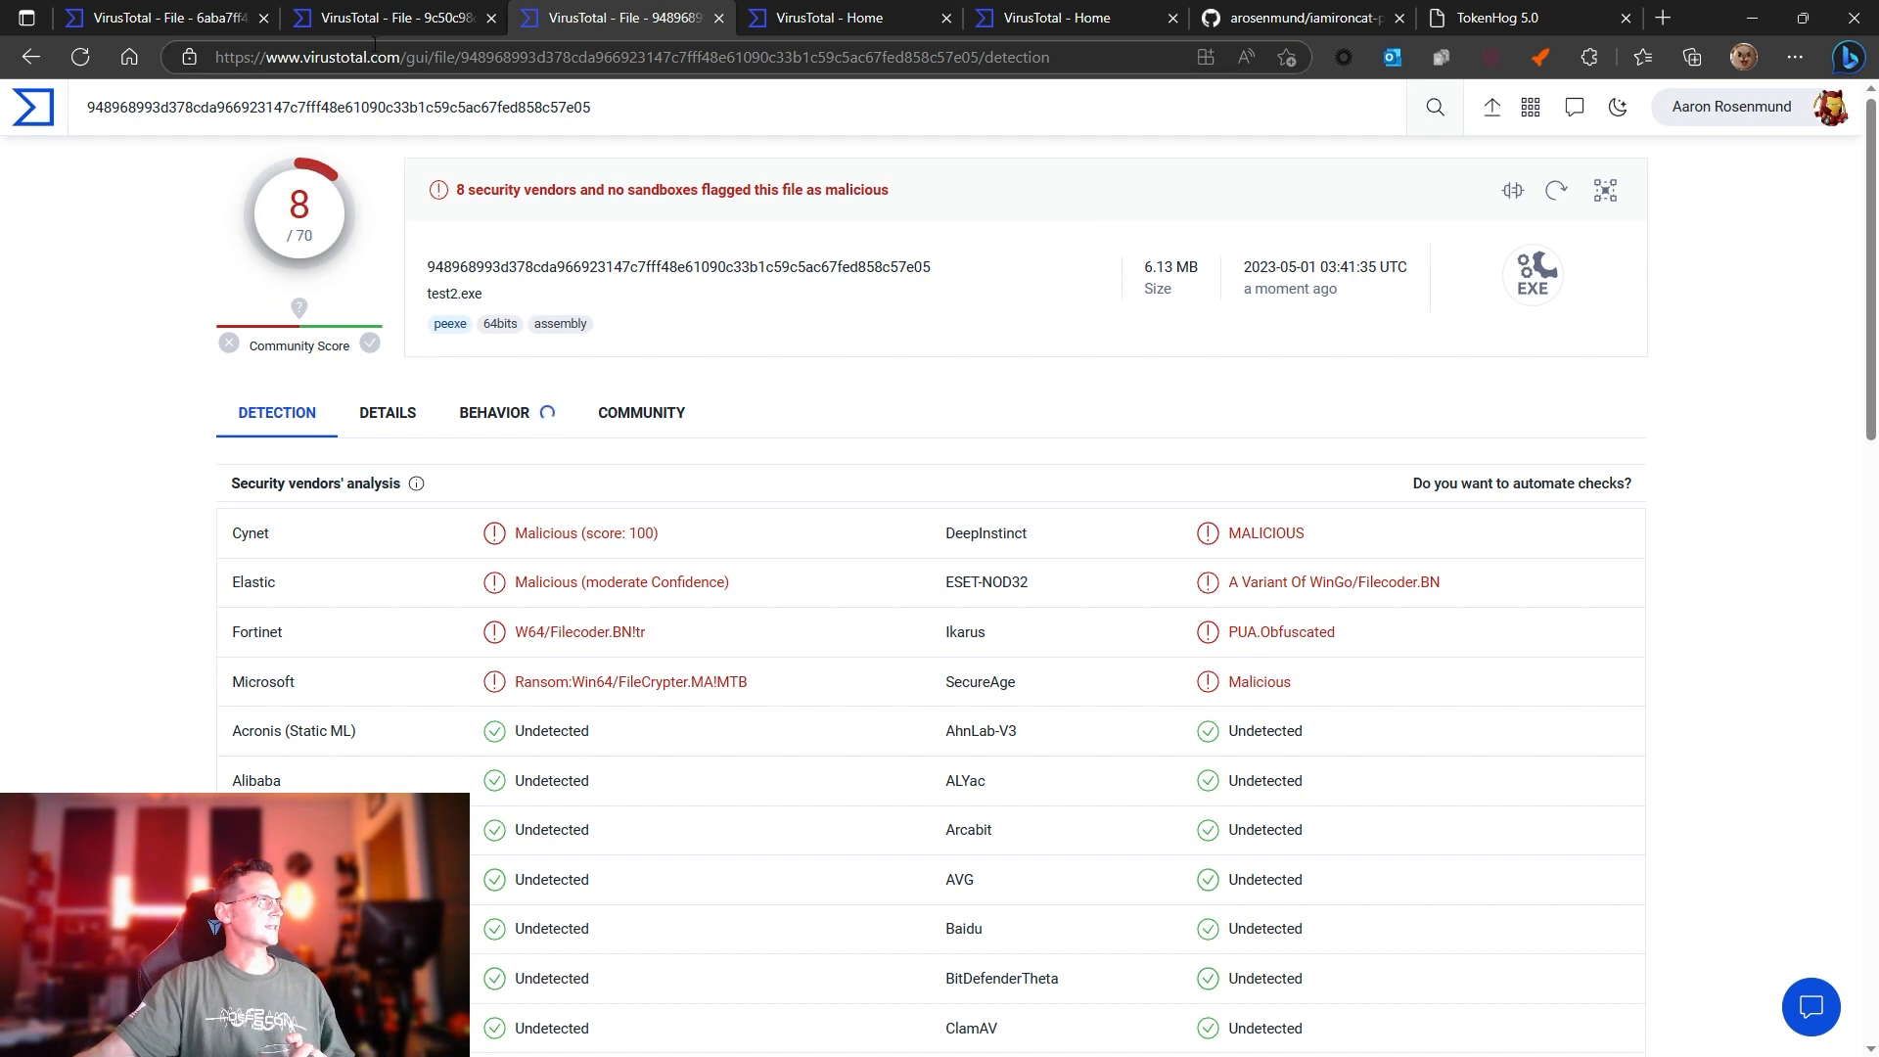
Scroll through iaiprv1.exe's VirusTotal Behavior activity summary, then switch to the test1.exe report.
left_click(155, 17)
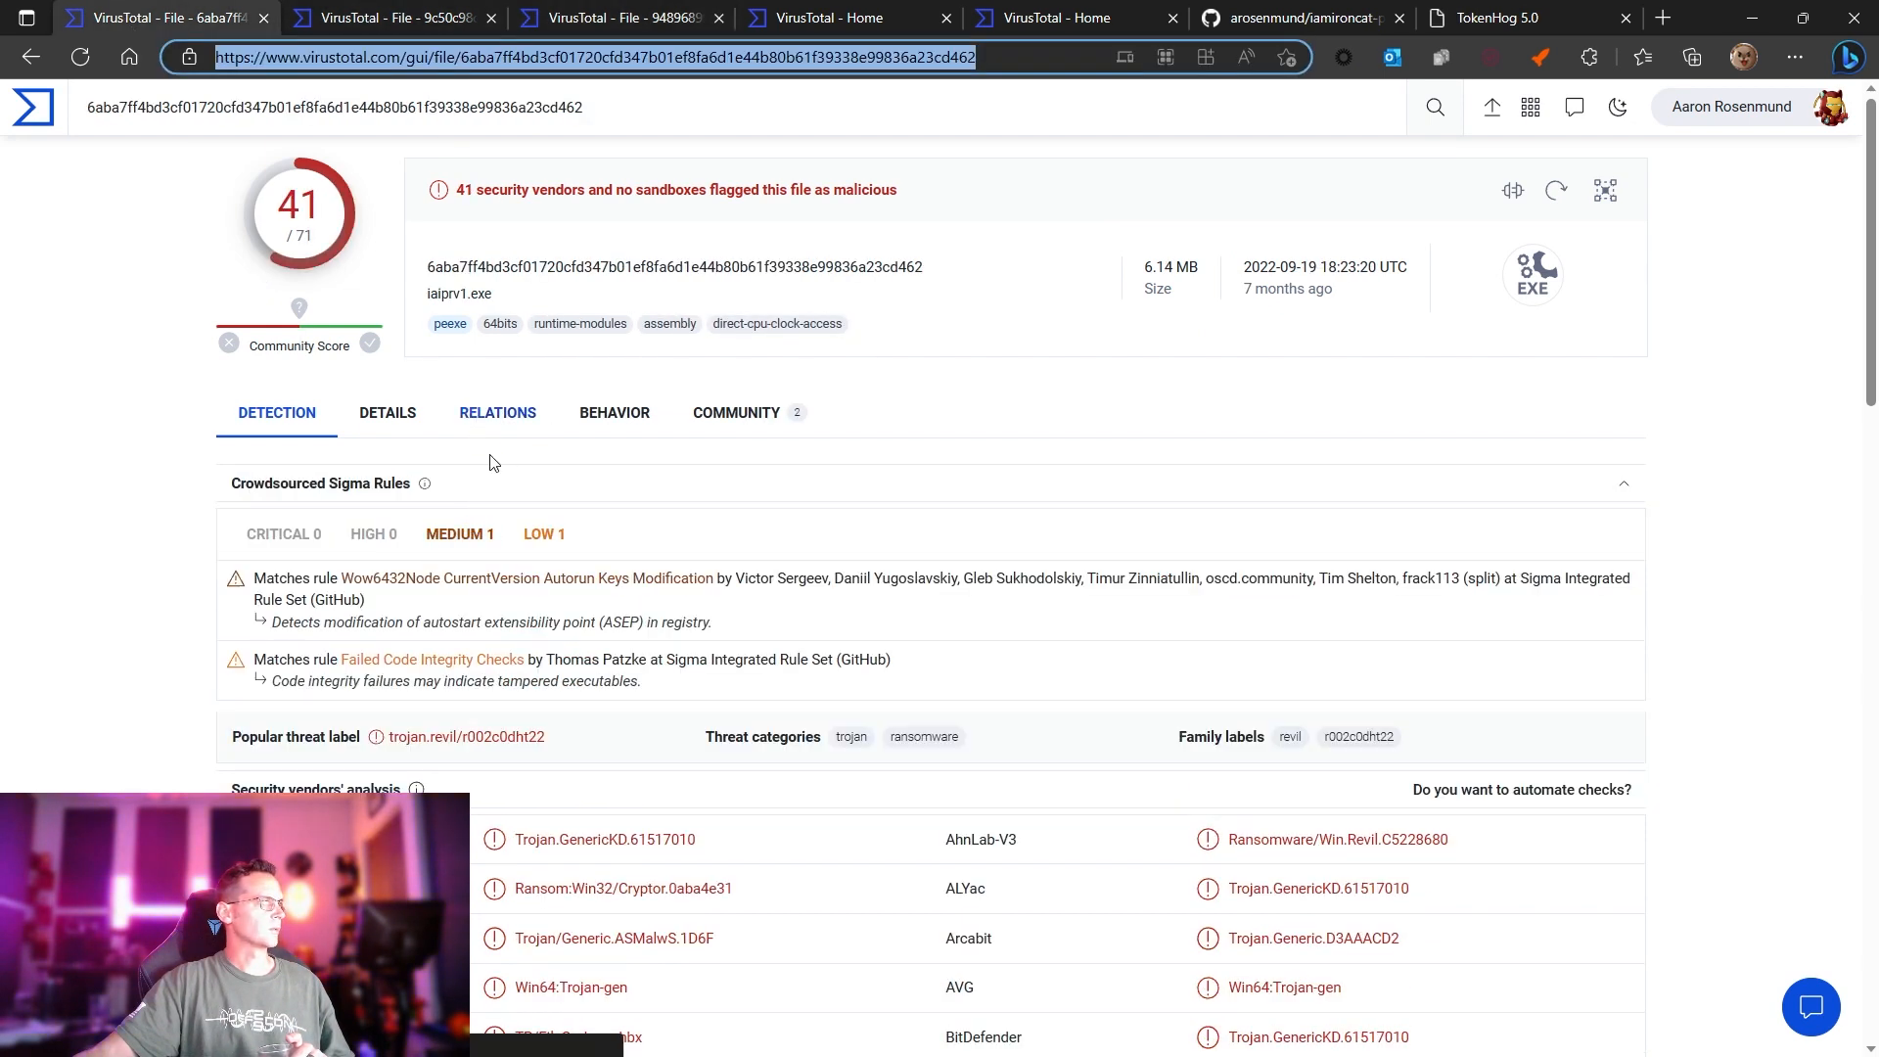
left_click(613, 412)
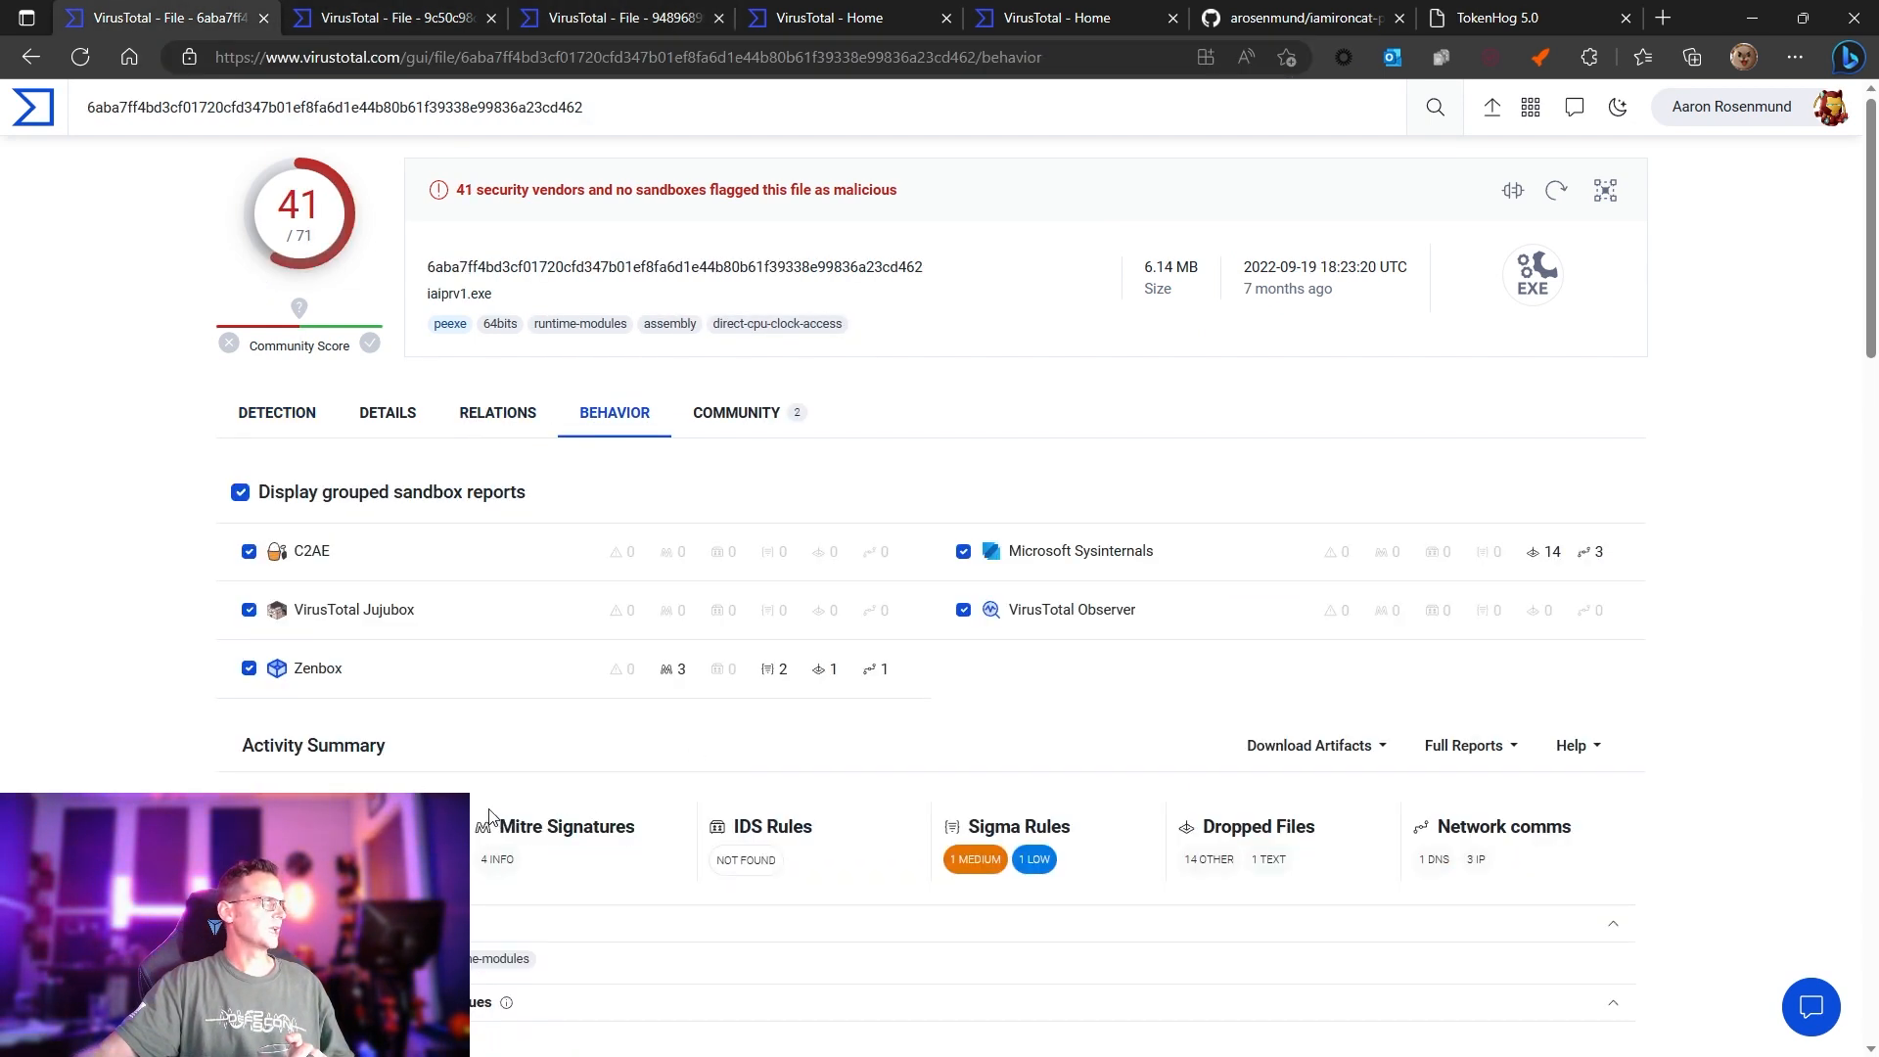
scroll("down", 3)
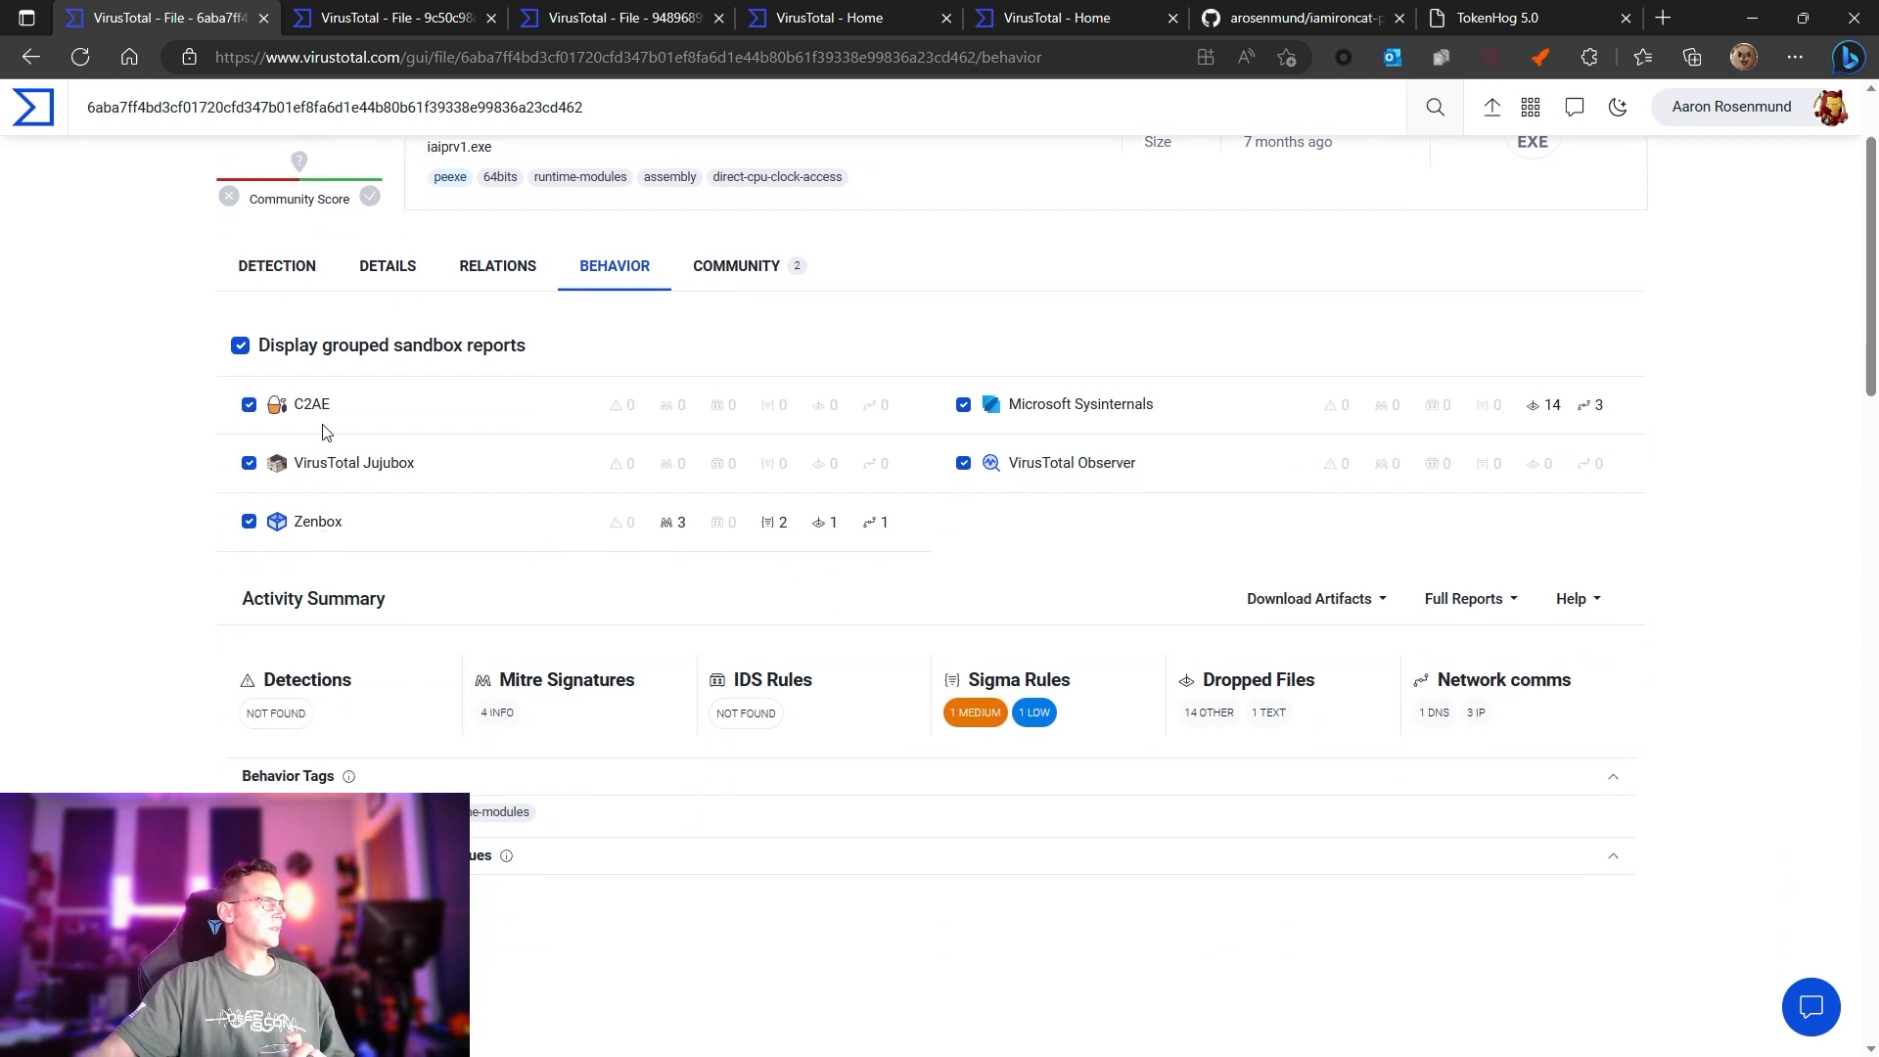
scroll("down", 3)
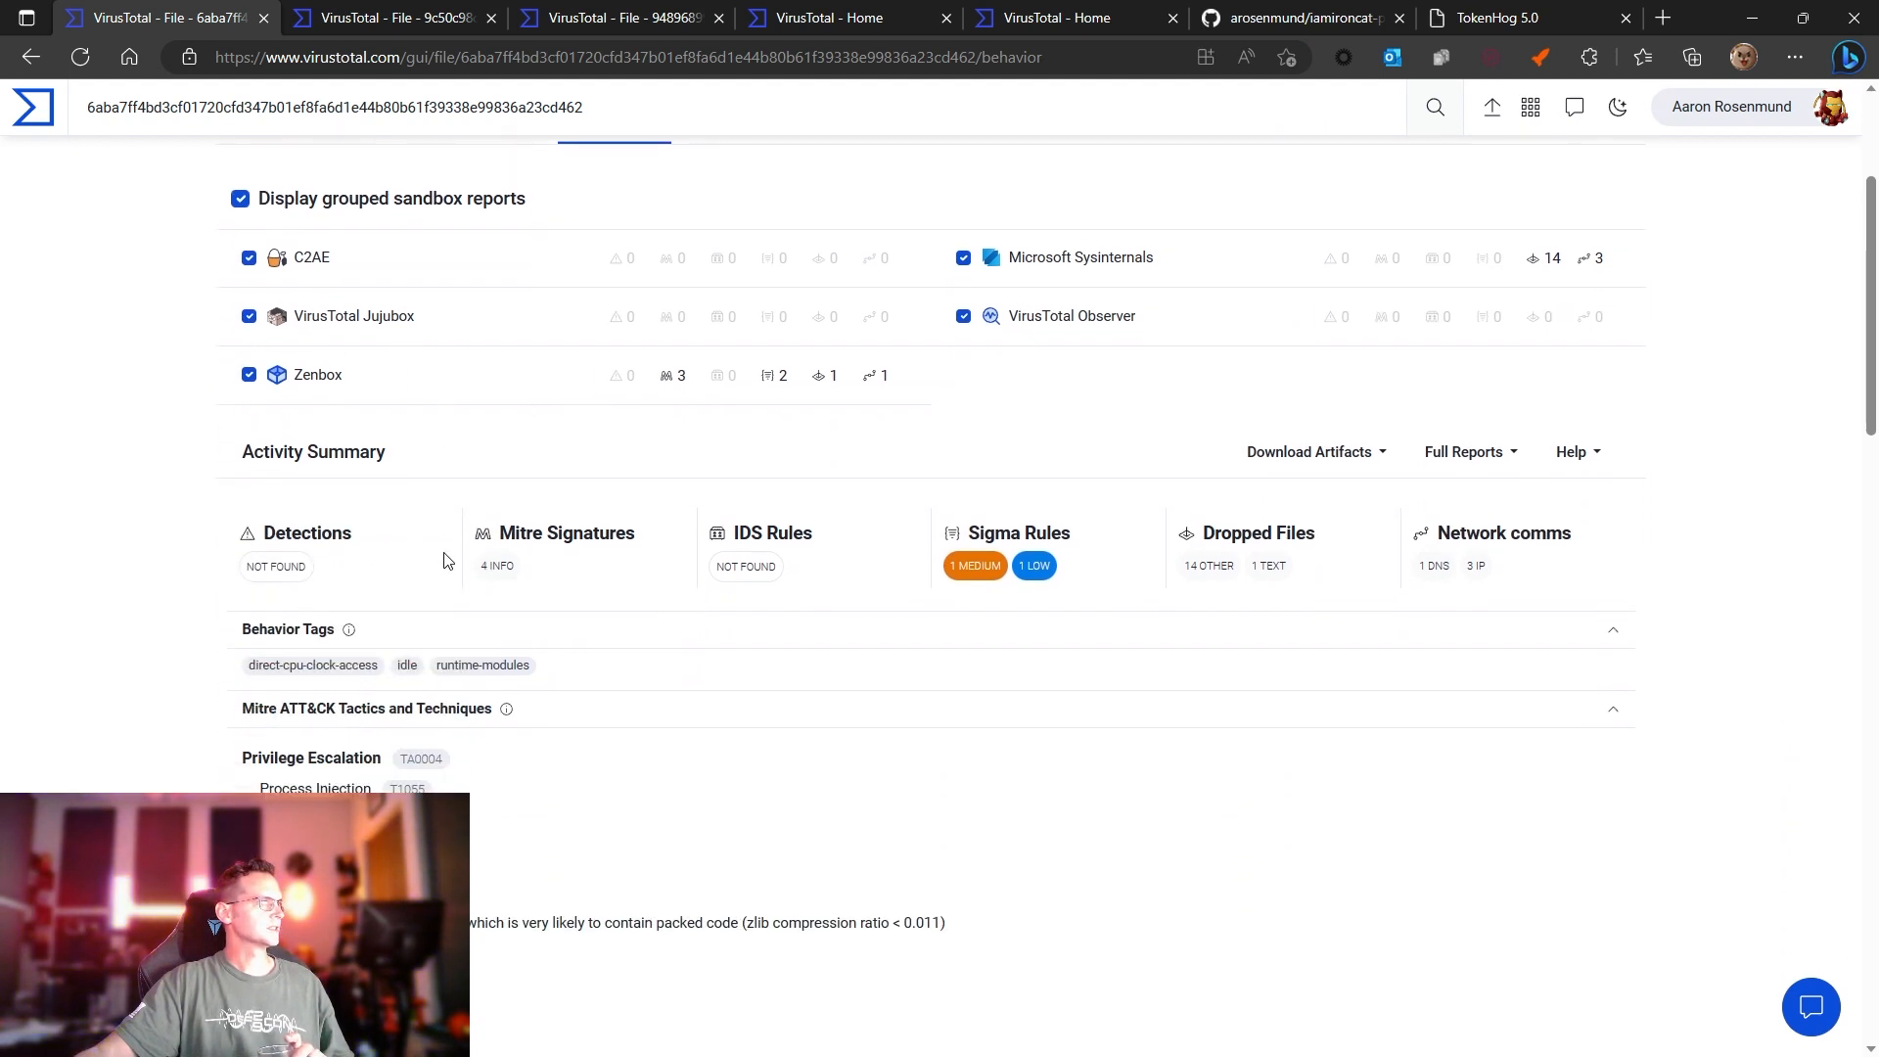
mouse_move(776, 374)
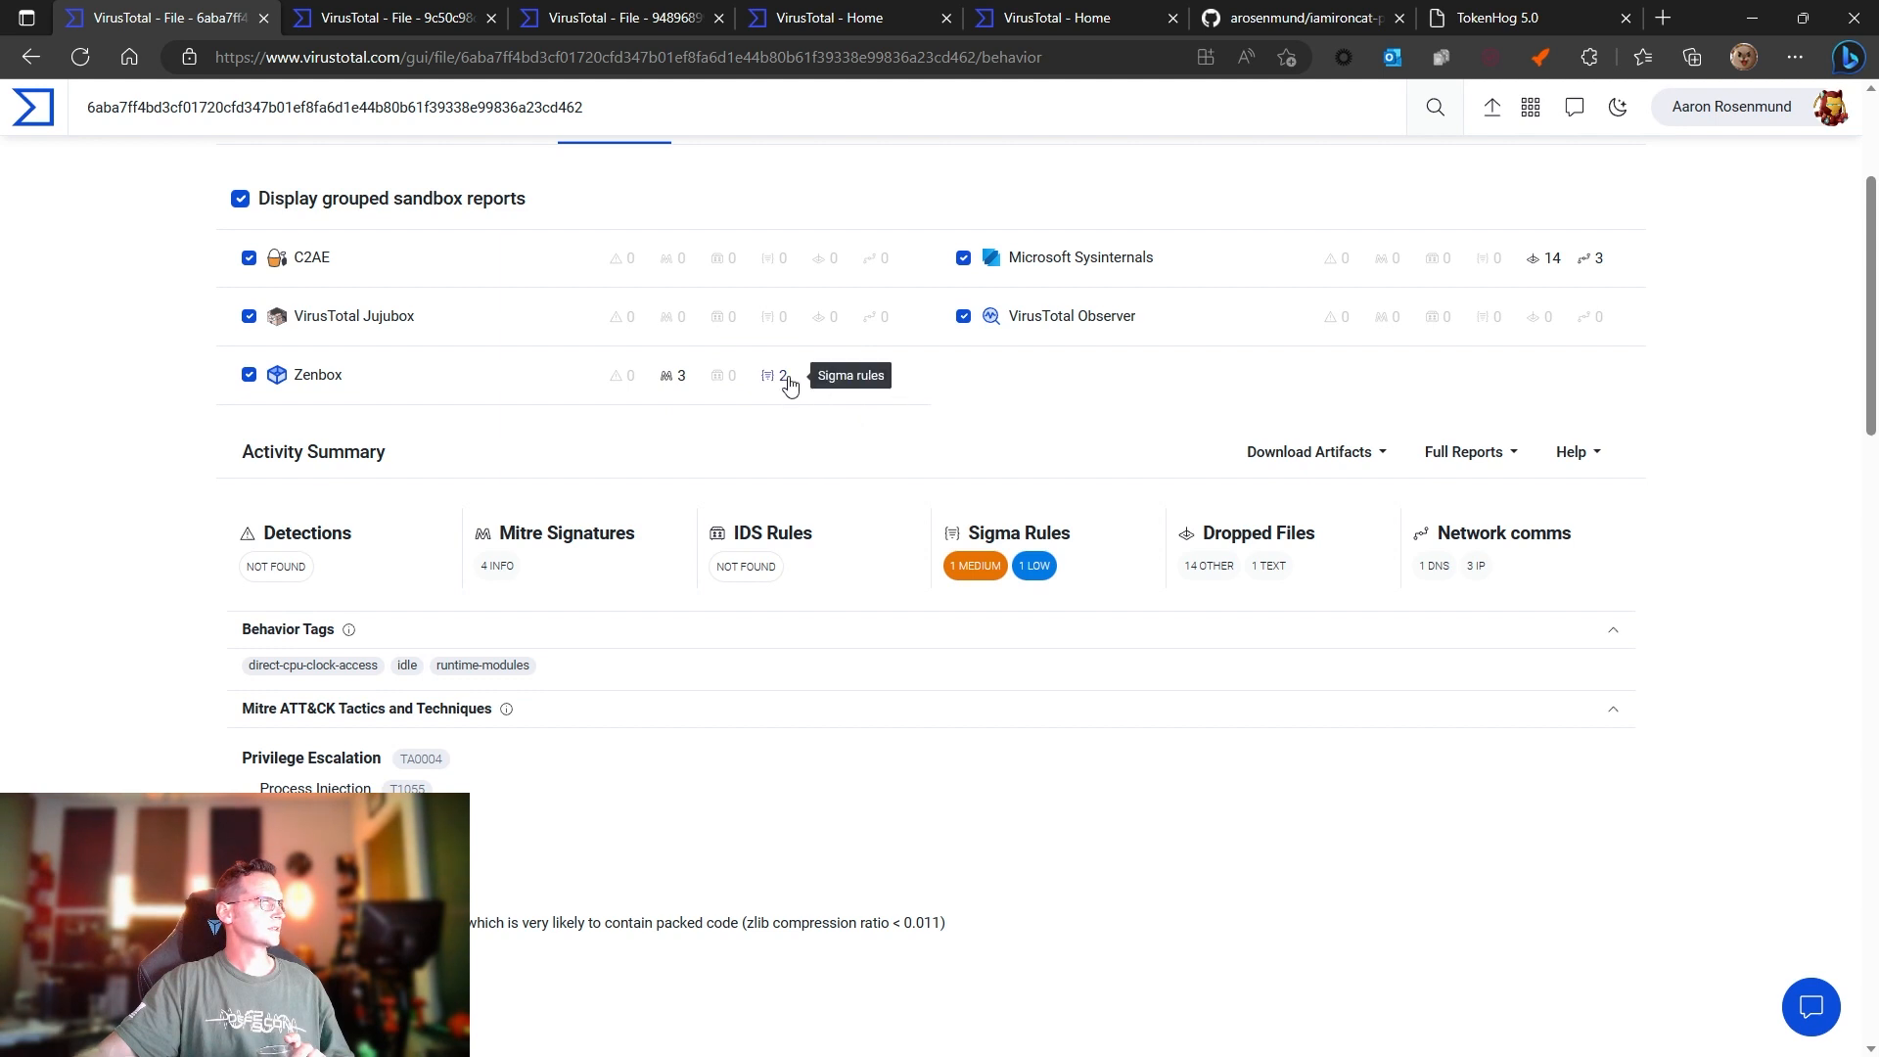
mouse_move(635, 401)
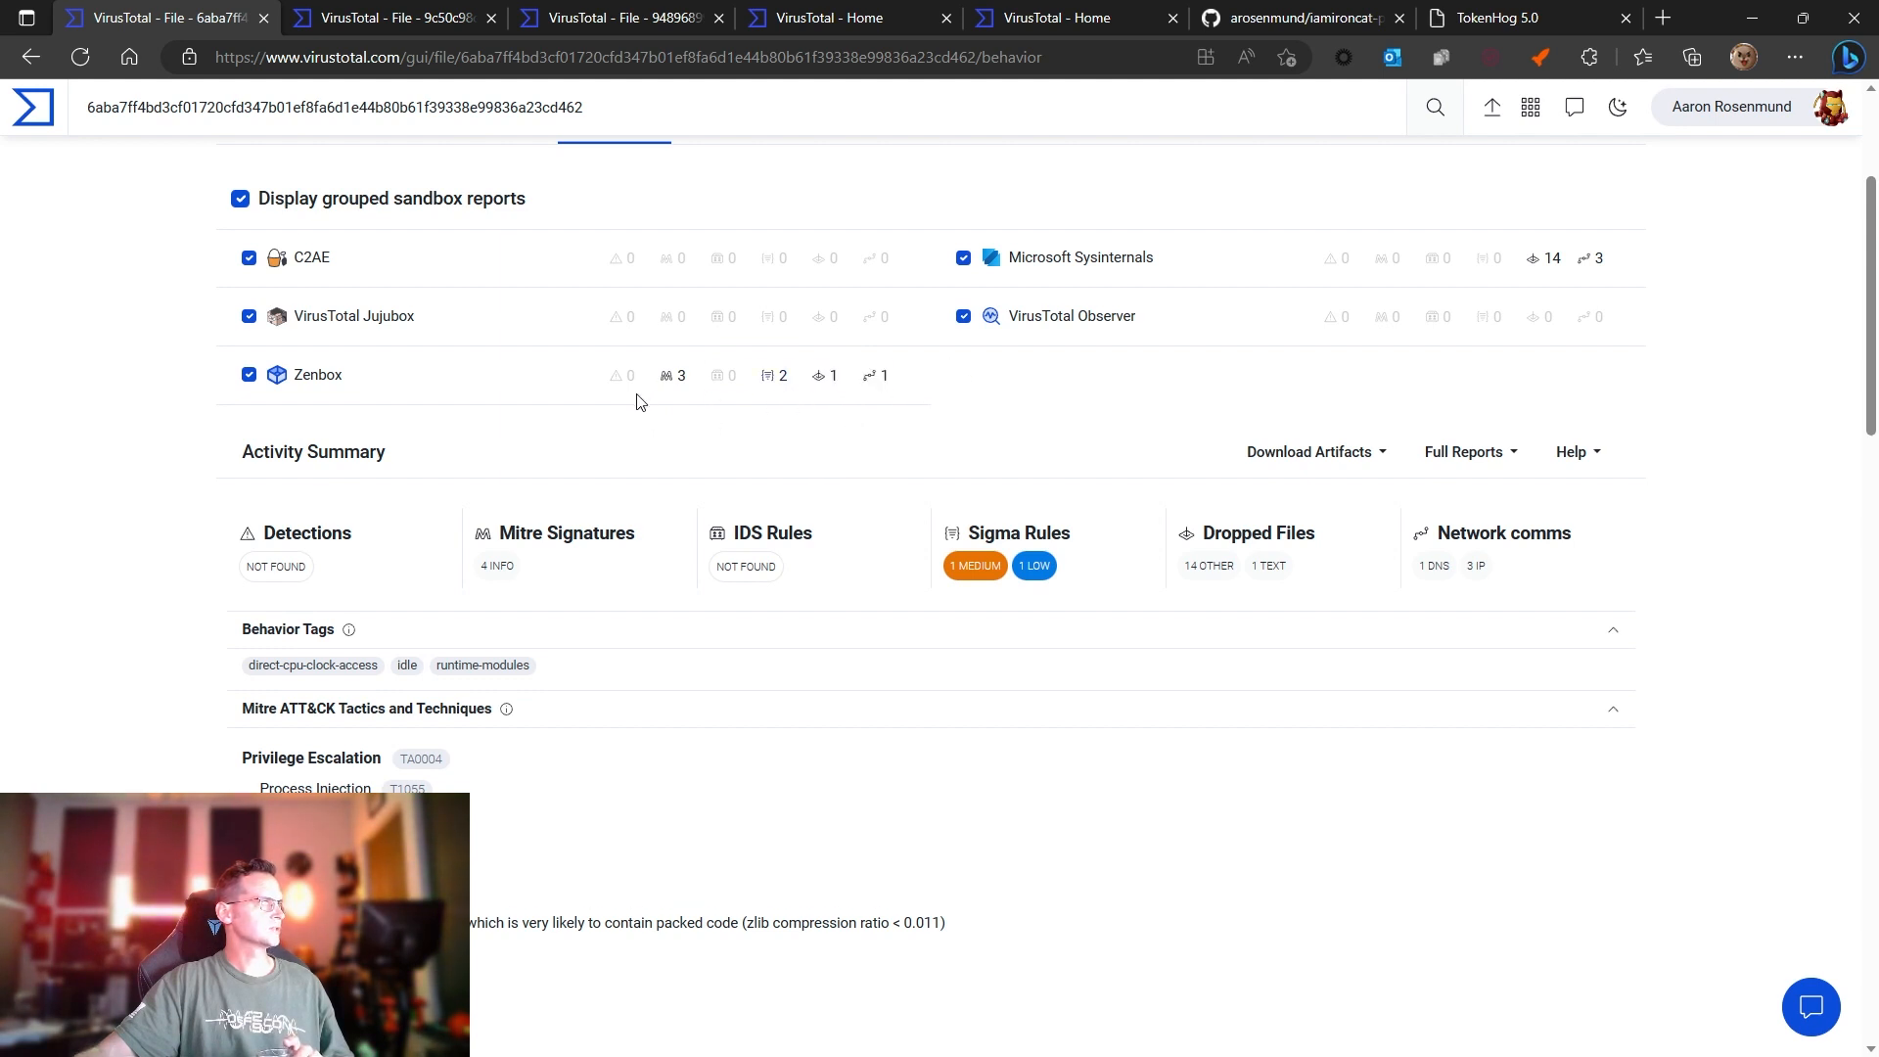
scroll("down", 3)
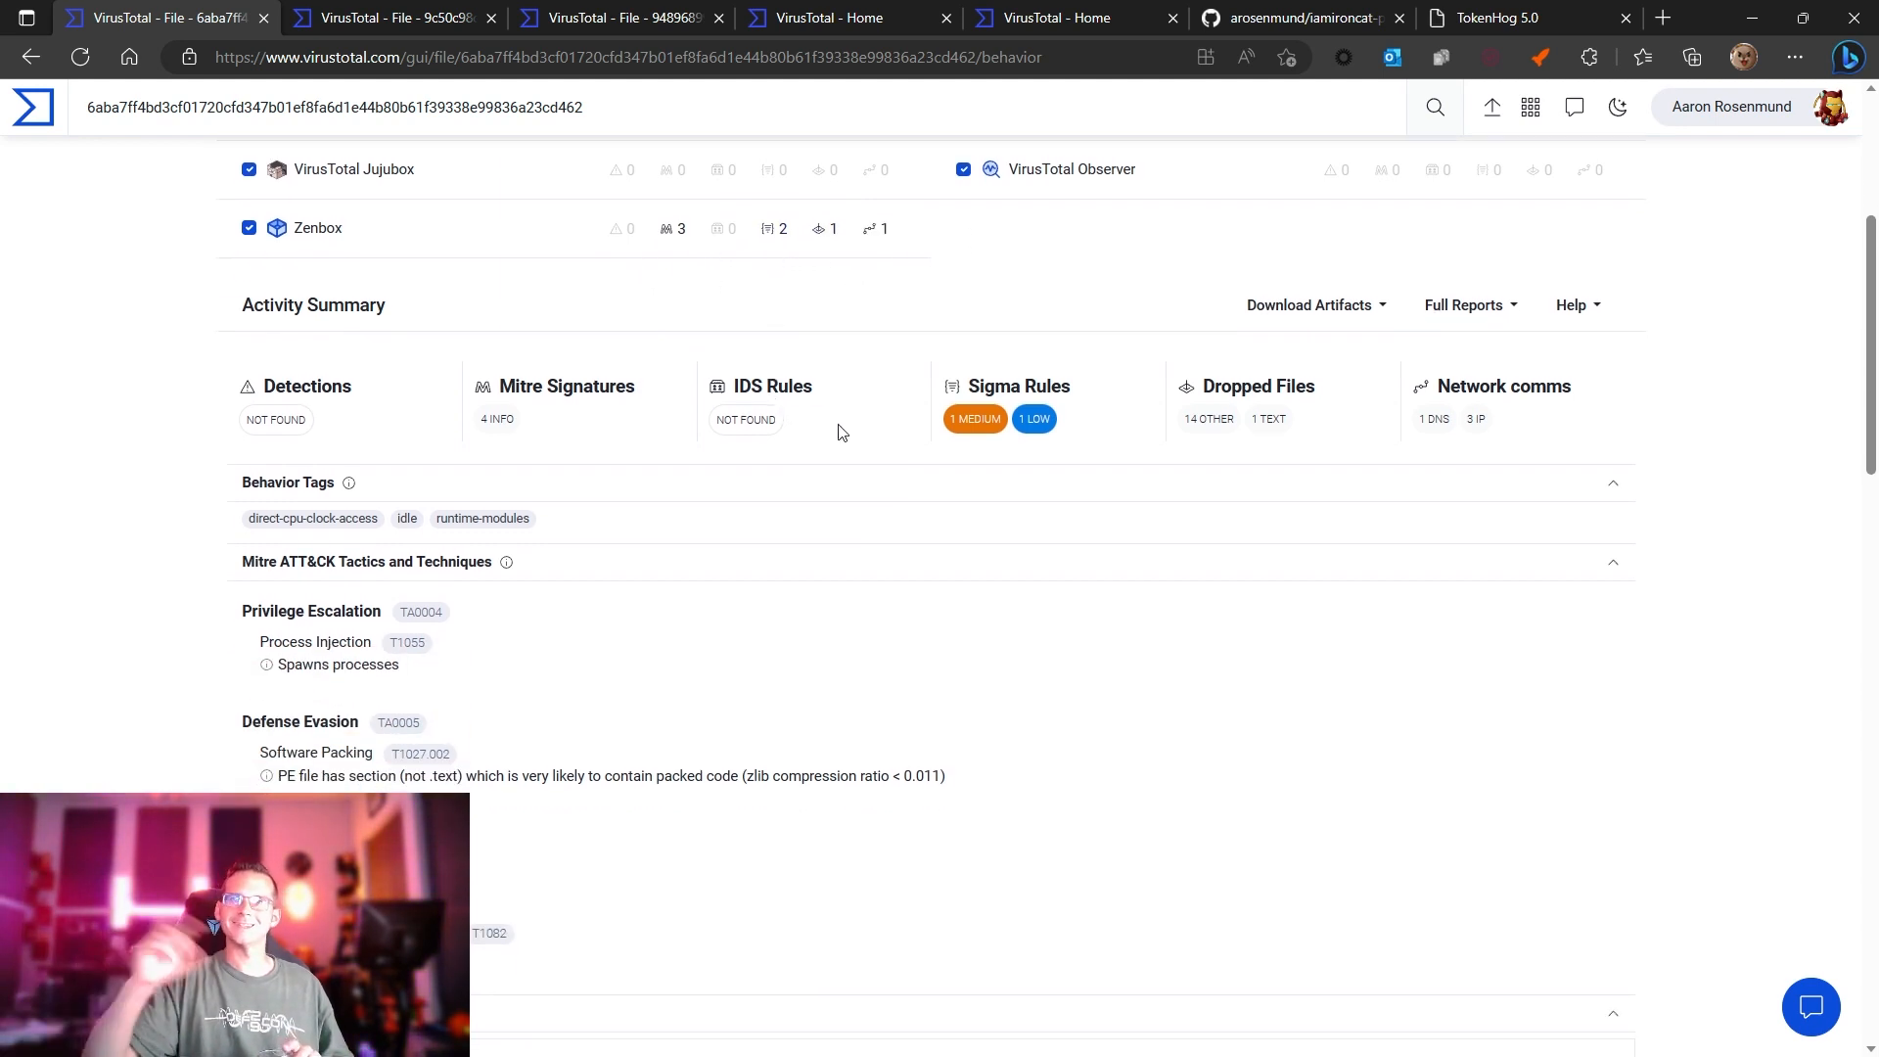
scroll("down", 3)
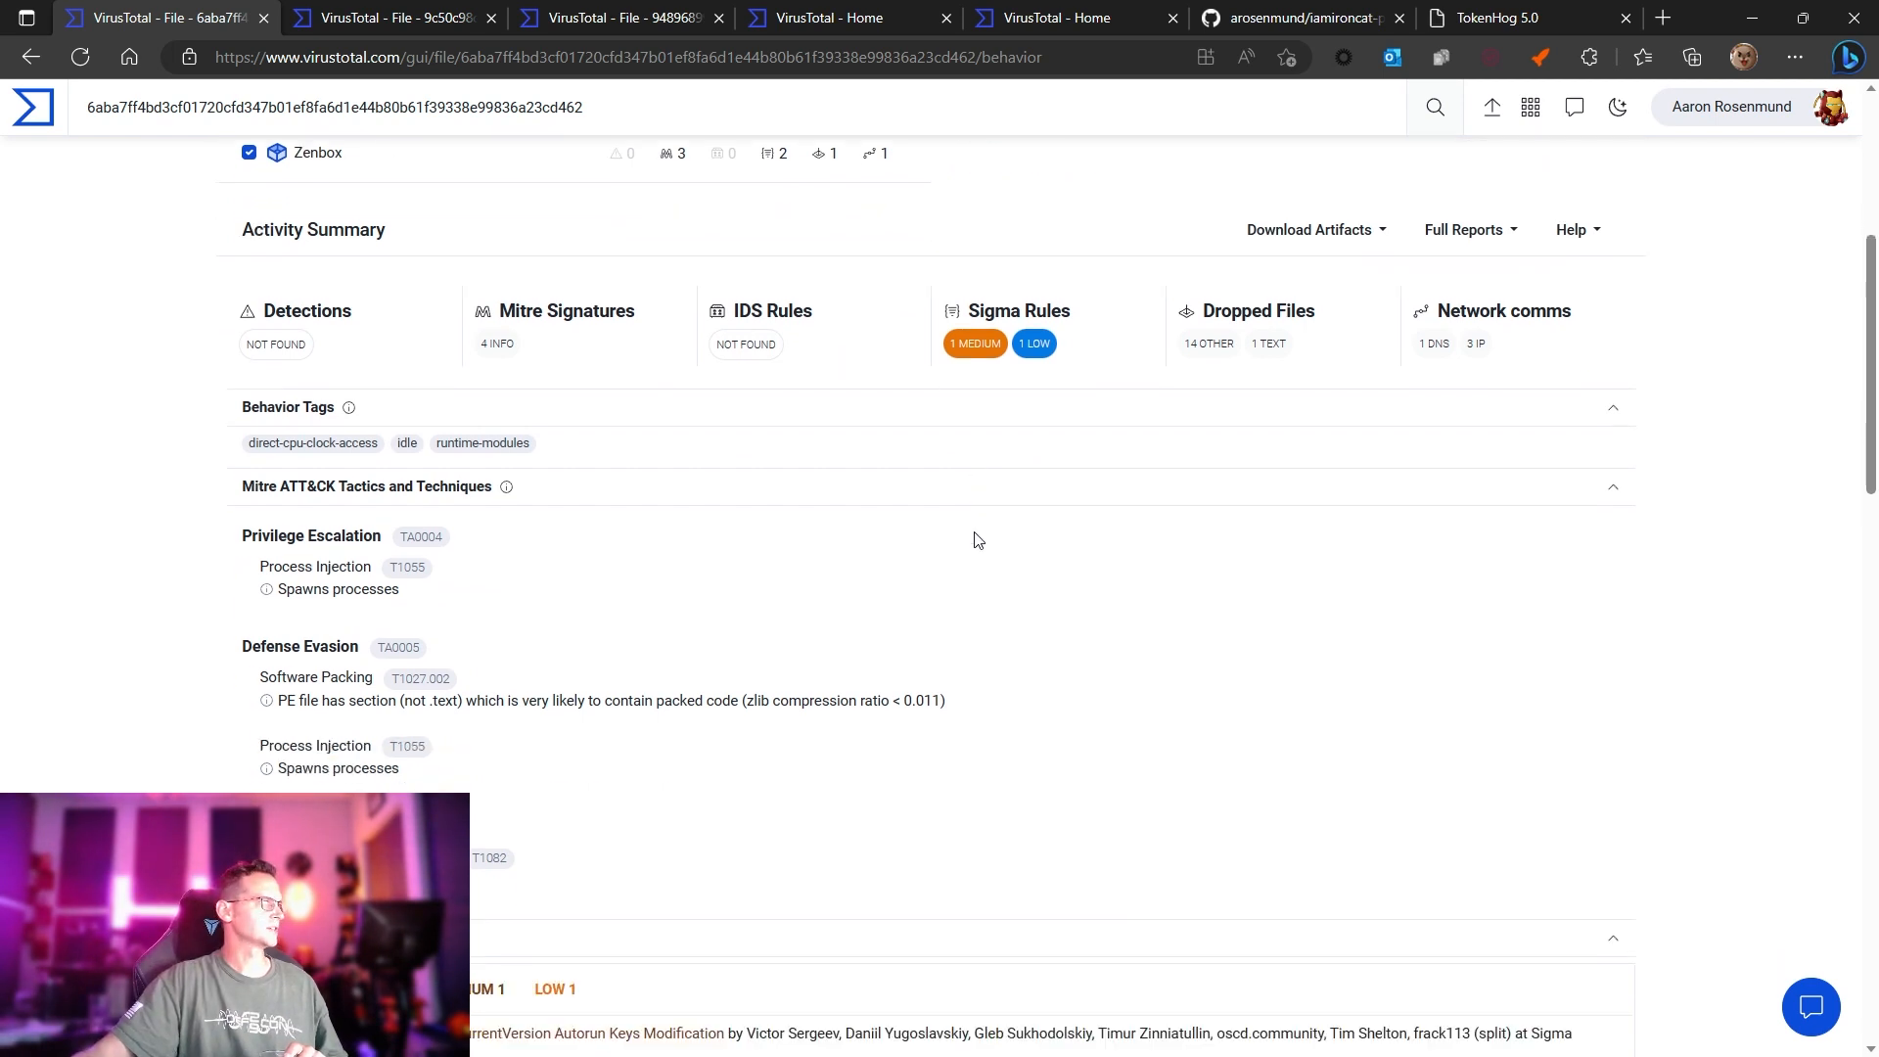
scroll("down", 3)
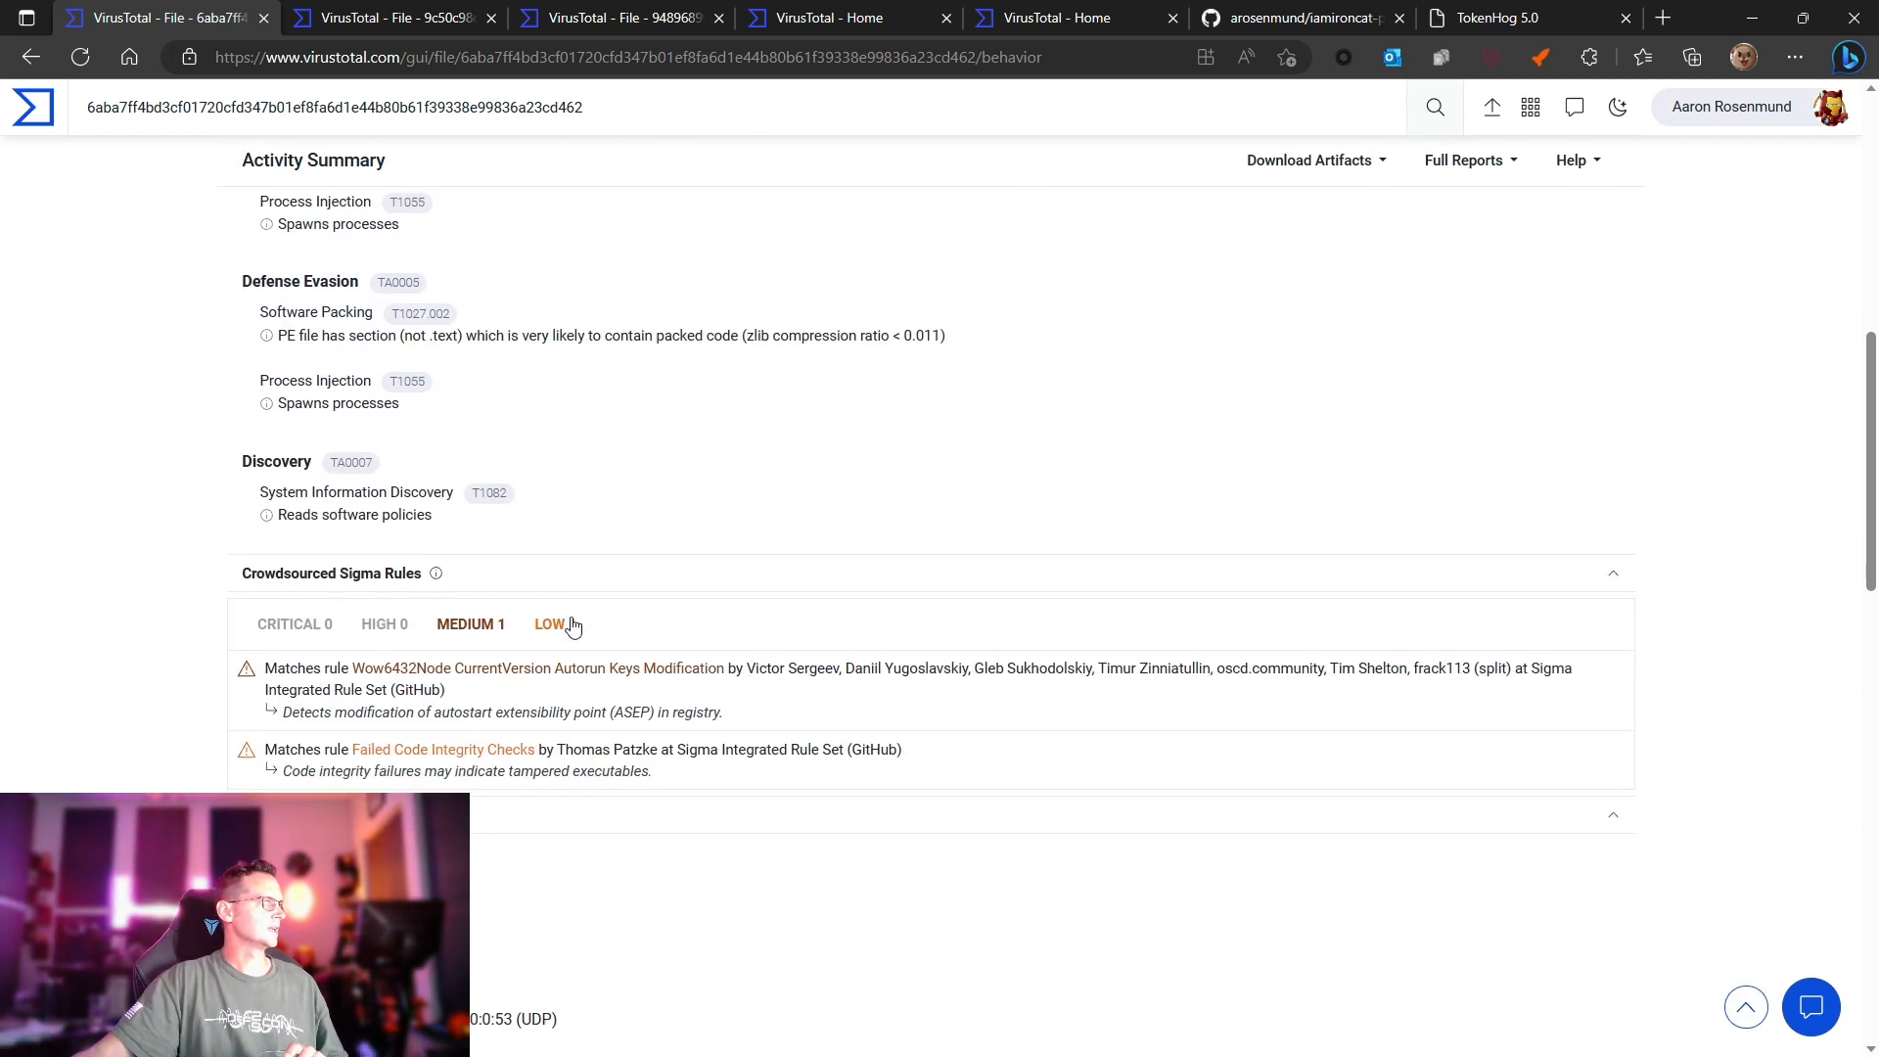
scroll("down", 3)
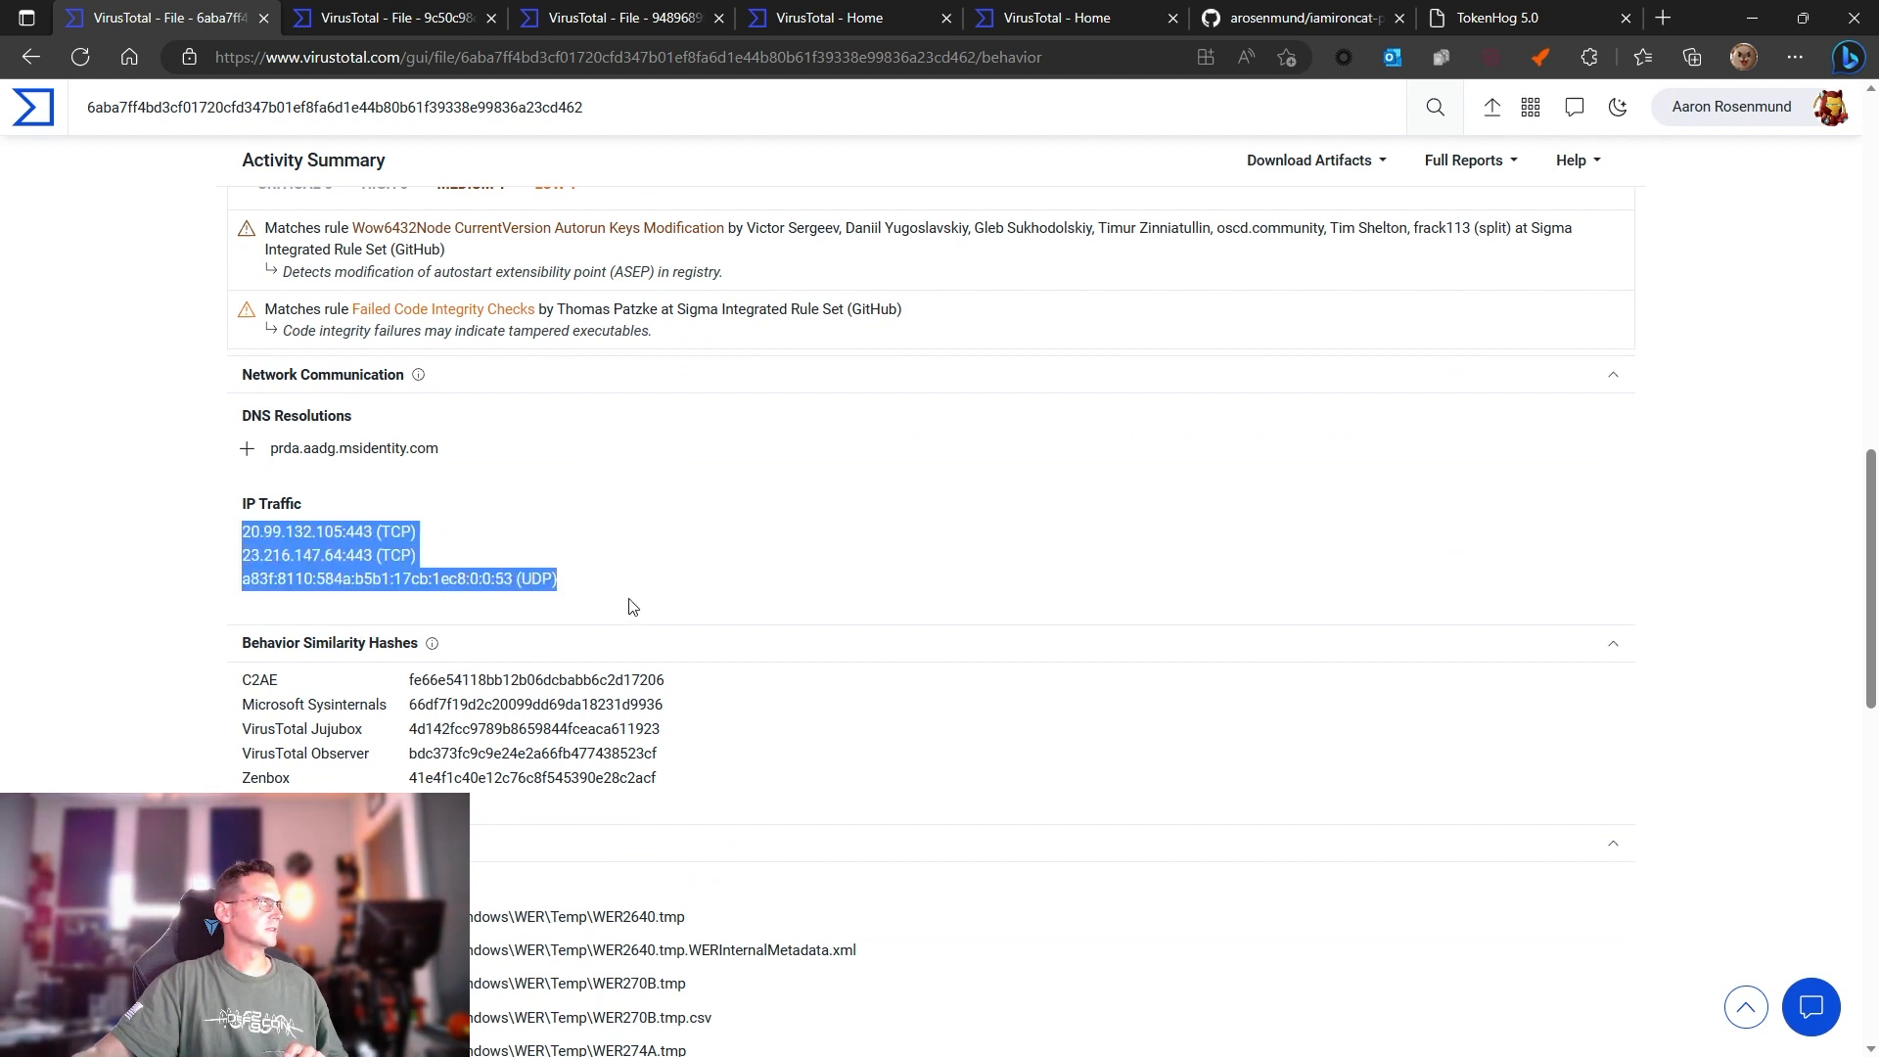
scroll("down", 3)
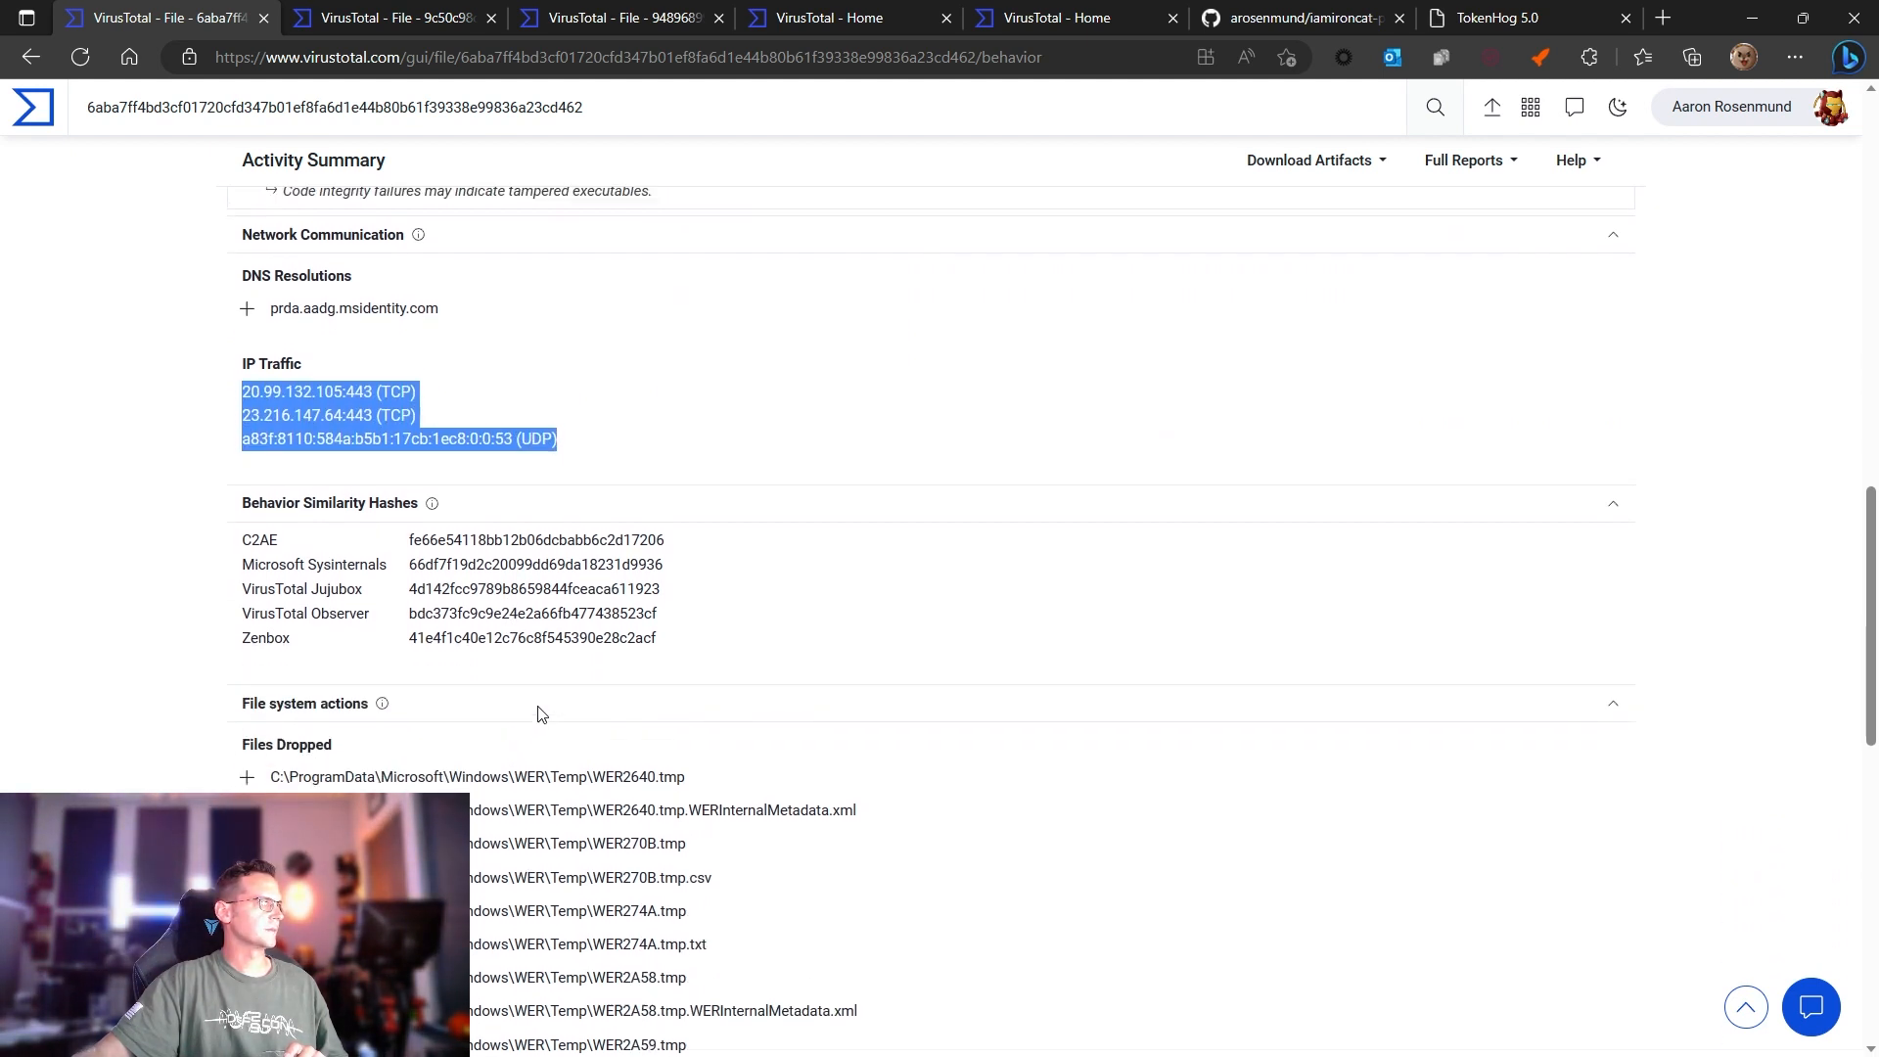
scroll("up", 3)
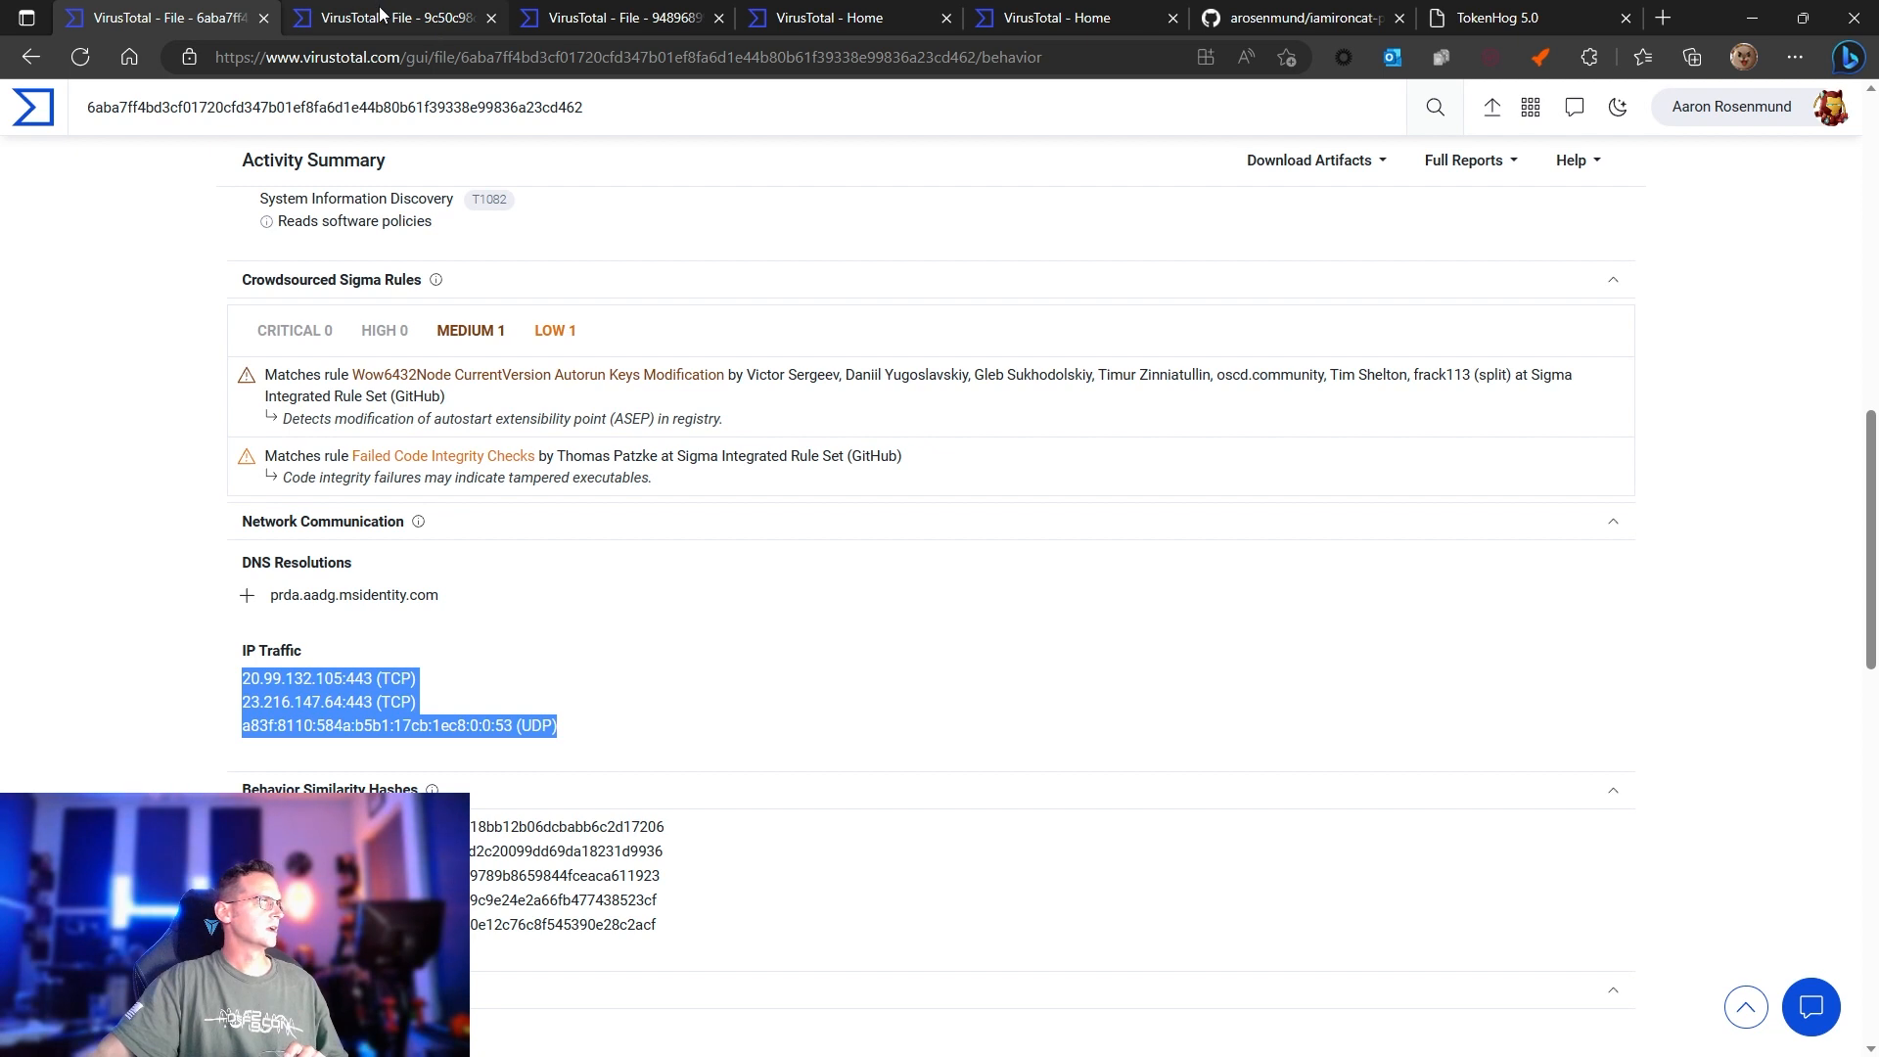
left_click(390, 17)
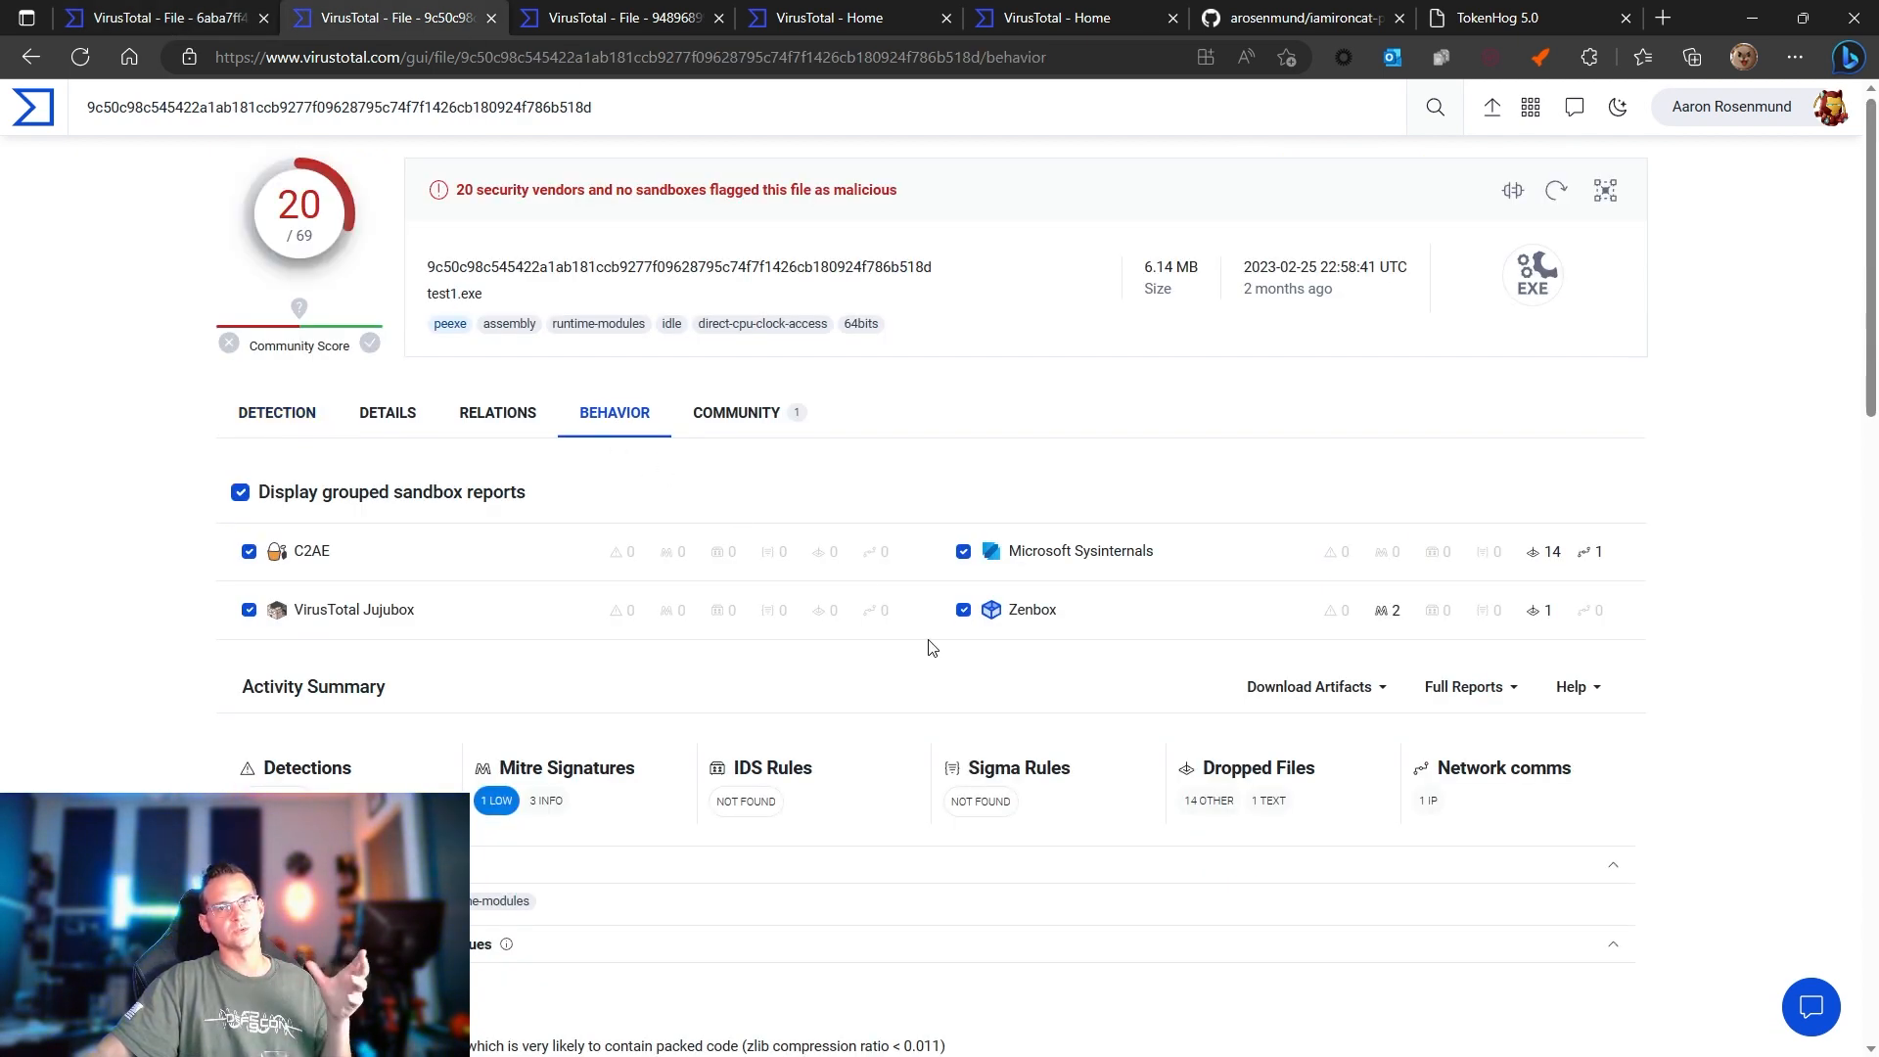
mouse_move(919, 615)
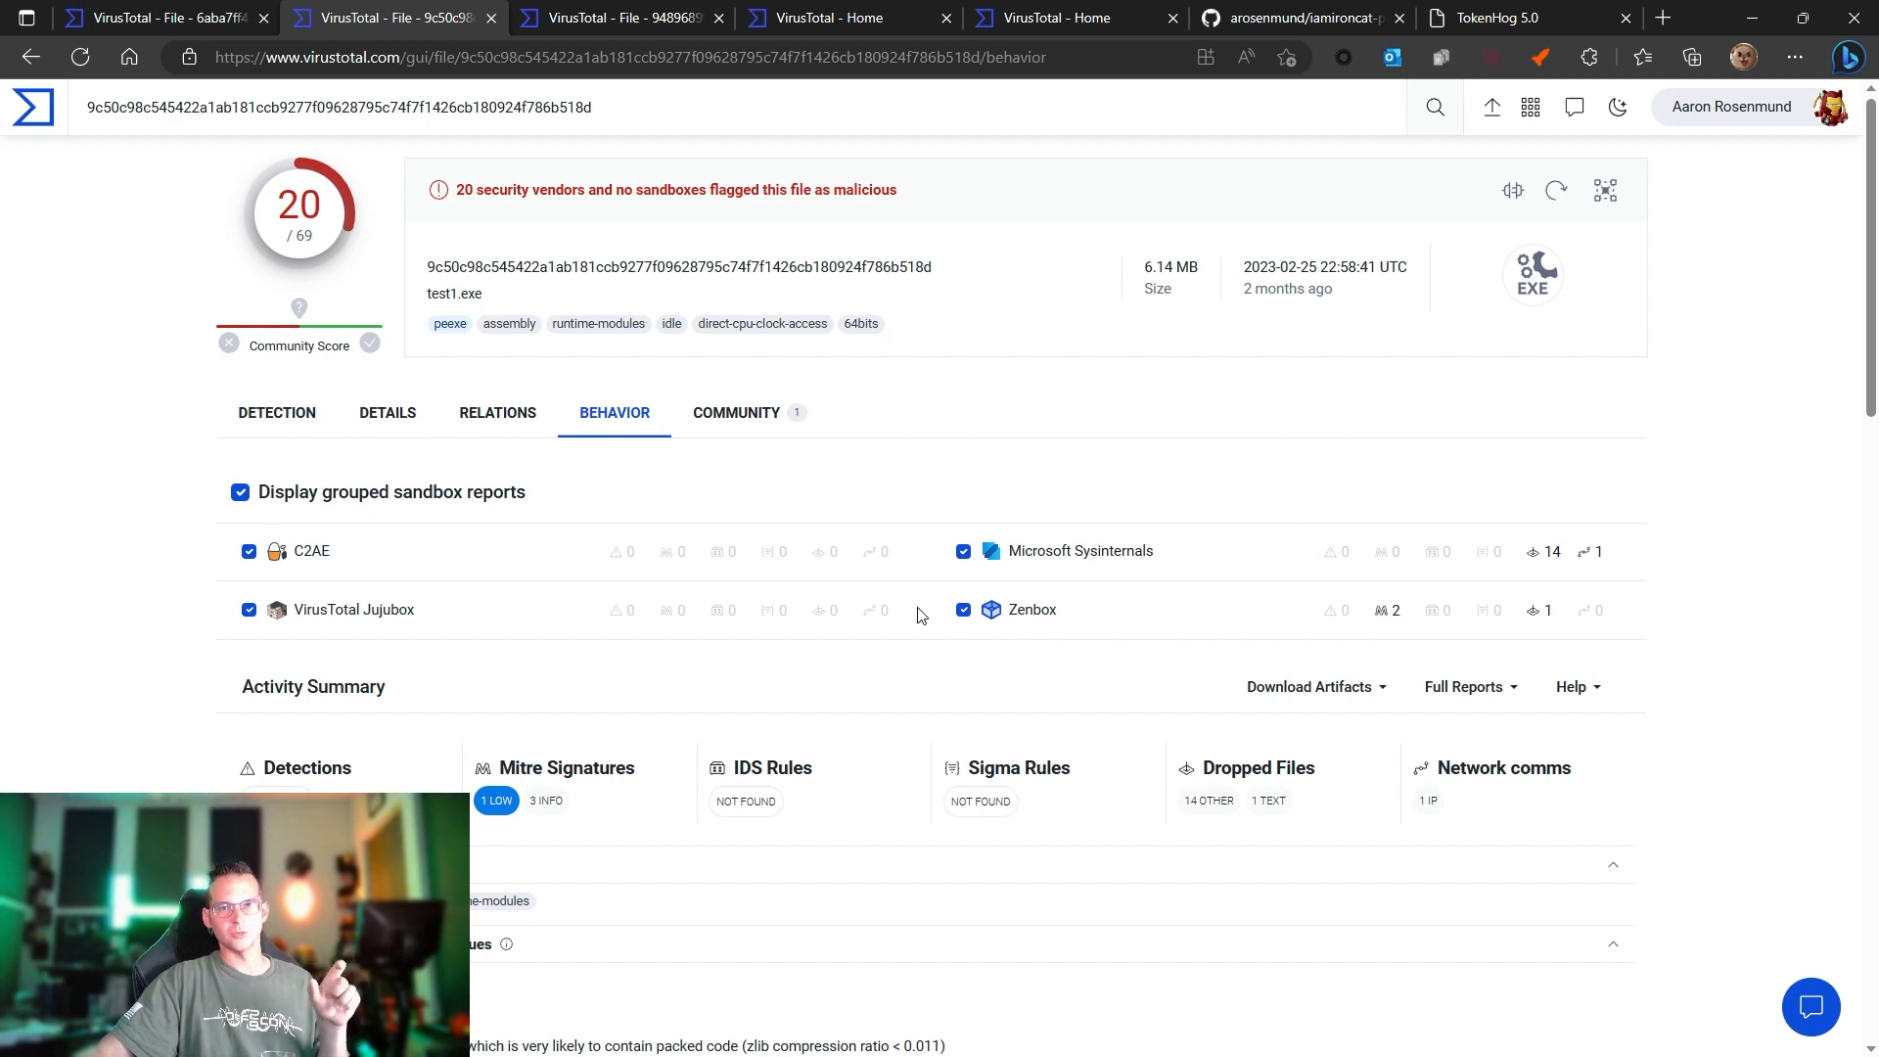
mouse_move(1002, 720)
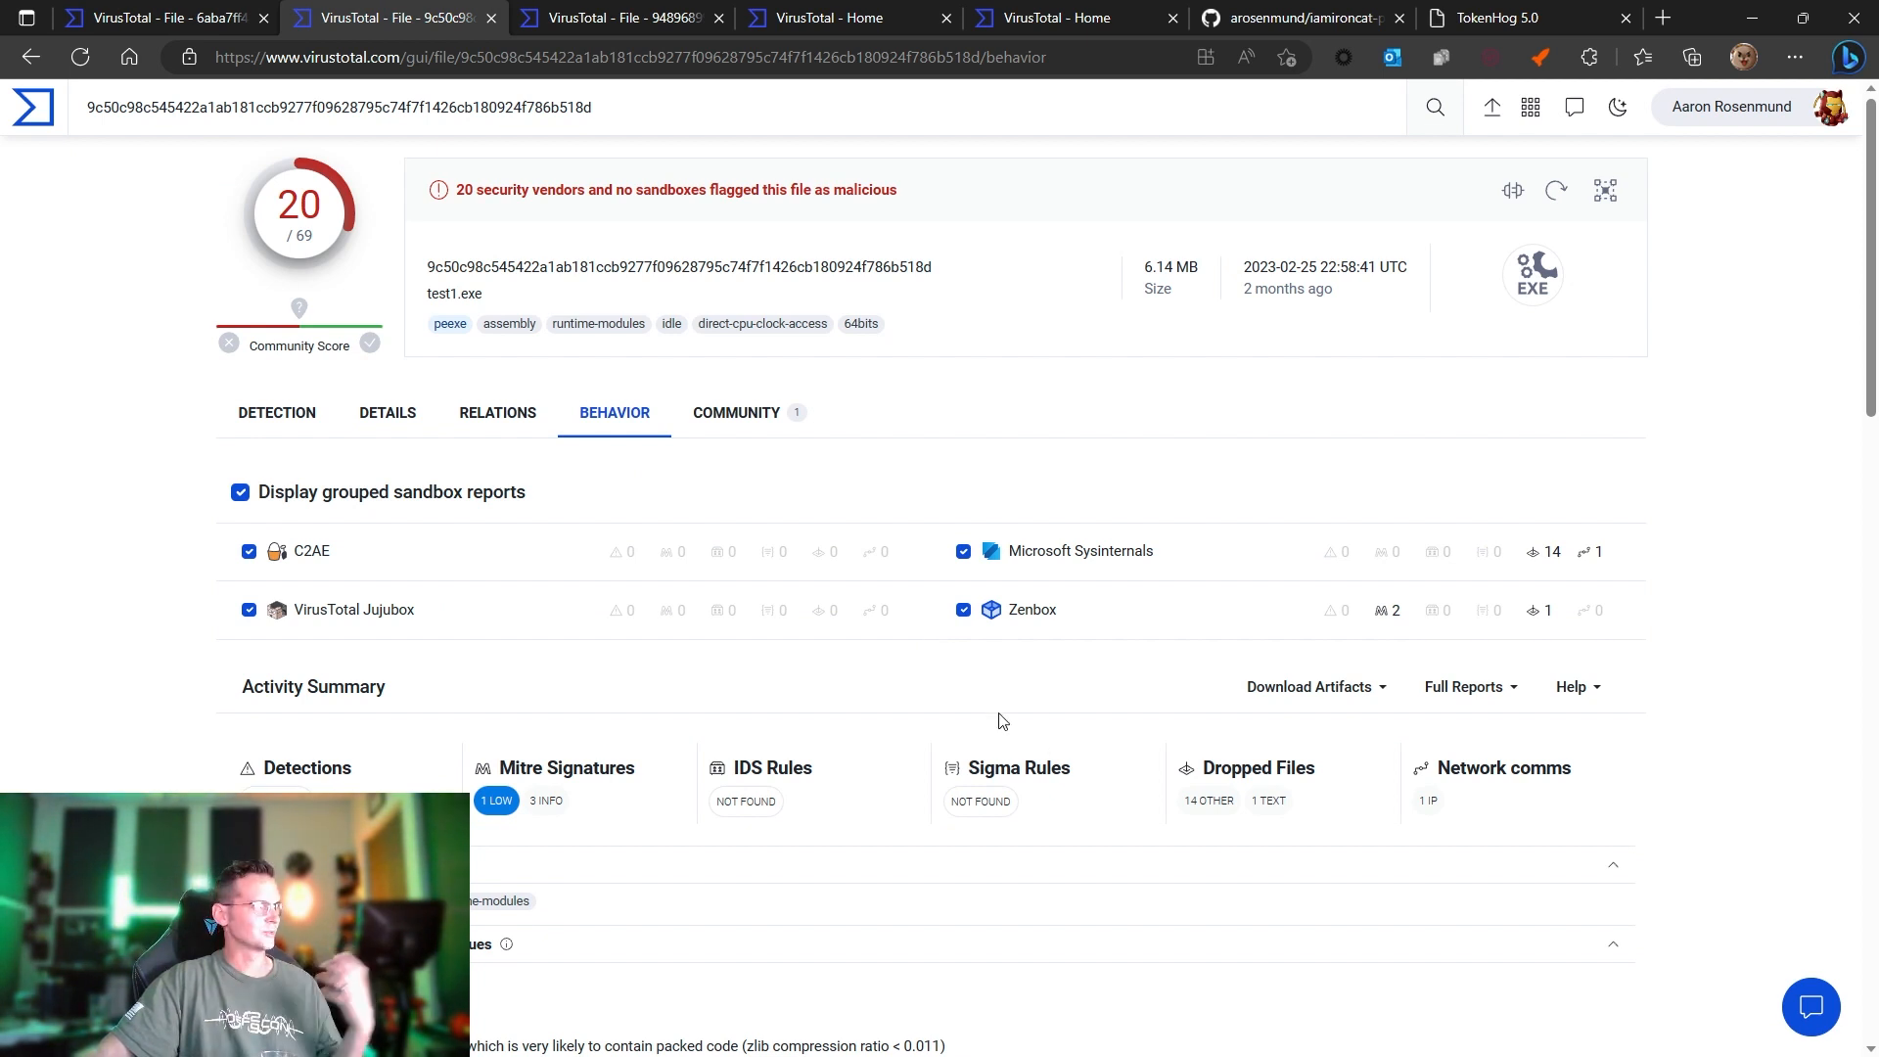
Inspect test1.exe's Network Communication and its single contacted IP, then return to test2.exe.
scroll("down", 3)
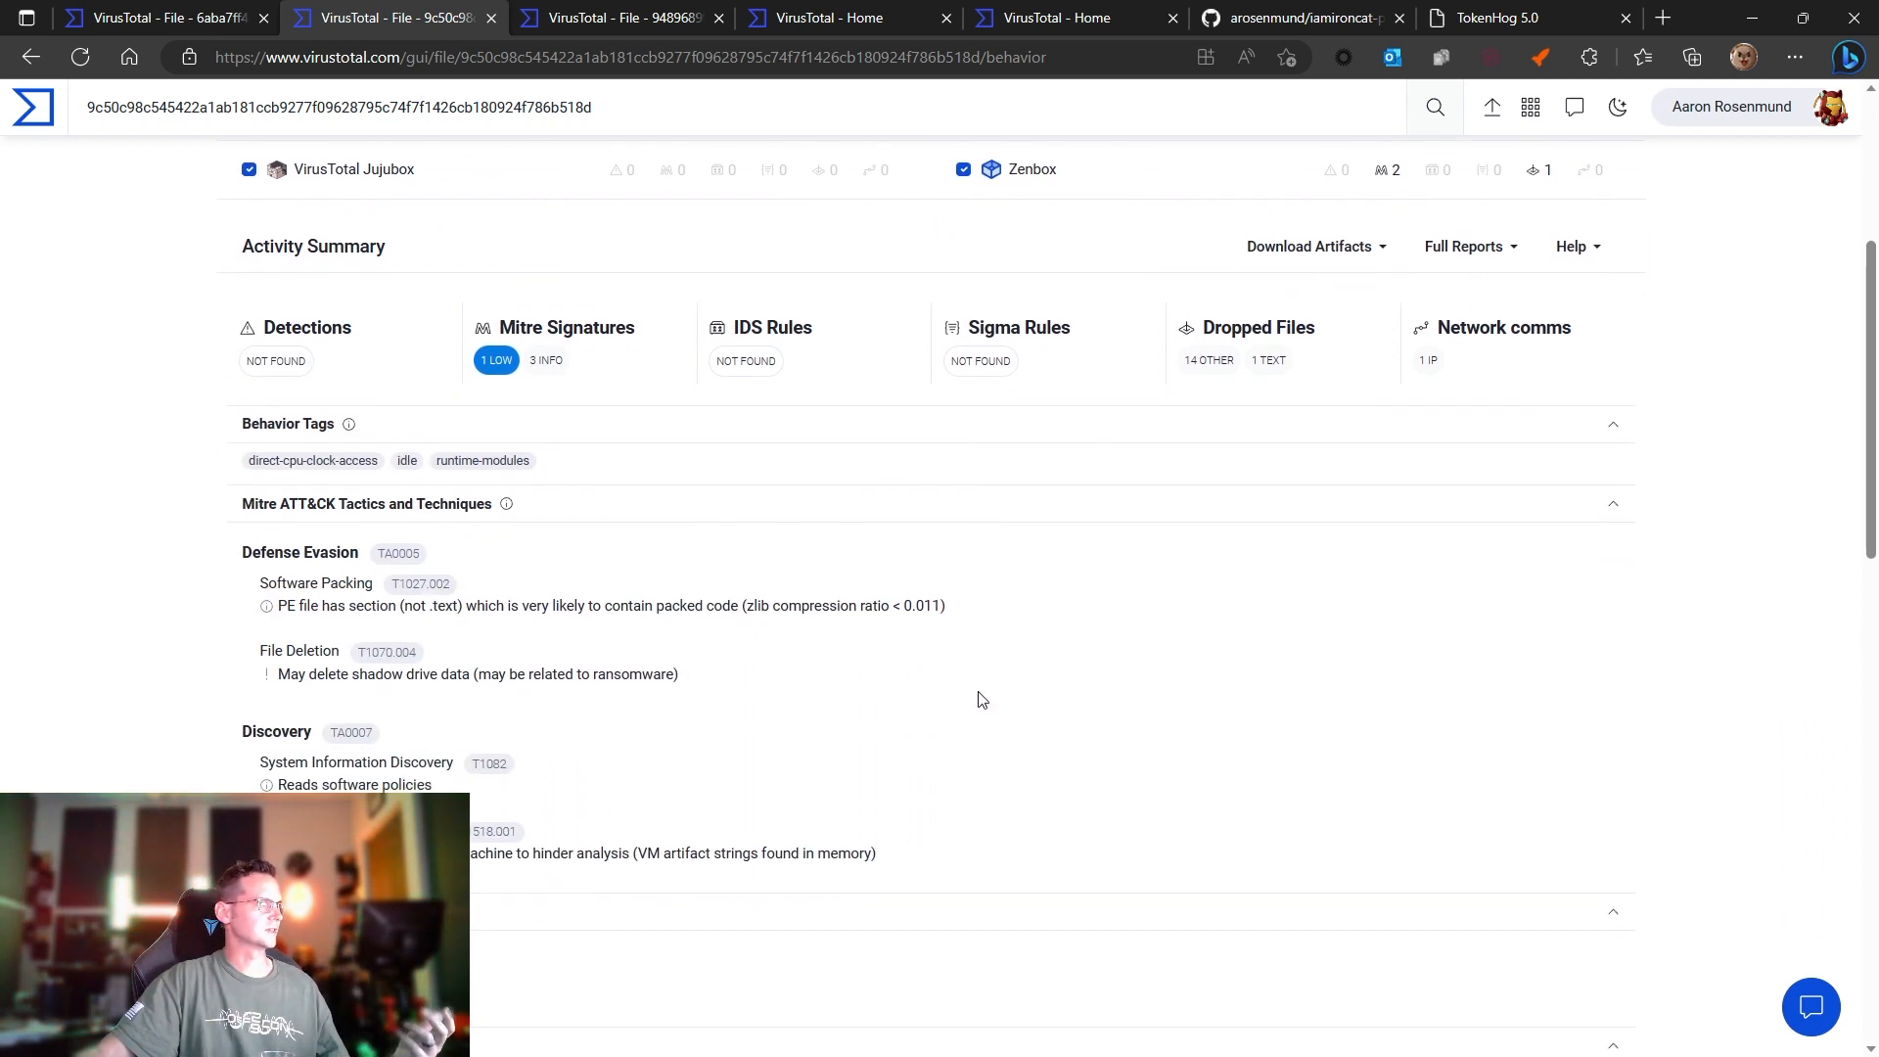
scroll("down", 3)
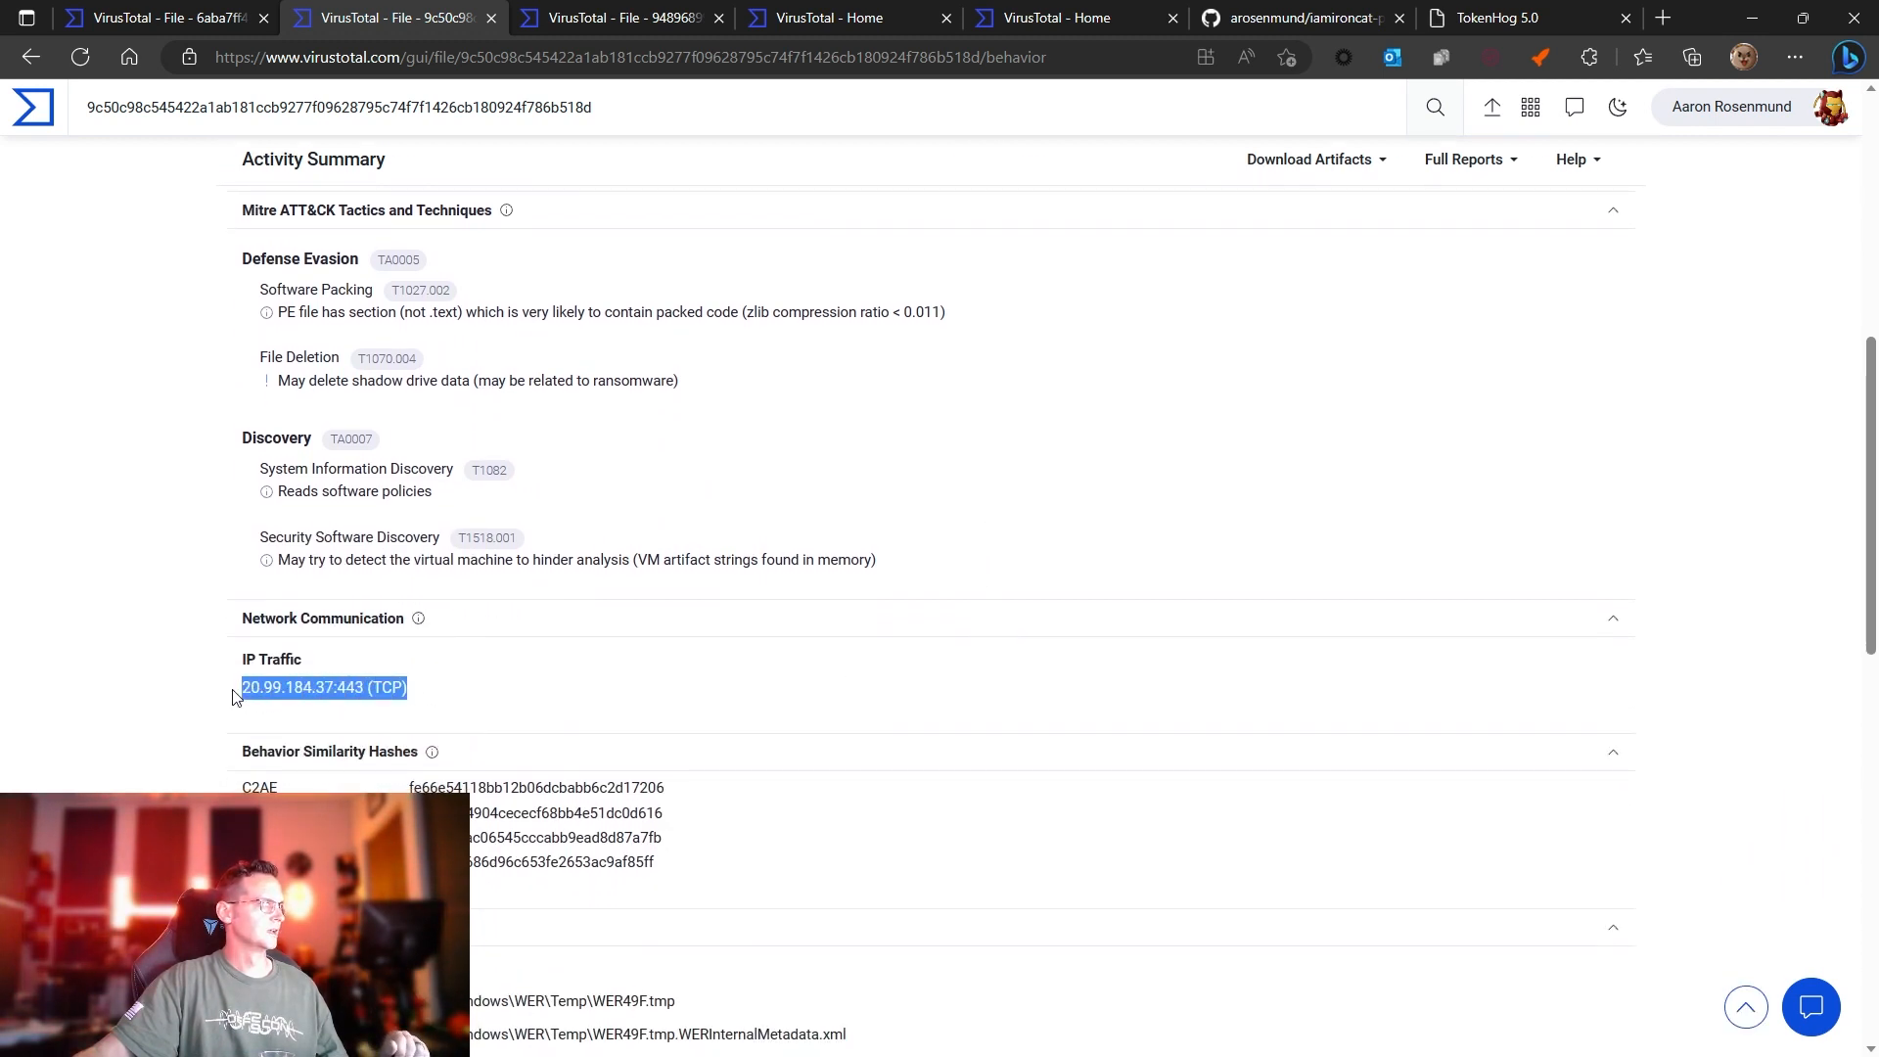
right_click(322, 687)
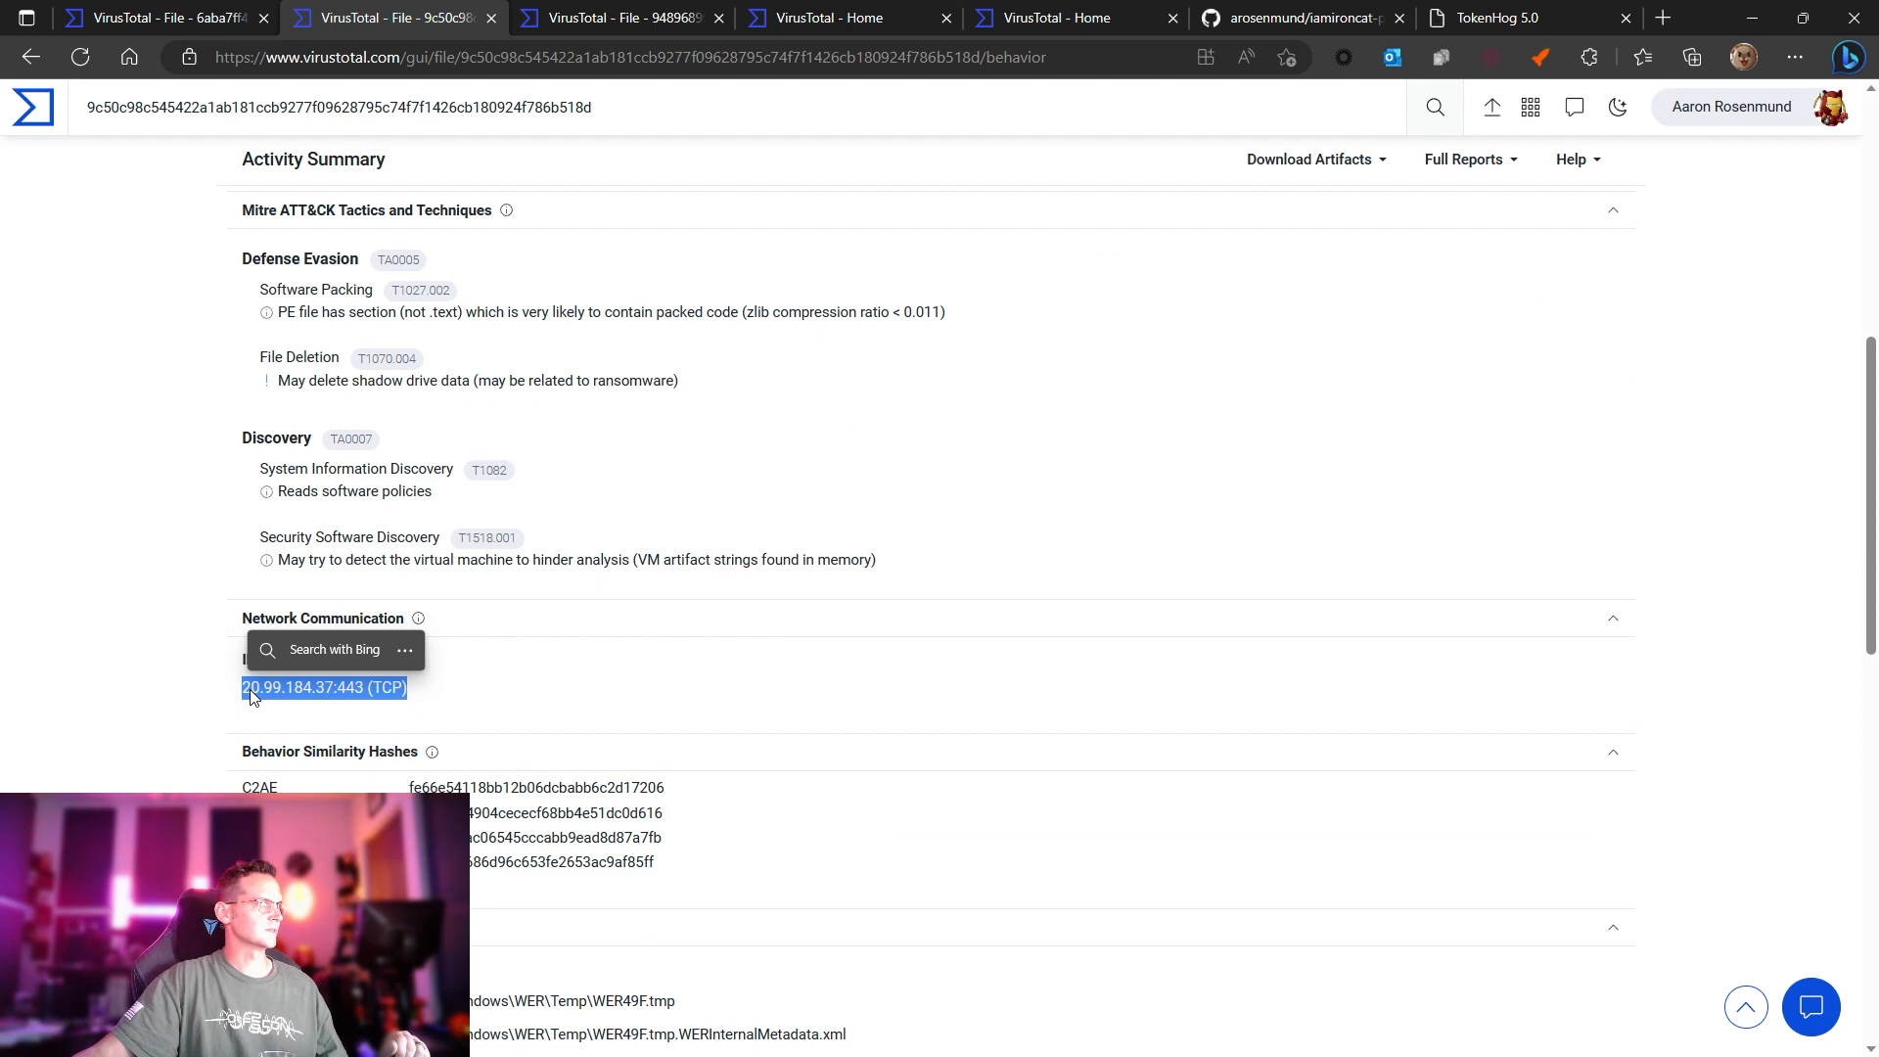
scroll("up", 3)
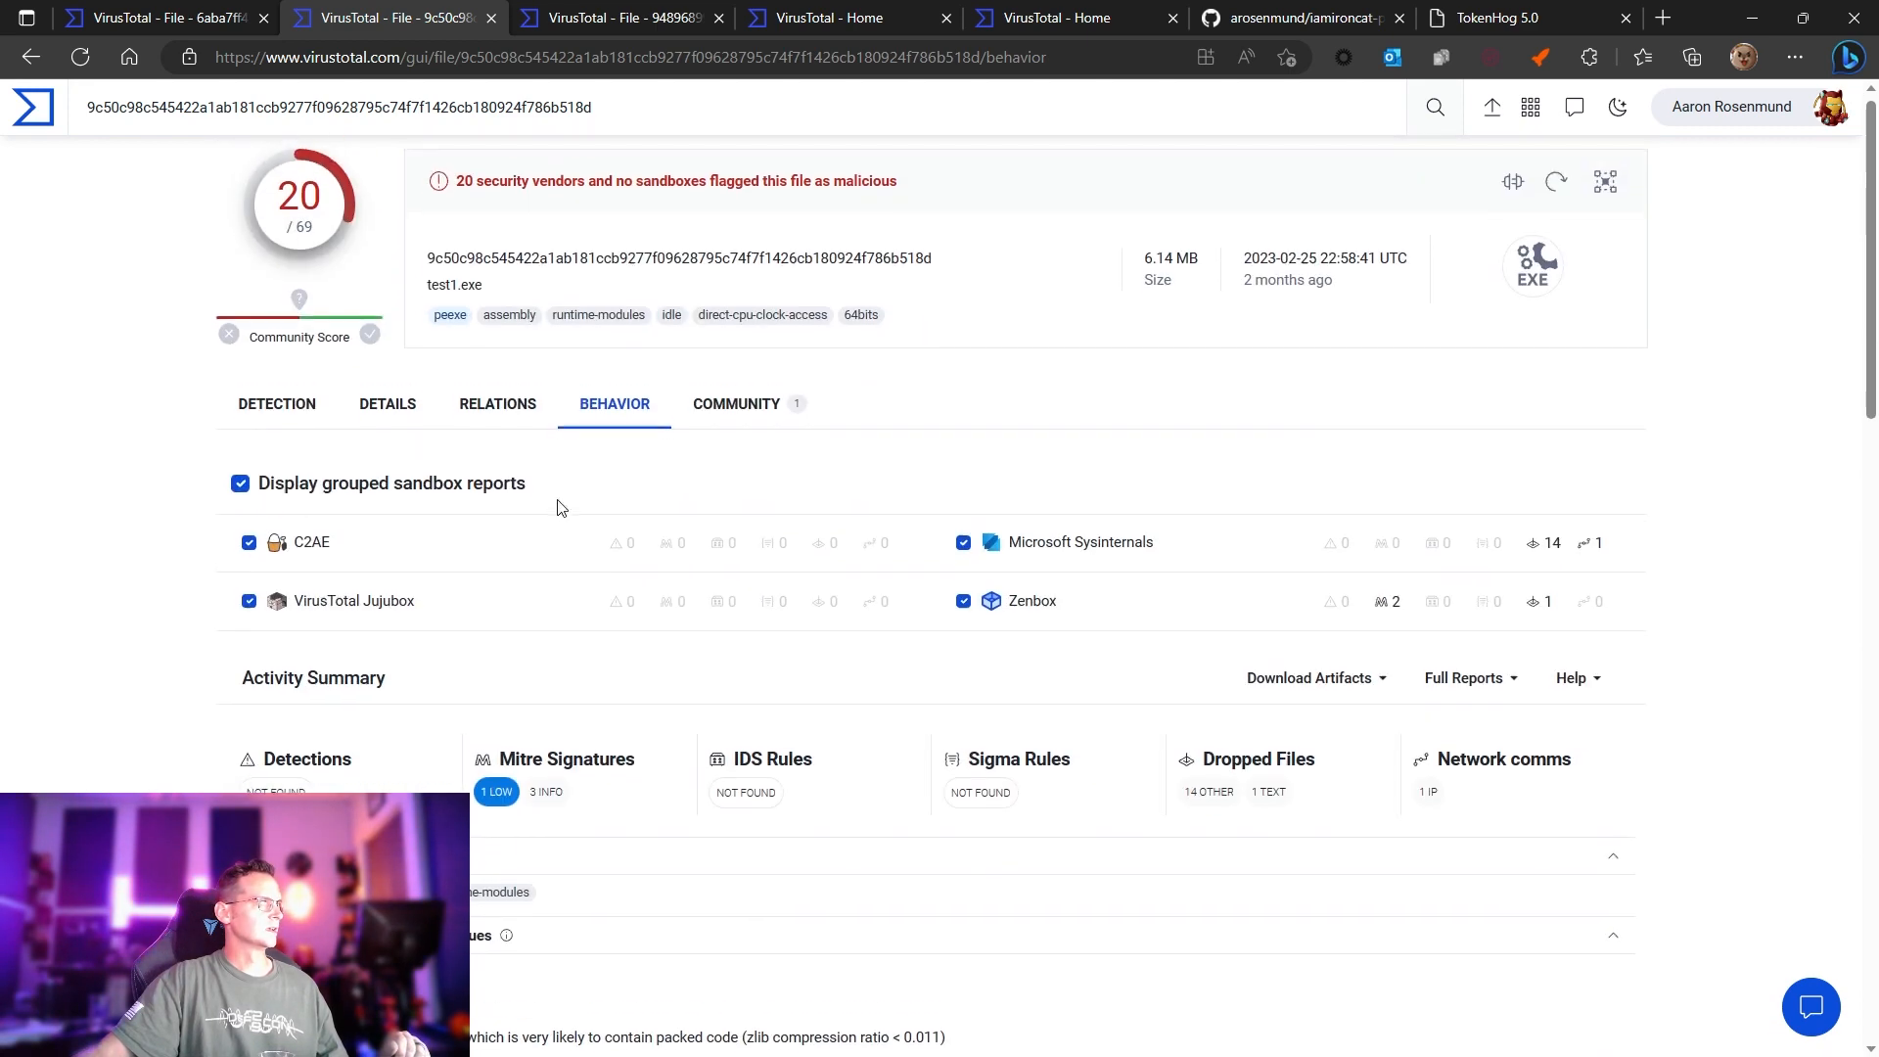
left_click(618, 16)
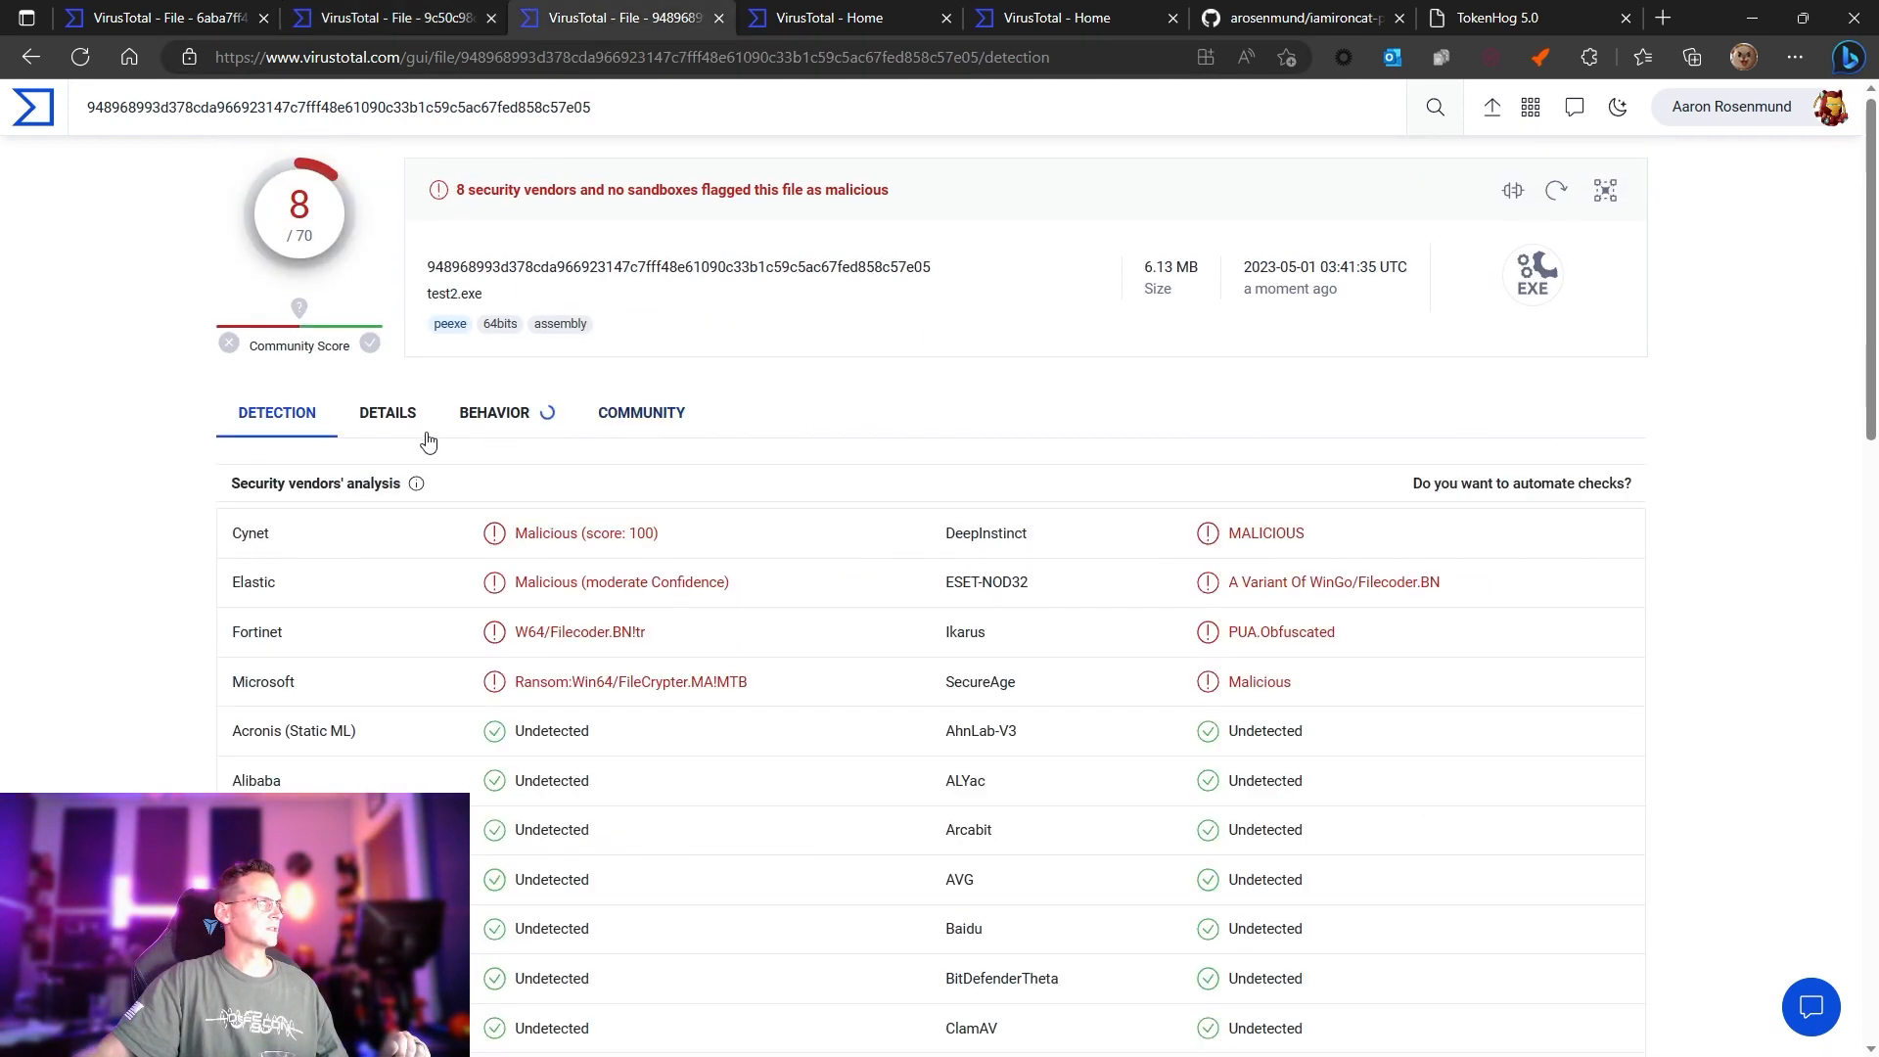
Review test2.exe's Behavior tab: four contacted IPs and dropped WER files.
left_click(493, 412)
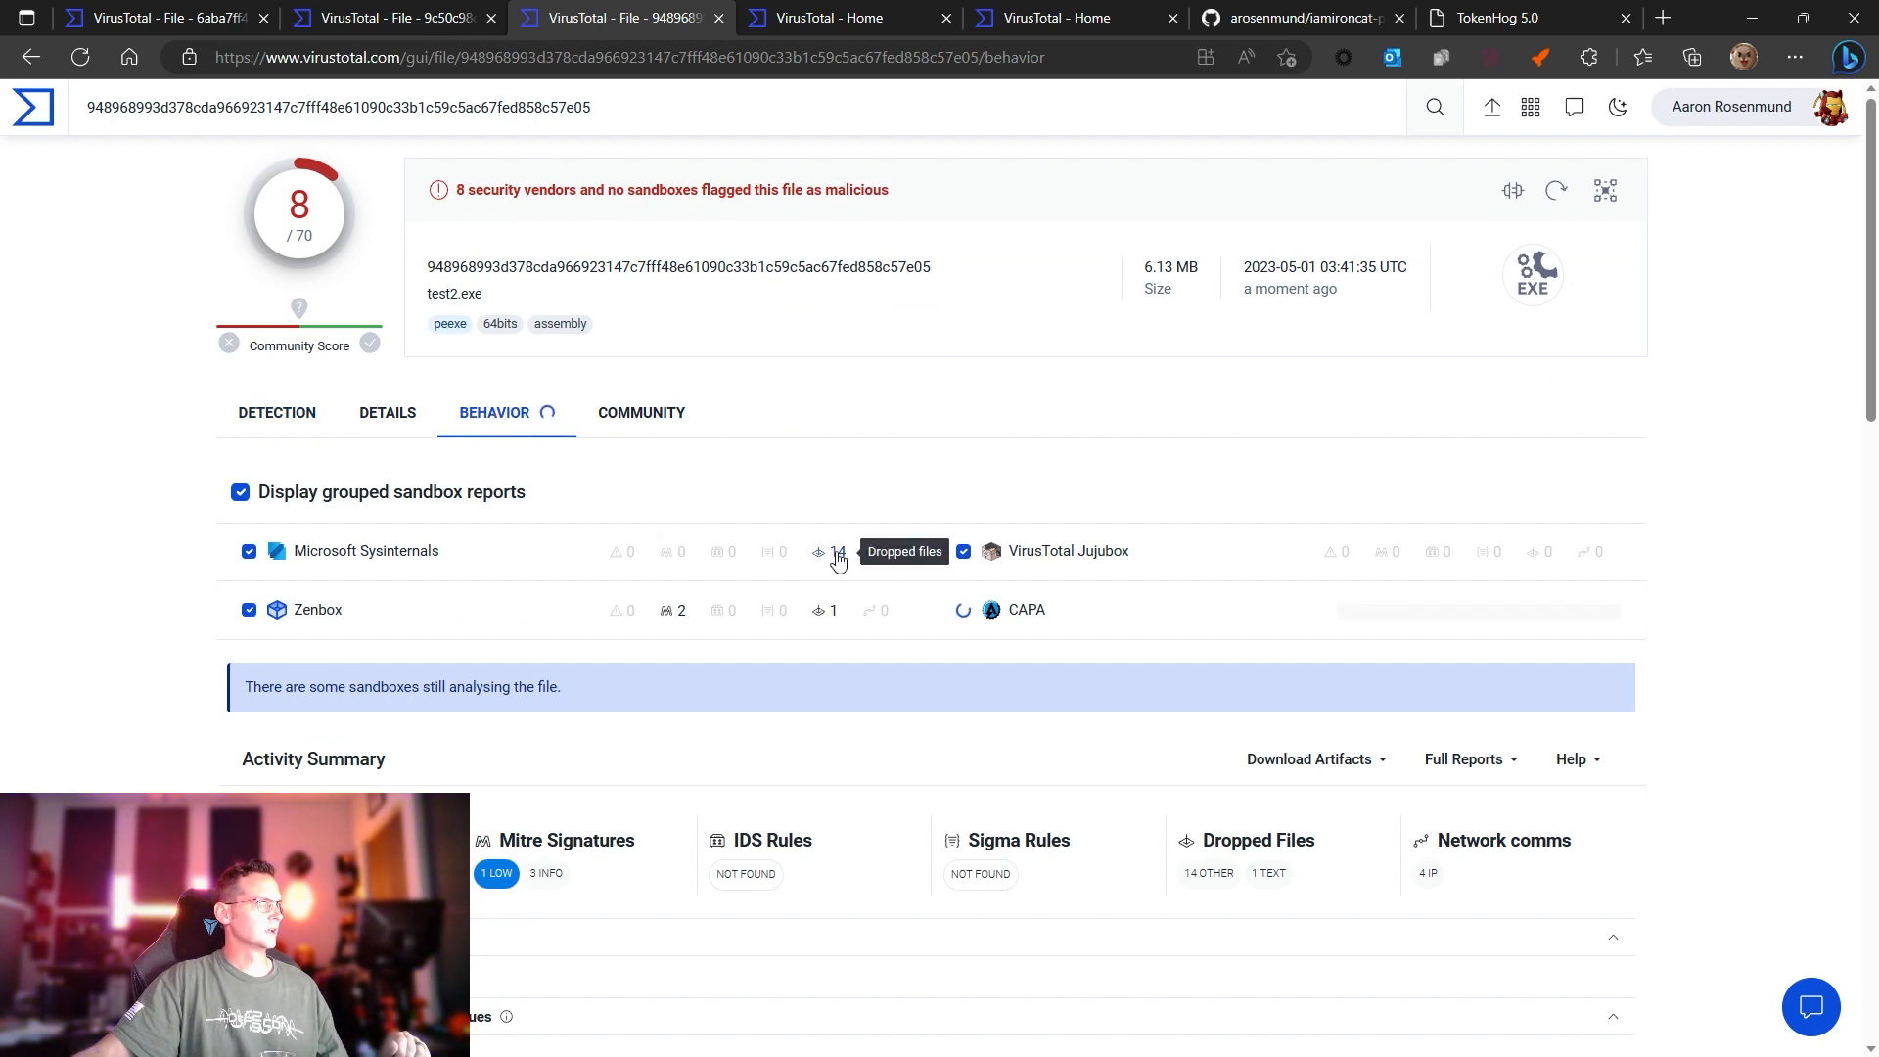
mouse_move(831, 611)
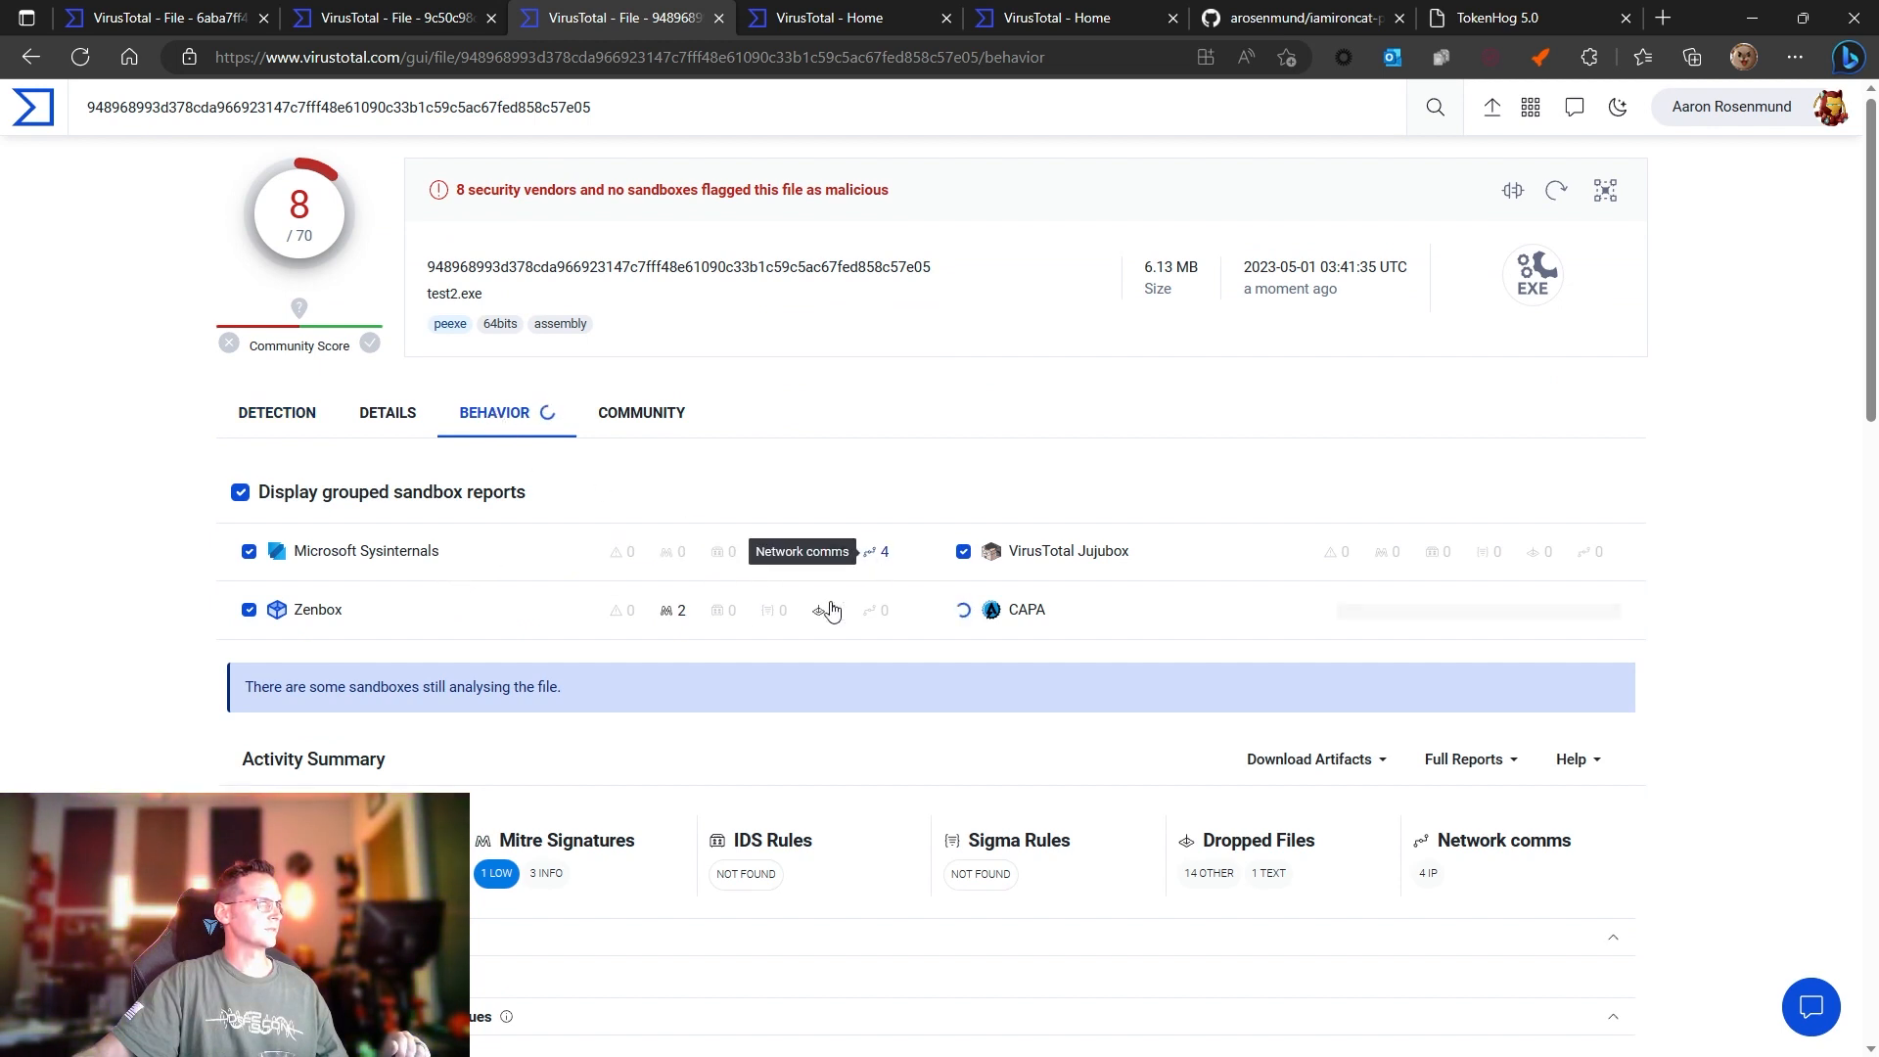
scroll("down", 3)
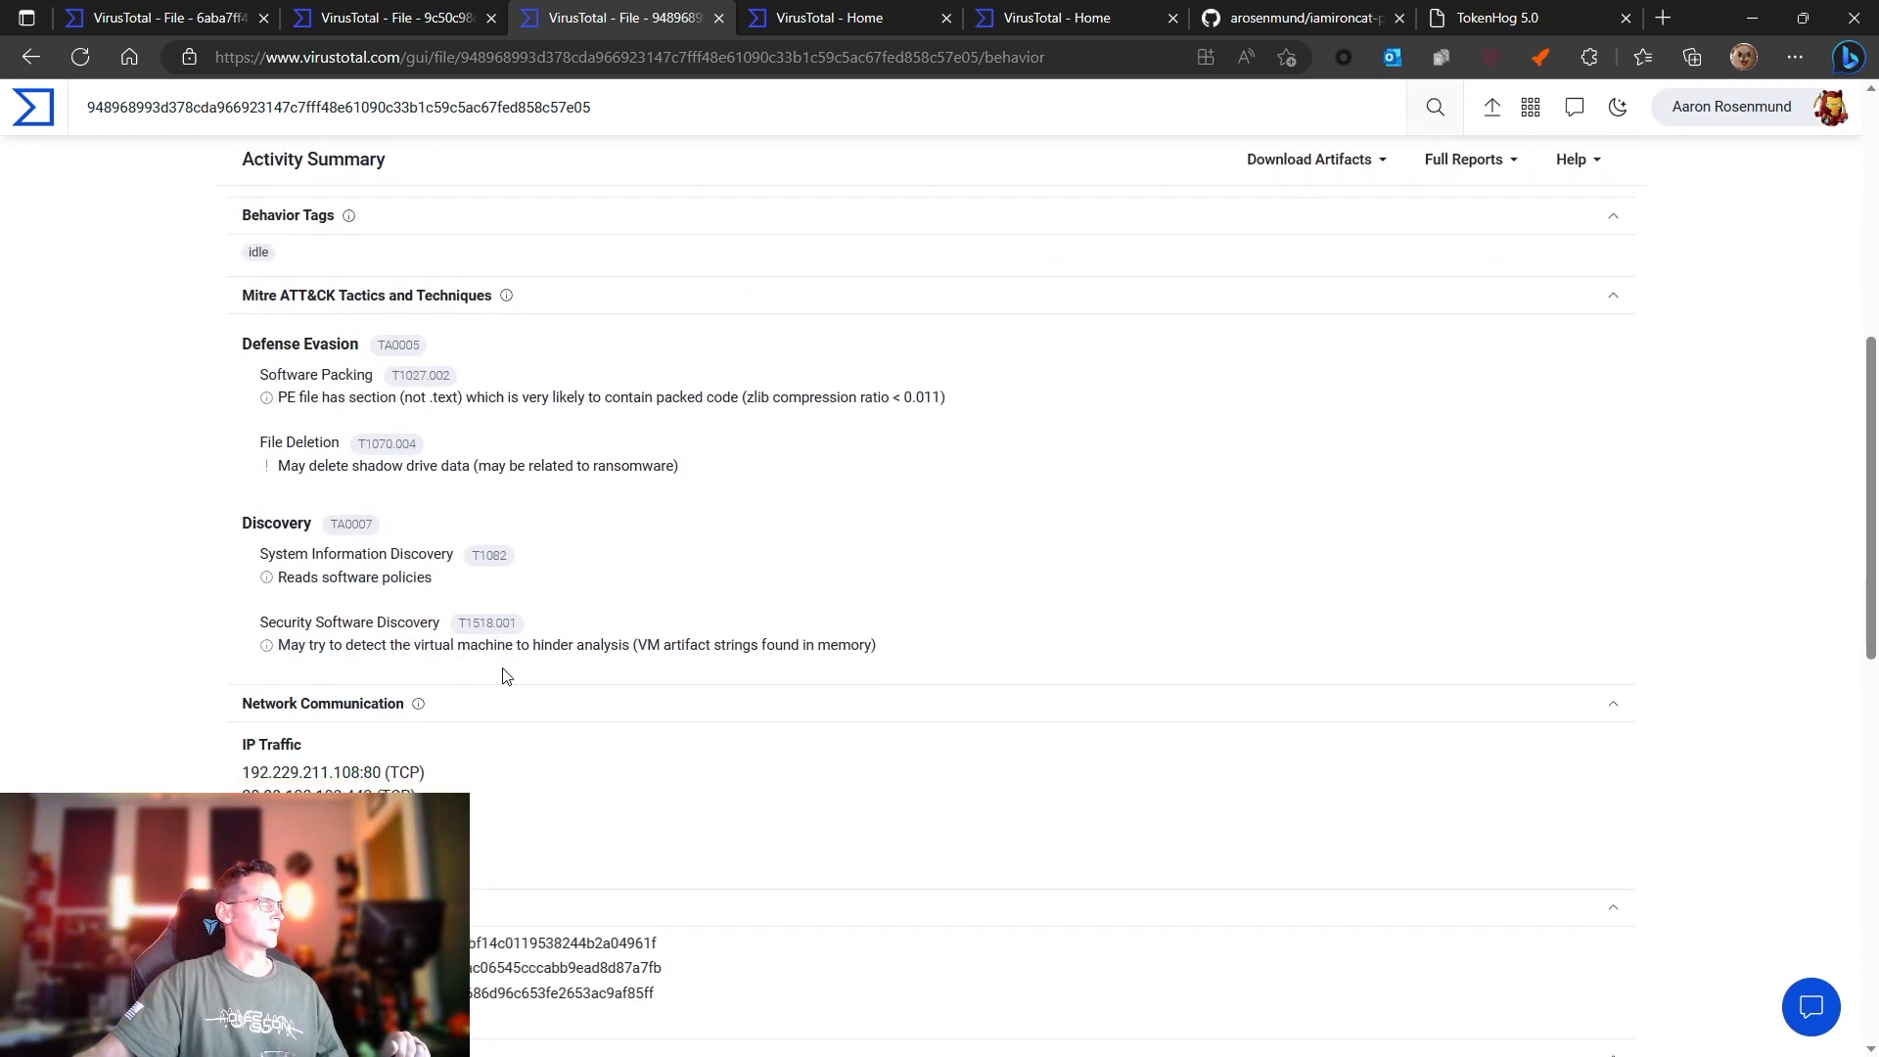
scroll("down", 3)
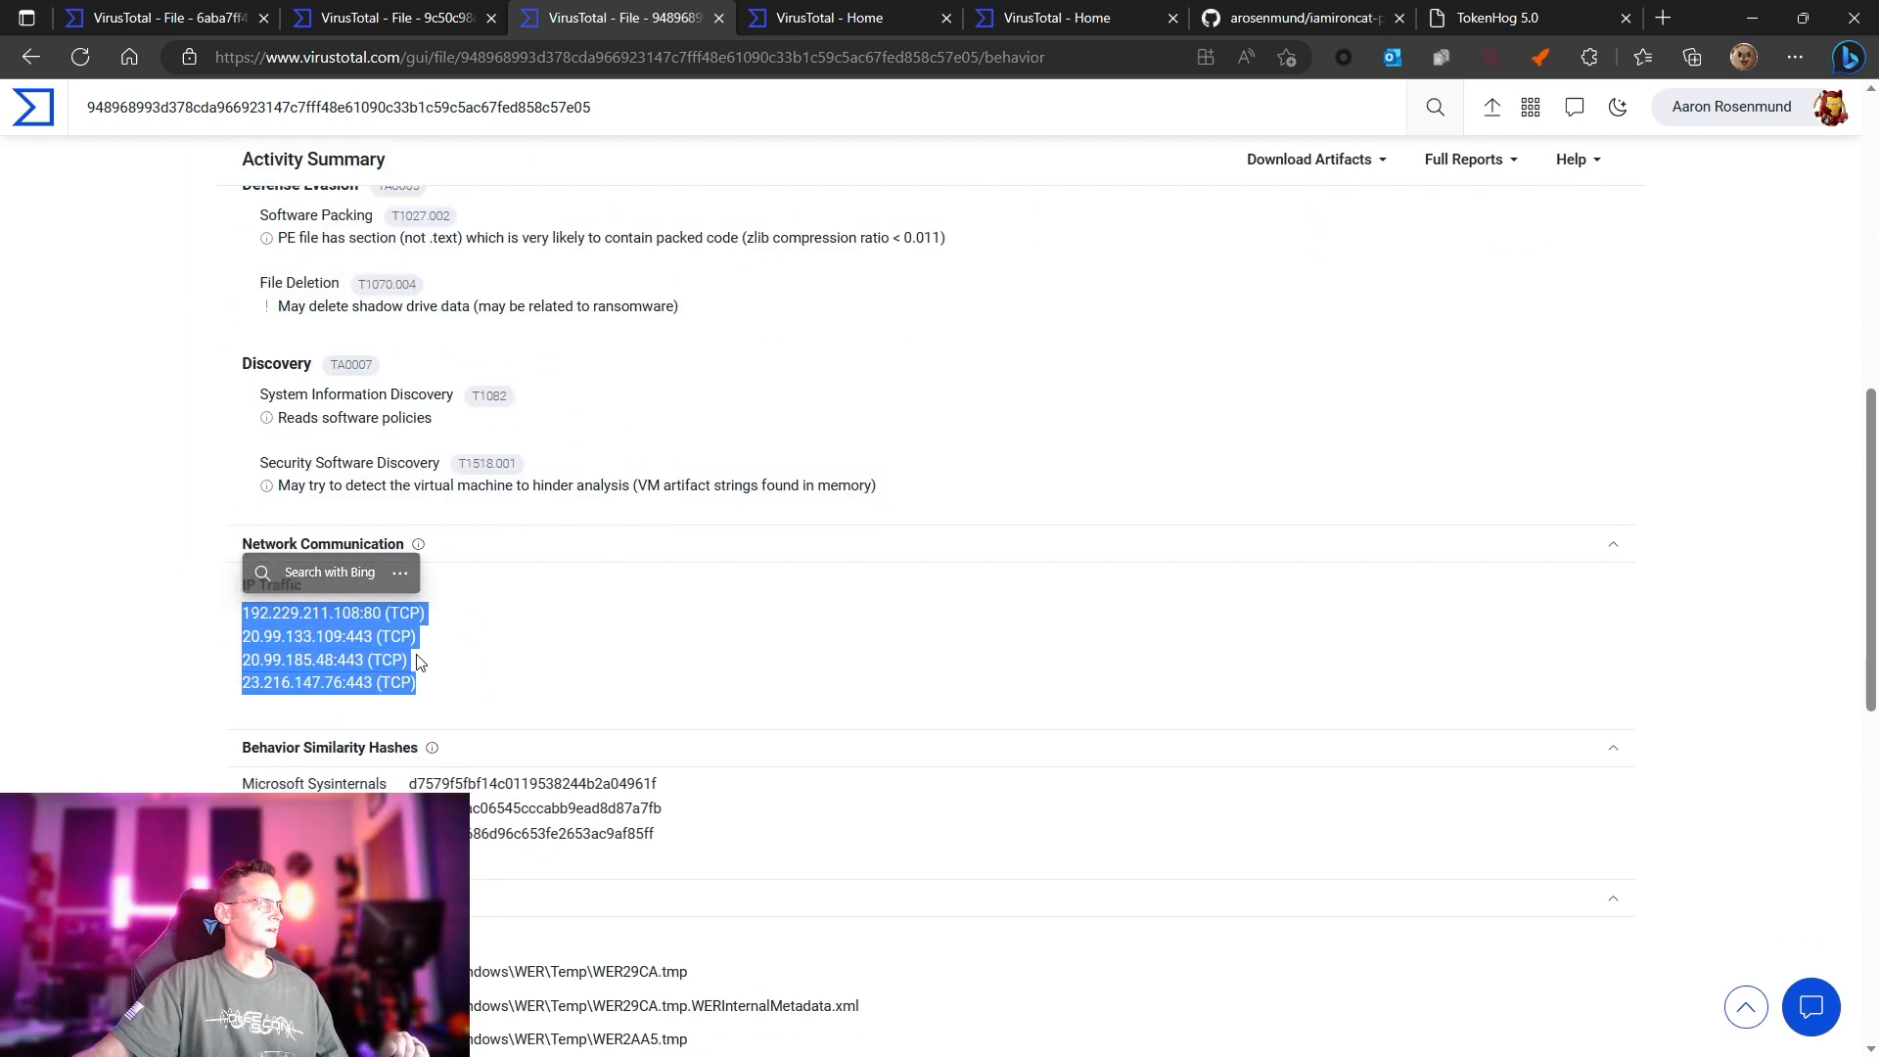
scroll("down", 3)
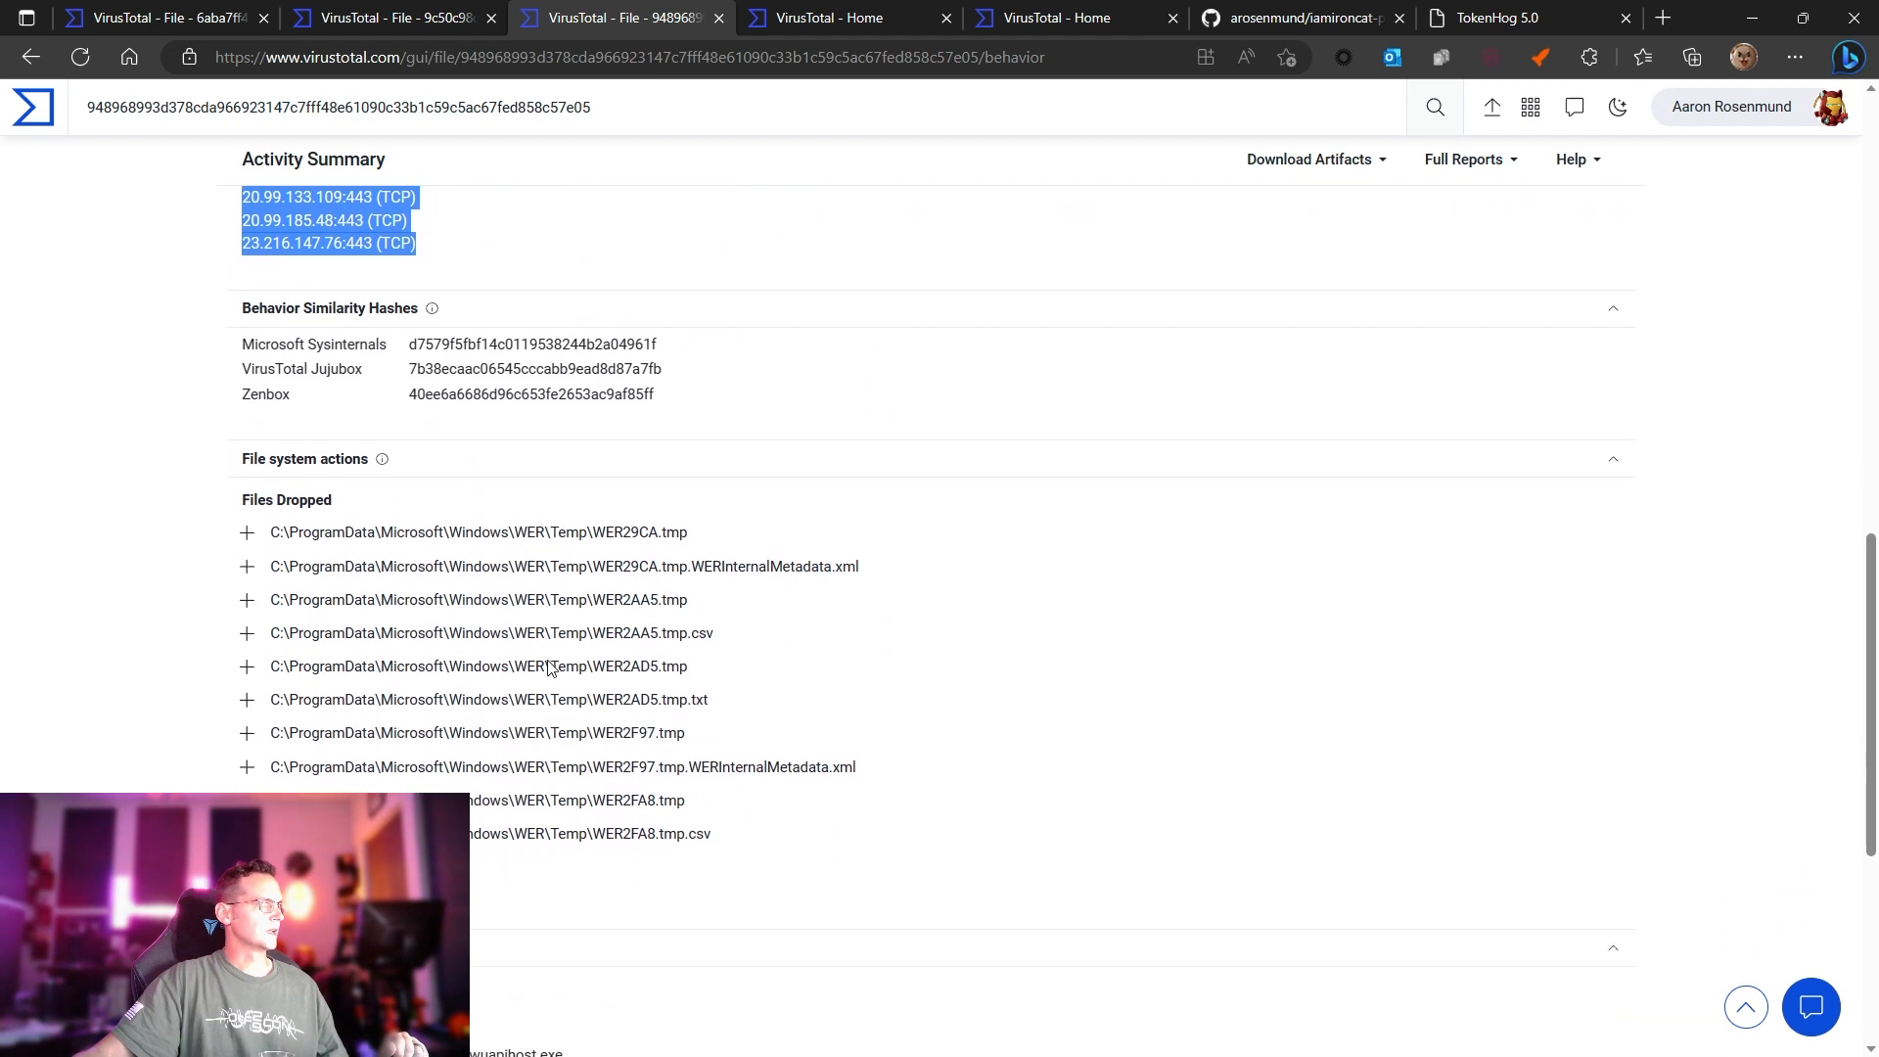
scroll("down", 3)
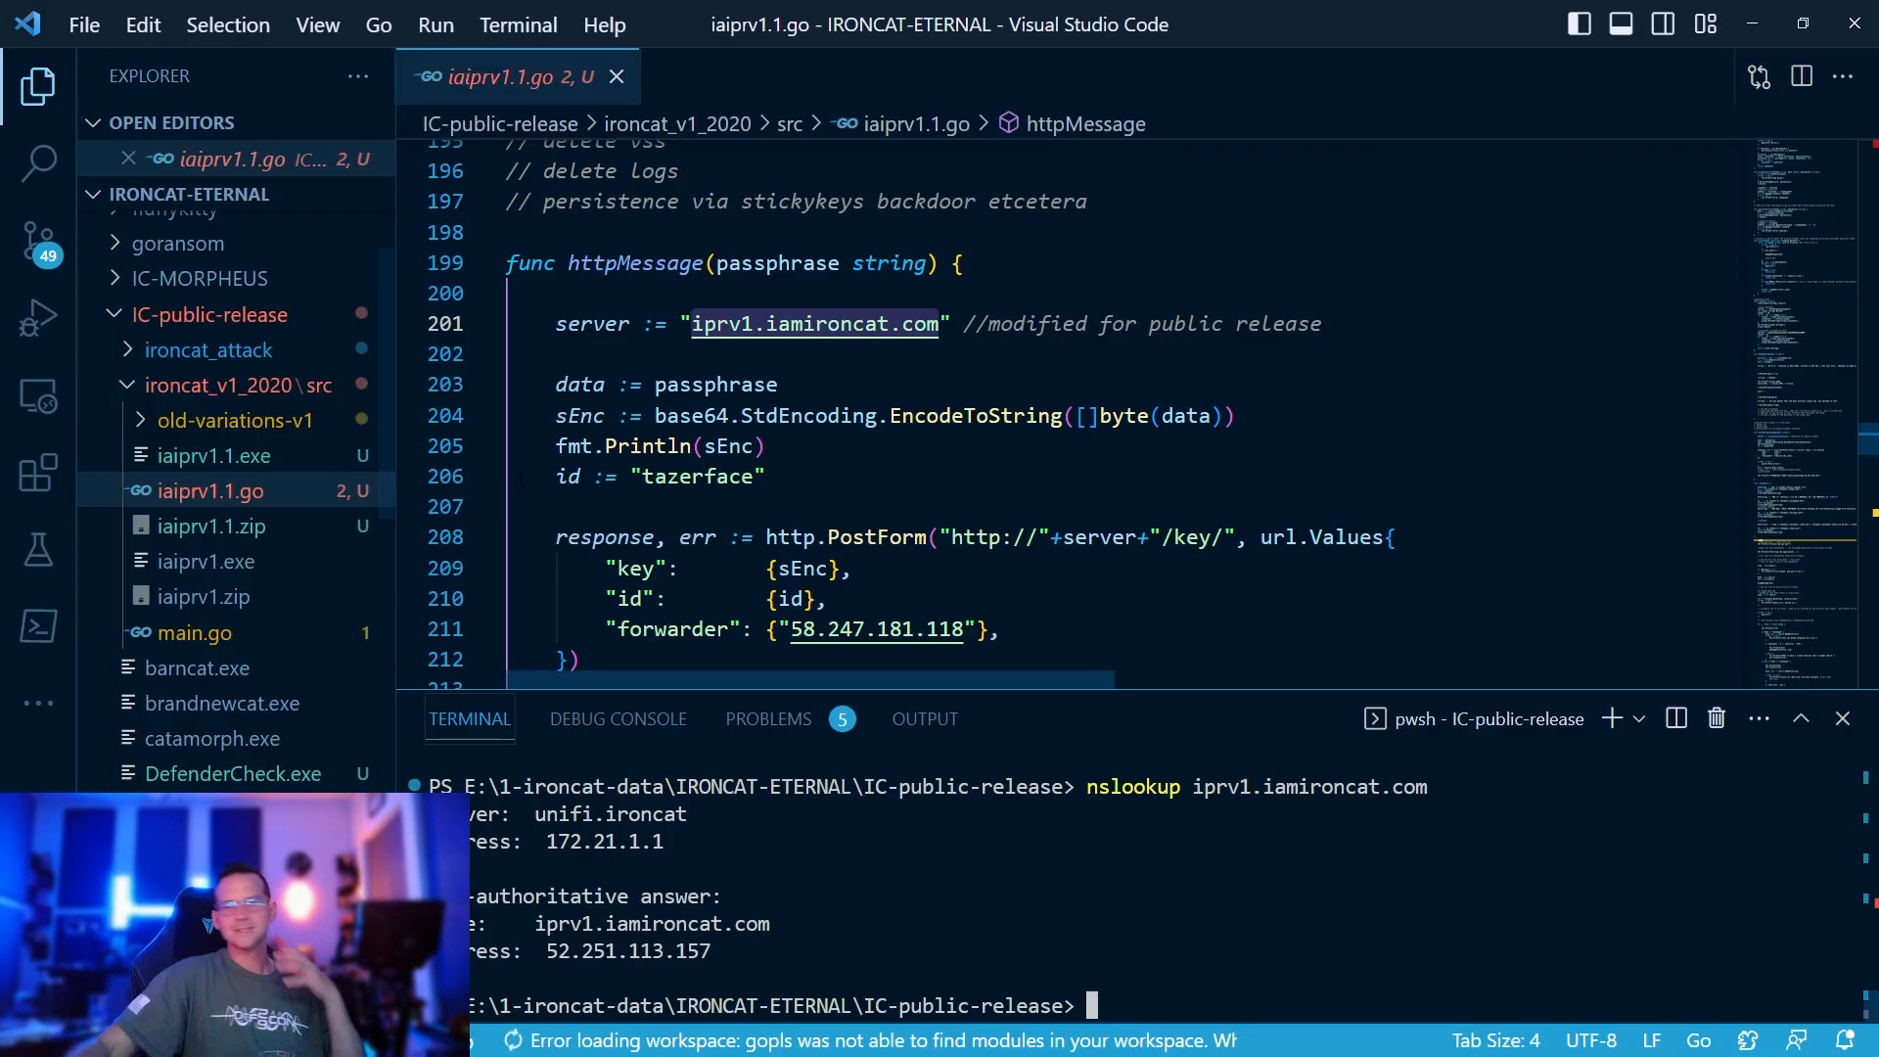
Scroll iaiprv1.1.go to cleanExit, which writes shadow-copy deletion and event-log clearing batch files.
scroll("up", 3)
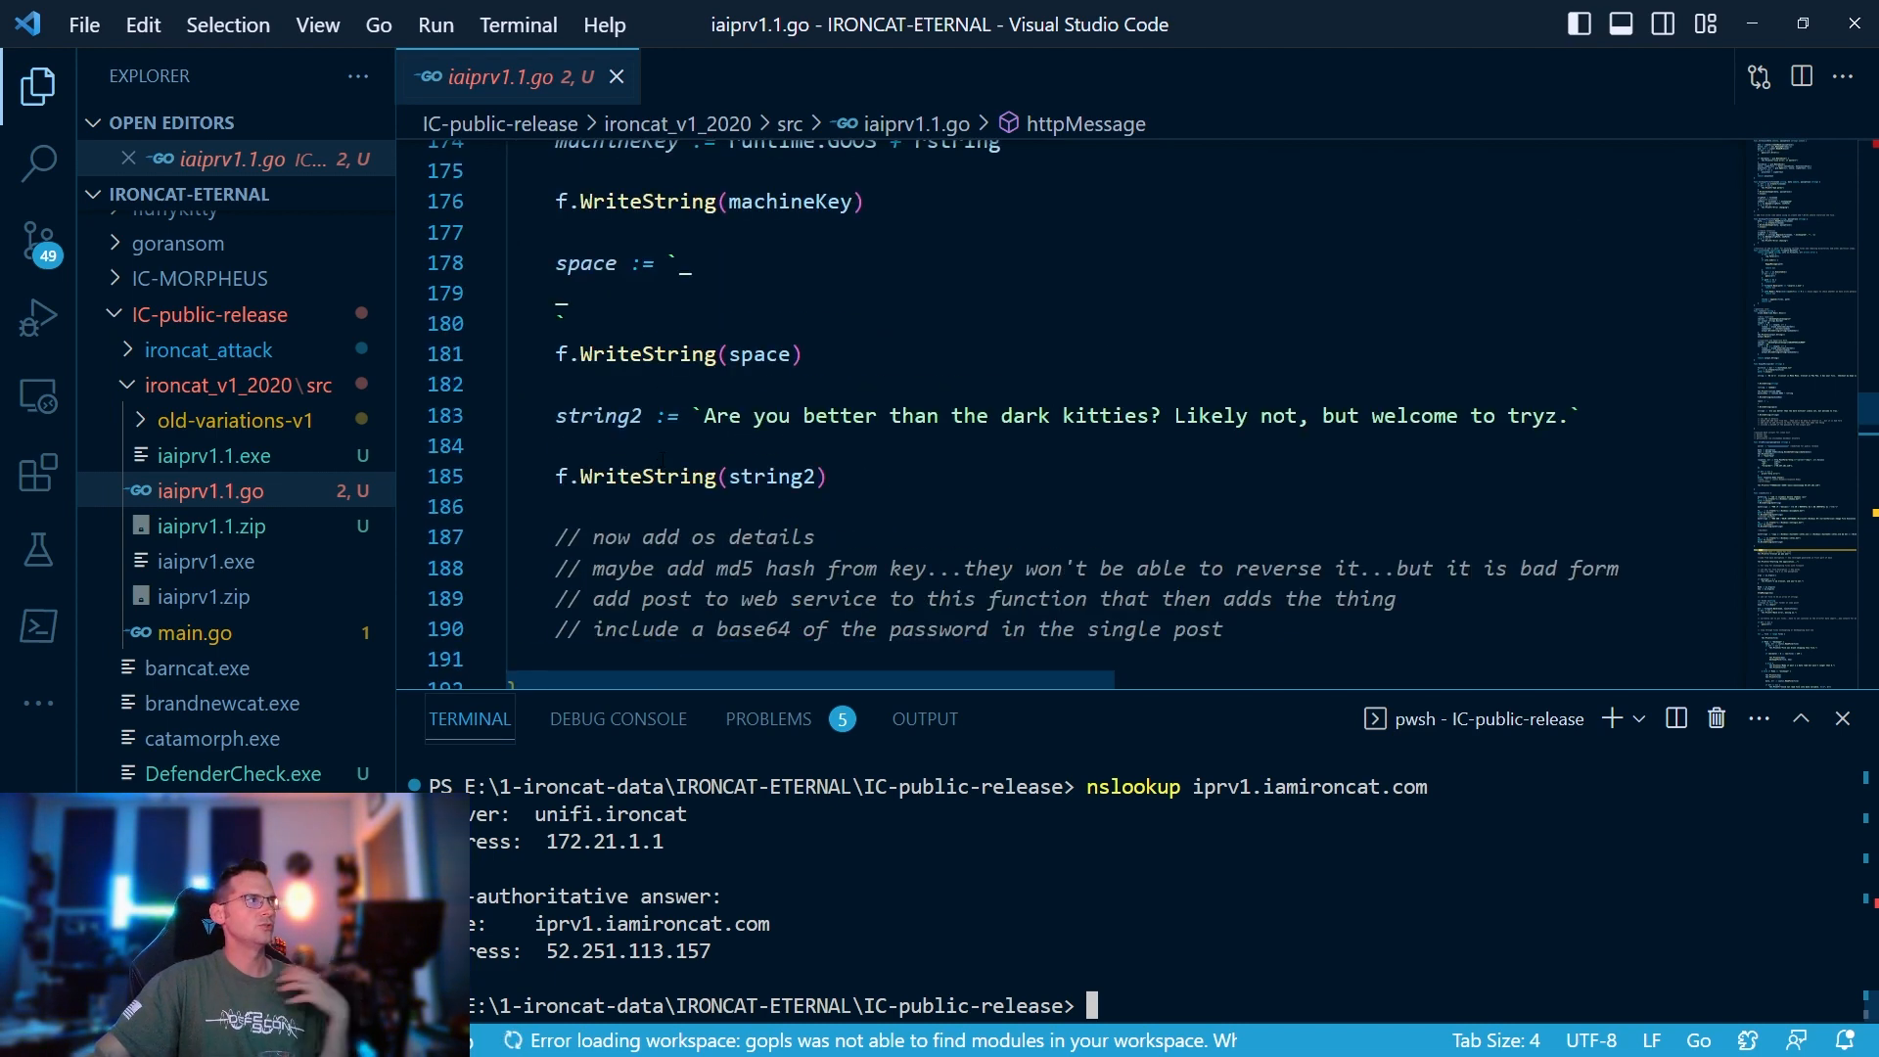
scroll("up", 3)
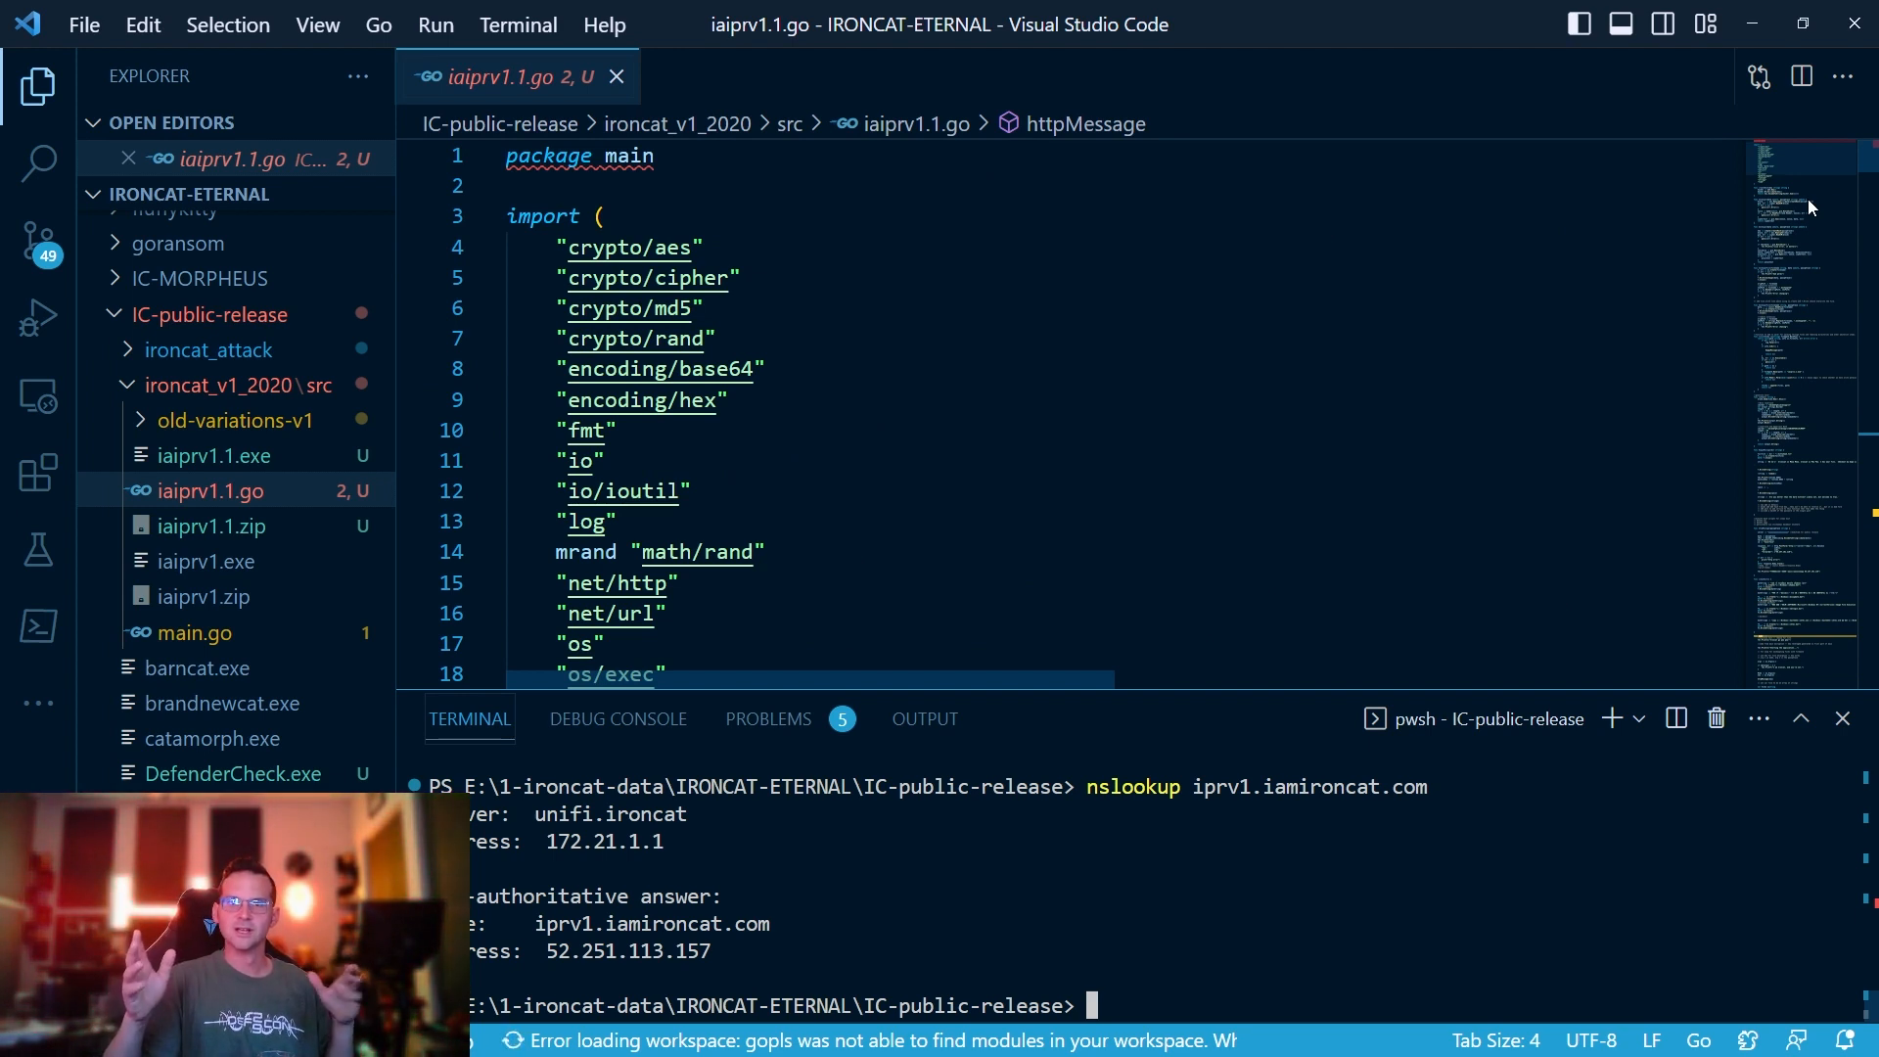
scroll("down", 3)
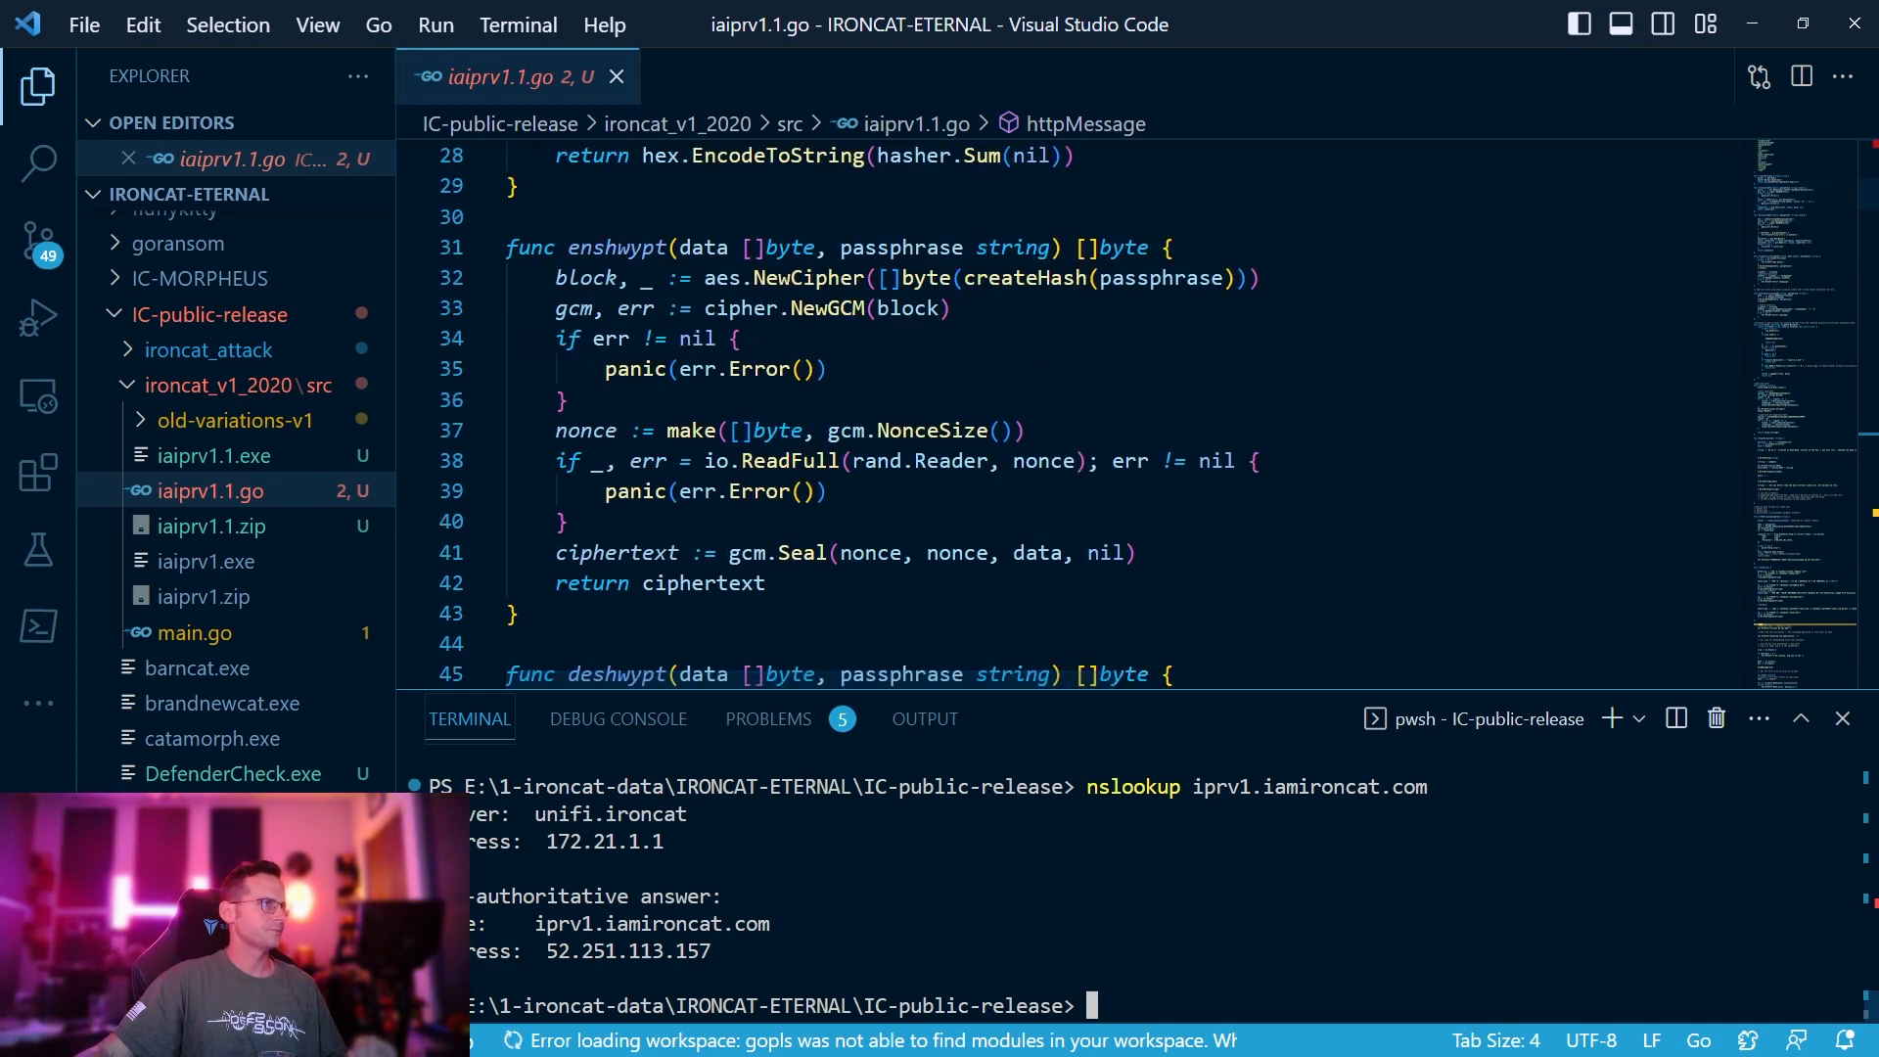
scroll("down", 3)
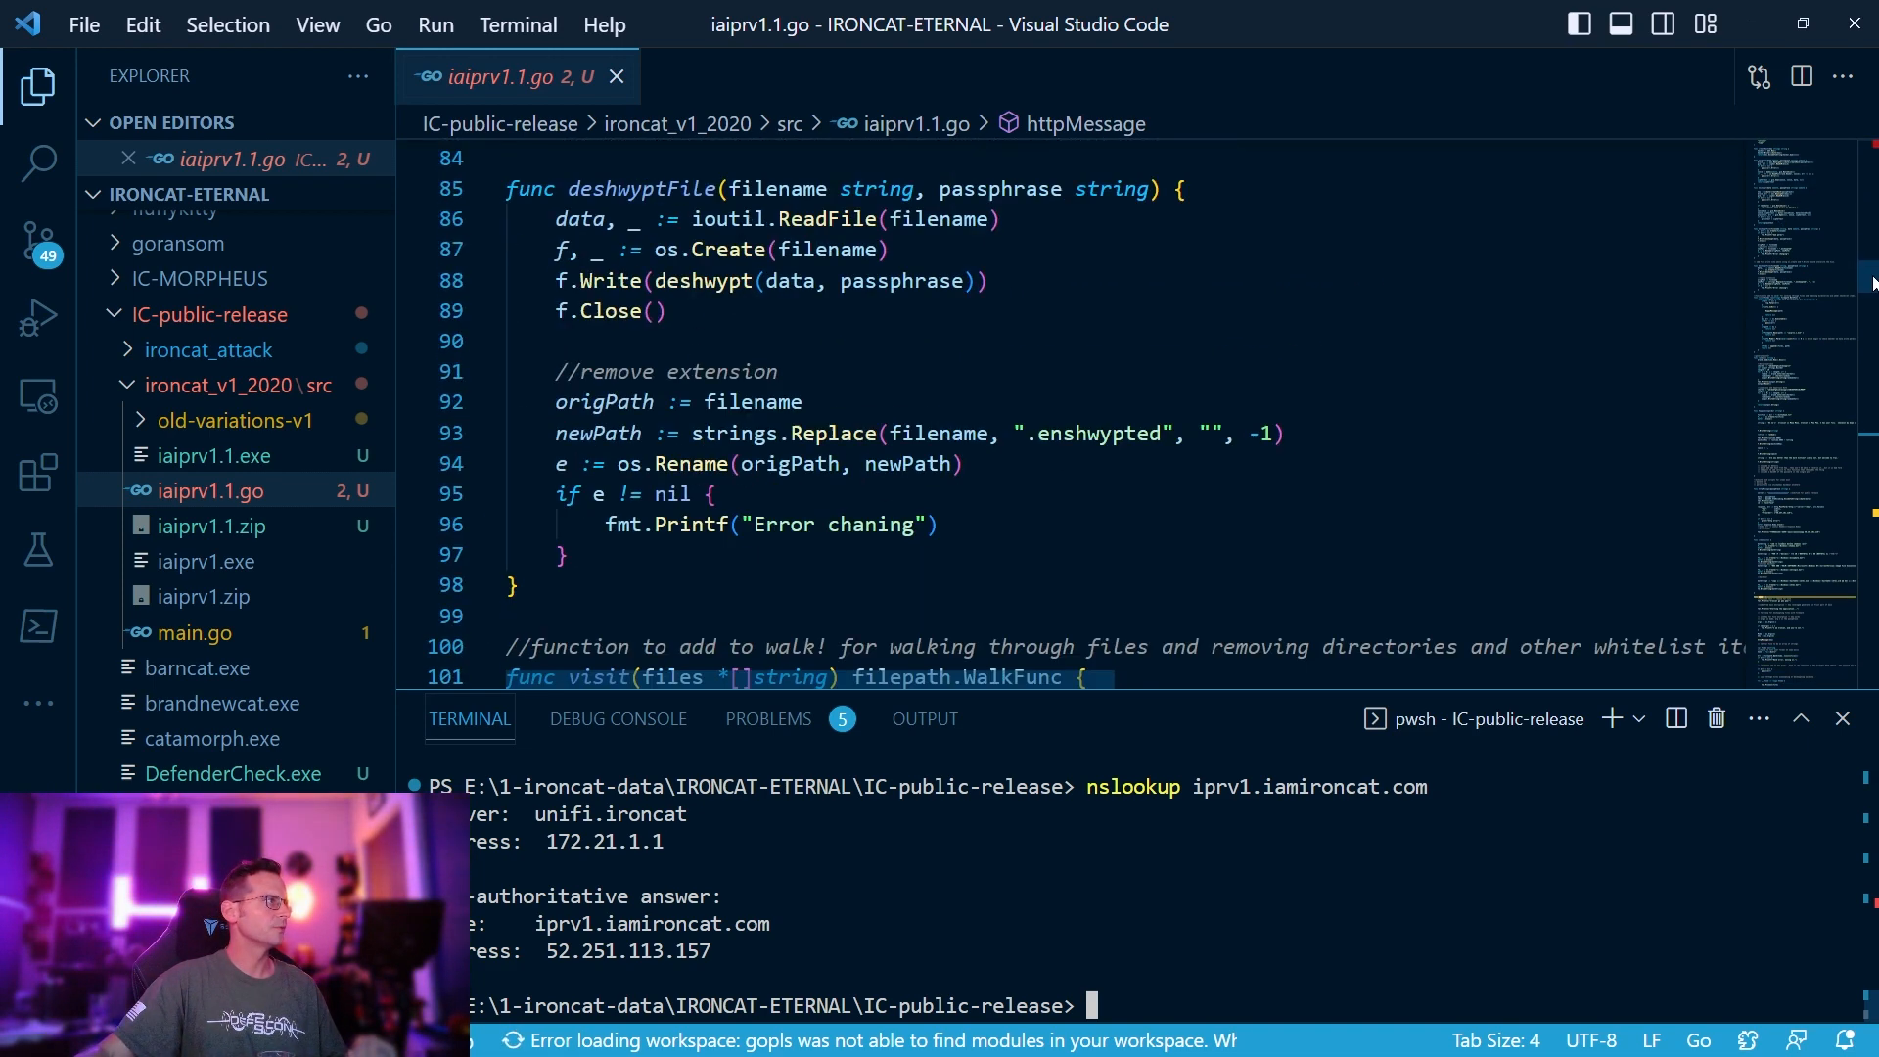
scroll("down", 3)
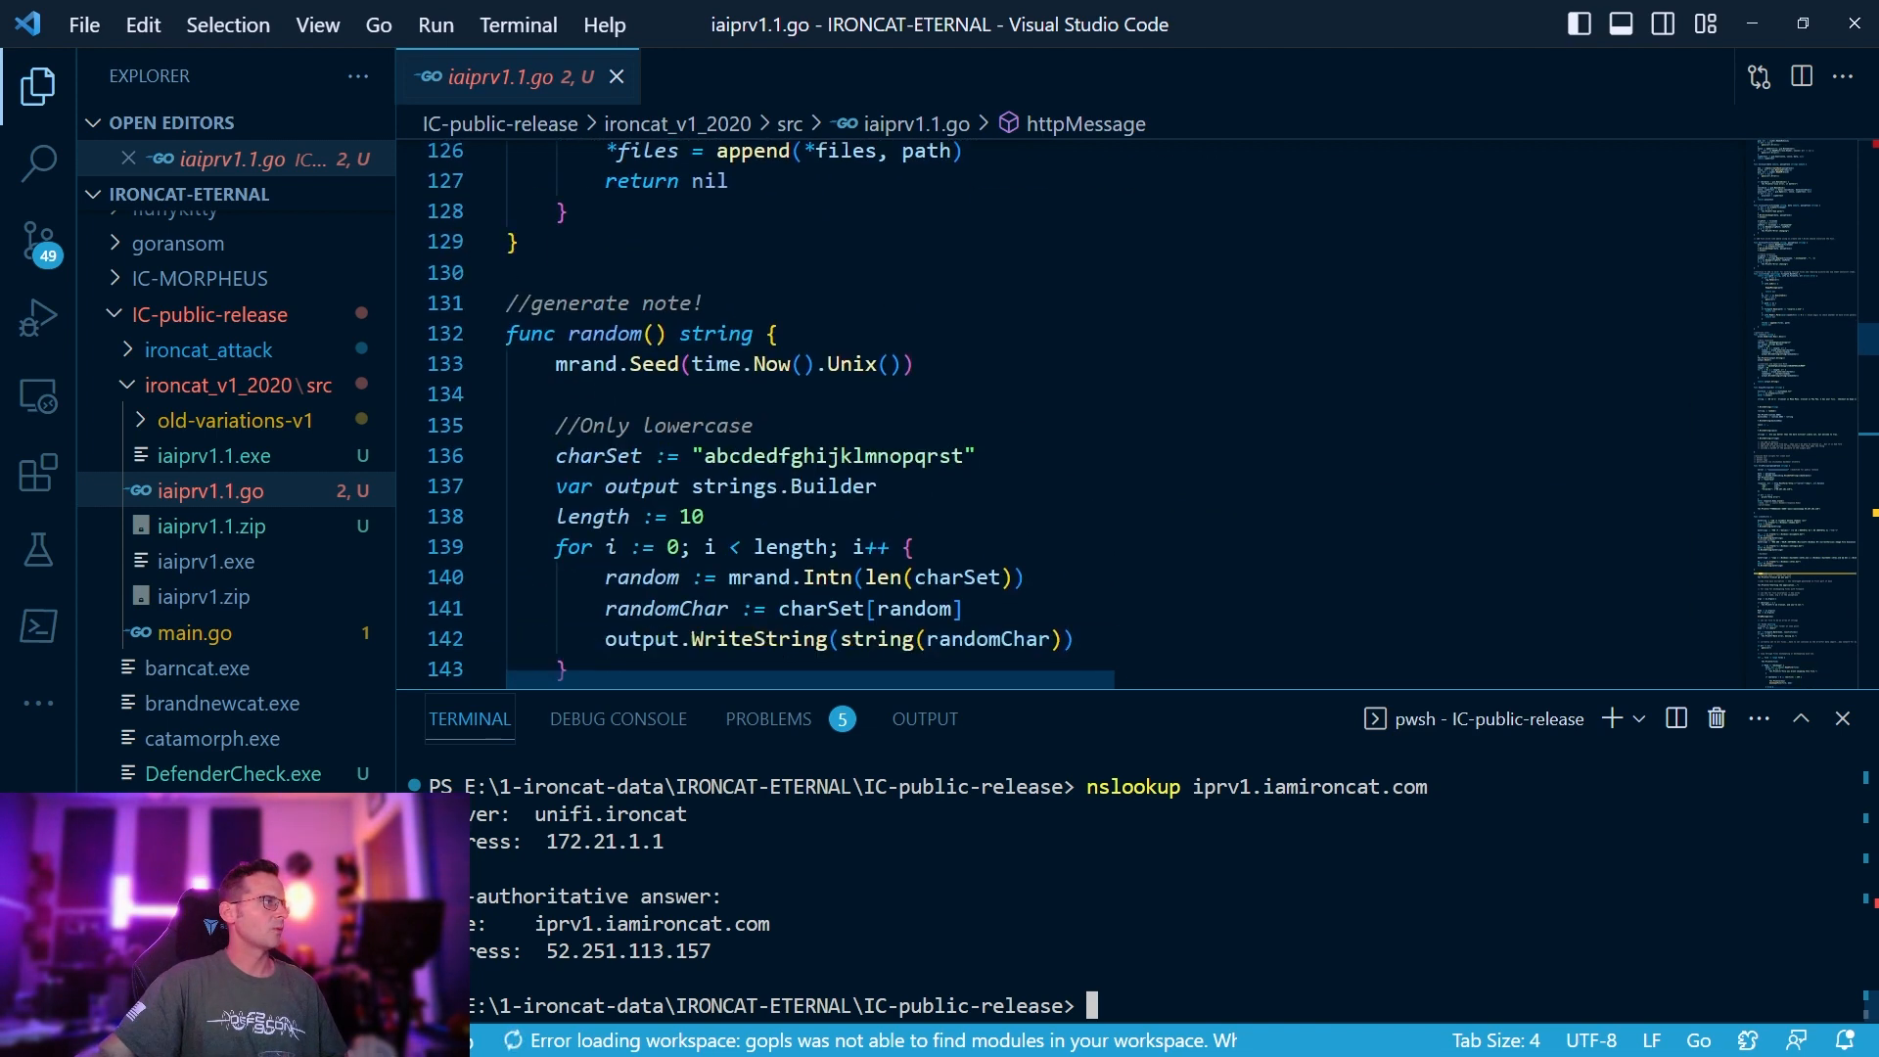
scroll("down", 3)
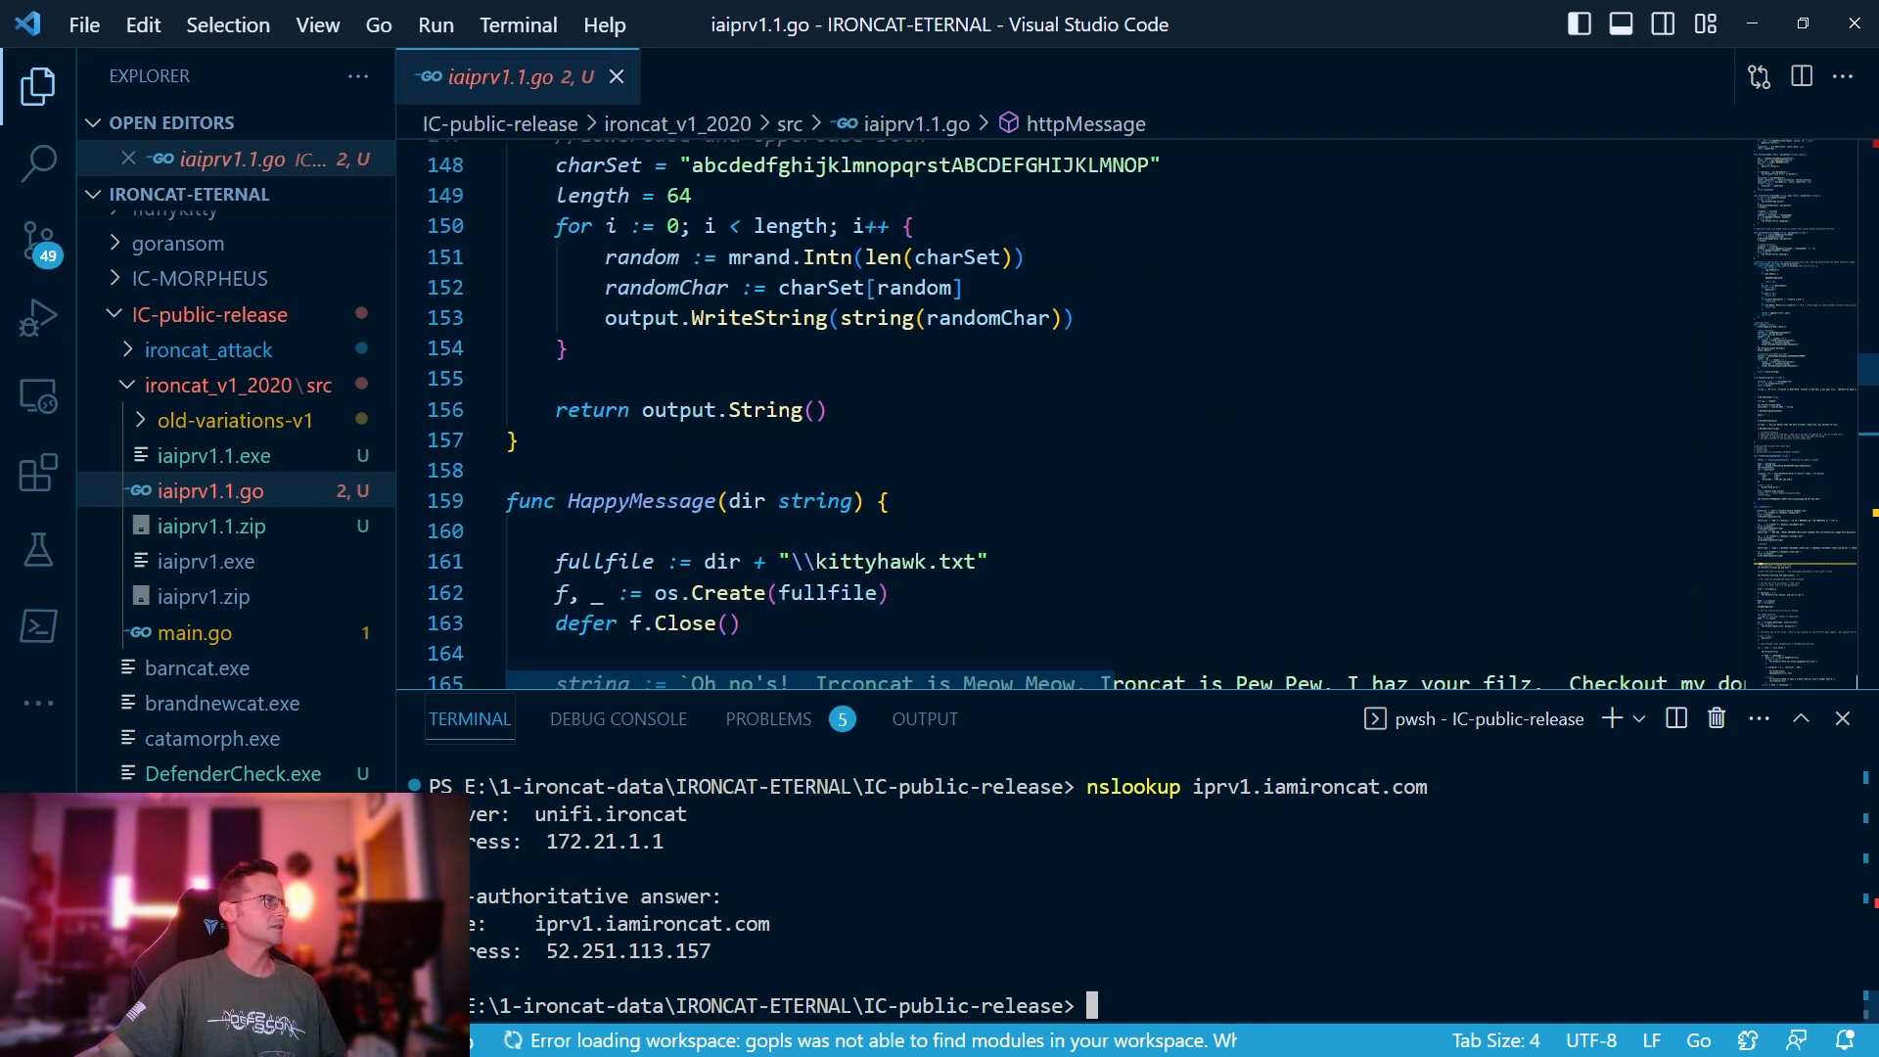
scroll("down", 3)
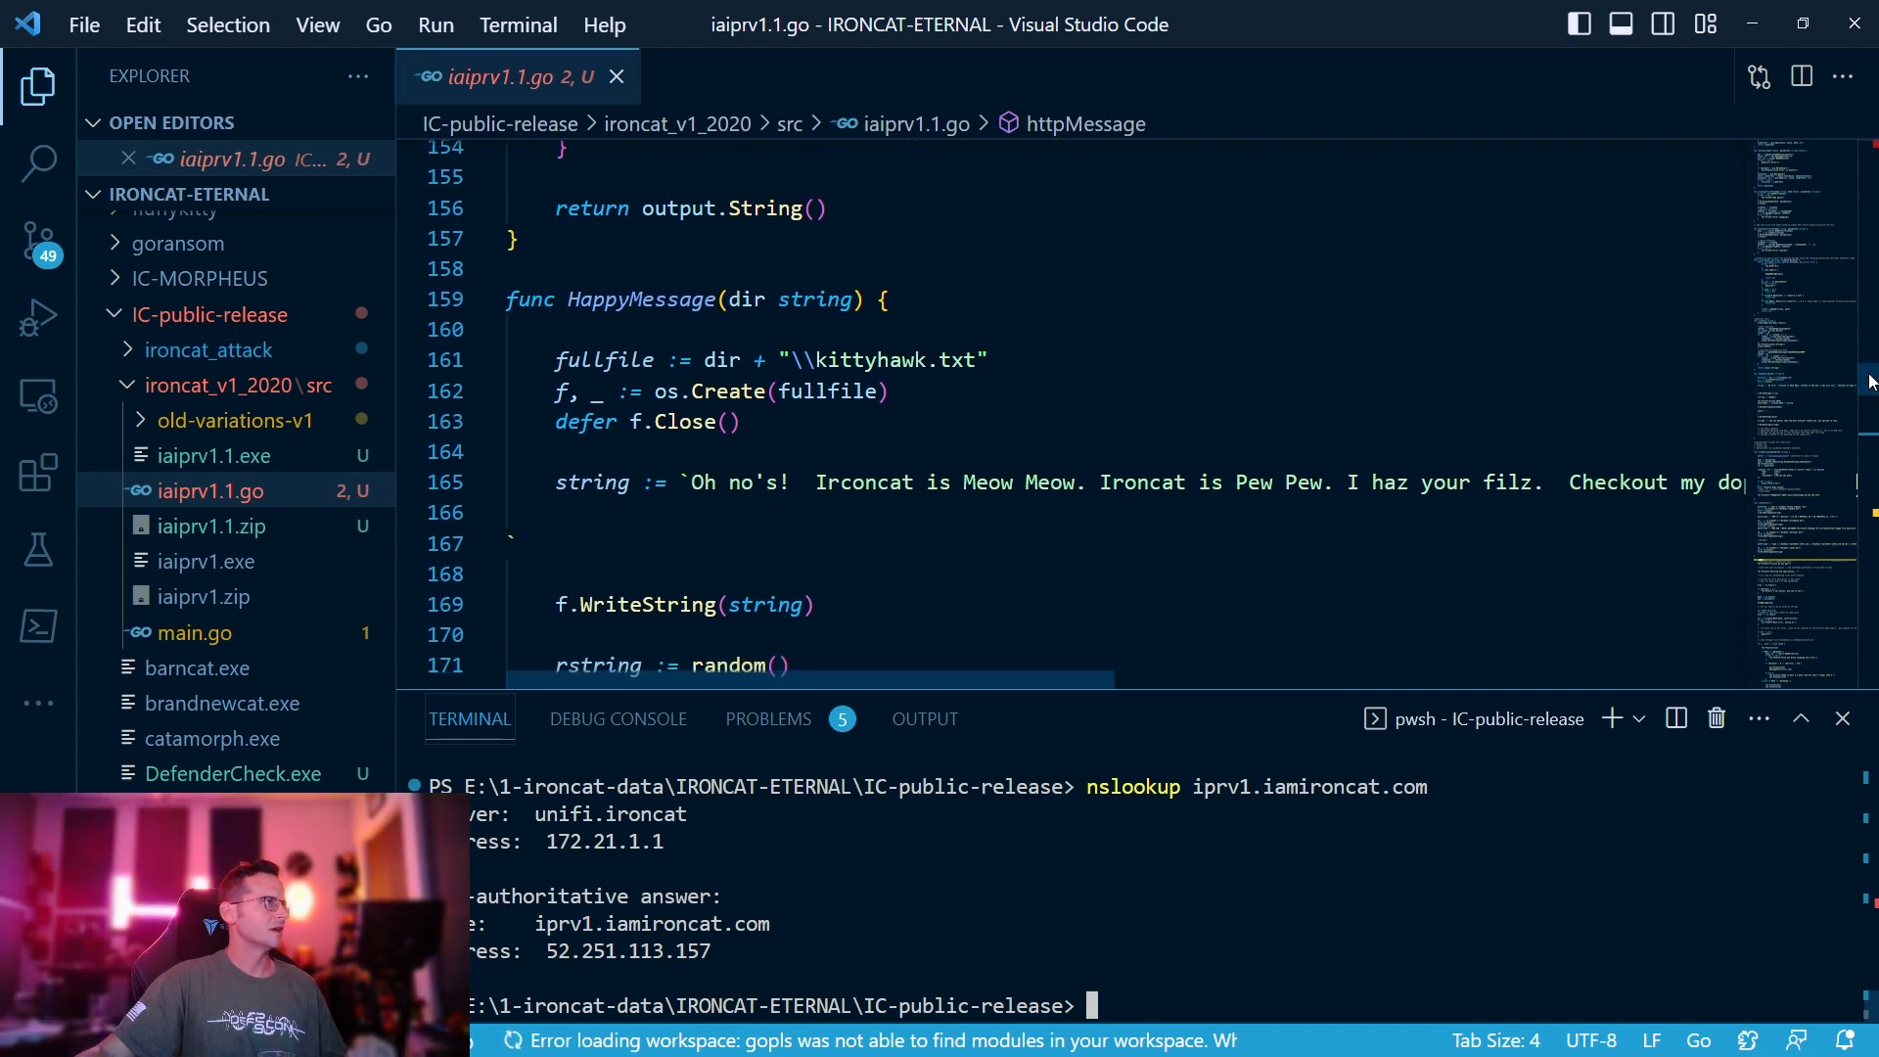
scroll("down", 3)
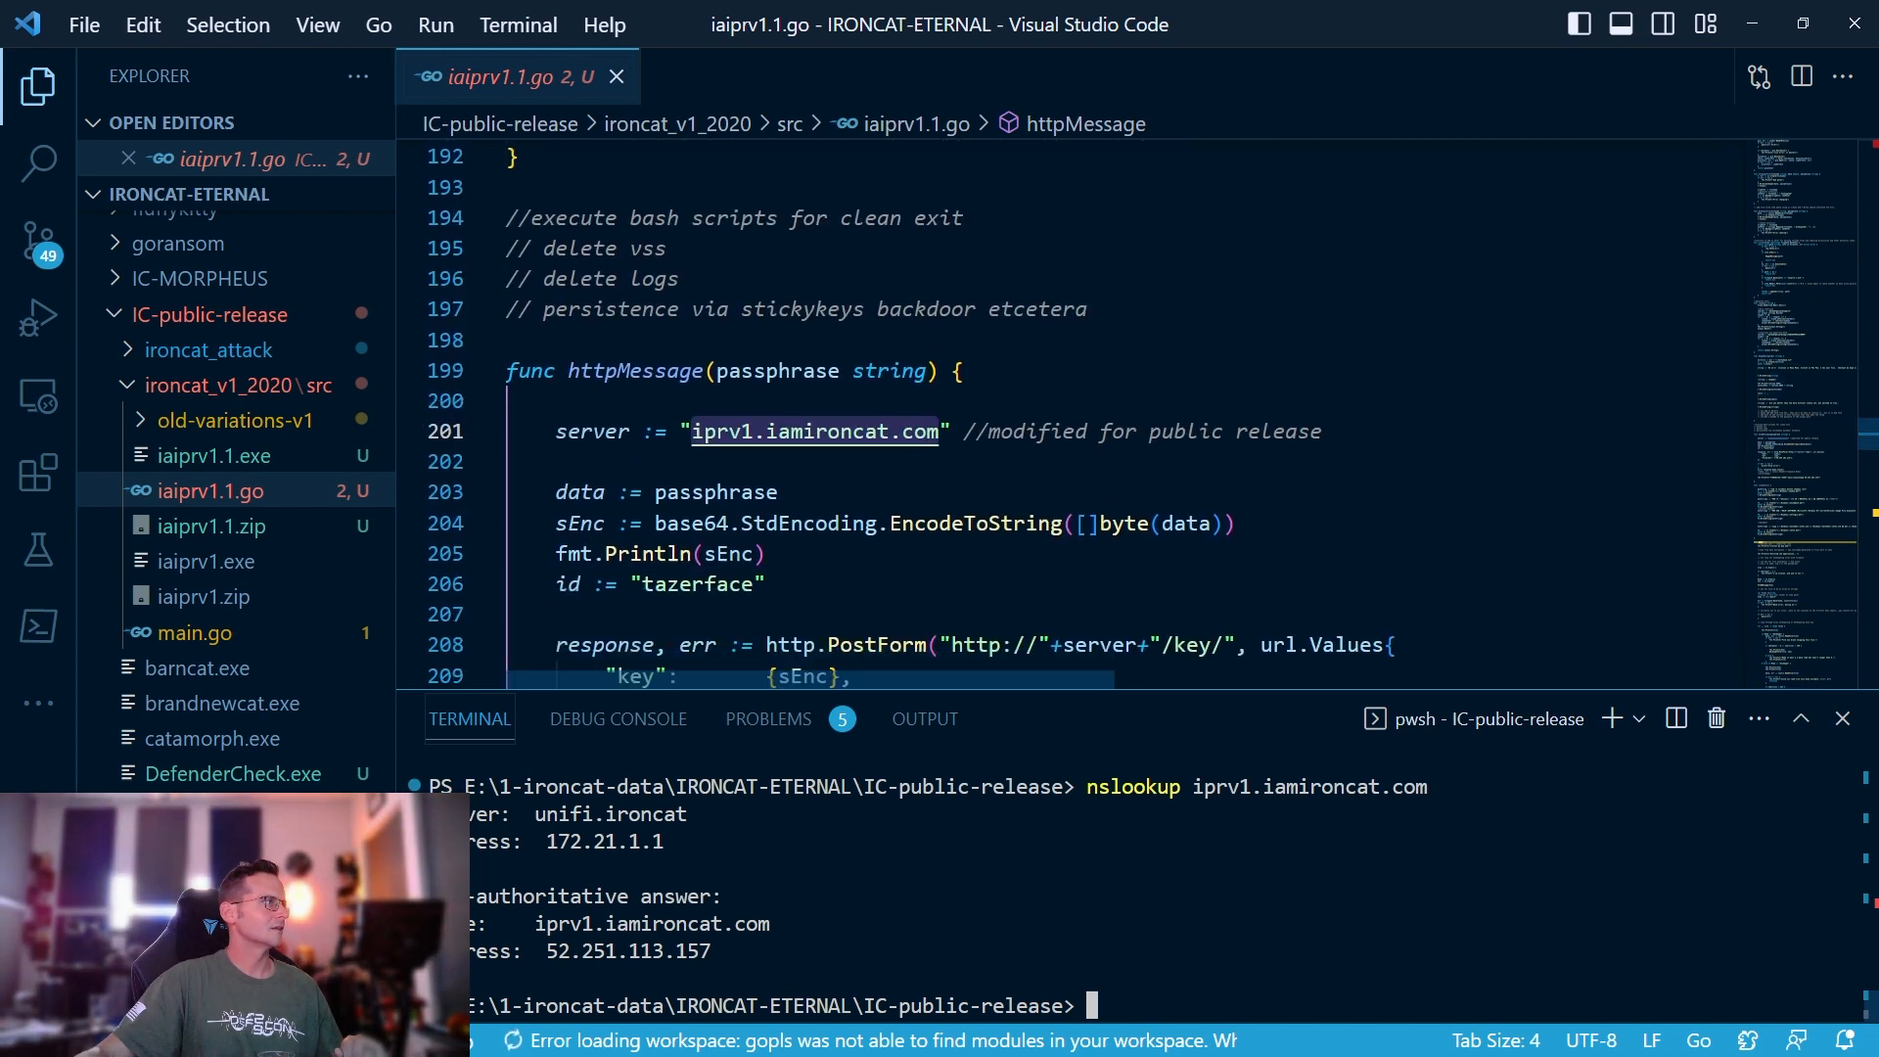
scroll("down", 3)
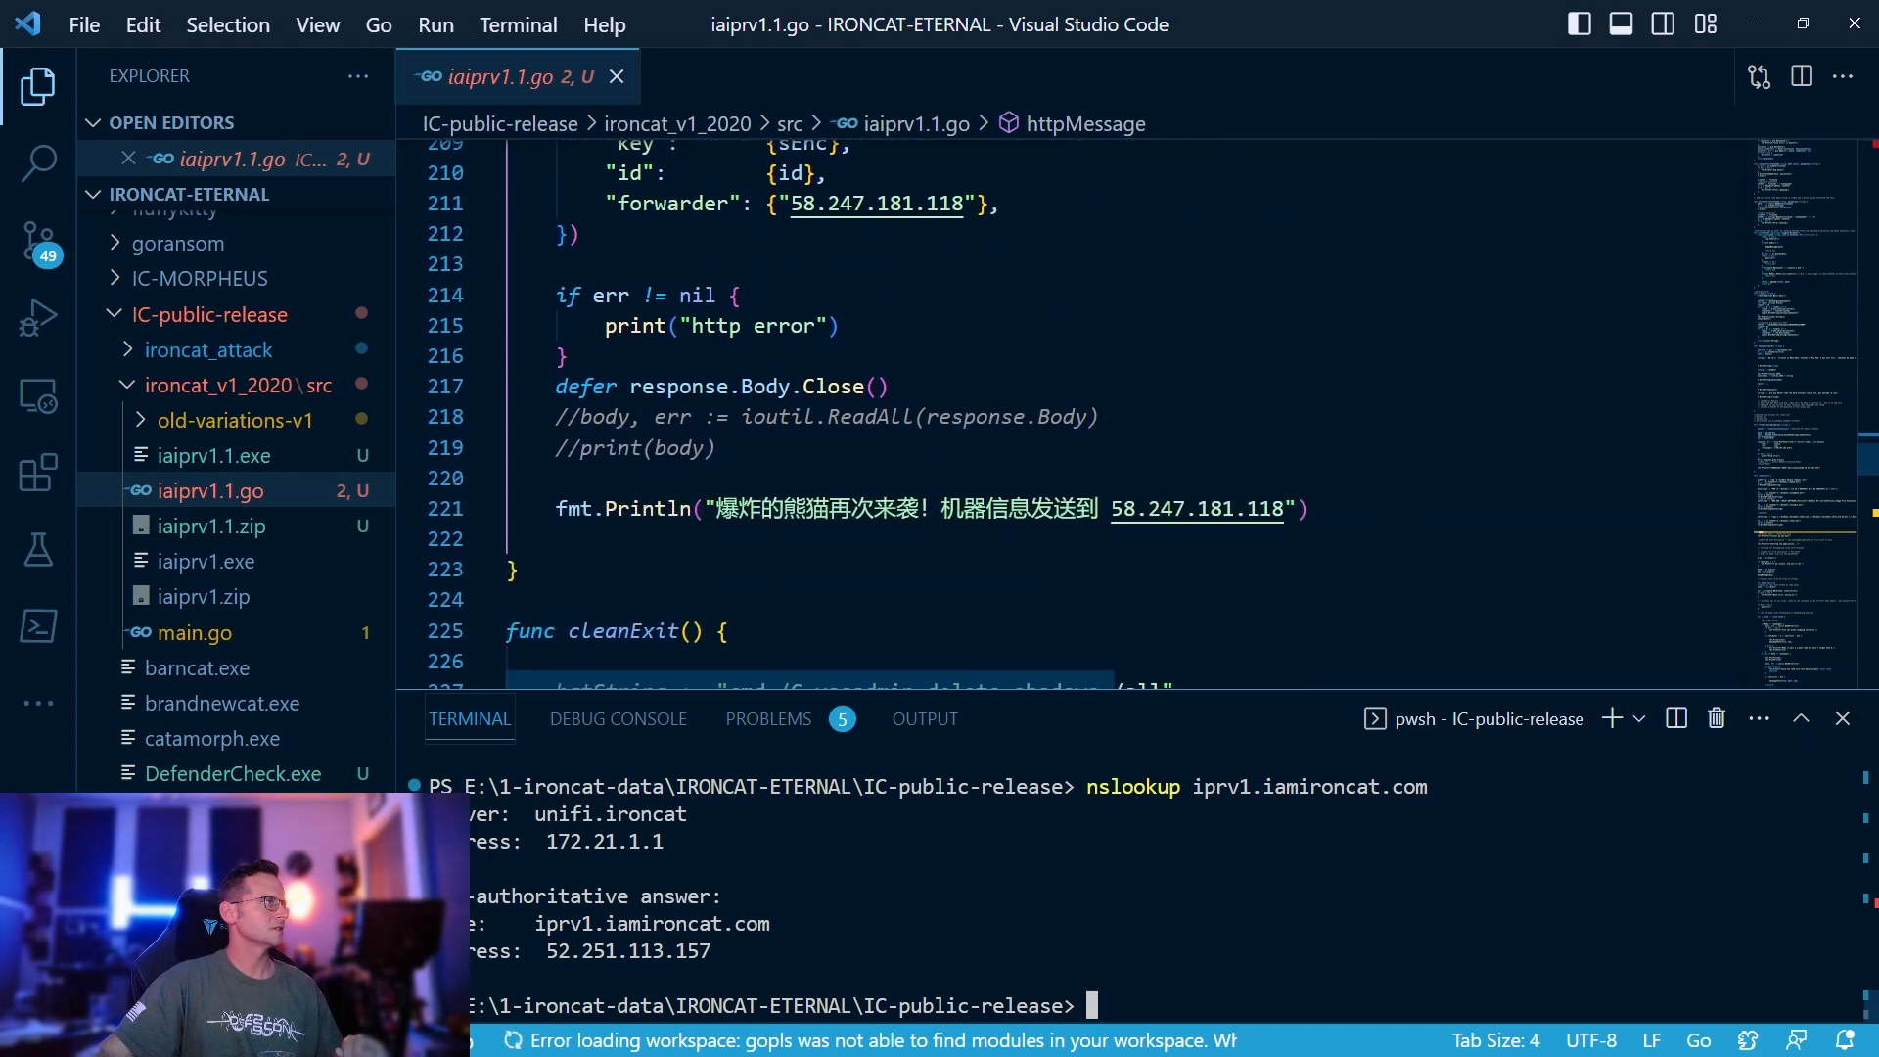
scroll("down", 3)
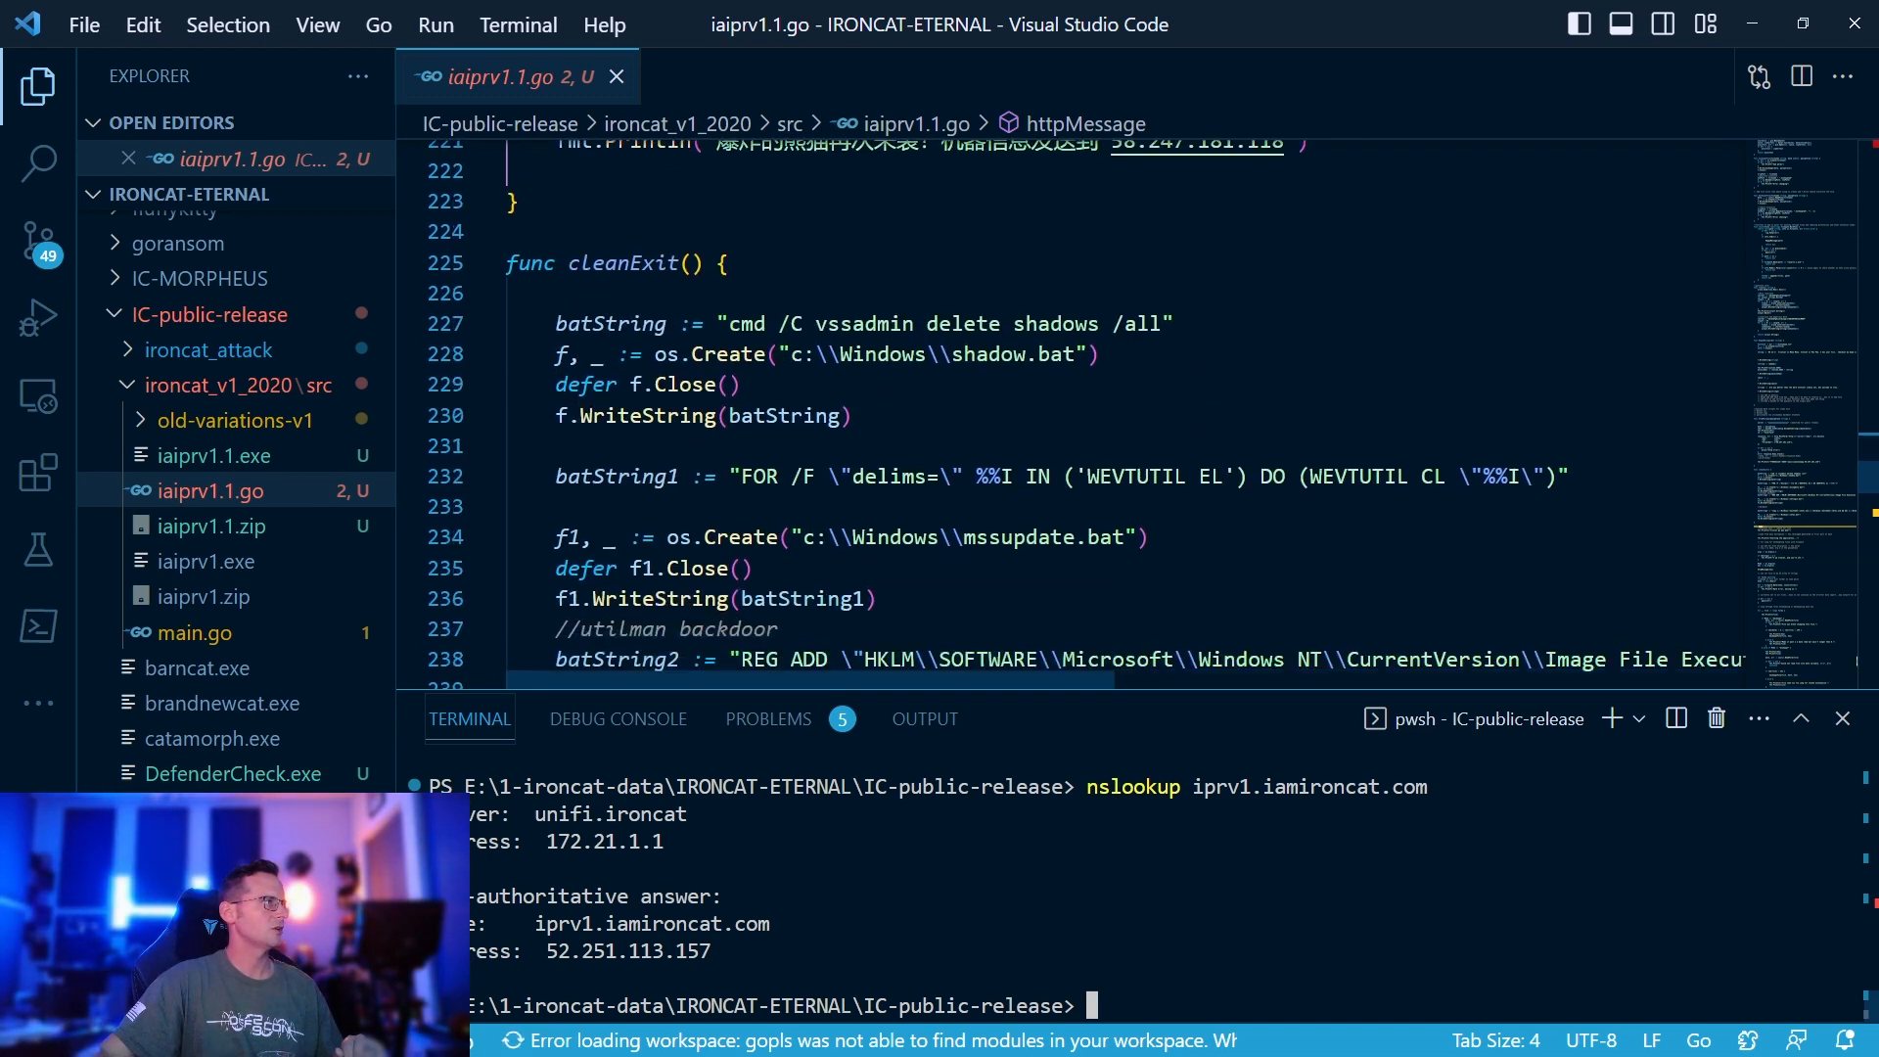
mouse_move(728, 353)
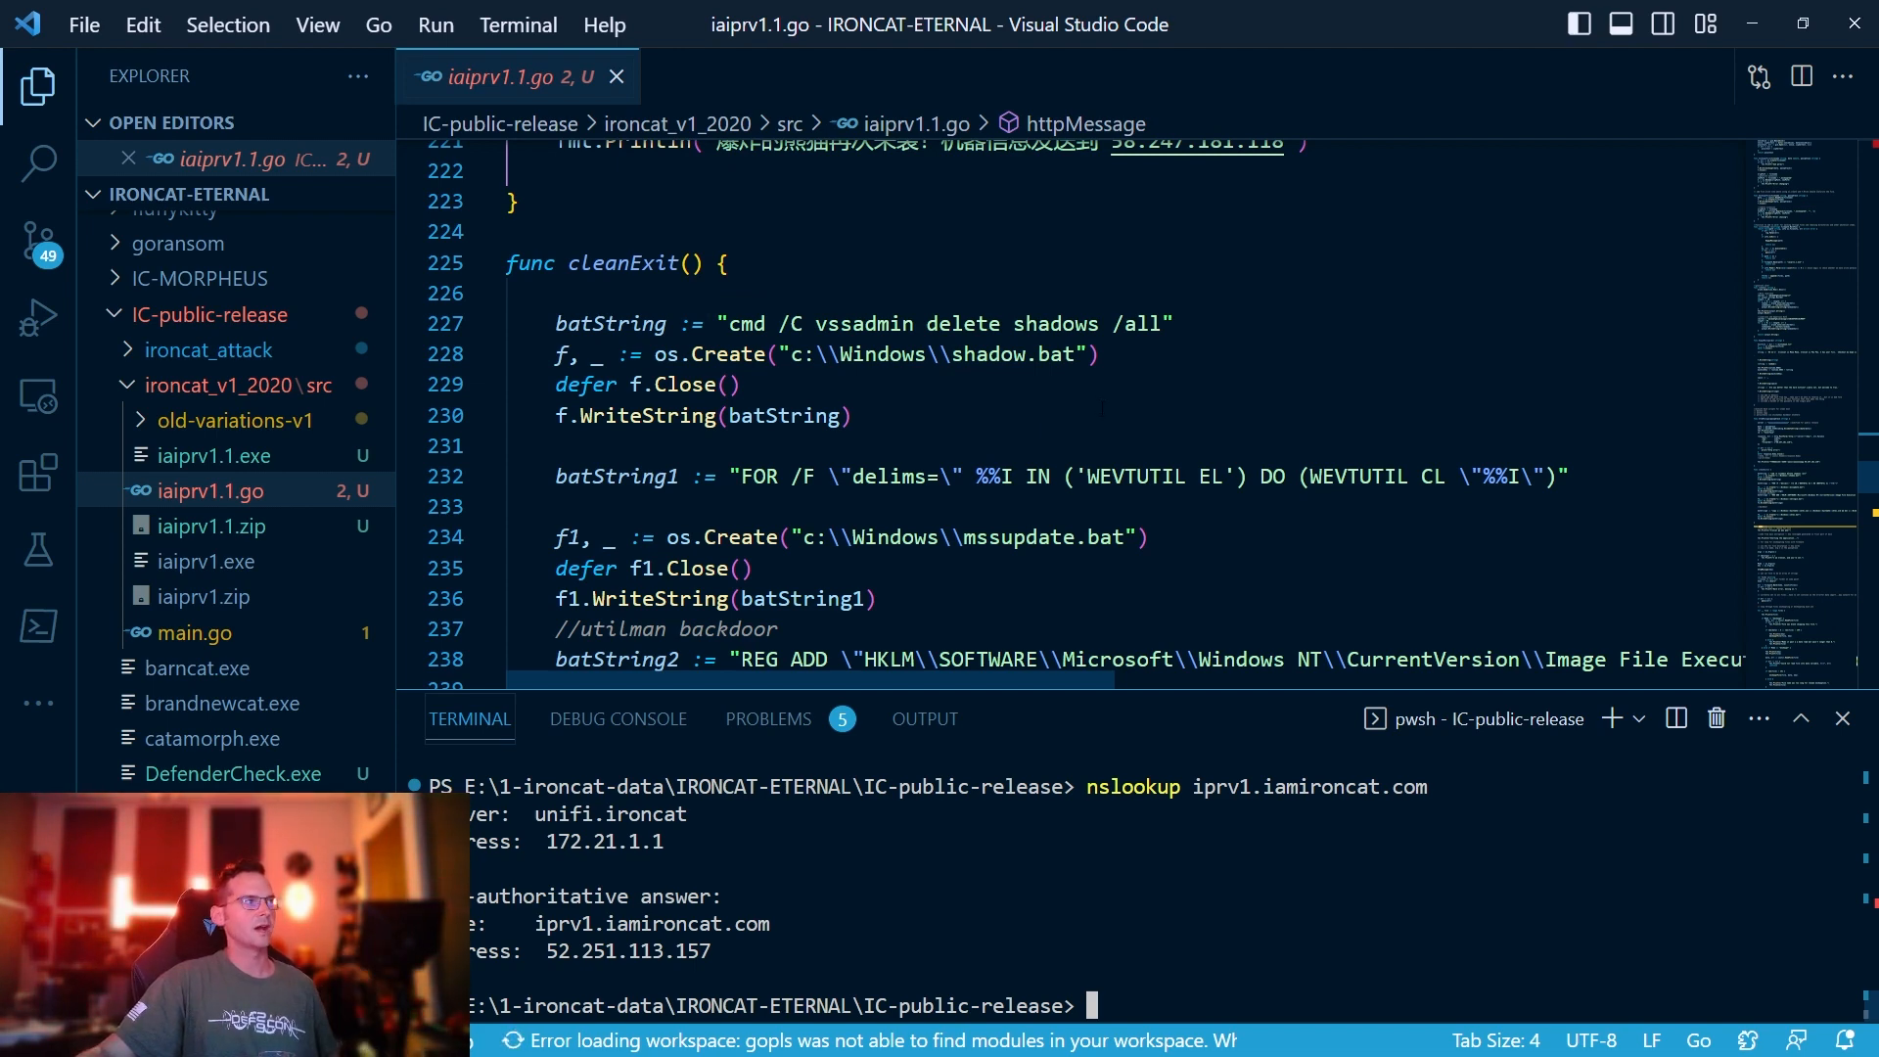
Read cleanExit's long batString lines through the utilman and sethc chtes.bat backdoors.
scroll("down", 3)
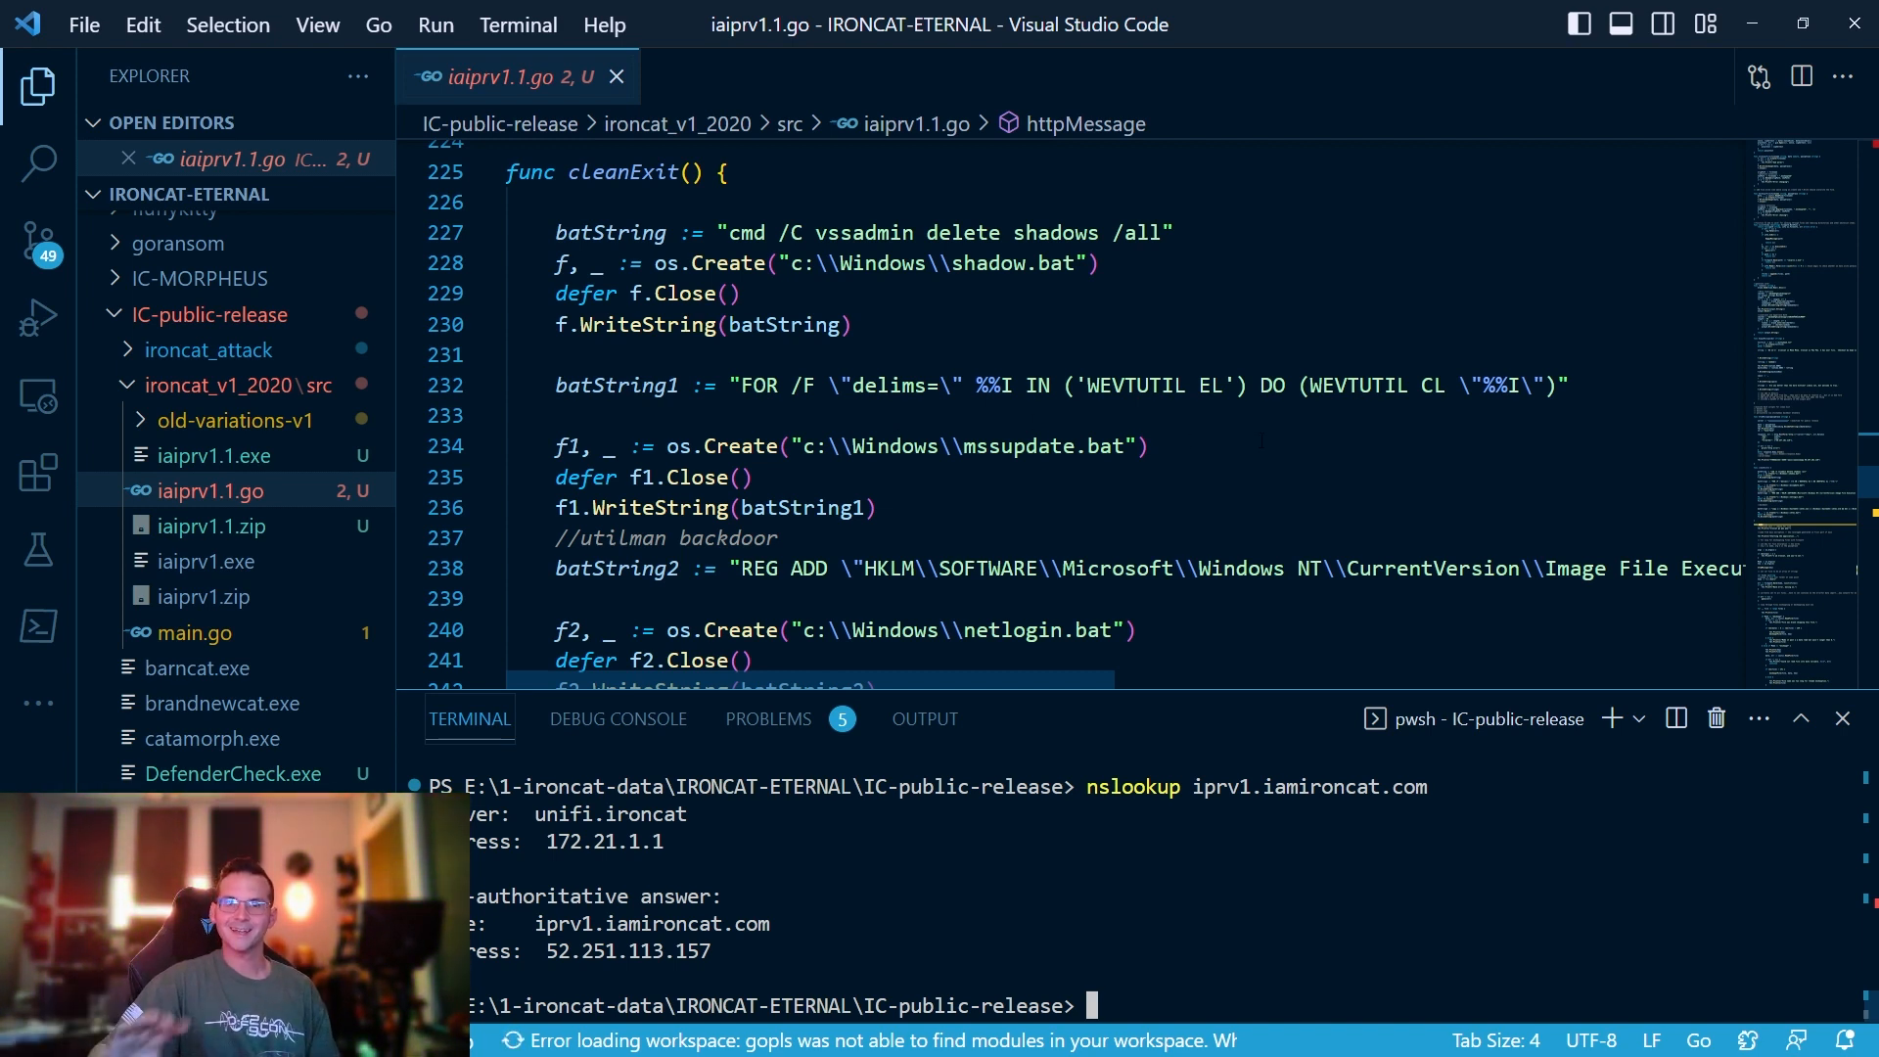
scroll("down", 3)
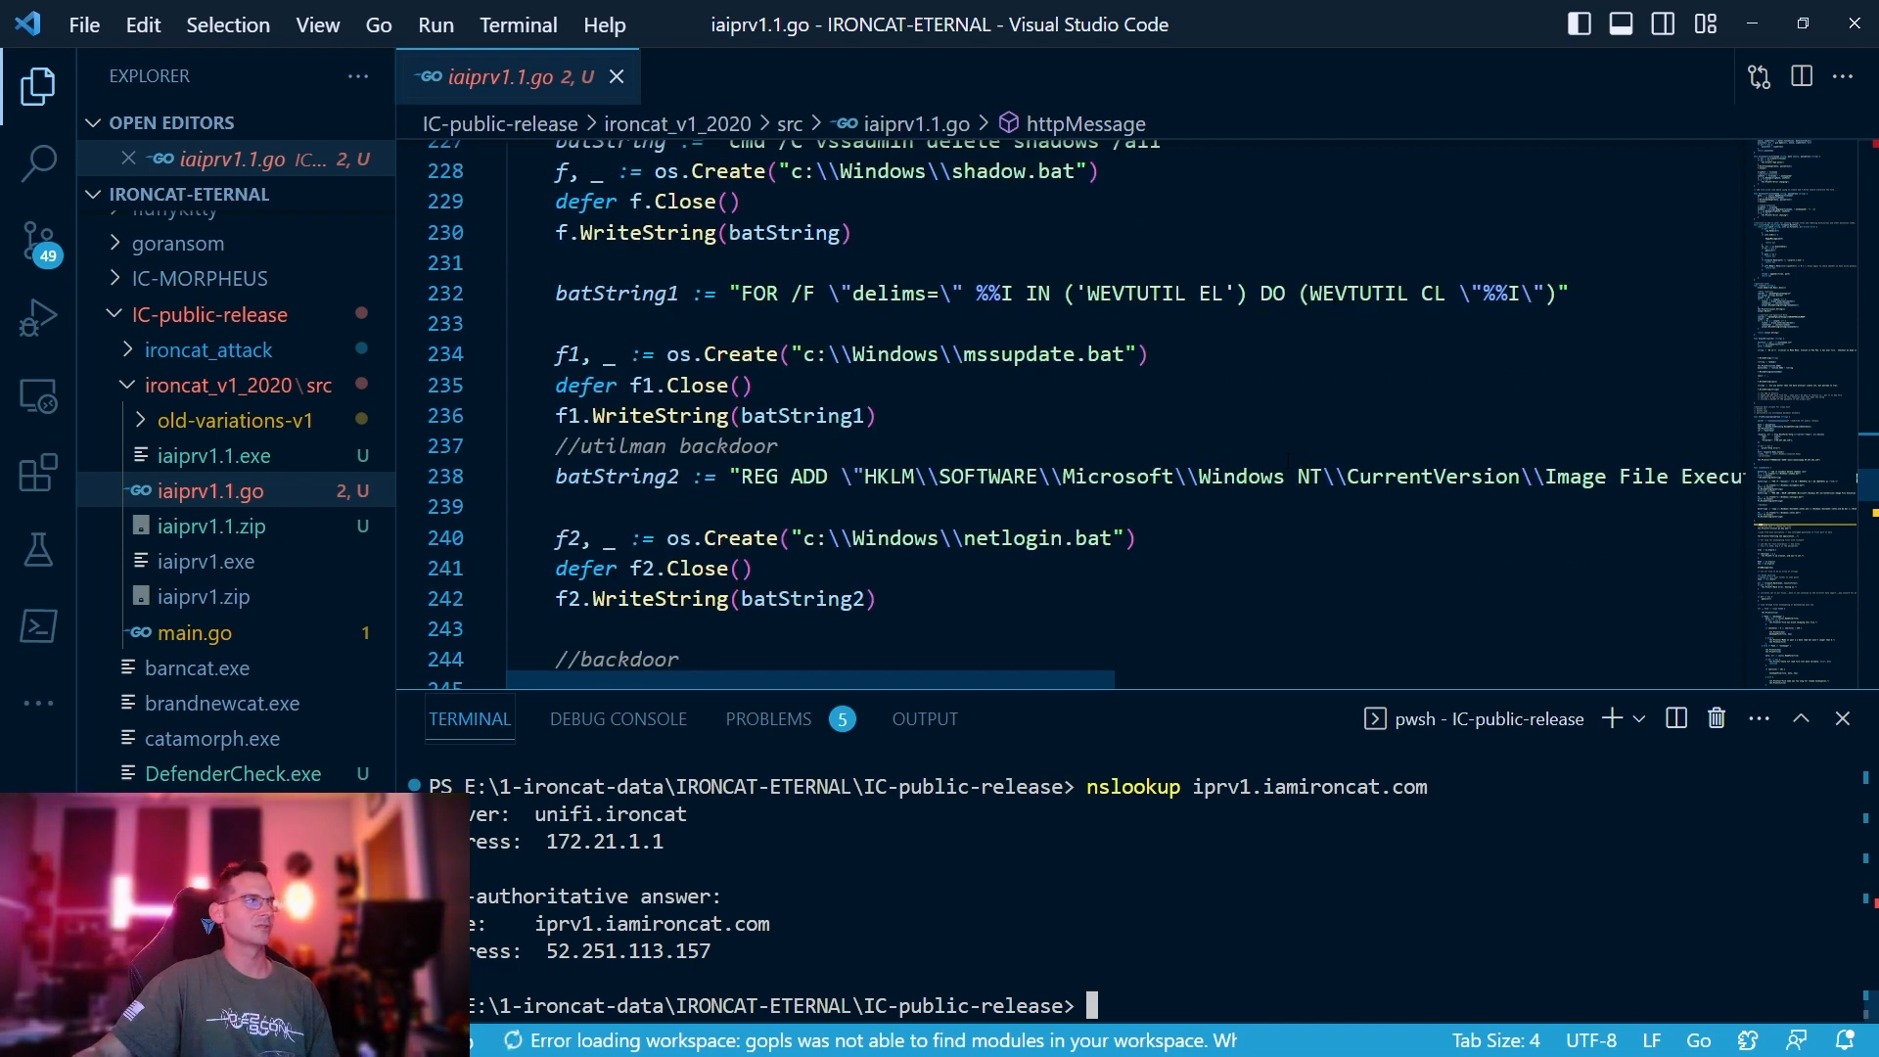
scroll("down", 3)
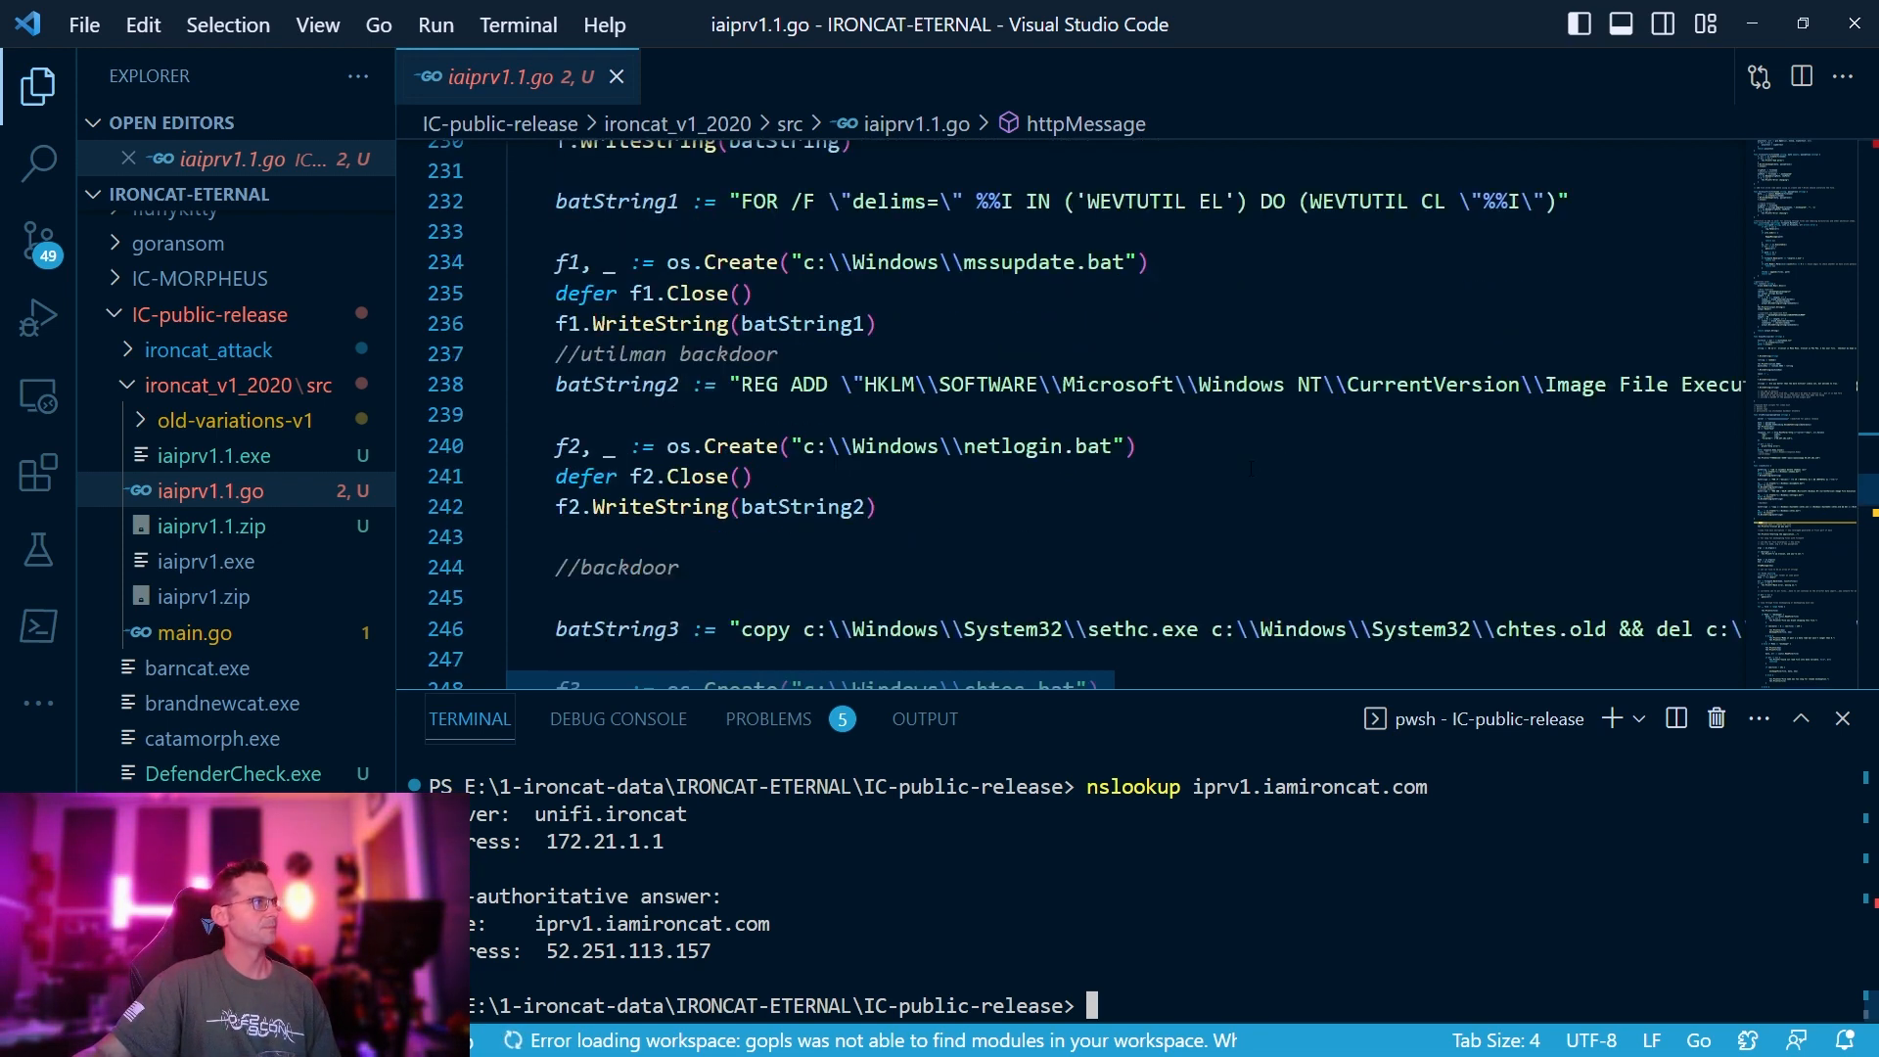
mouse_move(1075, 680)
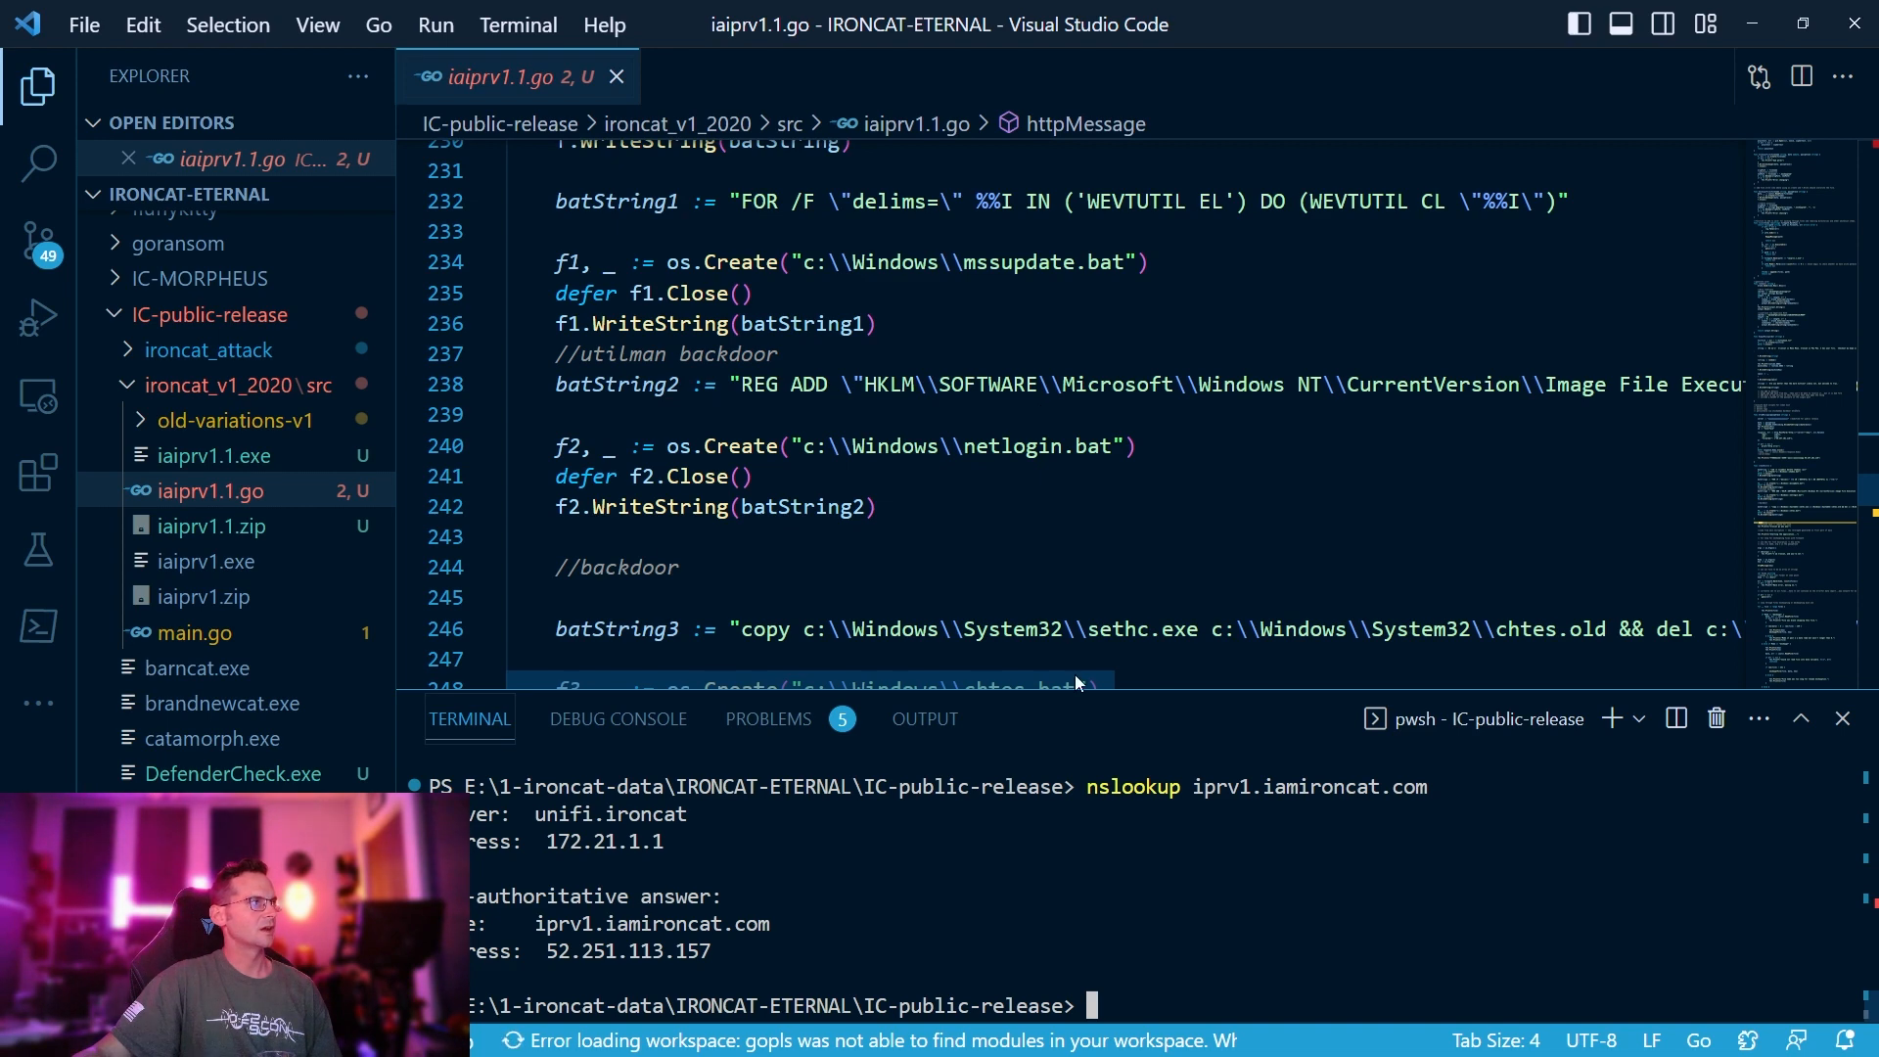
scroll("right", 3)
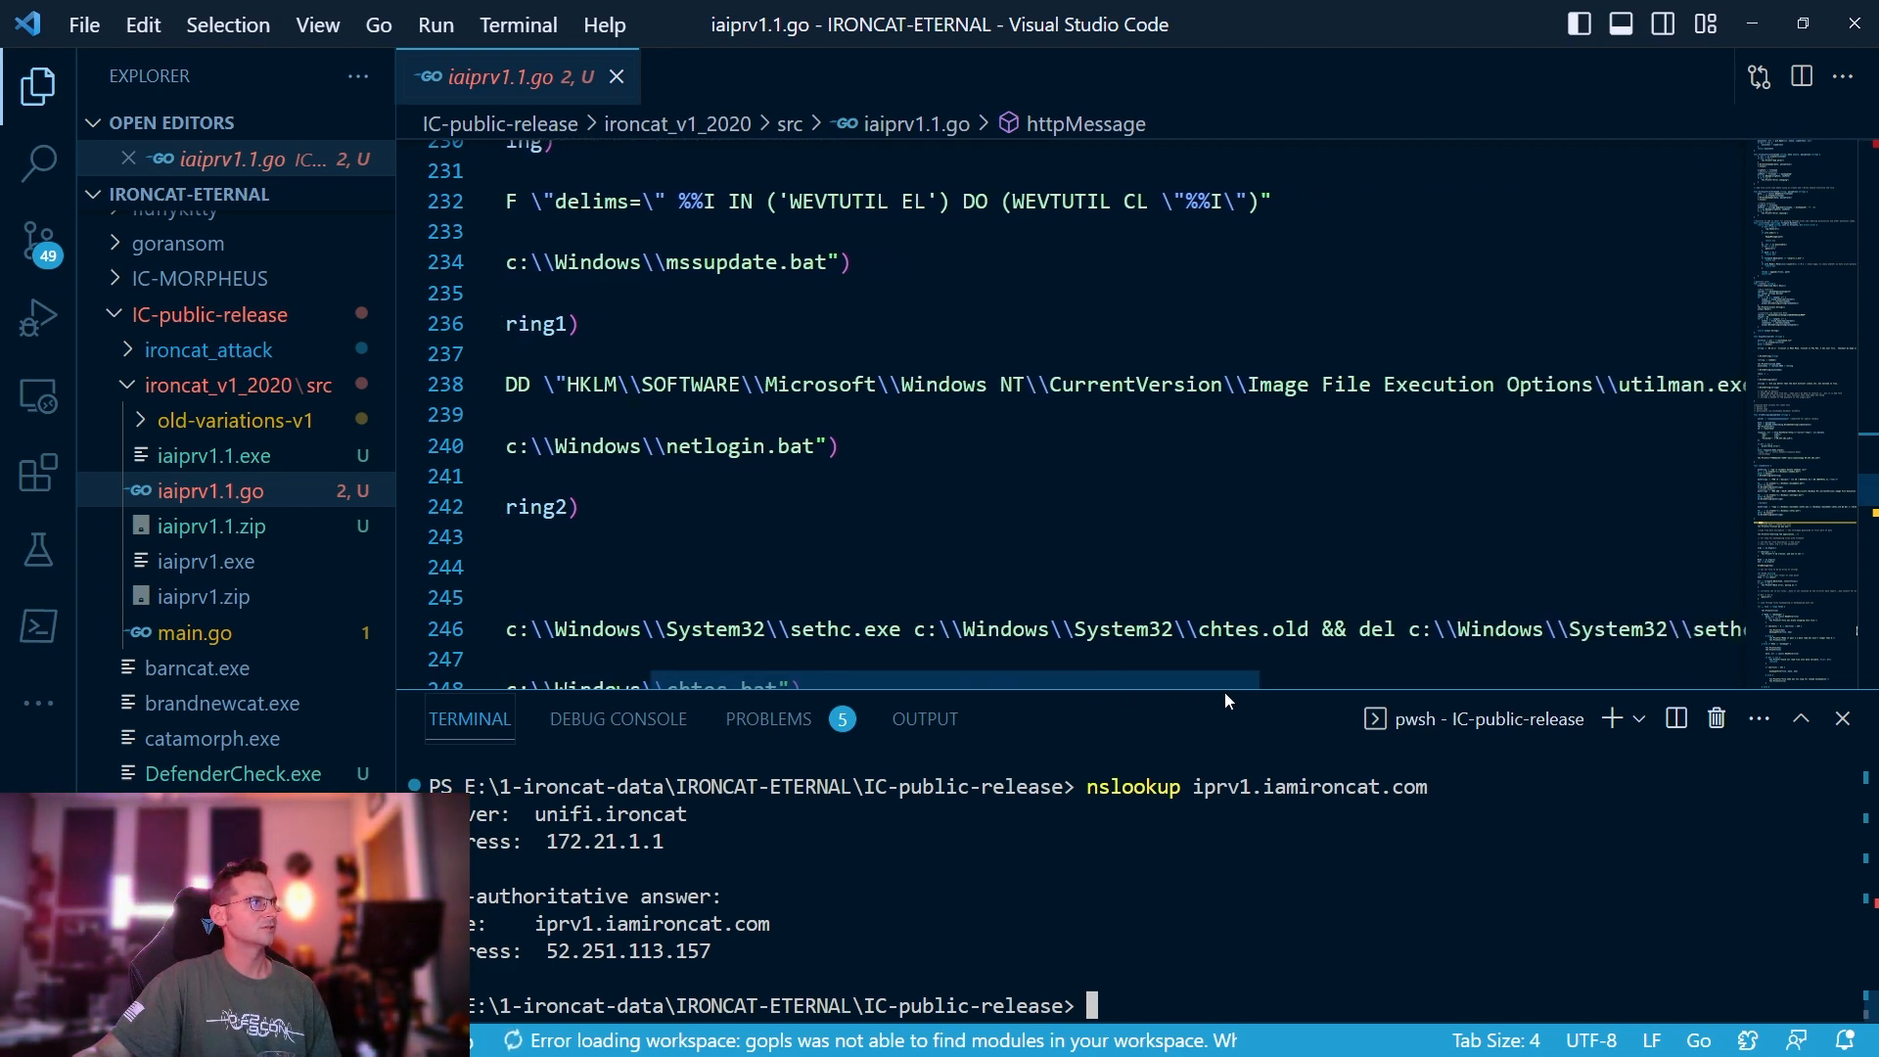
scroll("right", 3)
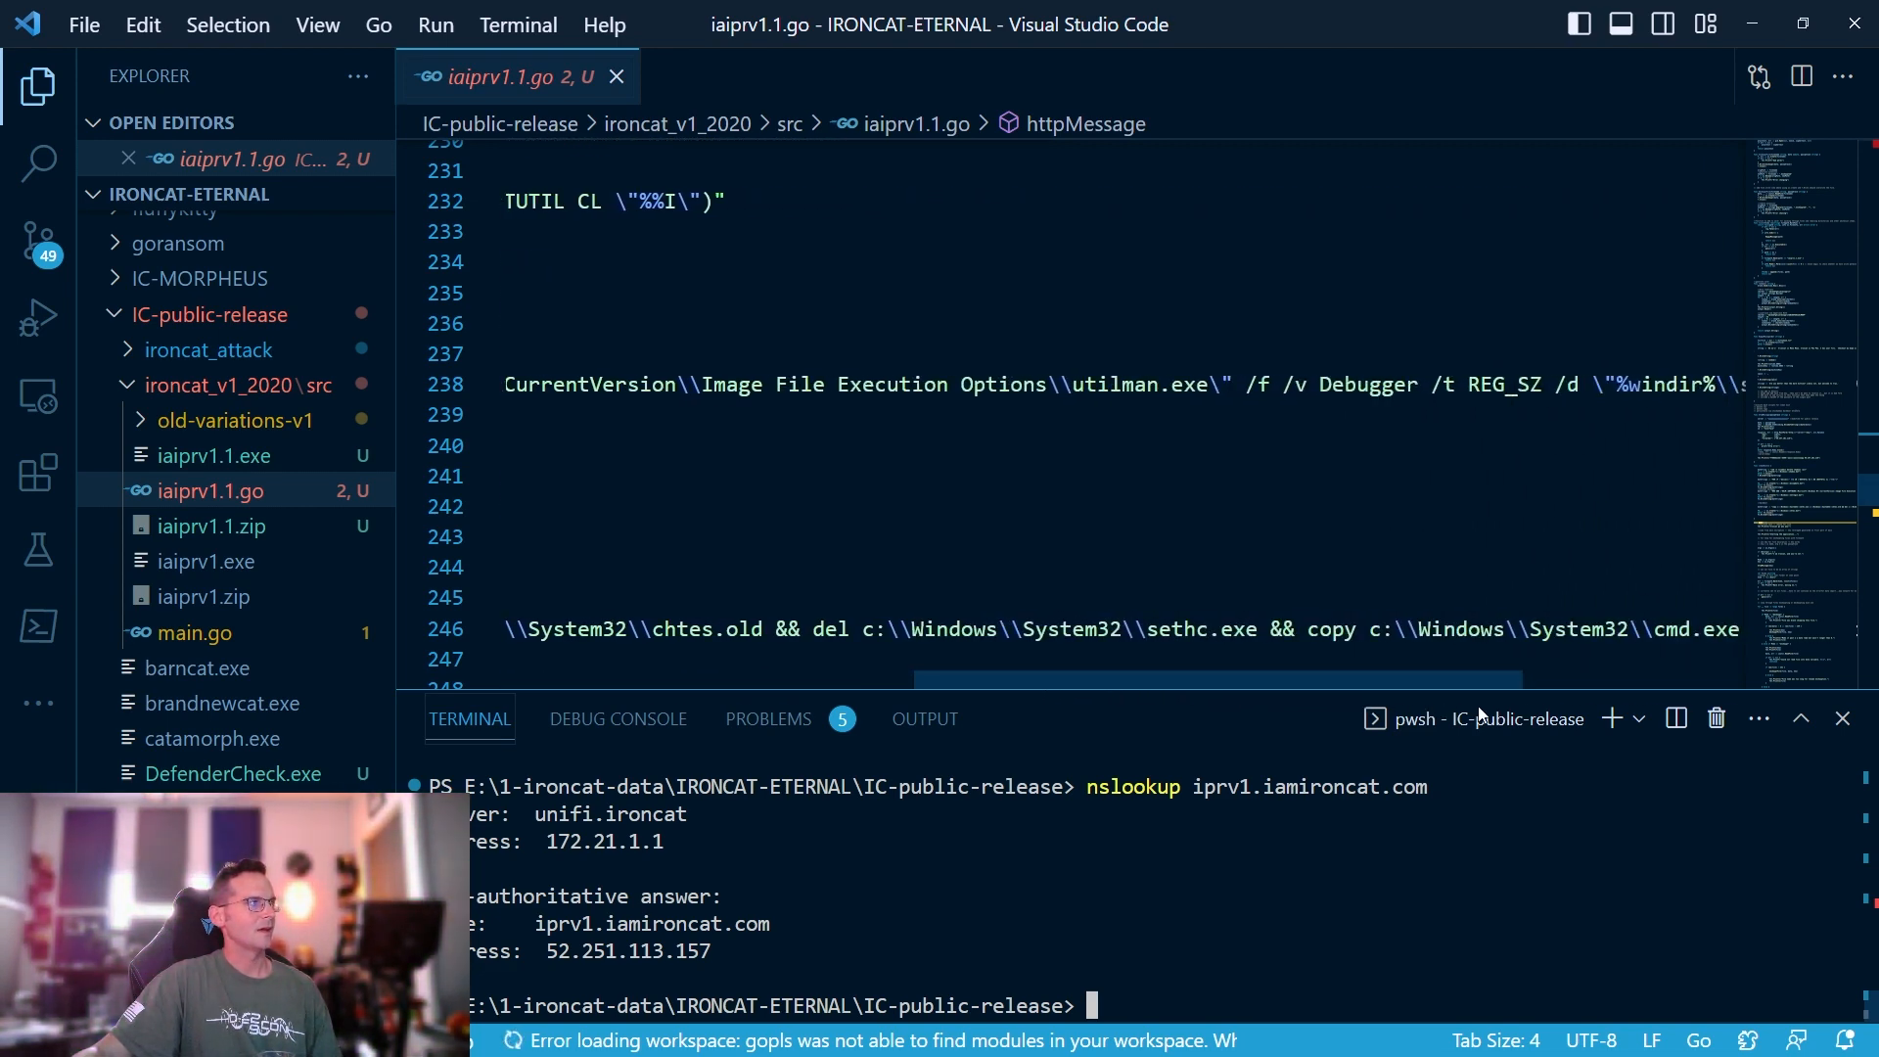
scroll("right", 3)
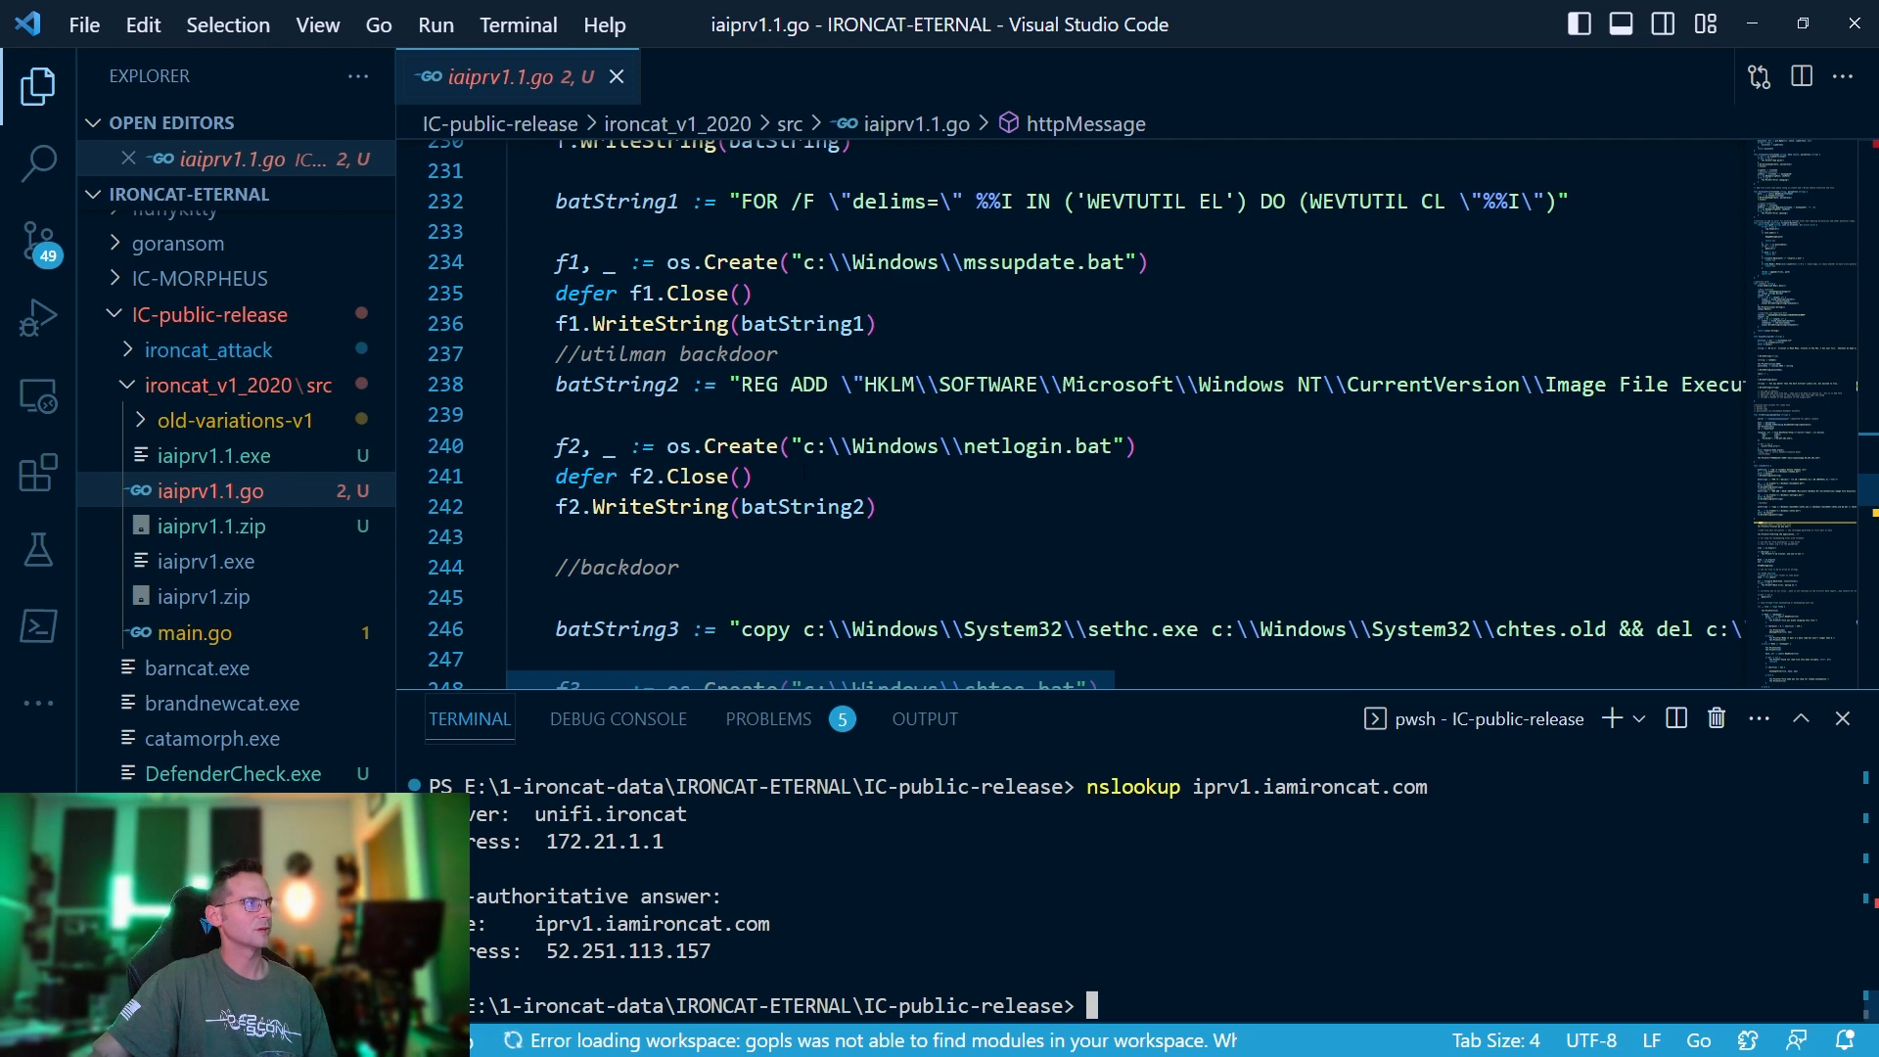
scroll("down", 3)
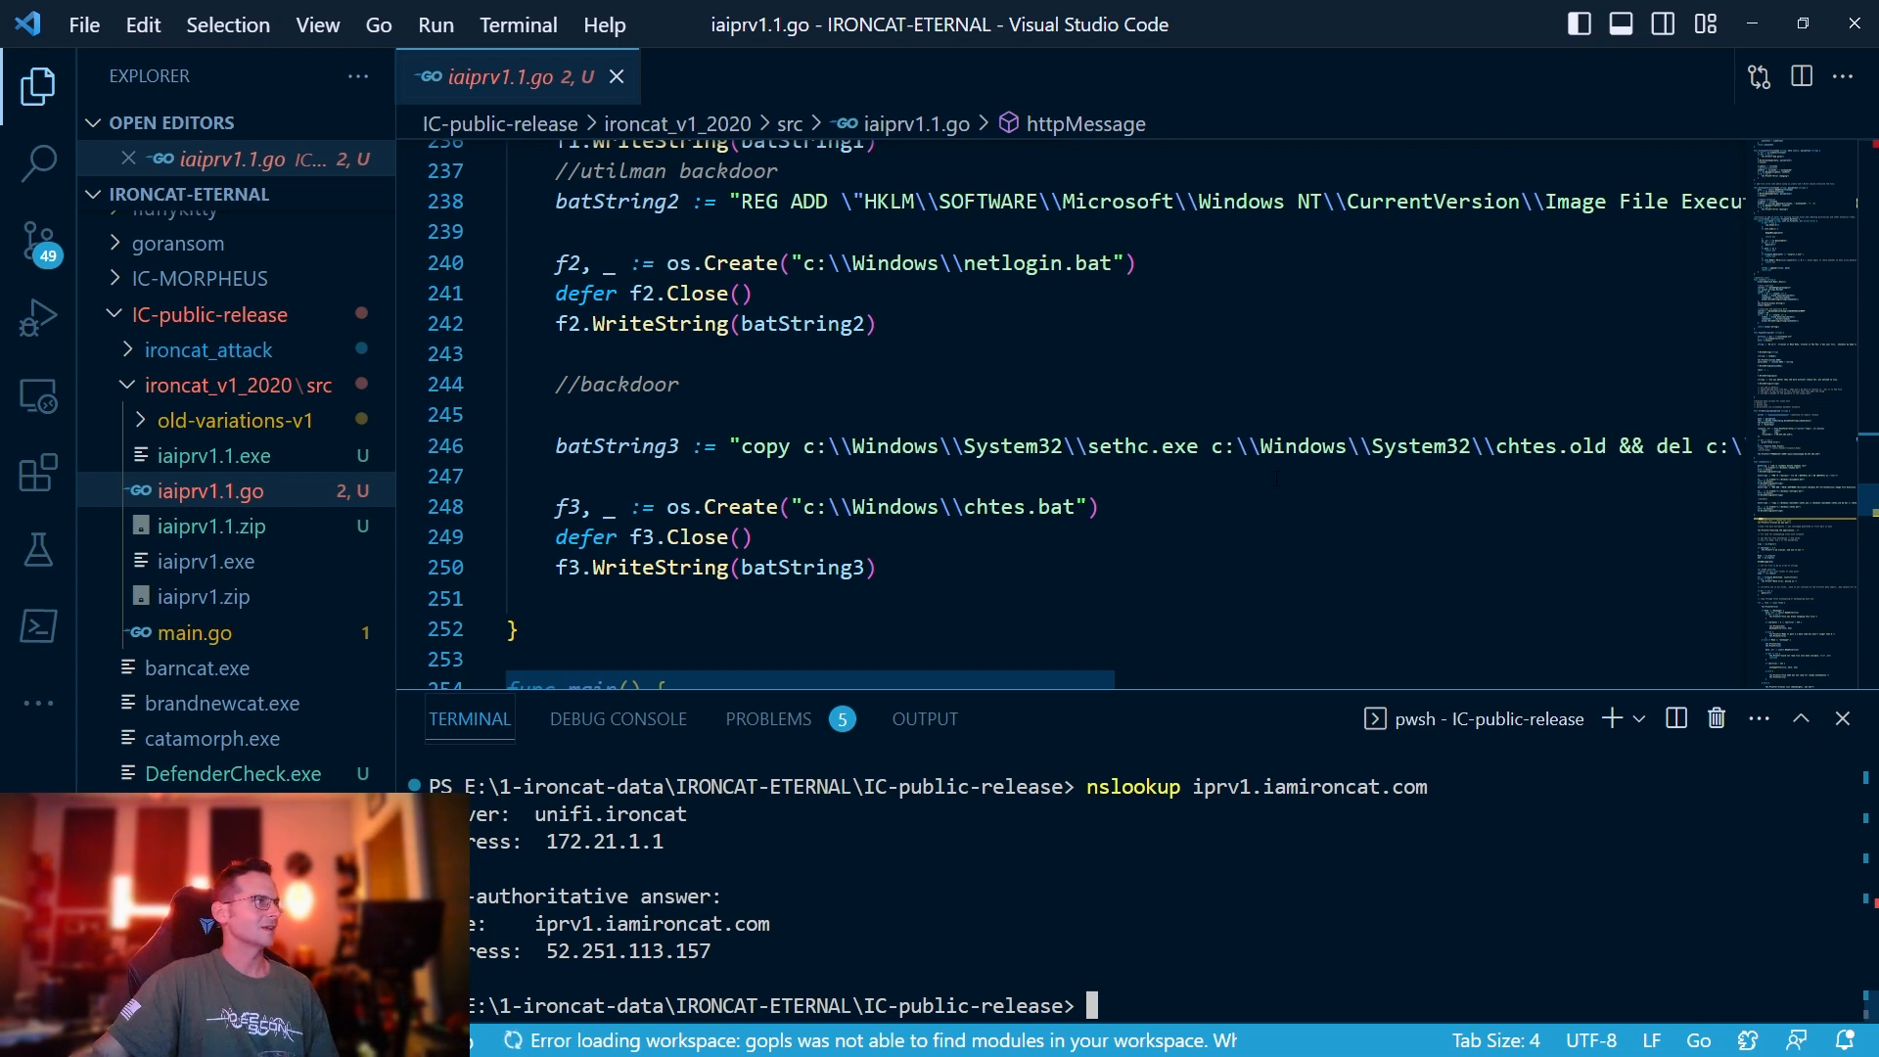
scroll("right", 3)
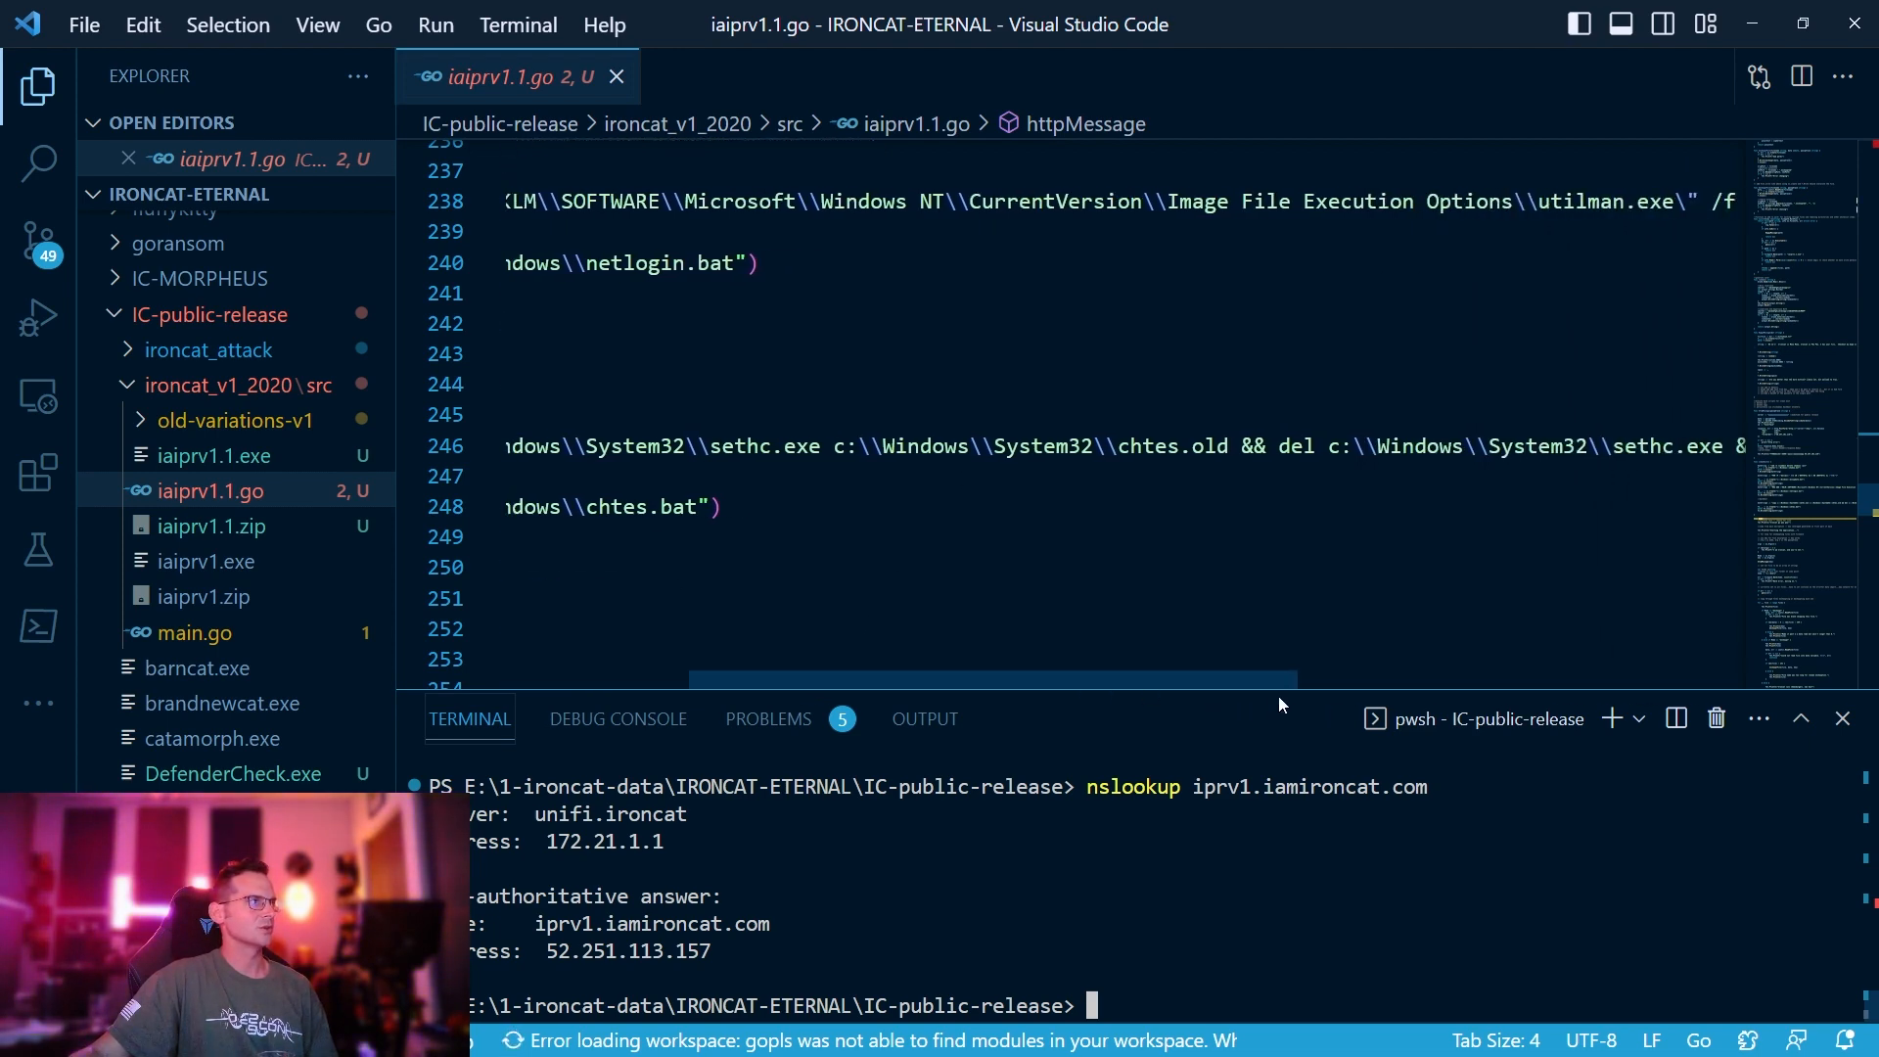
scroll("right", 3)
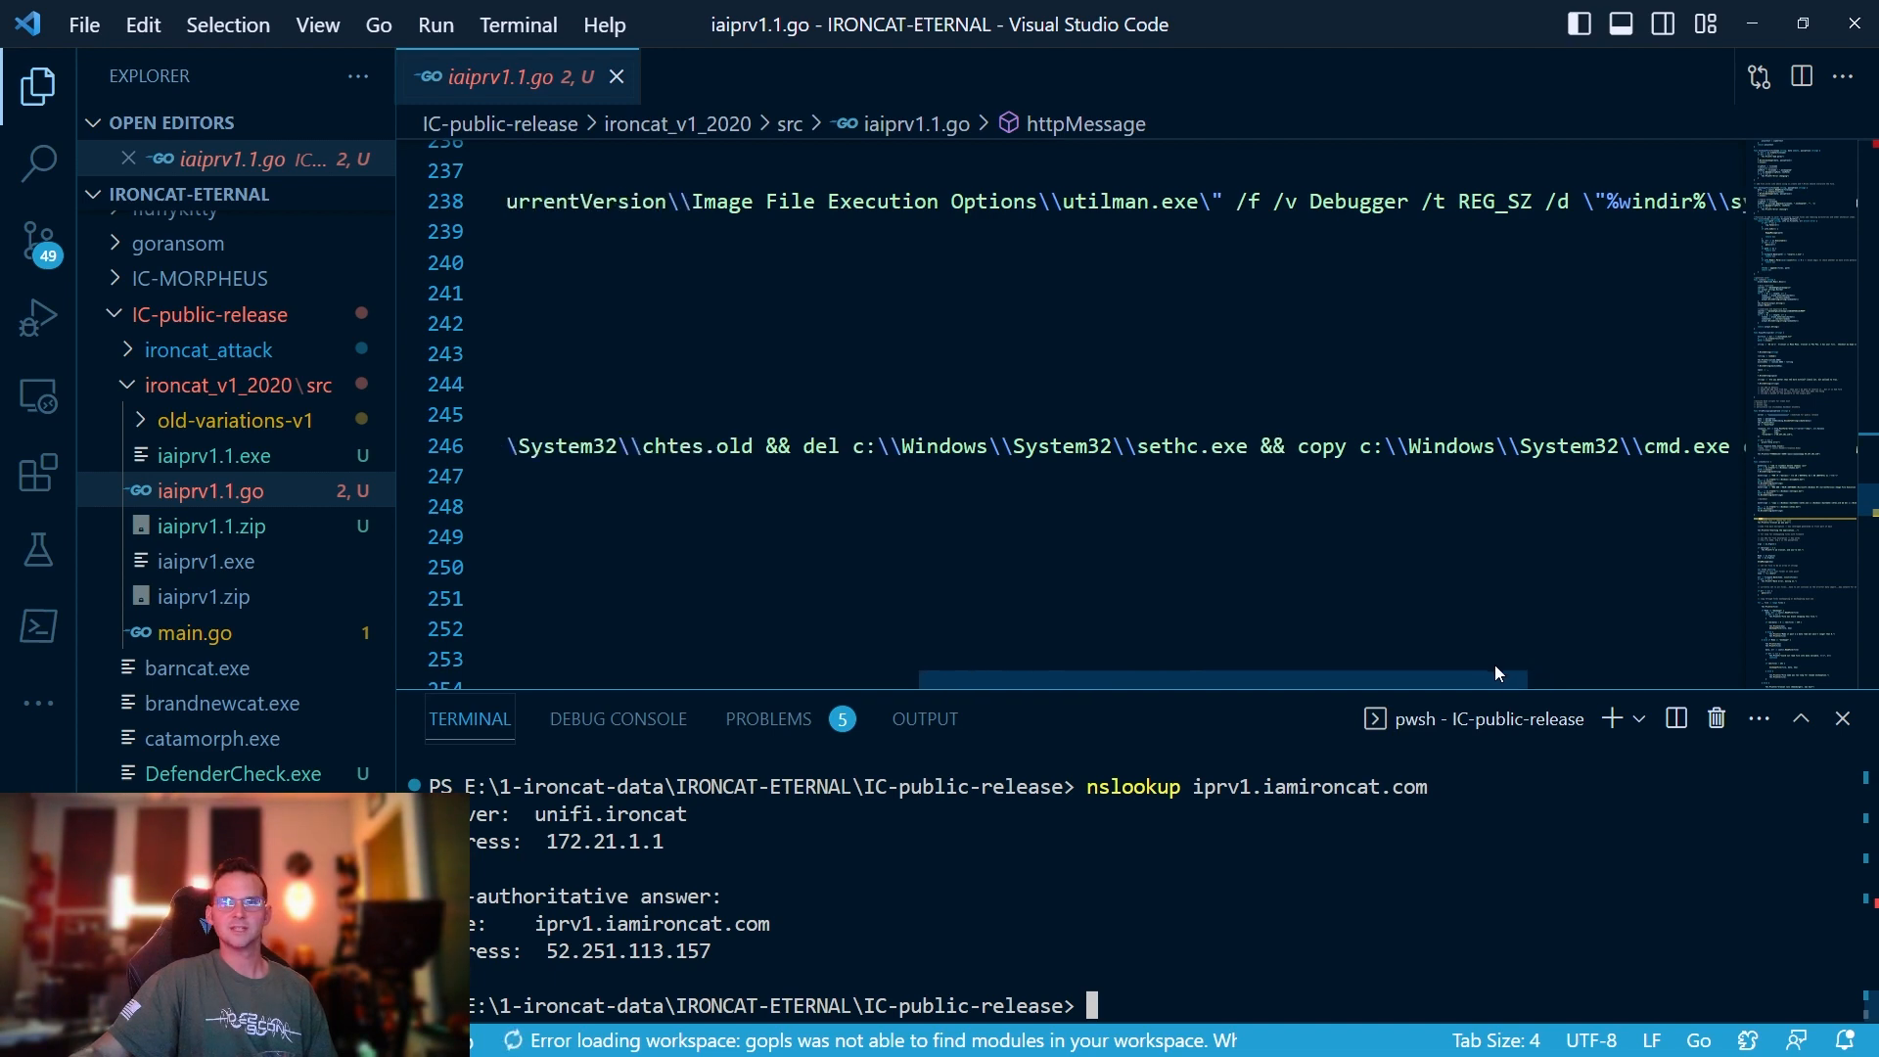
scroll("left", 3)
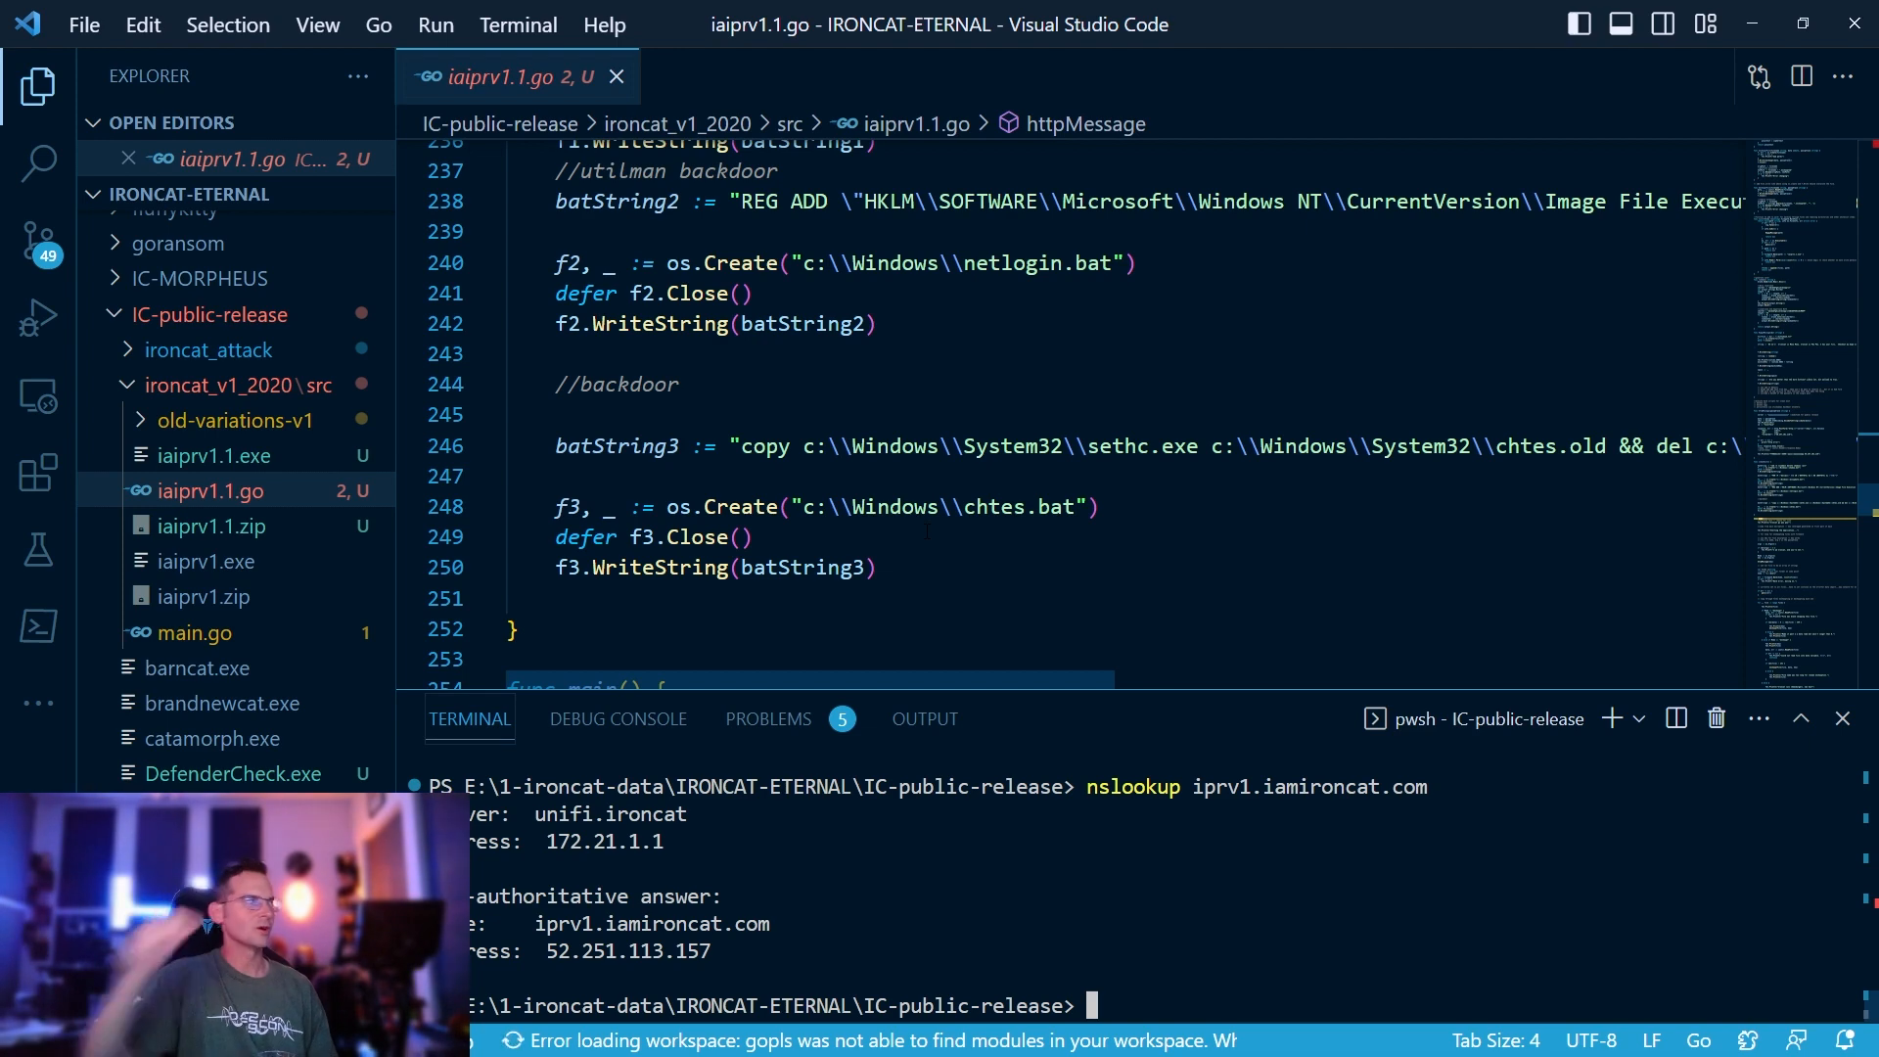
Scroll into main's deshwypt mode block and begin typing 'strings' in the terminal.
scroll("down", 3)
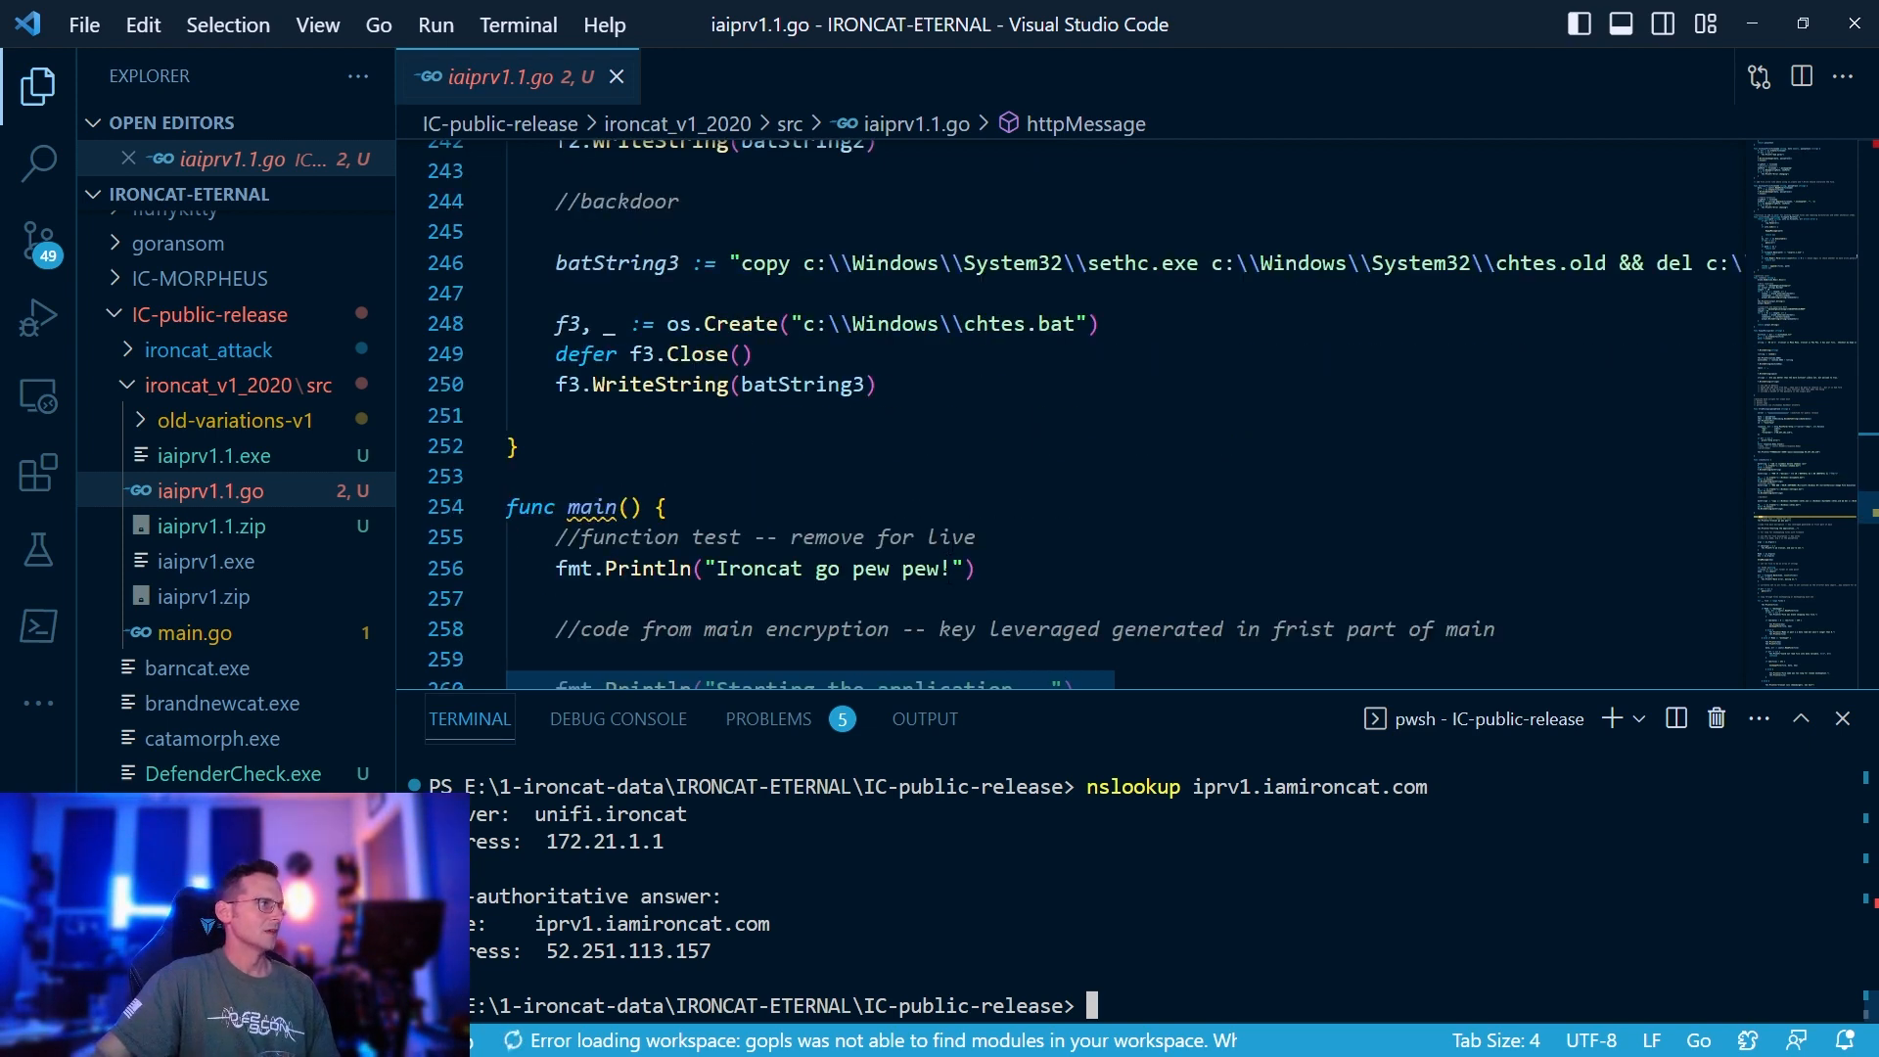
scroll("down", 3)
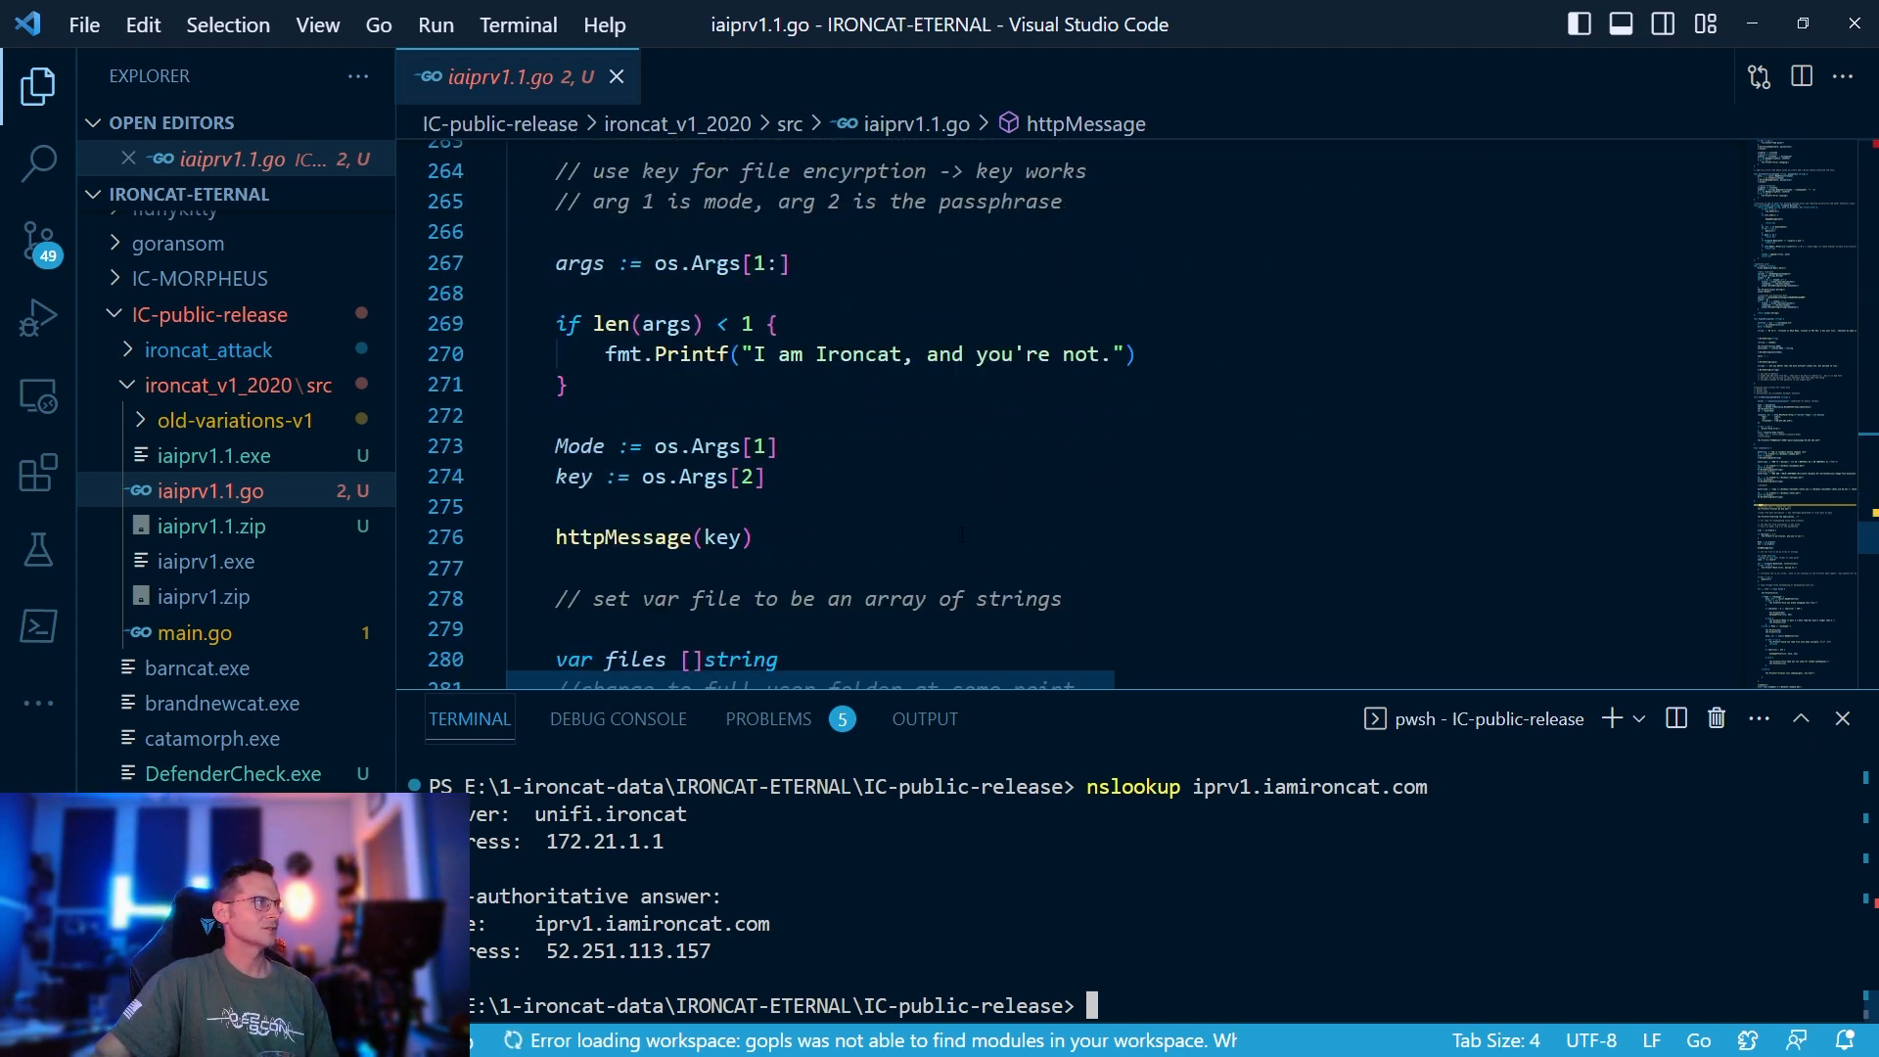
scroll("down", 3)
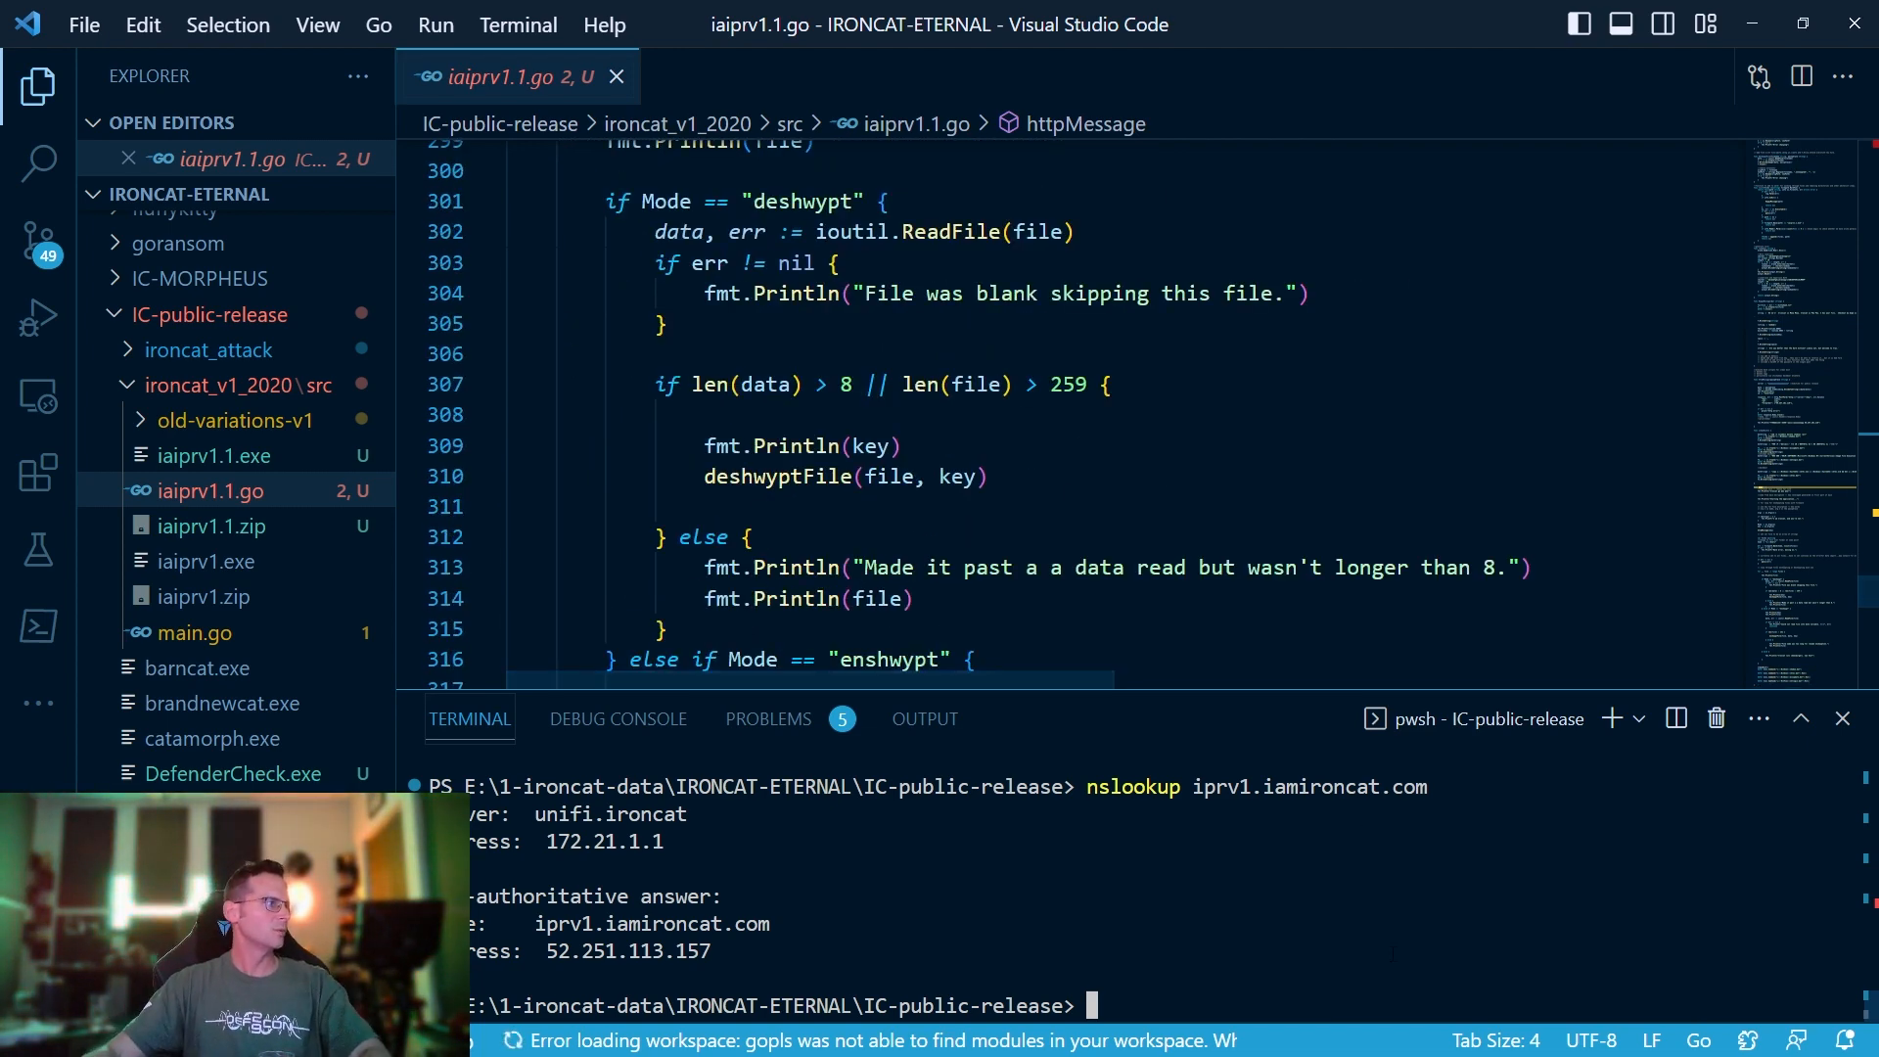
type("strings")
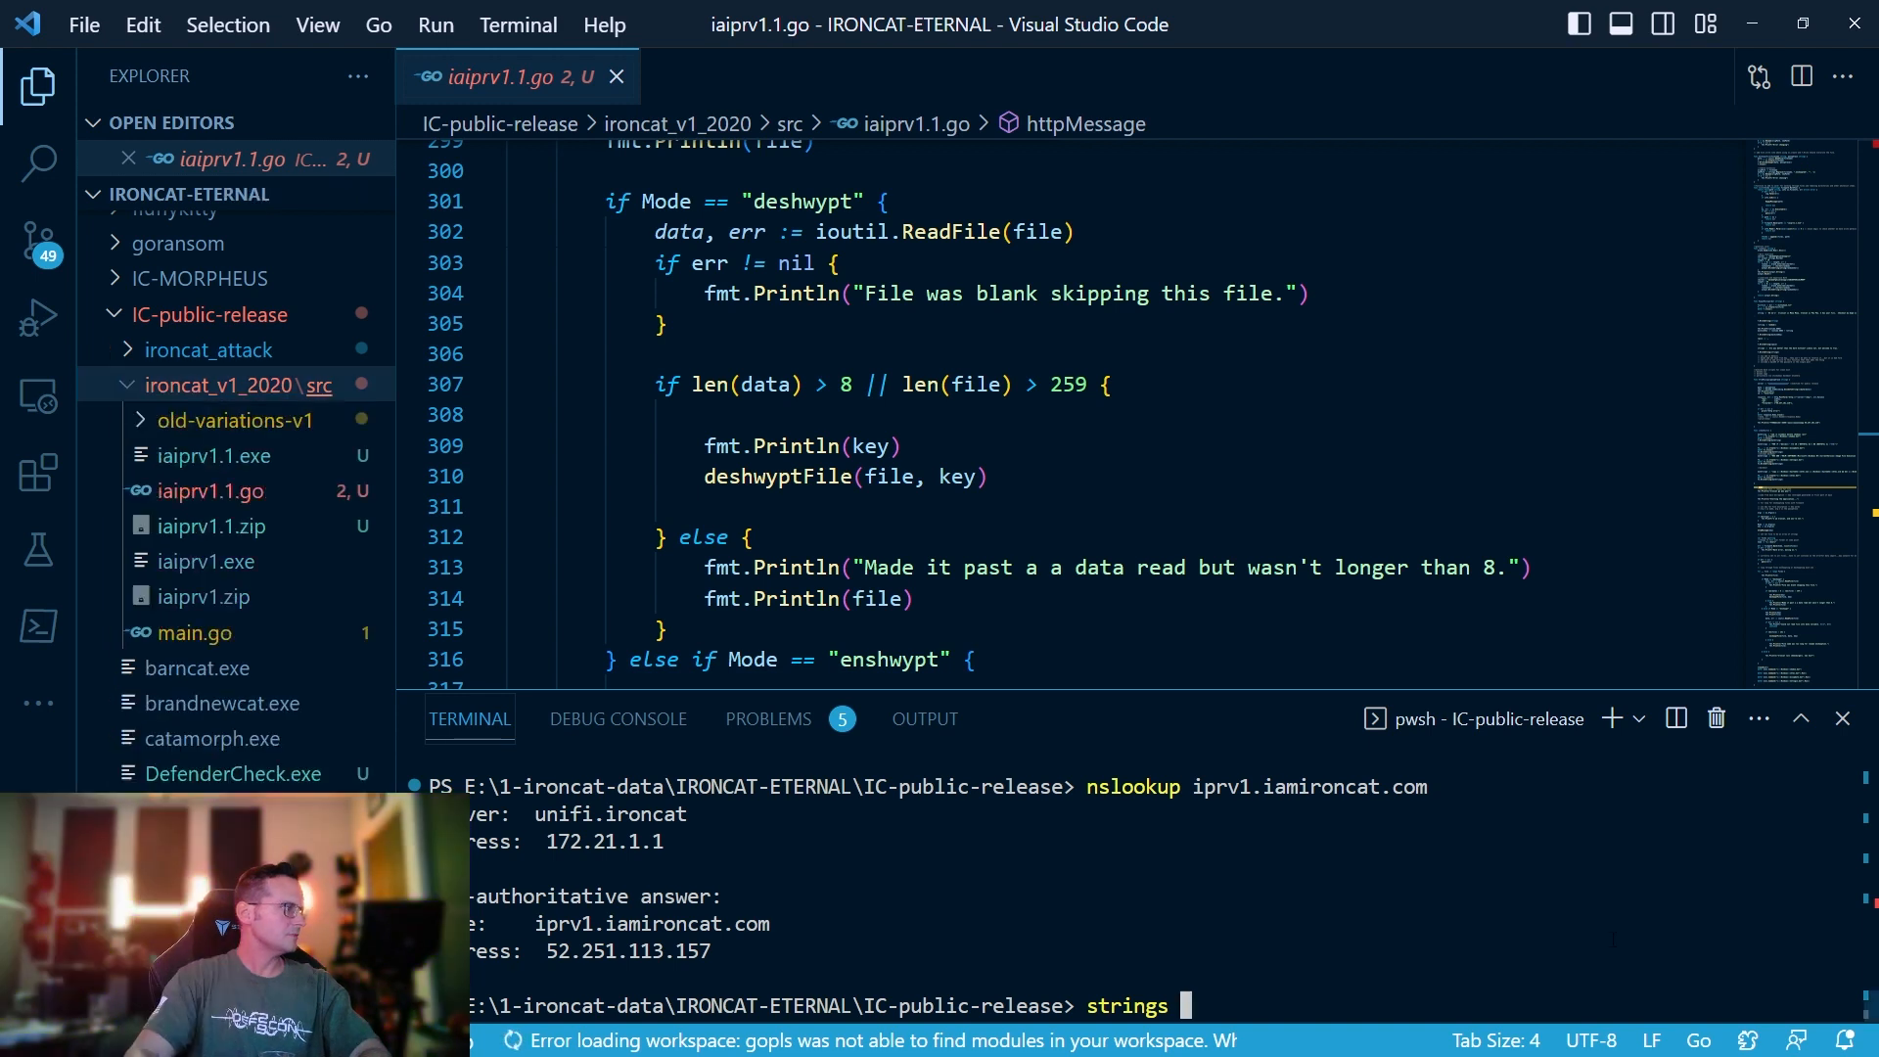
Change into ironcat_v1_2020 and run strings on iaiprv1.1.exe, which isn't found there.
type("cd ironcat_v")
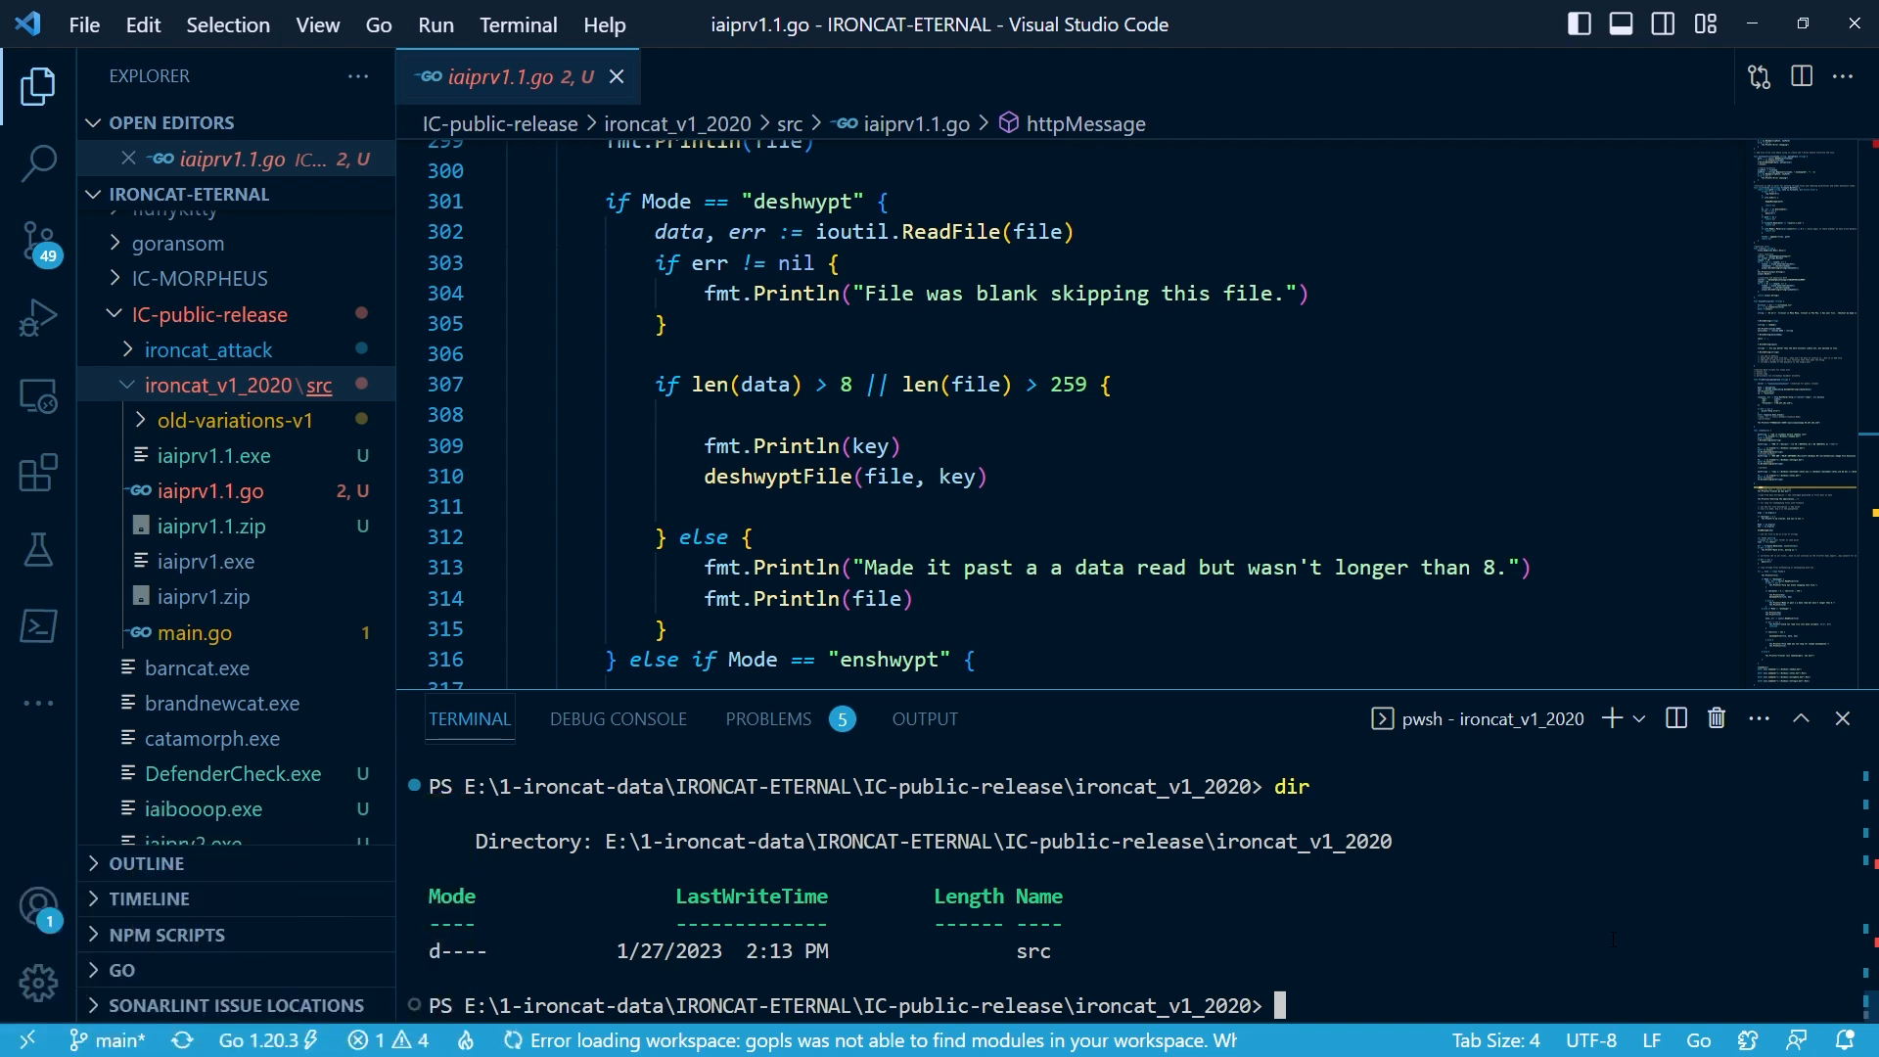
type("strings")
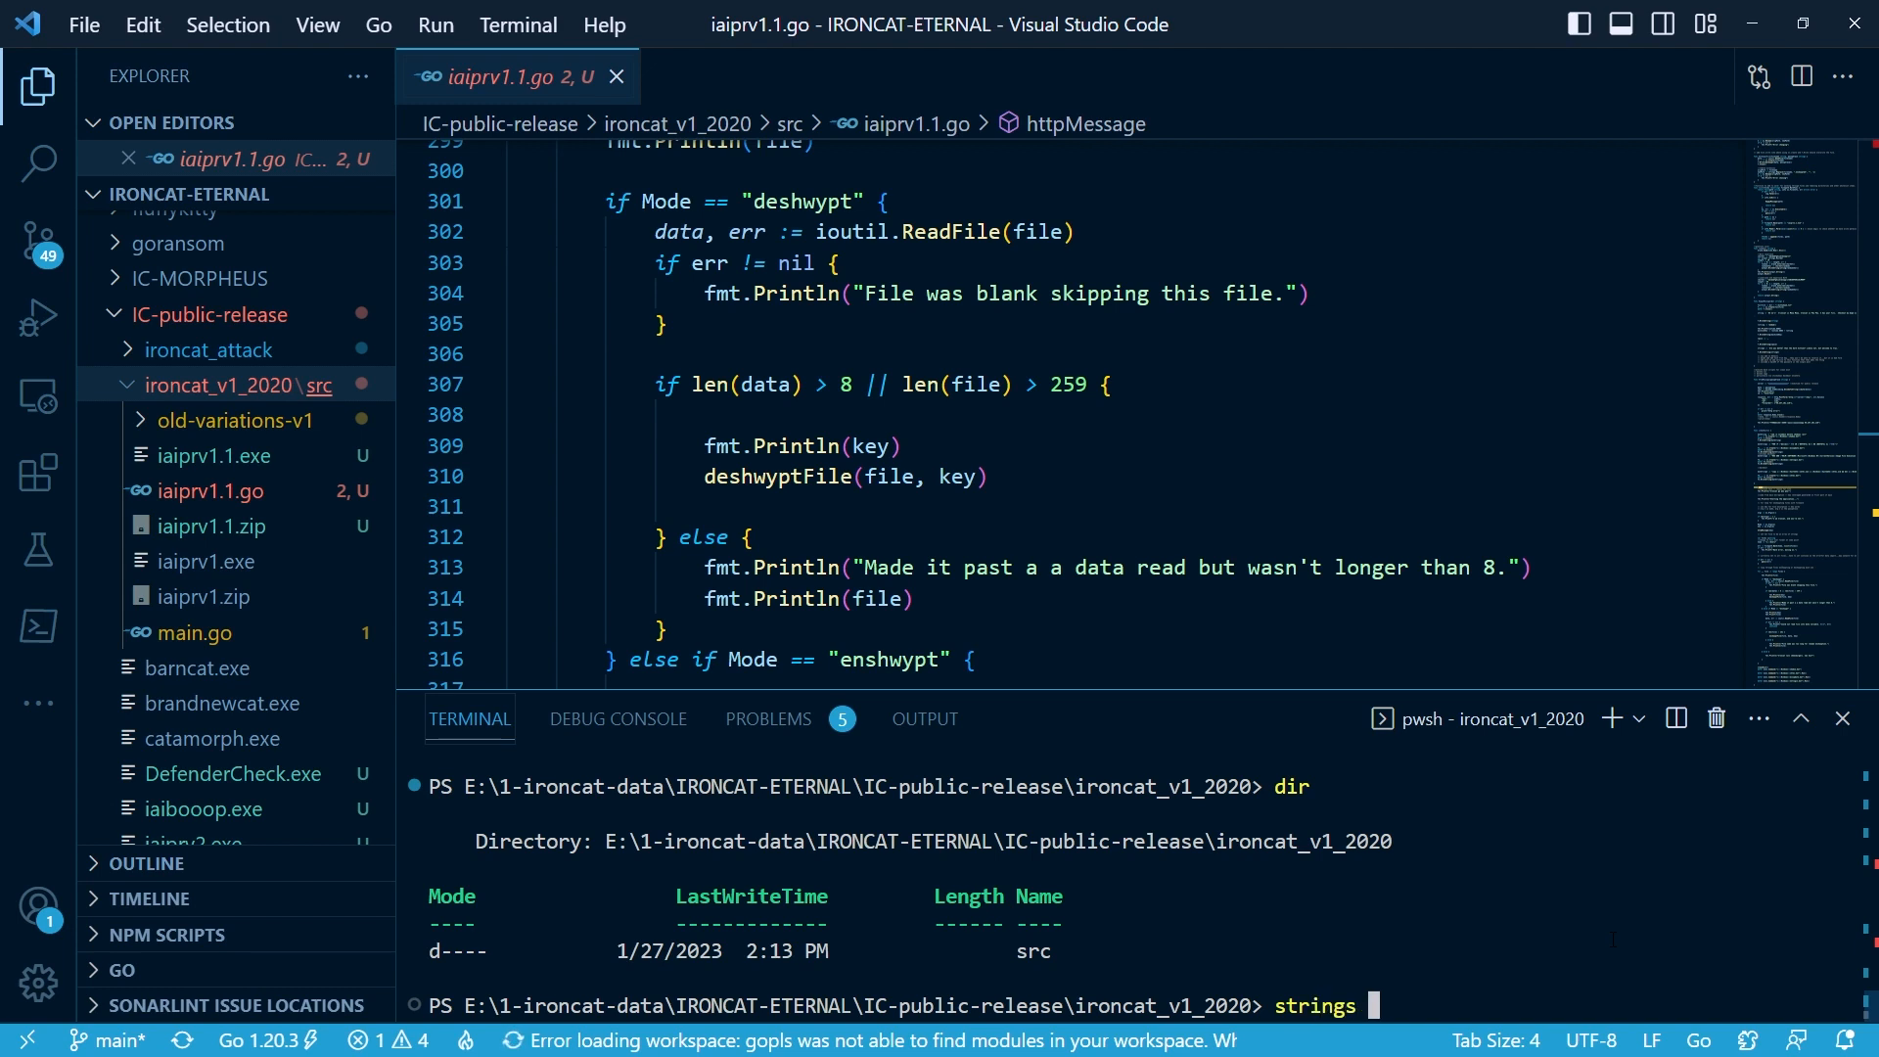
type("iaiprv")
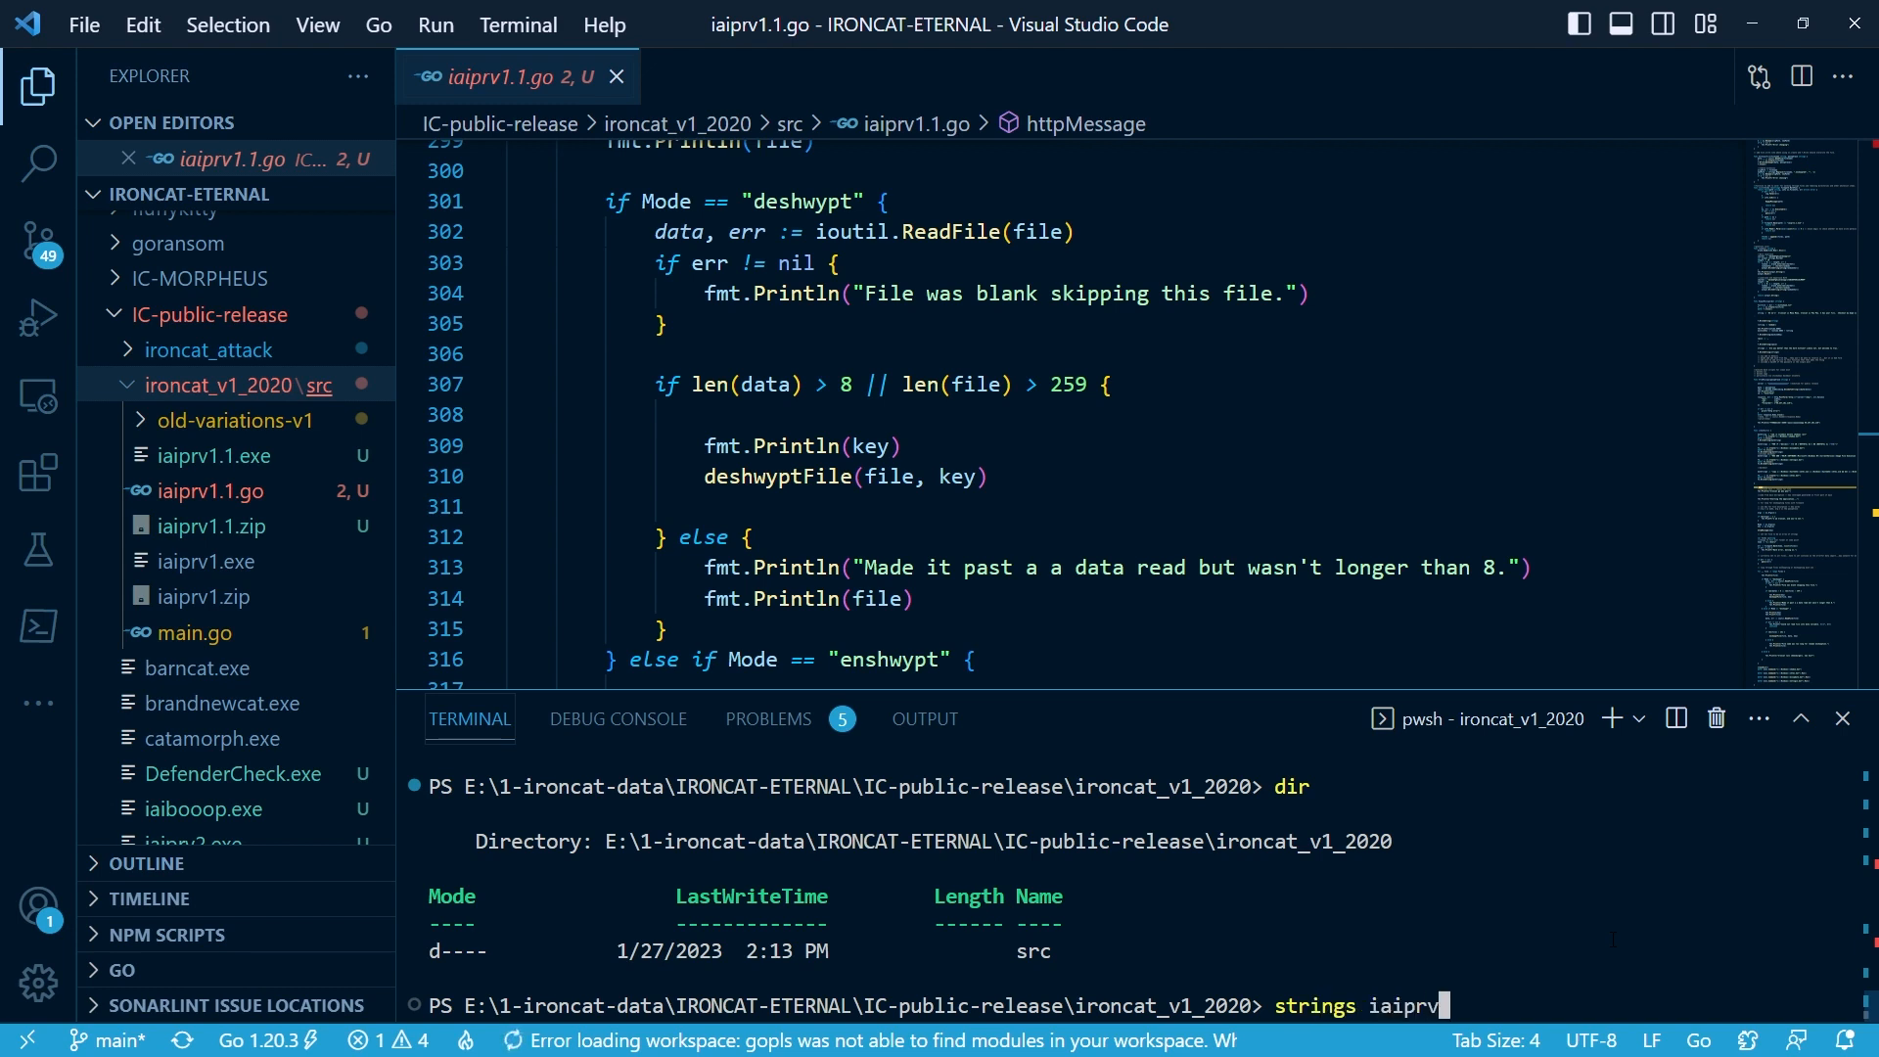
type("1.1.exe")
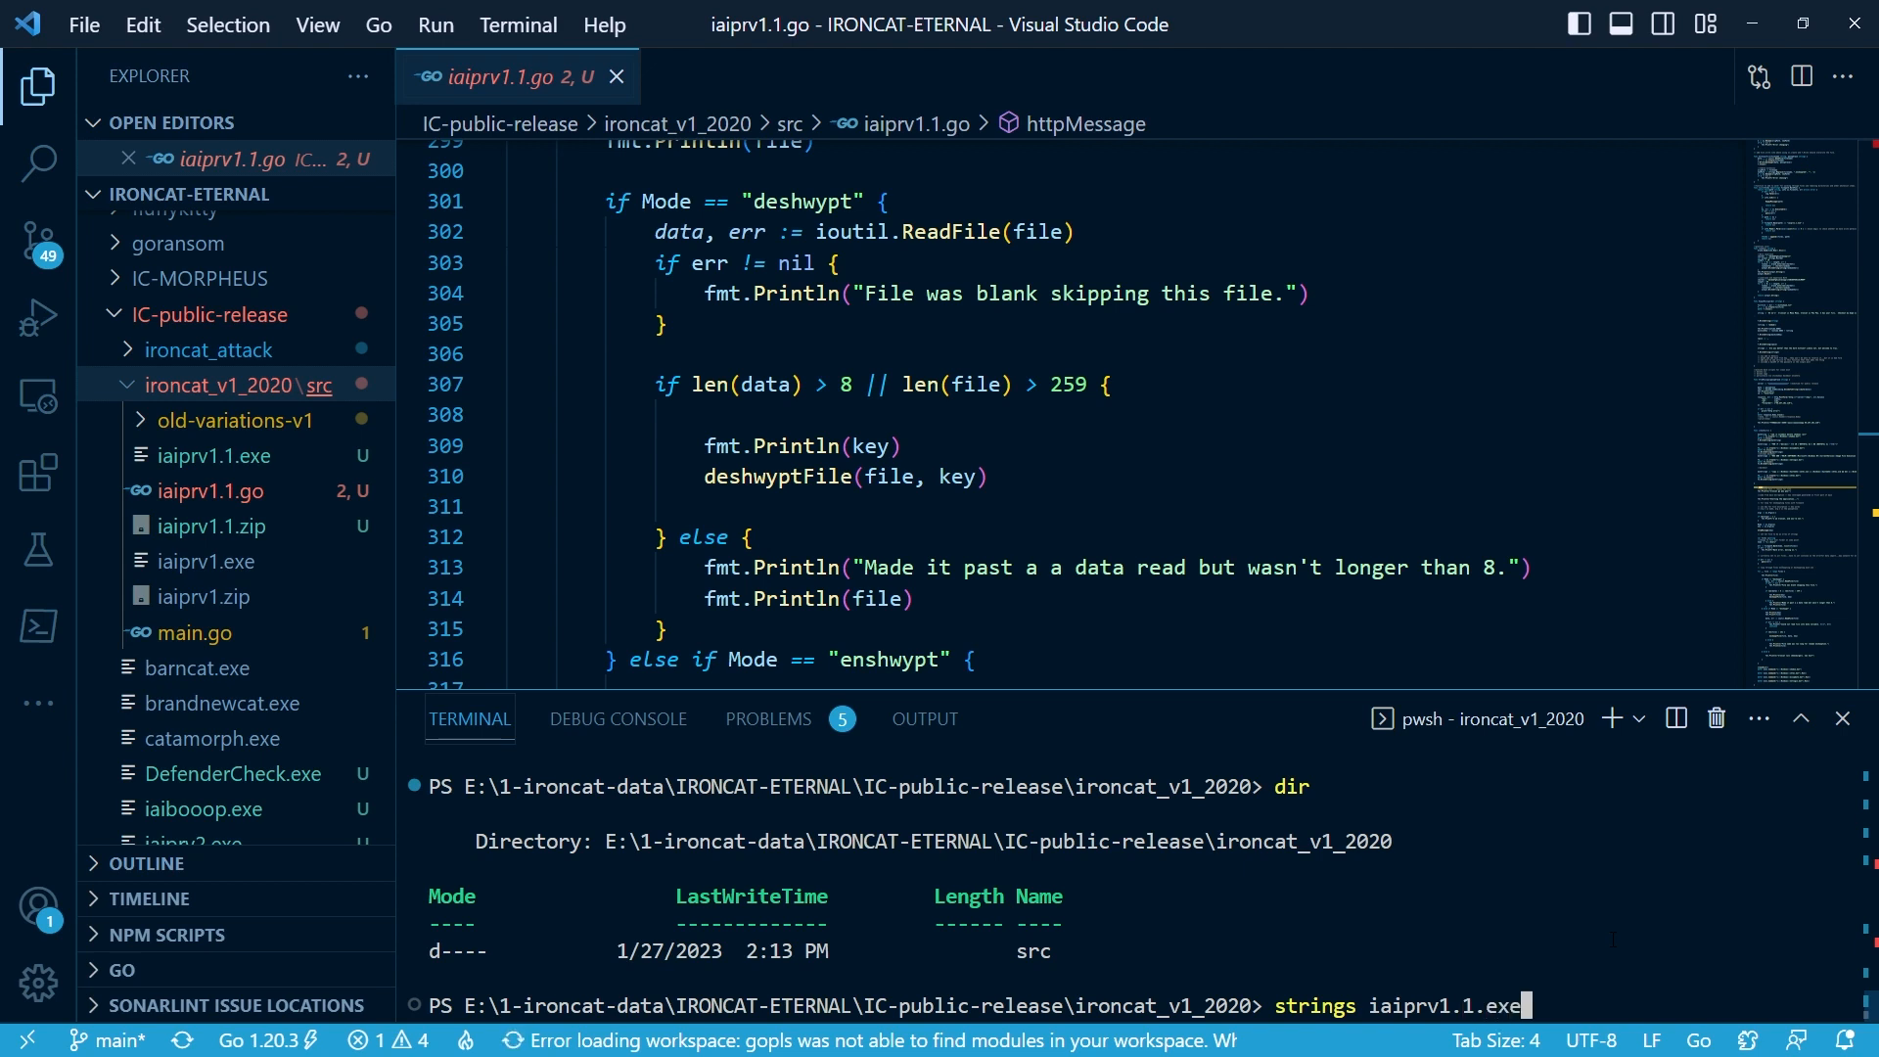
key("Return")
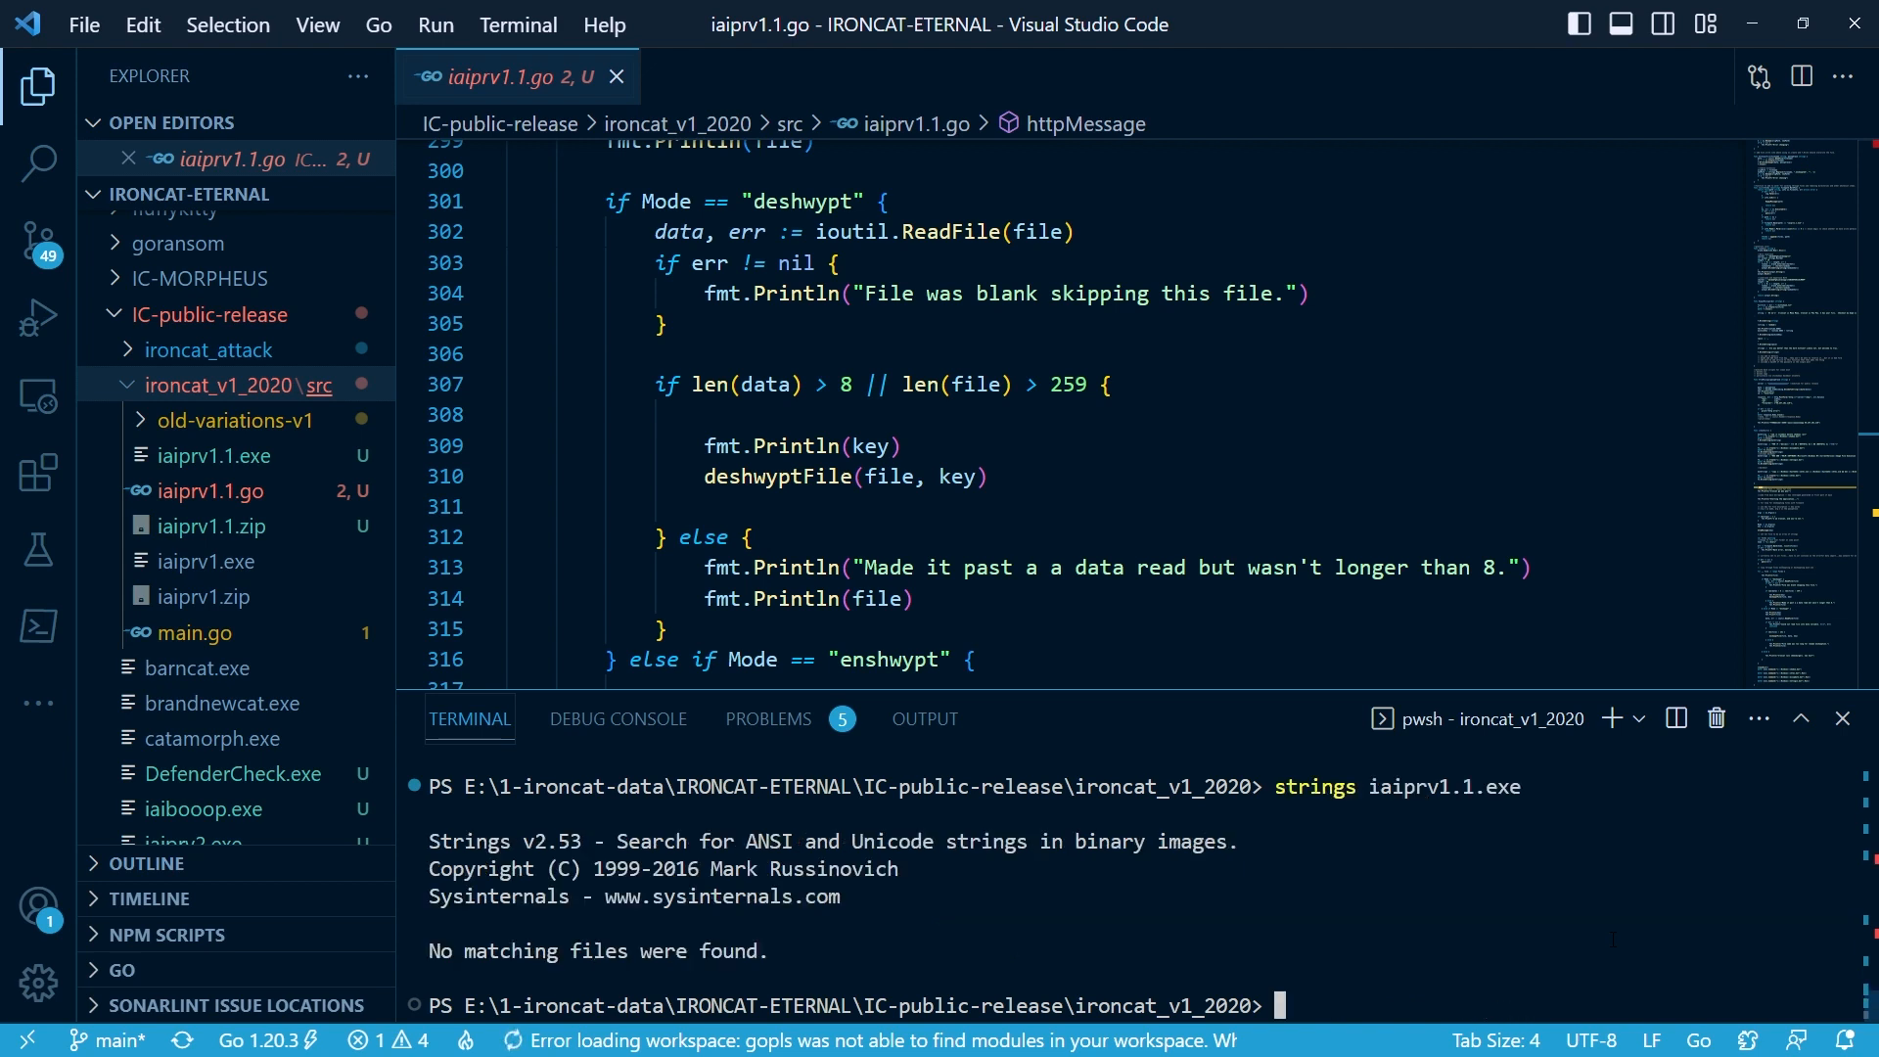
Rerun strings on .\src\iaiprv1.1.exe to dump its strings.
type("strings iaiprv1.1.ex")
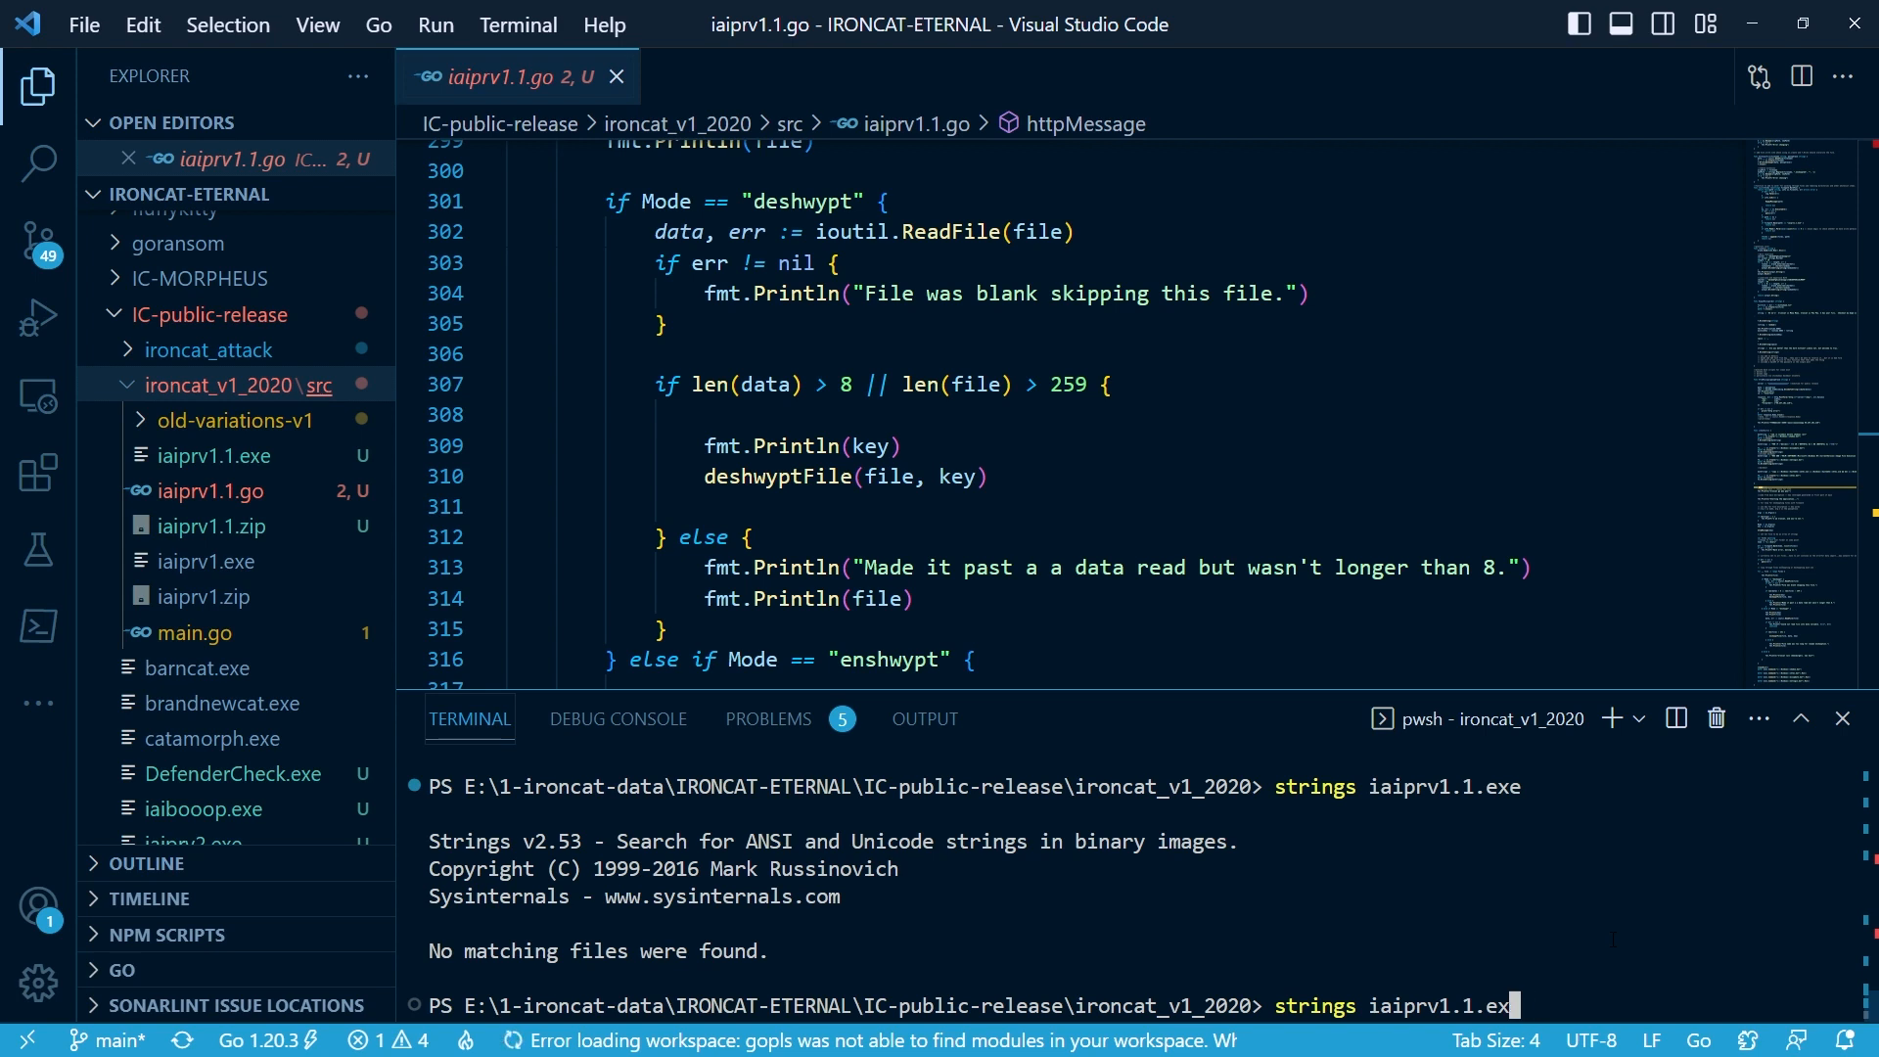
key("Backspace")
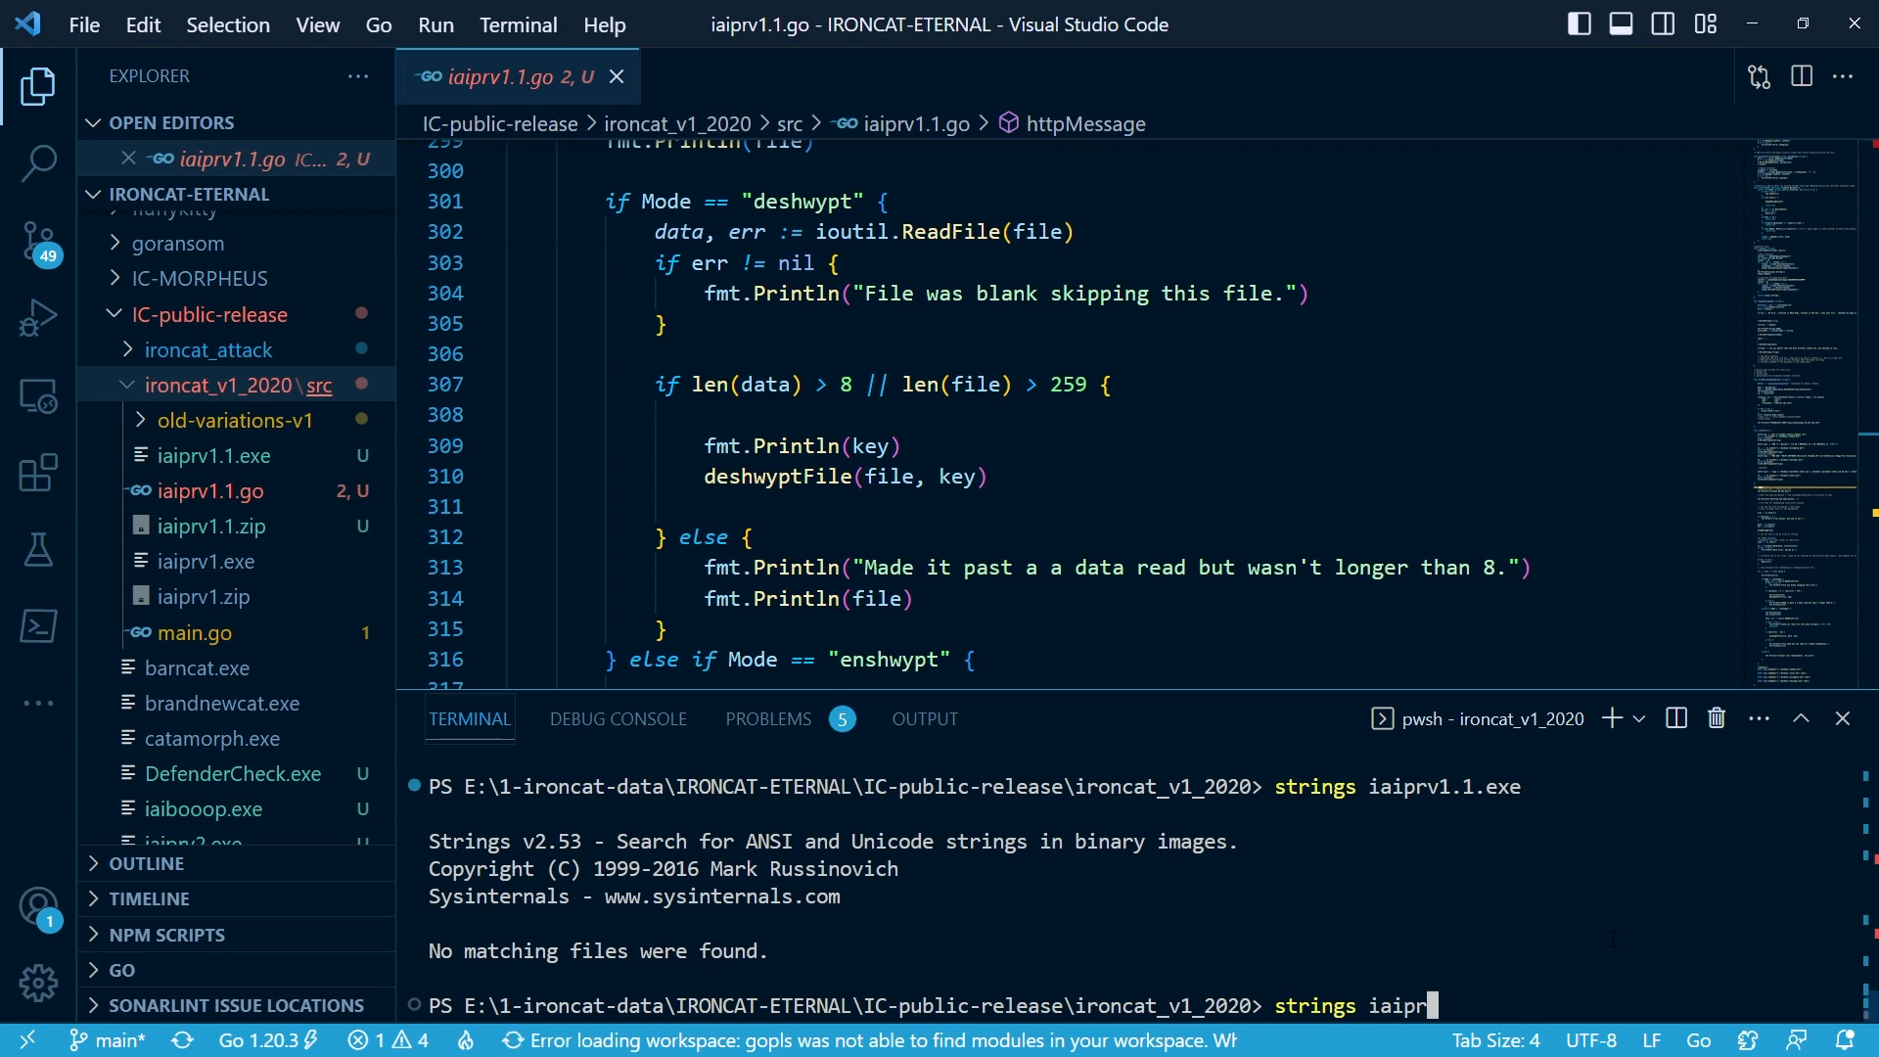
type(".\\src\\")
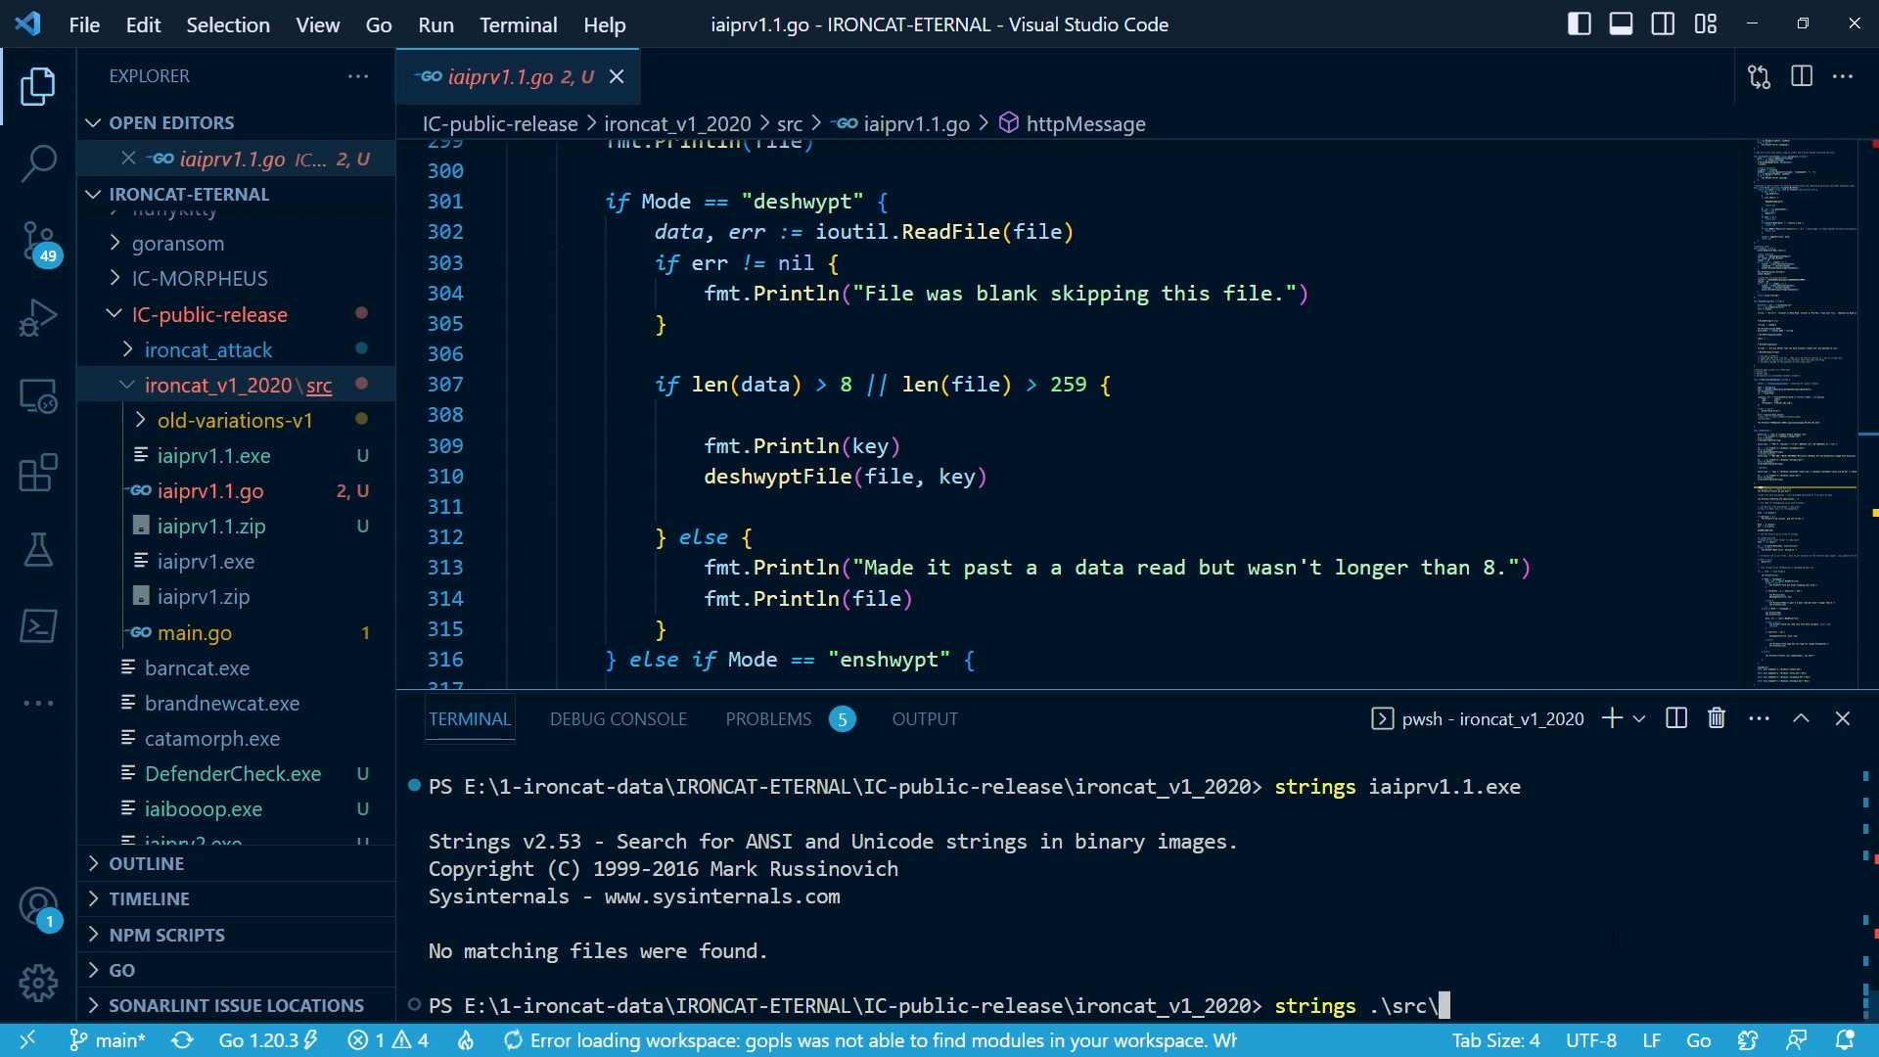
key("Return")
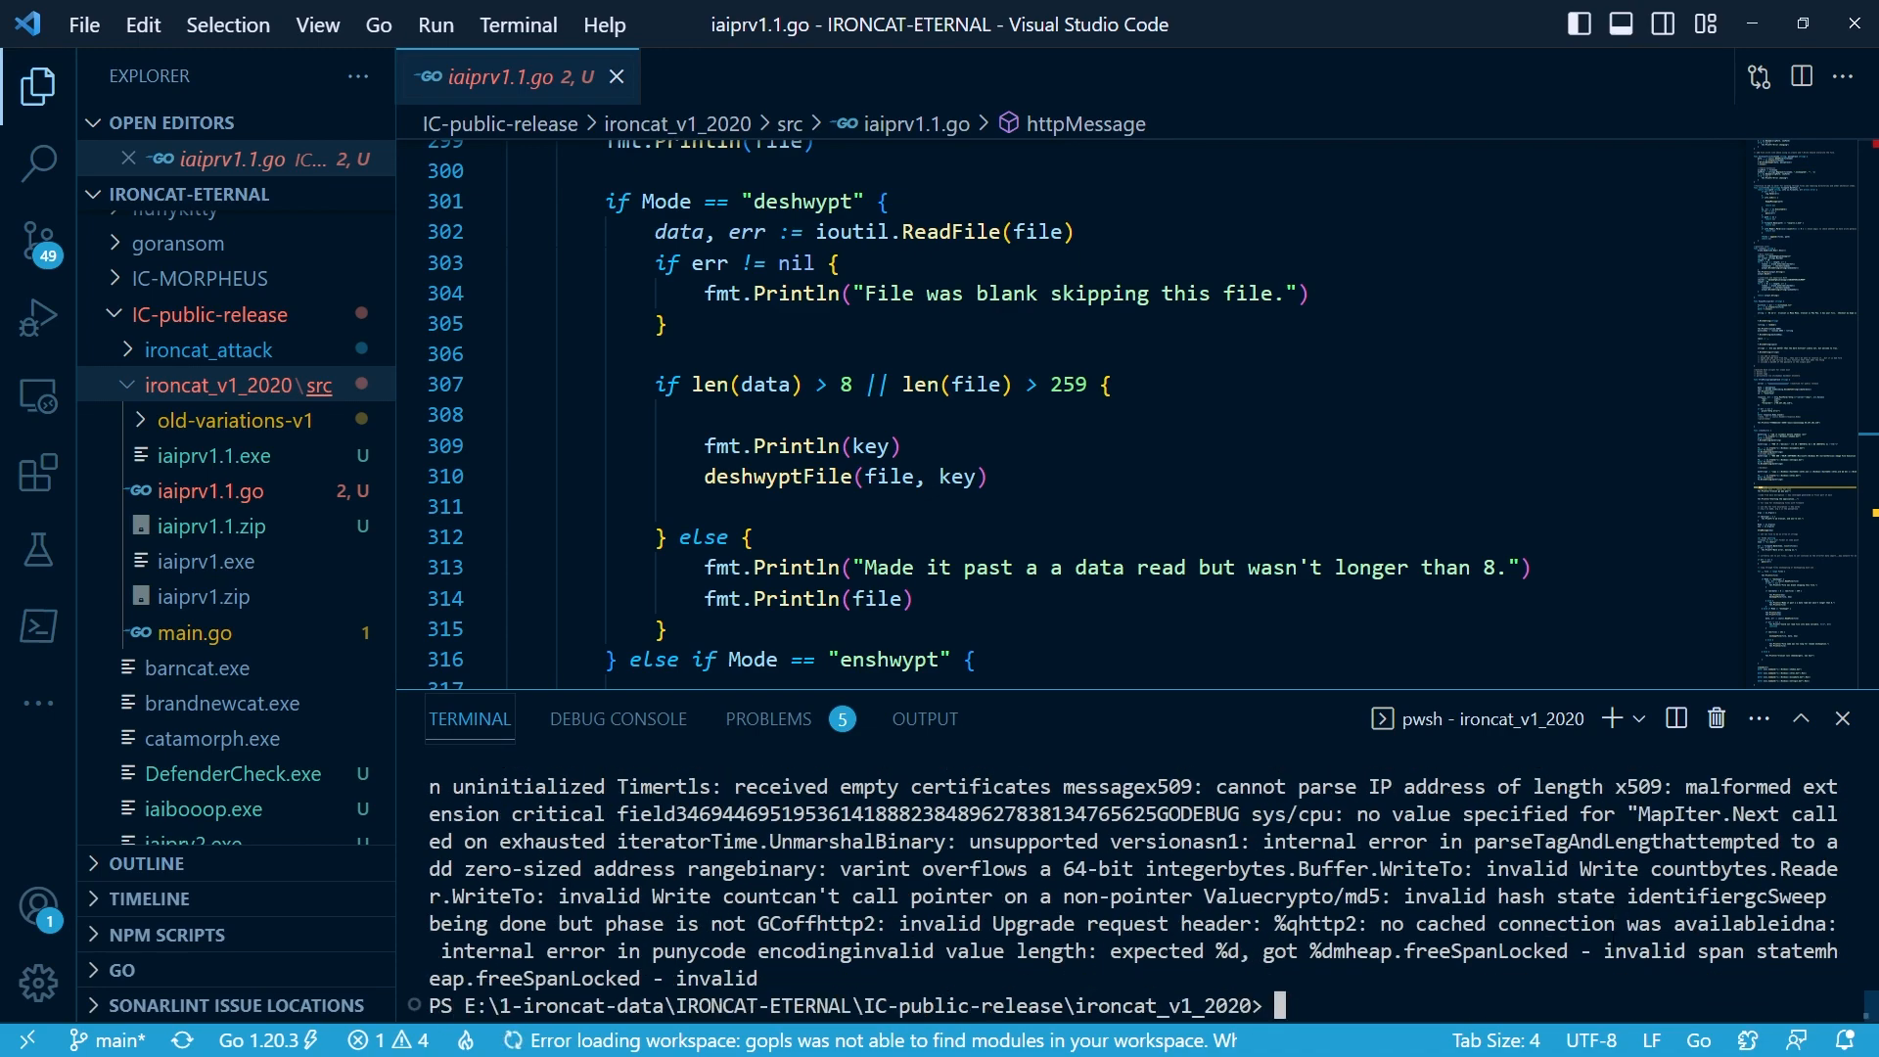
Run 'strings -n 10 .\src\iaiprv1.1.exe | findstr vssadmin' to expose the shadow-deletion command.
type("strings -n 10 .\\src\\iaiprv1.1.exe | fin")
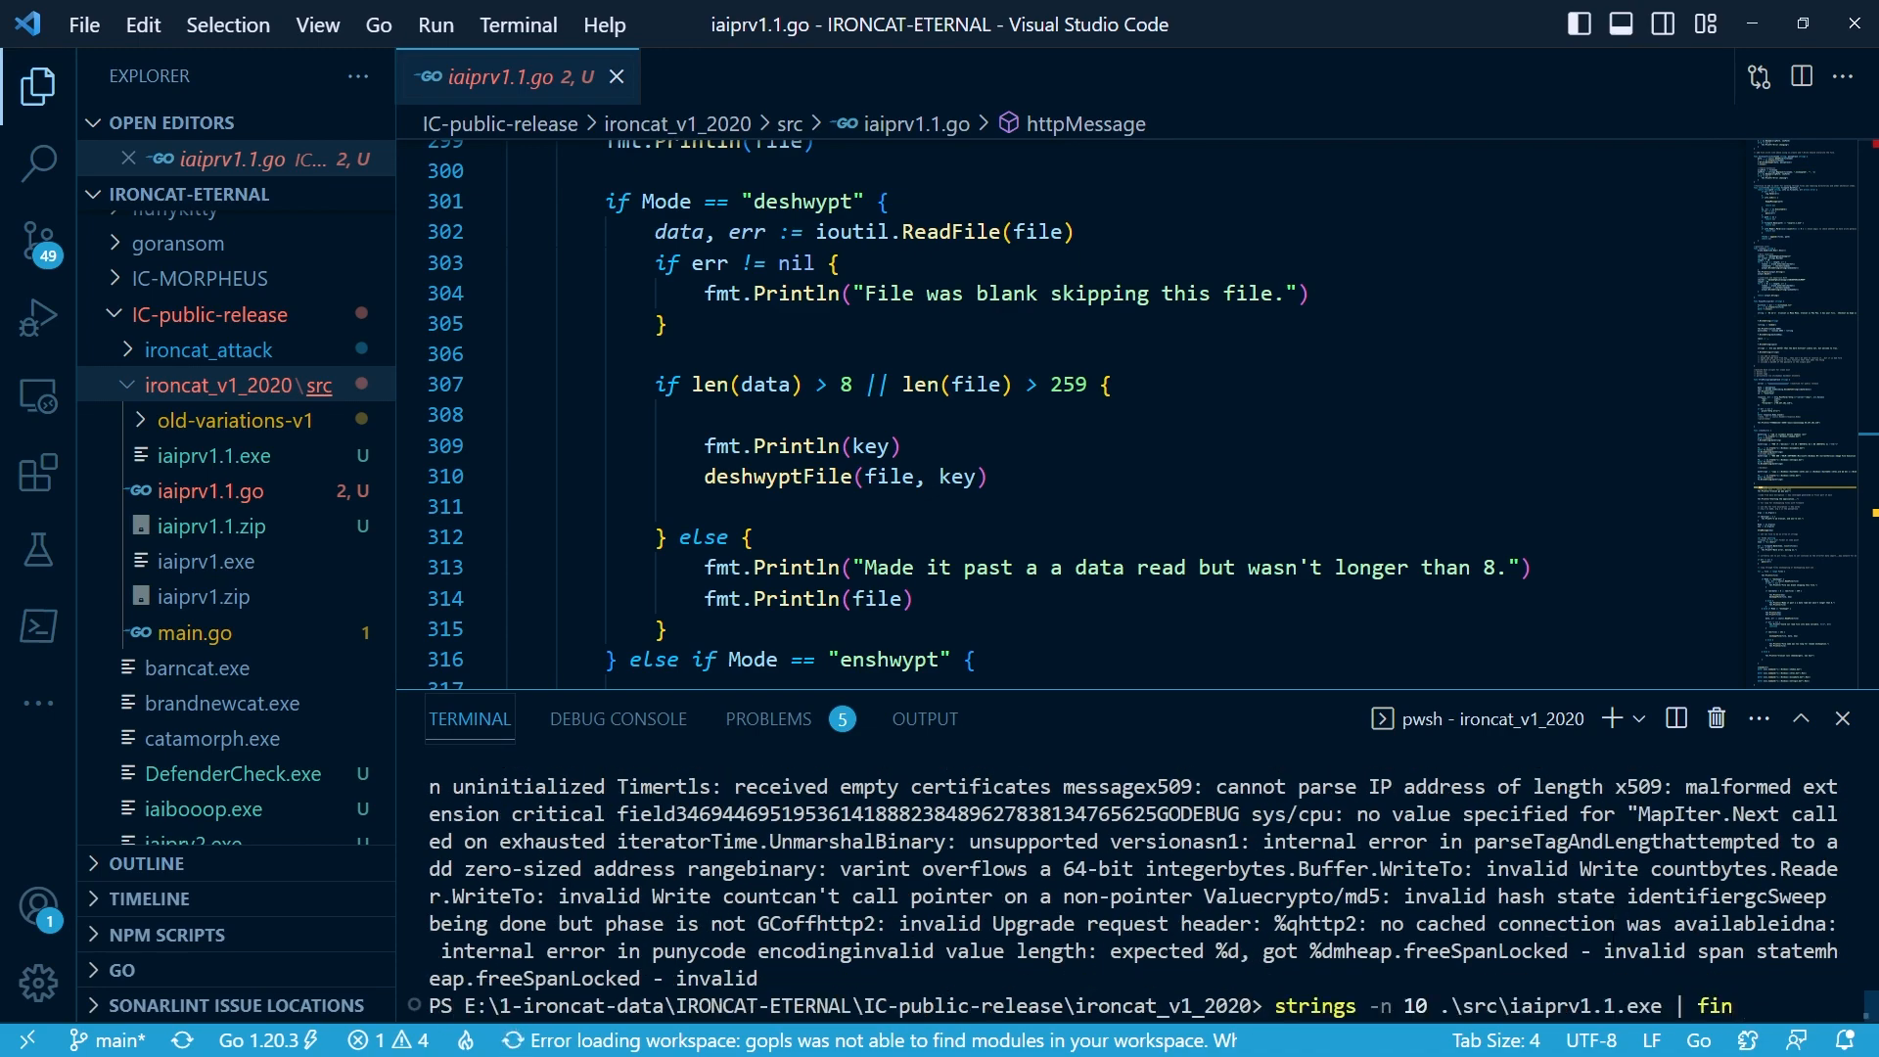
type("dstr")
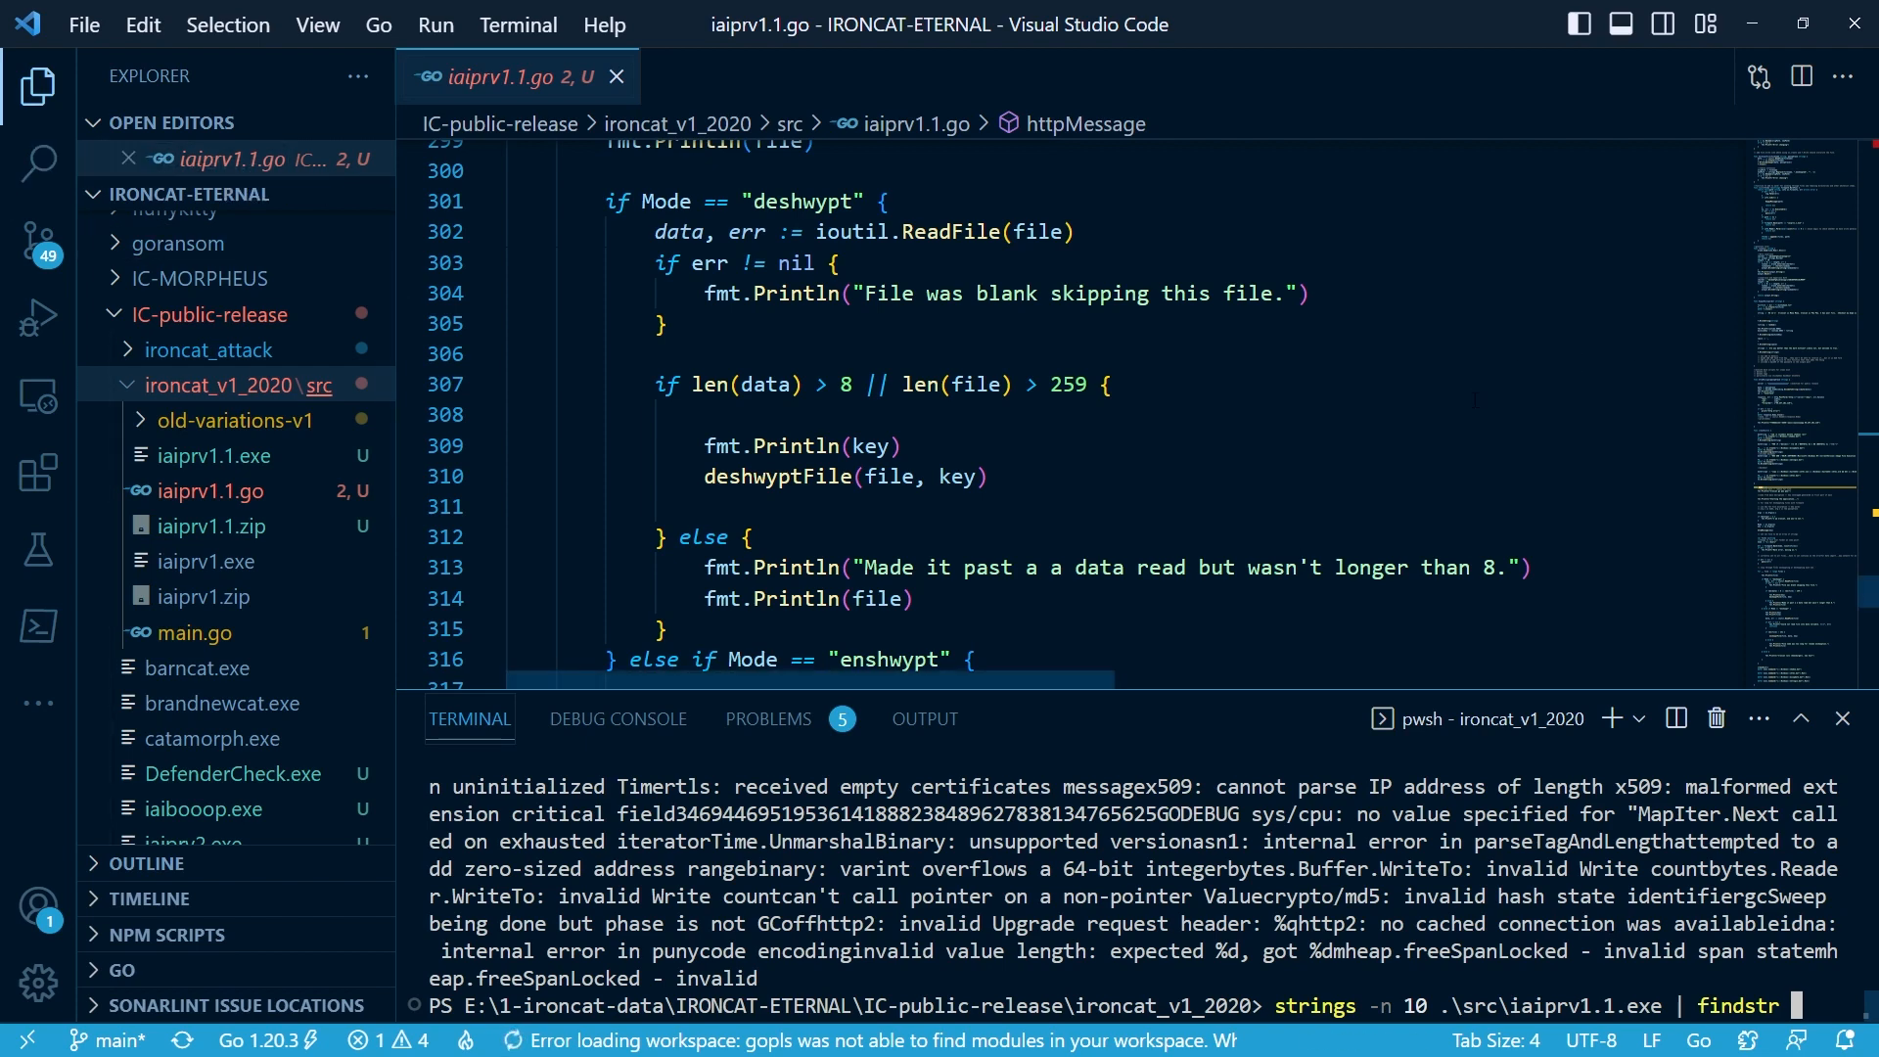
scroll("up", 3)
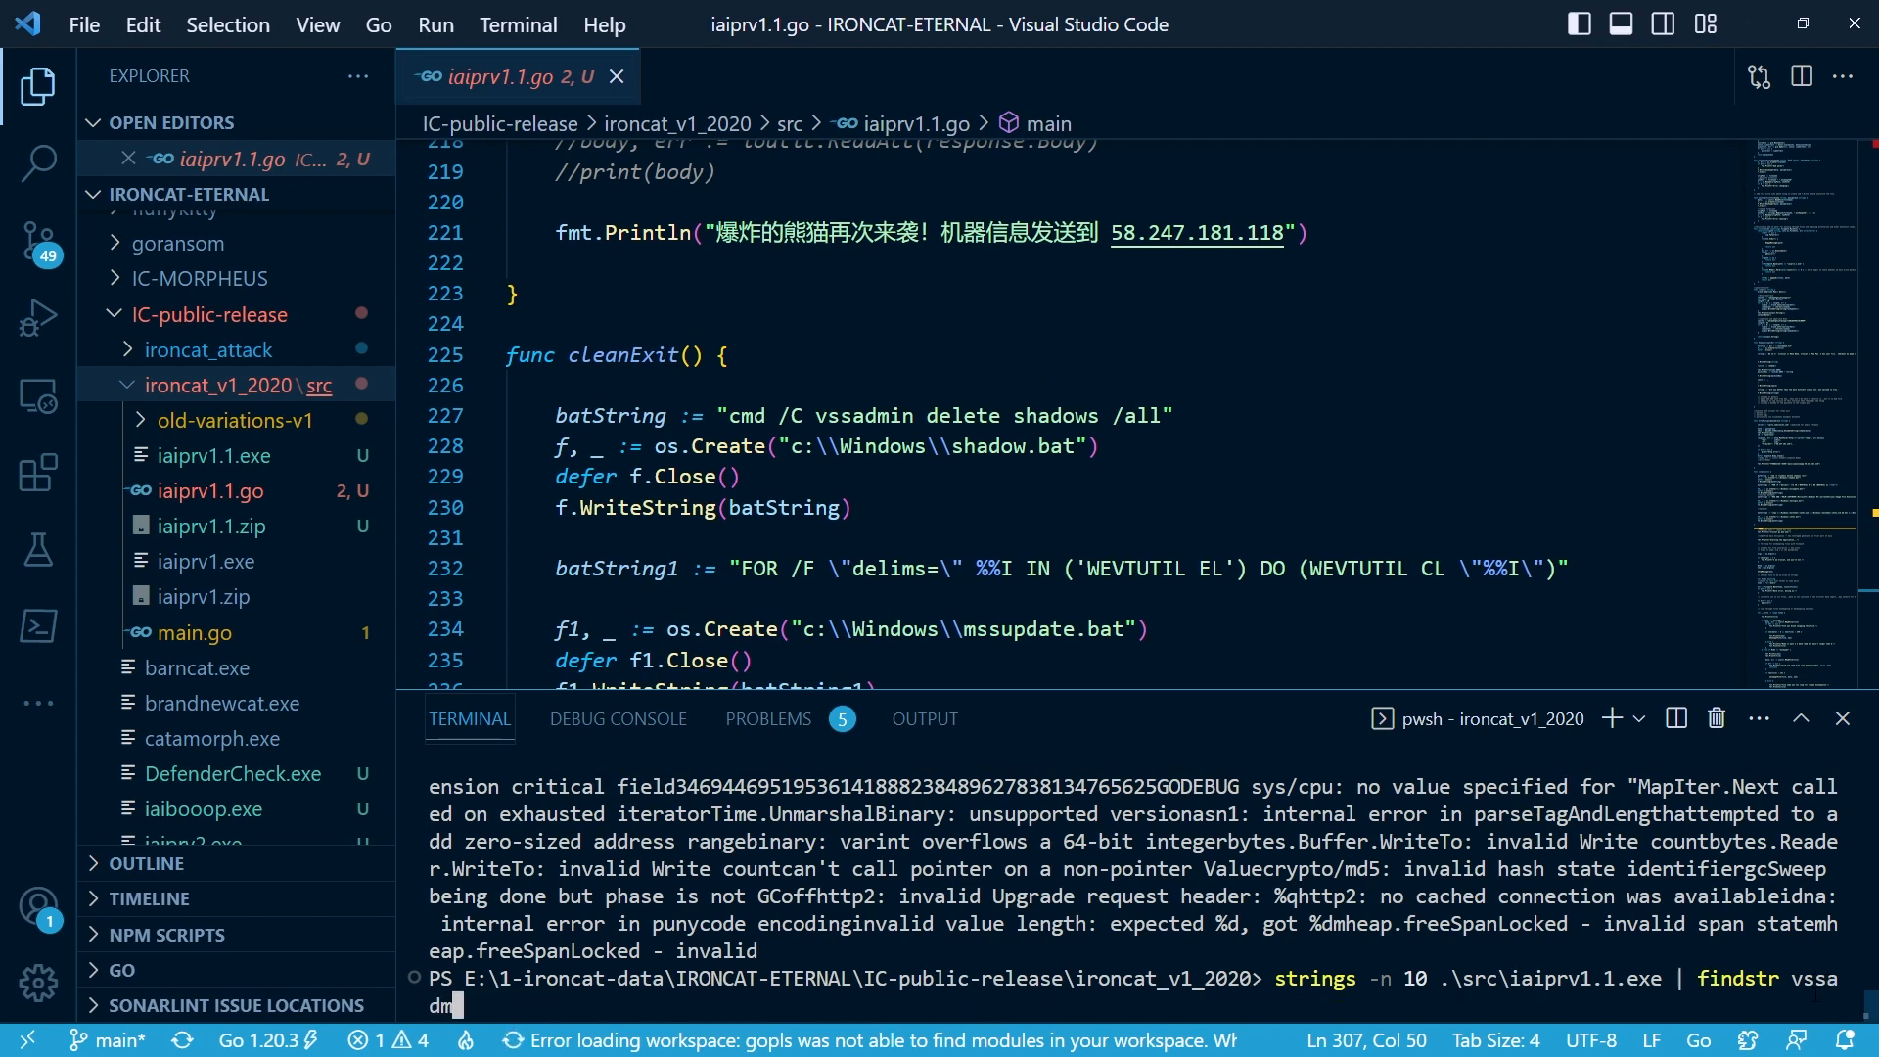
key("Return")
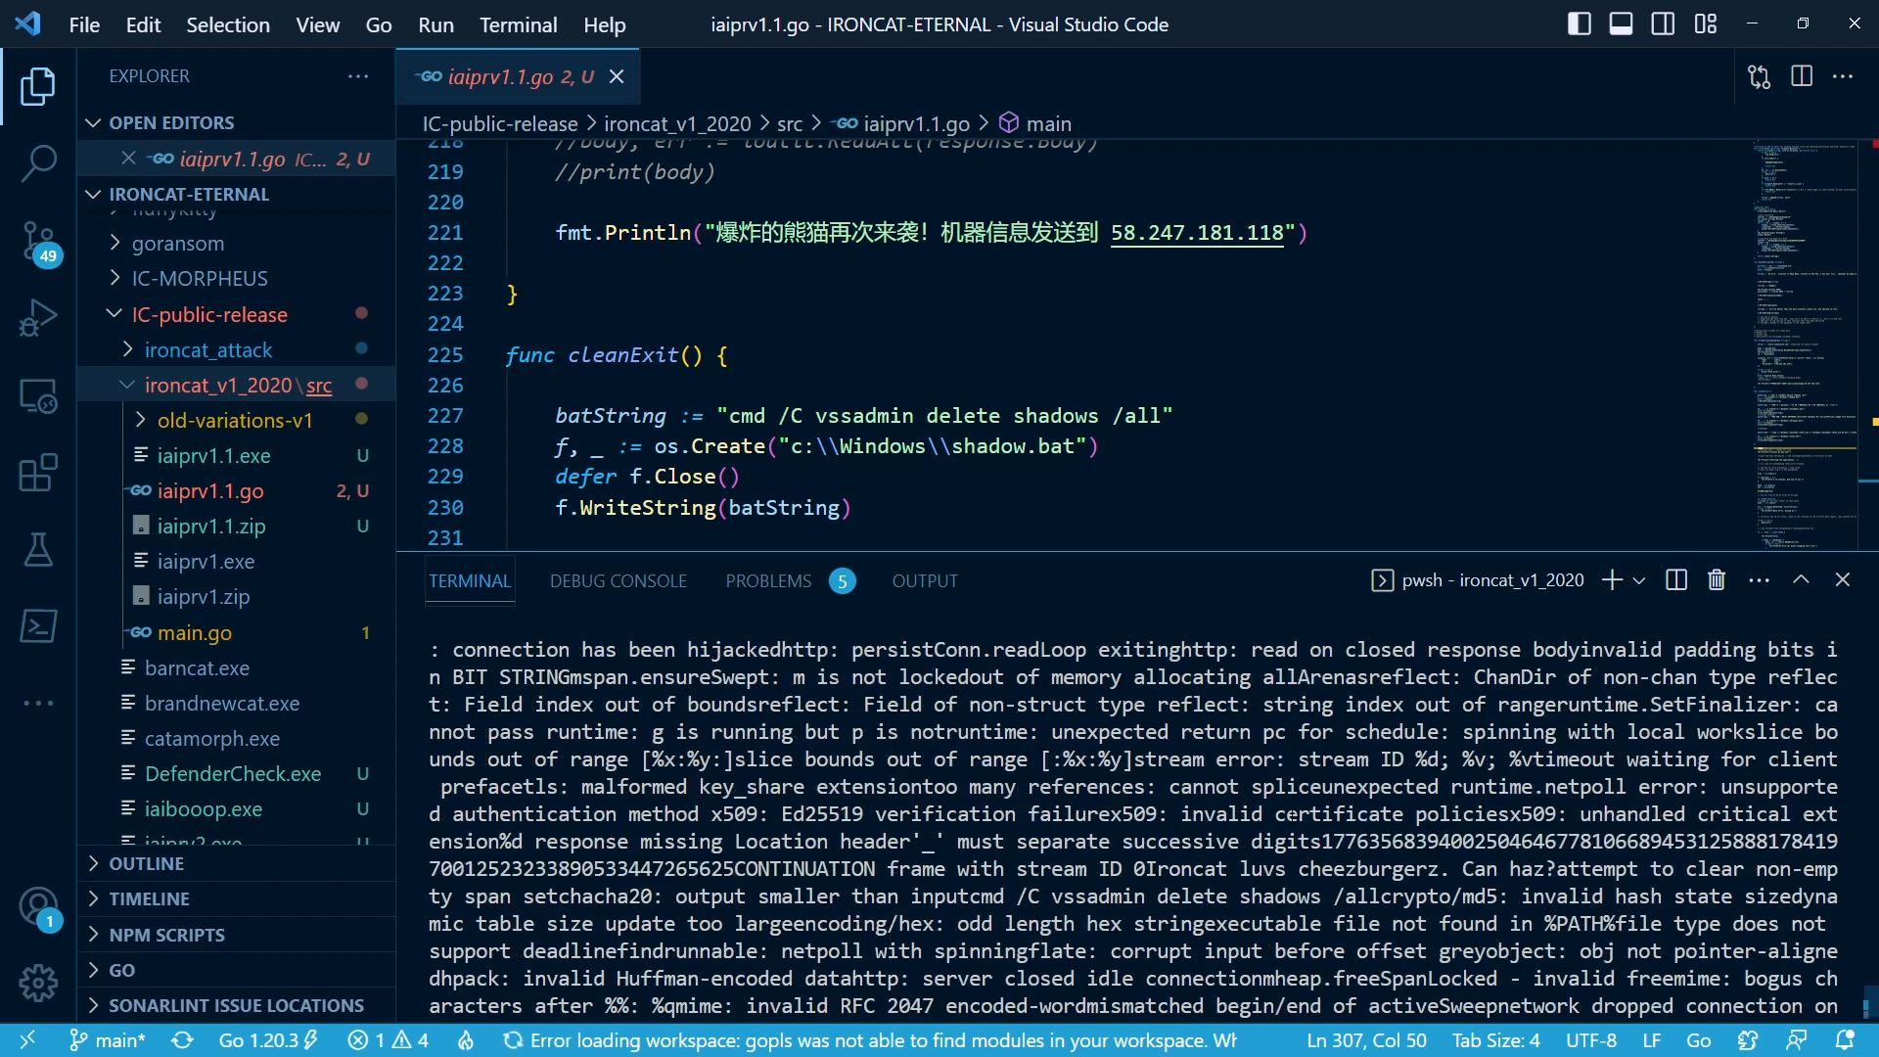
double_click(1189, 869)
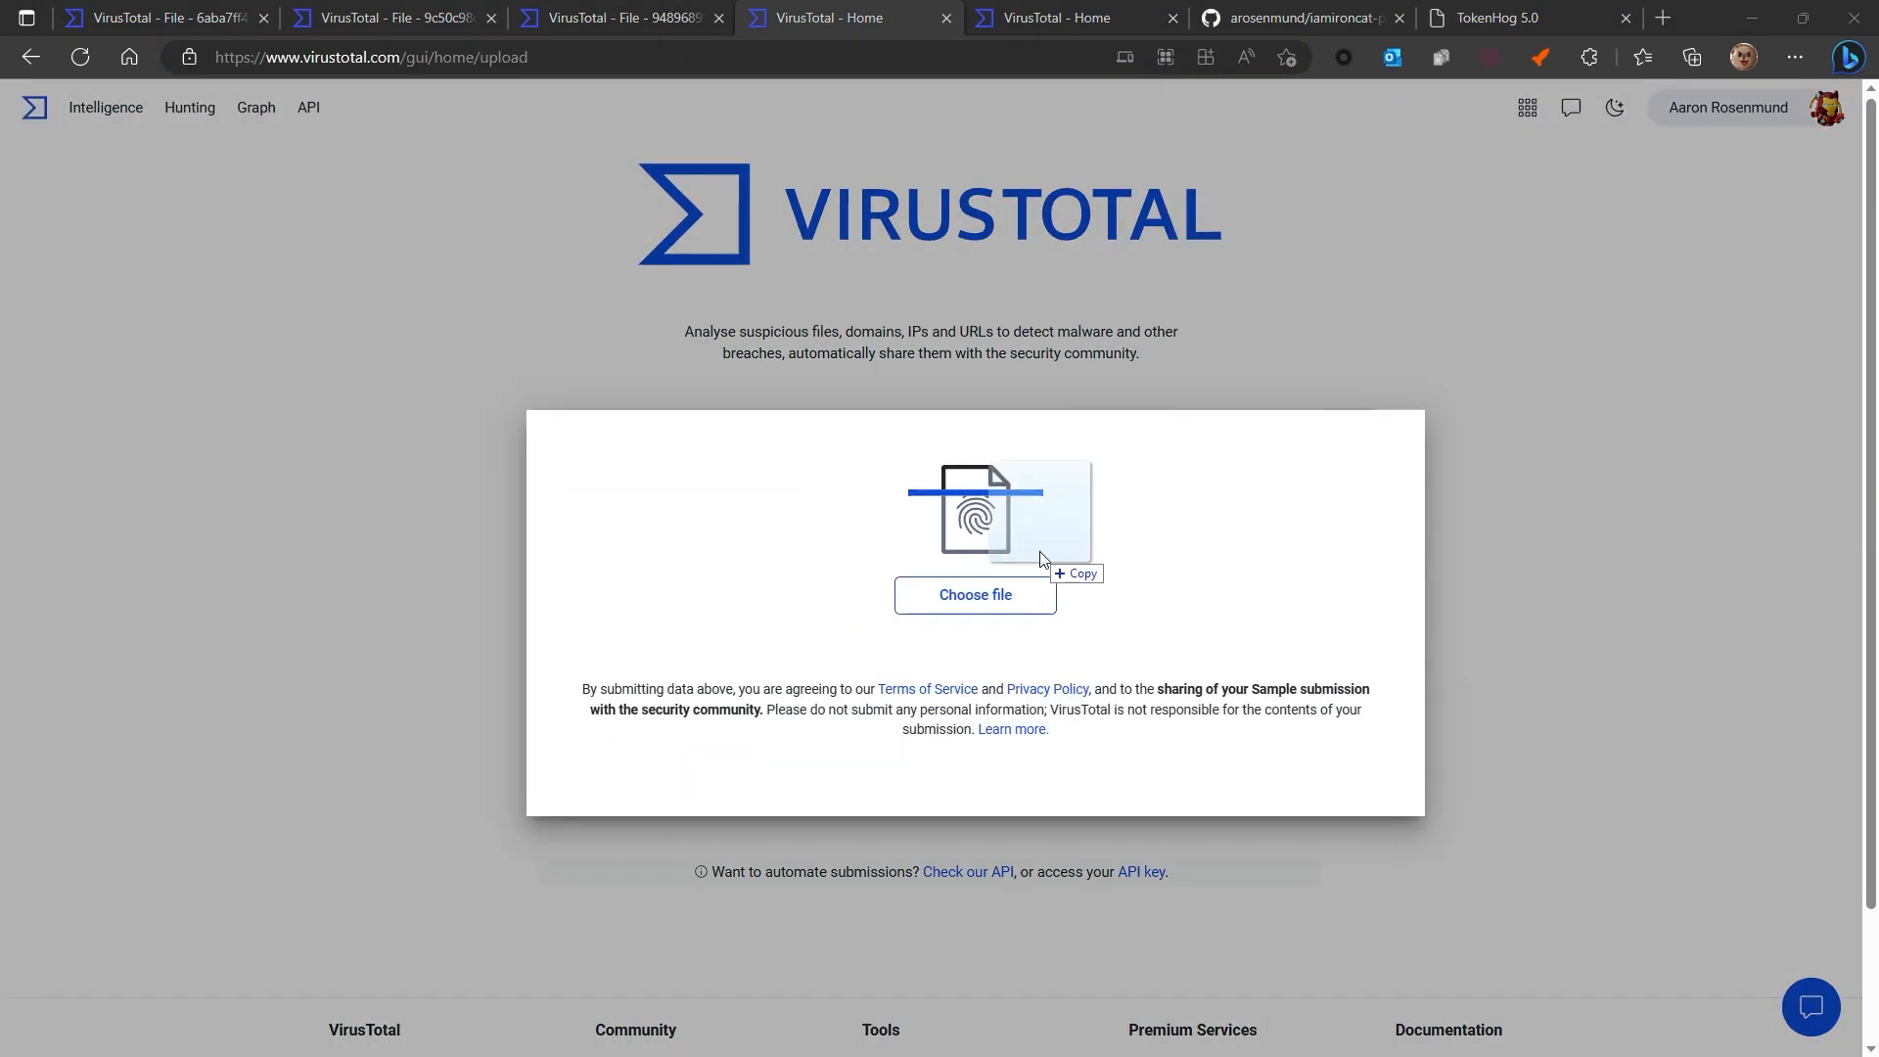
Submit the executable to VirusTotal and pass the motorcycle and bicycle image captcha.
left_click(975, 594)
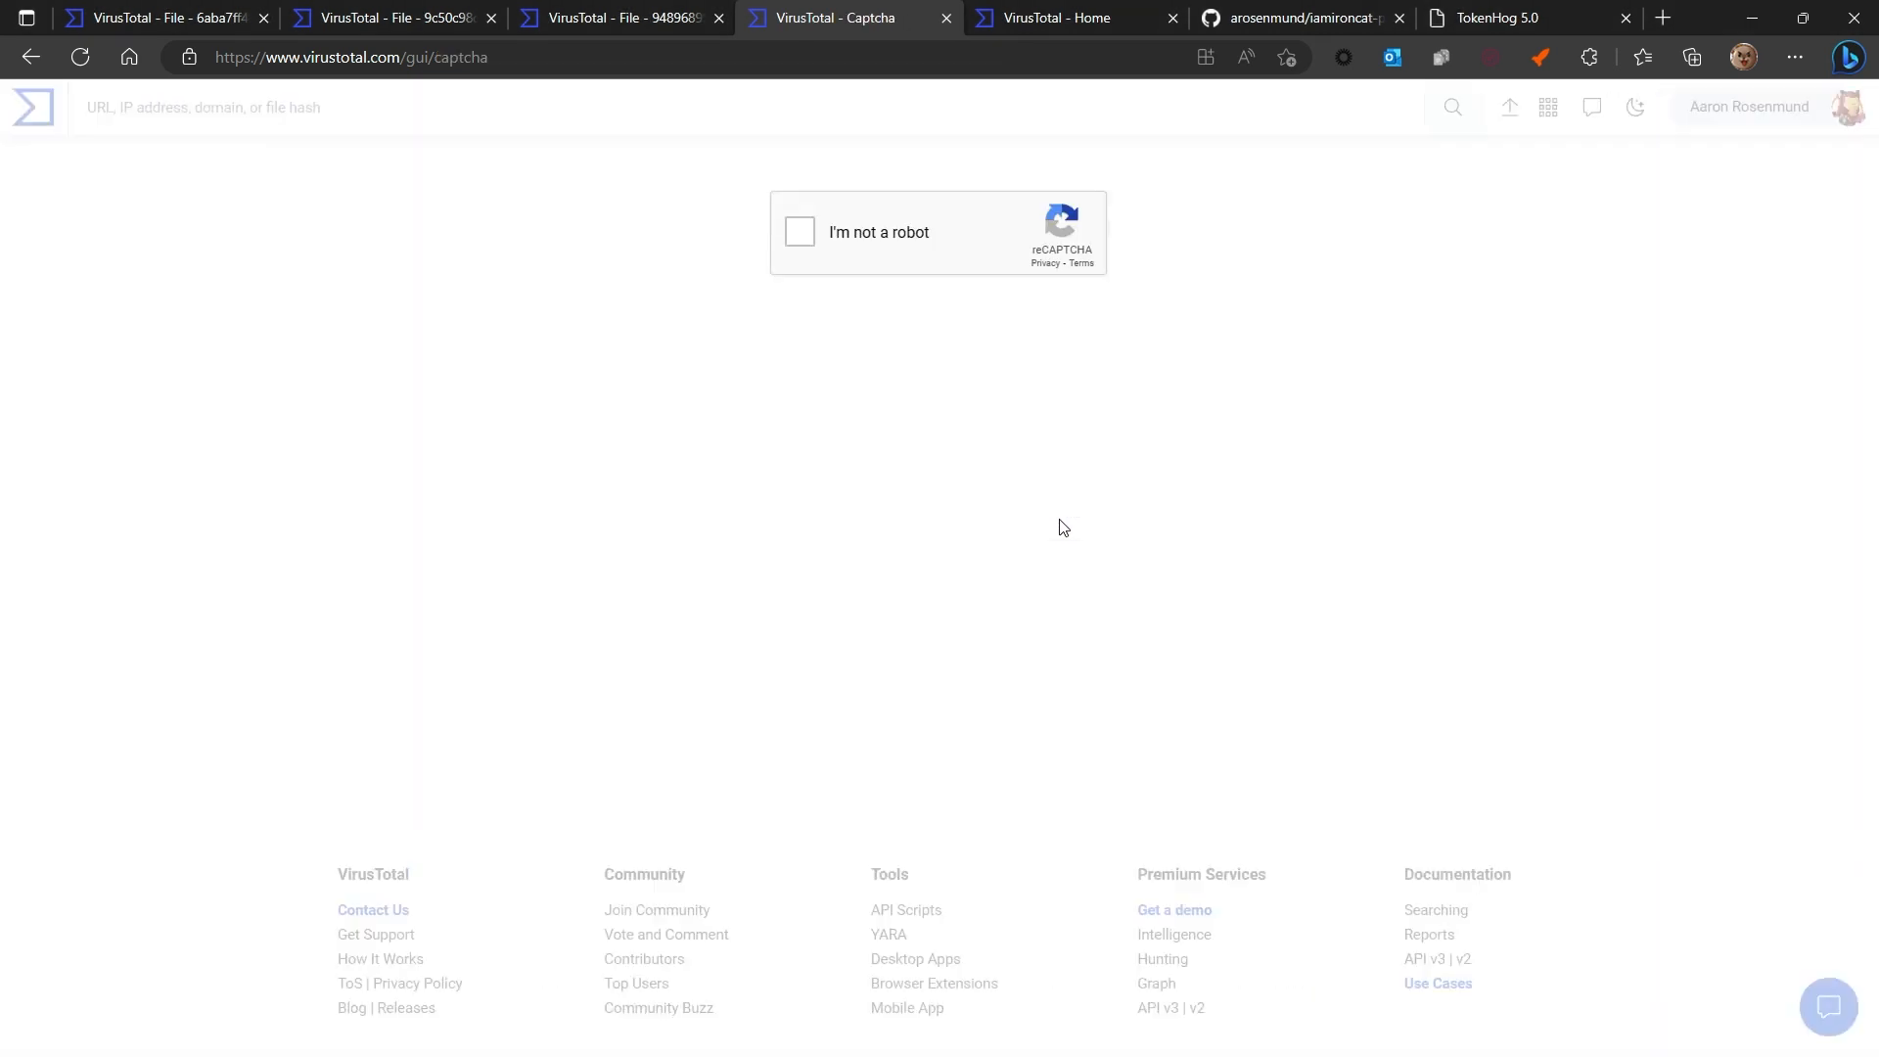
mouse_move(797, 218)
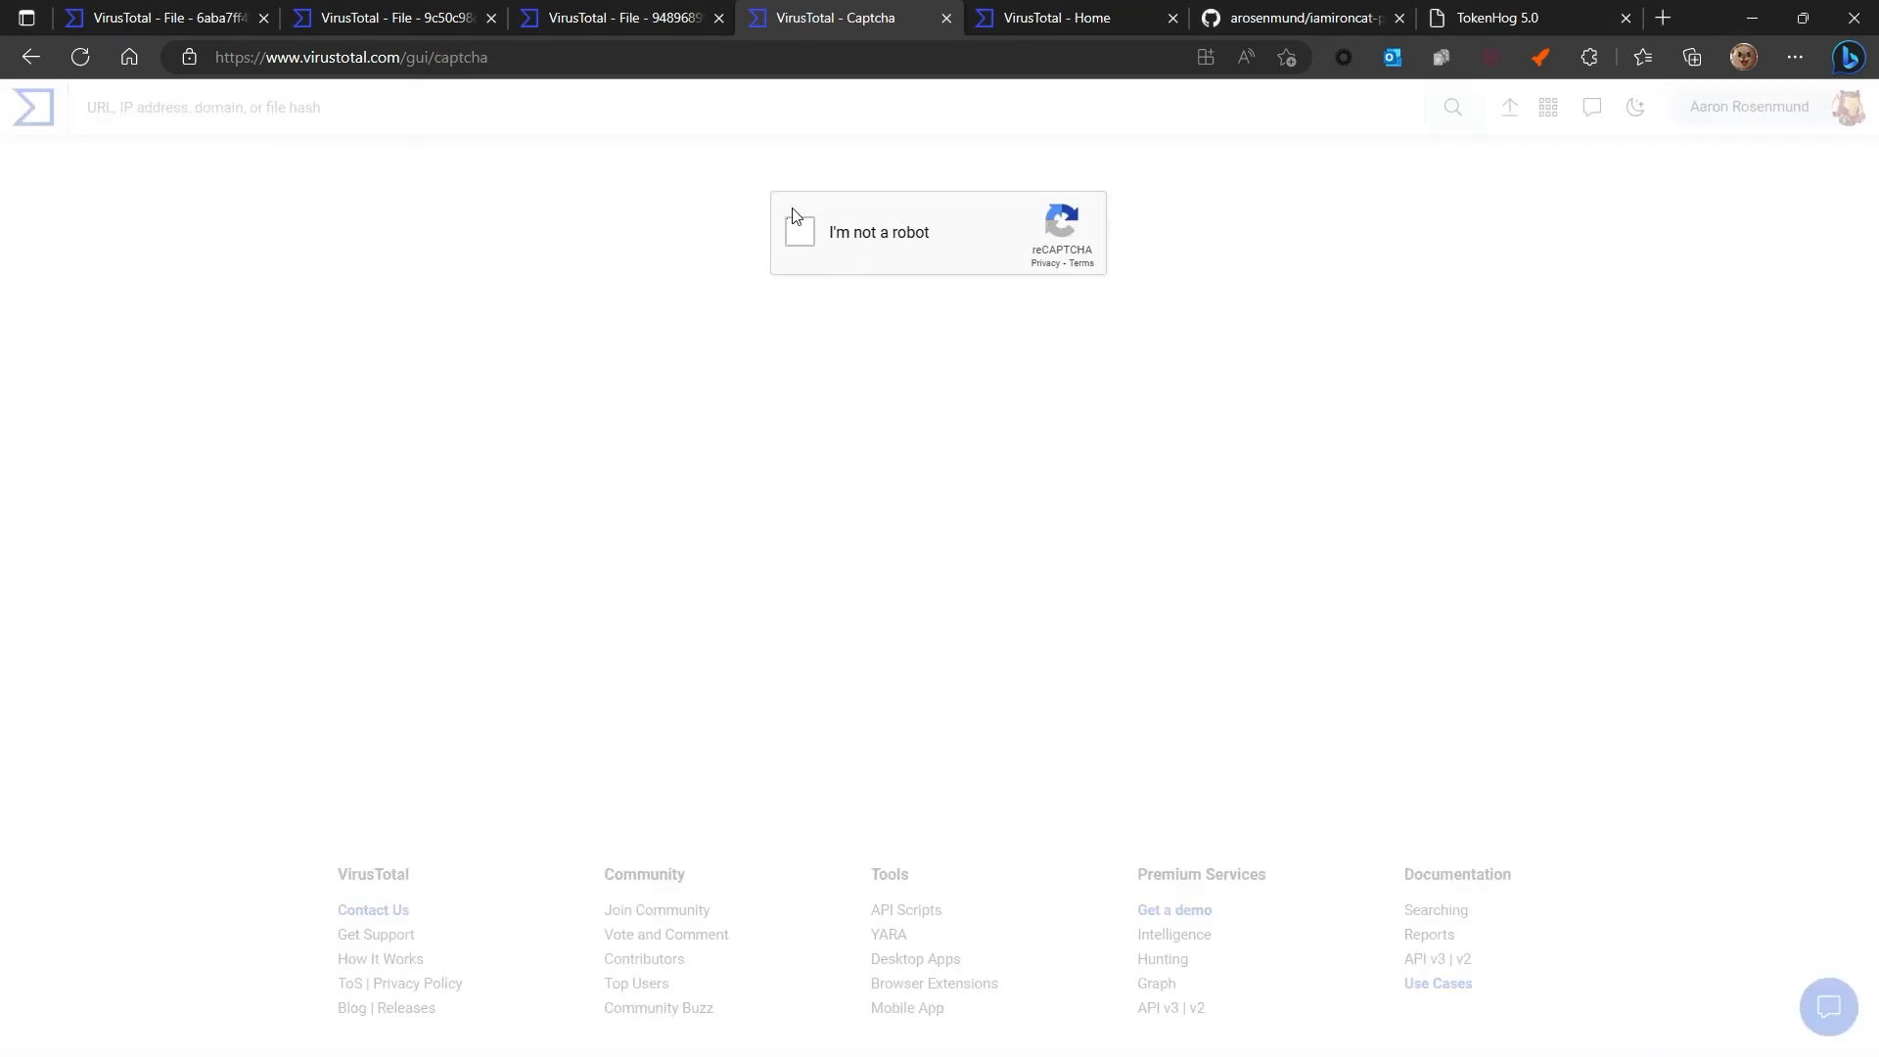
left_click(800, 231)
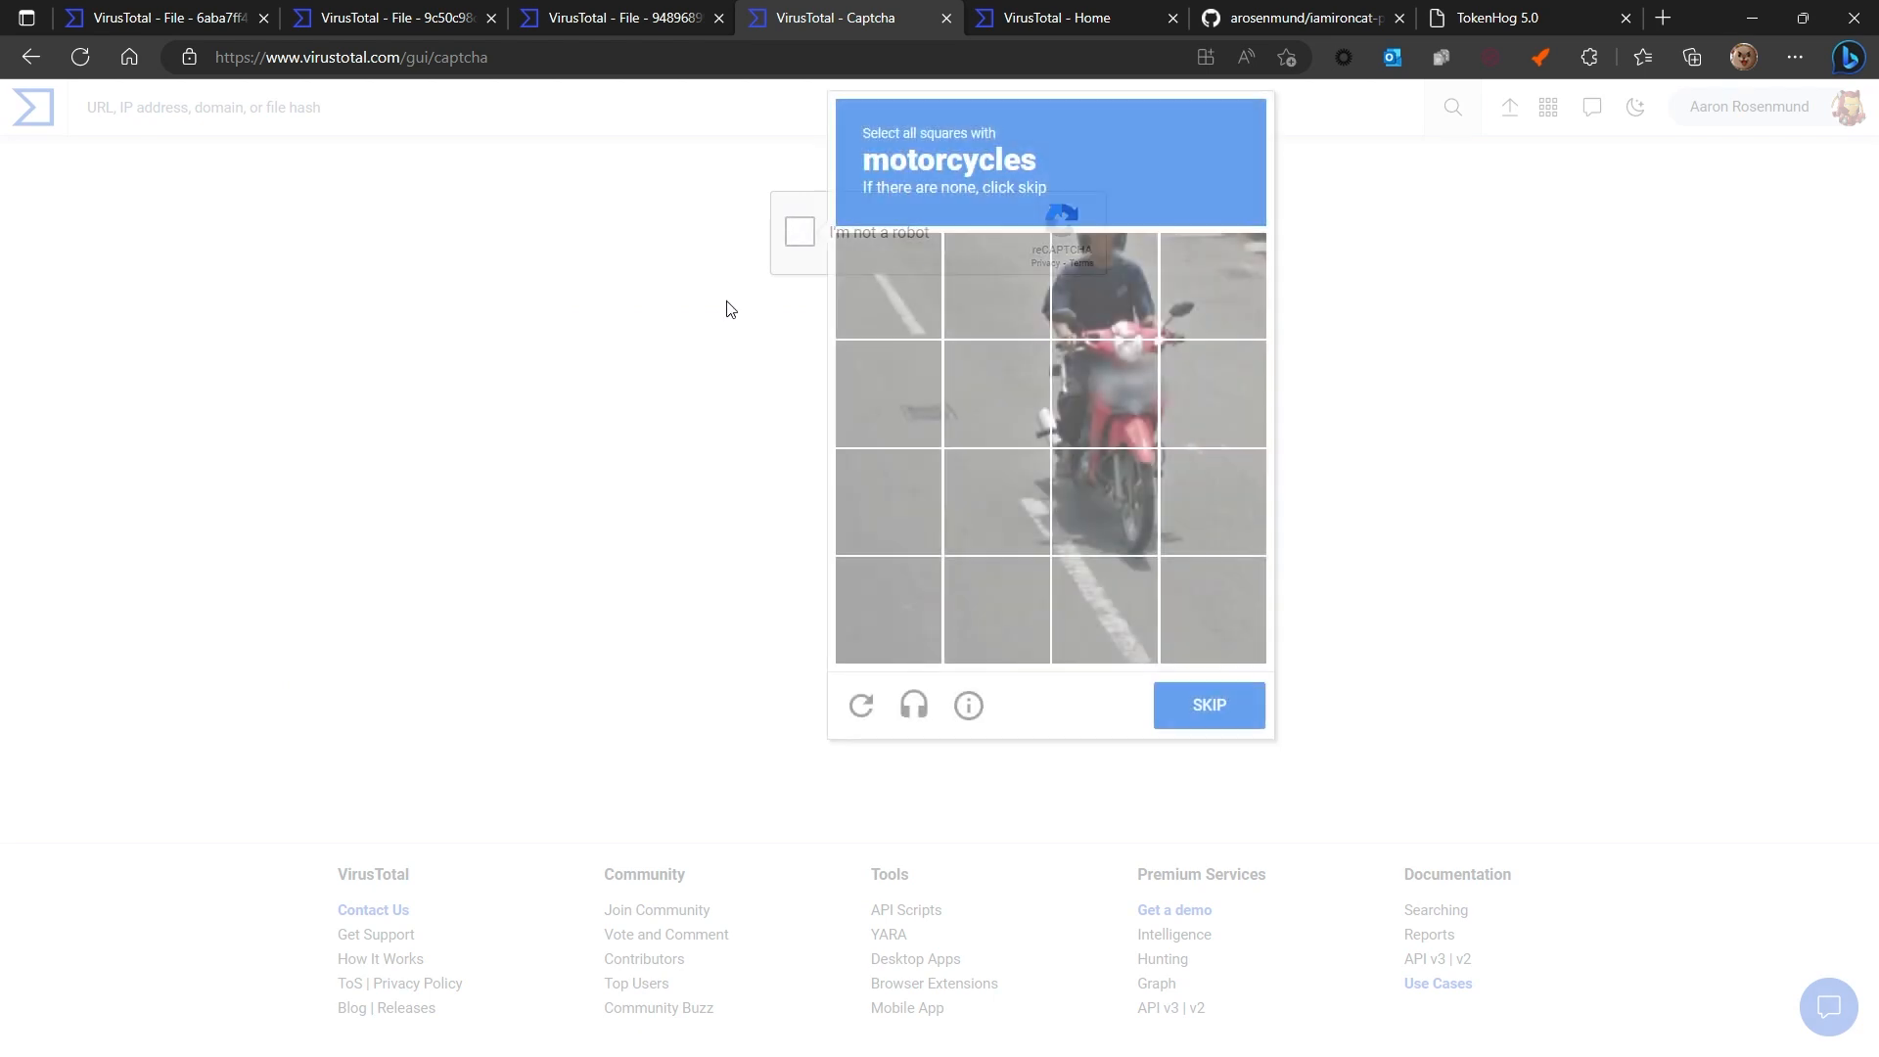
left_click(1103, 394)
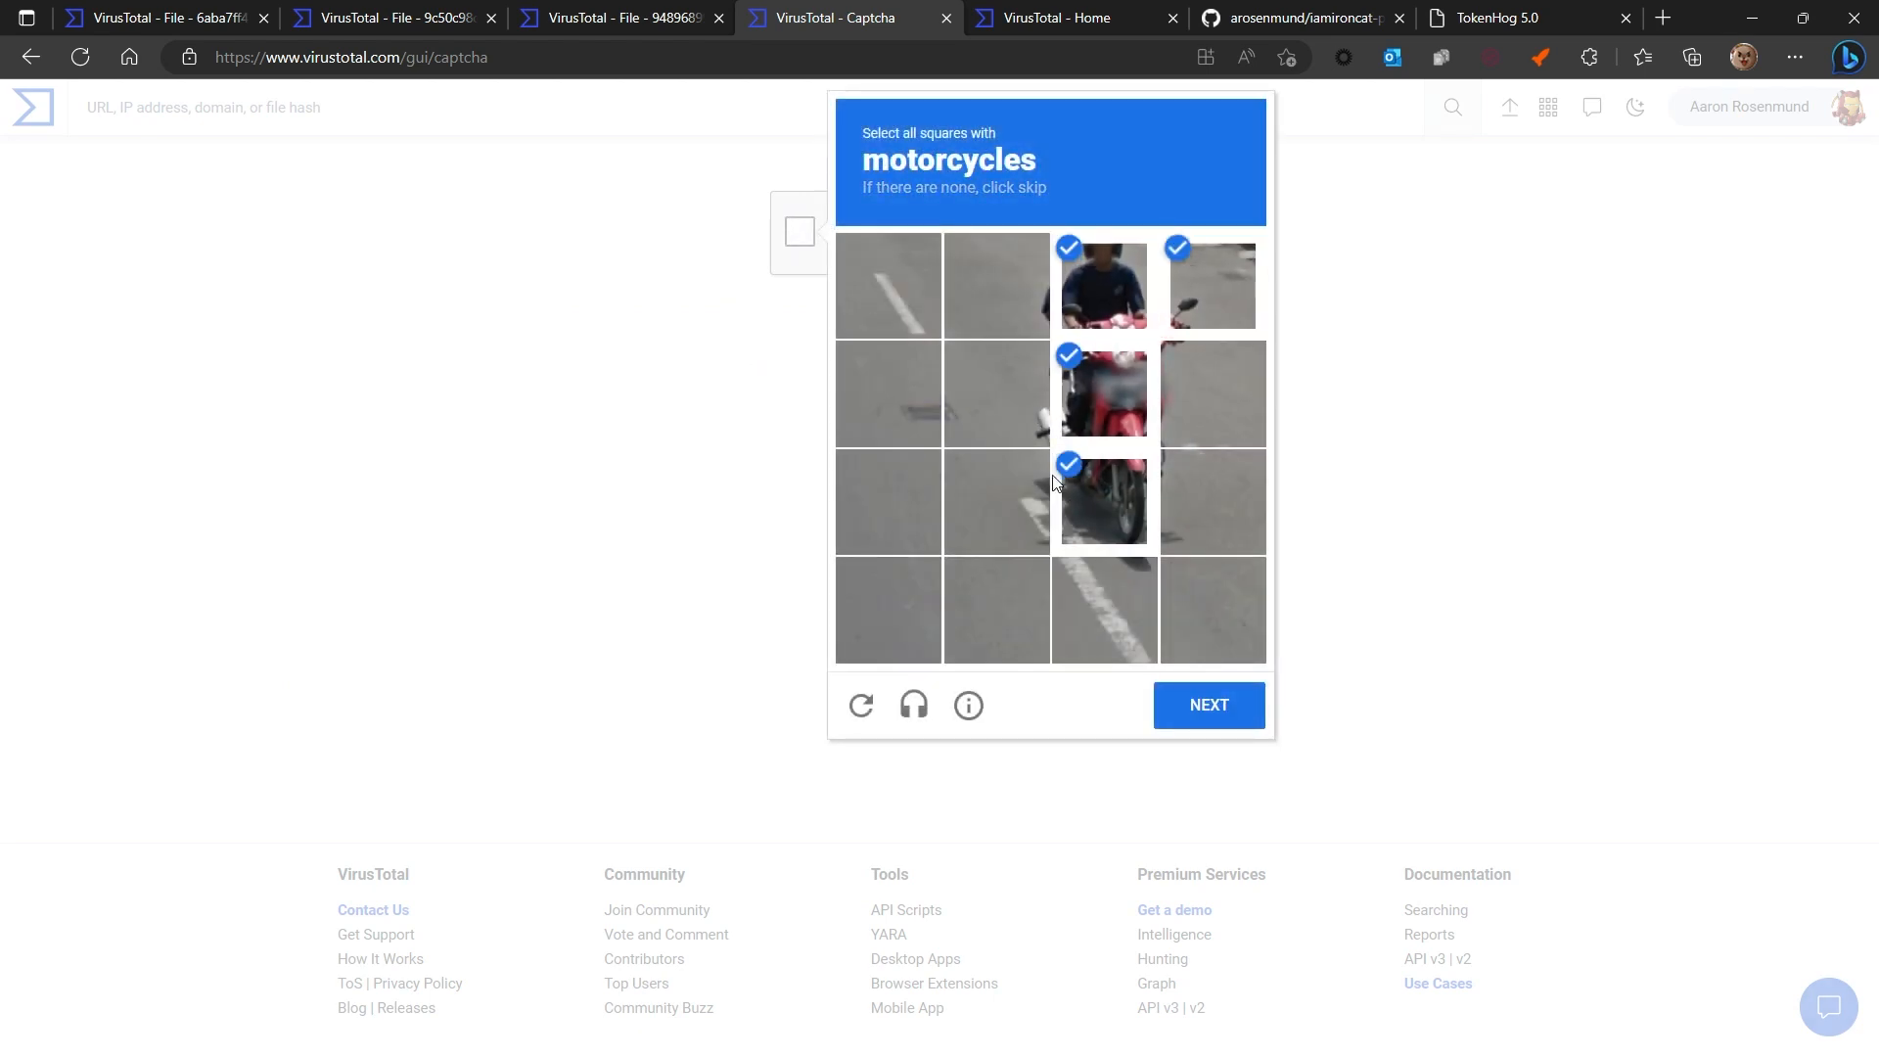
left_click(1207, 705)
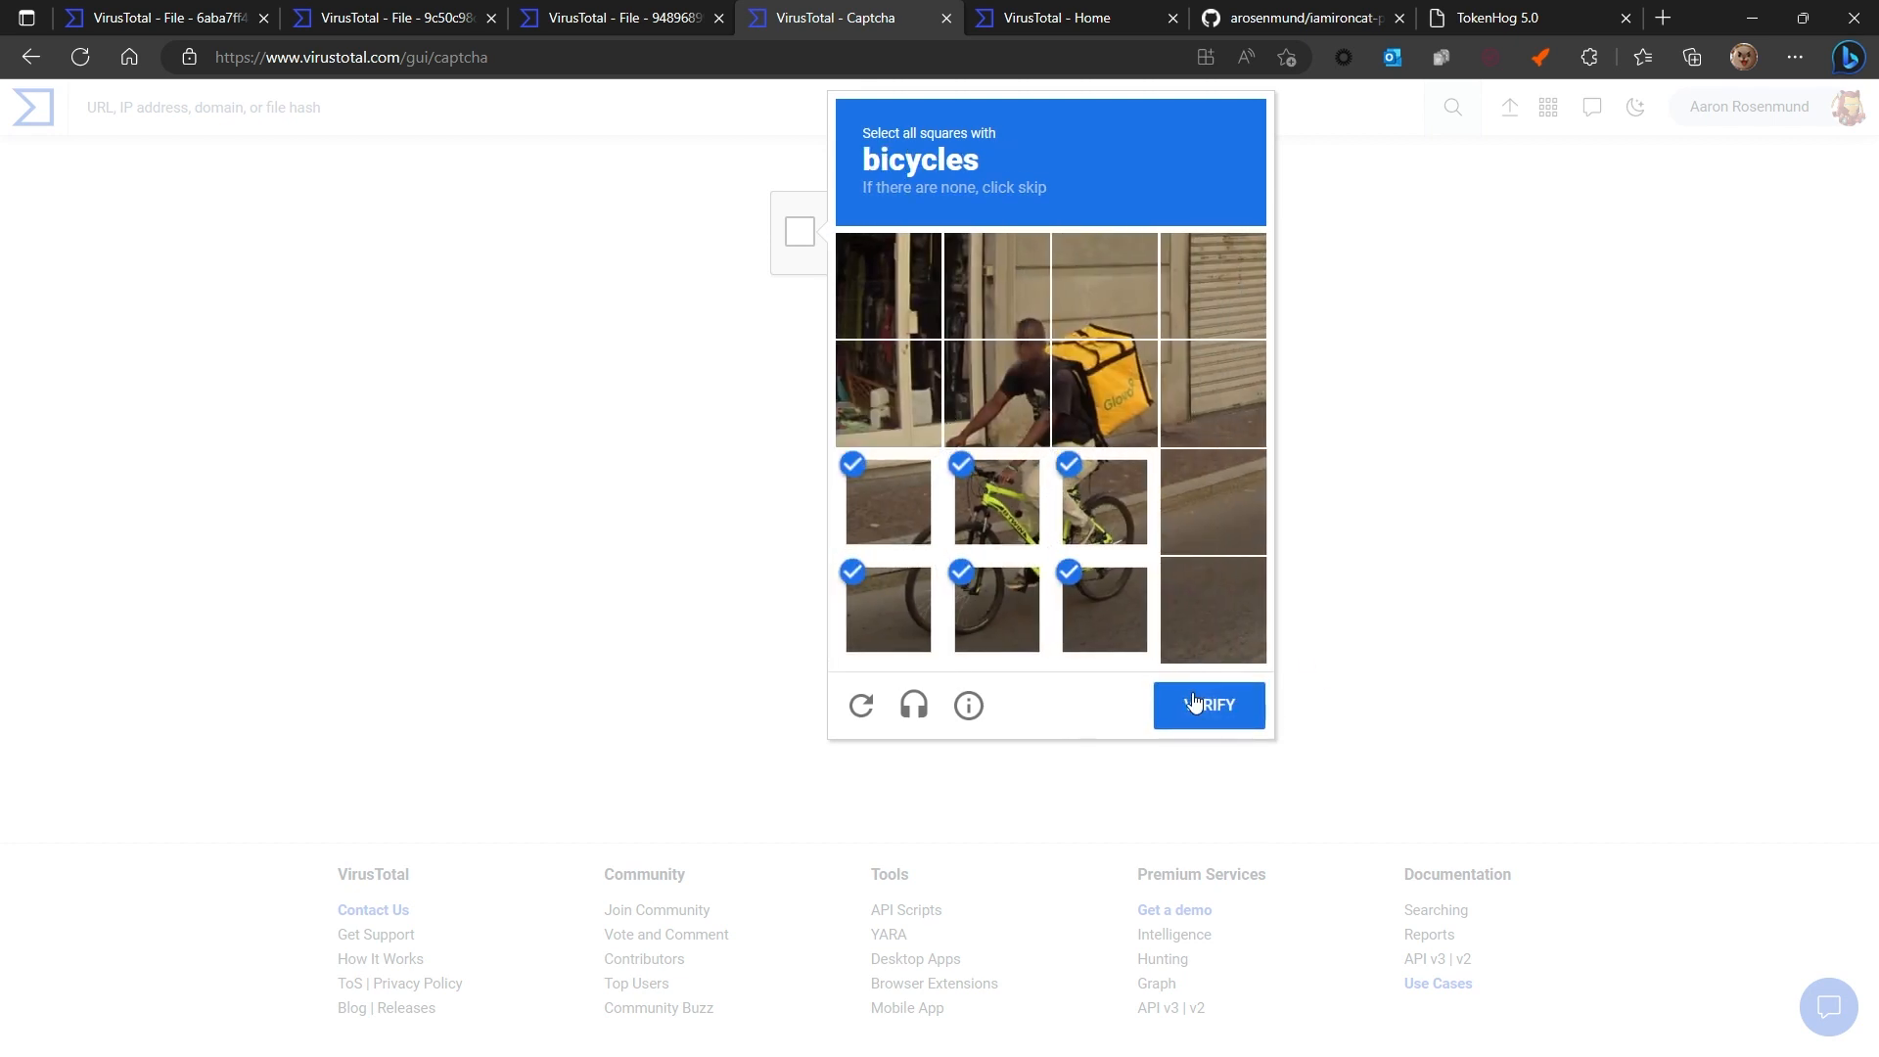
left_click(1208, 705)
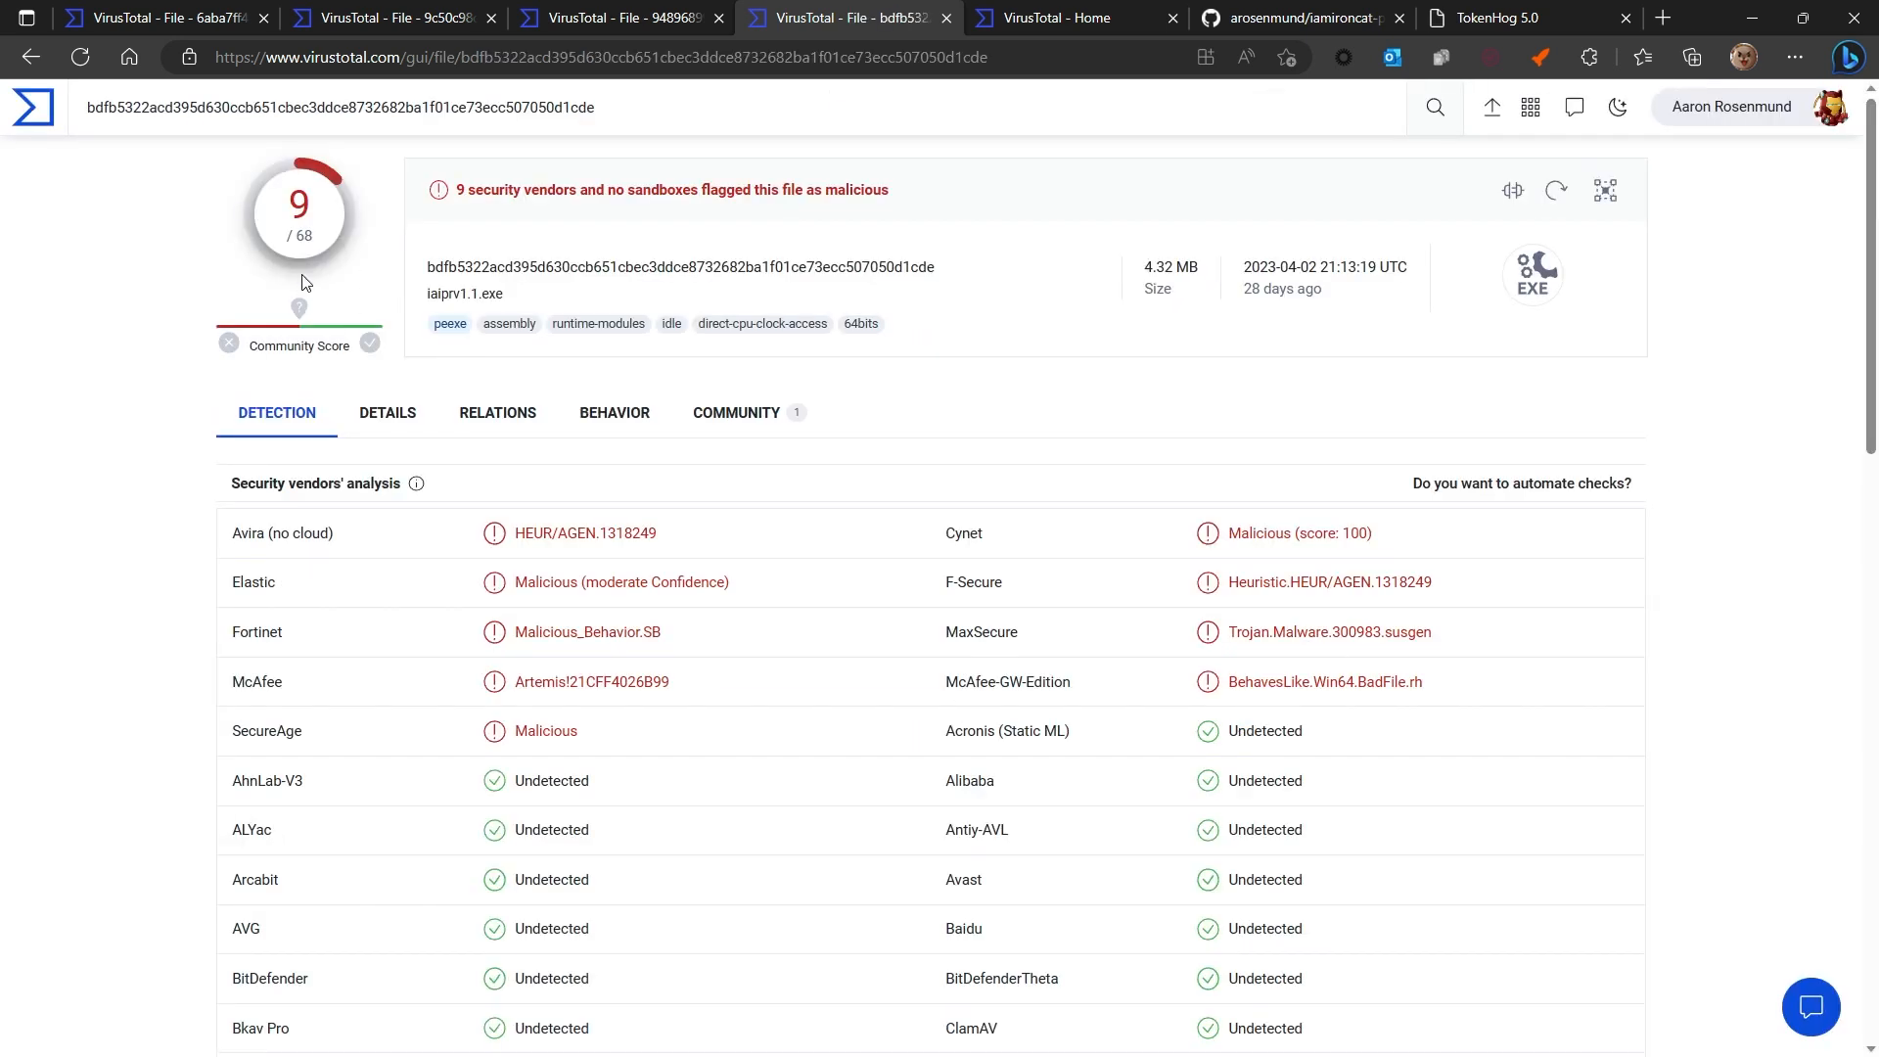
scroll("down", 3)
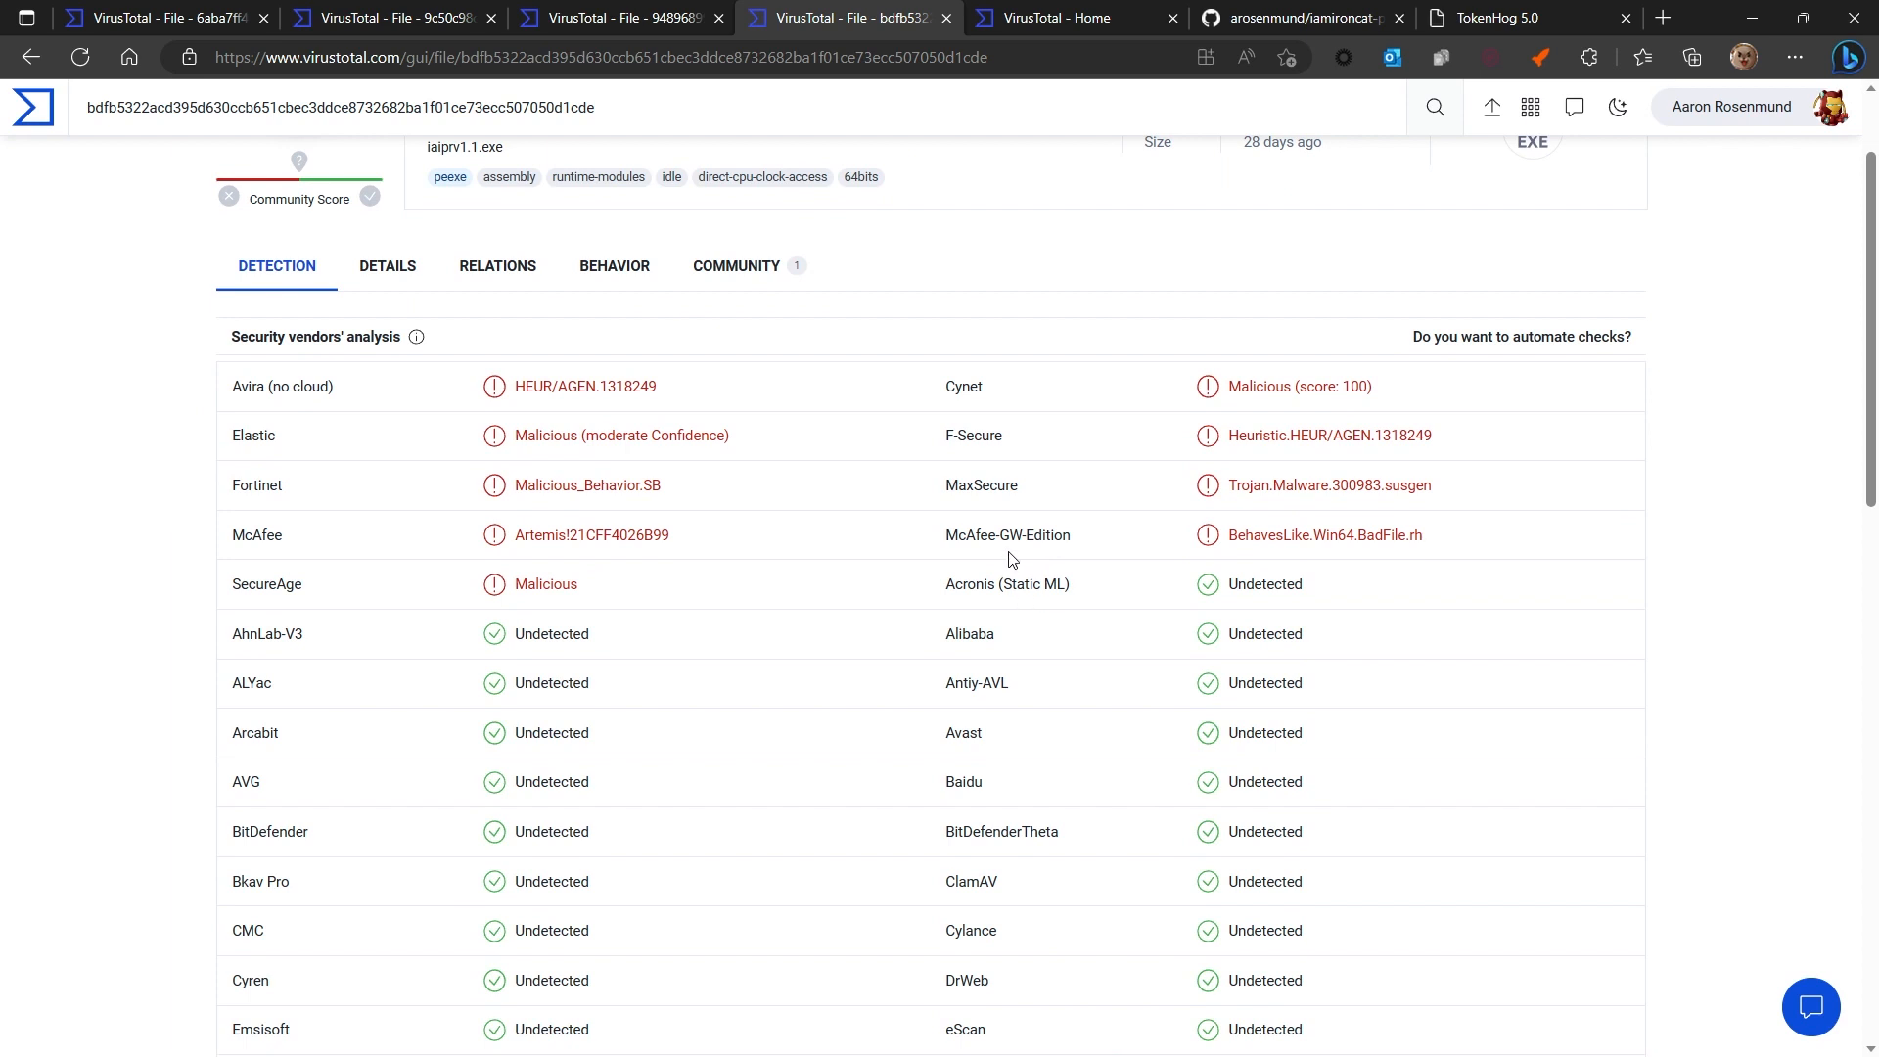
mouse_move(332, 587)
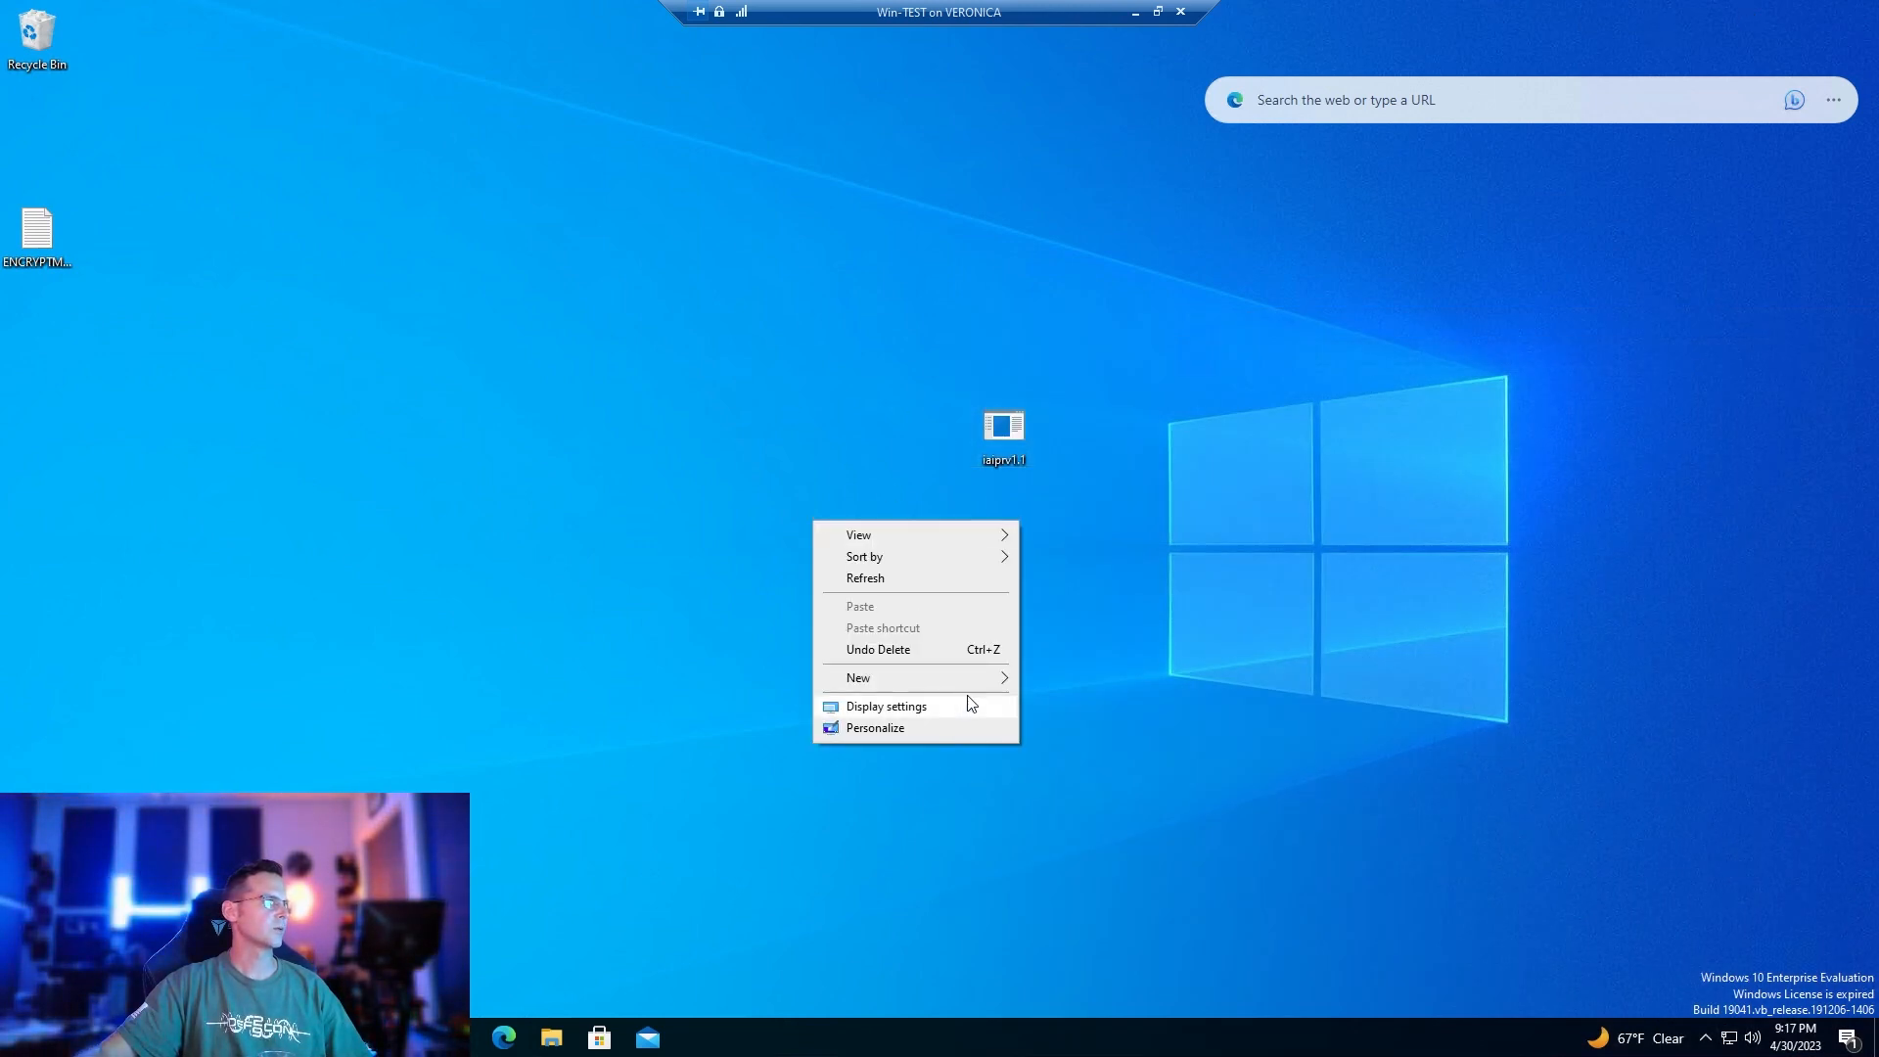
Dismiss the desktop context menu and move the Command Prompt window toward the screen centre.
left_click(1079, 614)
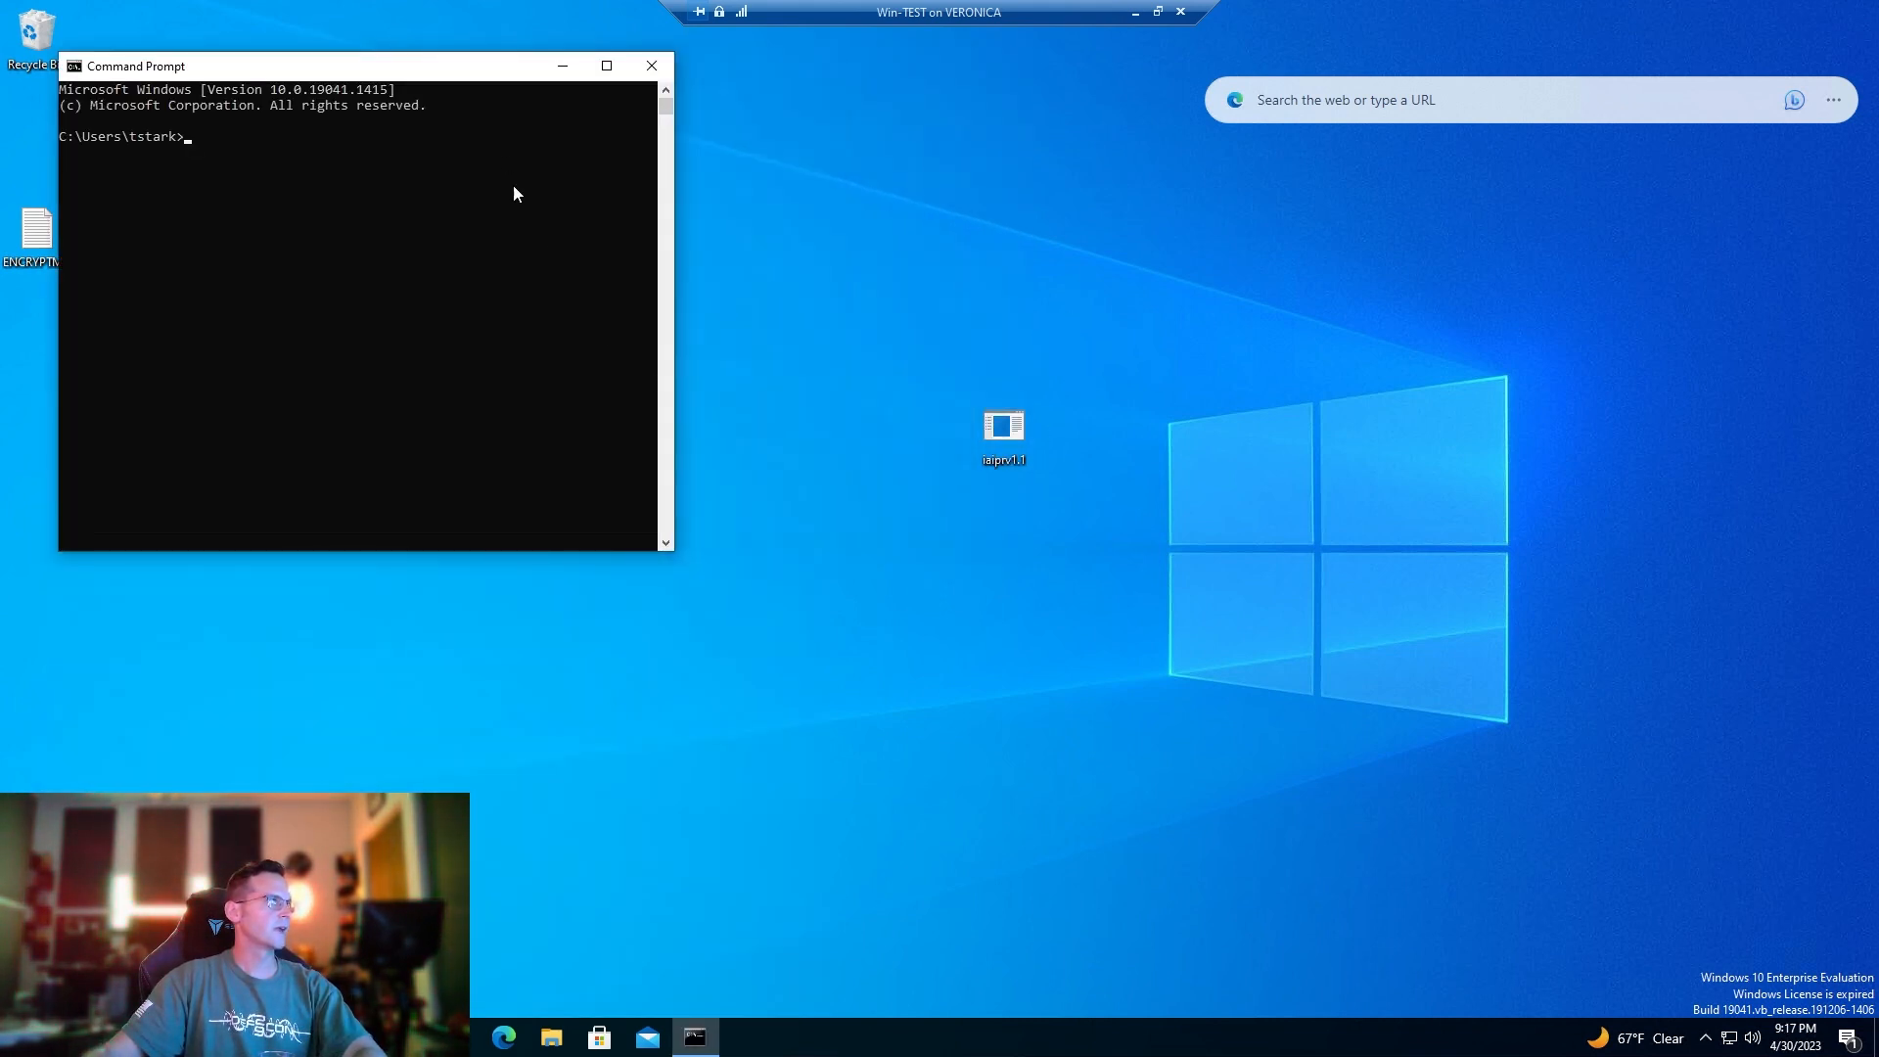
left_click_drag(359, 65, 479, 222)
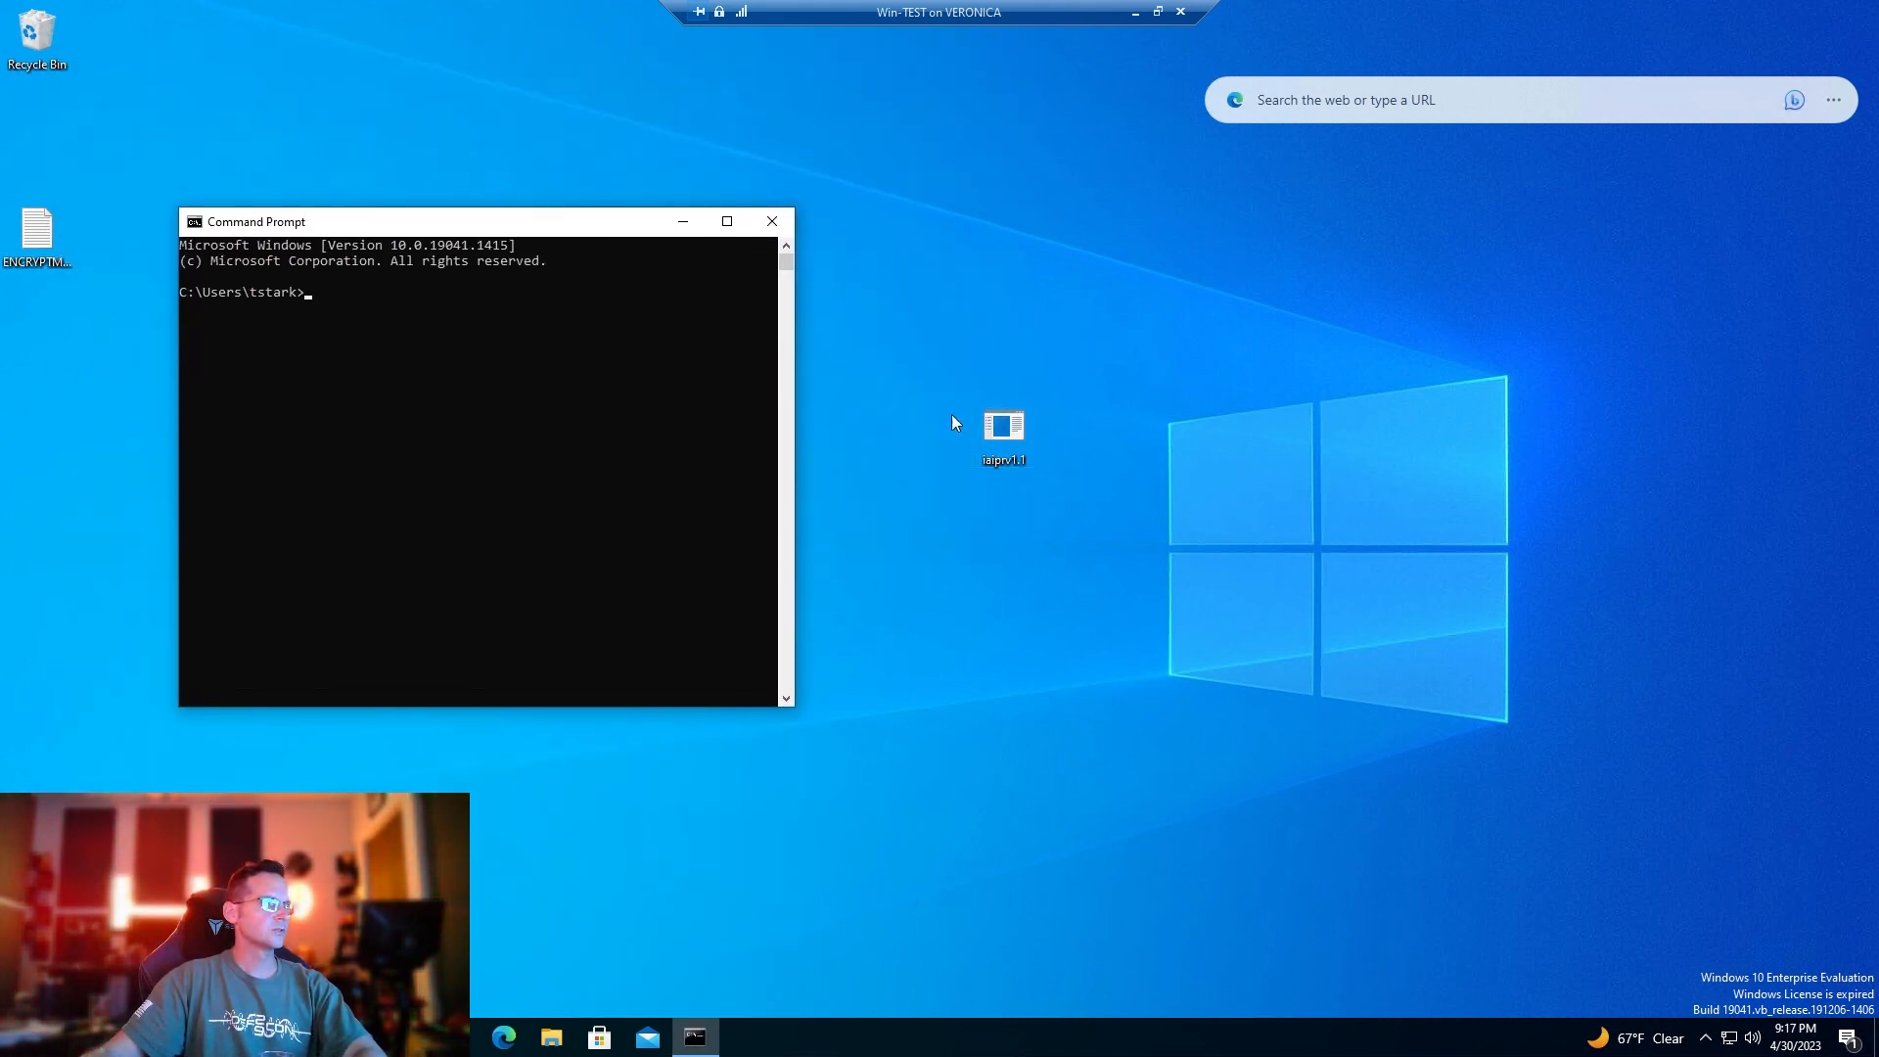
mouse_move(999, 544)
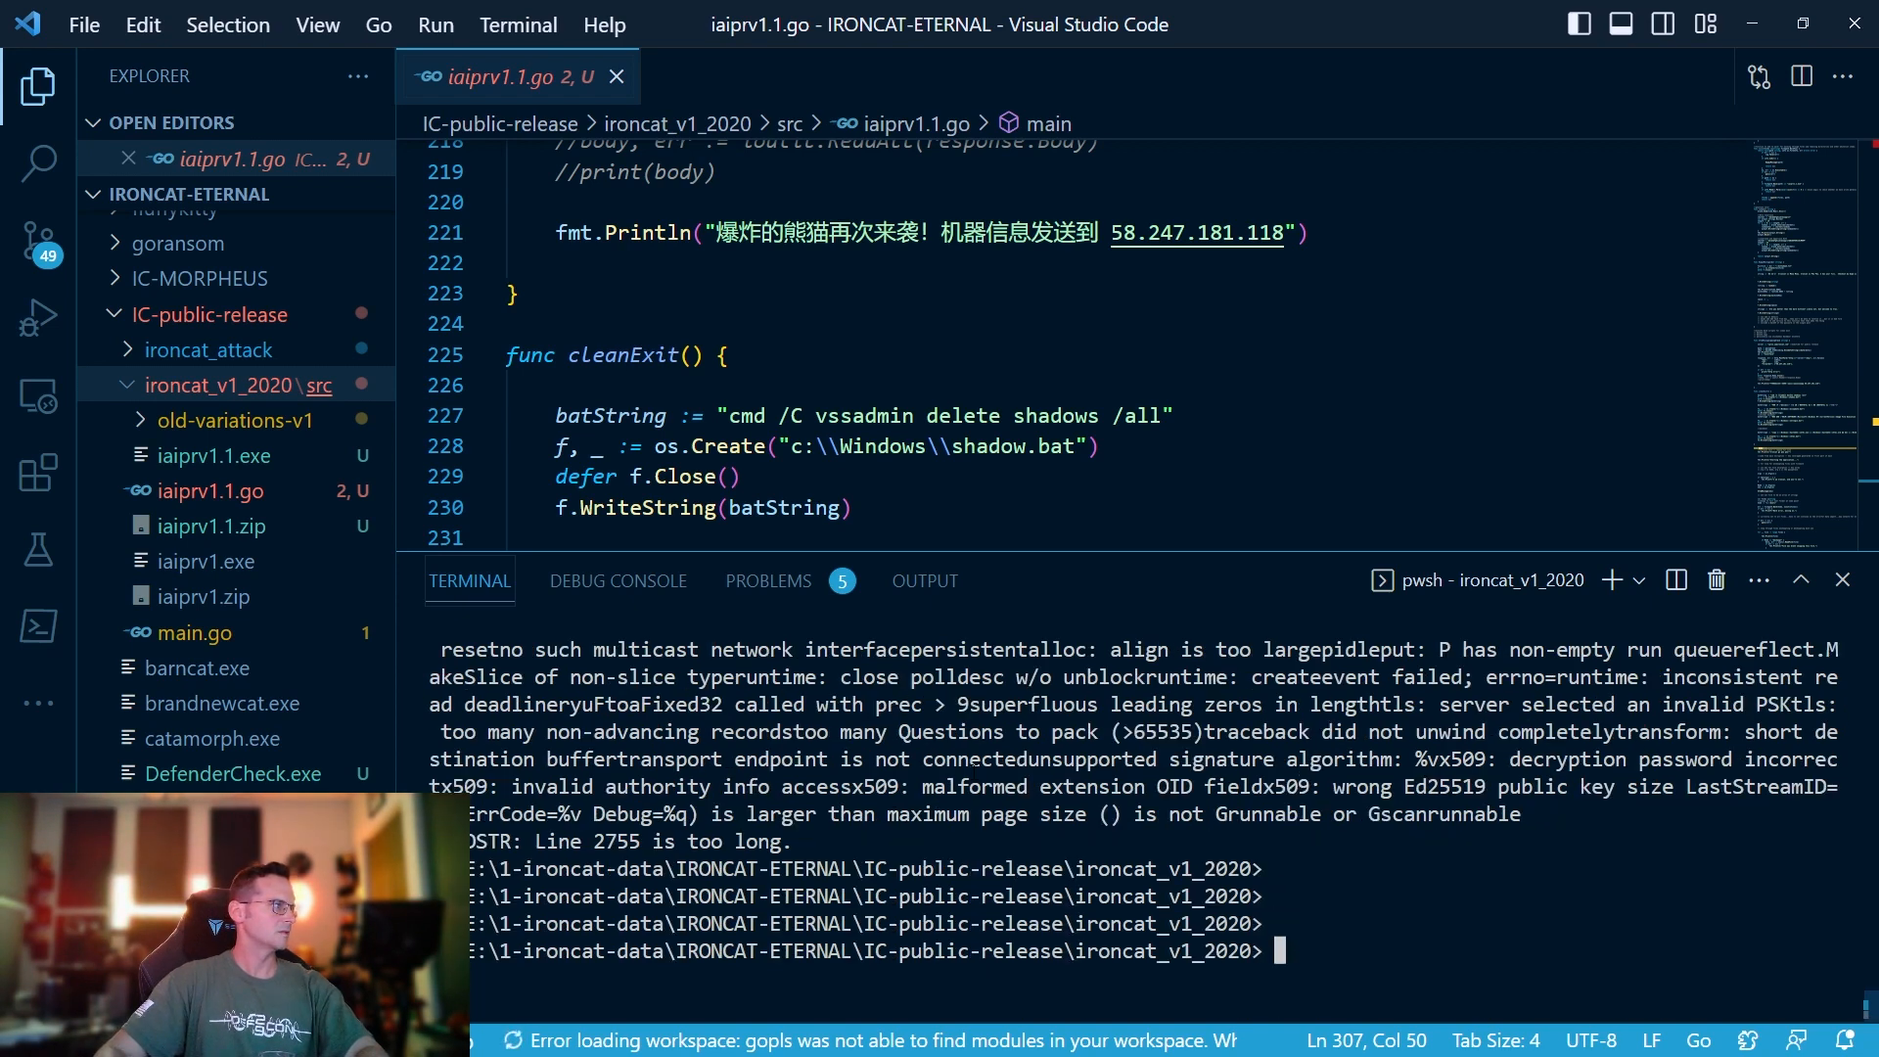
Enter the garble -tiny -literals -seed=random build -ldflags='-s -w' command for iaiprv1.1.go.
type("d")
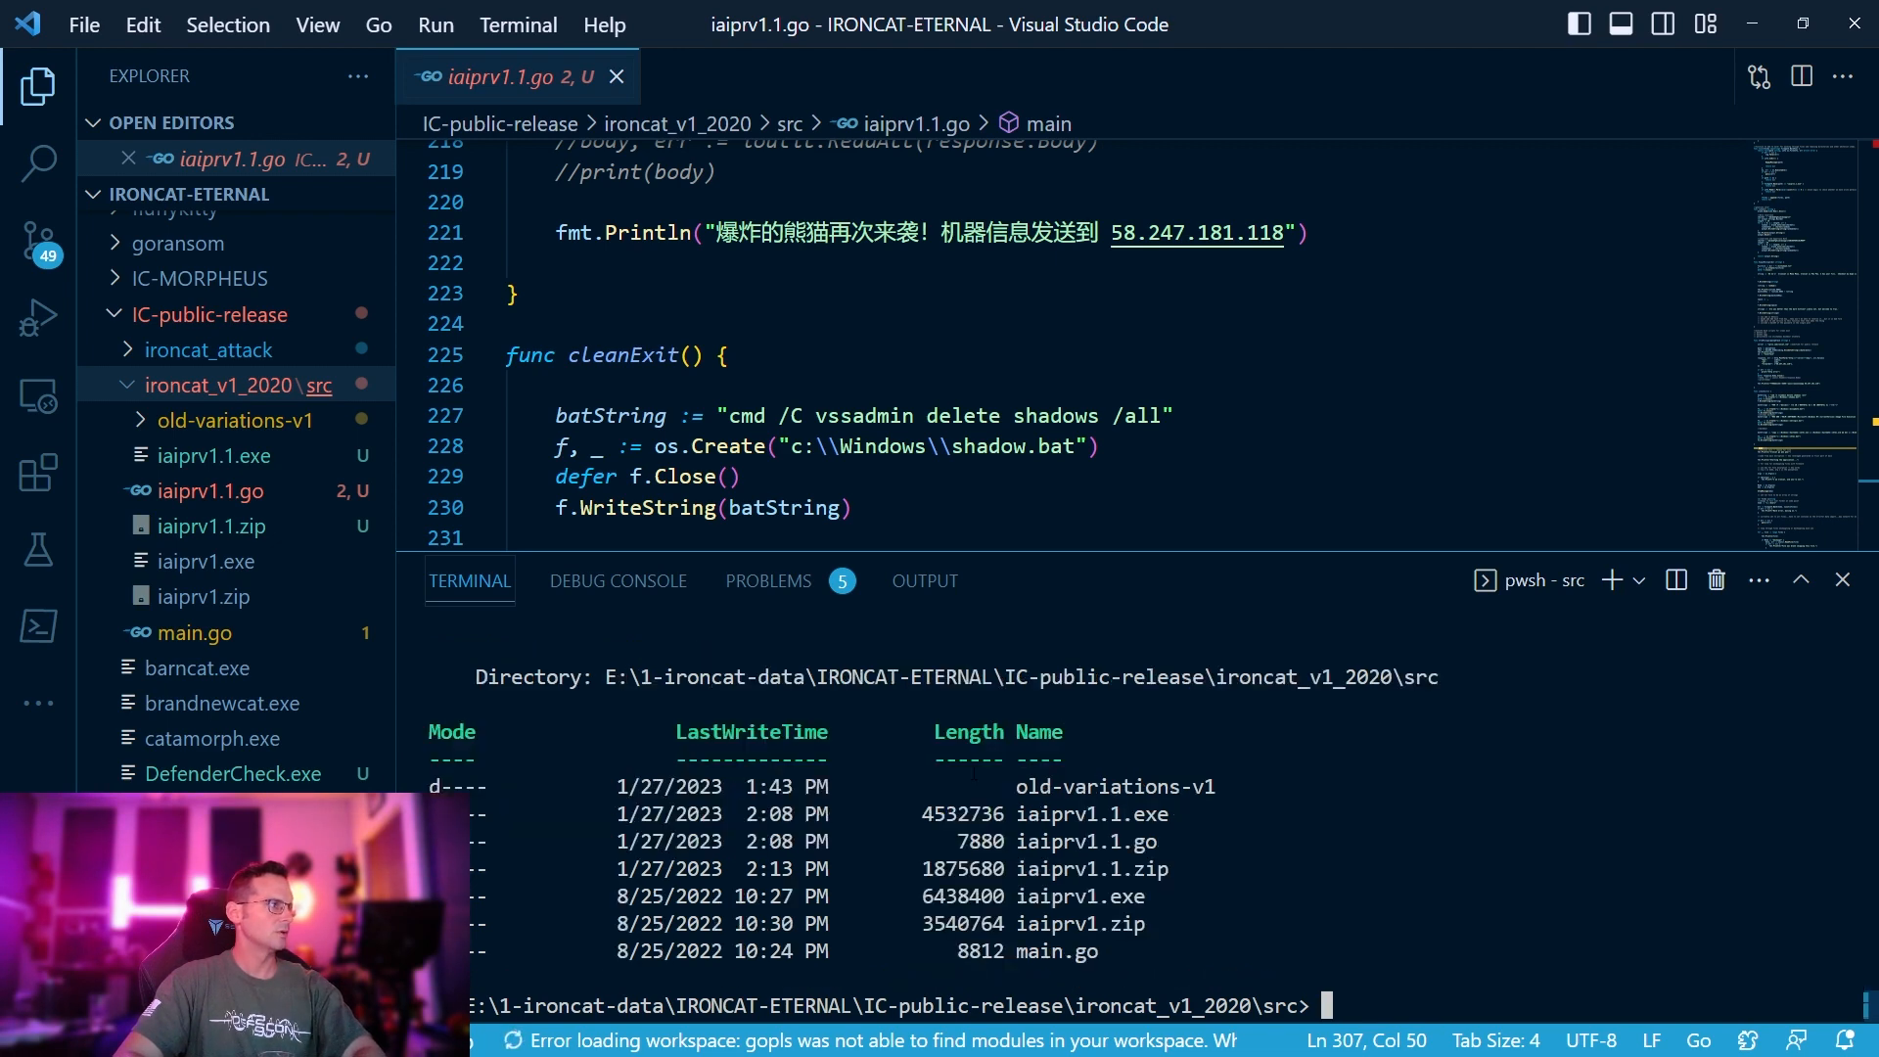
type("iai")
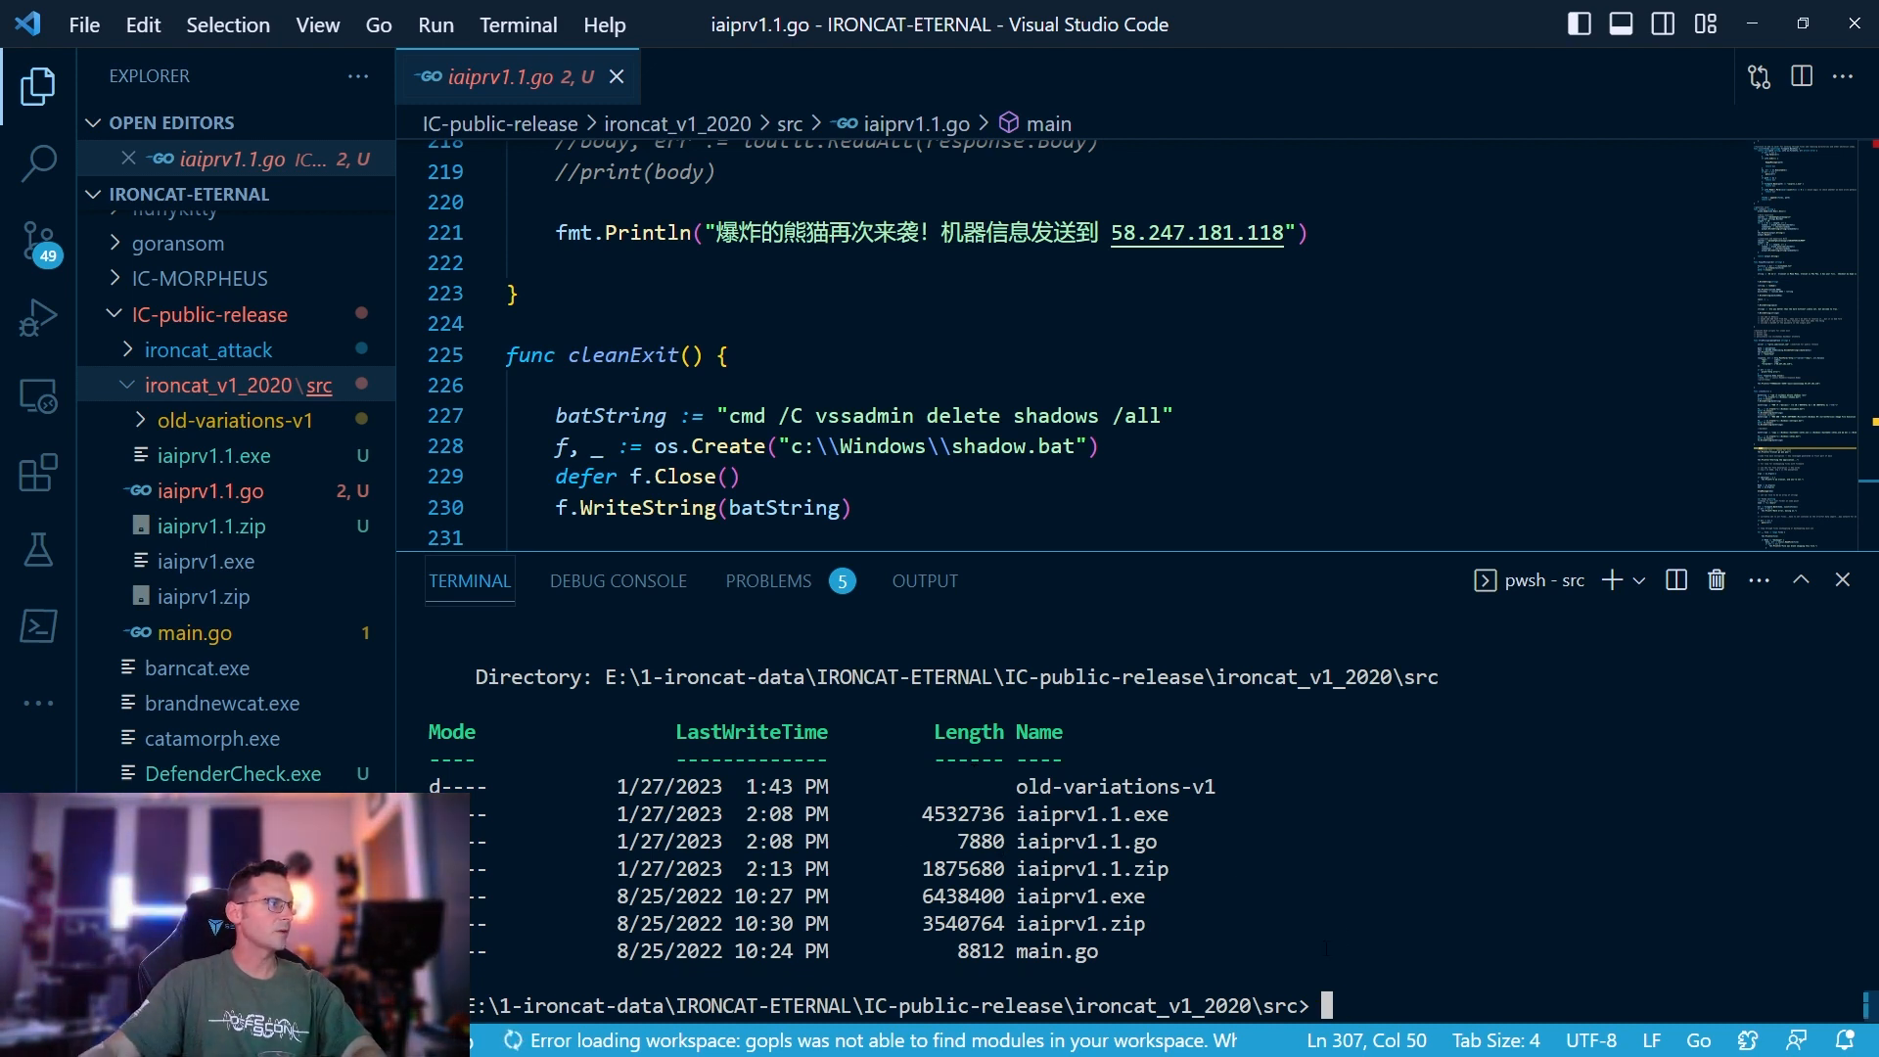
type("iaiprv1")
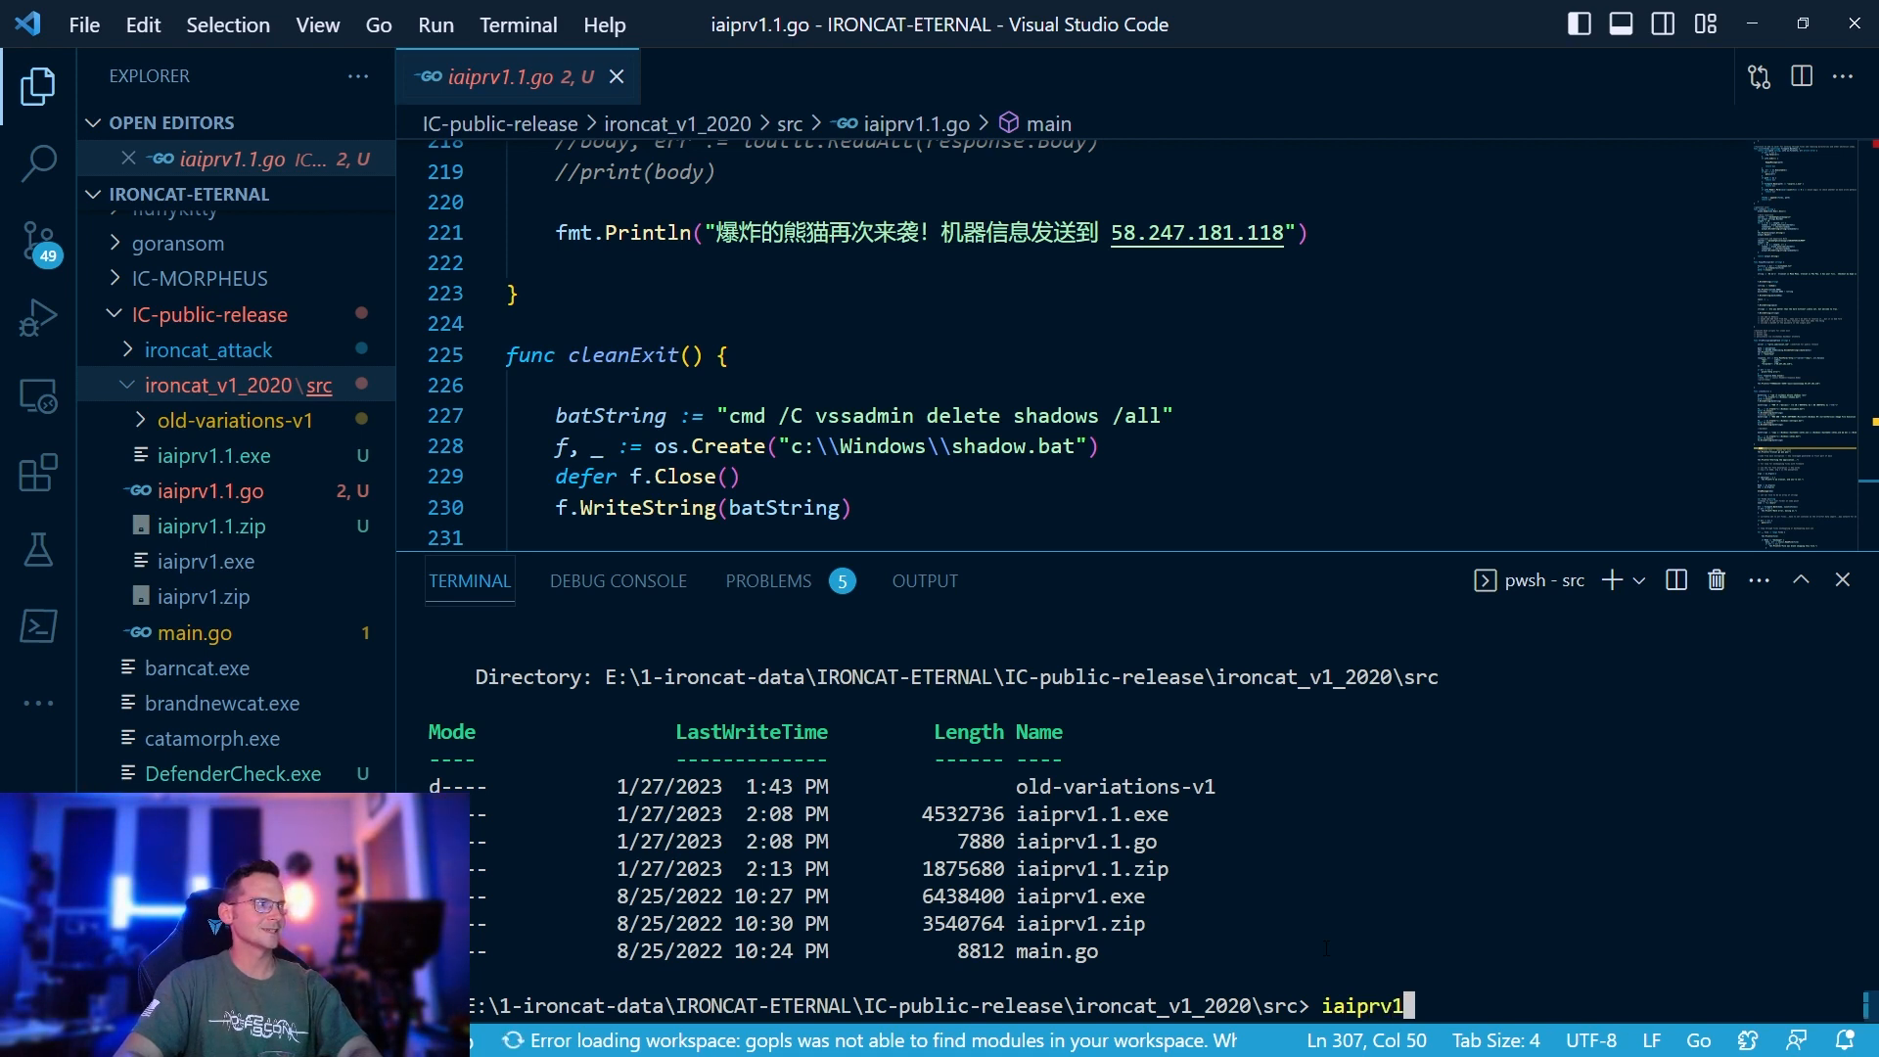
type(".1.go")
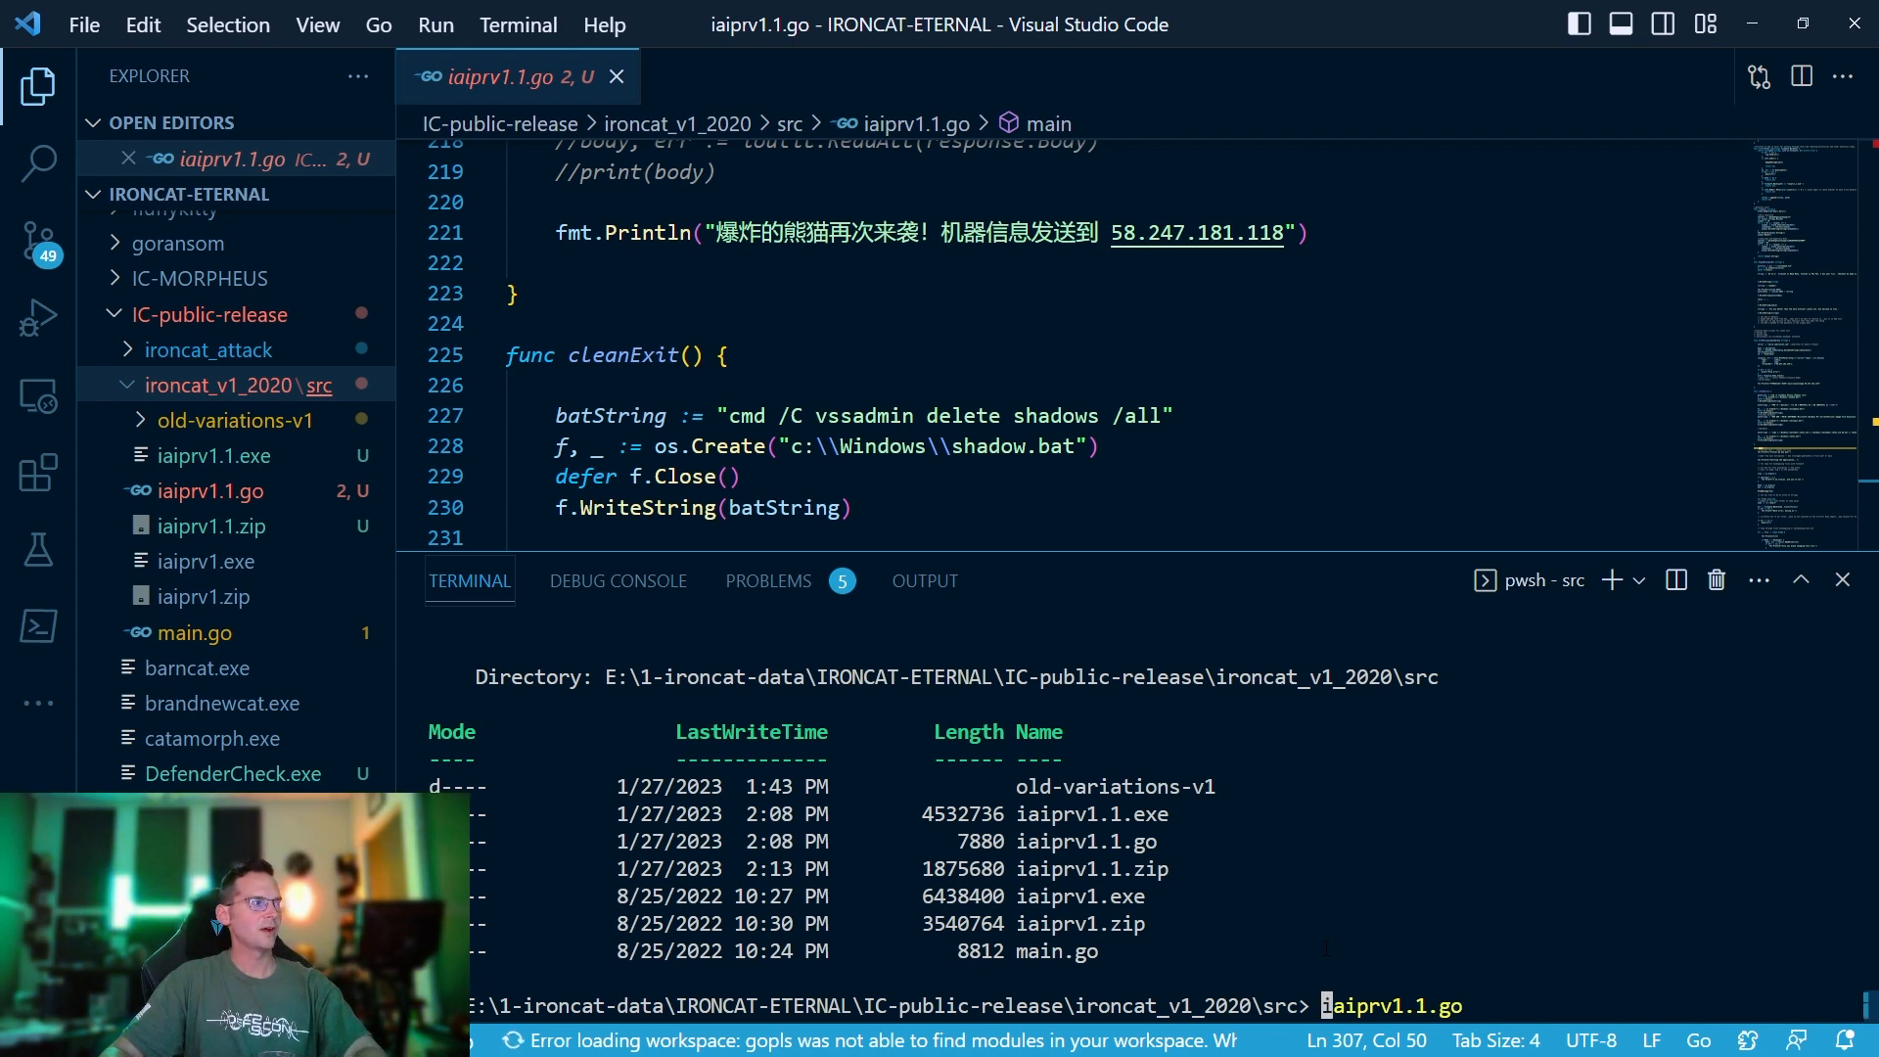
type("go")
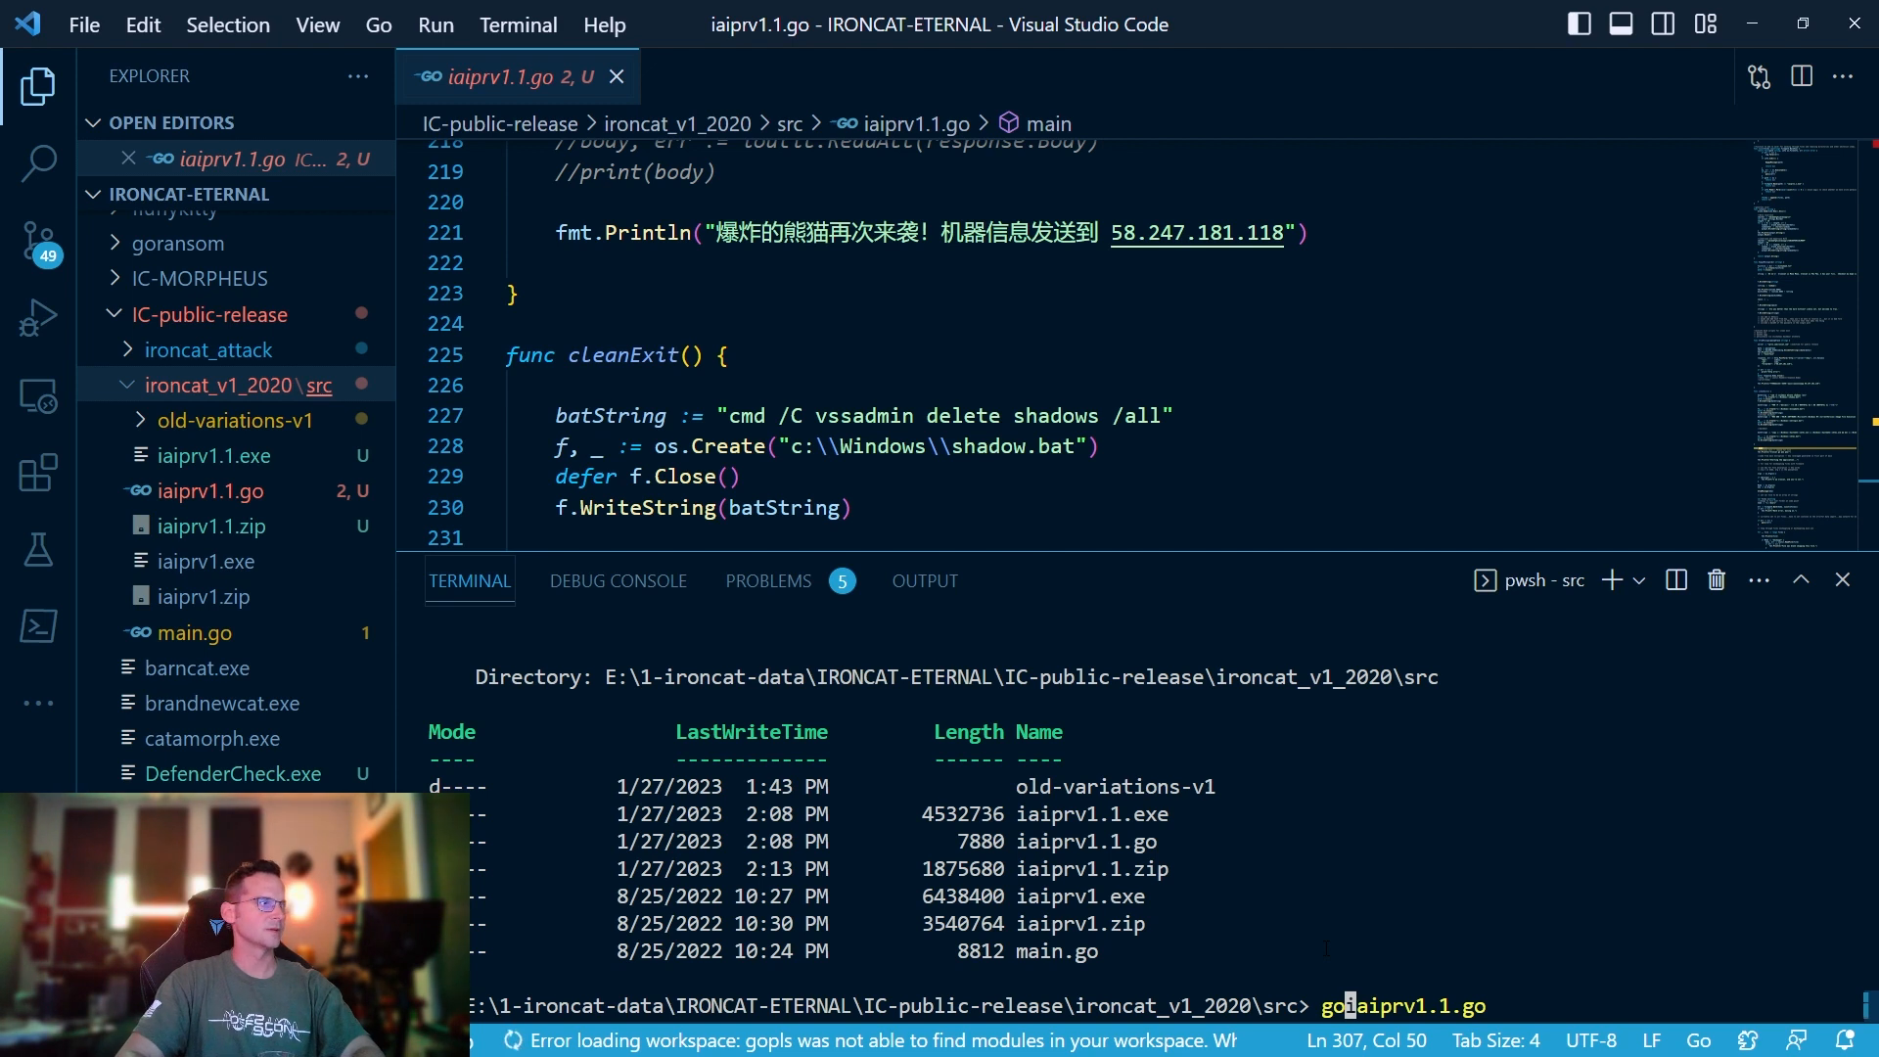
type("garble")
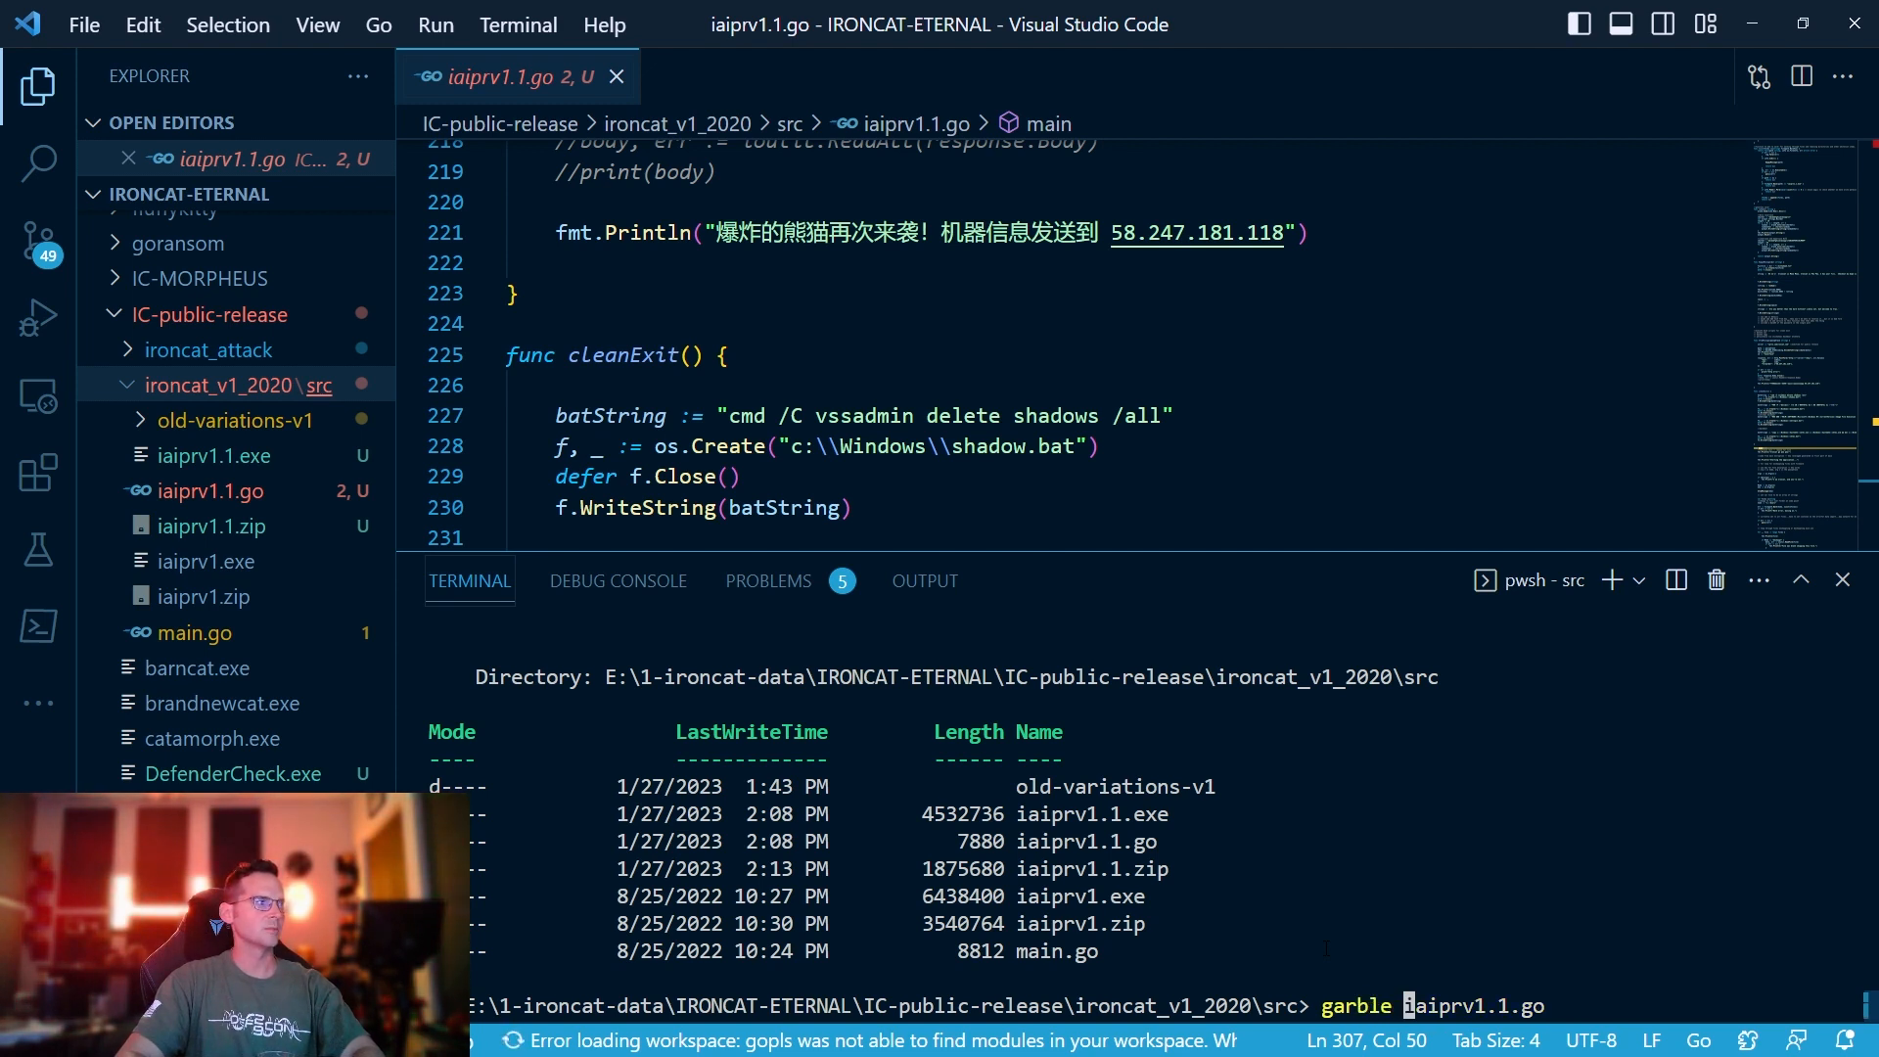
type("-")
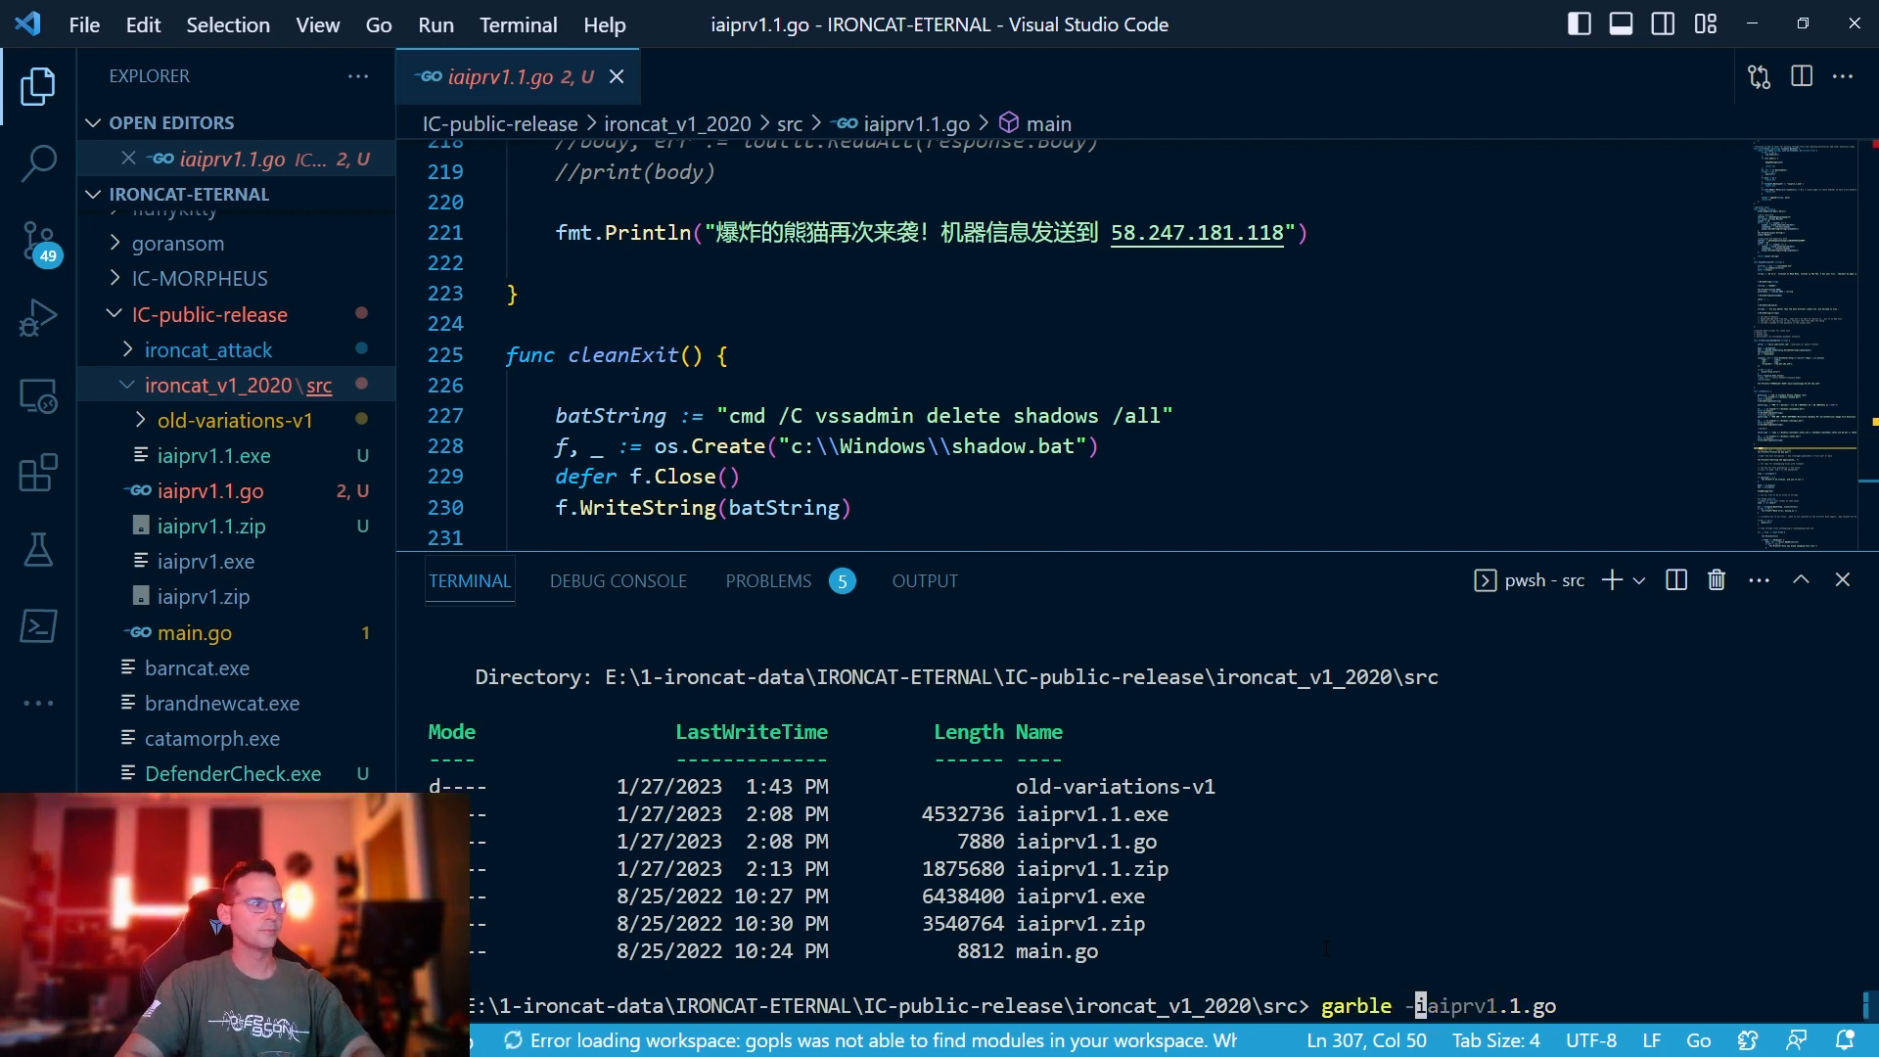
type("-tiny")
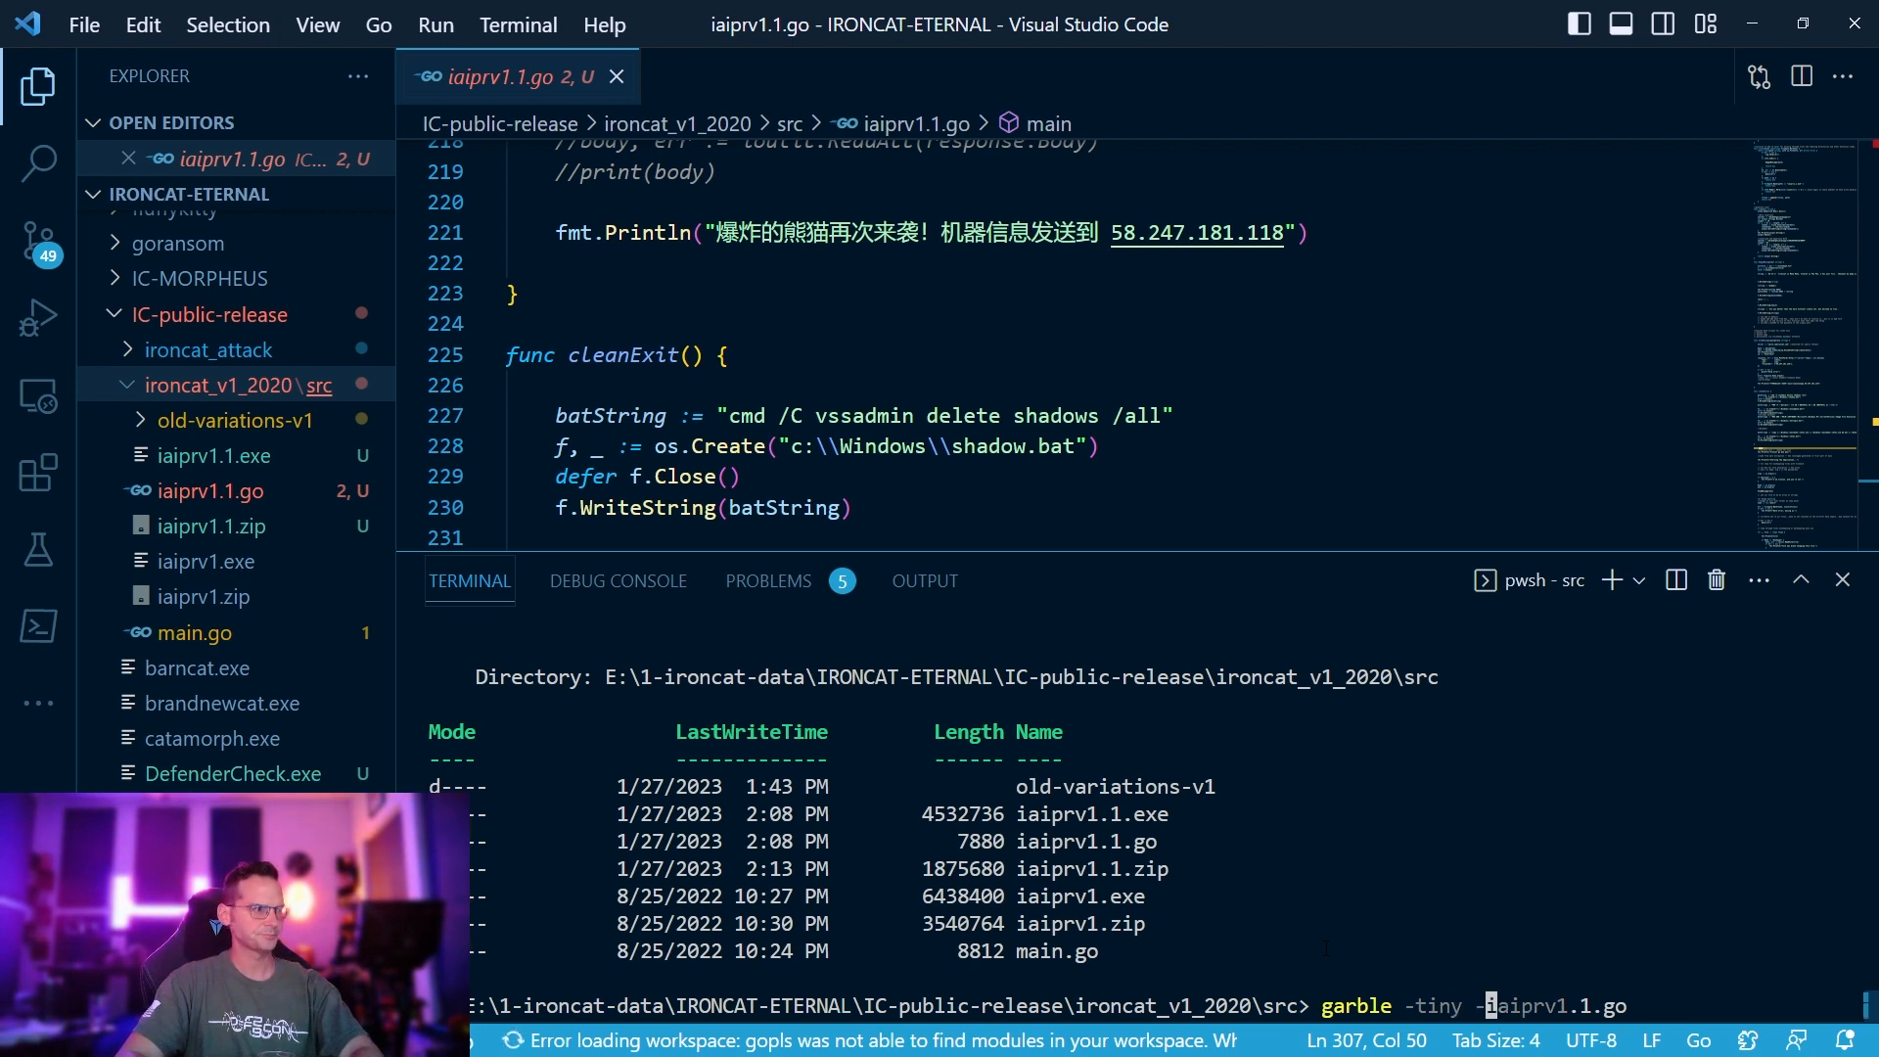
type("-literals")
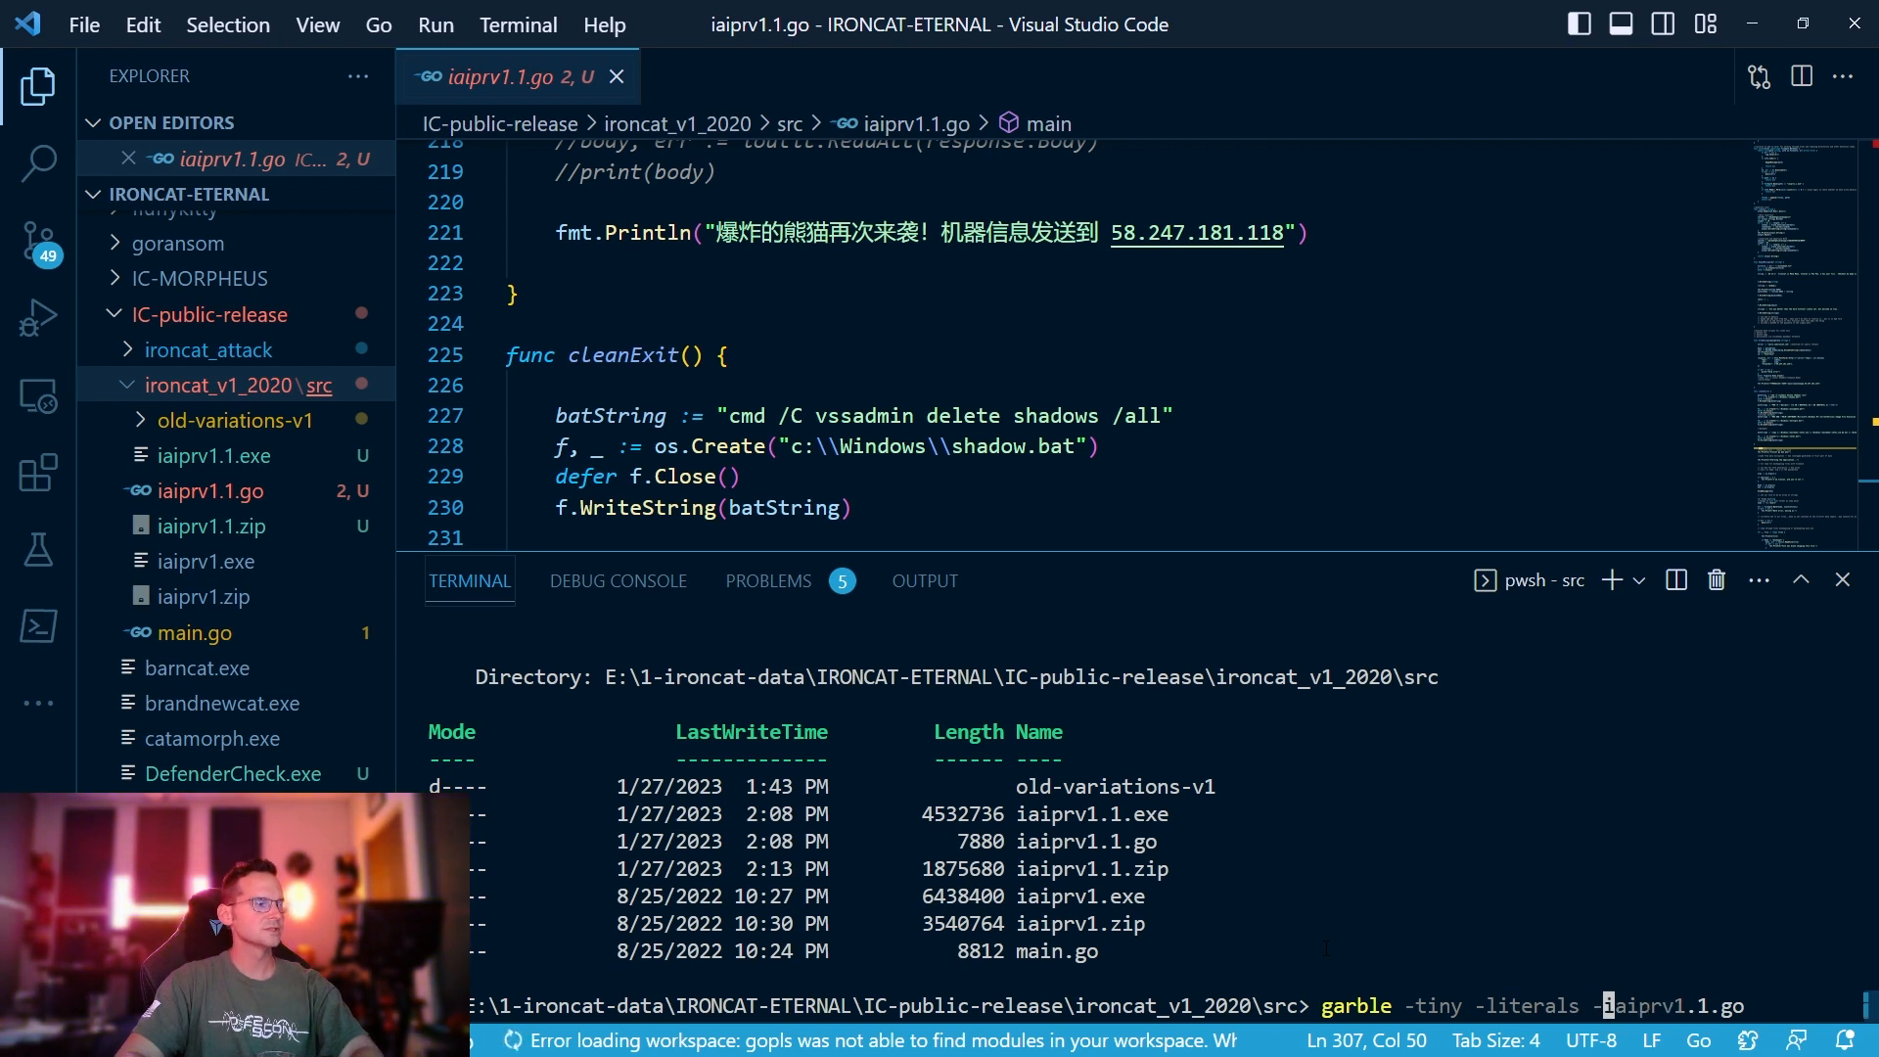
type("-seed=random")
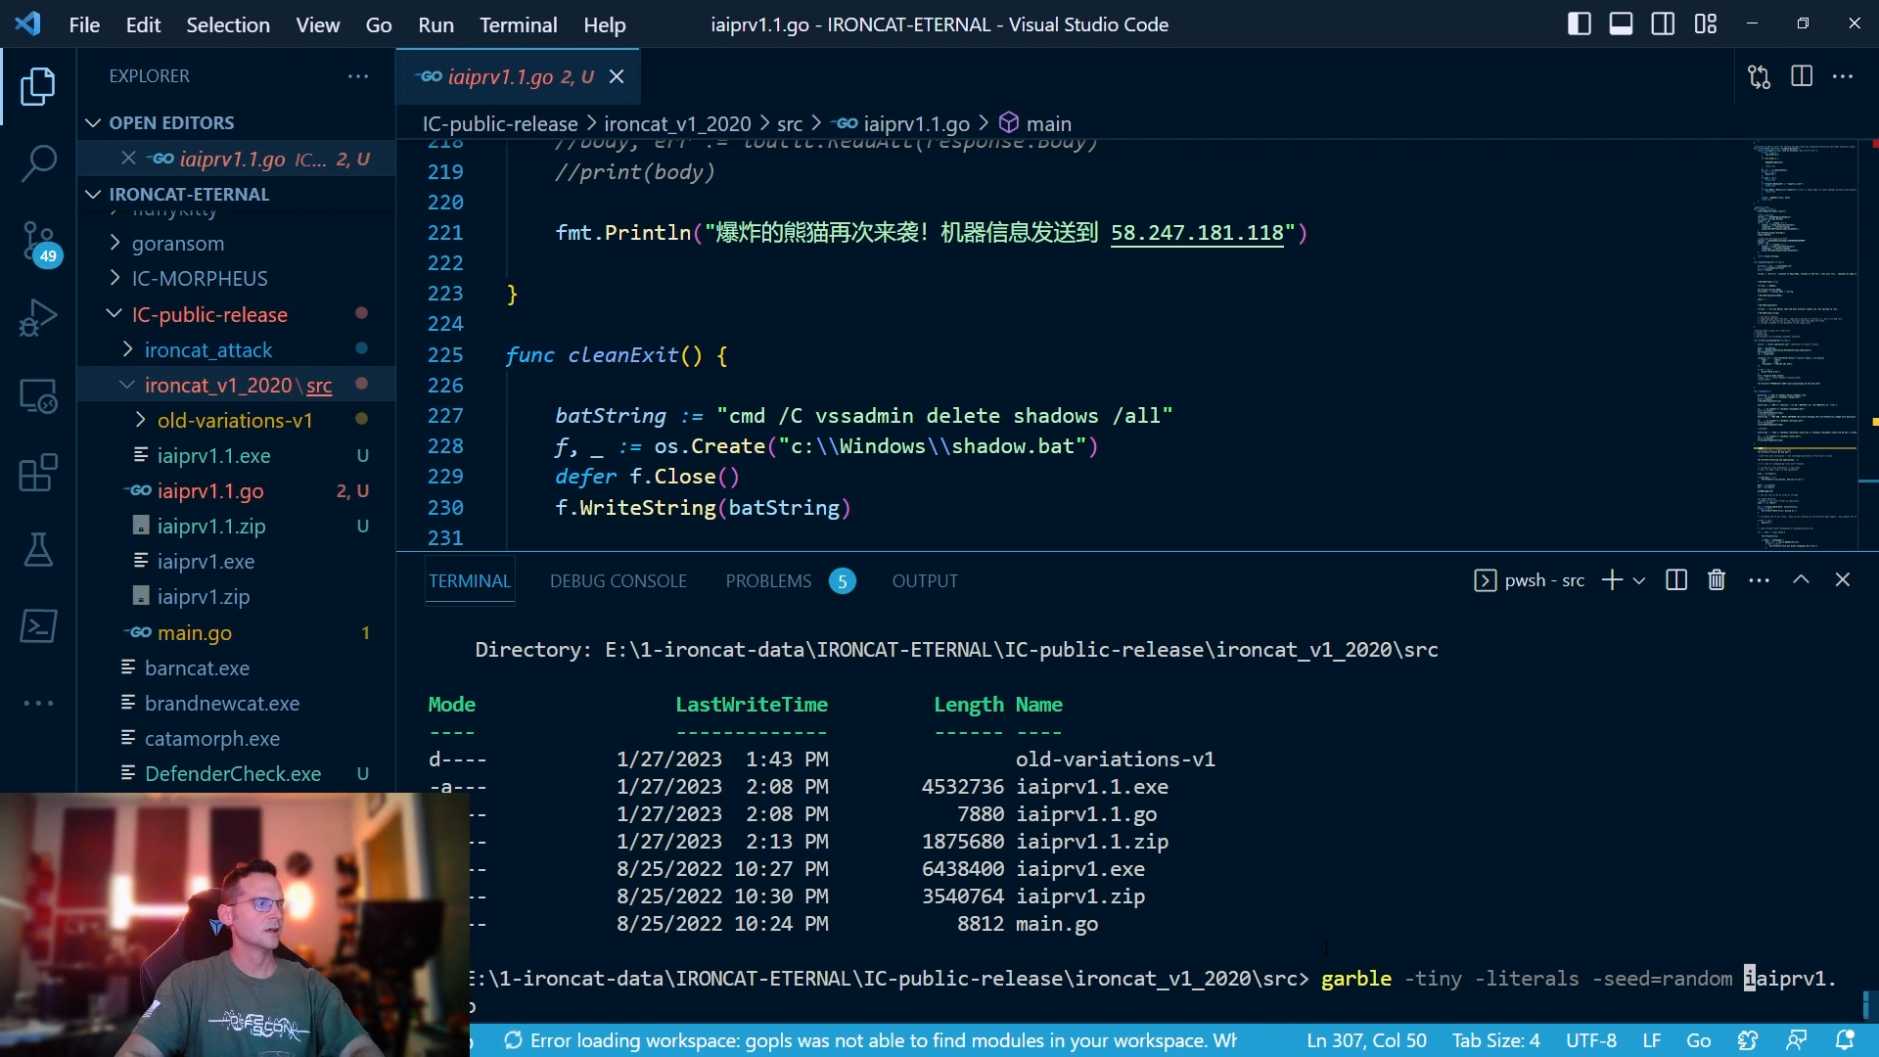
type("build -l")
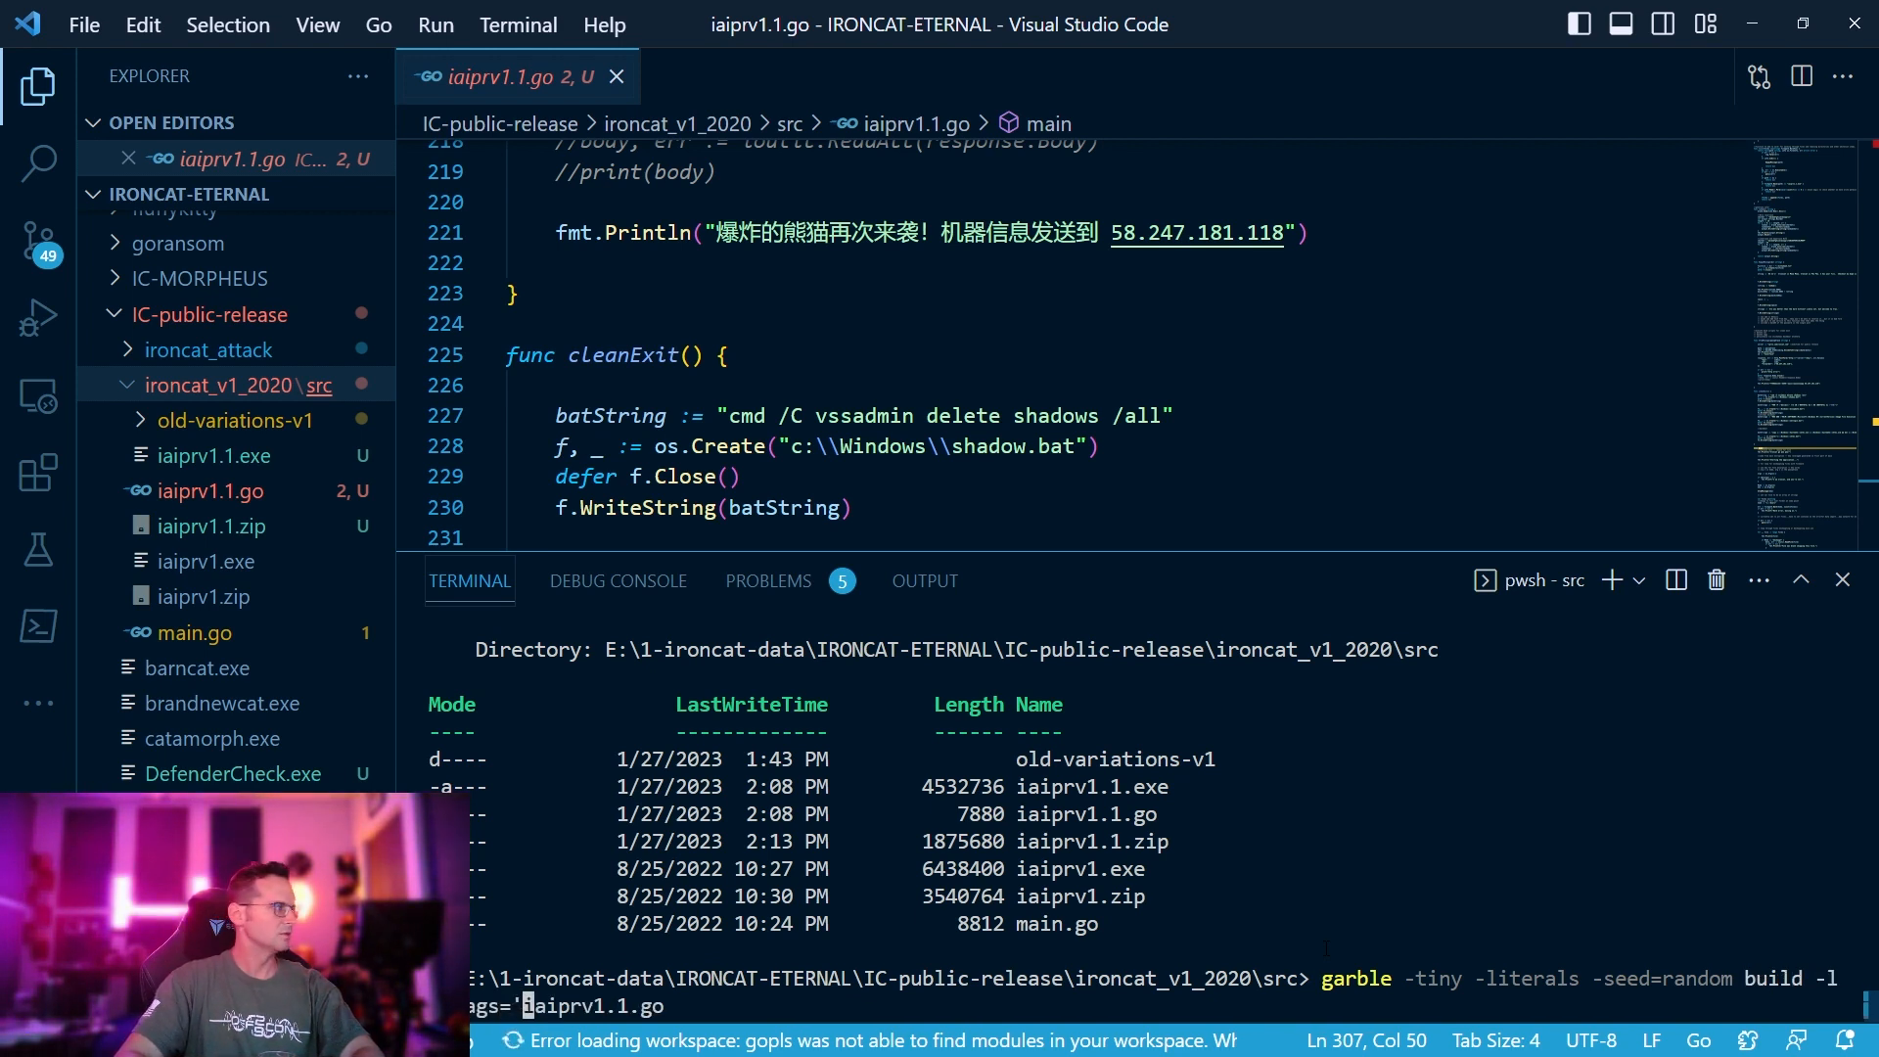
type("-s -w'")
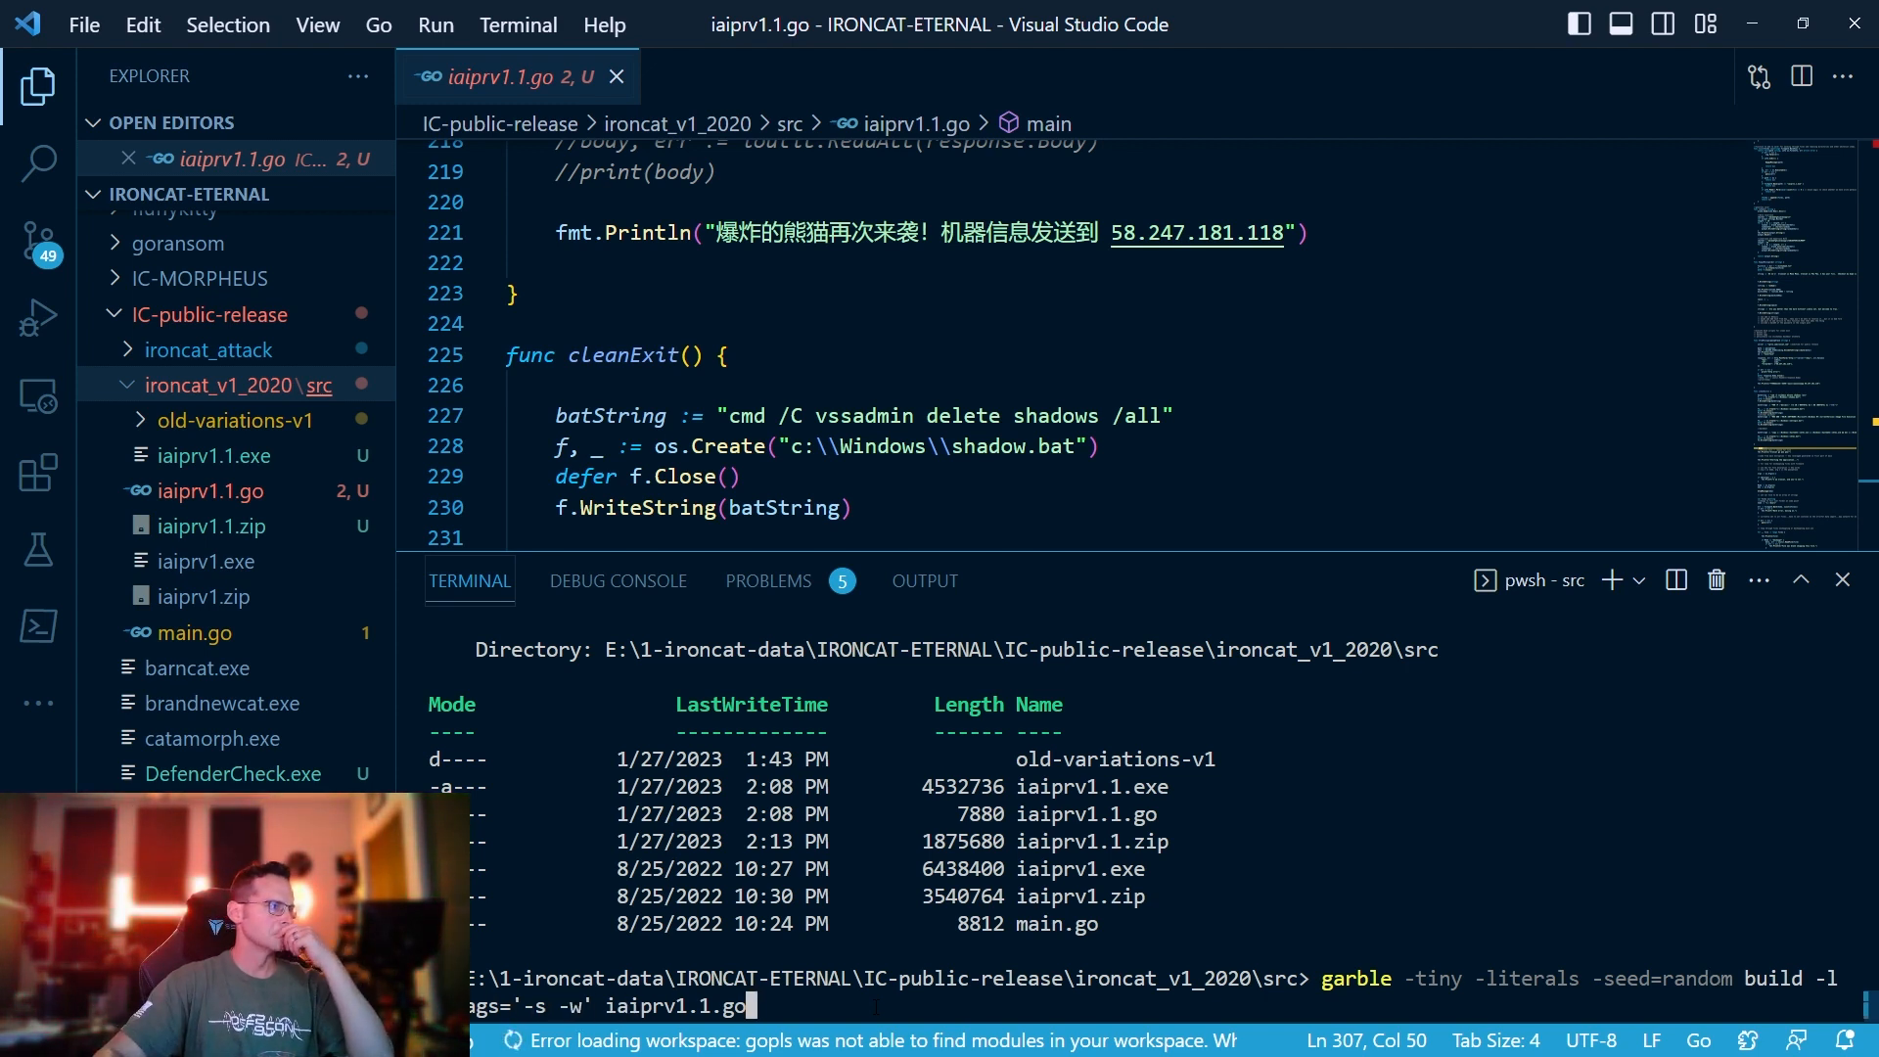
Run the obfuscated build and list the folder showing the 6,993,408-byte iaiprv1.1.exe.
key("Return")
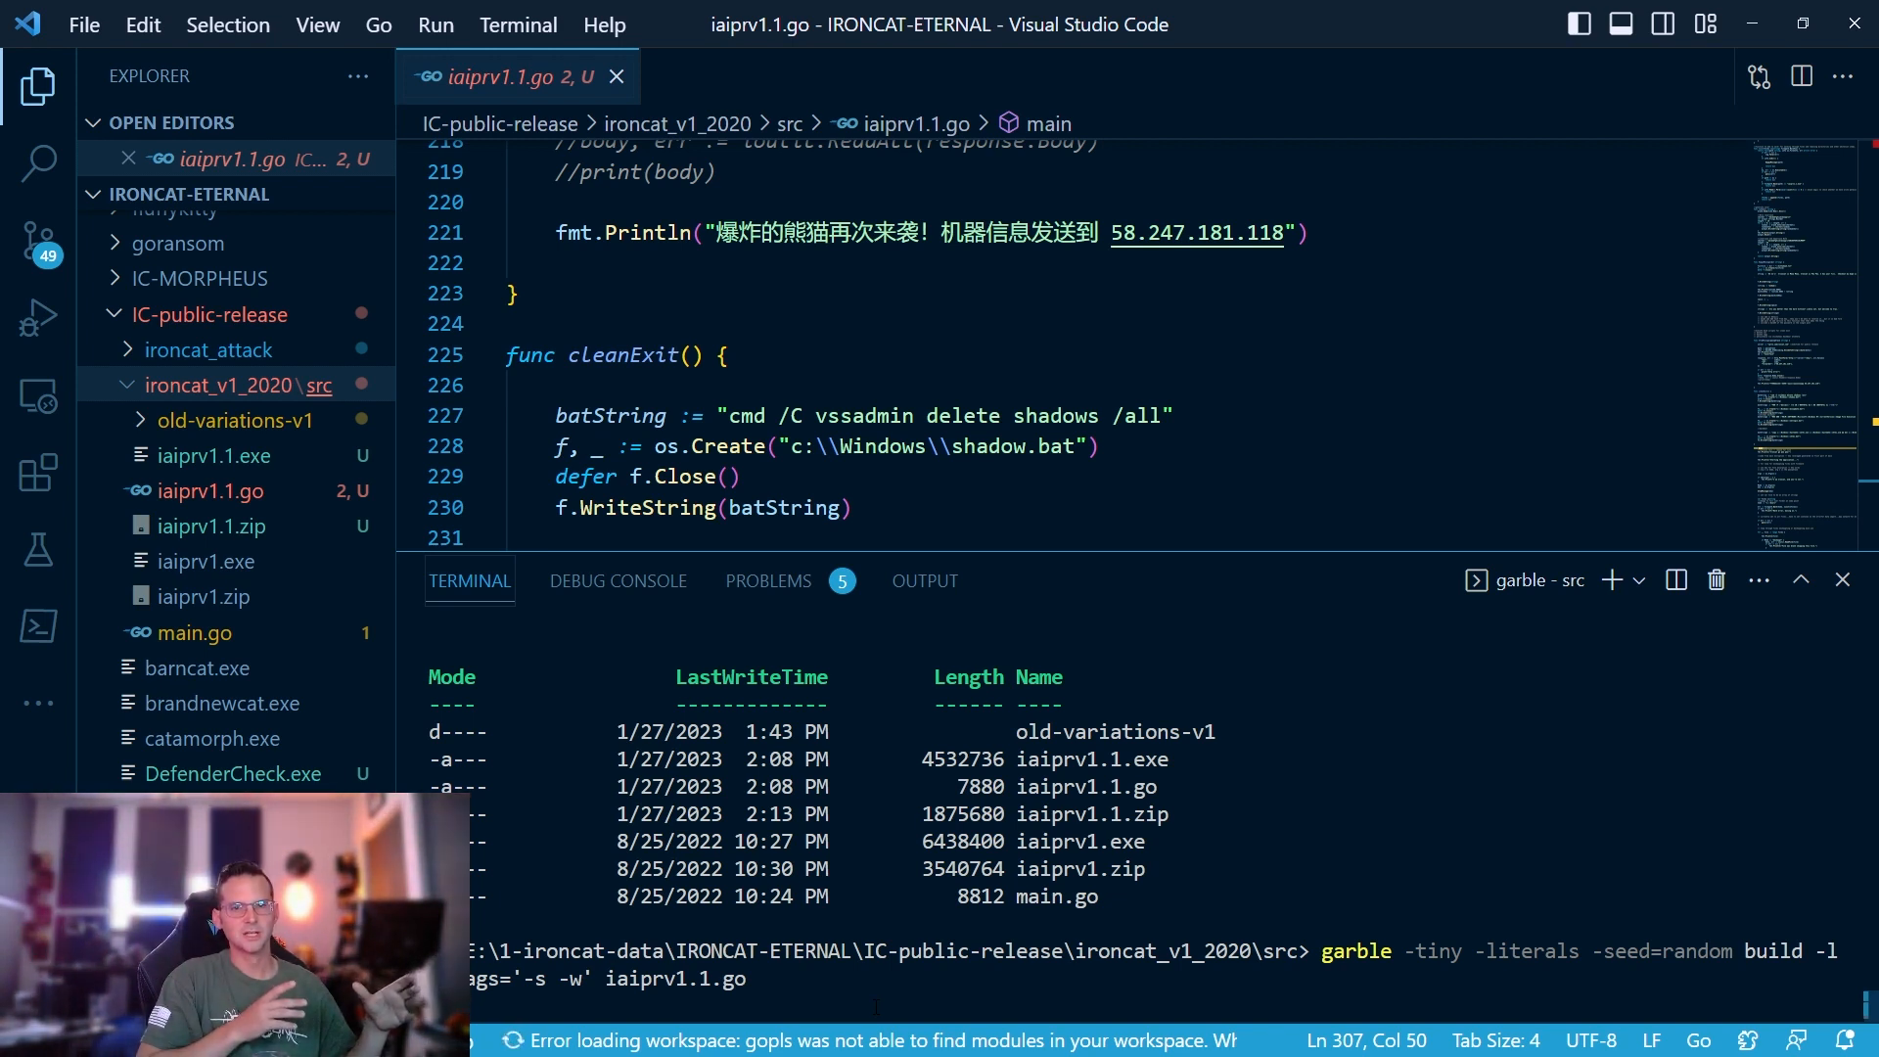
key("Return")
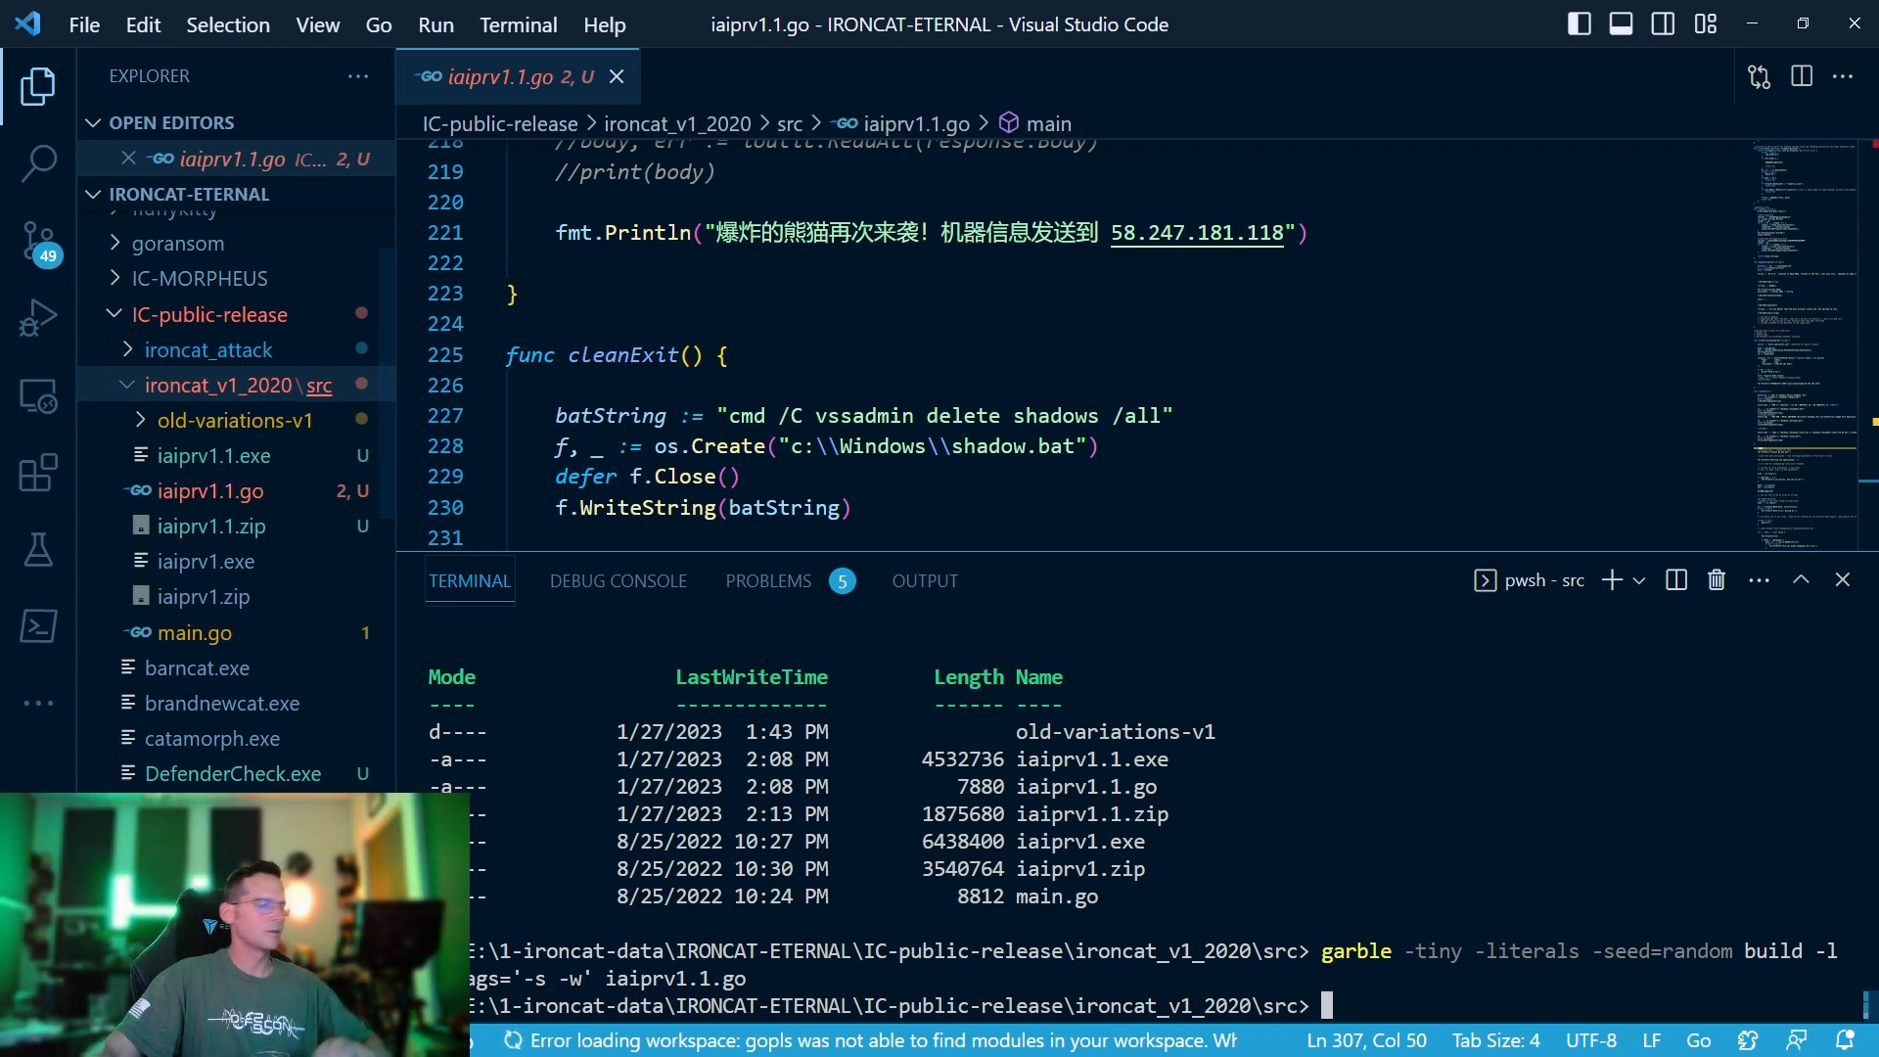
key("Return")
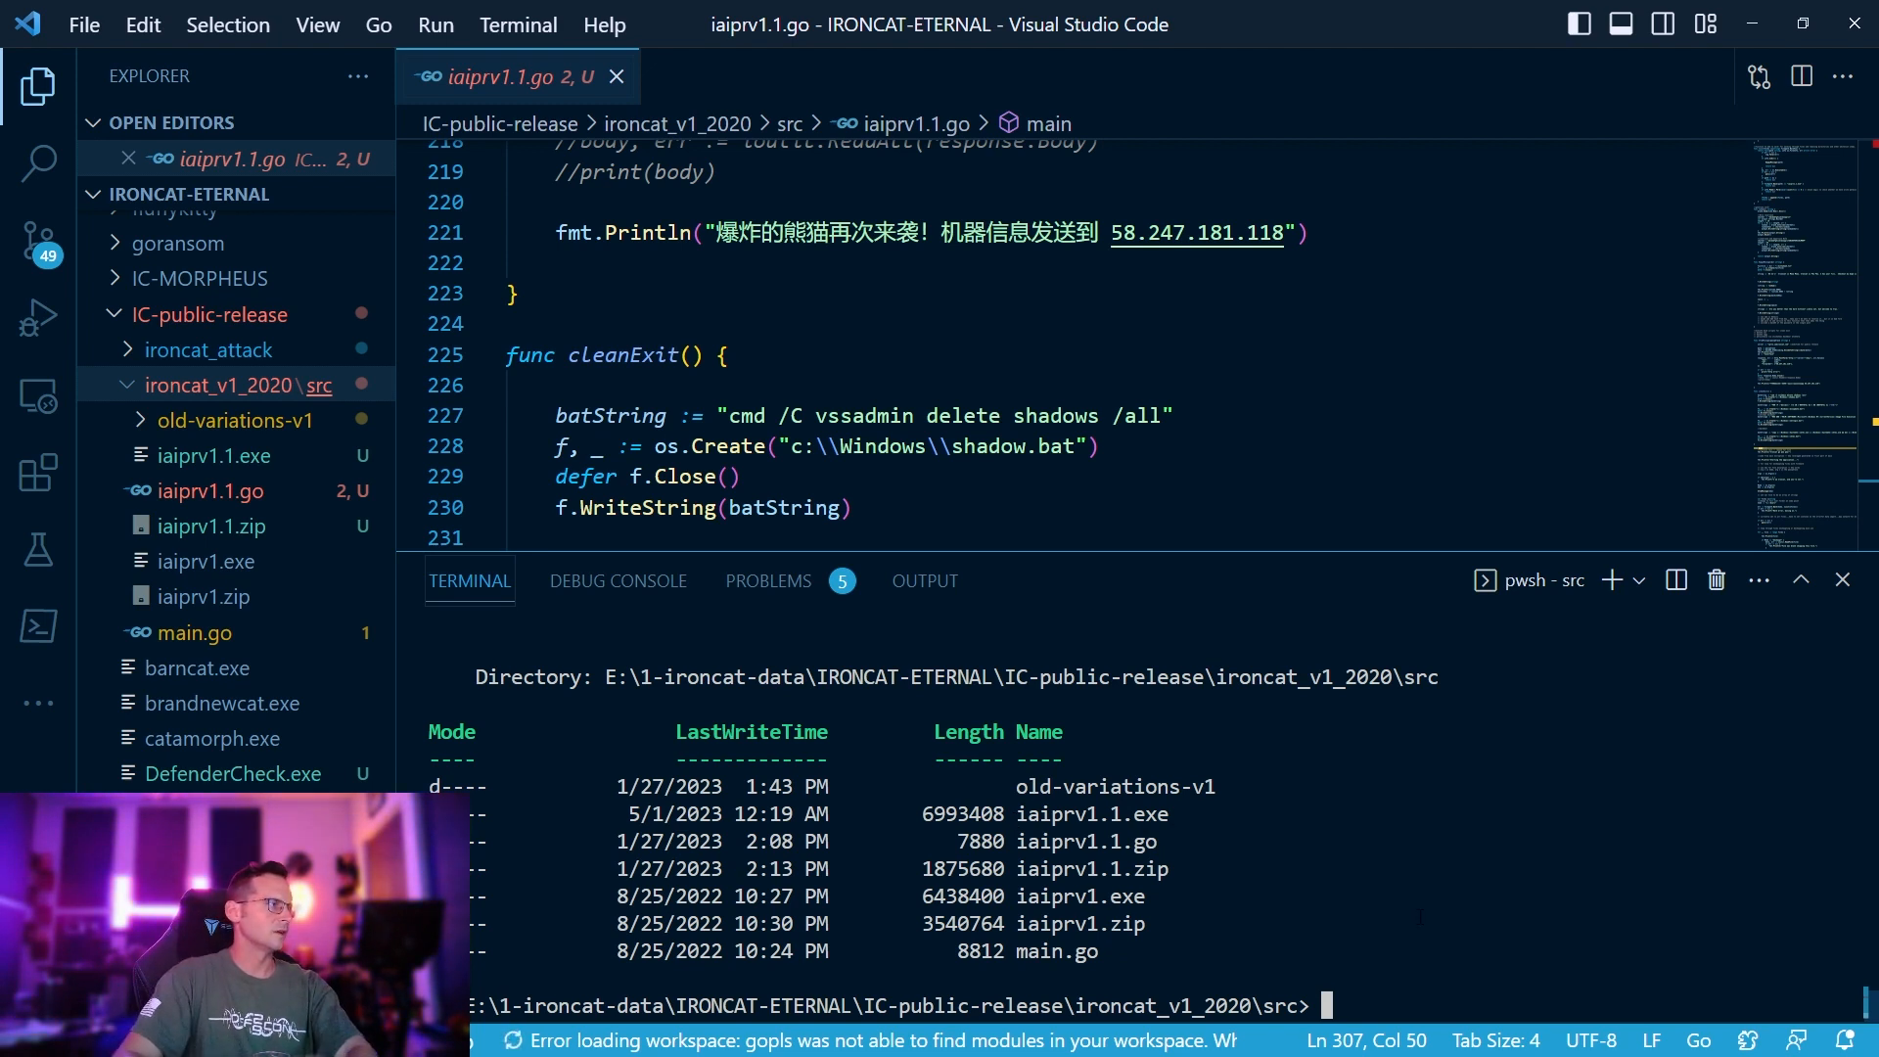
Copy iaiprv1.1.exe to iaiprv1.2.exe with cp in the terminal.
type("cp")
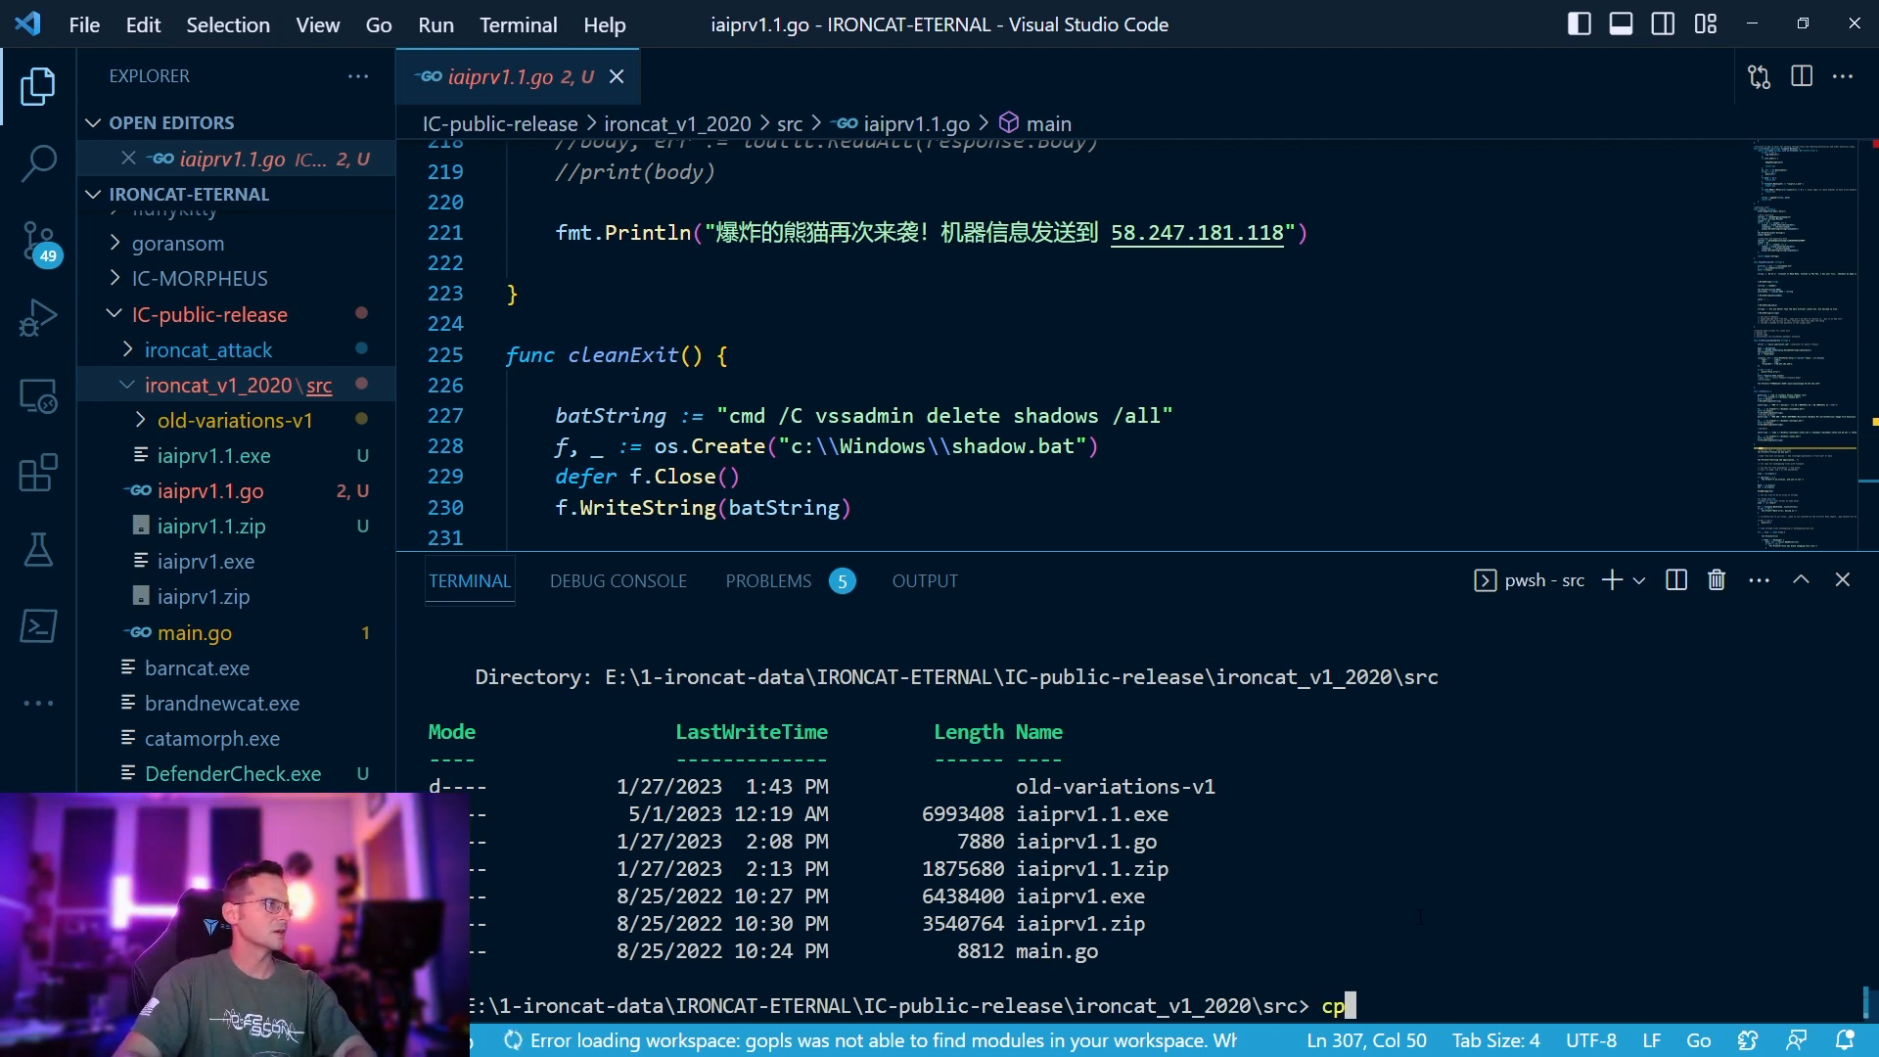
type(".\\iaiprv1.1.exe i")
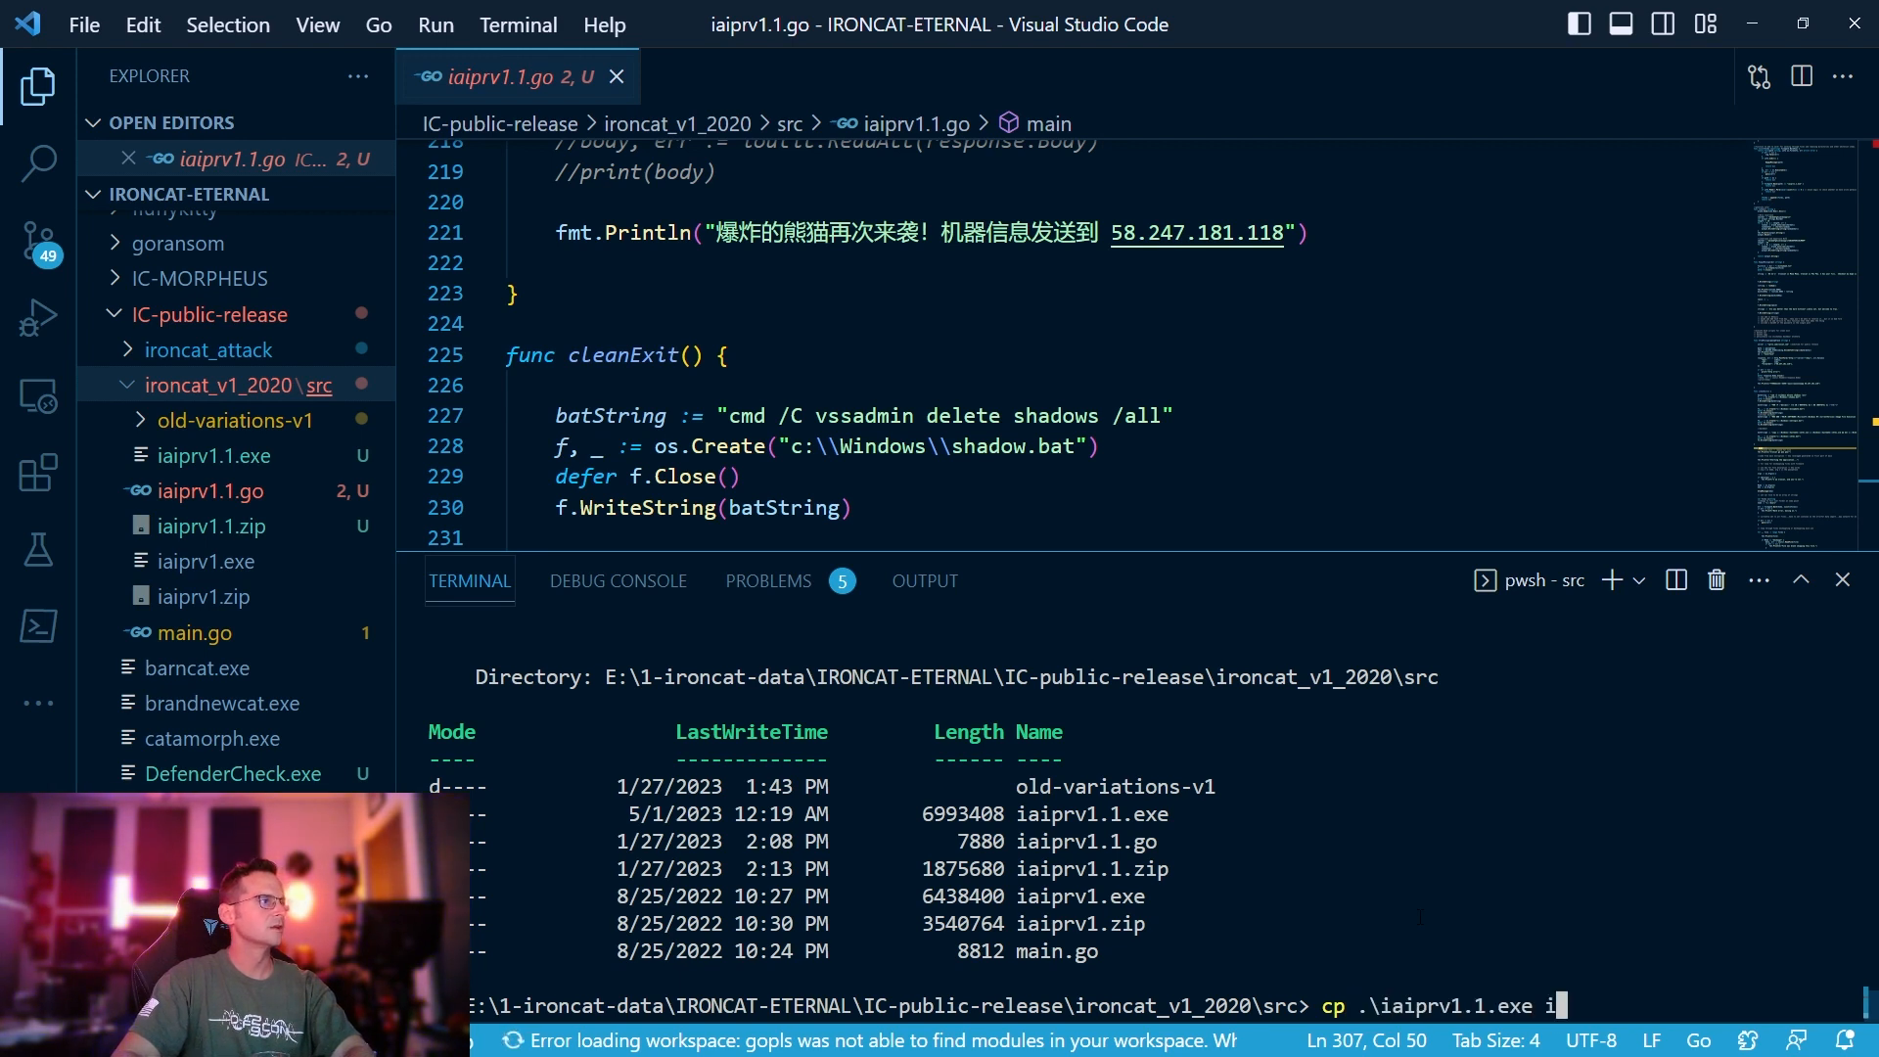
type("aiprv1.2.exe")
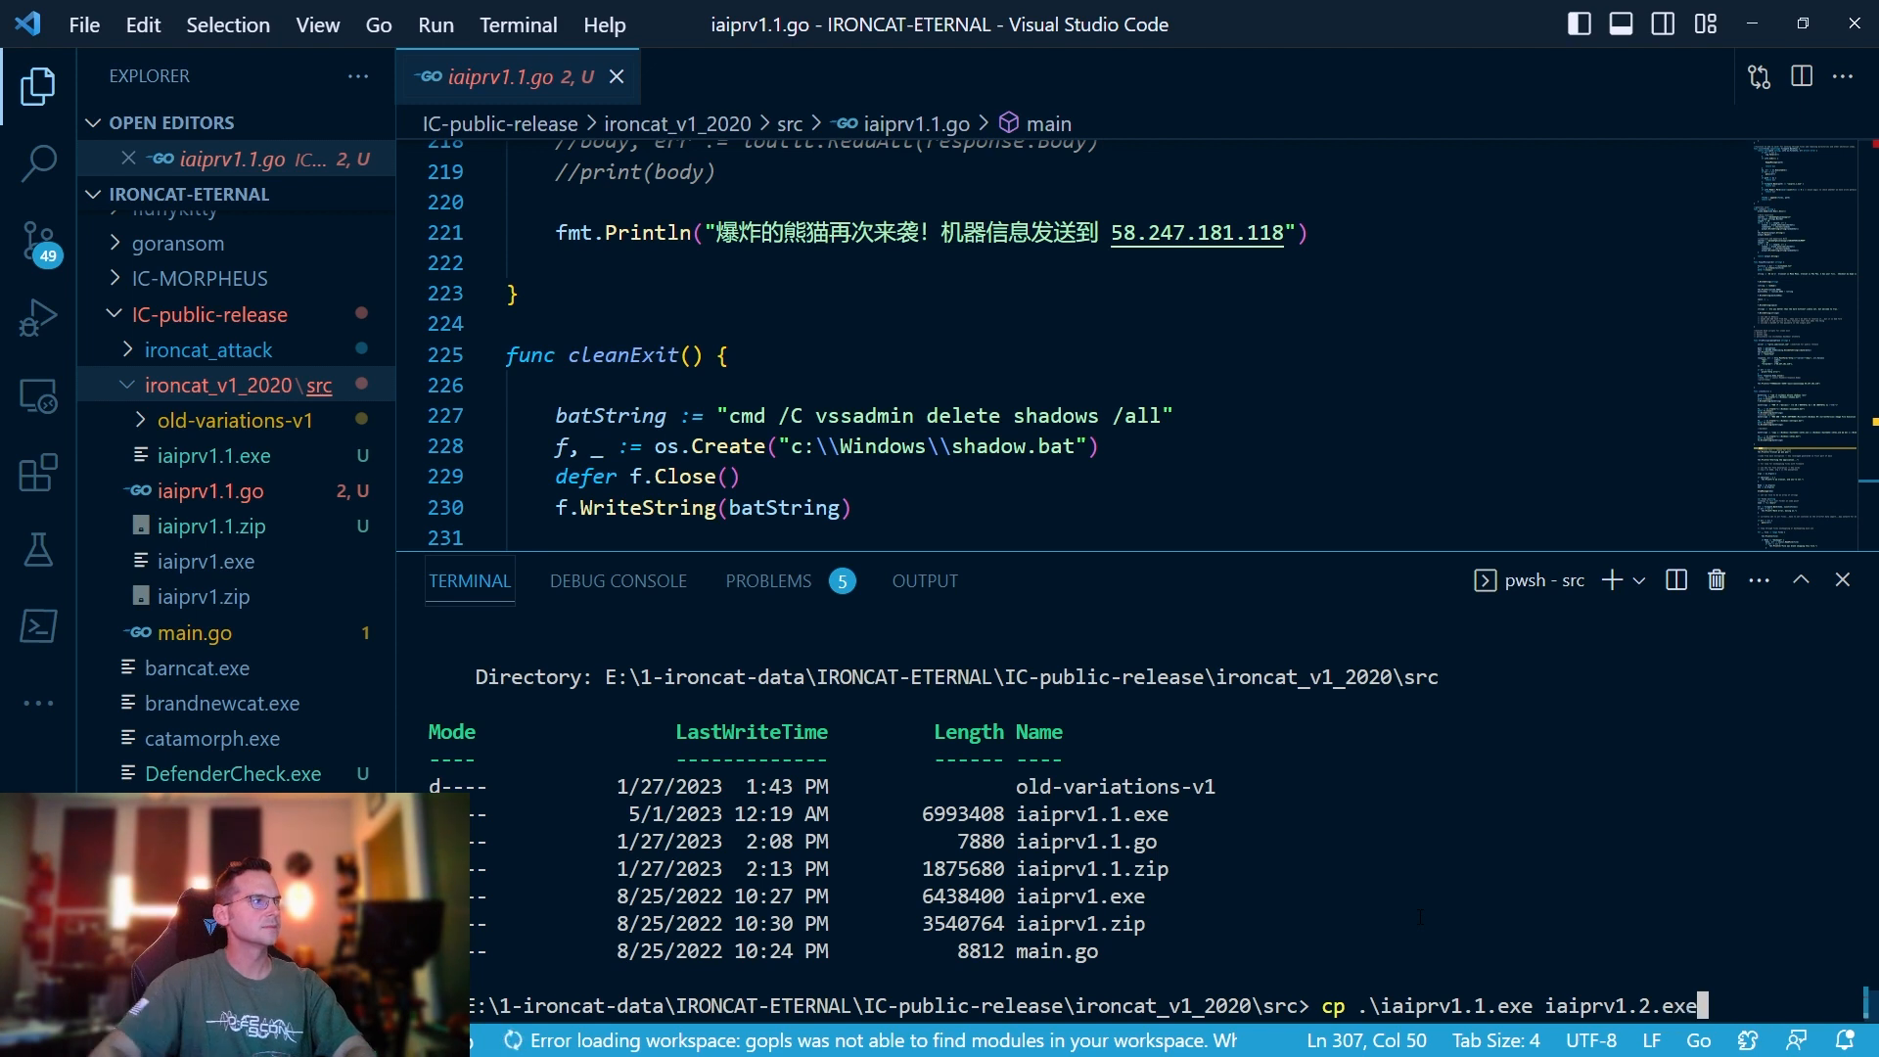
key("Return")
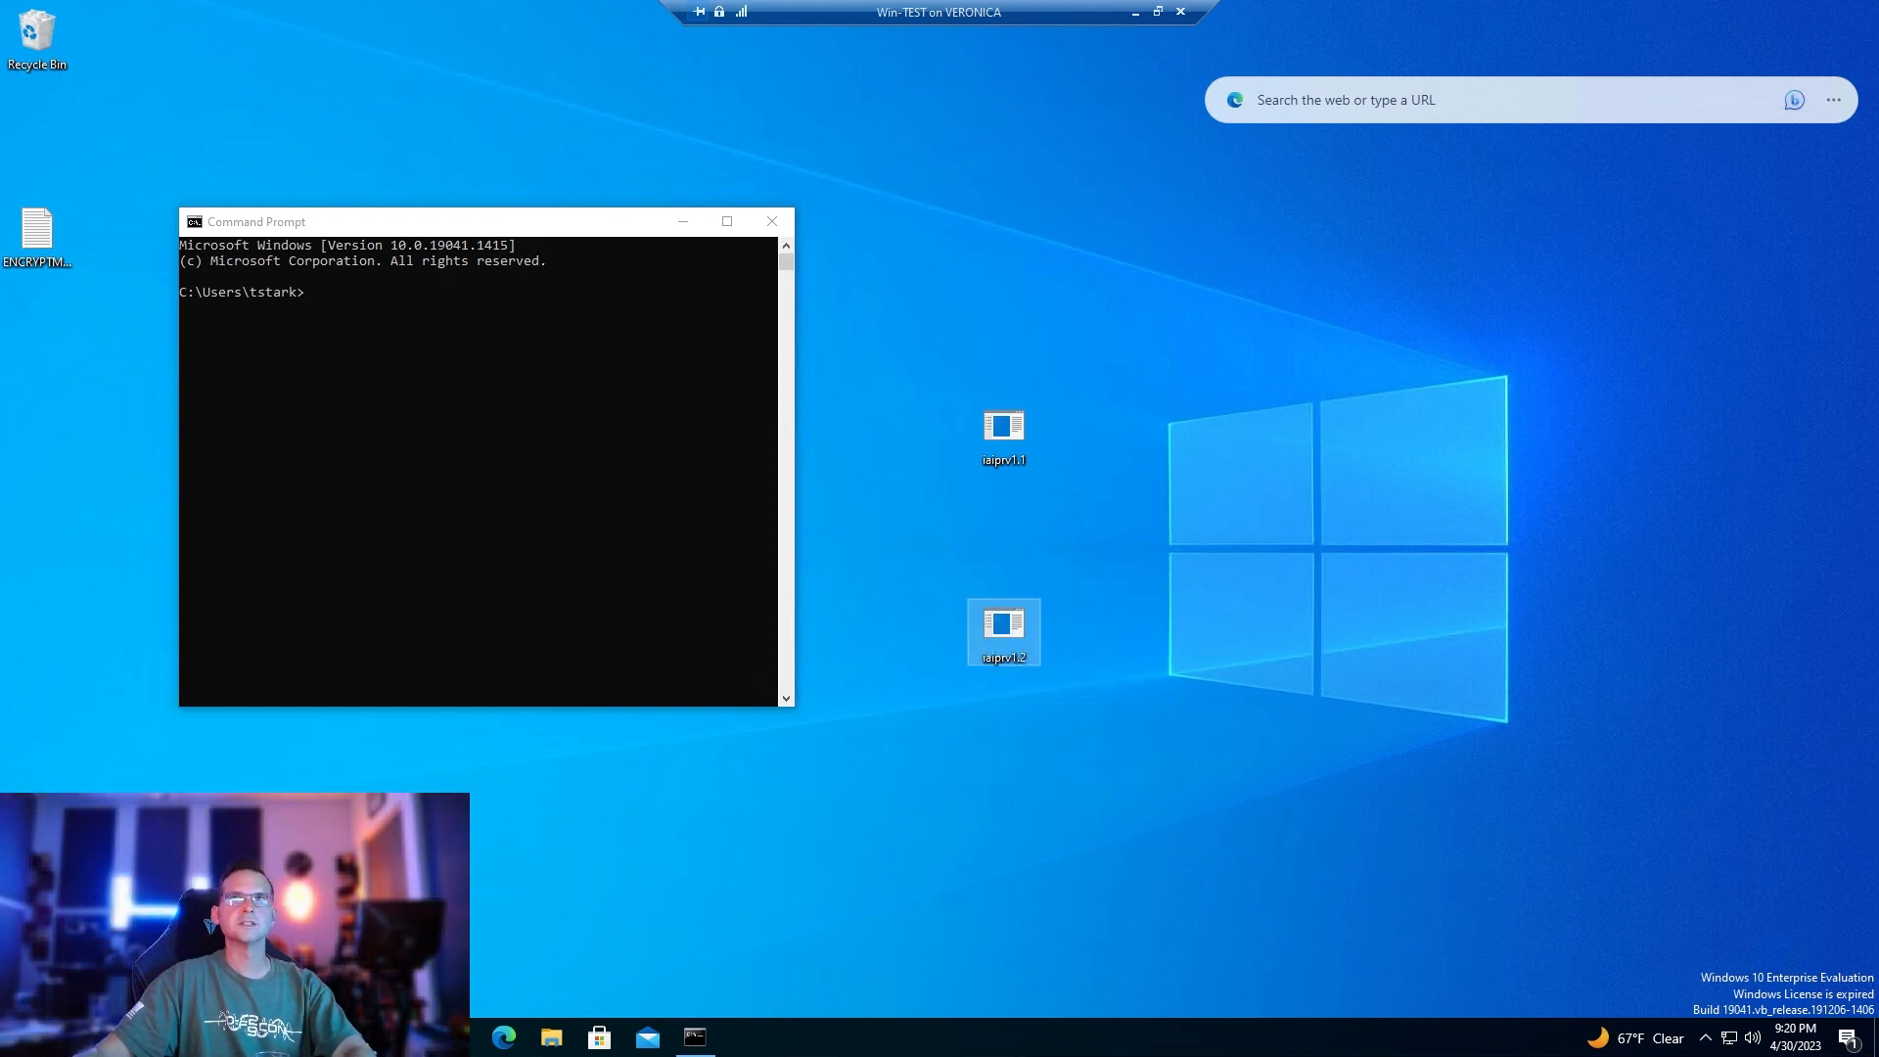
Paste iaiprv1.2 into the Local Disk (C:) root and close the non-admin Command Prompt.
left_click(550, 1038)
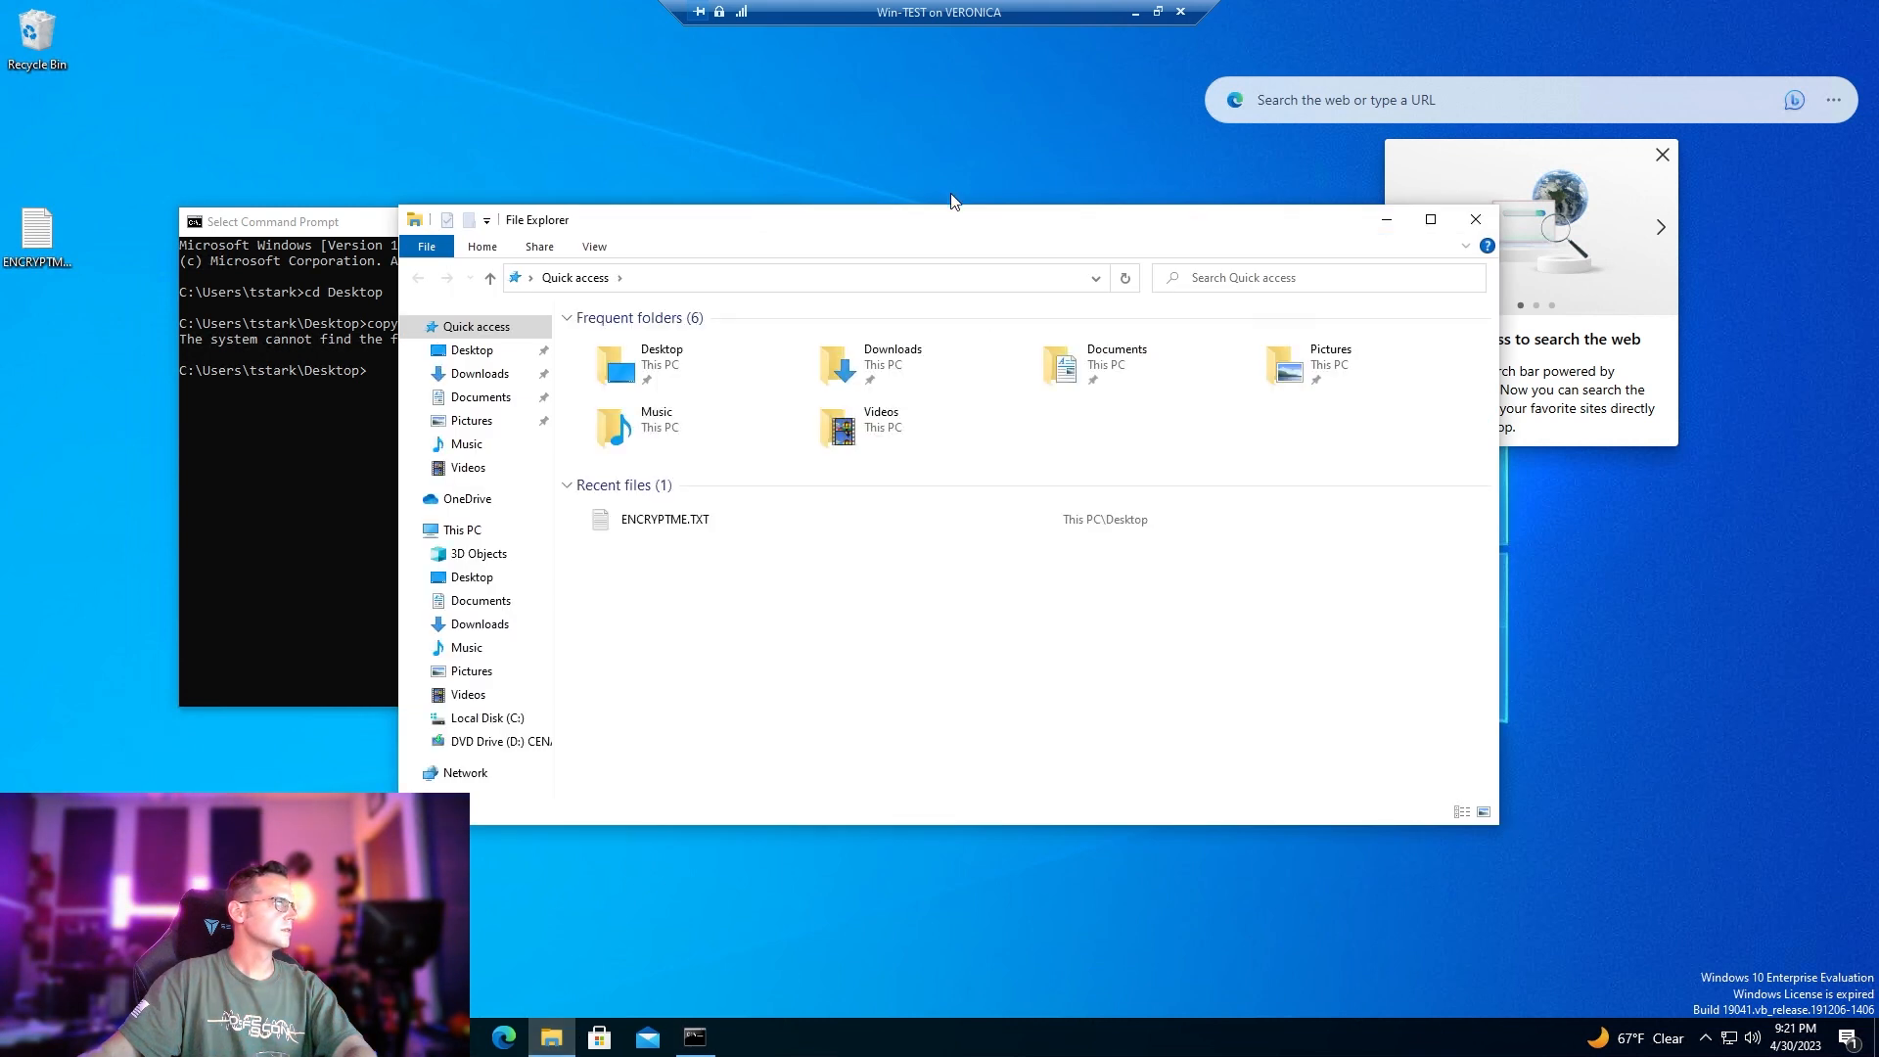
left_click(487, 716)
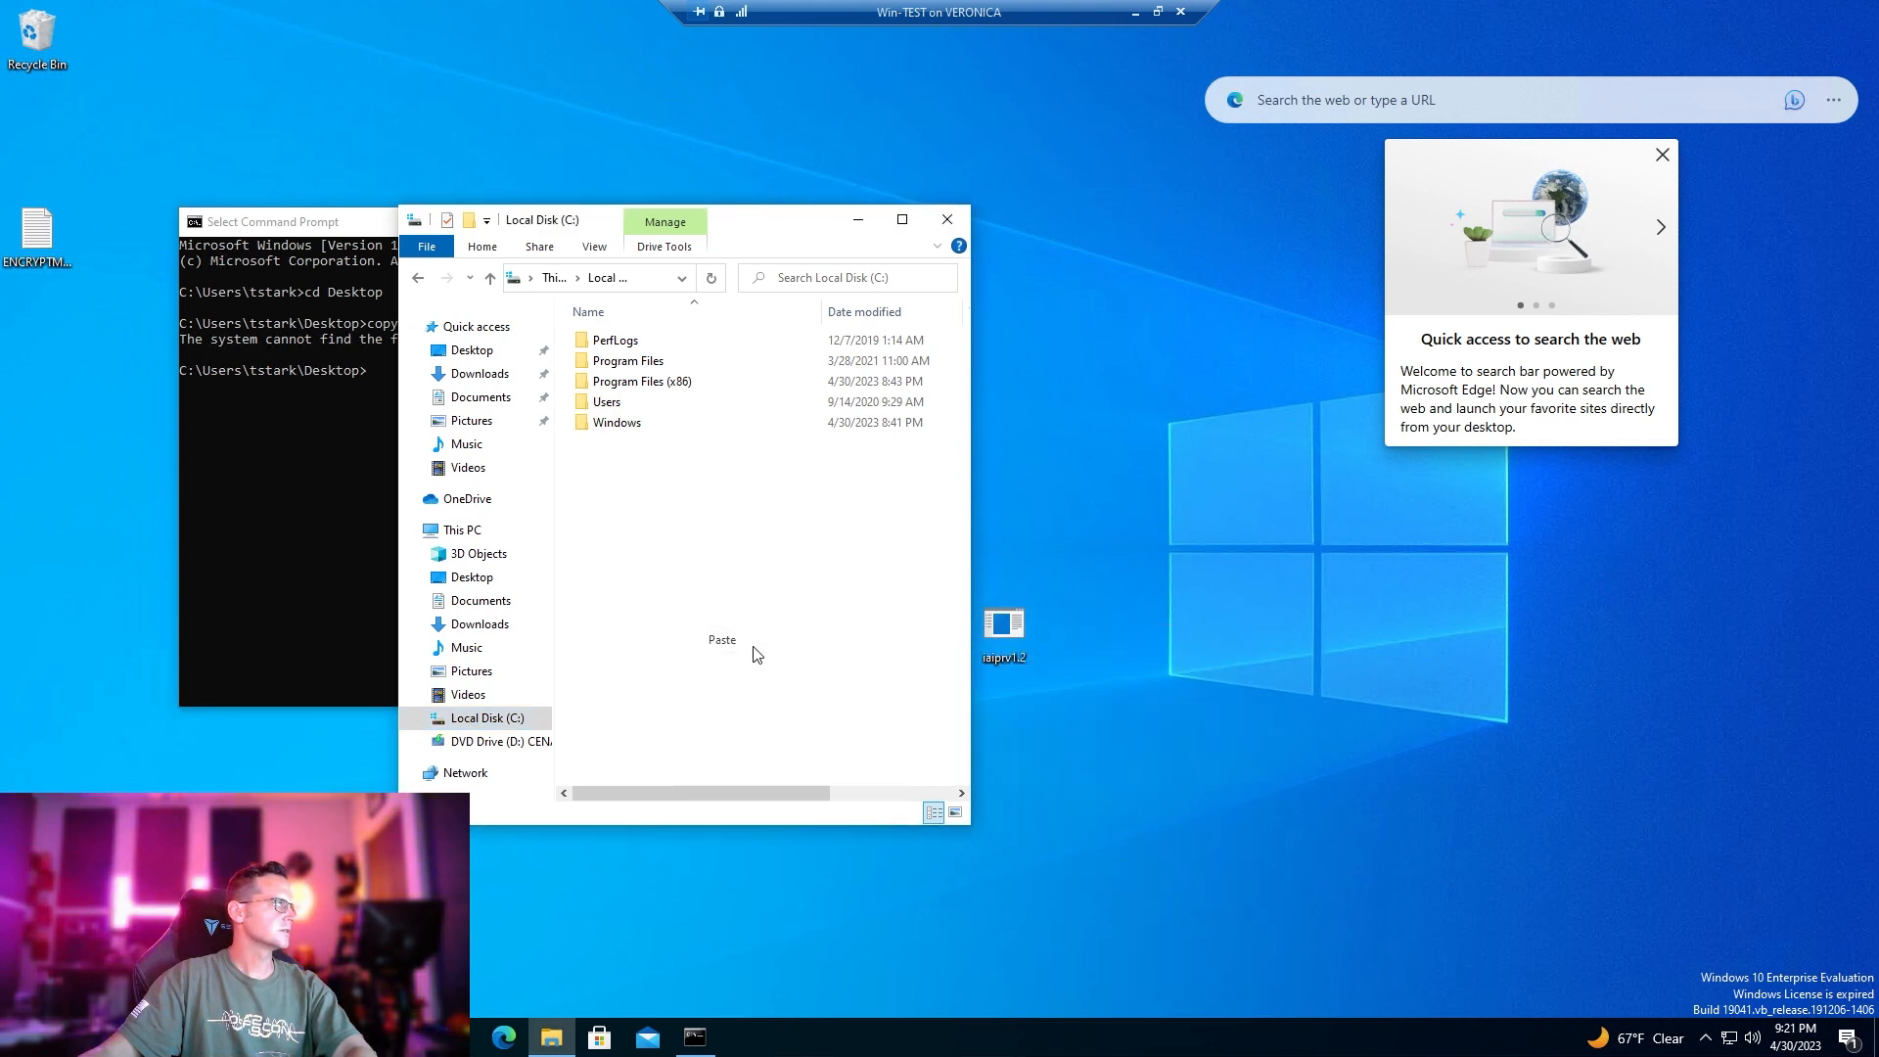
left_click(721, 639)
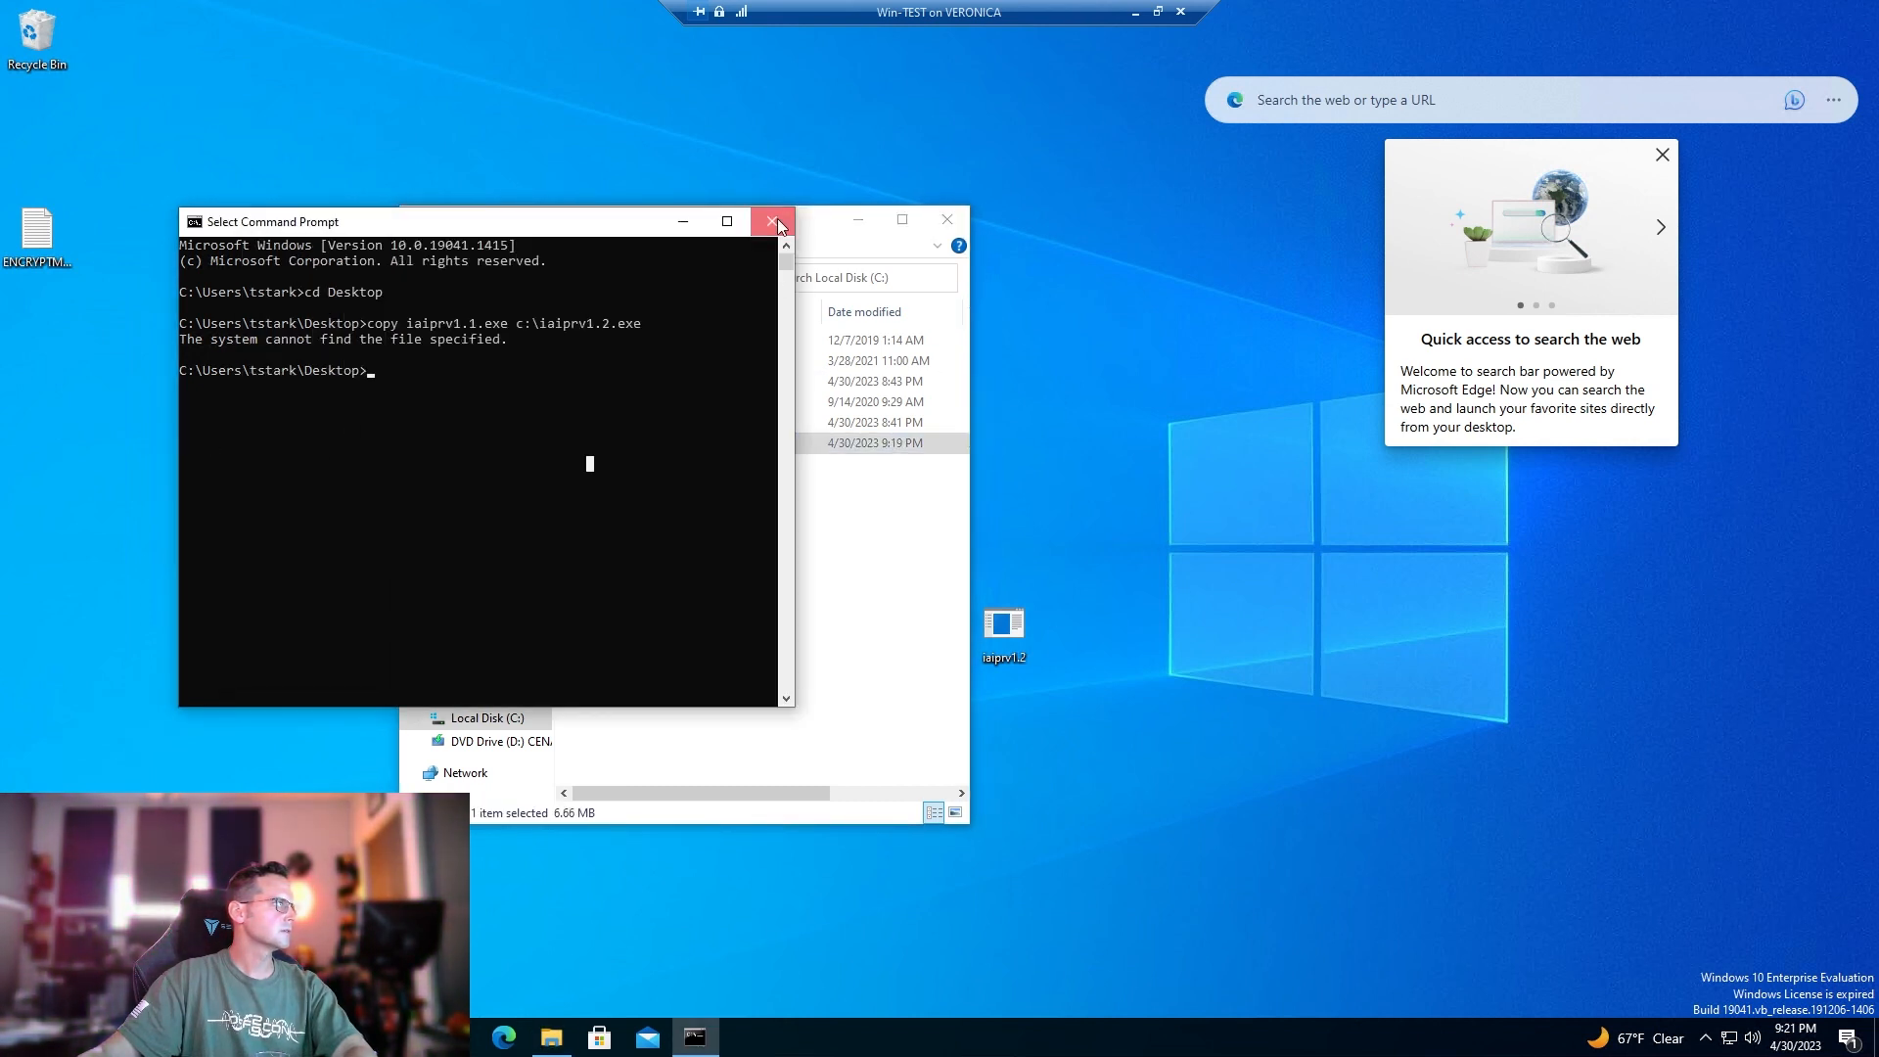
left_click(774, 222)
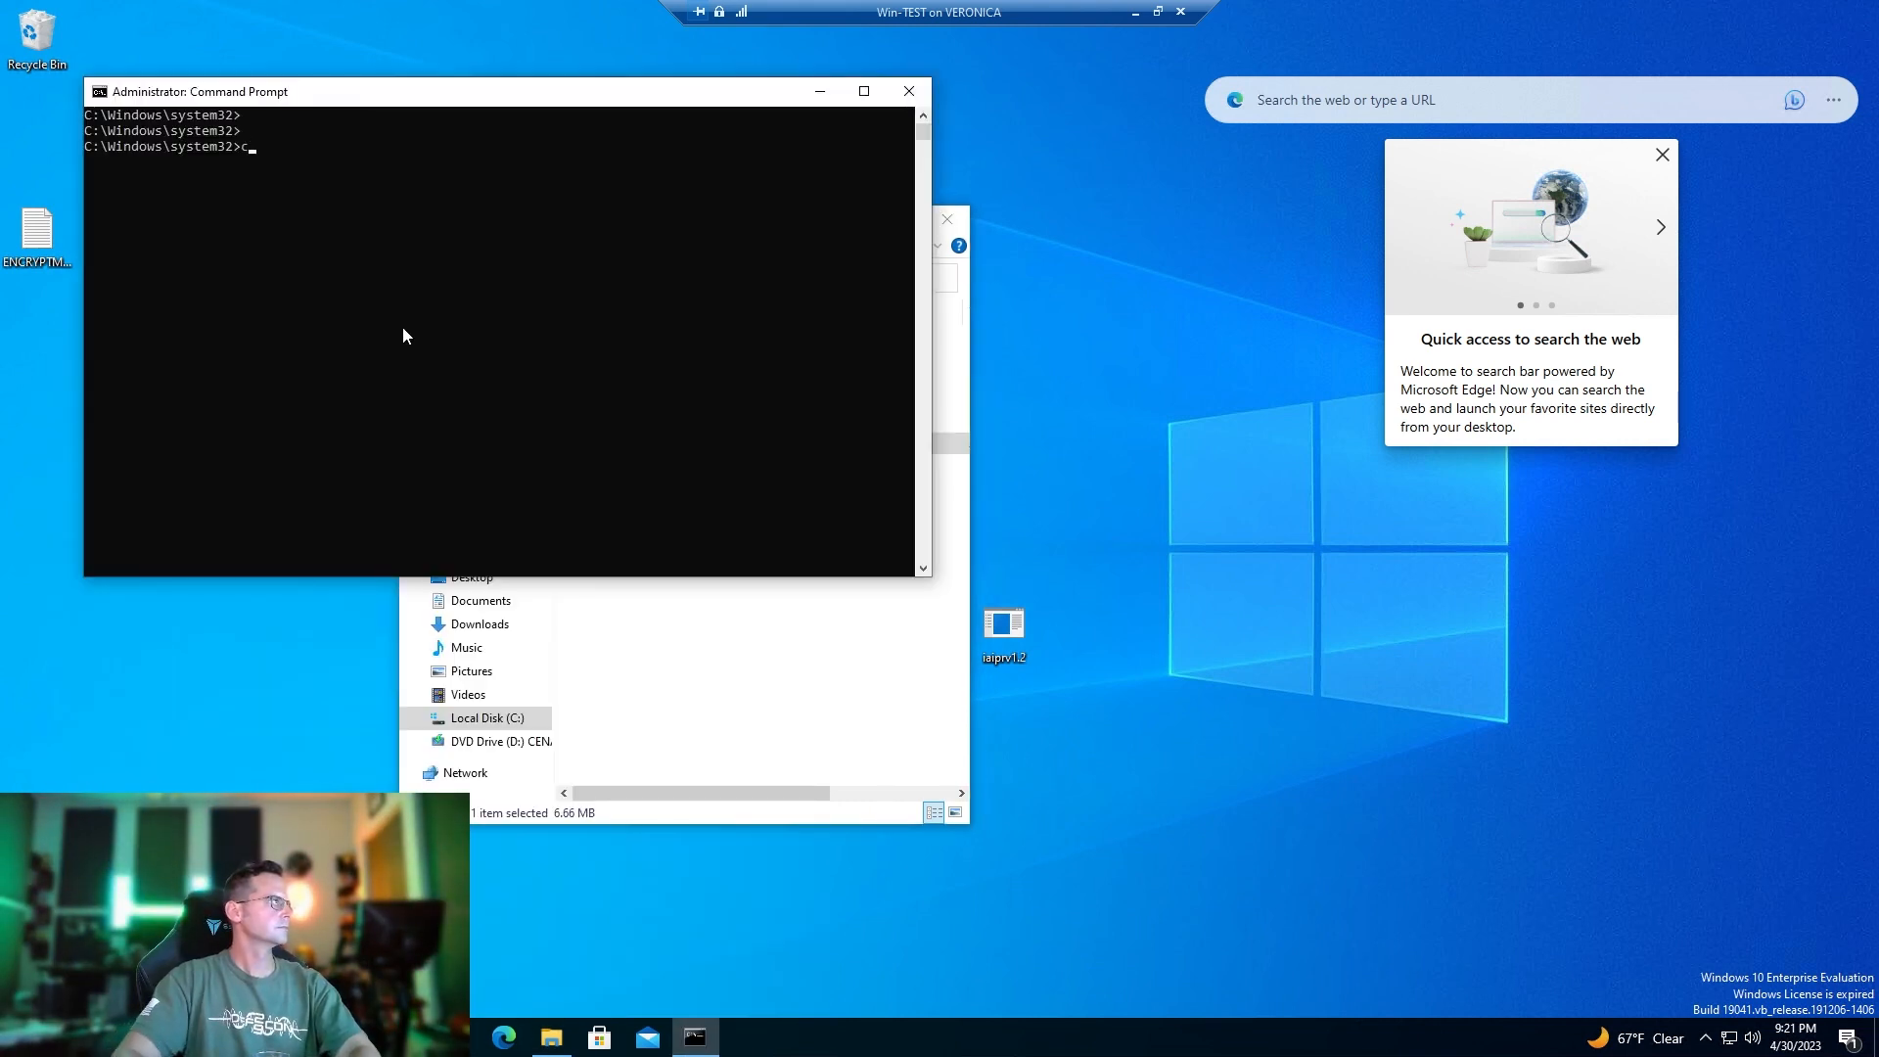
type("d c:\\")
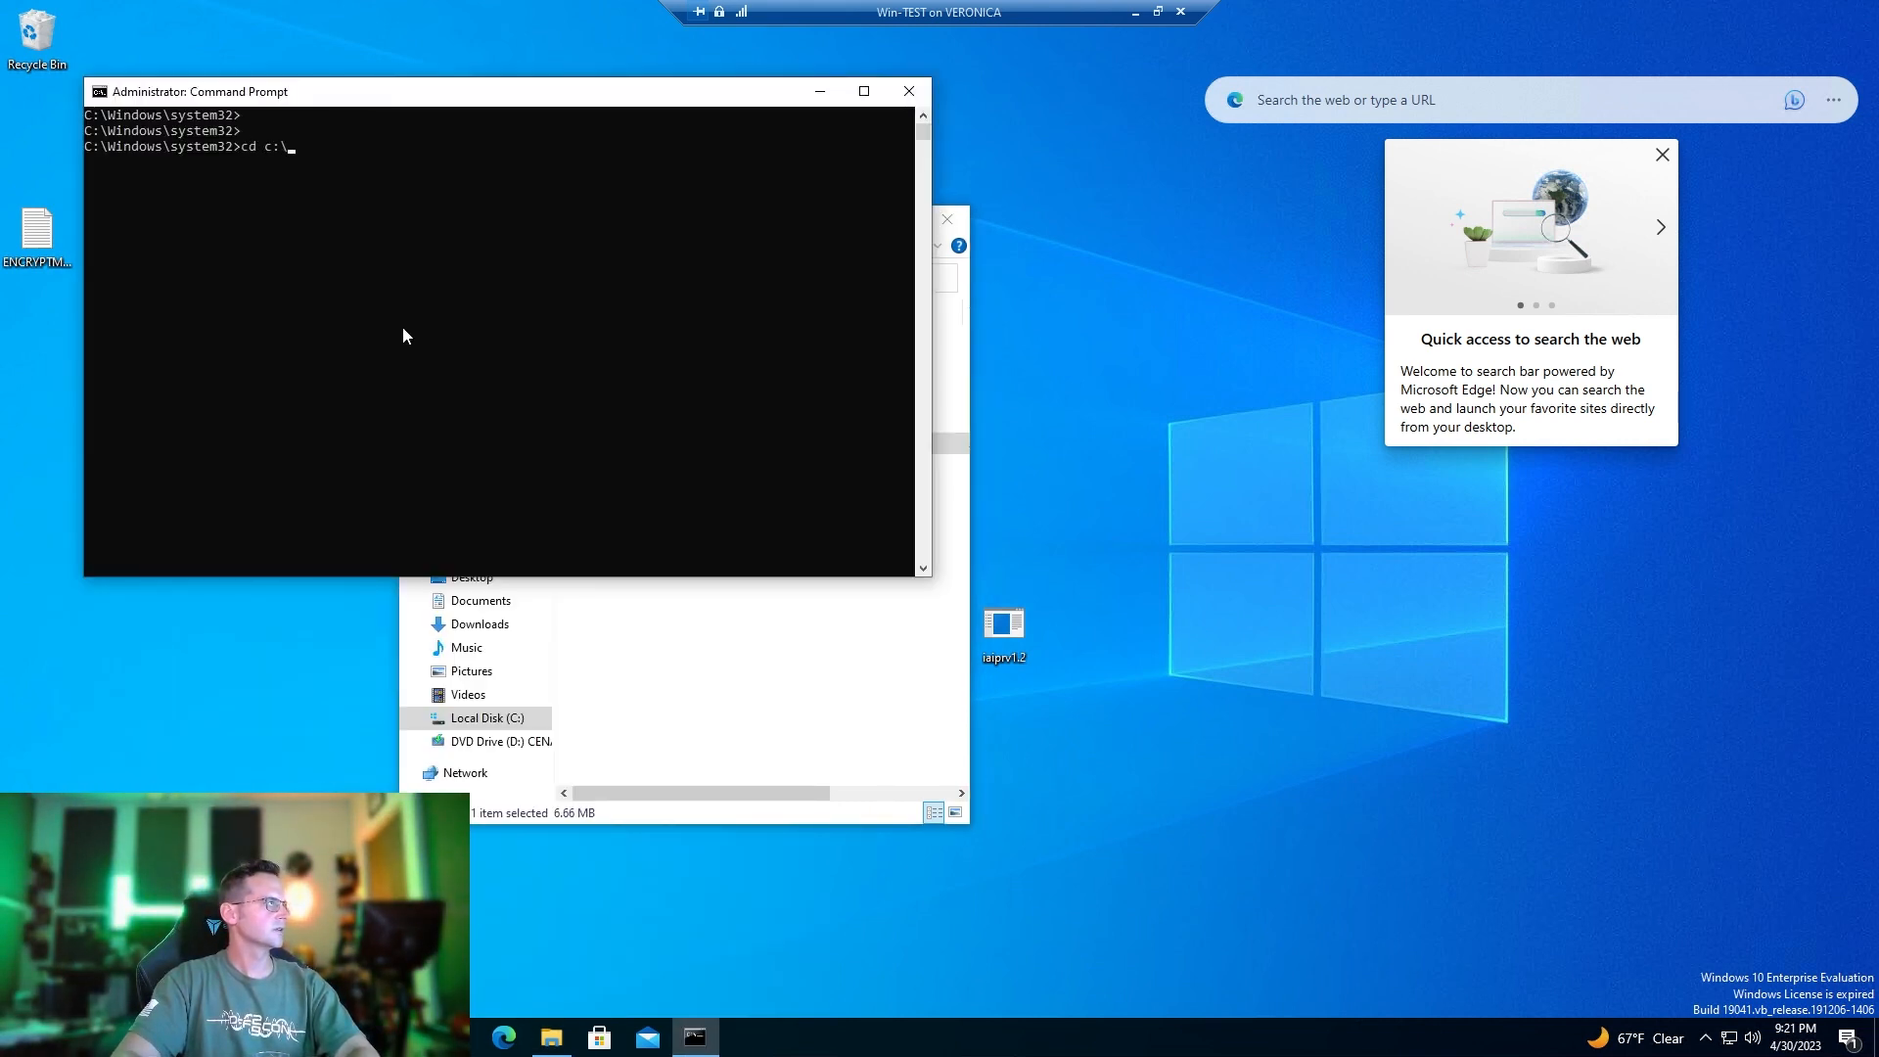
type("iai")
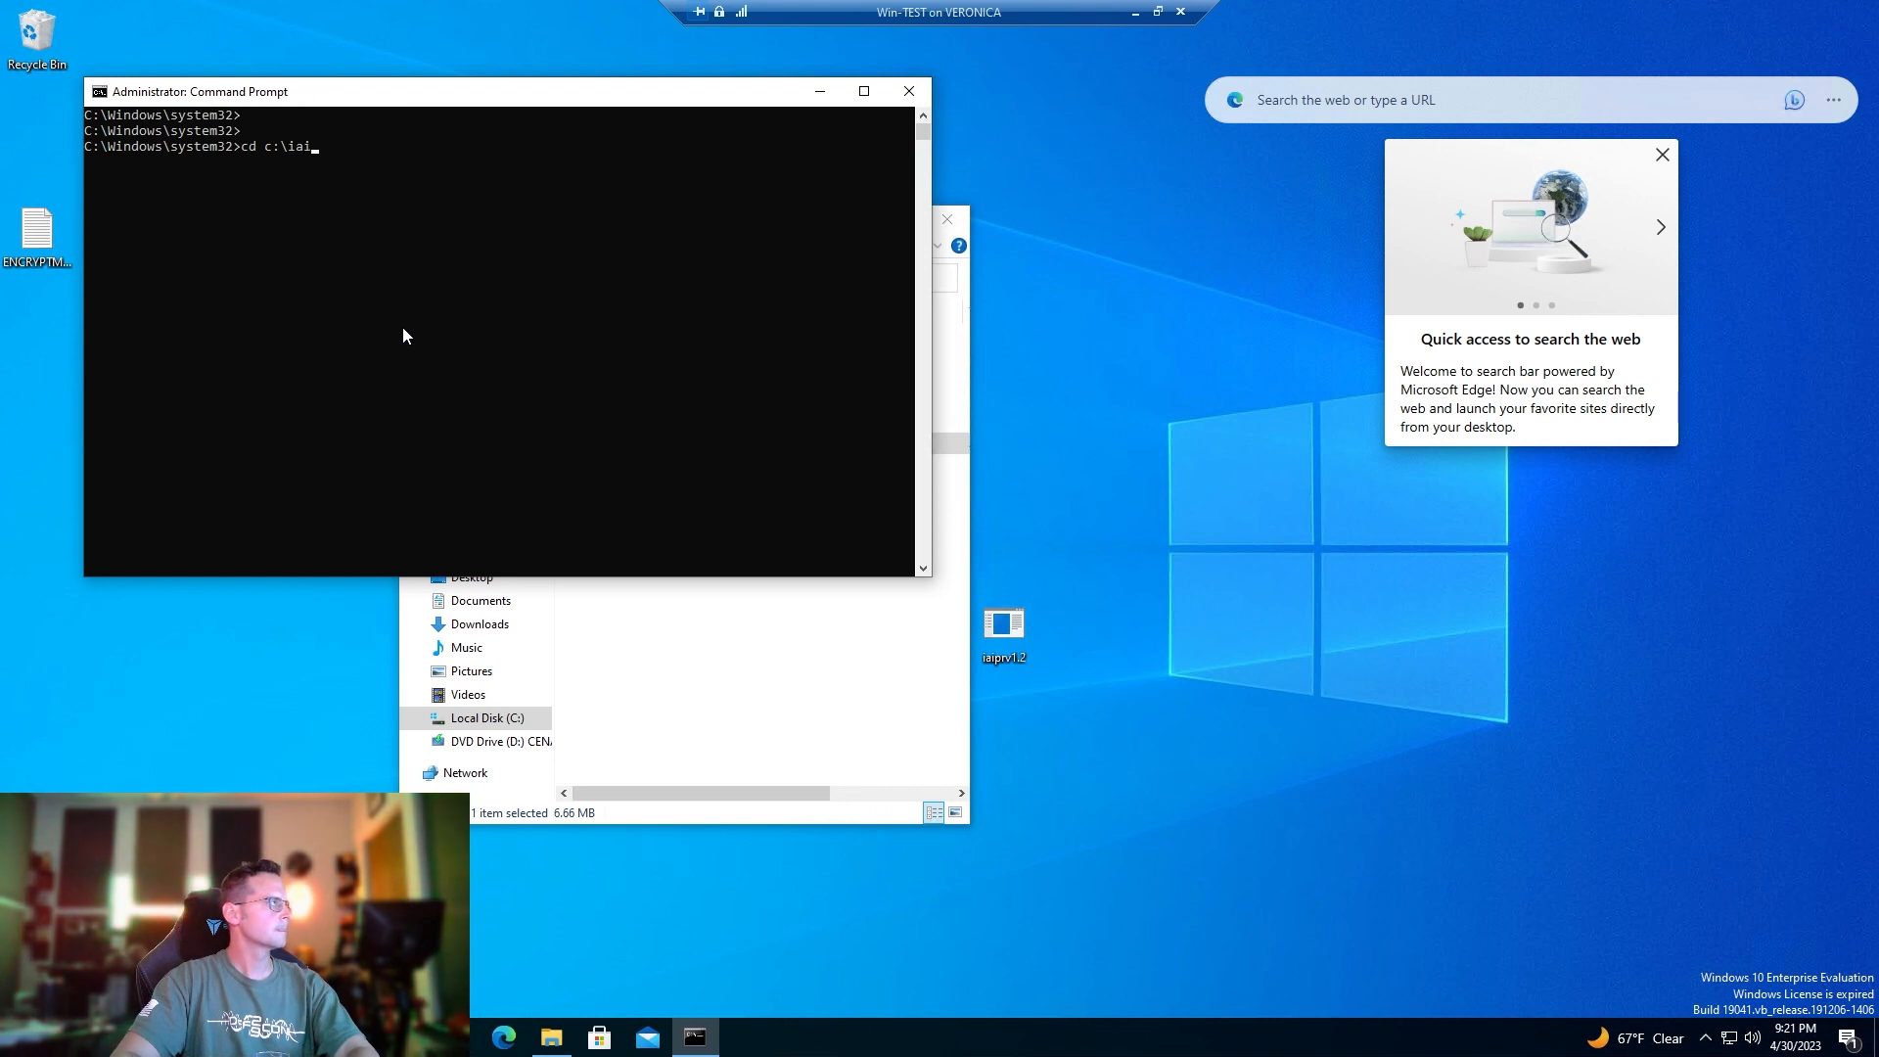
key("Return")
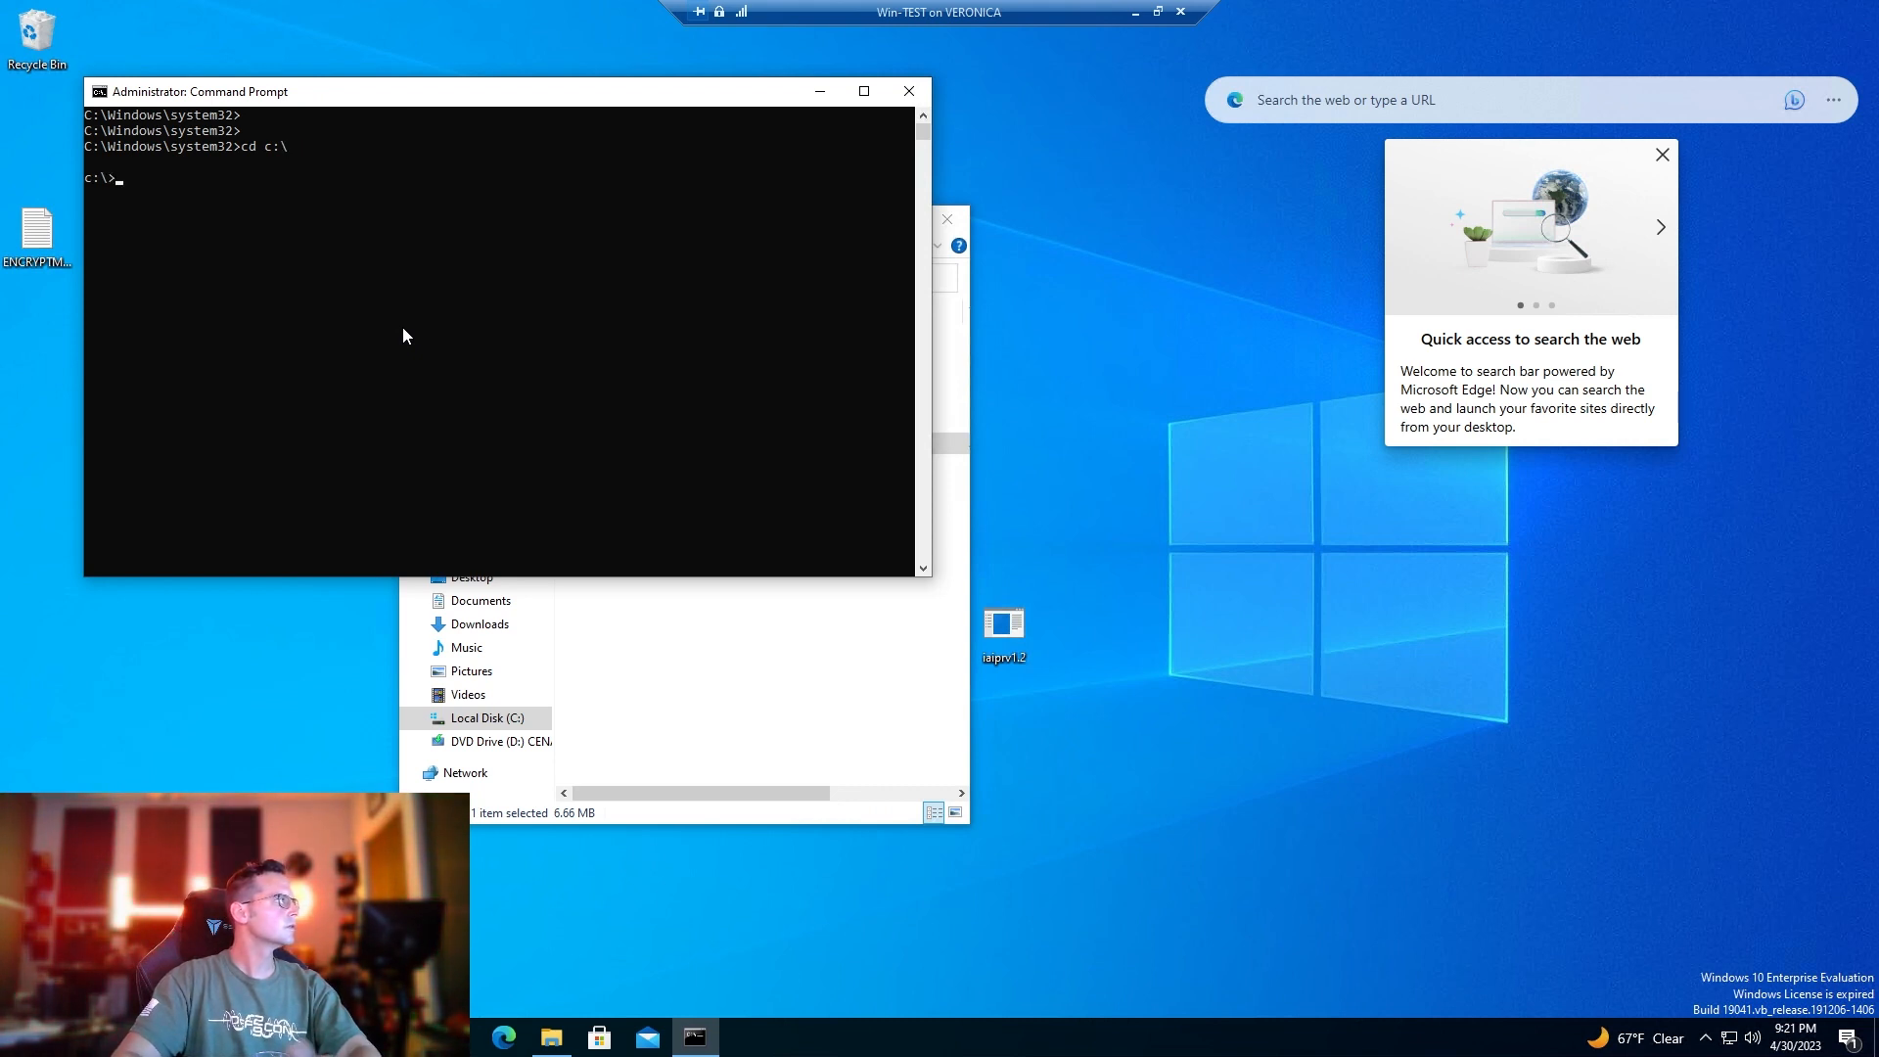
type("iaiprv1.2.exe")
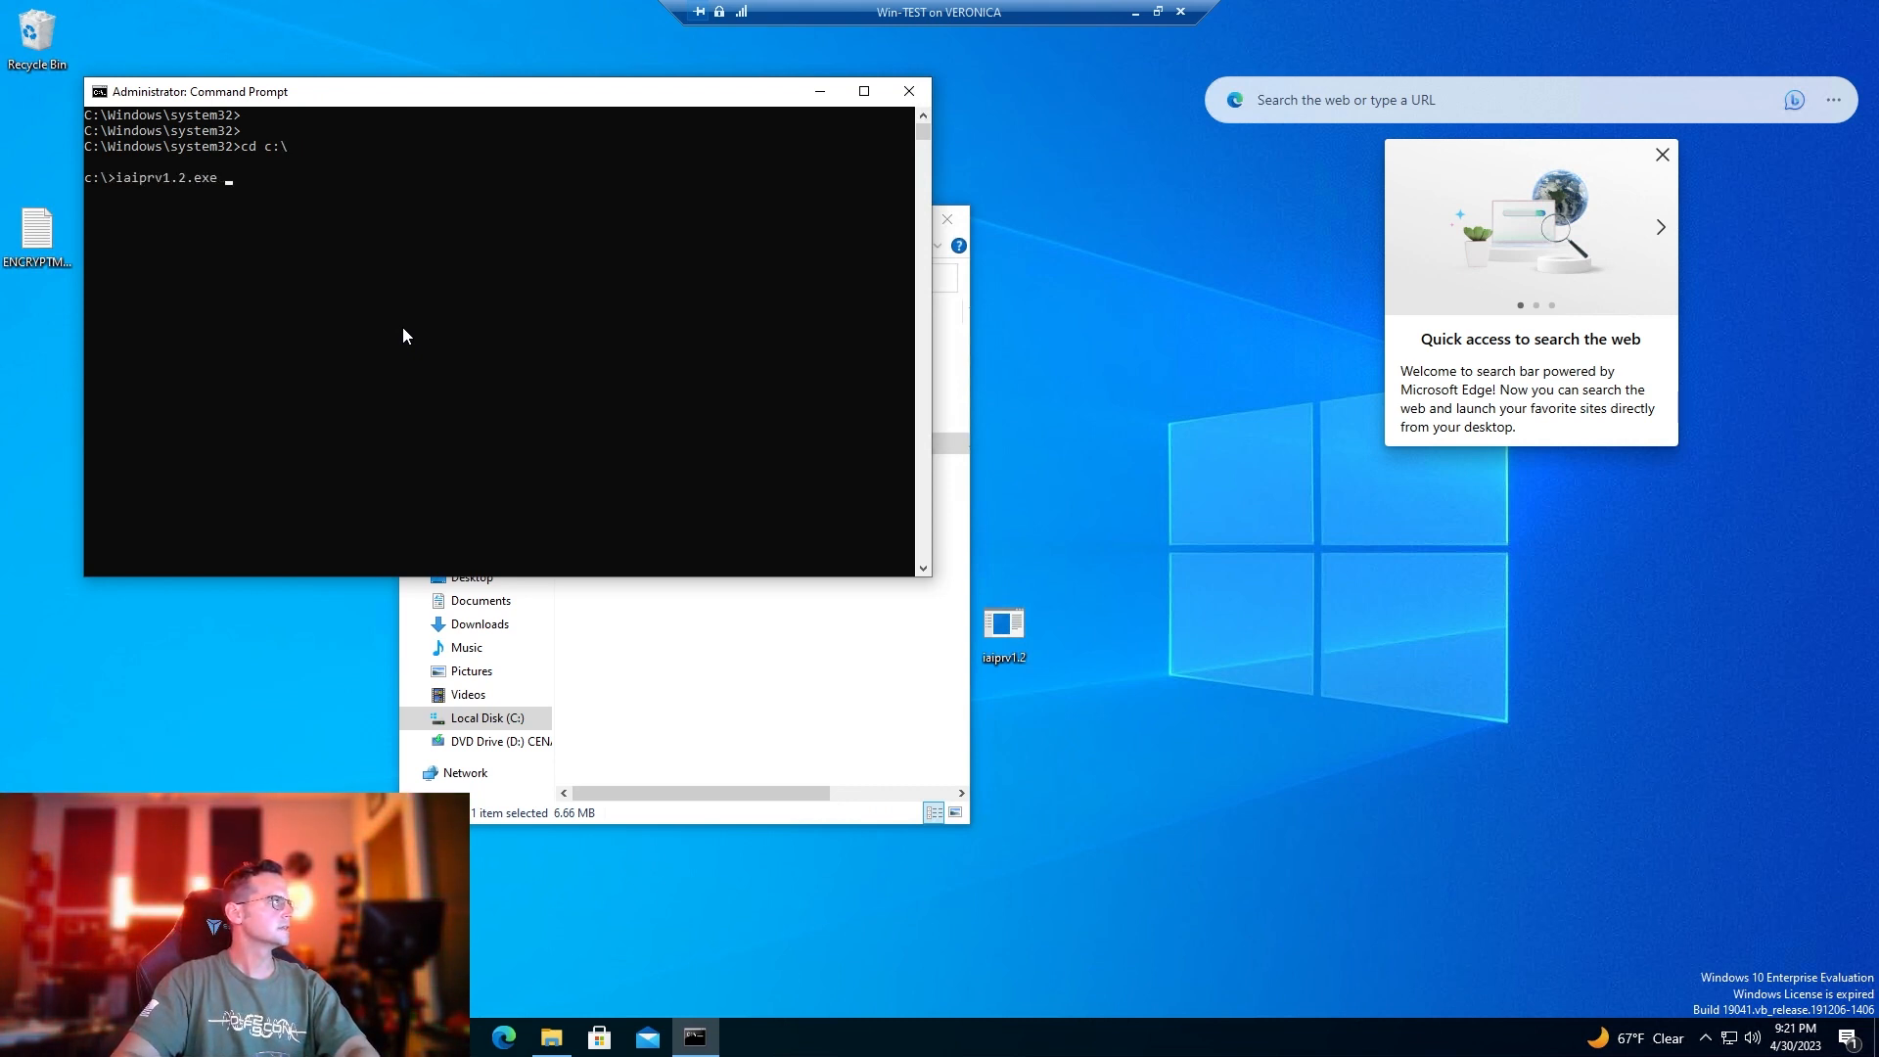
type("ensh")
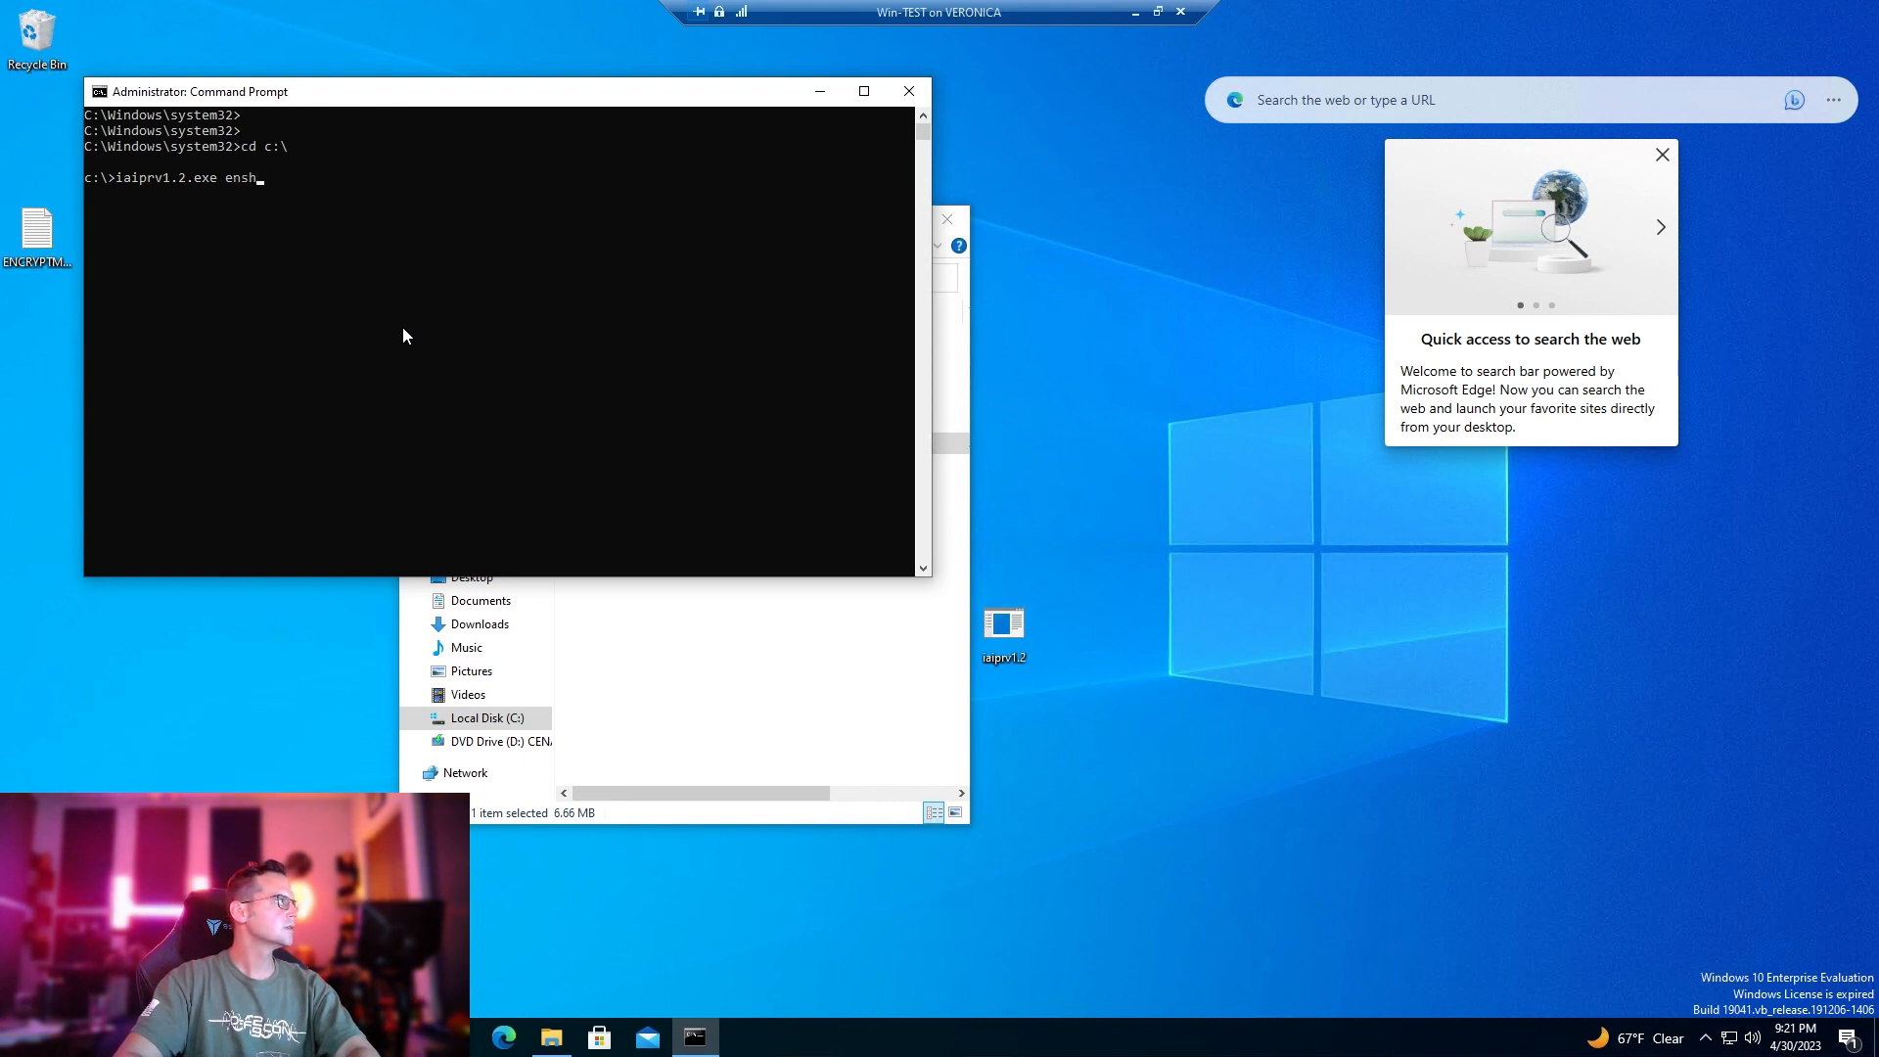
type("w")
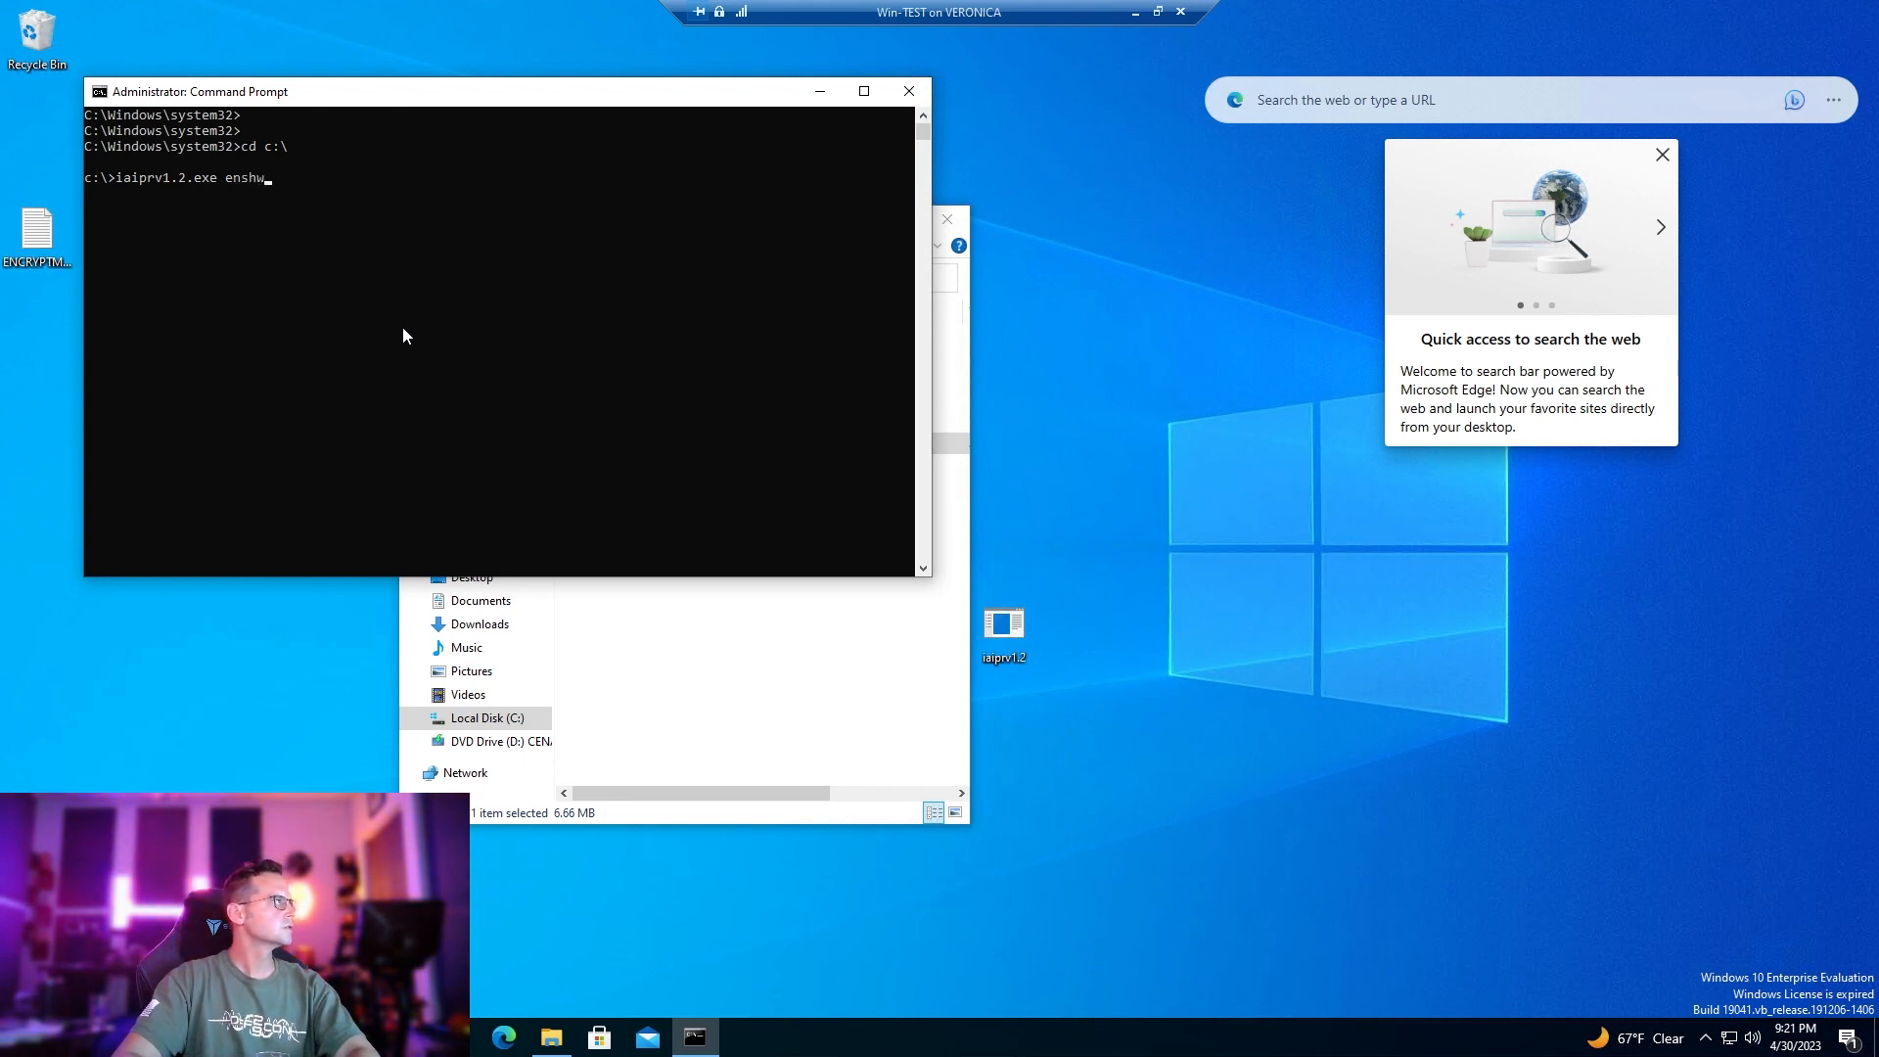
type("h")
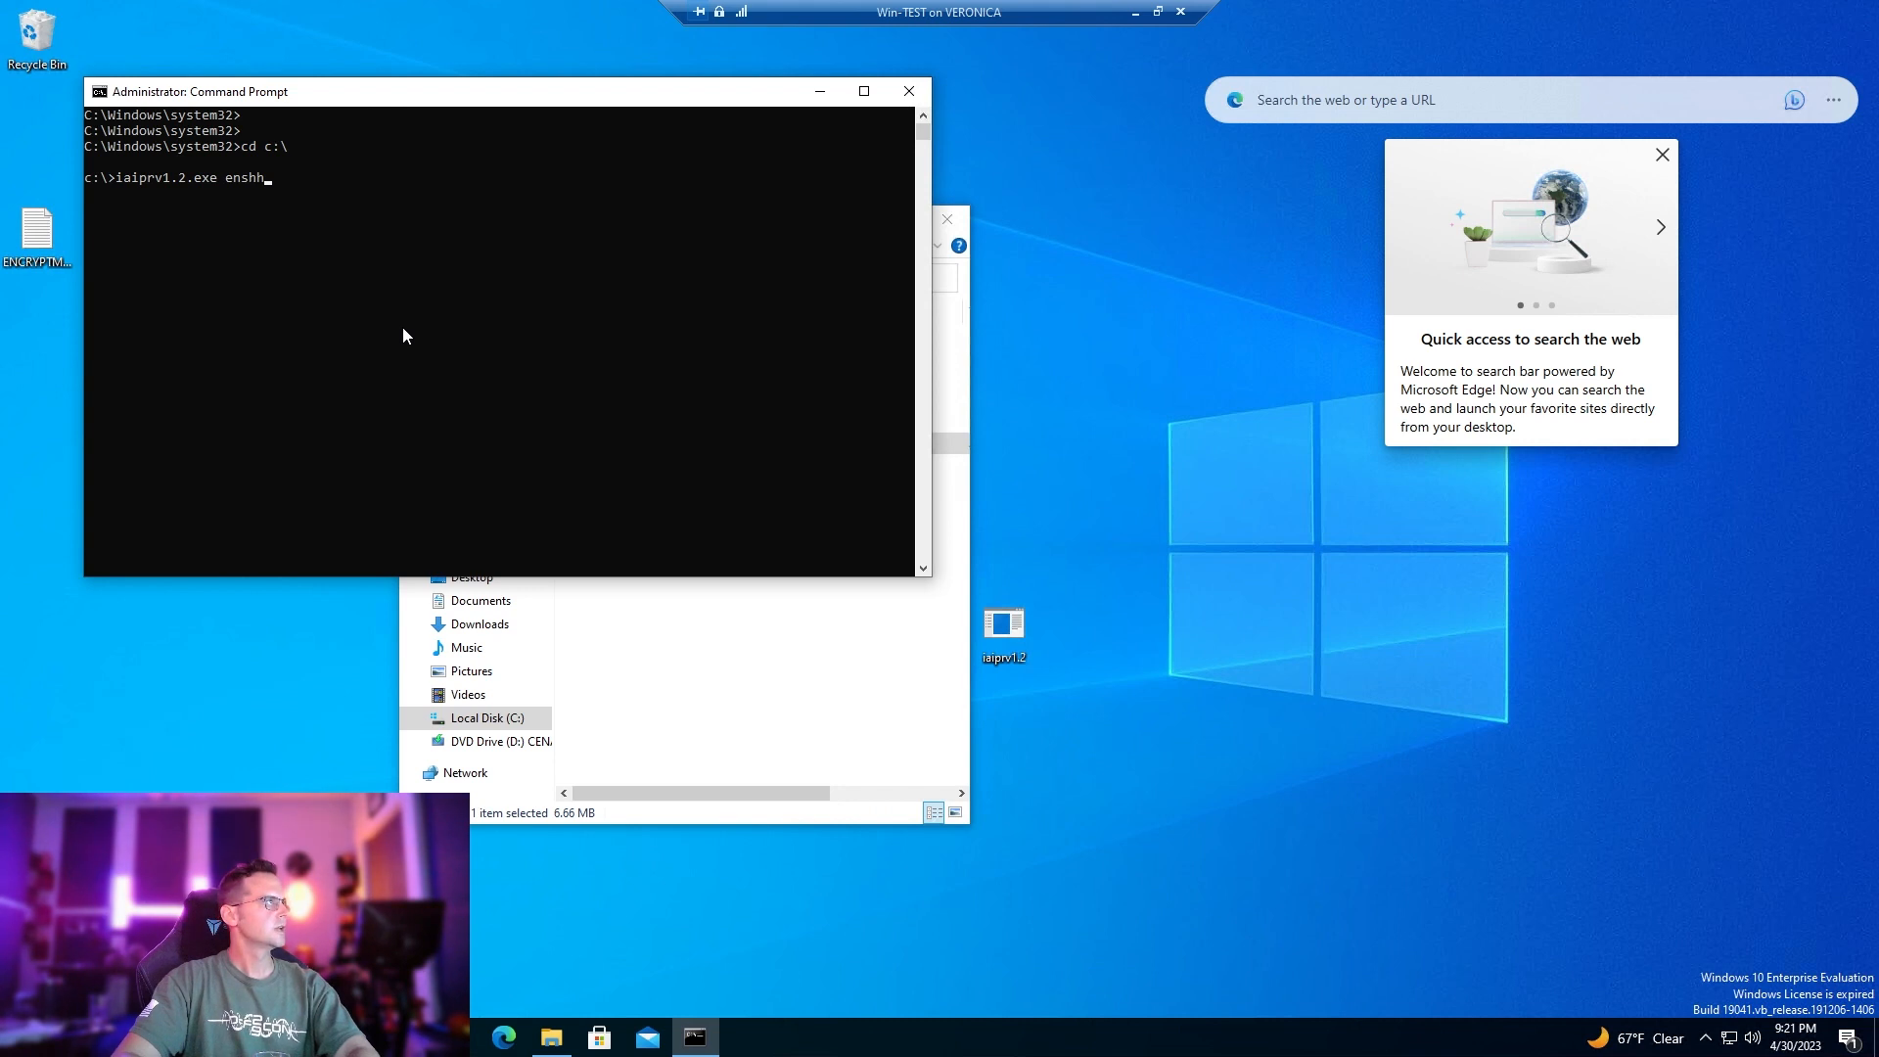
type("wypt")
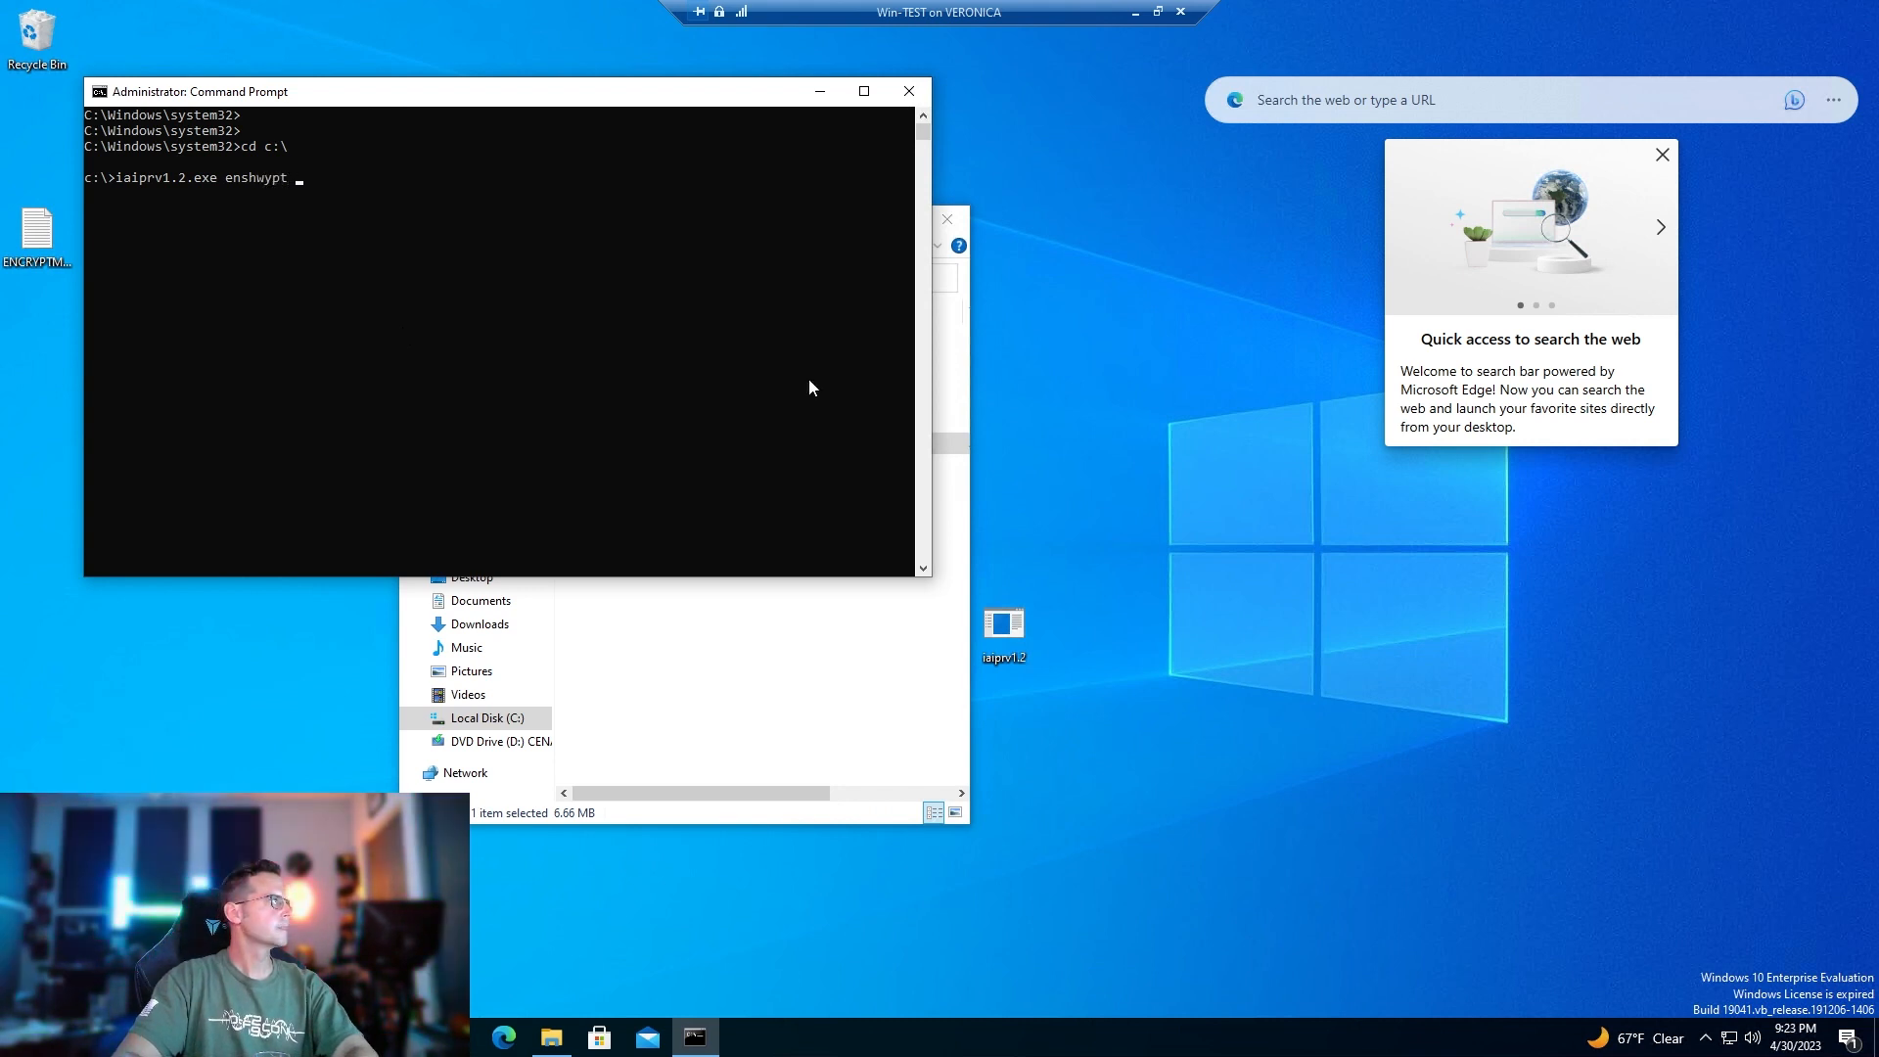
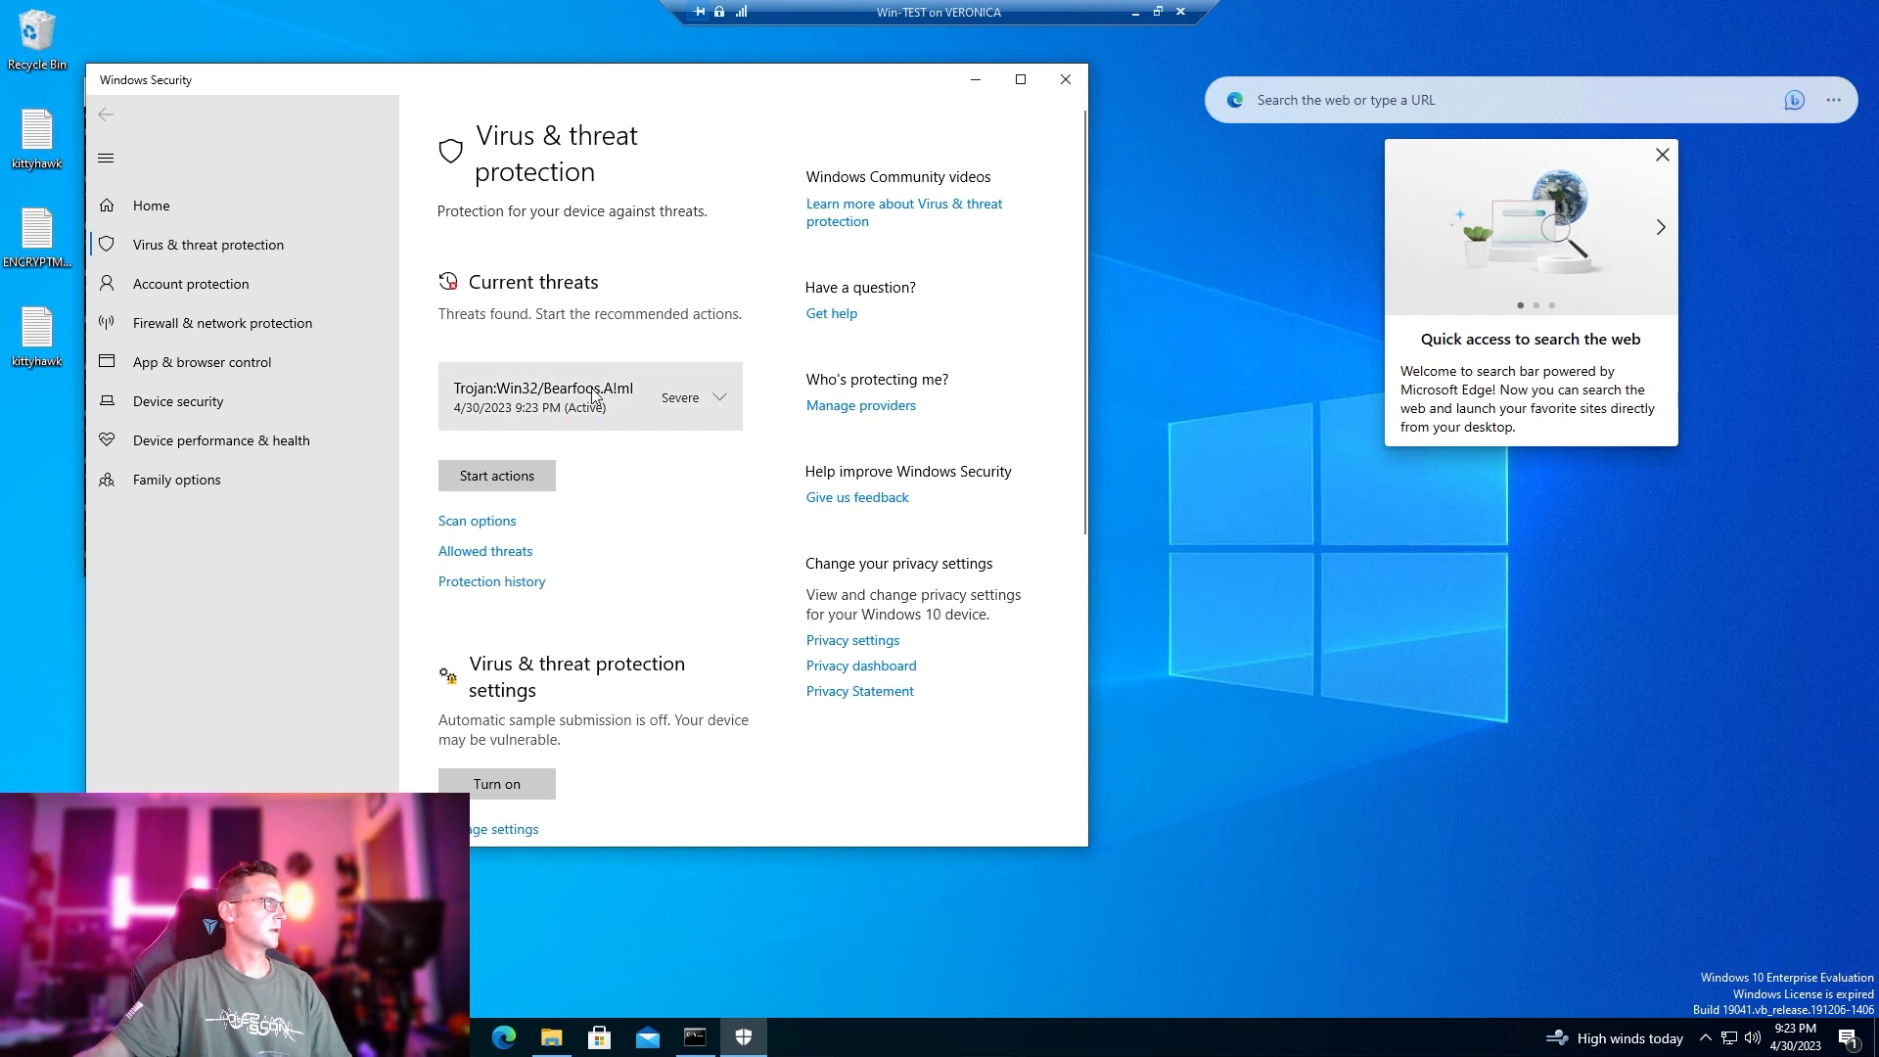
Review the quarantined threats in Protection history, then close Windows Security.
left_click(495, 474)
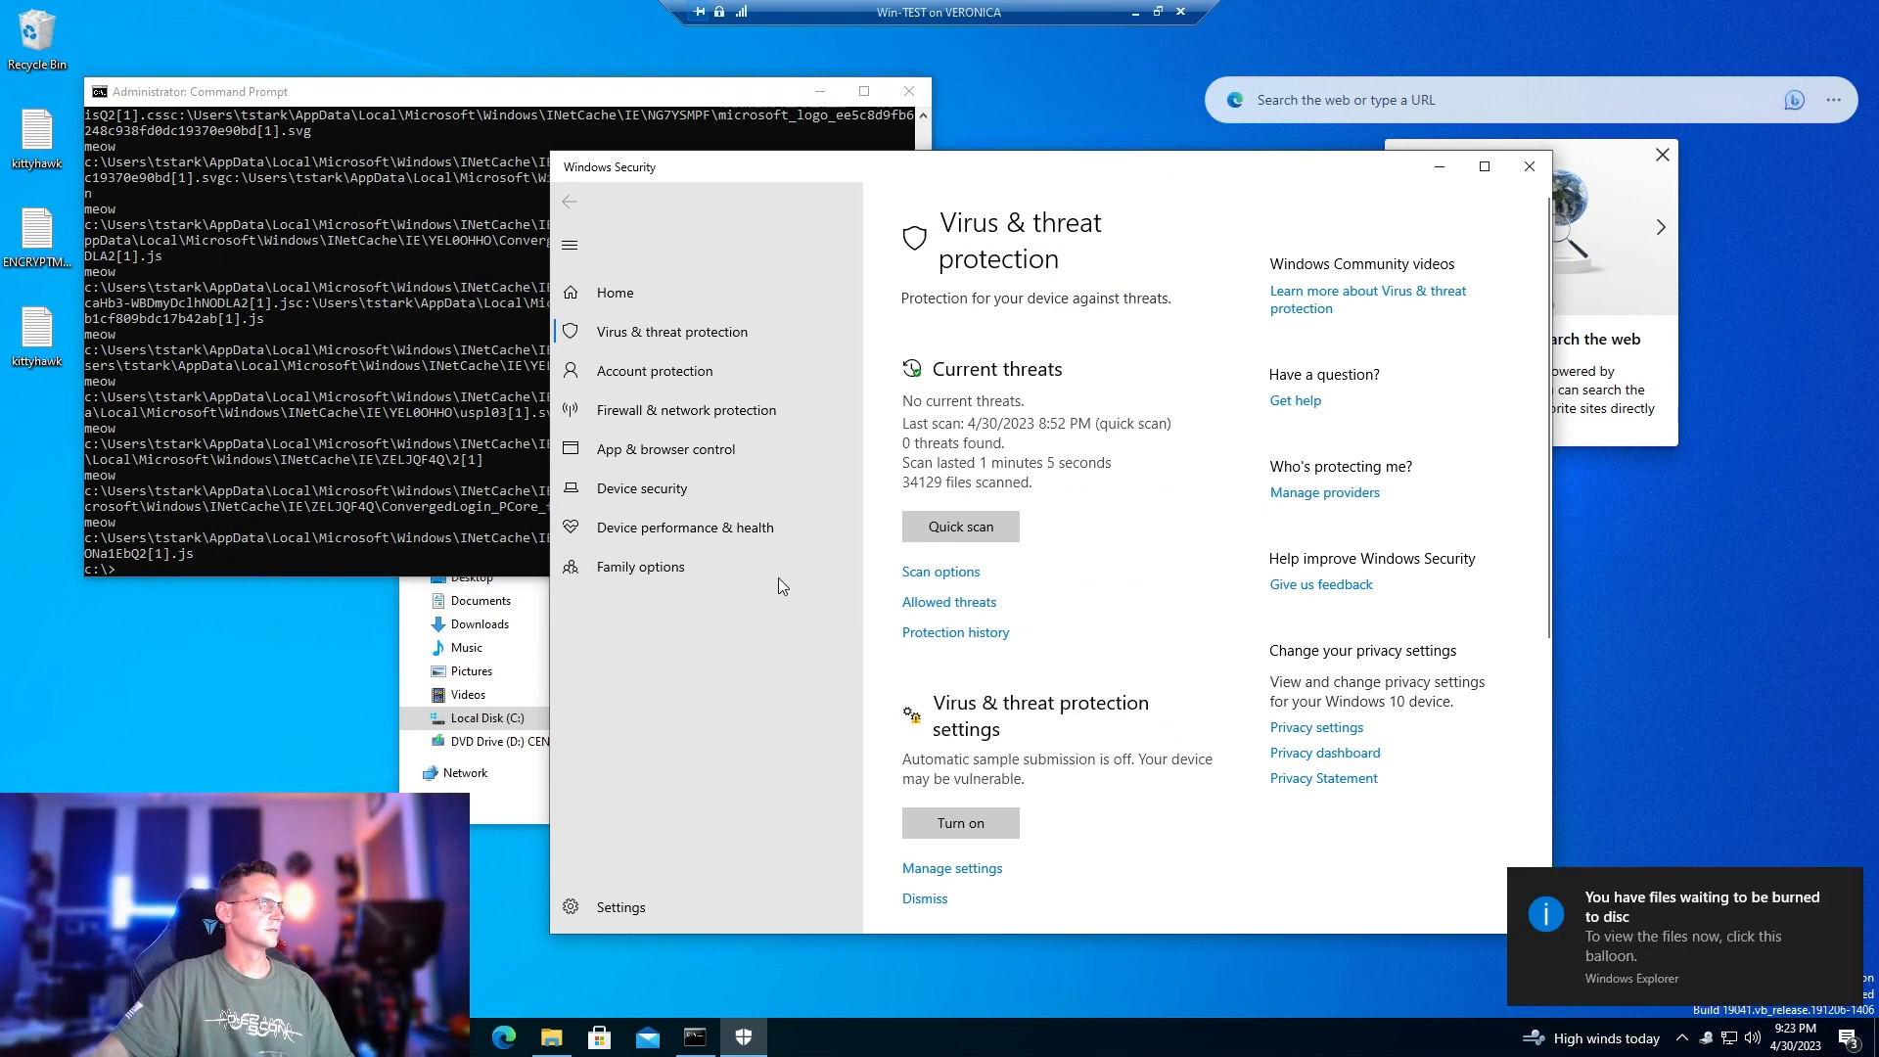
mouse_move(975, 587)
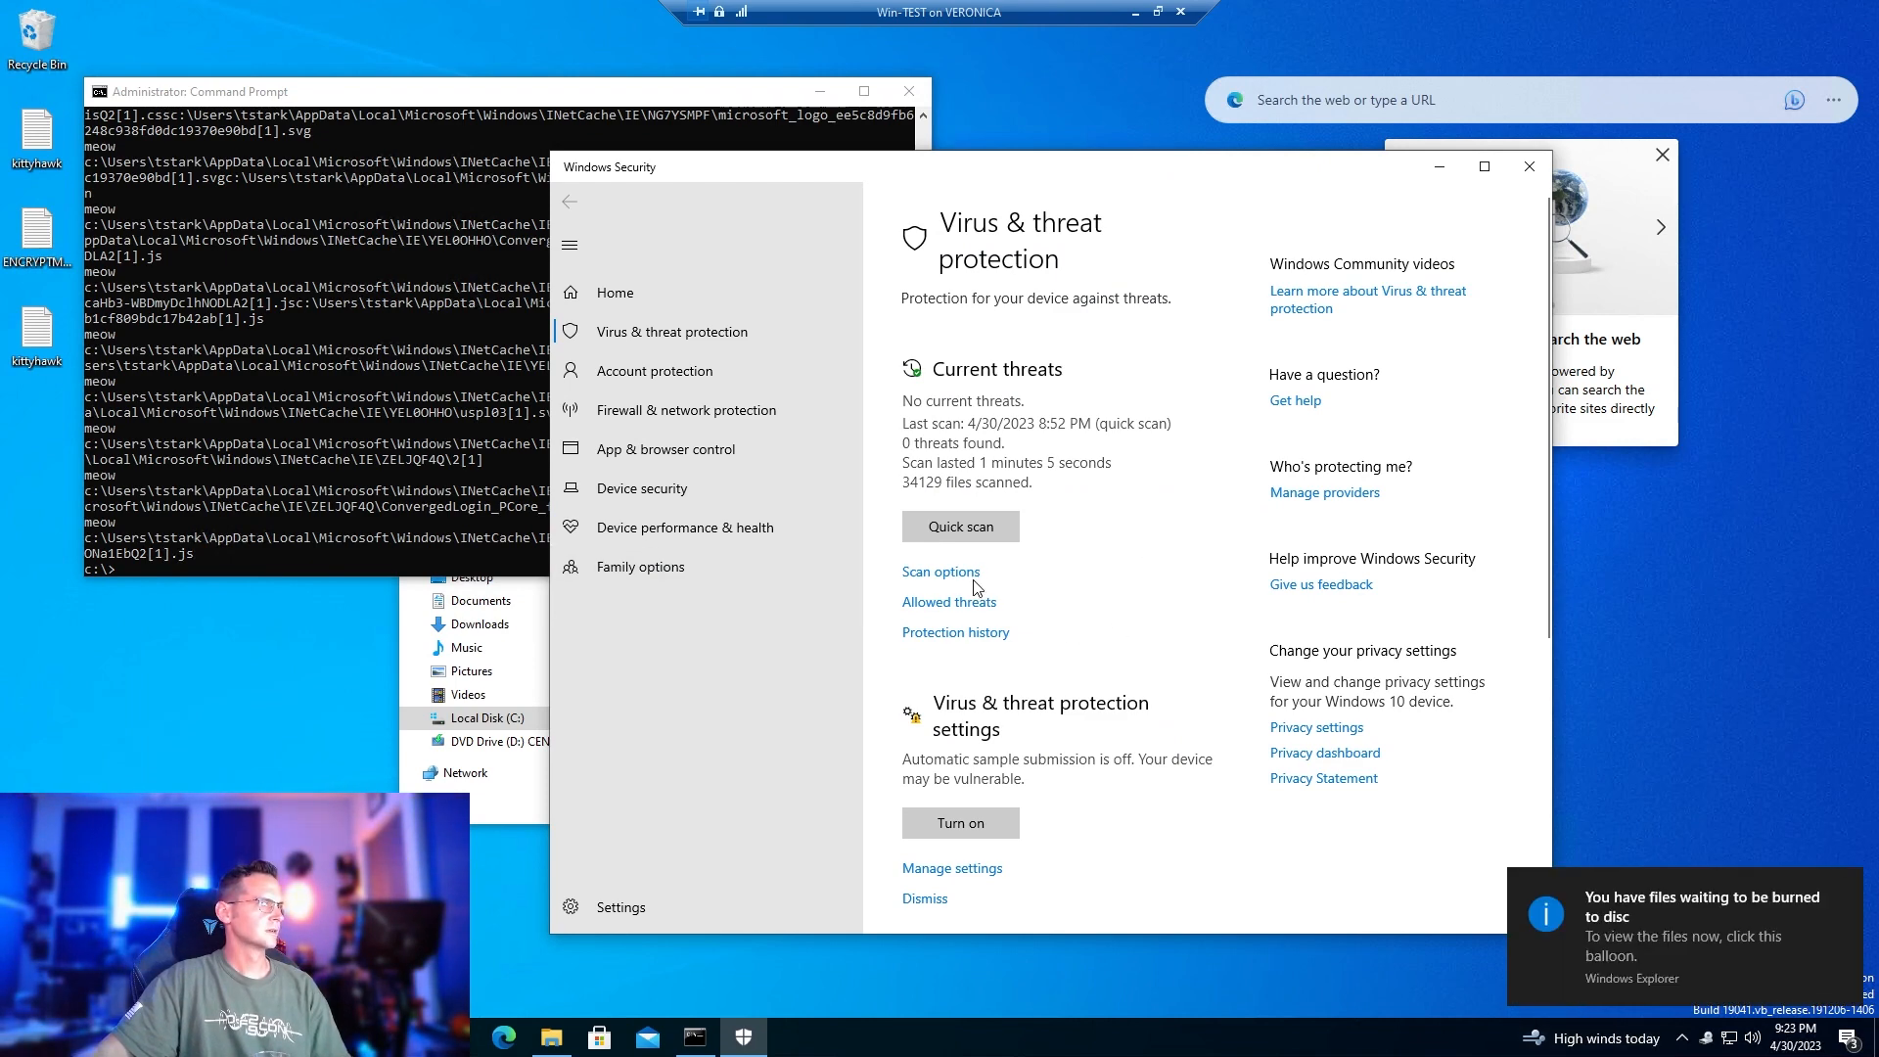
left_click(955, 632)
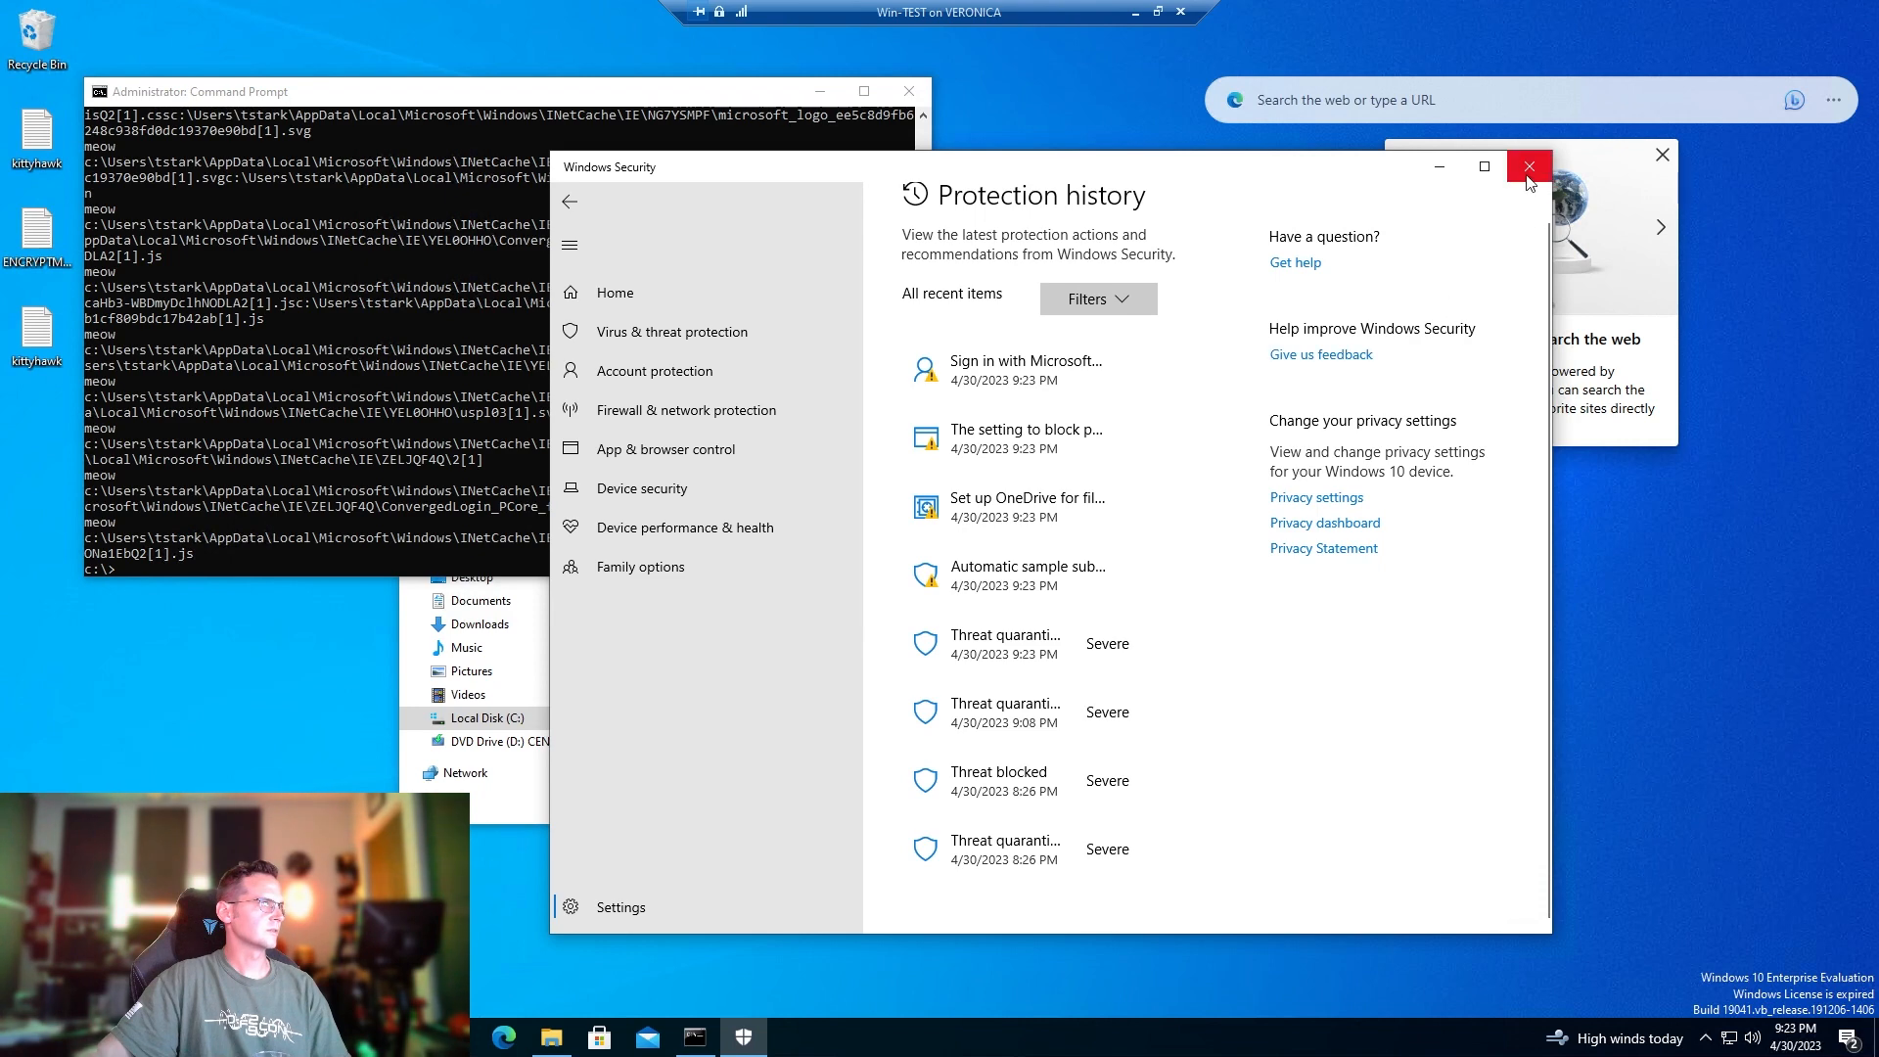
left_click(1528, 165)
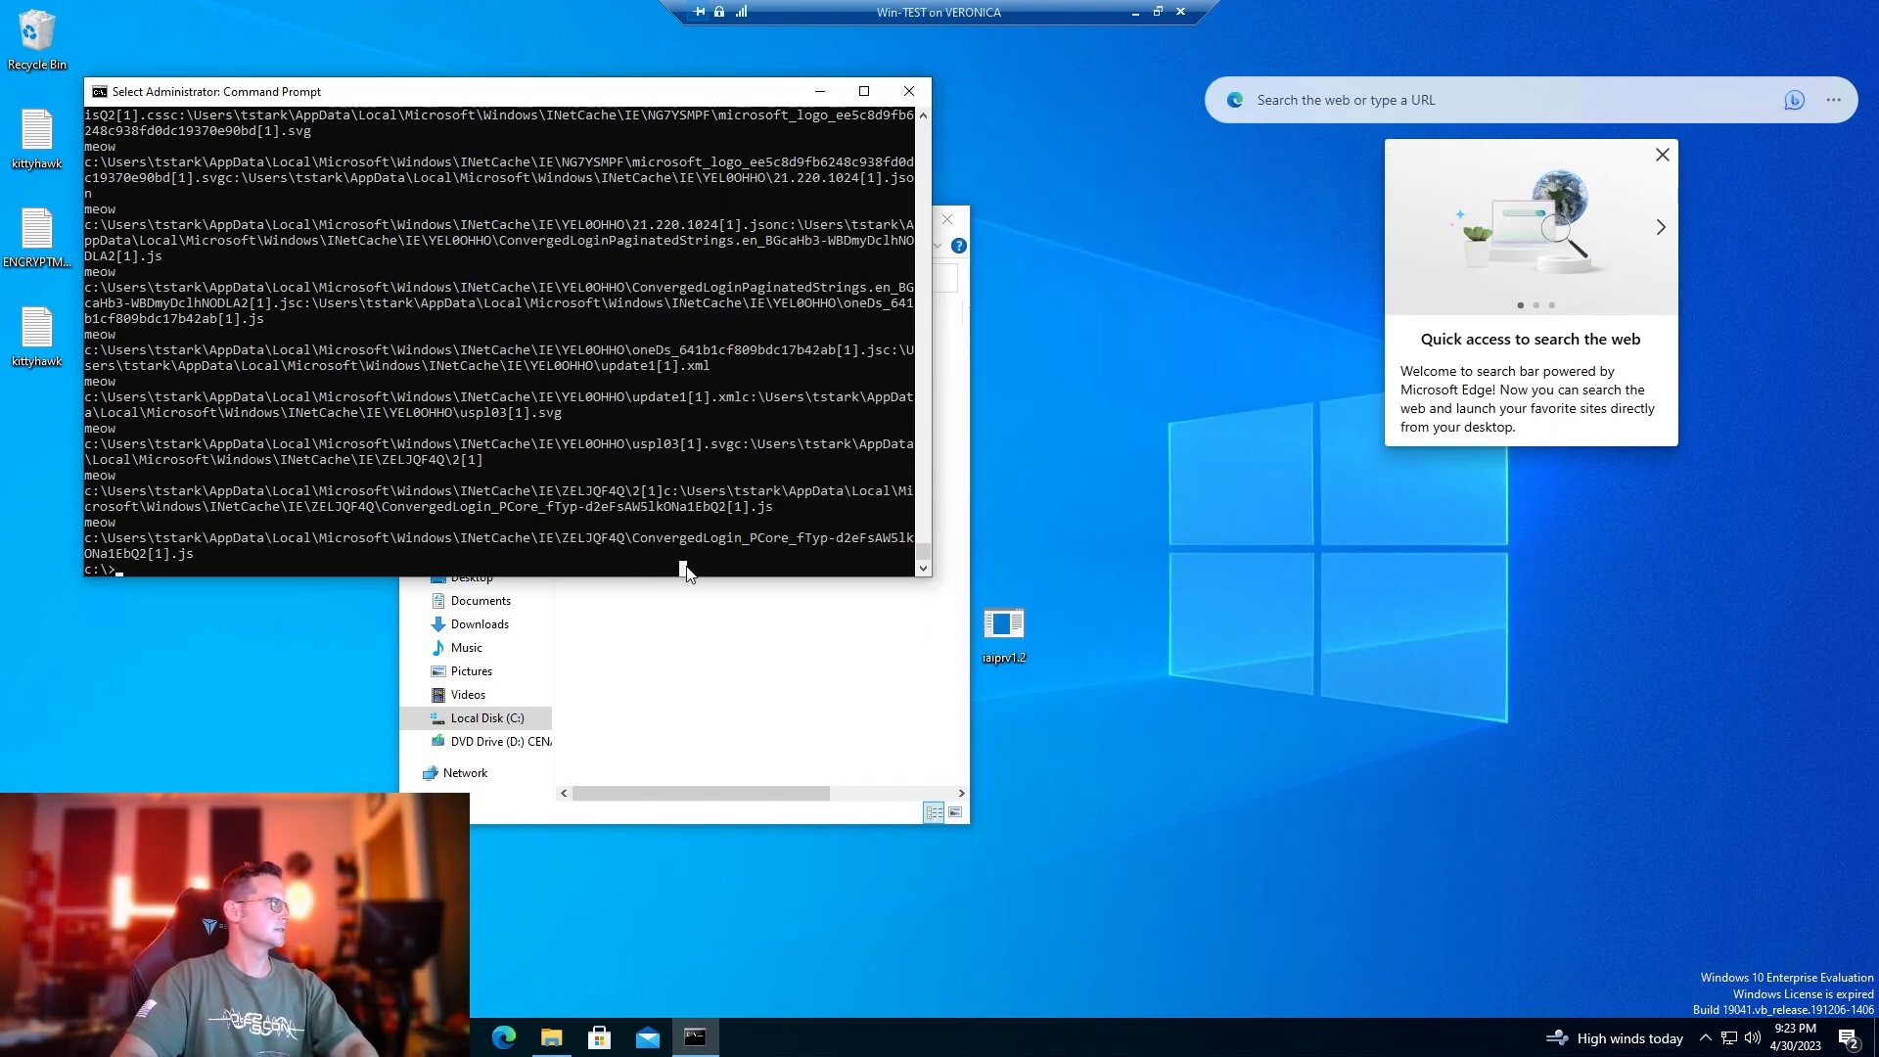
type("ia")
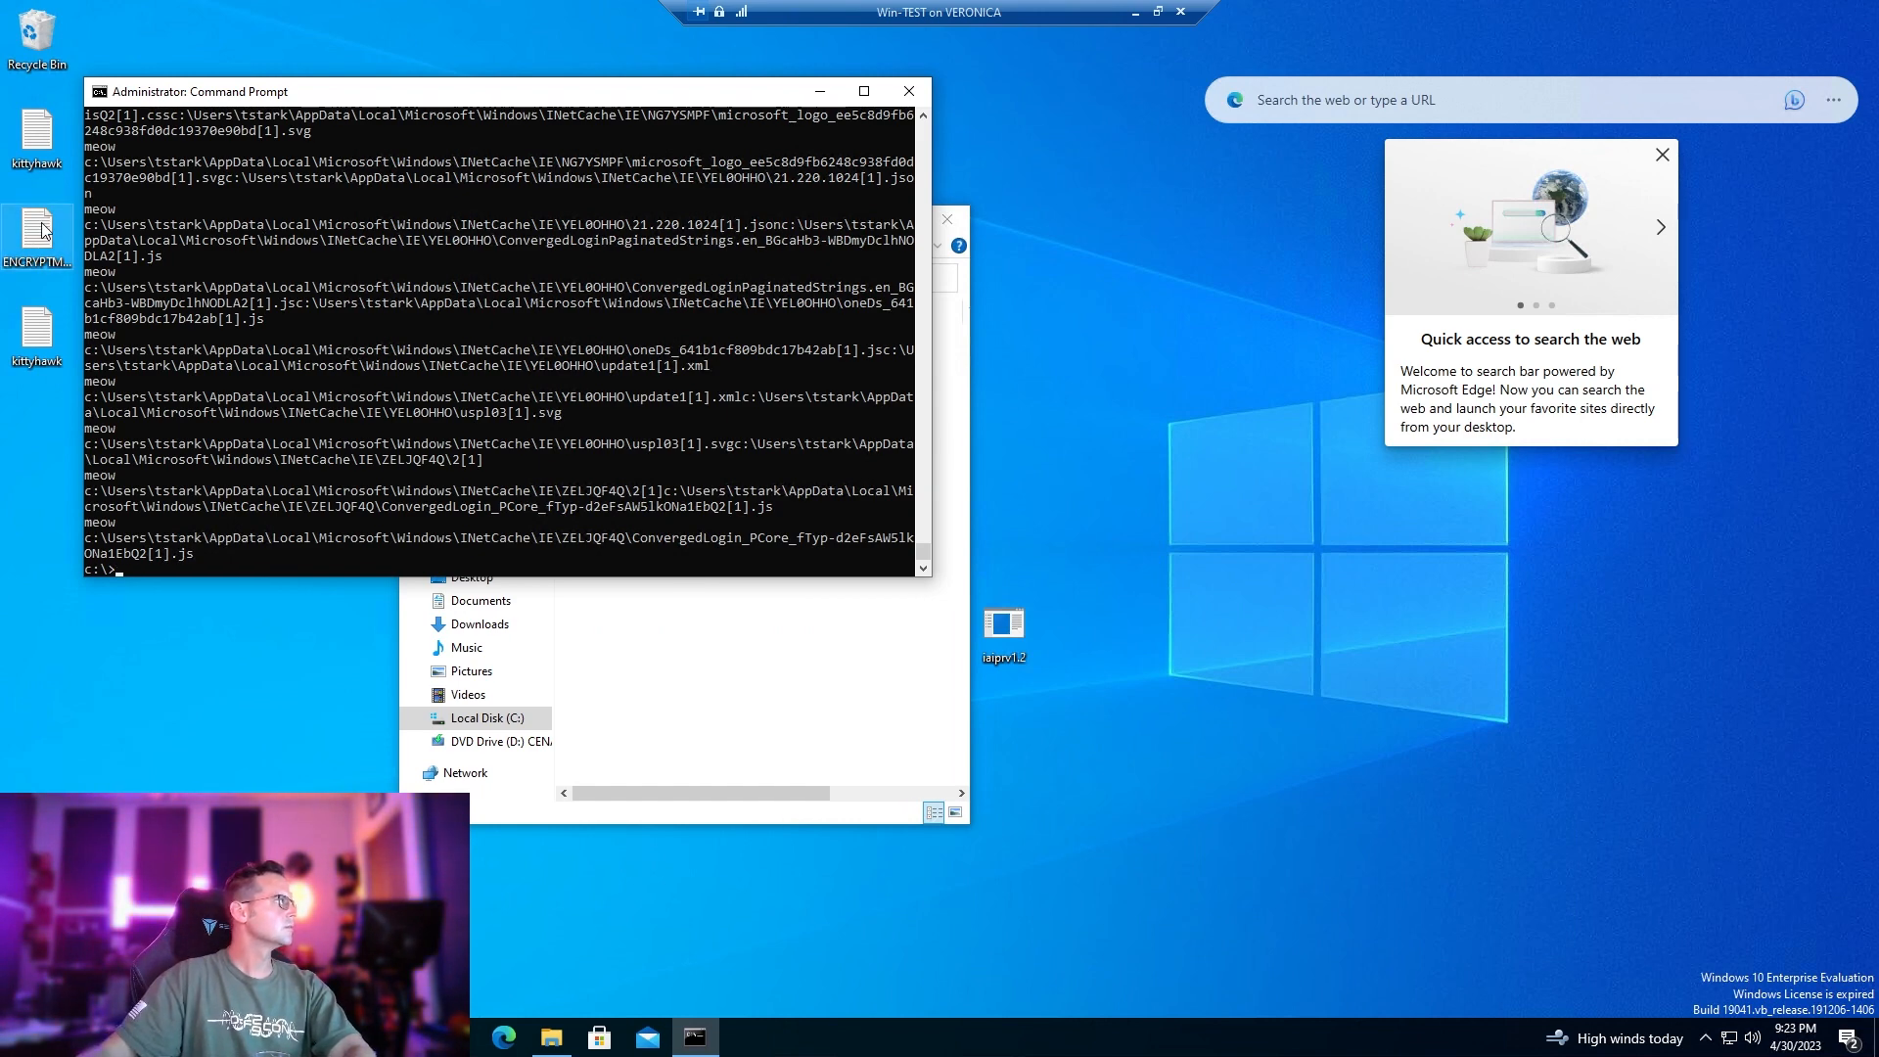
Open ENCRYPTME.TXT and the kittyhawk ransom note, select its text, then close it.
double_click(37, 234)
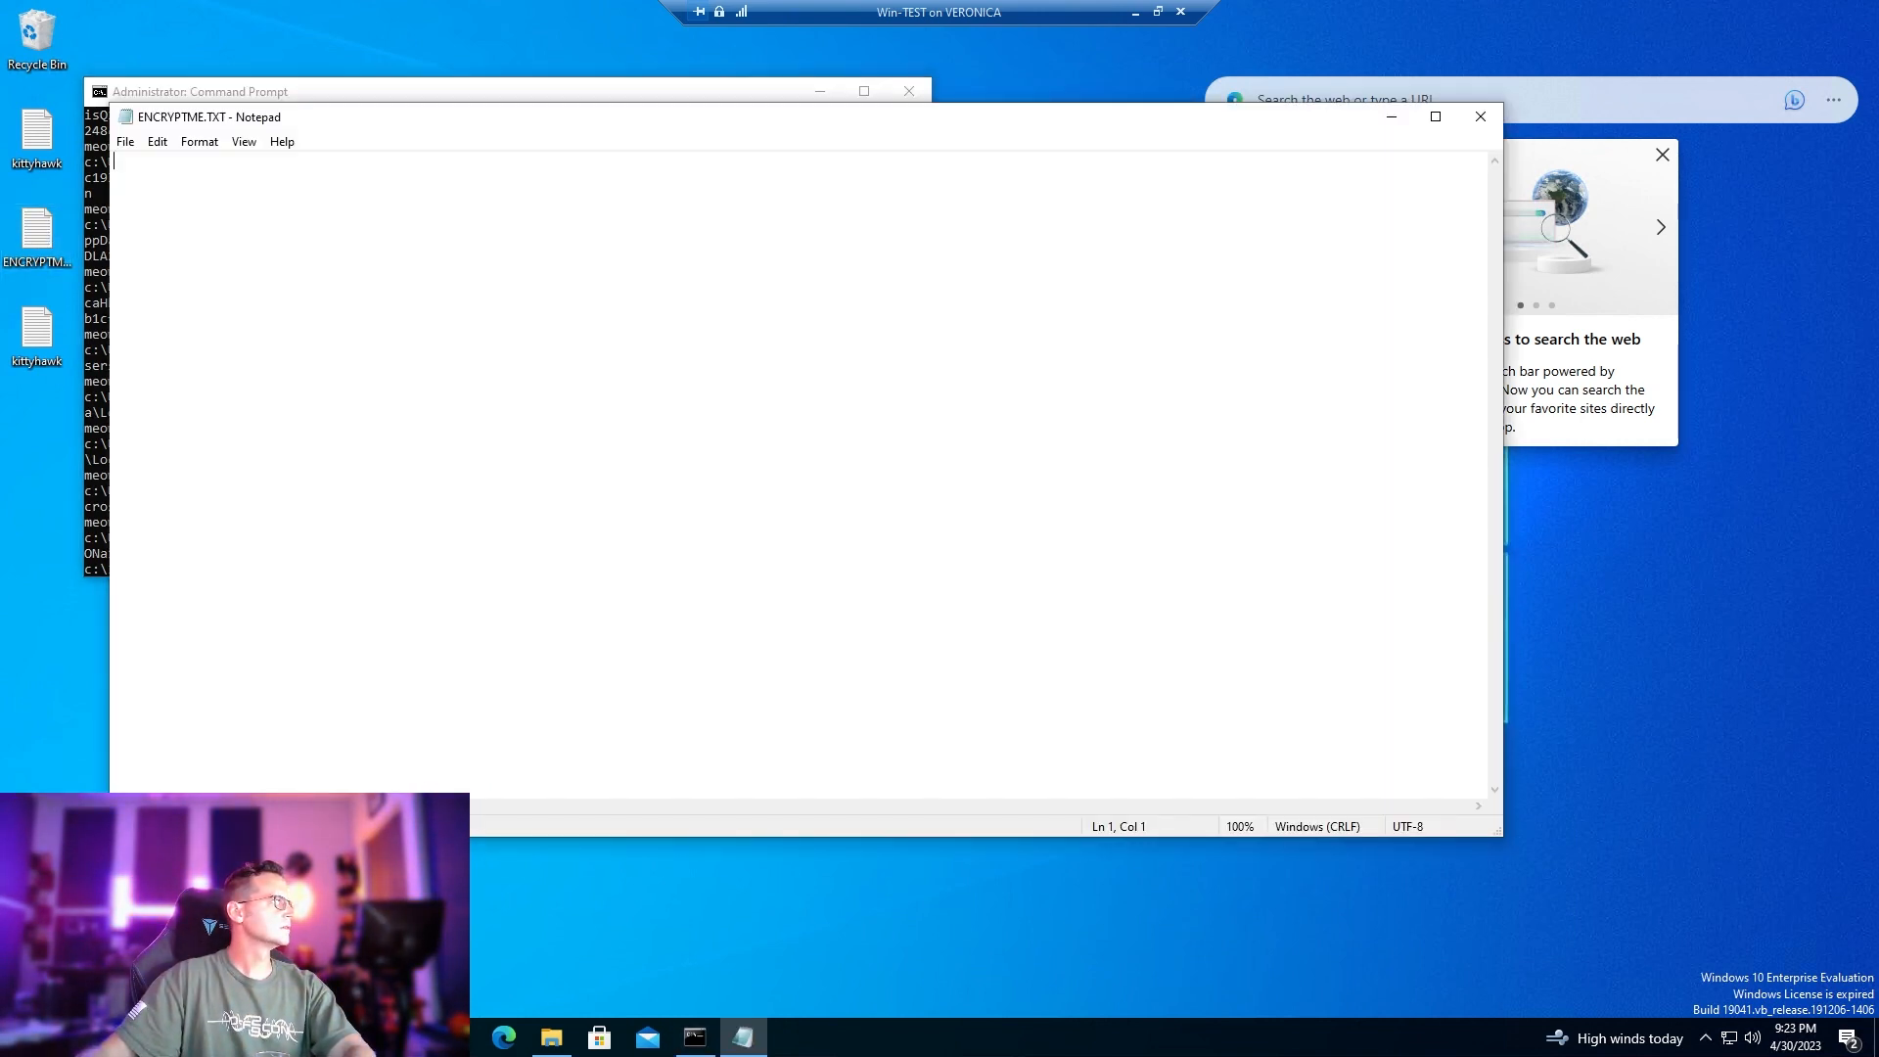
left_click(1479, 116)
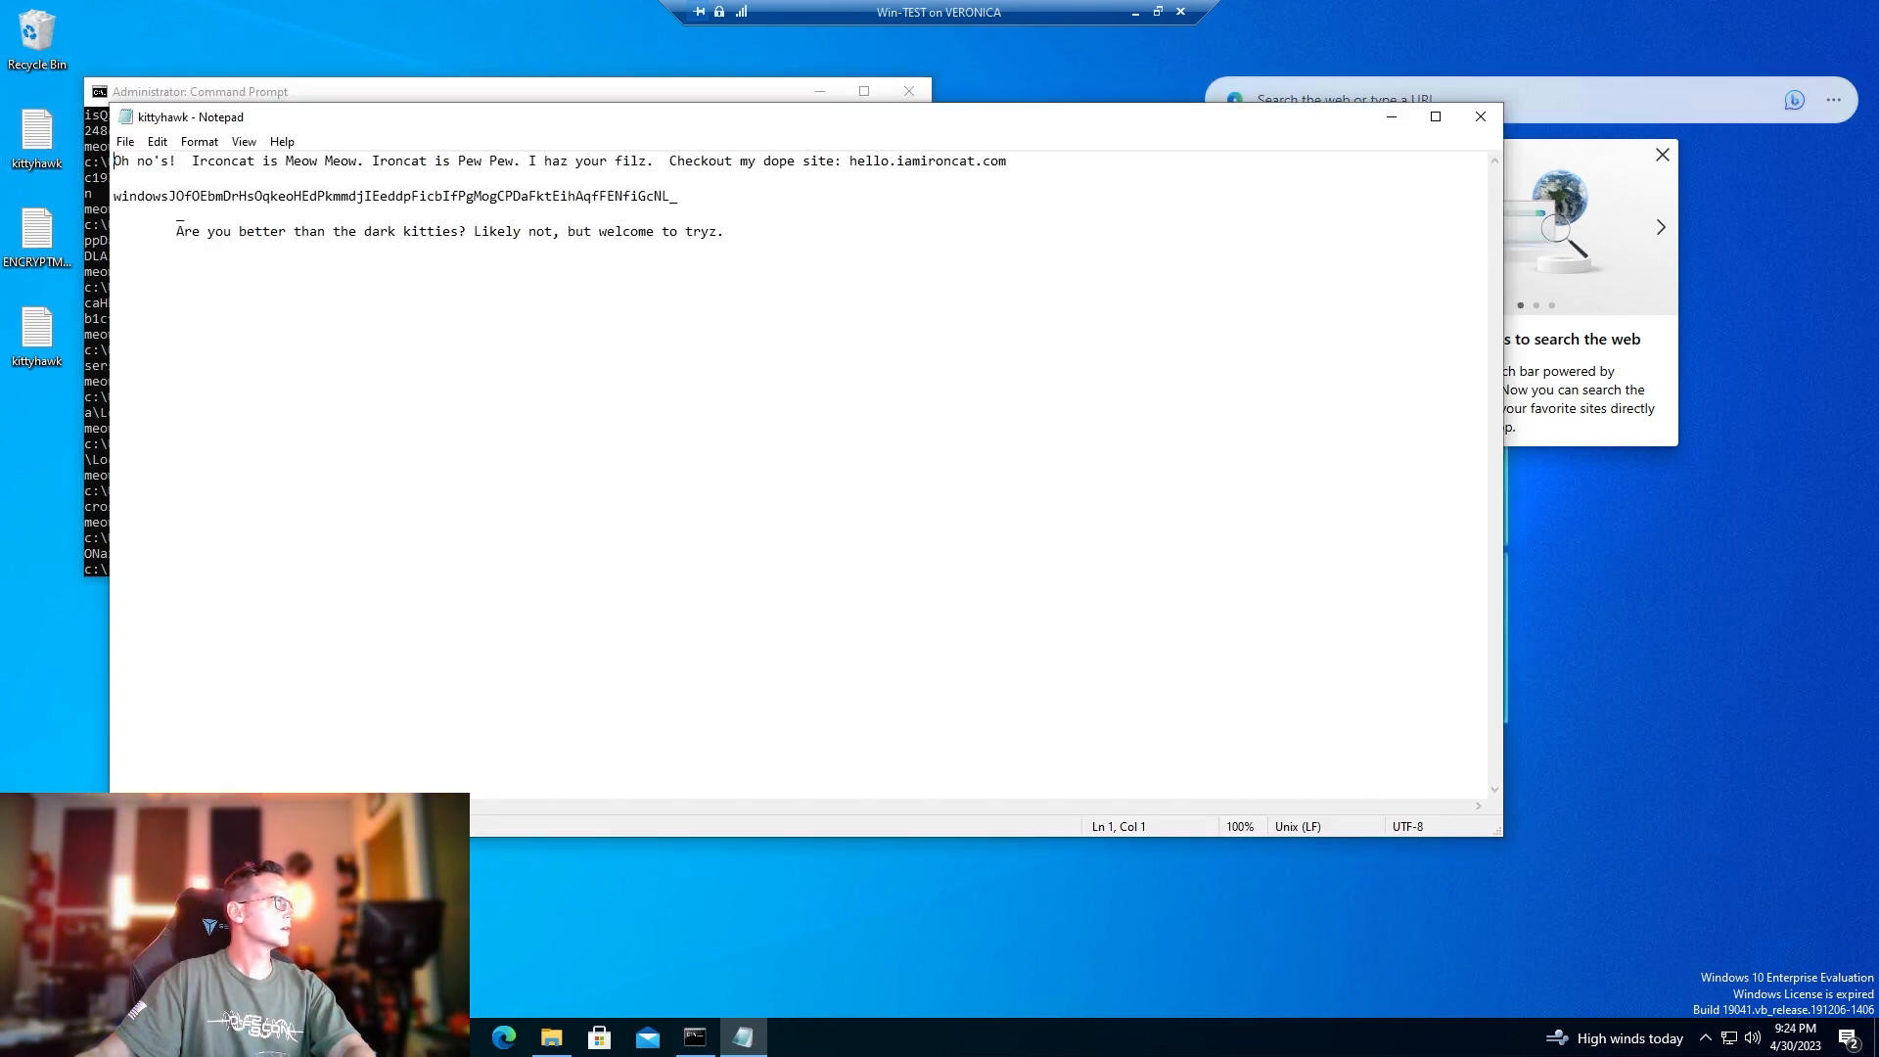
left_click_drag(156, 196, 674, 196)
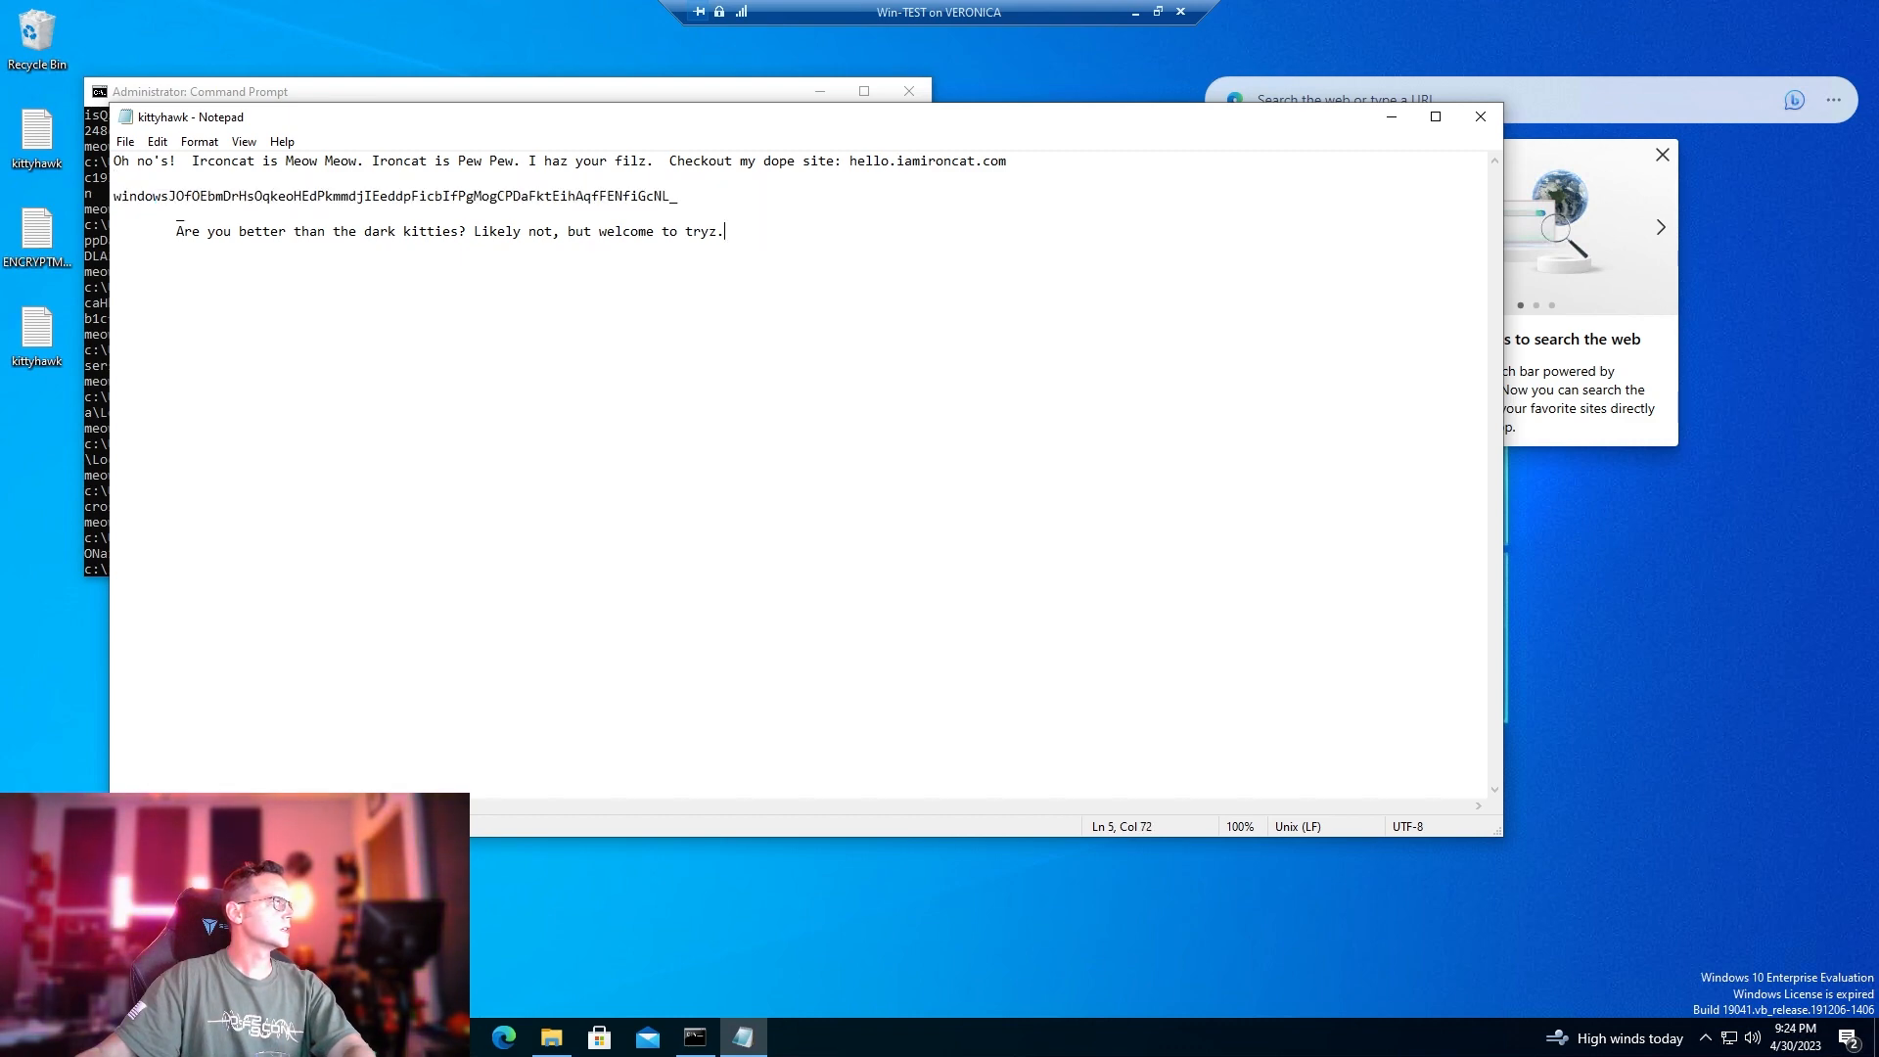
left_click(1479, 116)
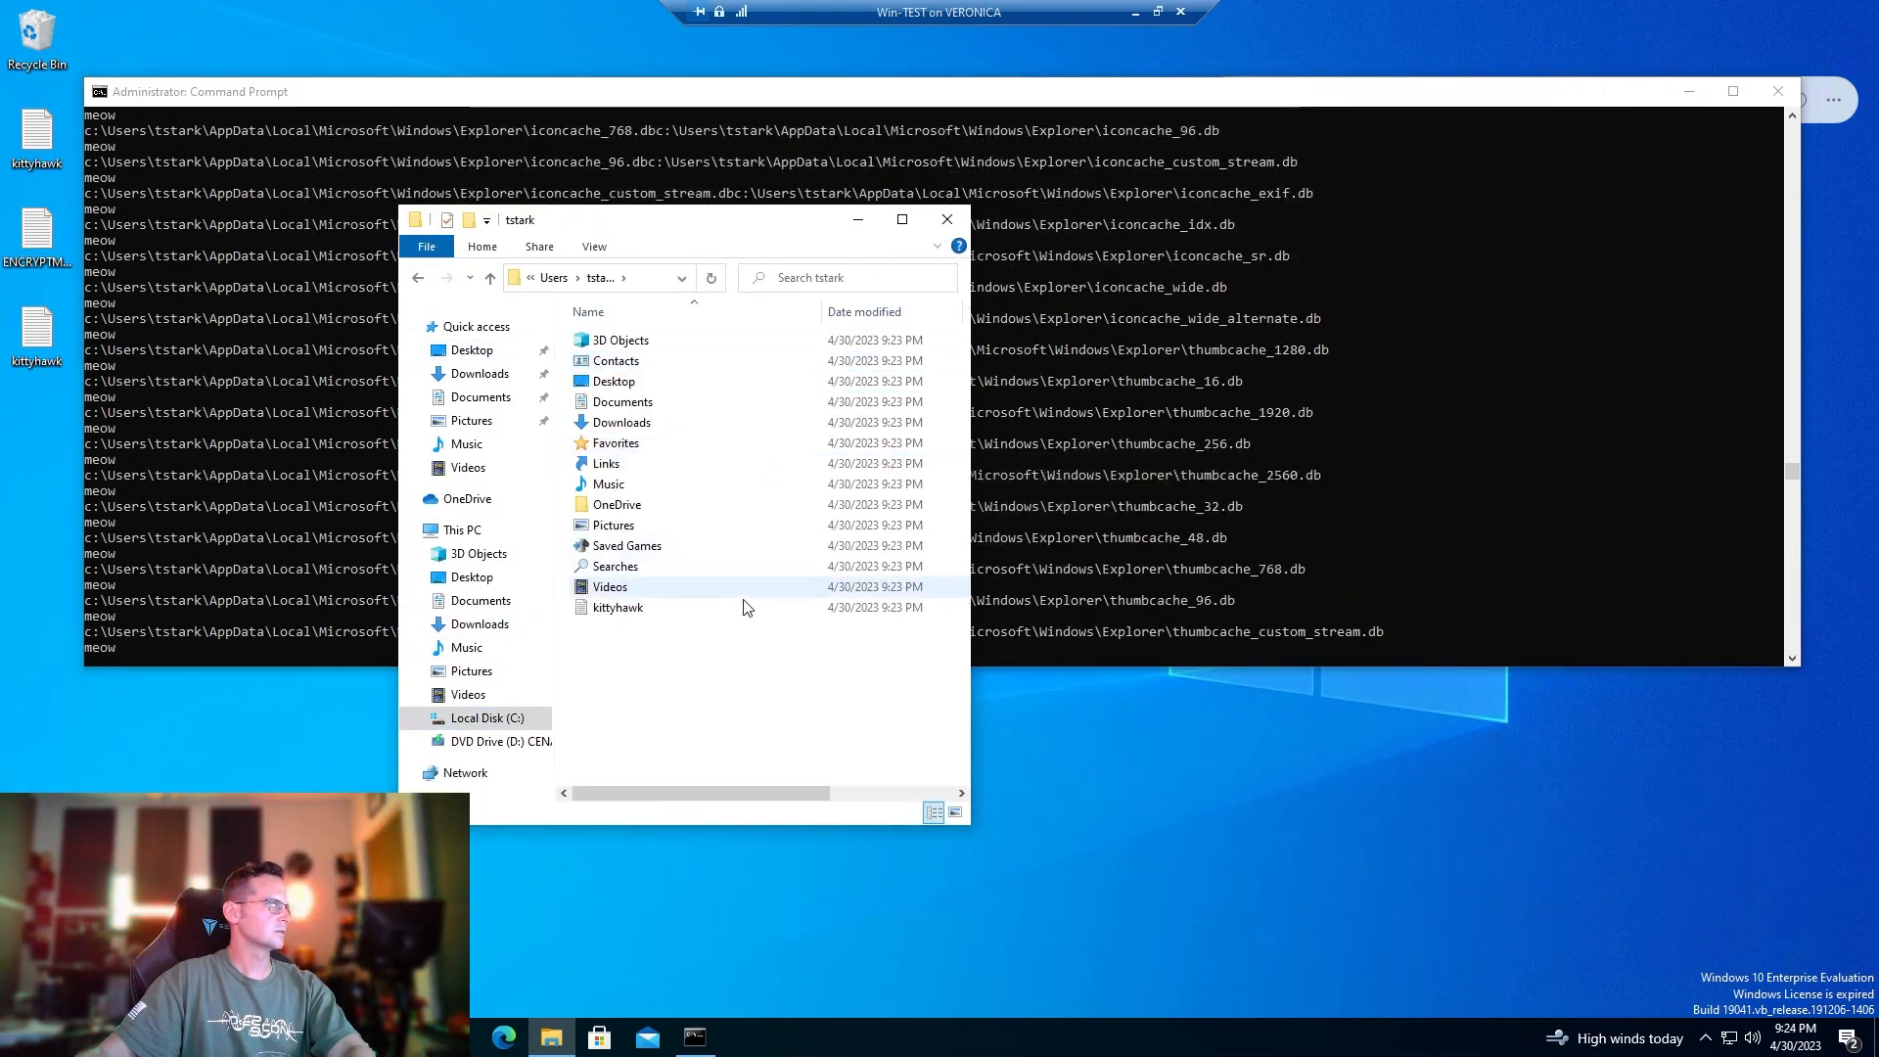
mouse_move(615, 525)
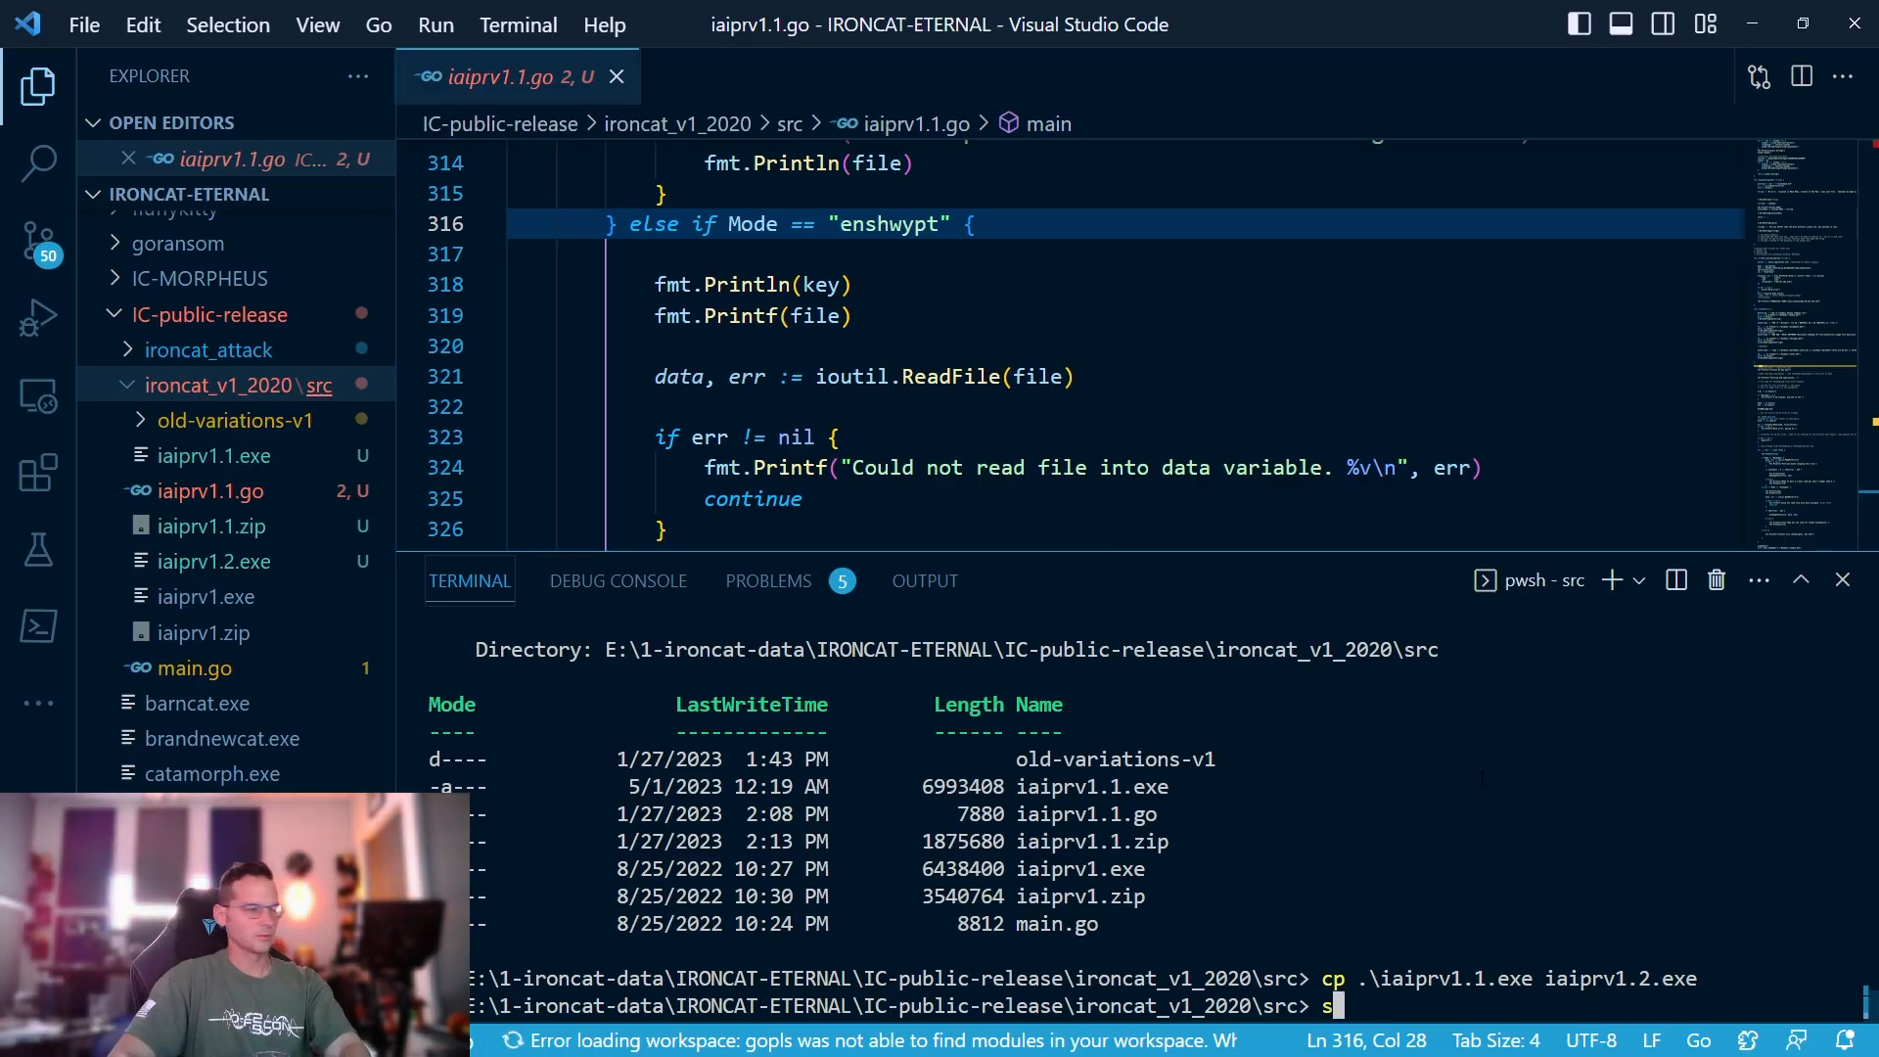
Run strings.exe on .\iaiprv1.1.exe, then add the -n option for iaiprv1.2.exe.
type("trings.exe")
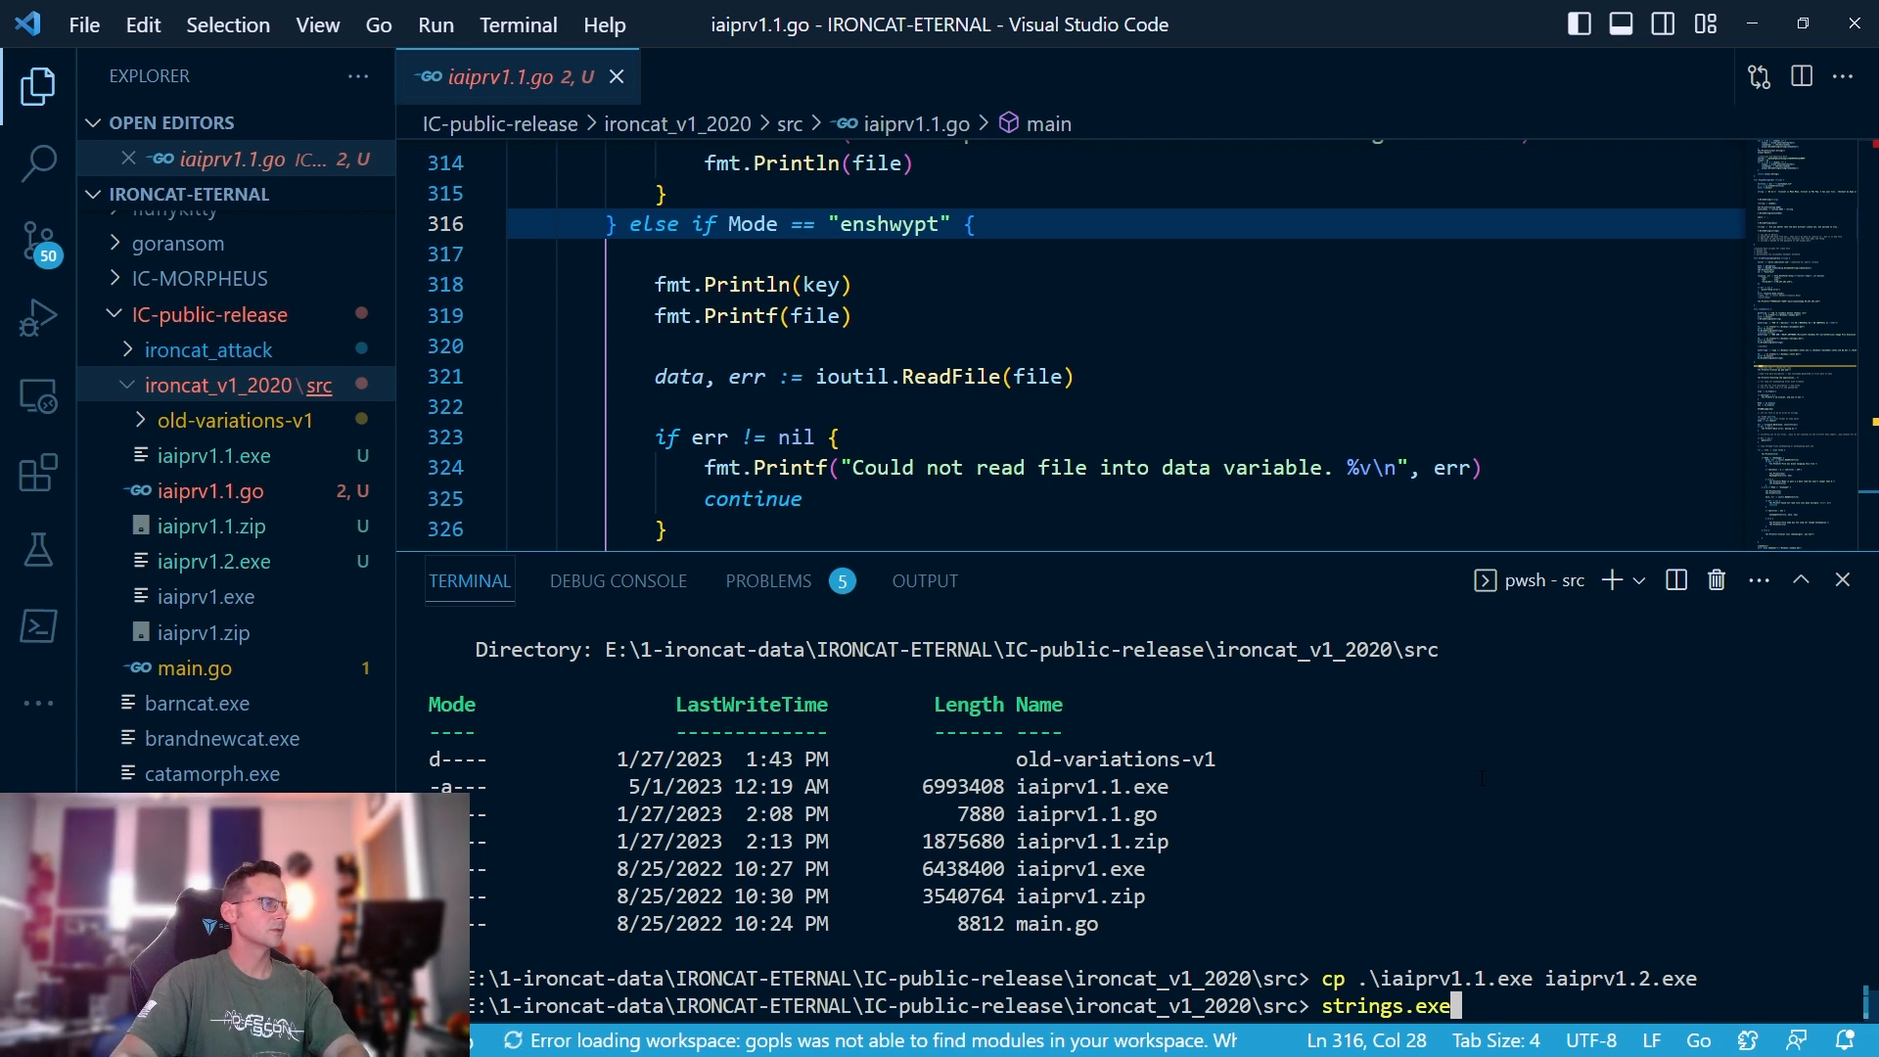
type(".\\iaiprv1.1.exe")
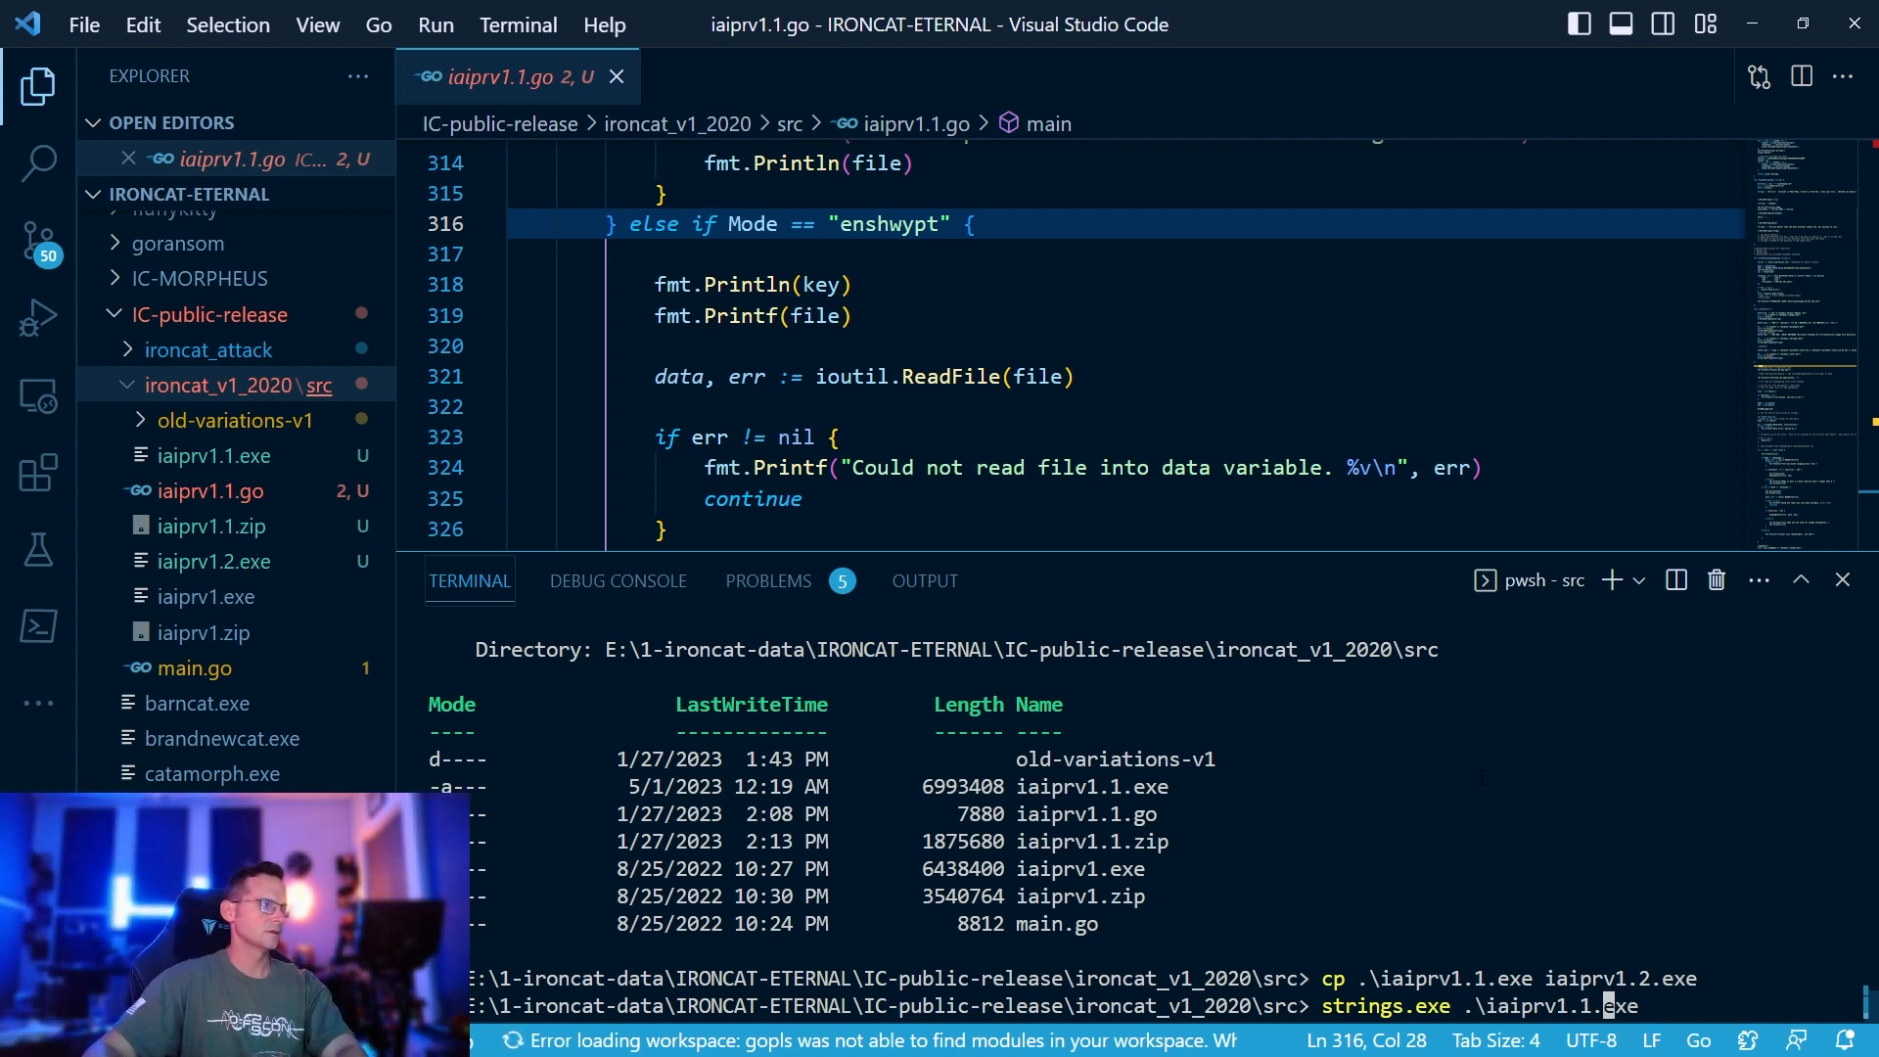
key("Return")
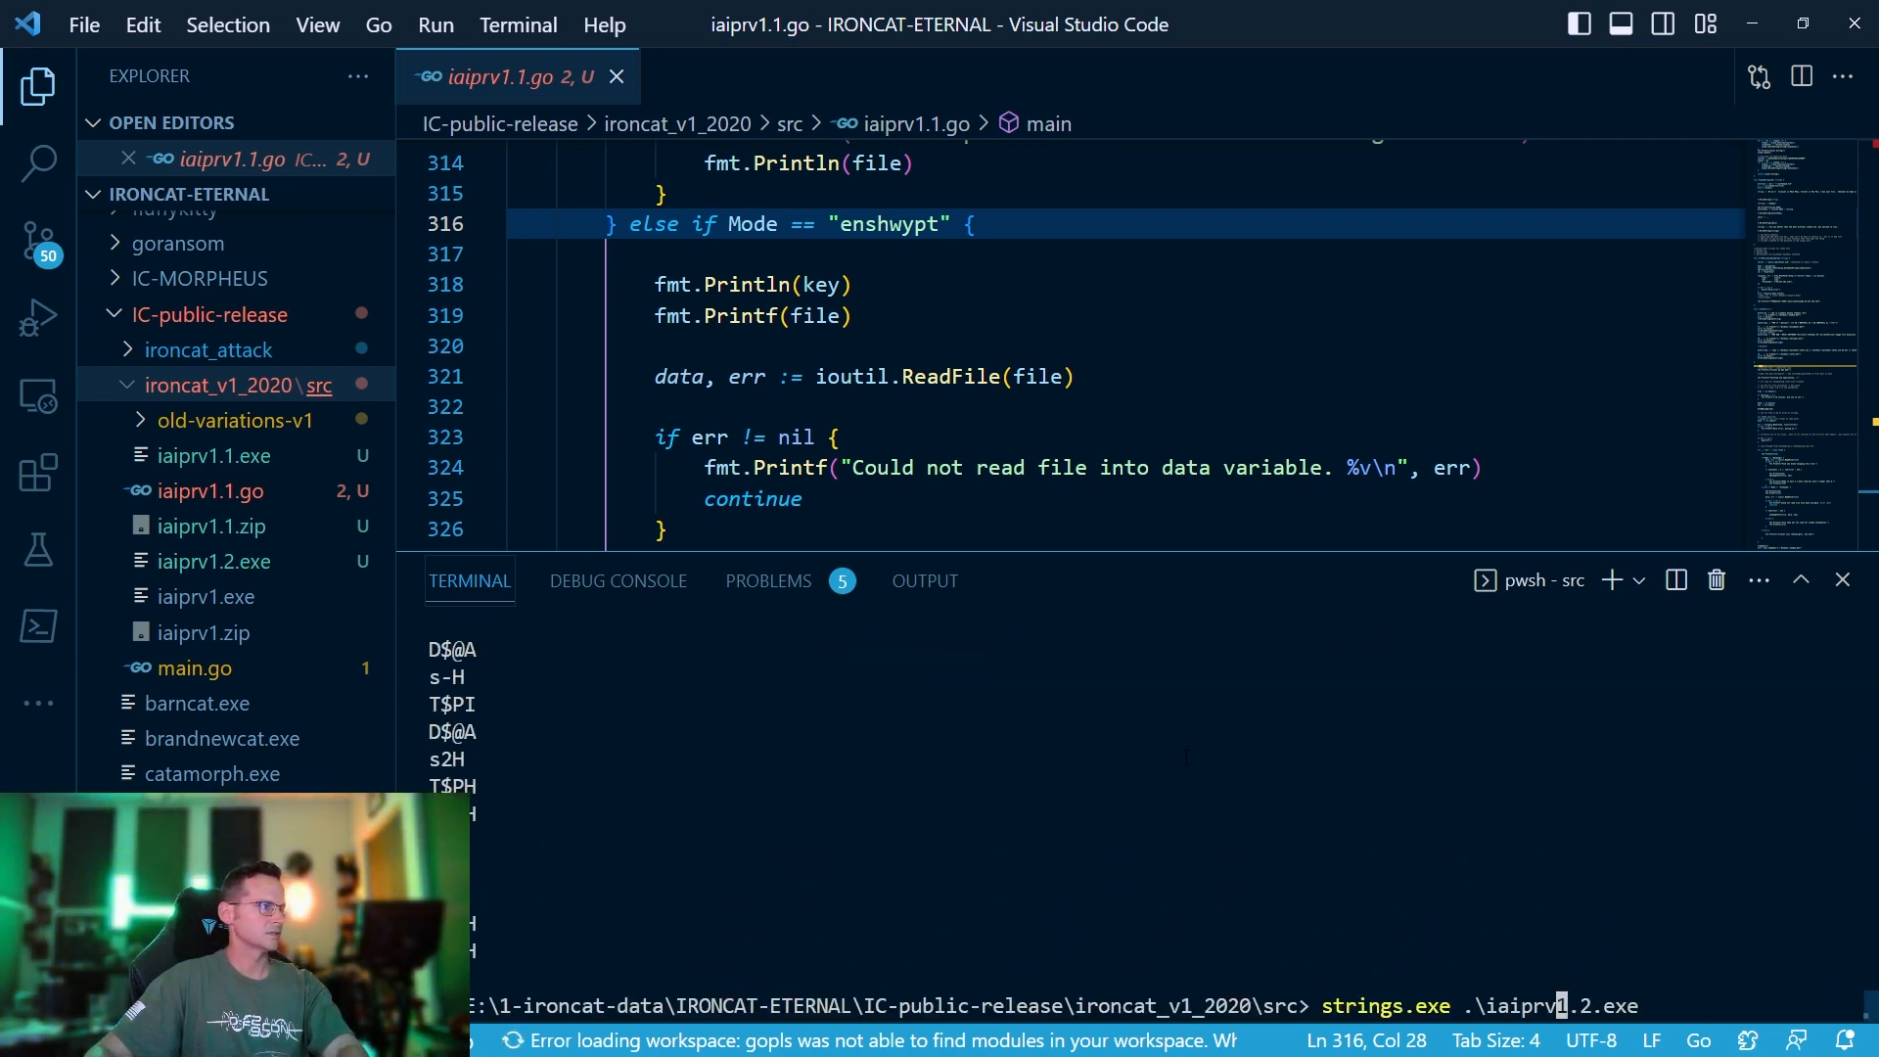
type("-n")
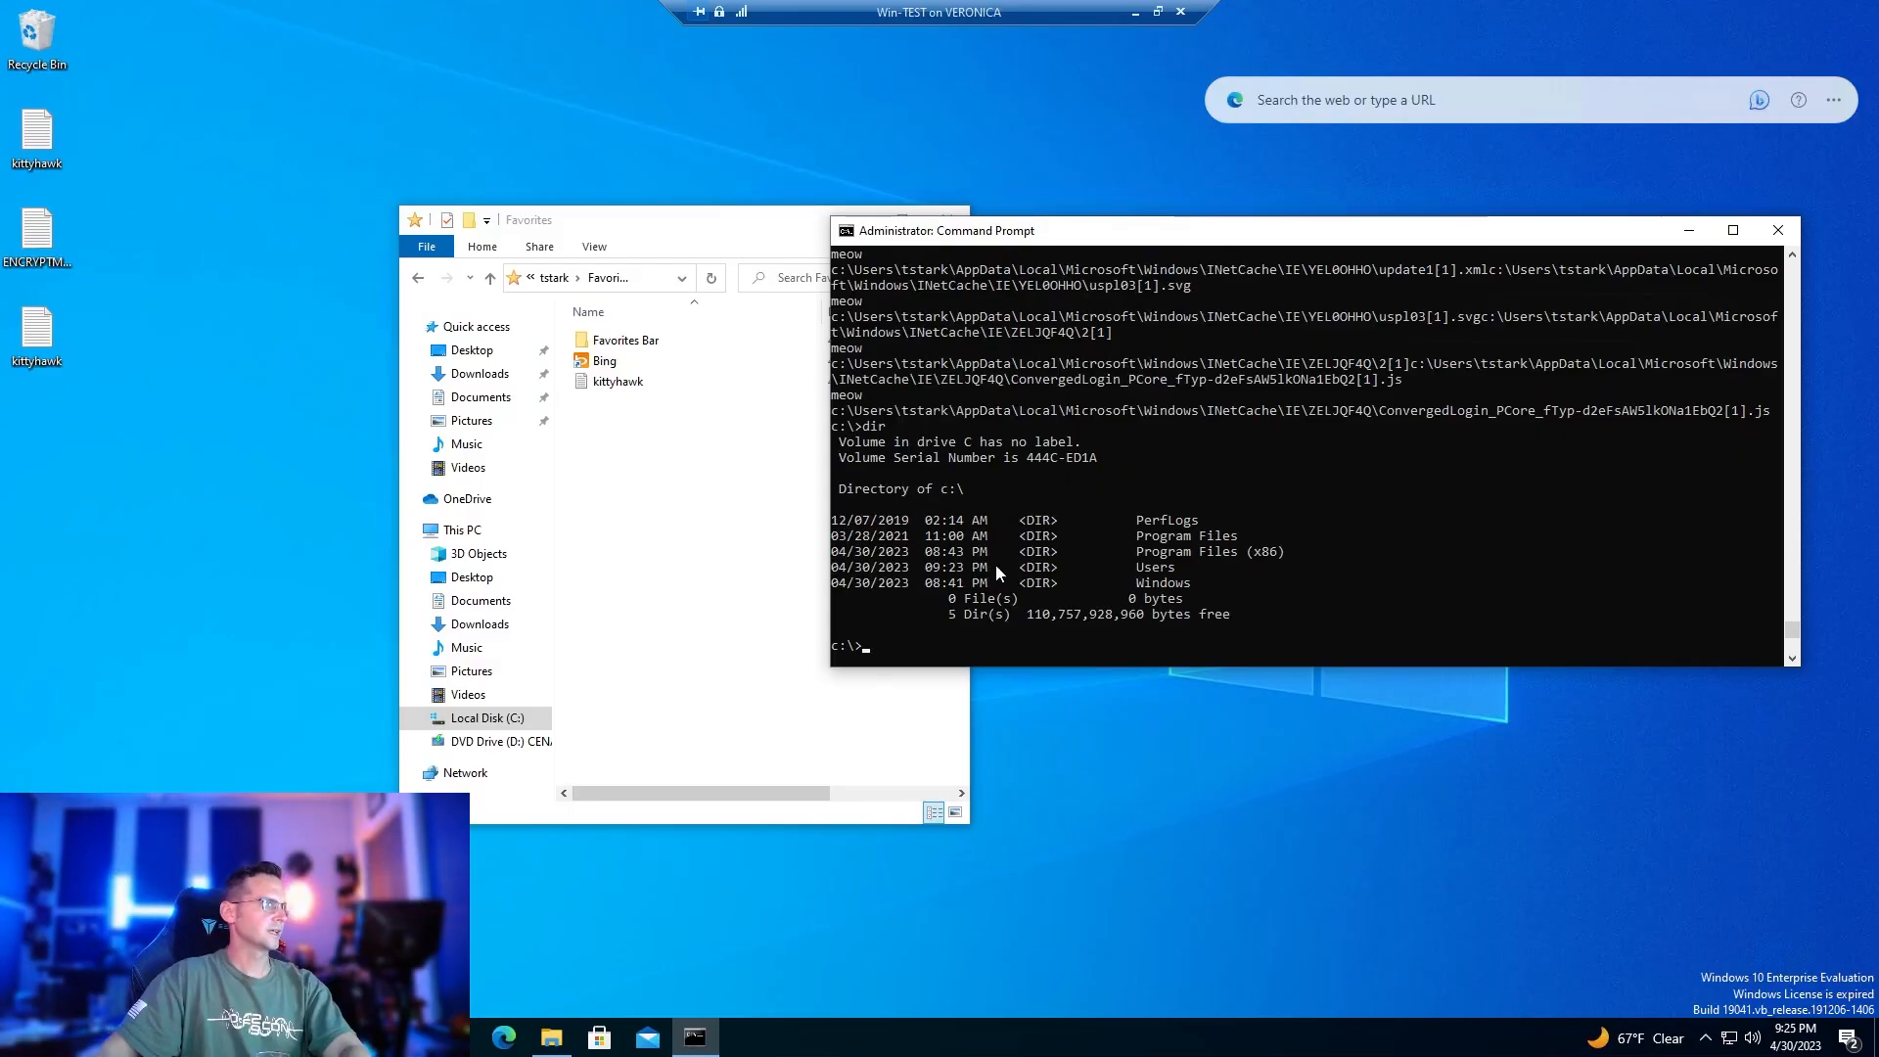
mouse_move(827, 669)
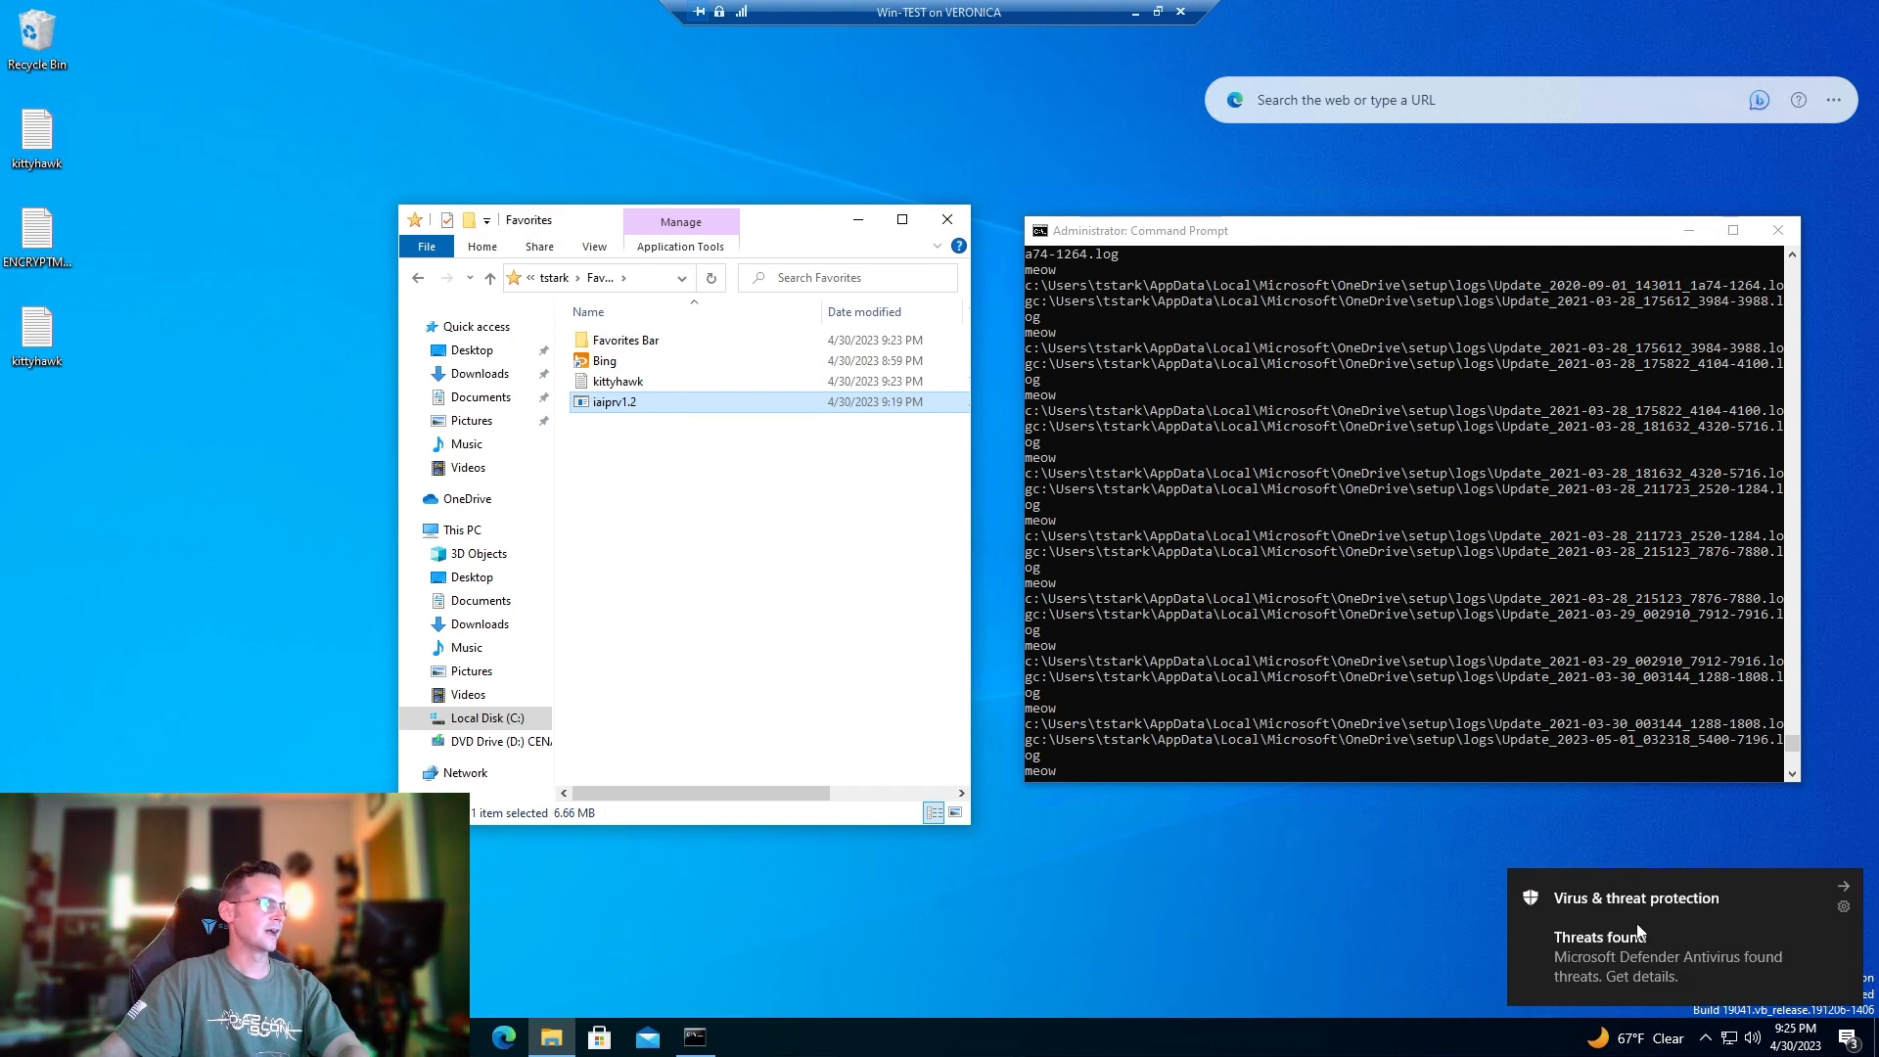
mouse_move(1707, 949)
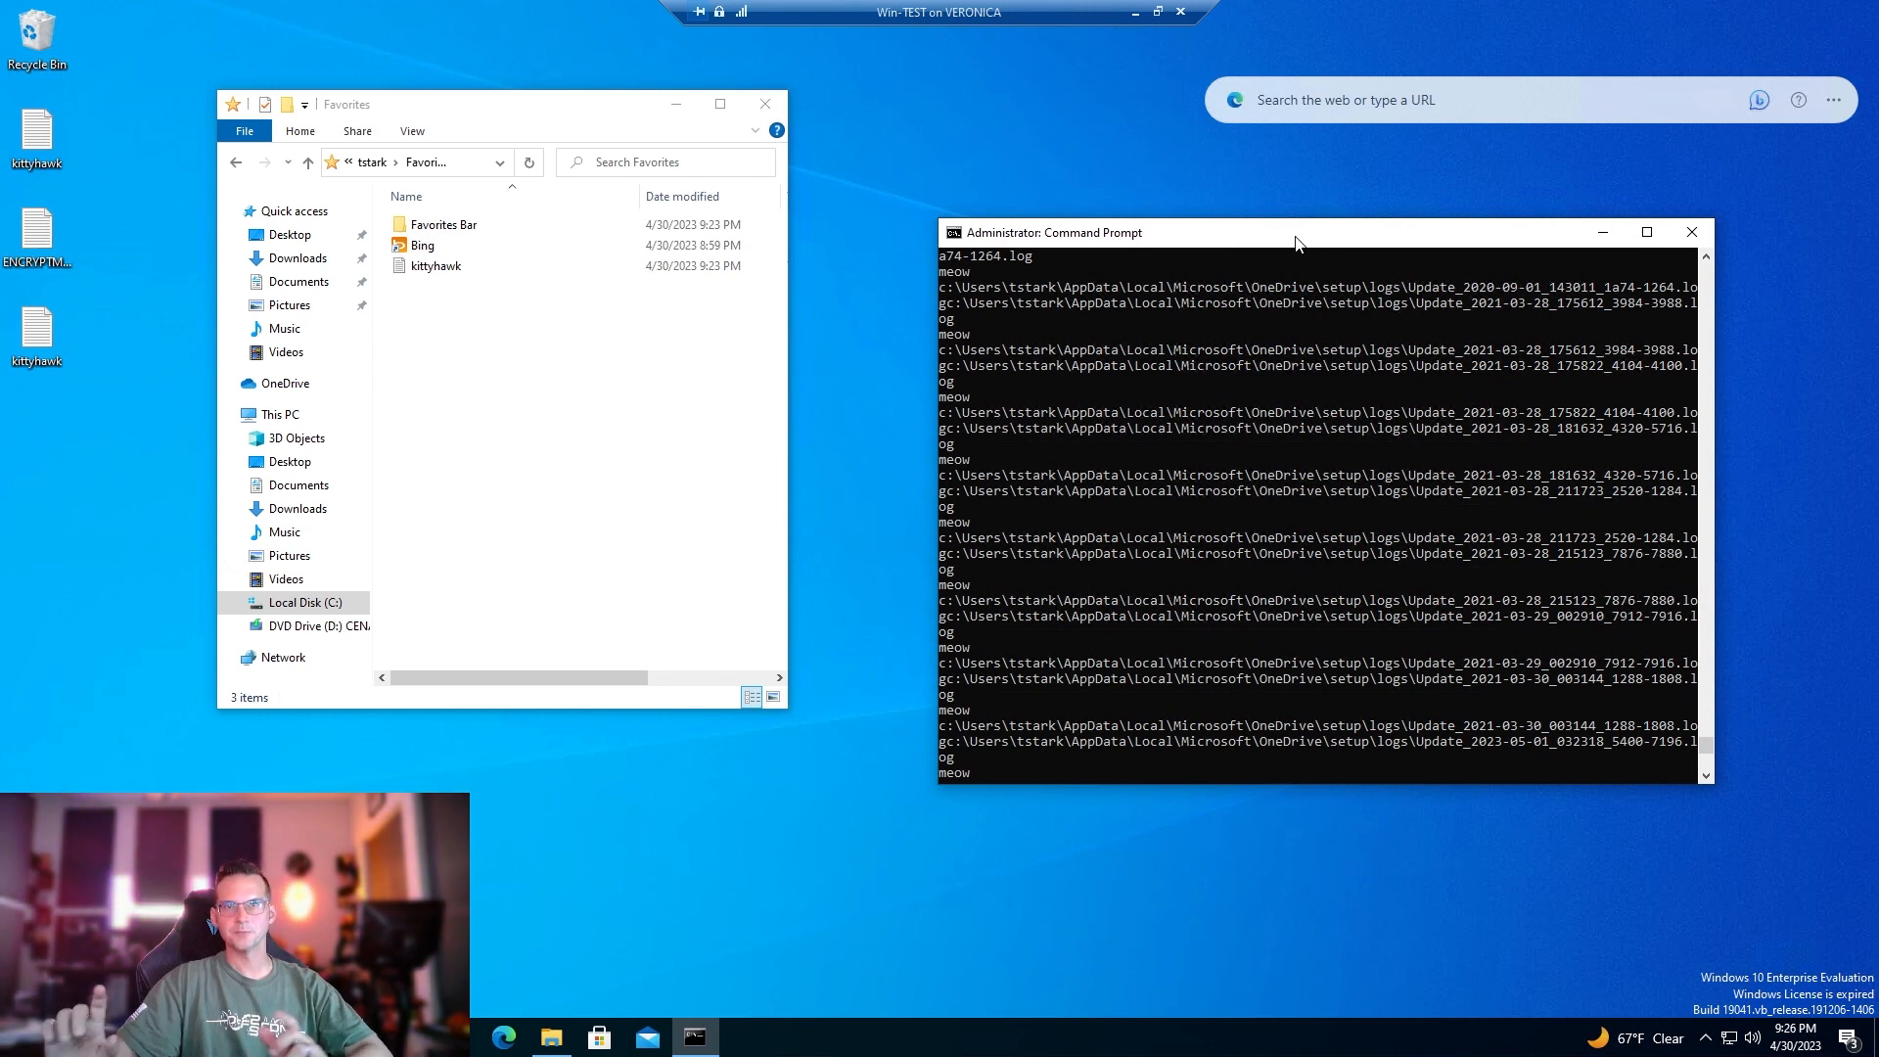
mouse_move(1010, 741)
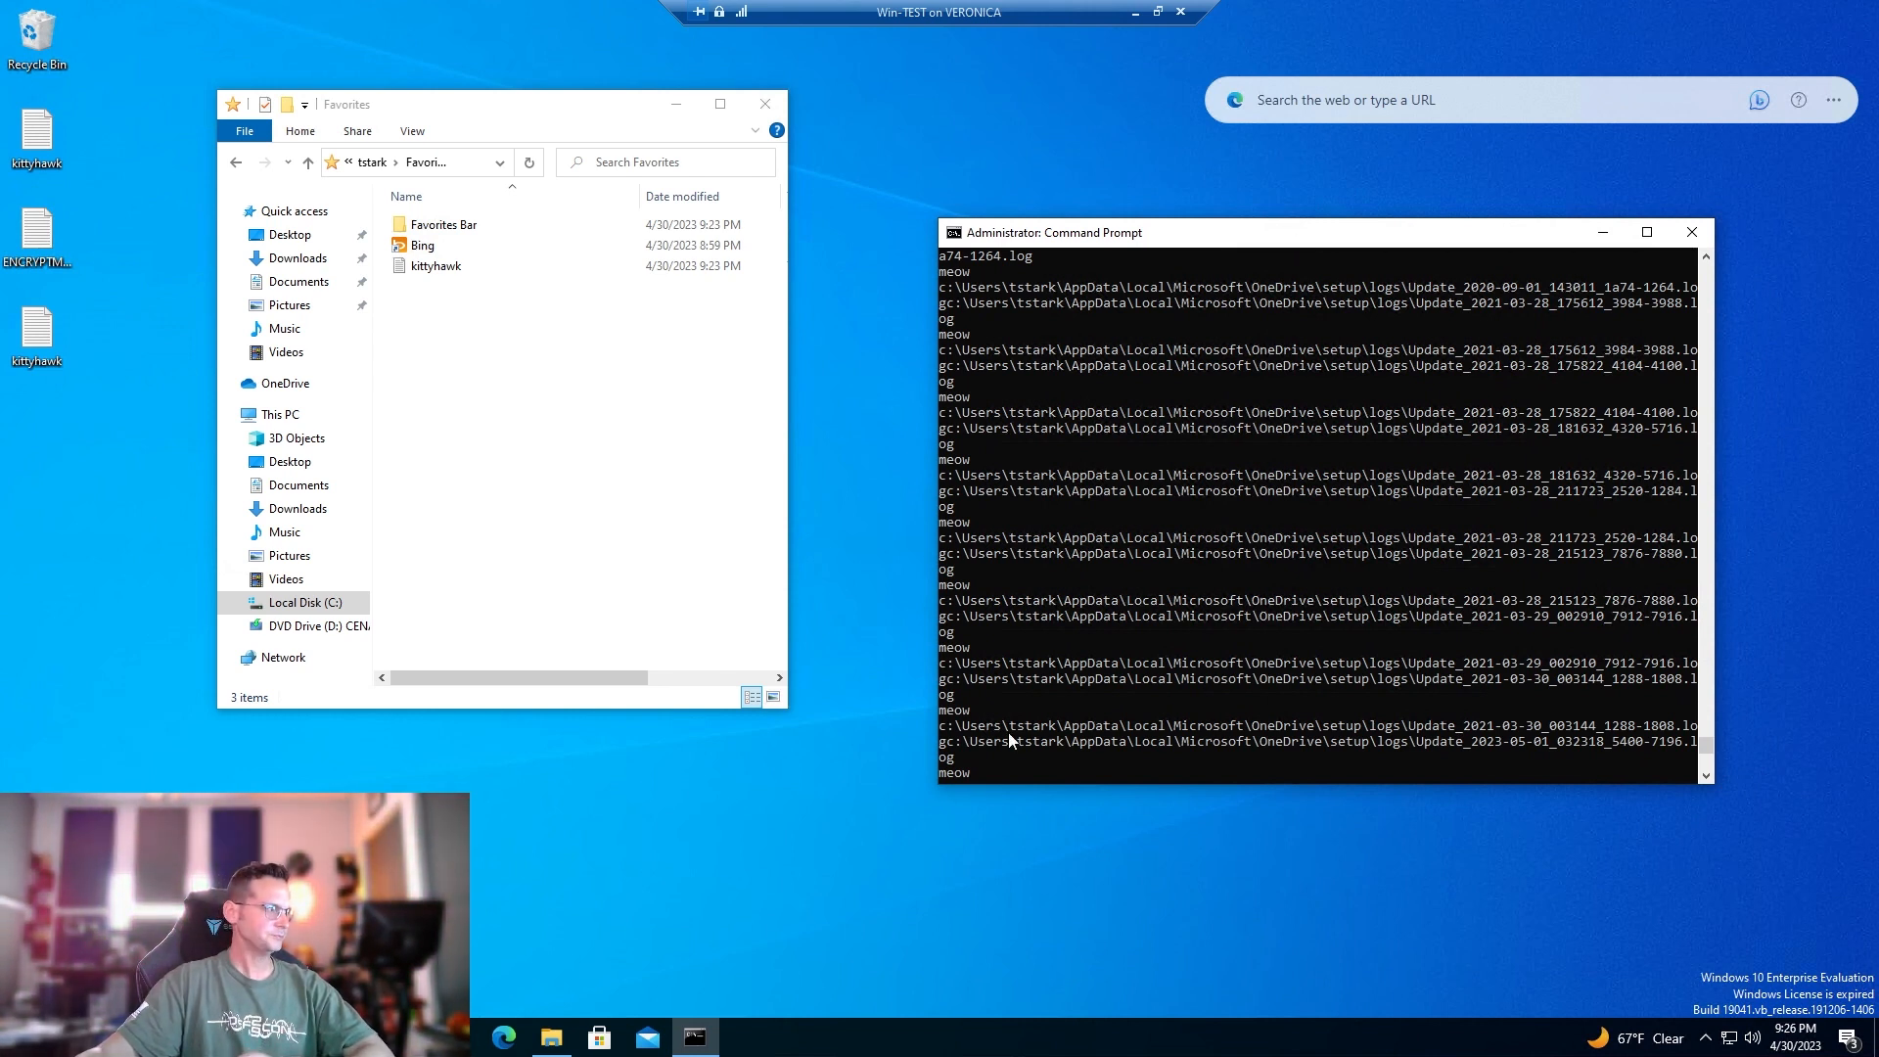
mouse_move(941, 790)
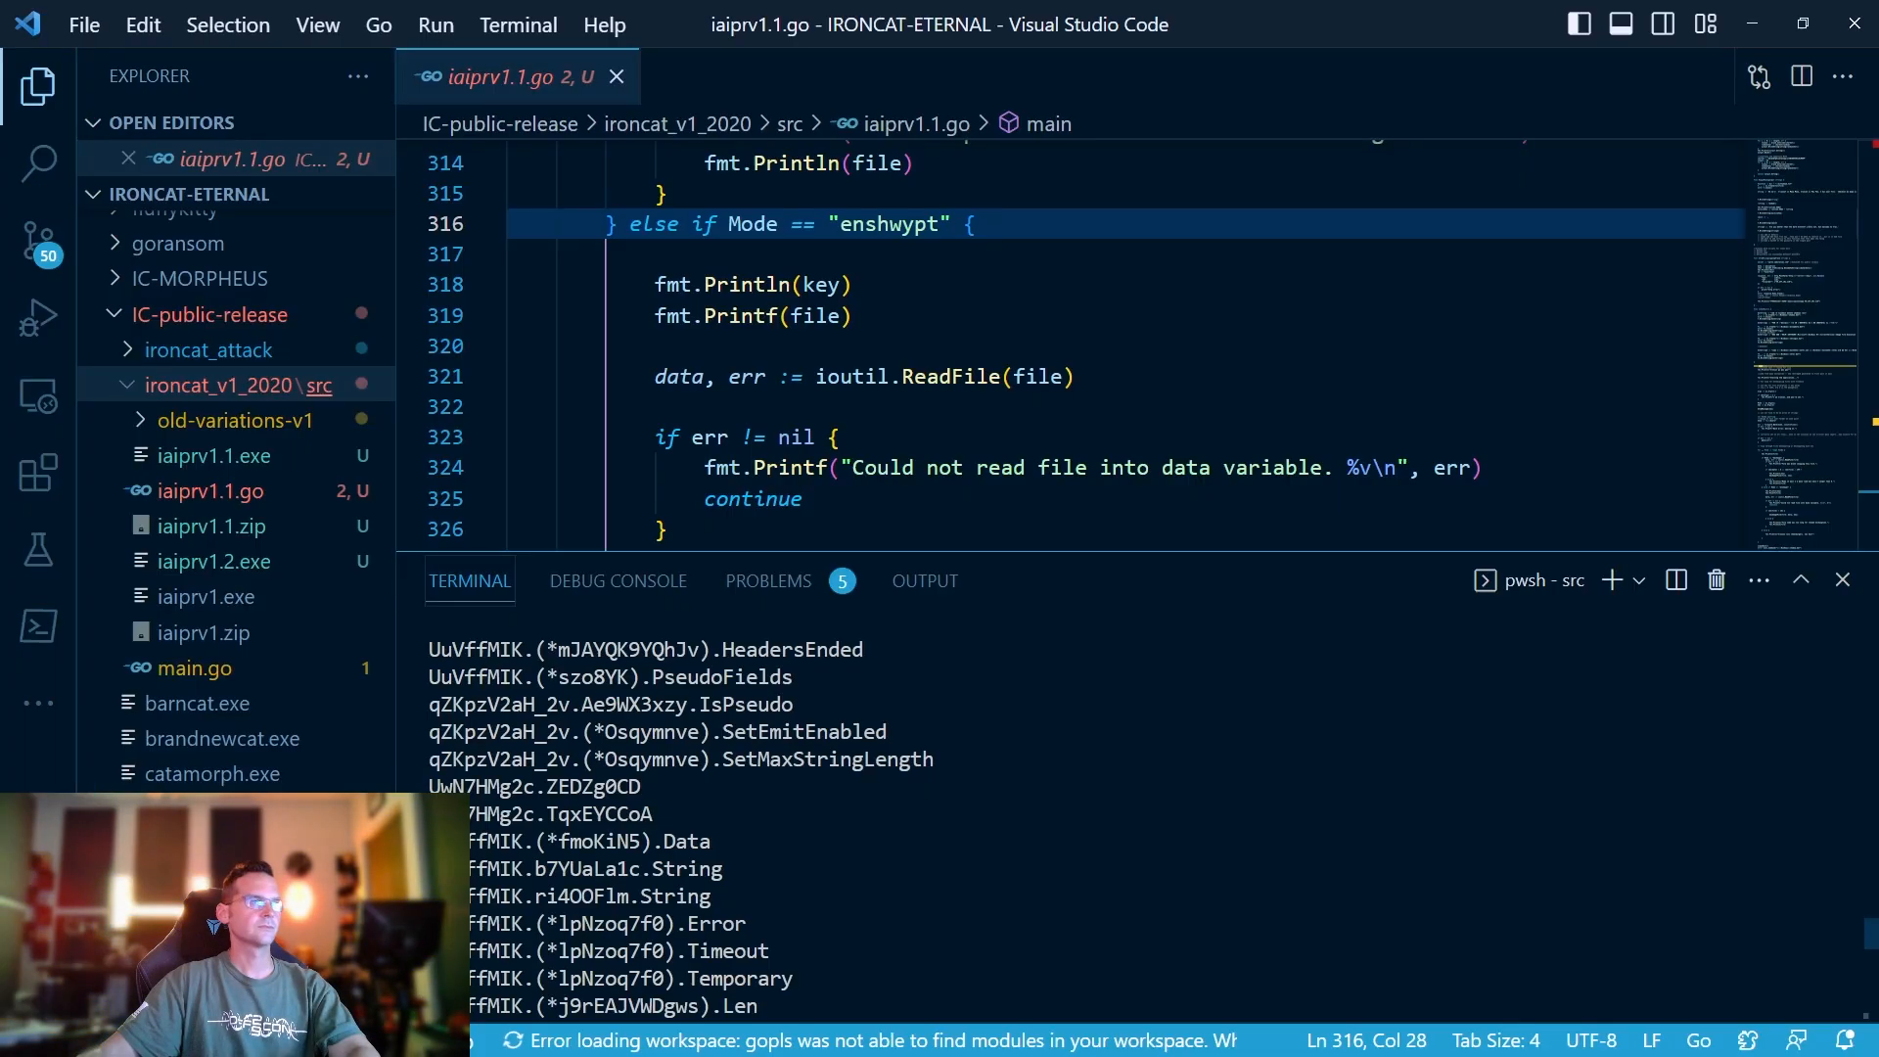
Scroll iaiprv1.1.go to the commented-out chtes.bat and netlogin.bat runs, then copy iaiprv1.2.exe.
scroll("up", 3)
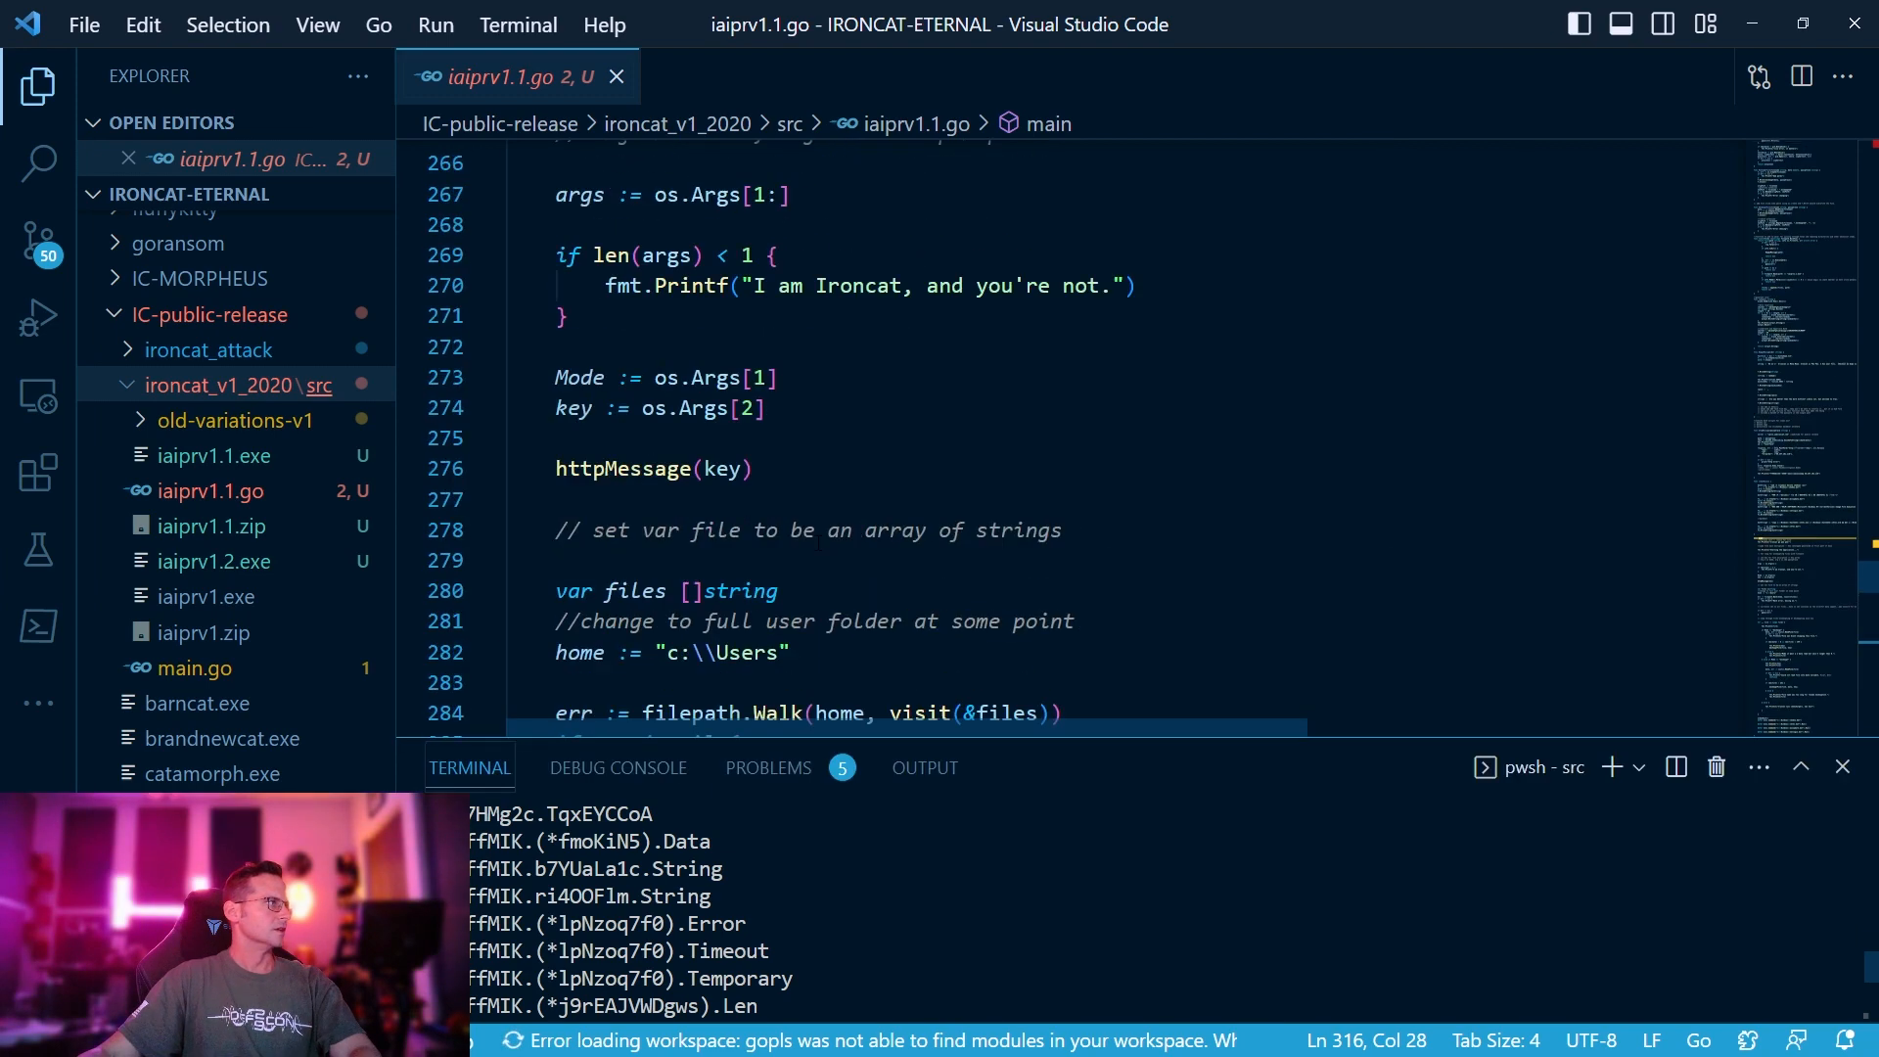
scroll("up", 3)
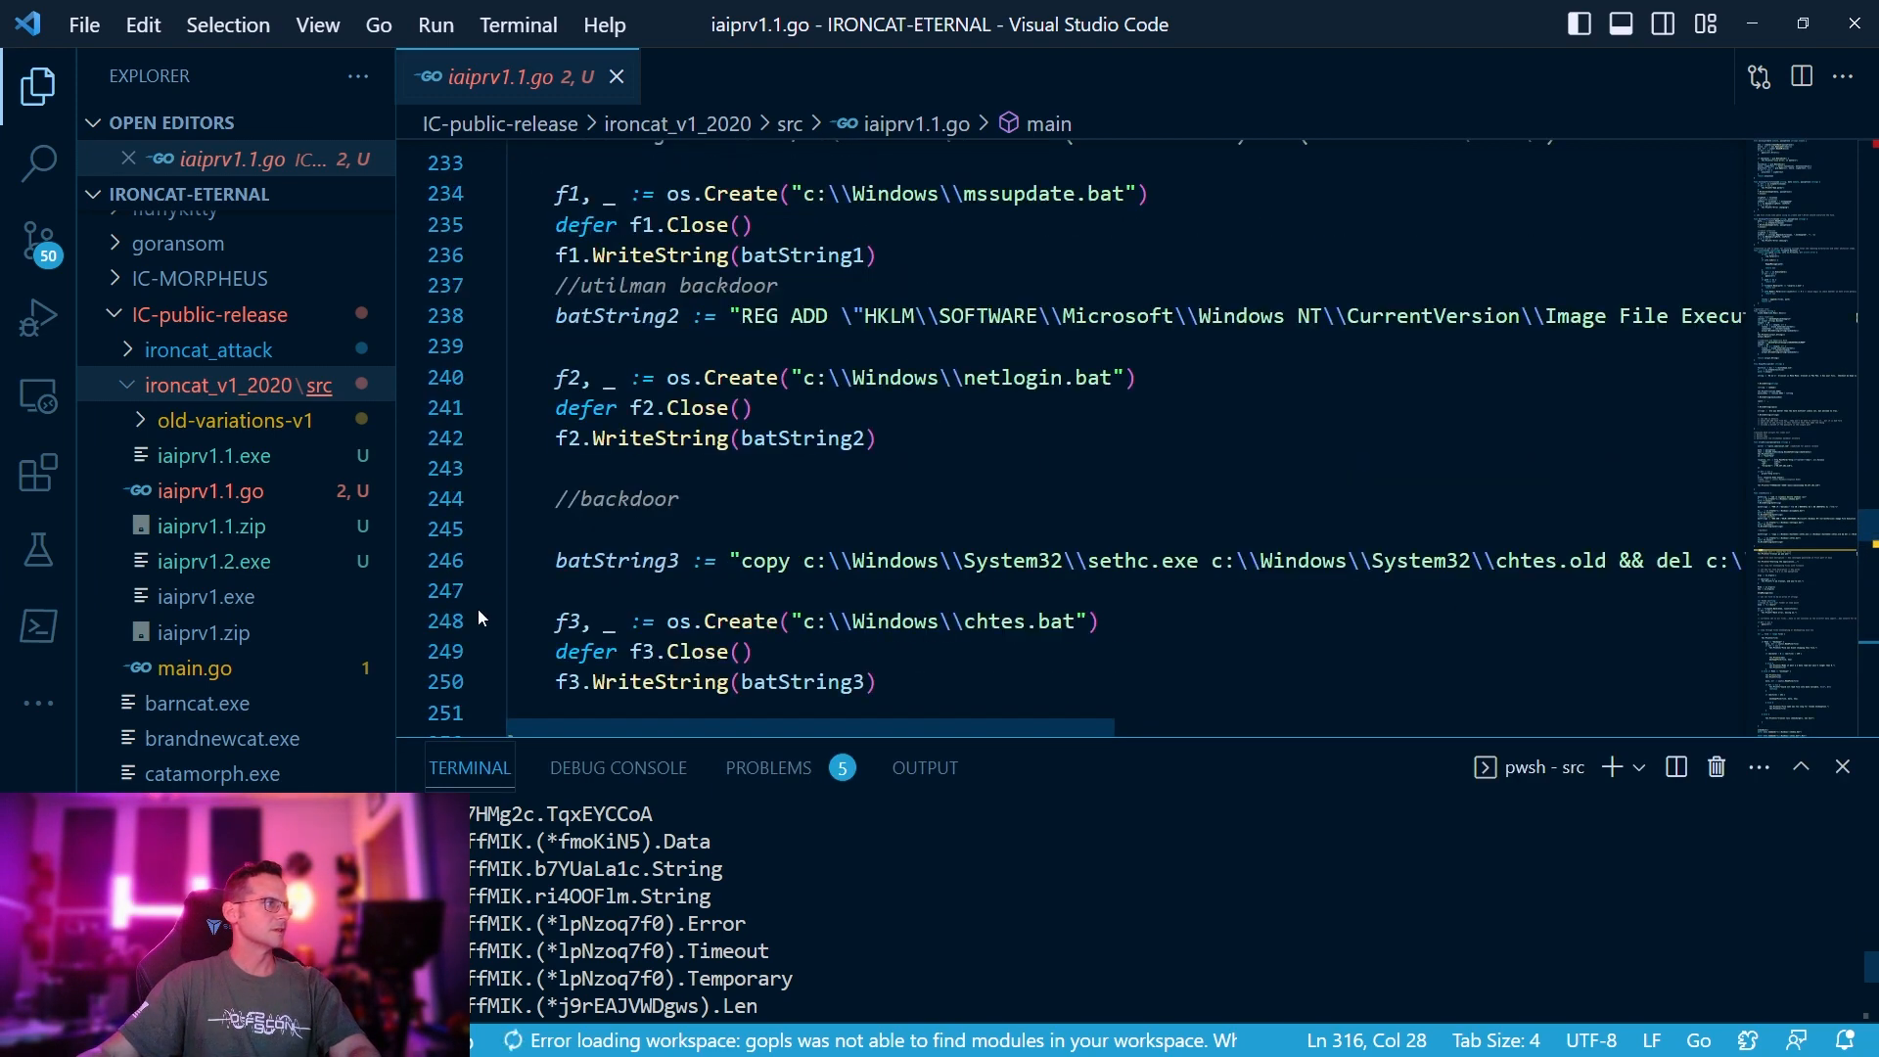
mouse_move(396, 576)
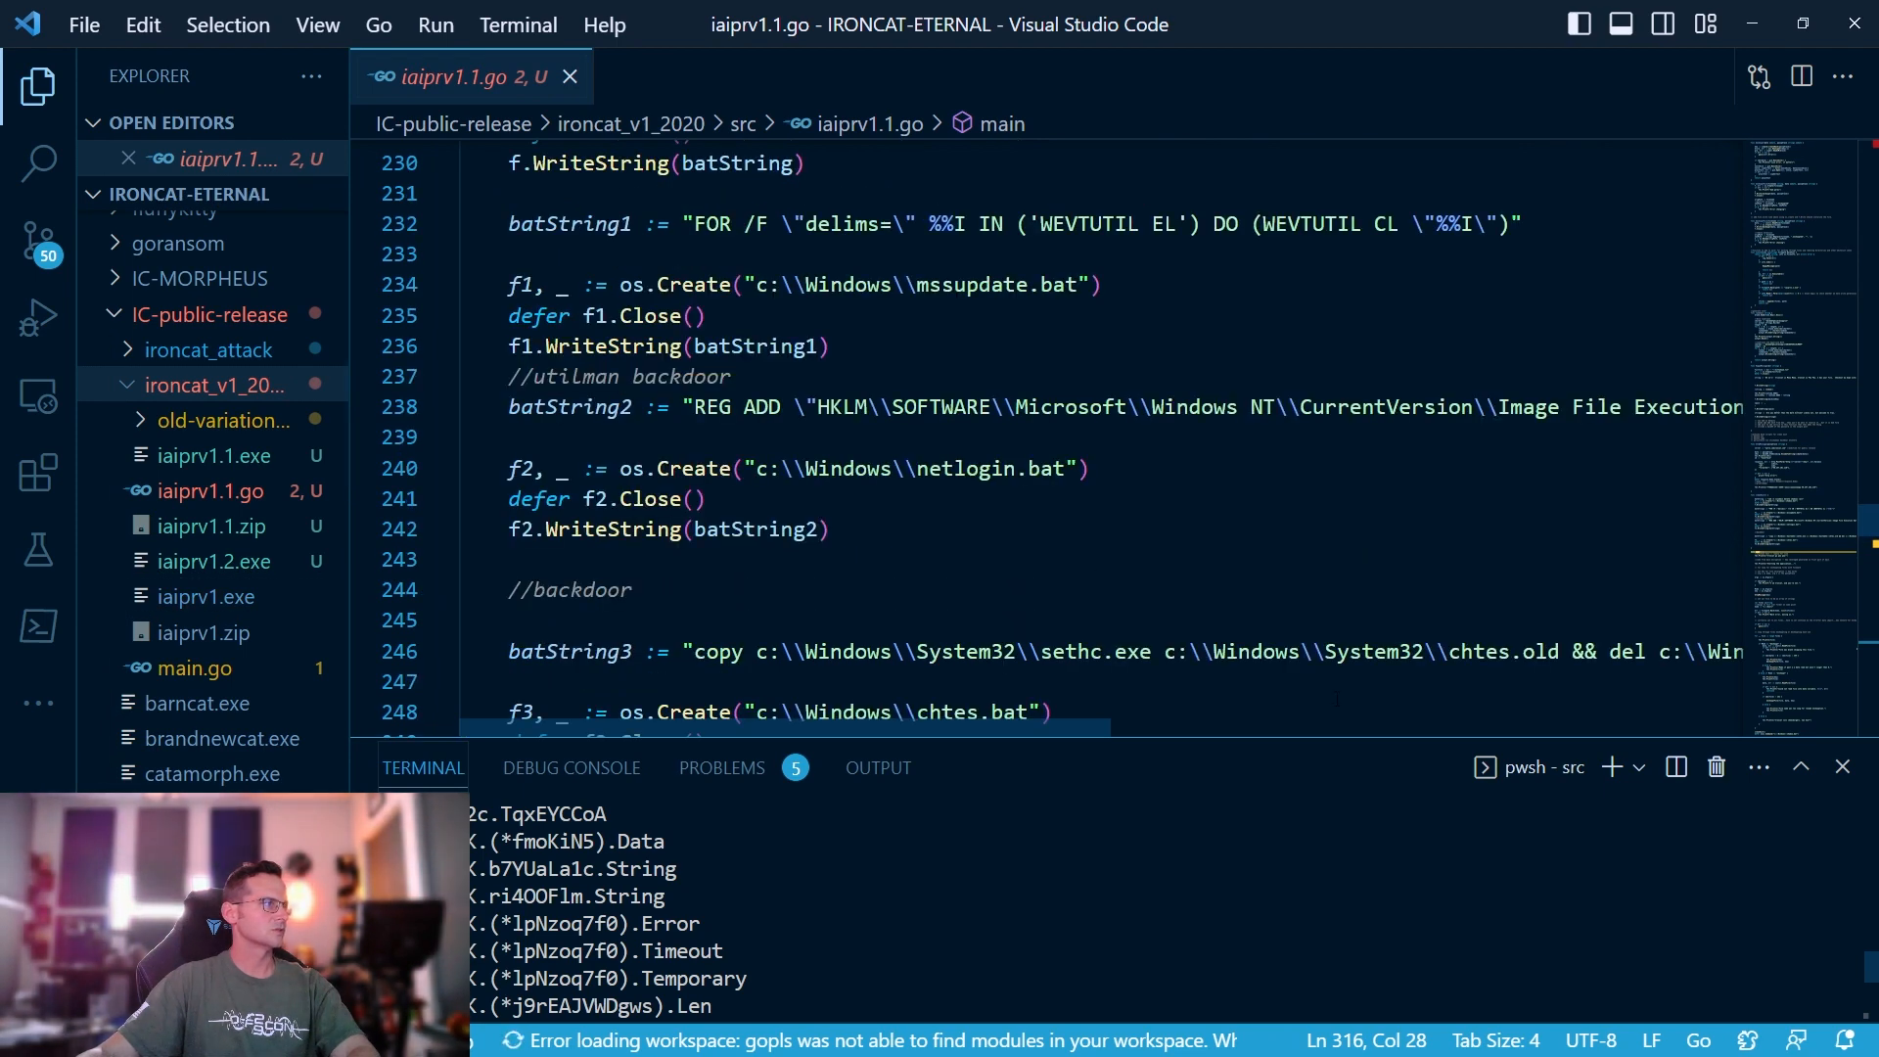
scroll("down", 3)
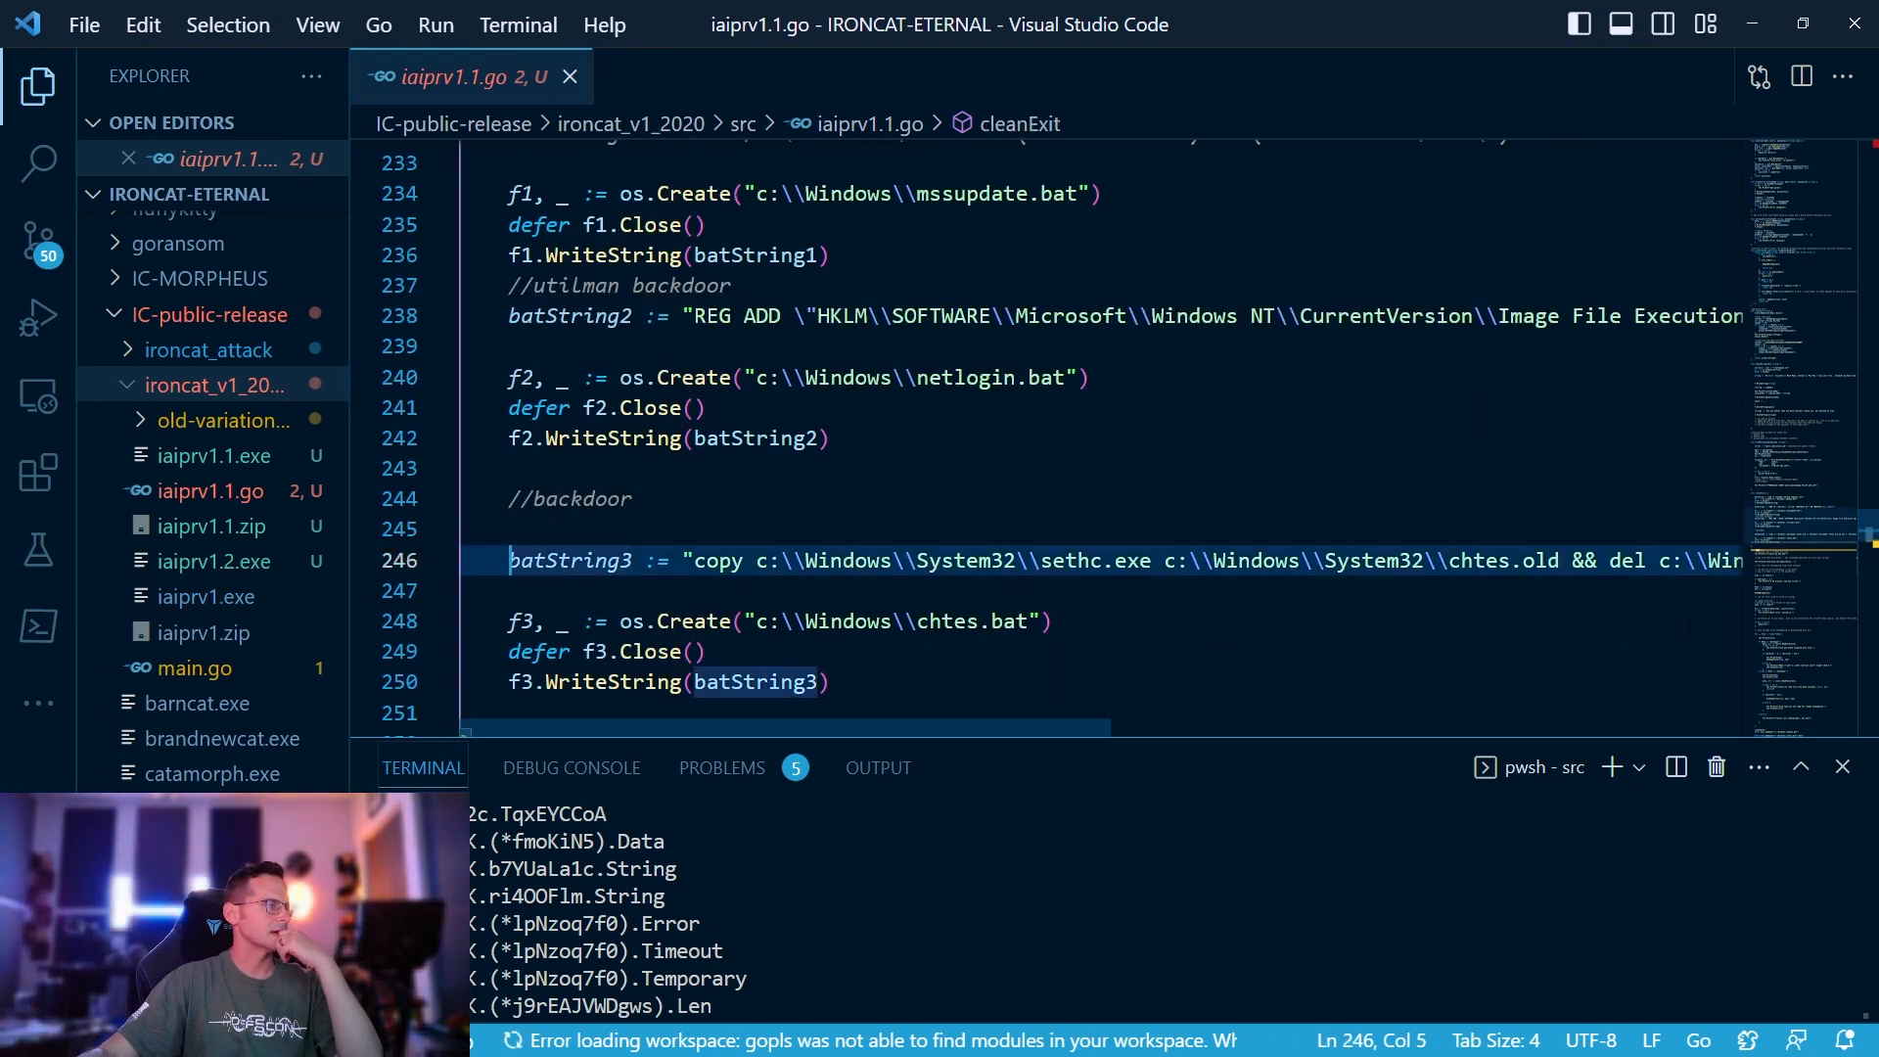
scroll("down", 3)
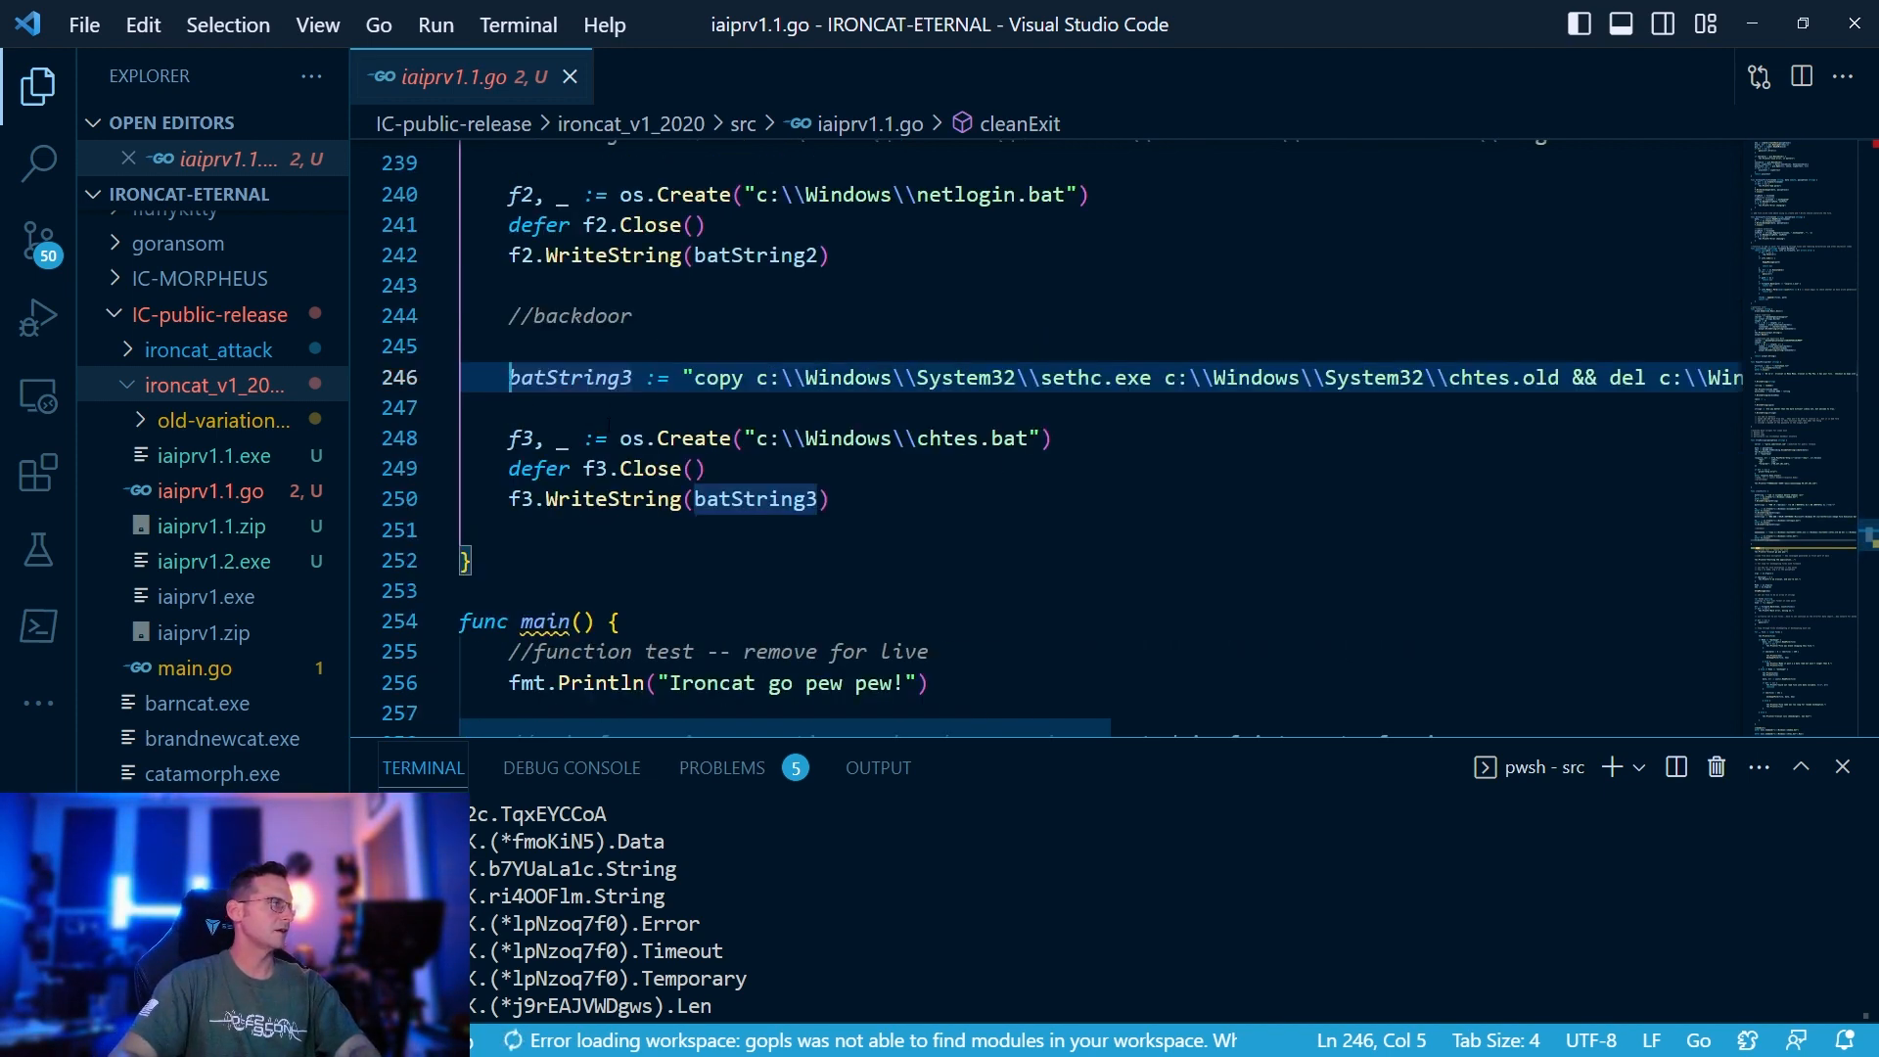
scroll("down", 3)
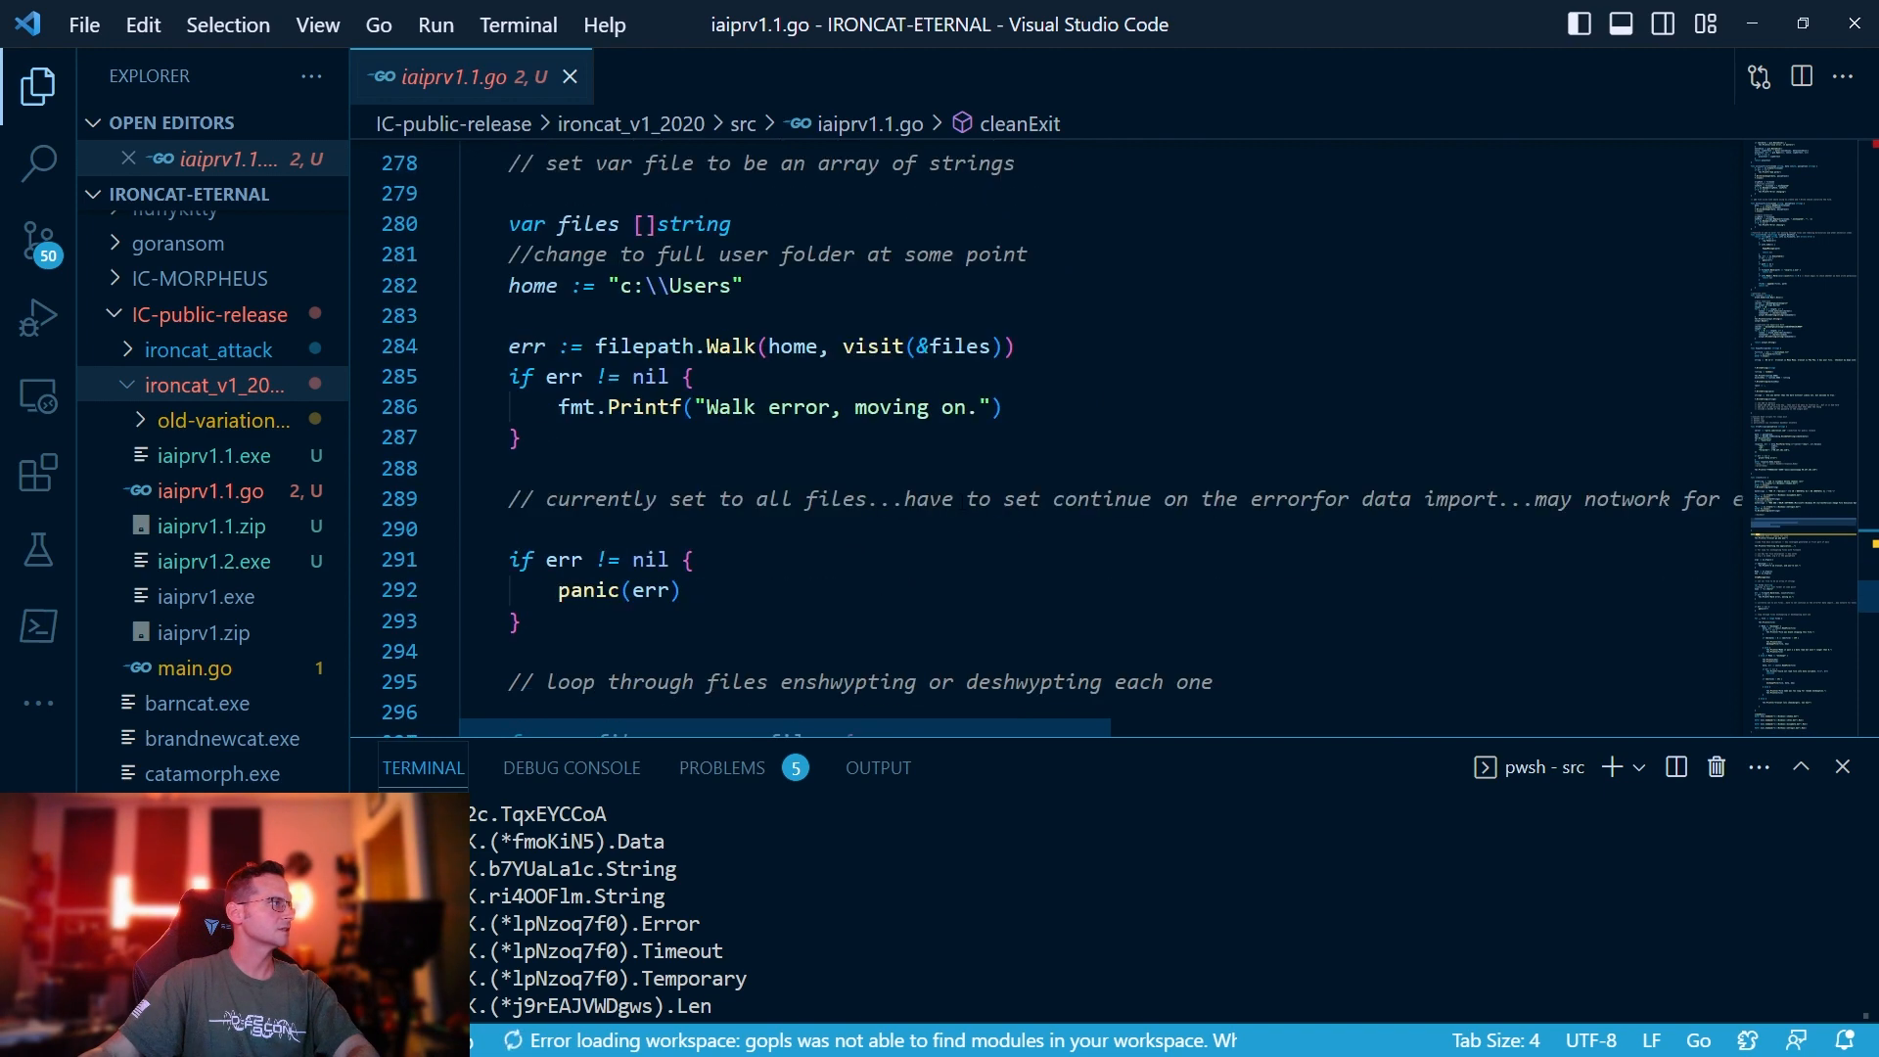
scroll("down", 3)
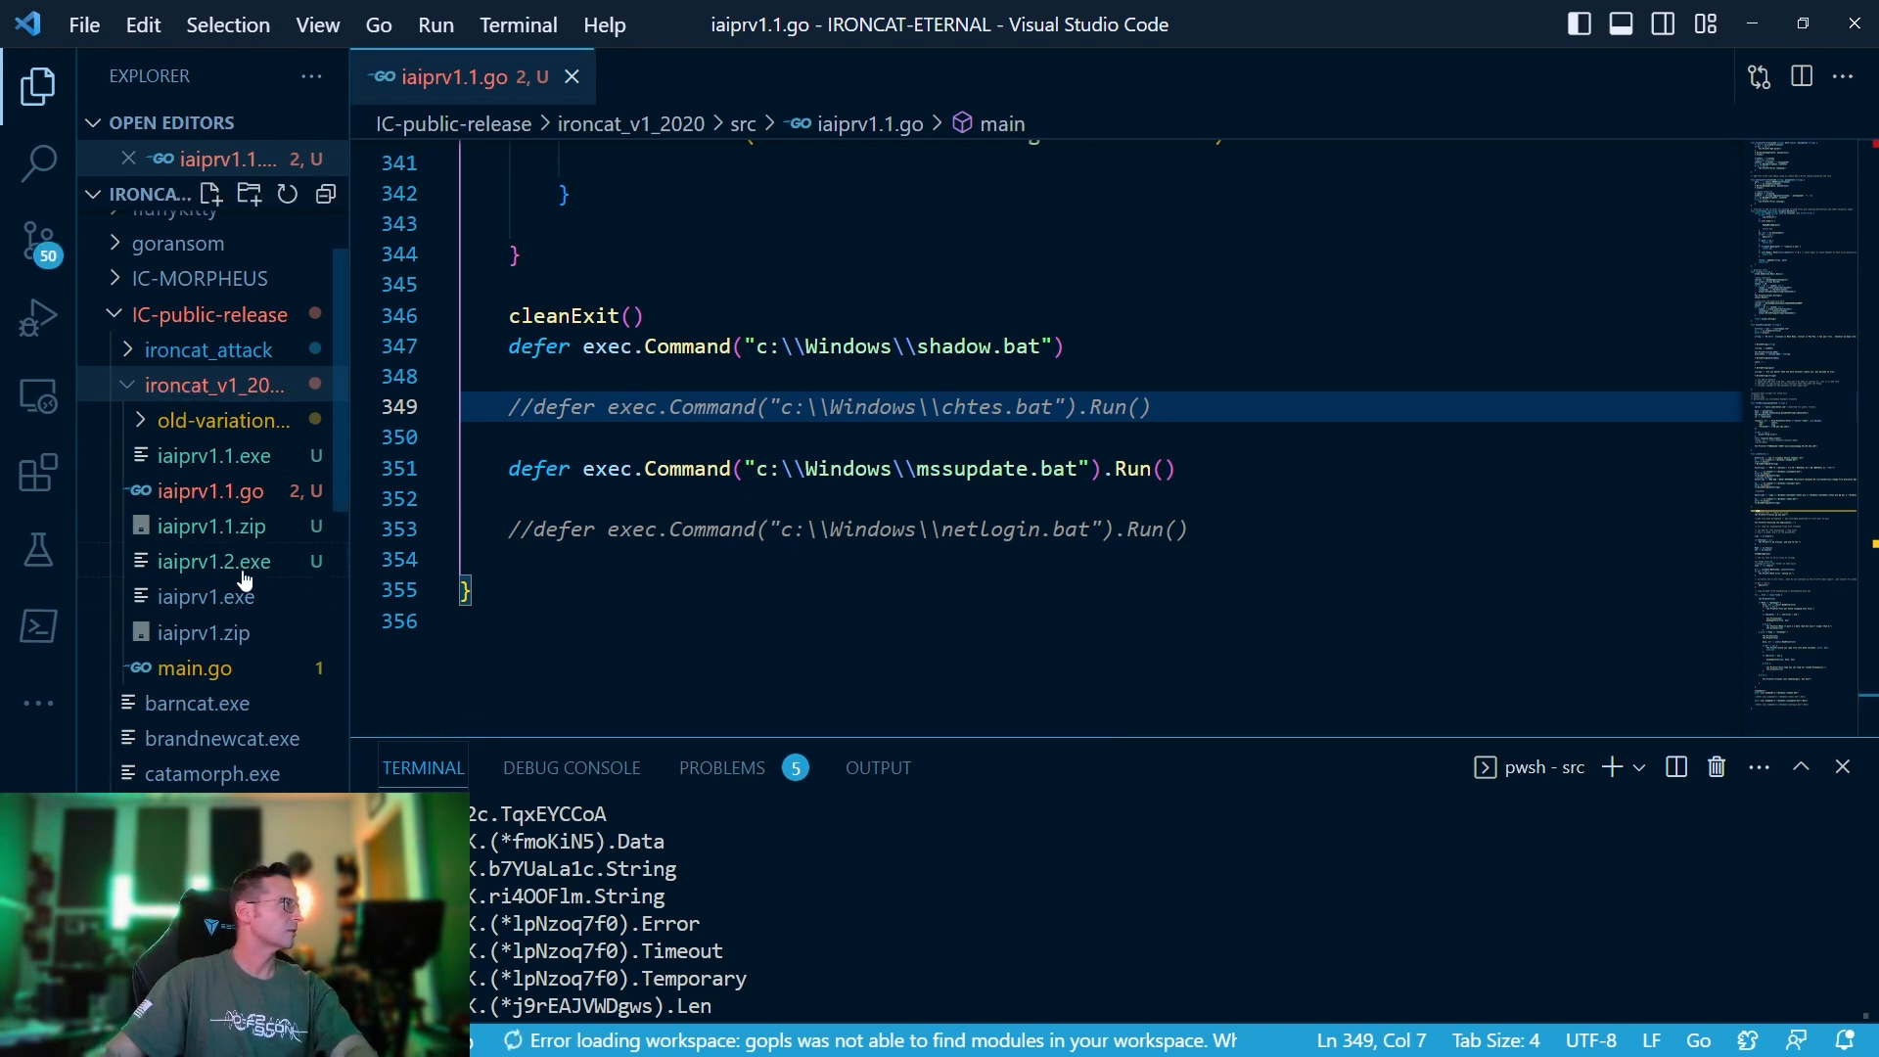
right_click(210, 491)
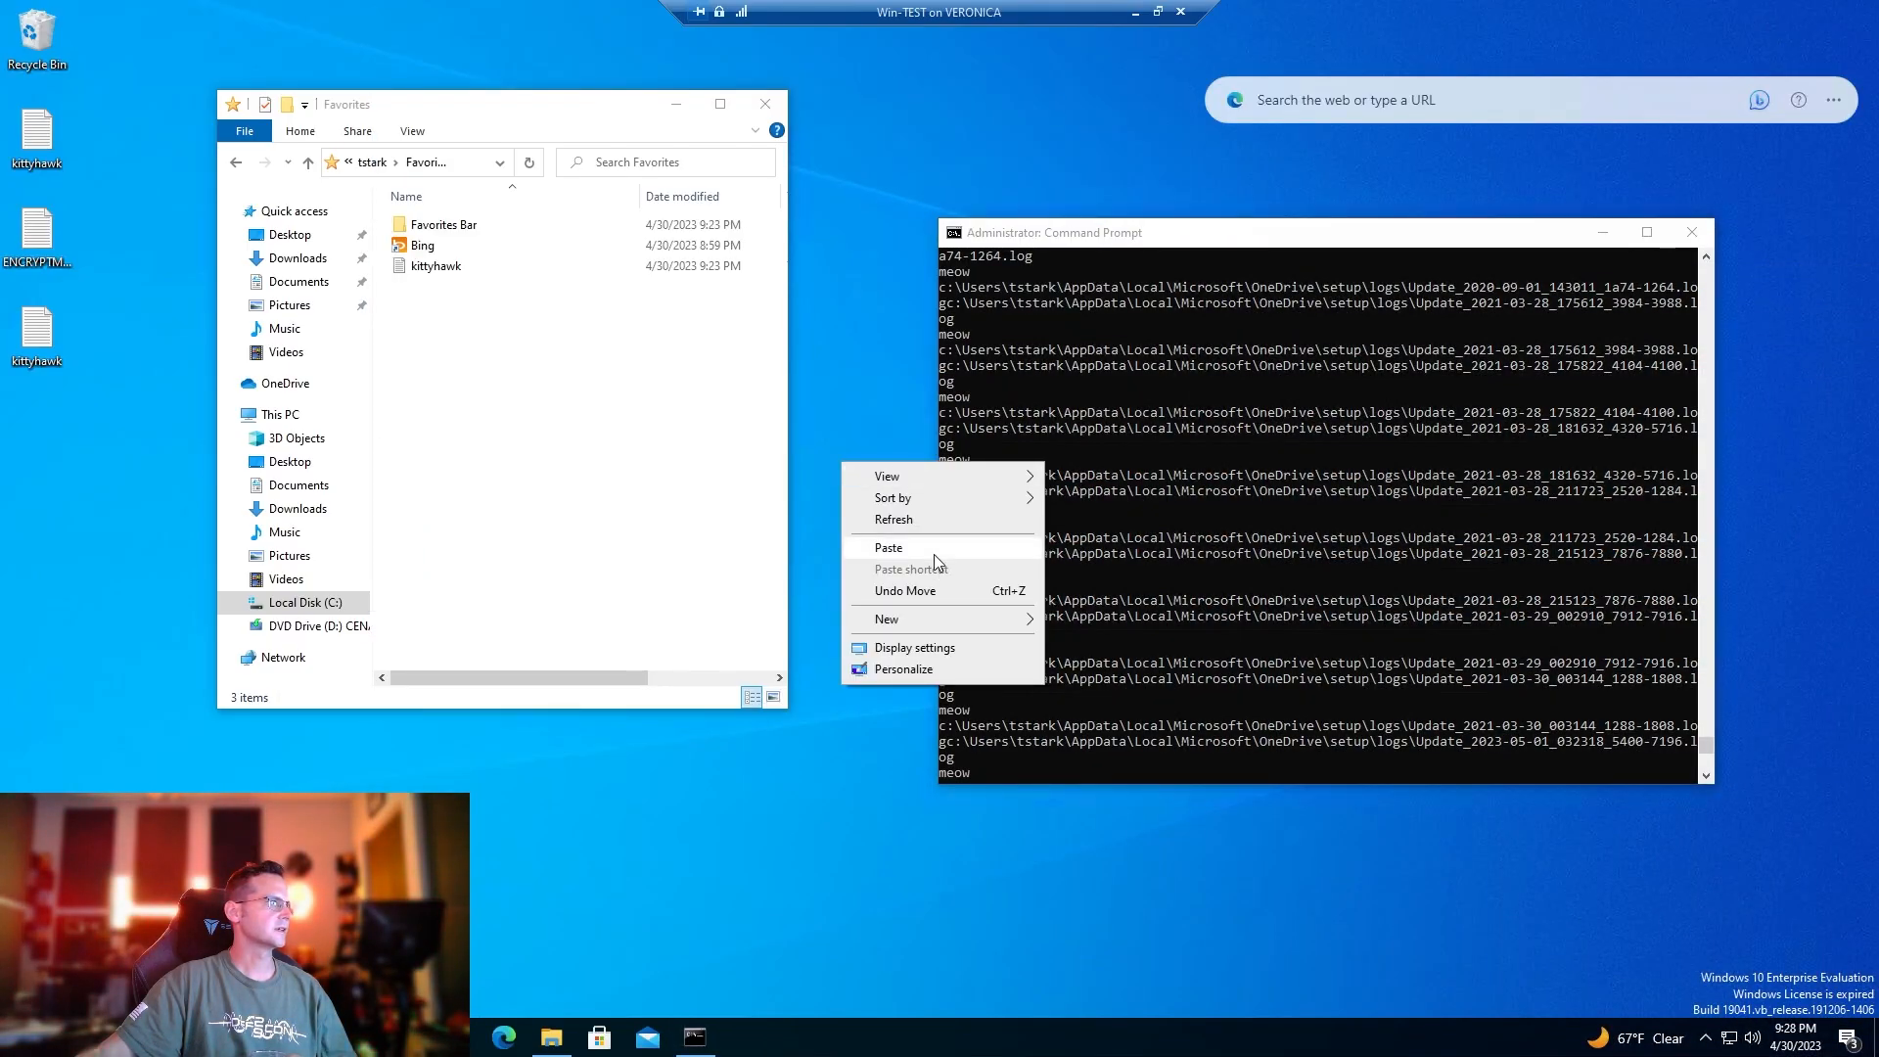
Paste iaiprv1.2.exe onto the VM desktop and copy it into the C: drive.
left_click(887, 546)
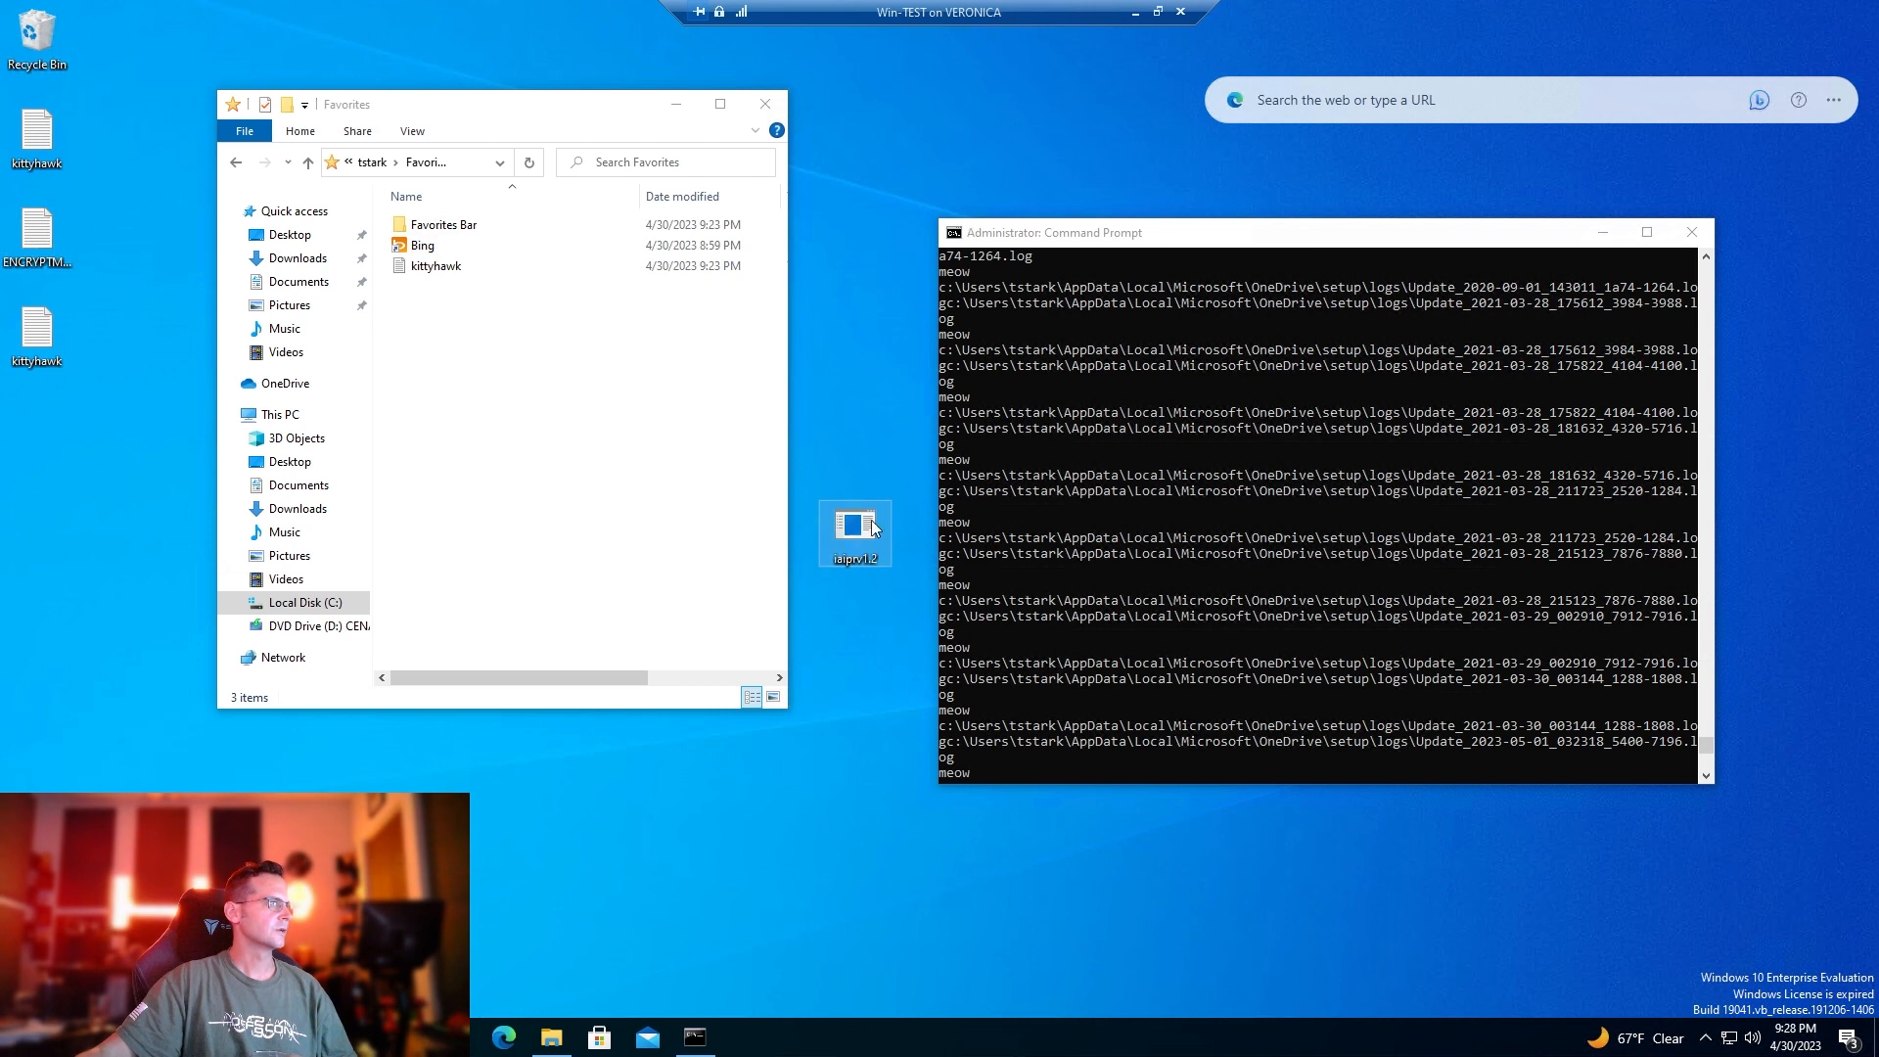
mouse_move(851, 533)
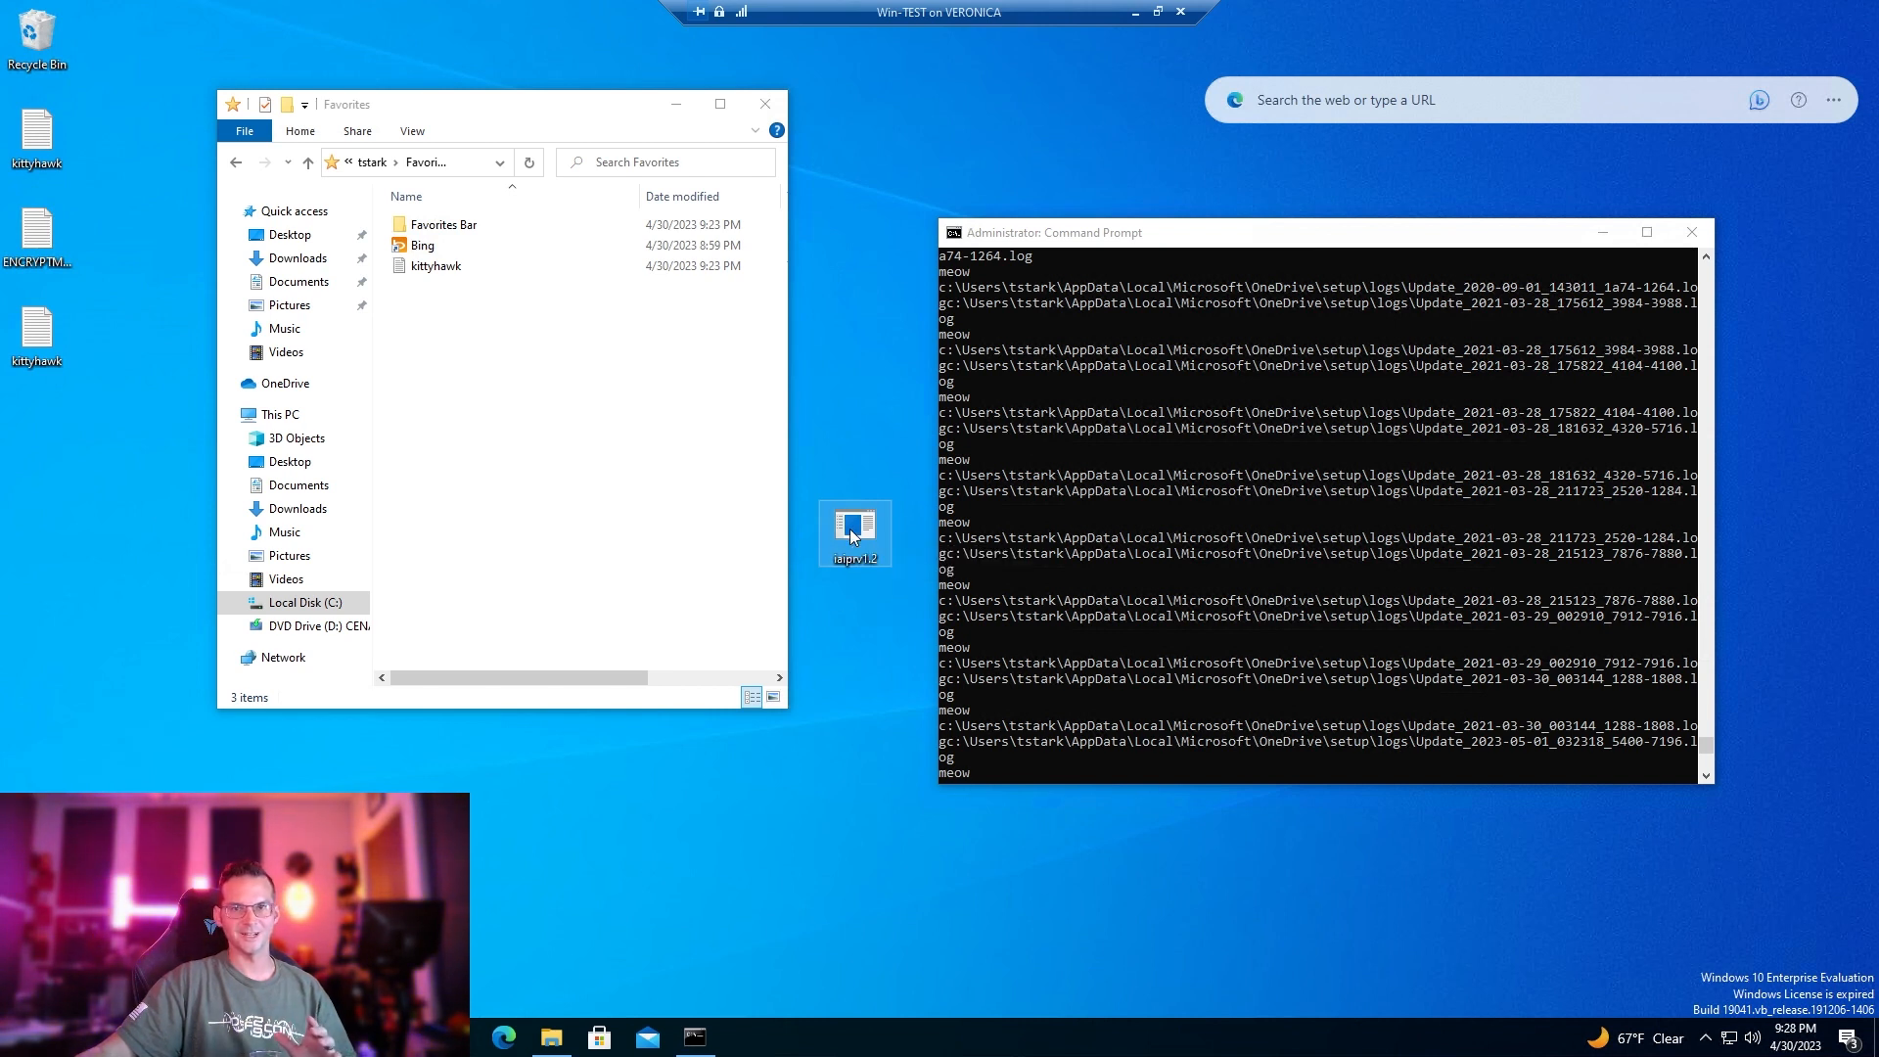
mouse_move(635, 549)
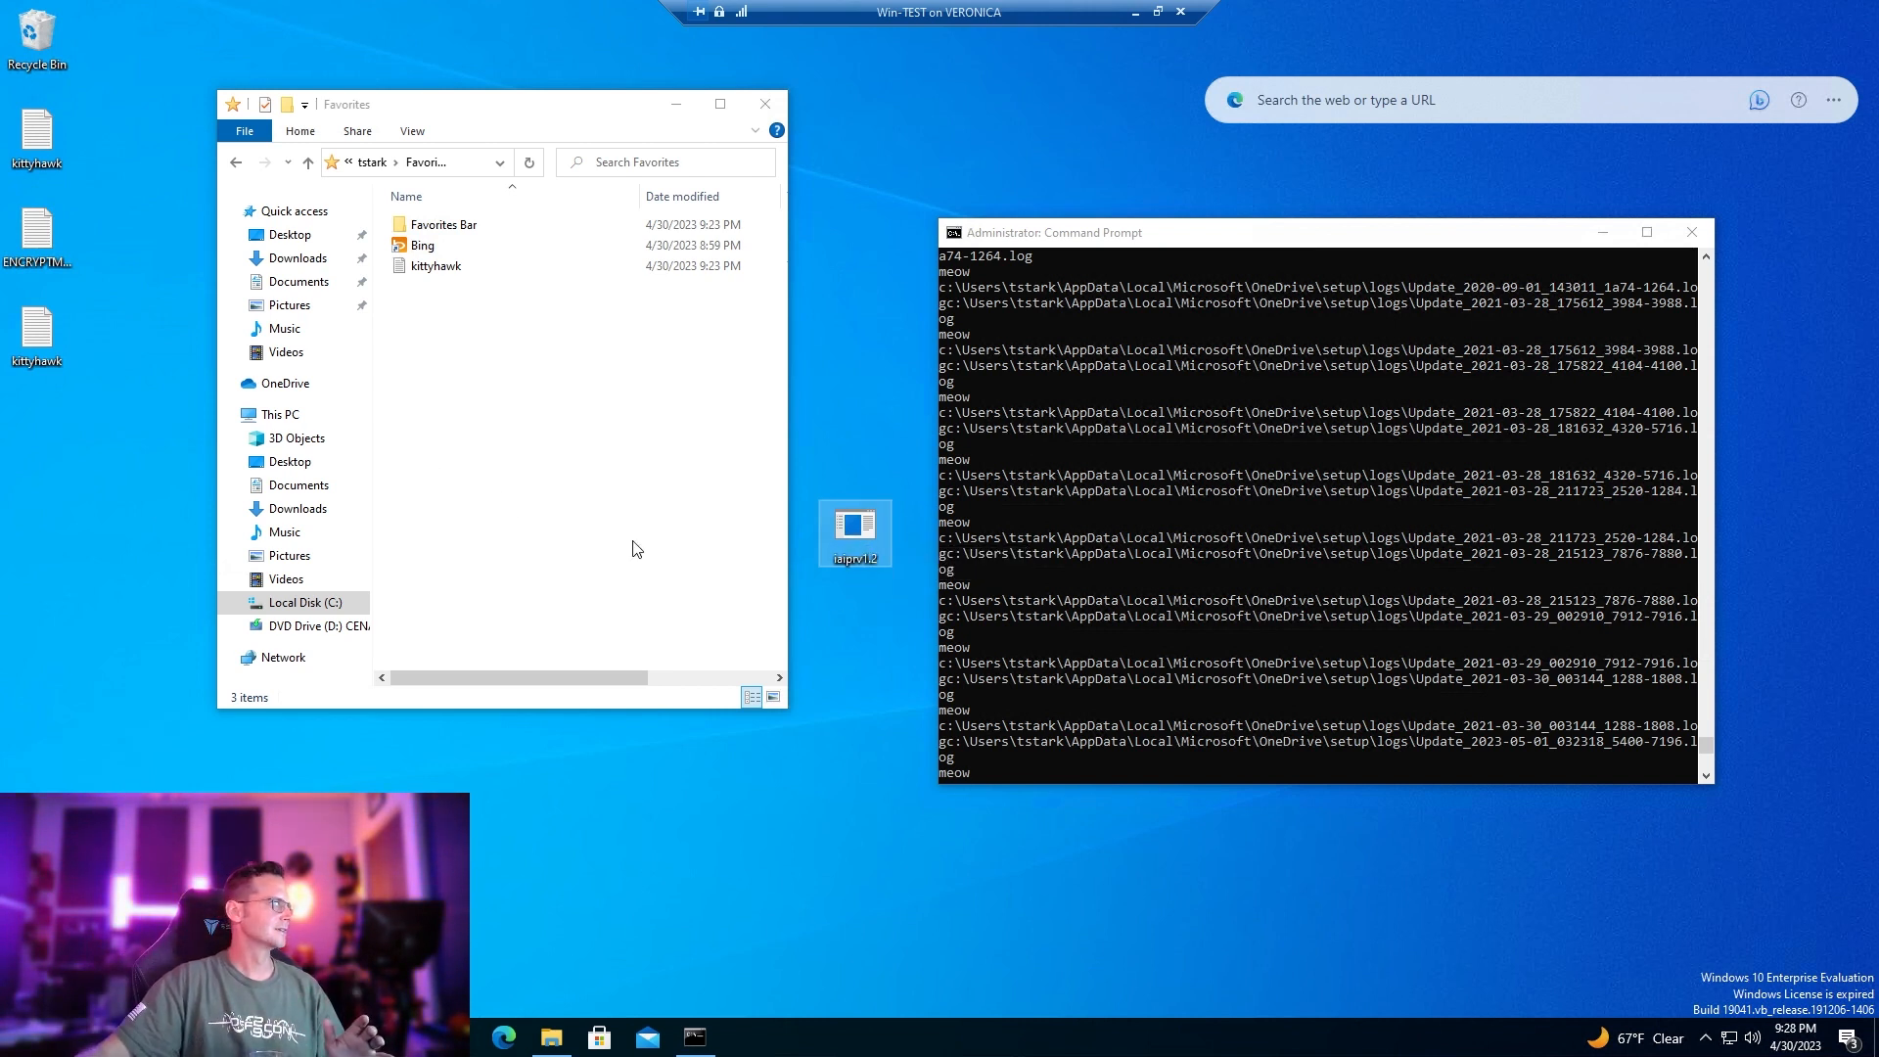
right_click(854, 532)
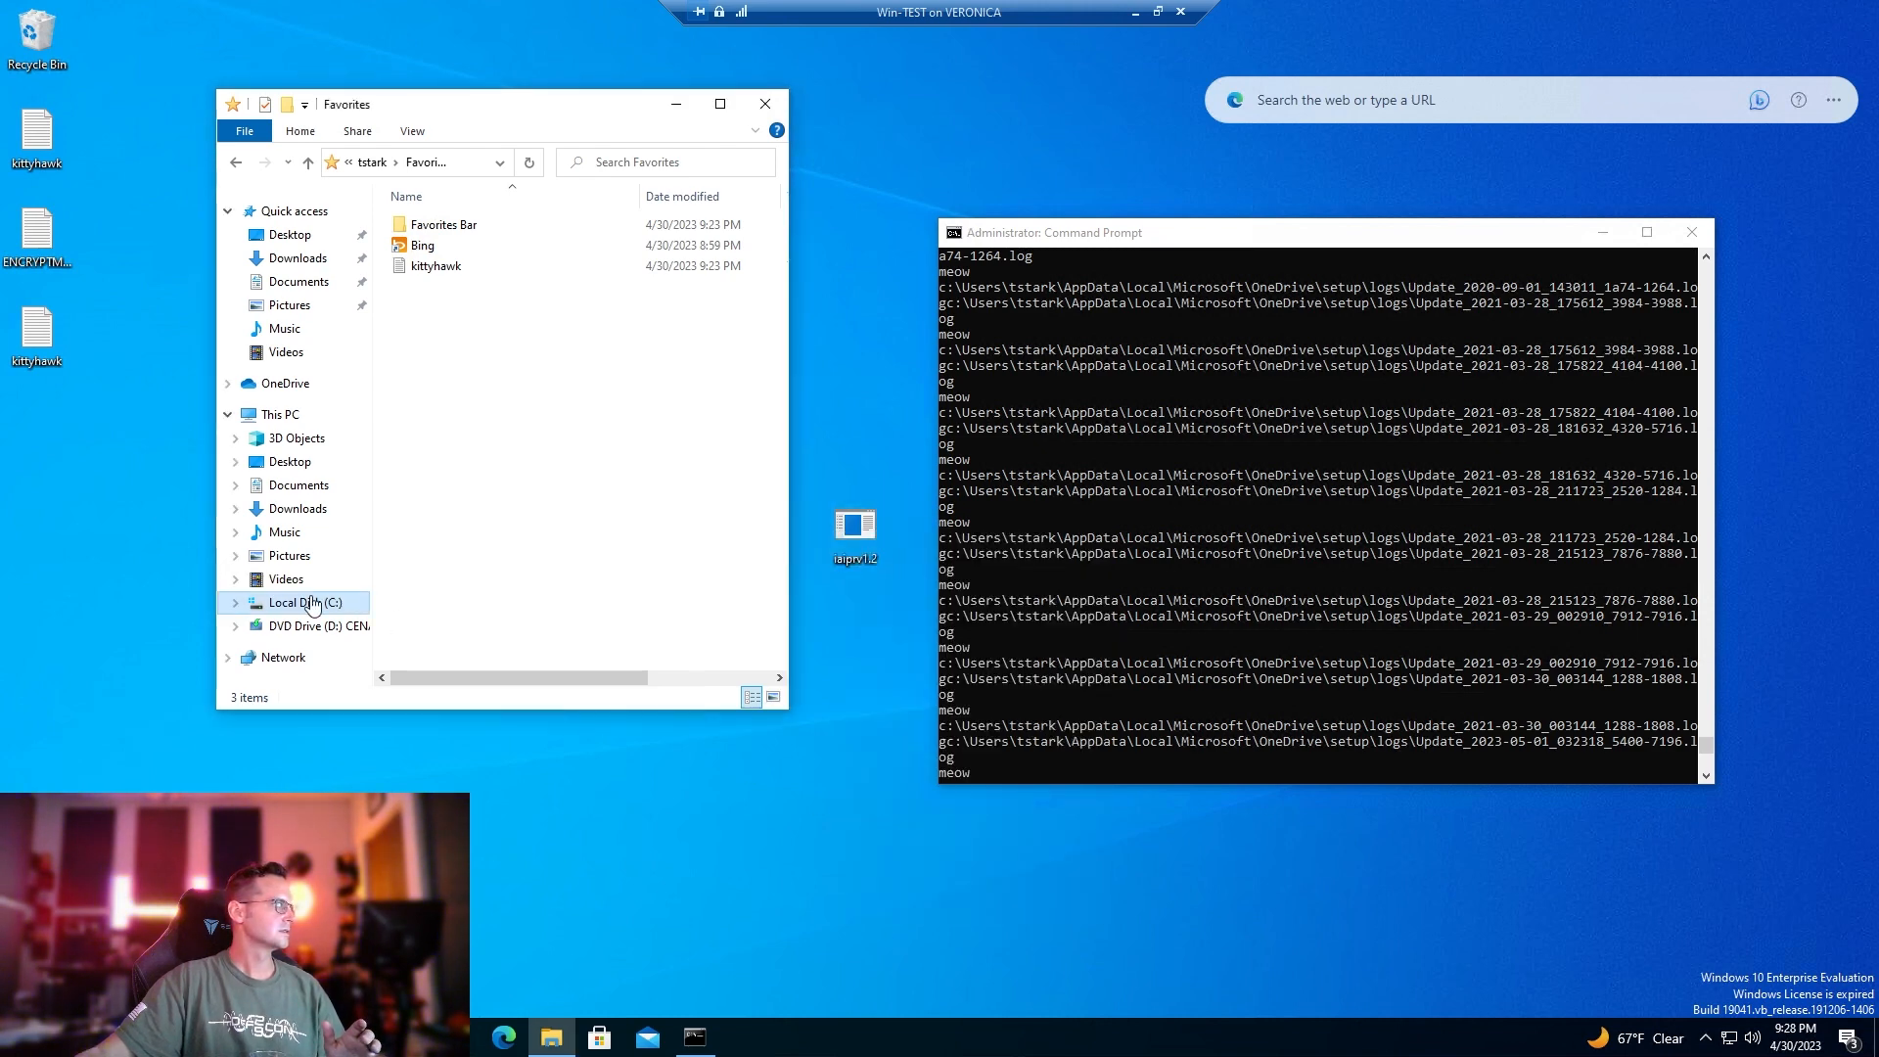
left_click(301, 602)
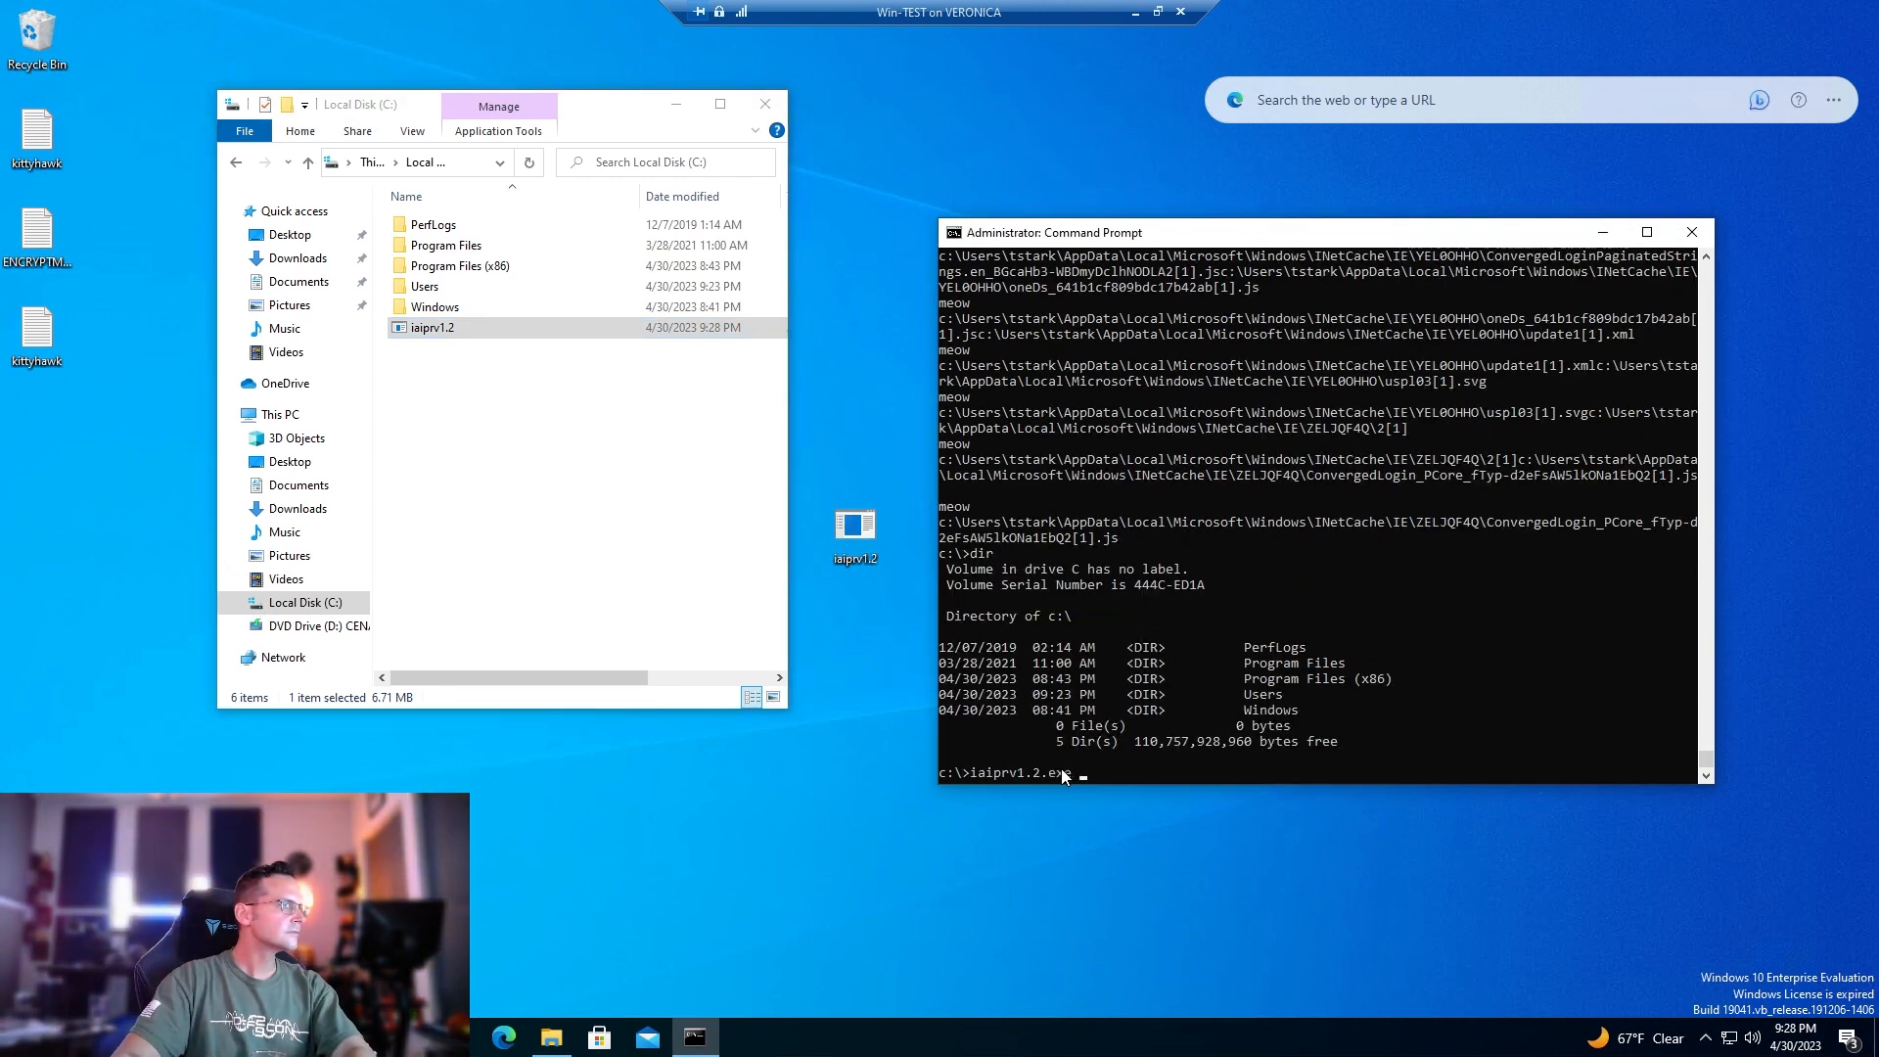
type("ensw")
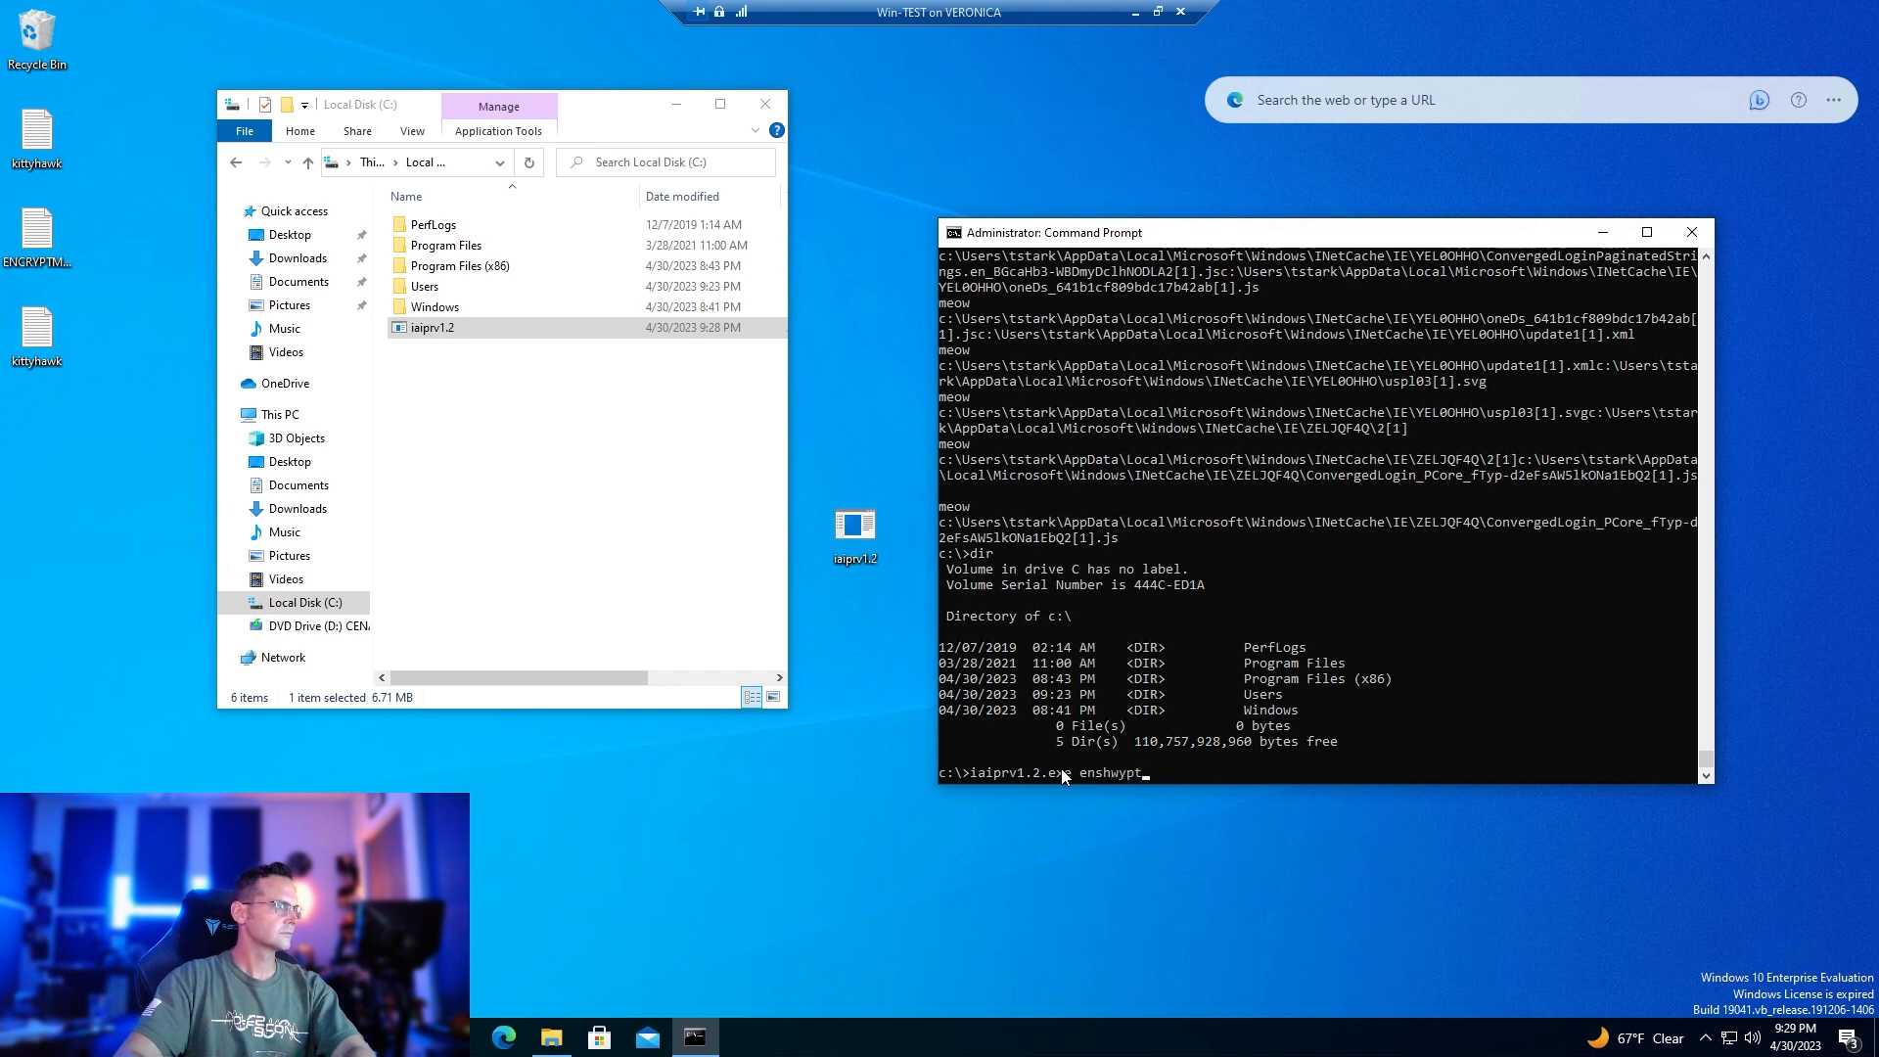
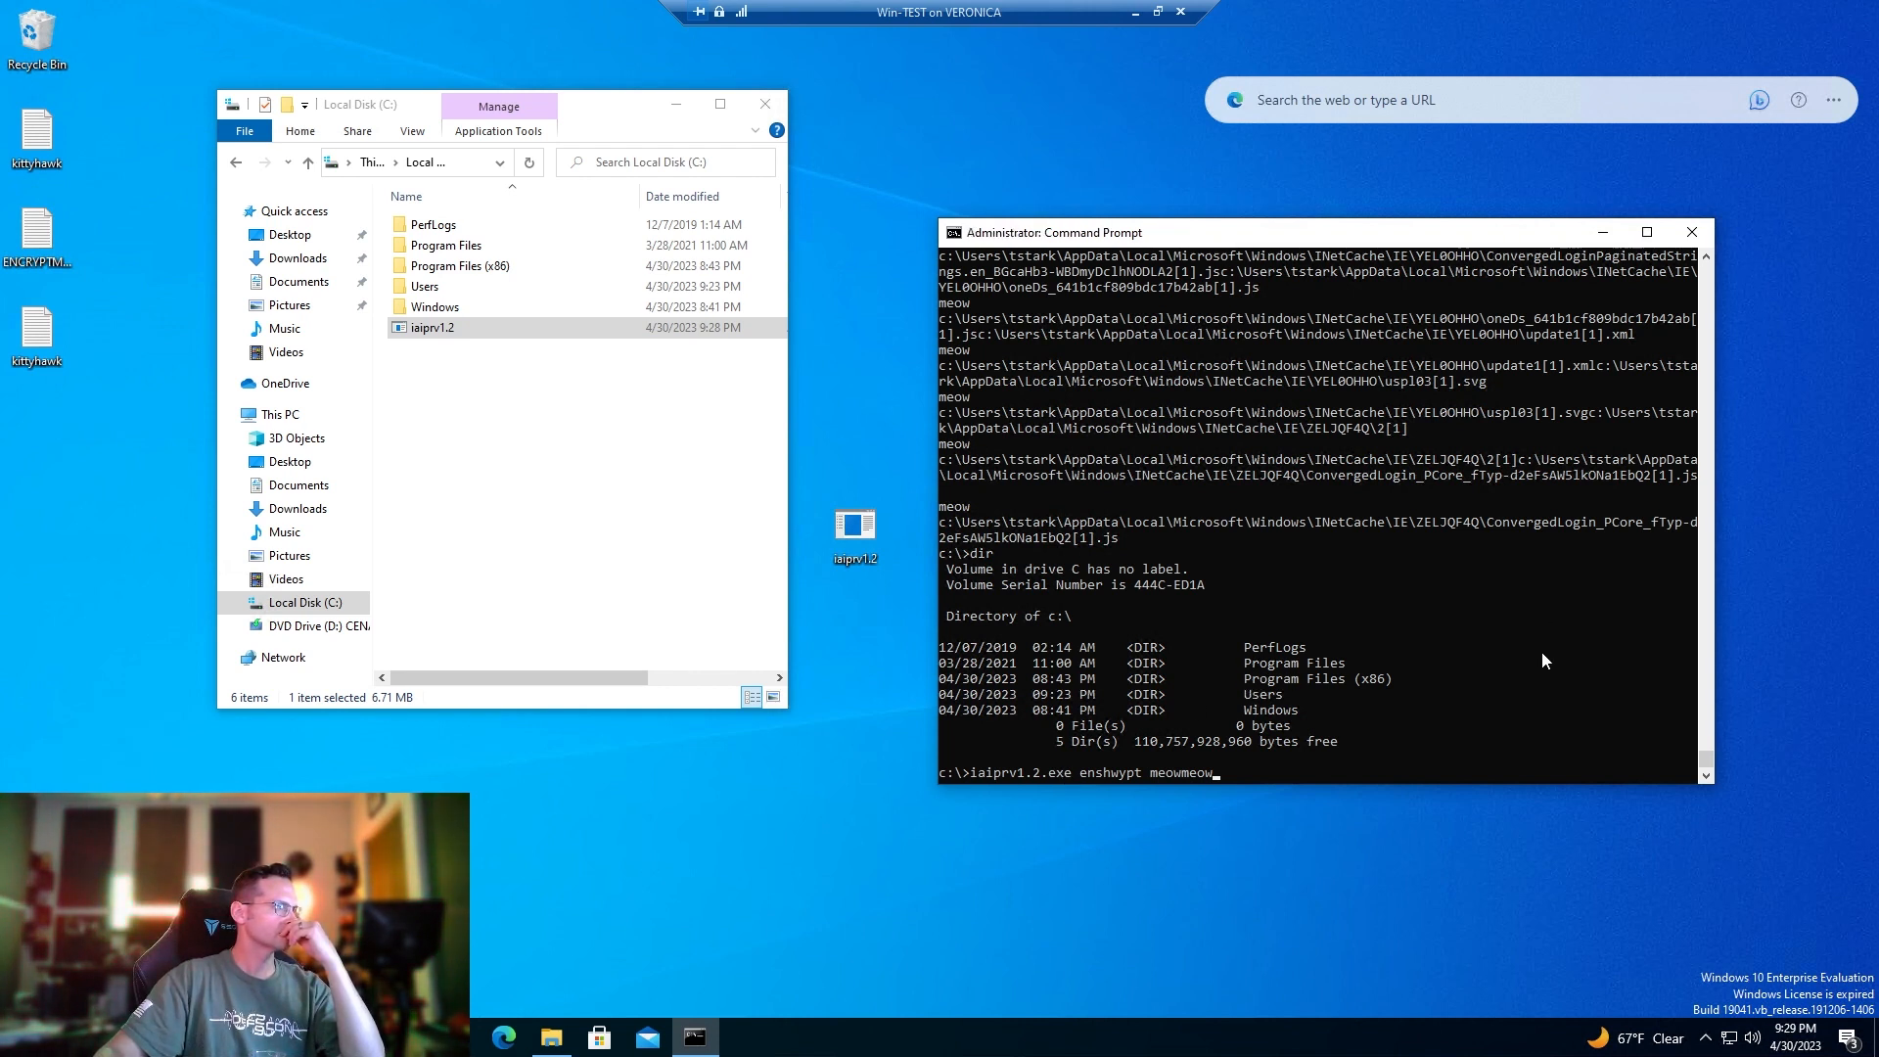
key("Return")
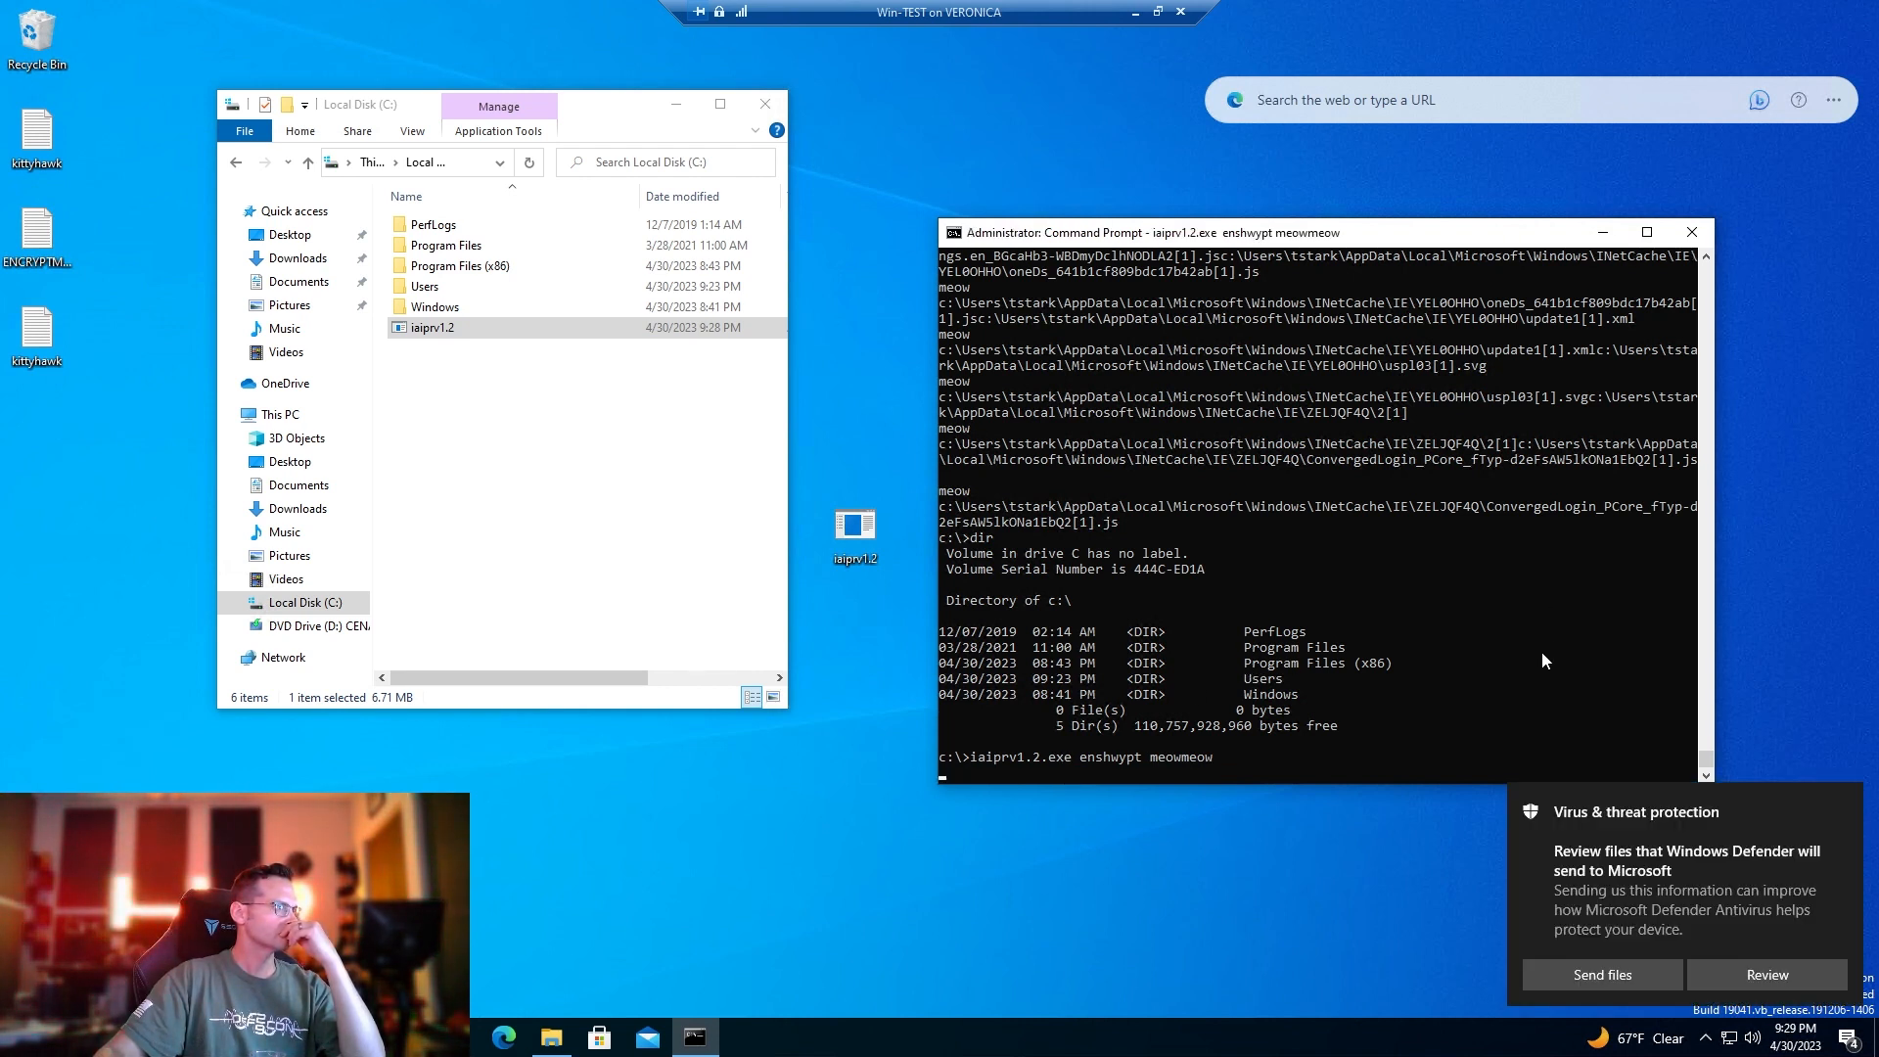
mouse_move(1821, 937)
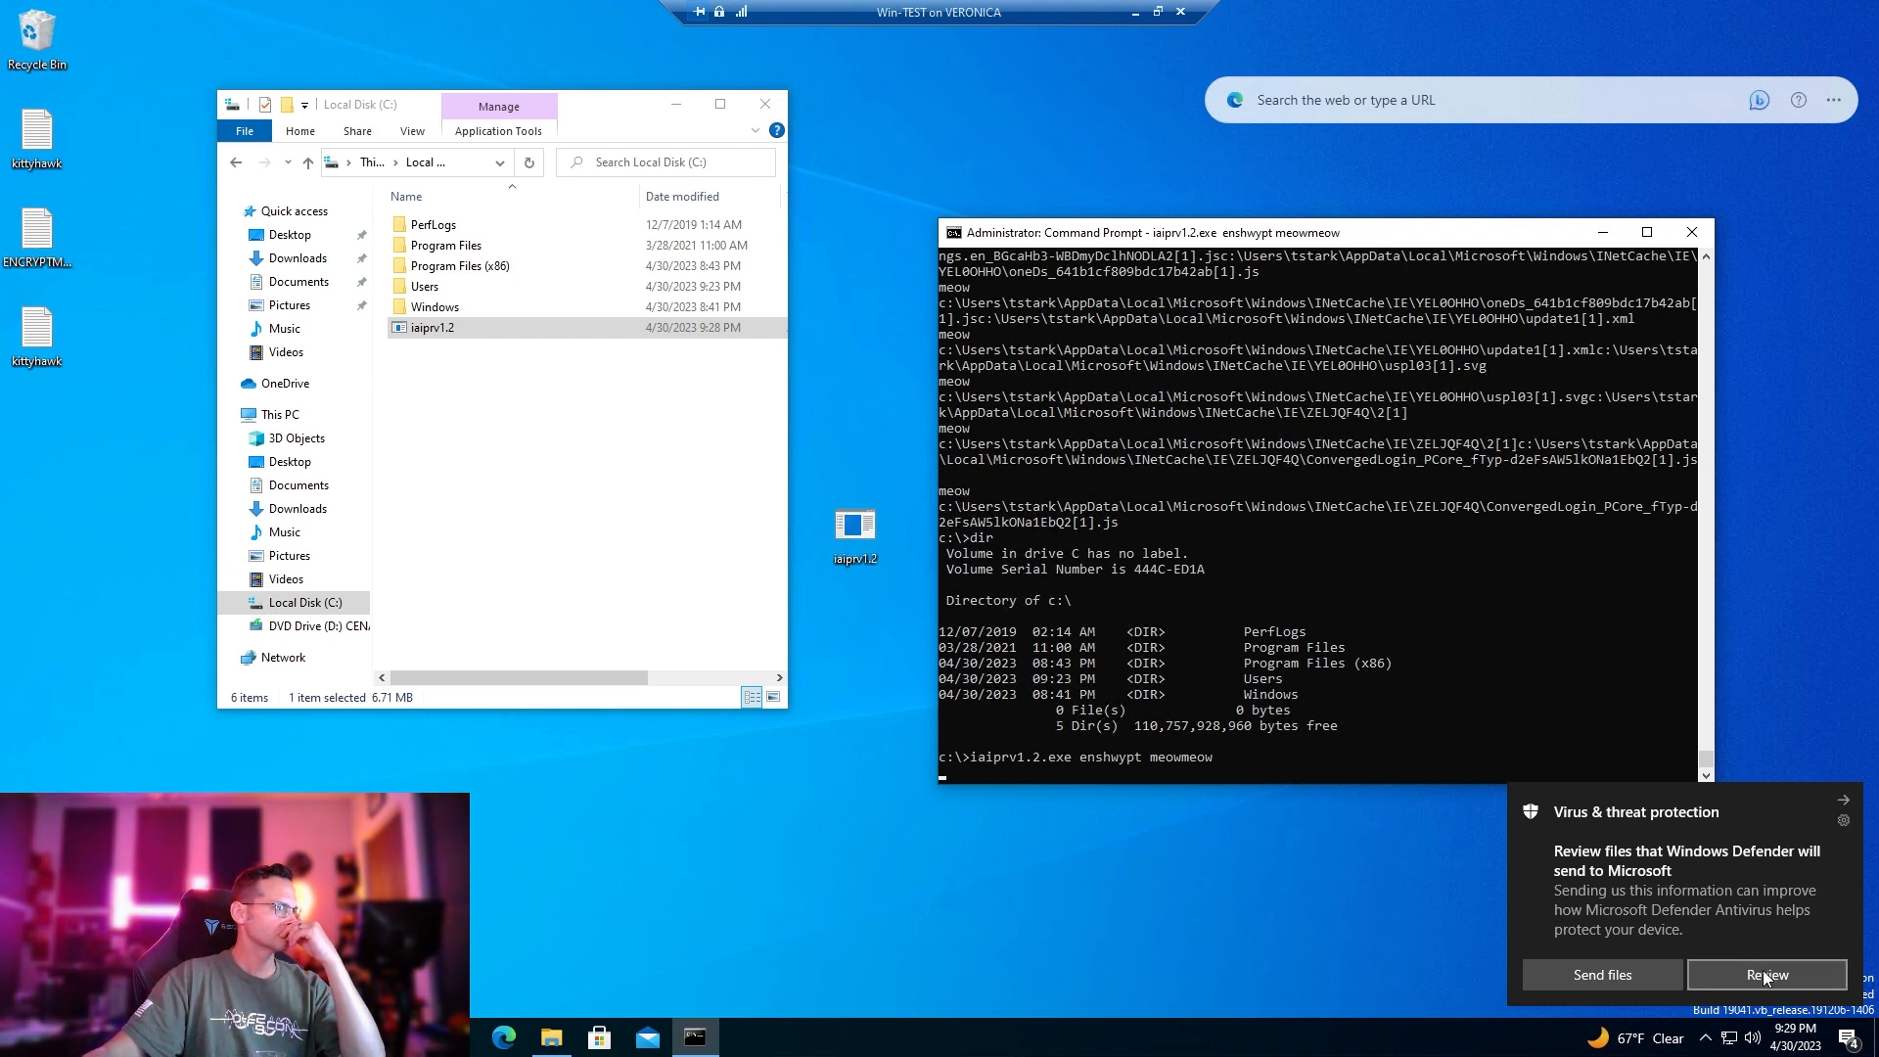
left_click(1390, 754)
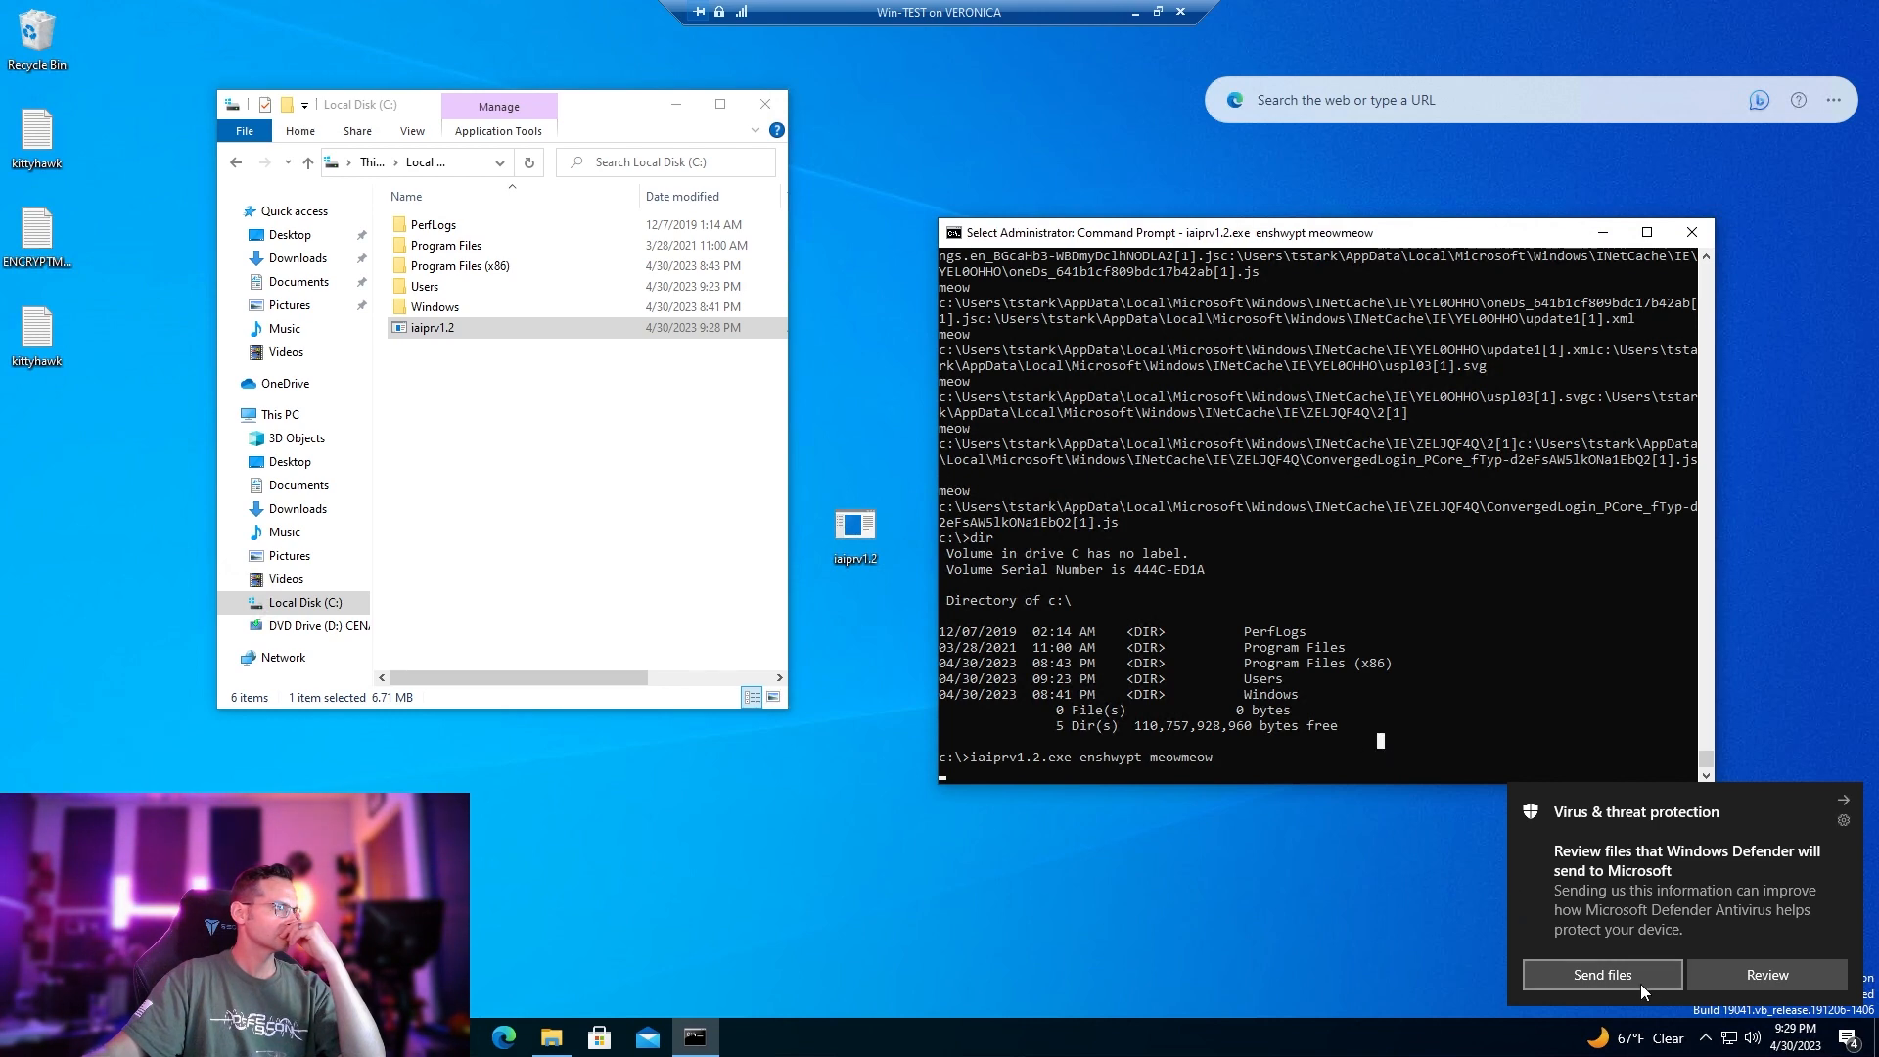
left_click(1601, 974)
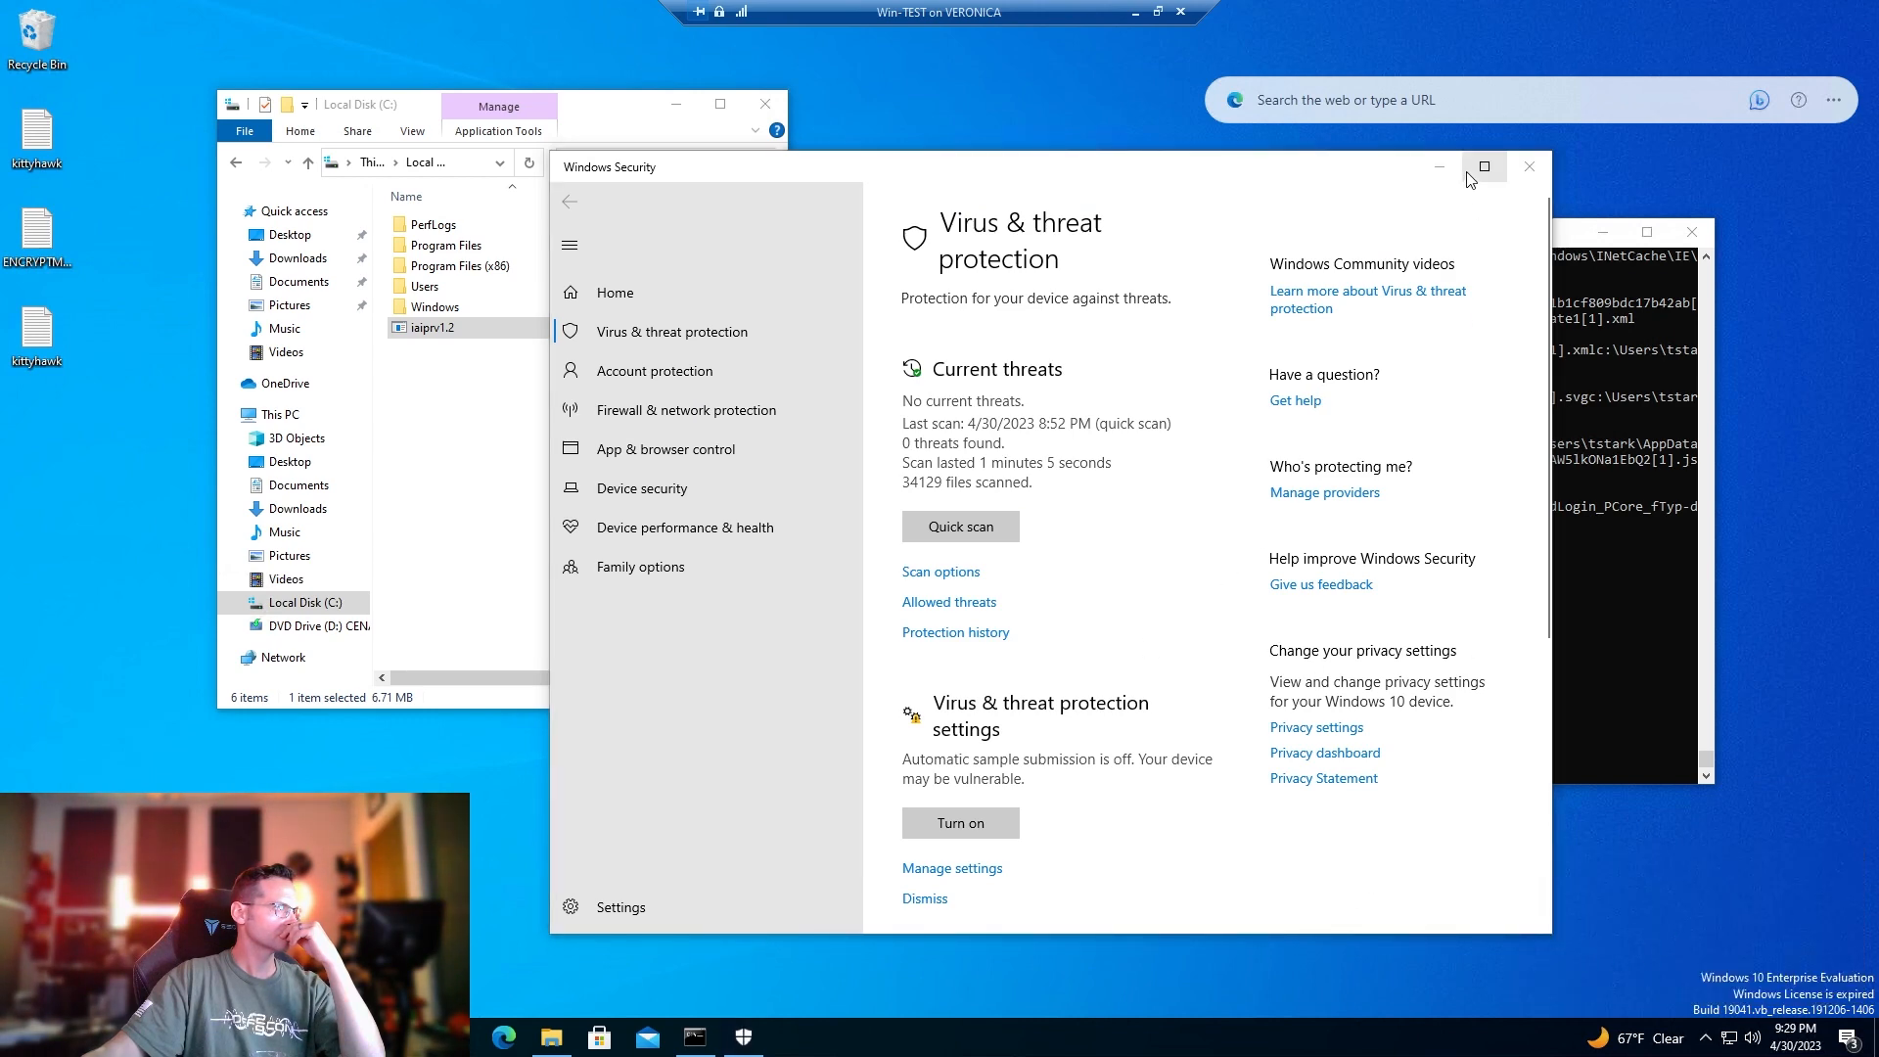
Close Windows Security after it shows No current threats under Virus & threat protection.
left_click(1528, 166)
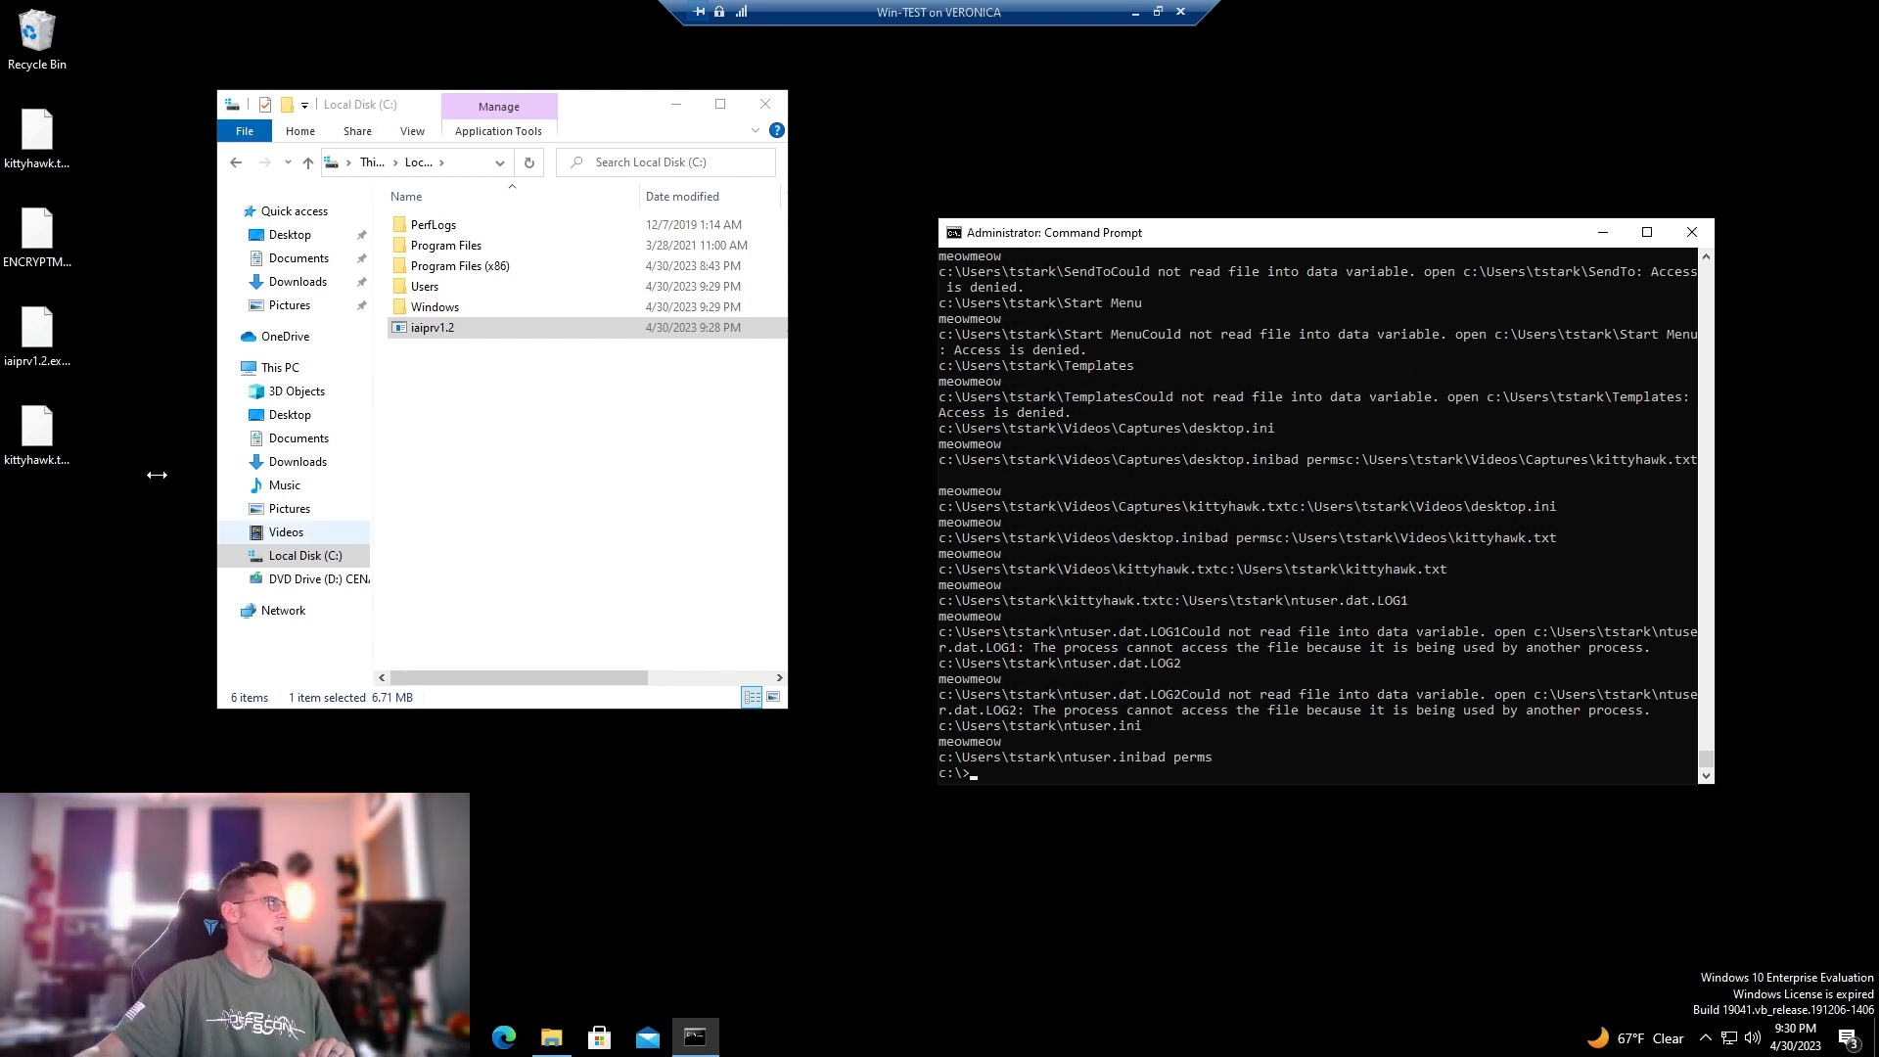
double_click(433, 327)
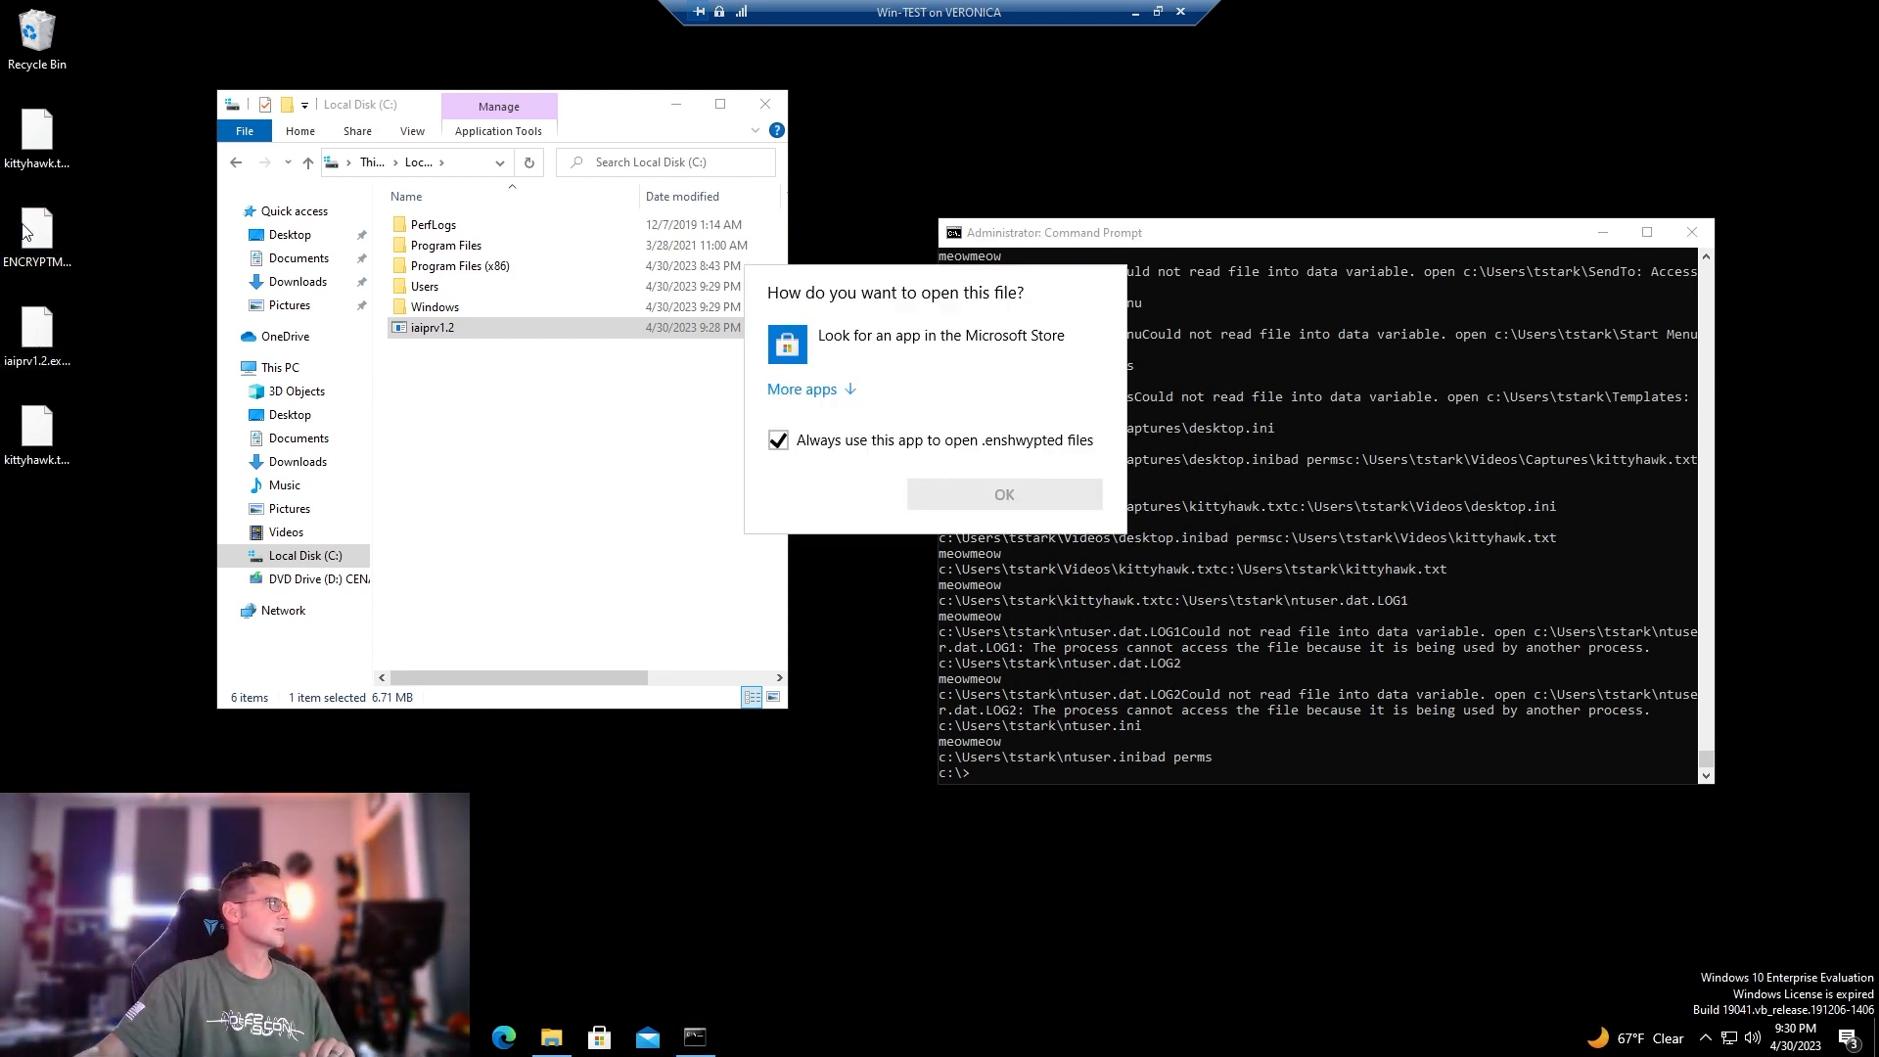
mouse_move(840, 817)
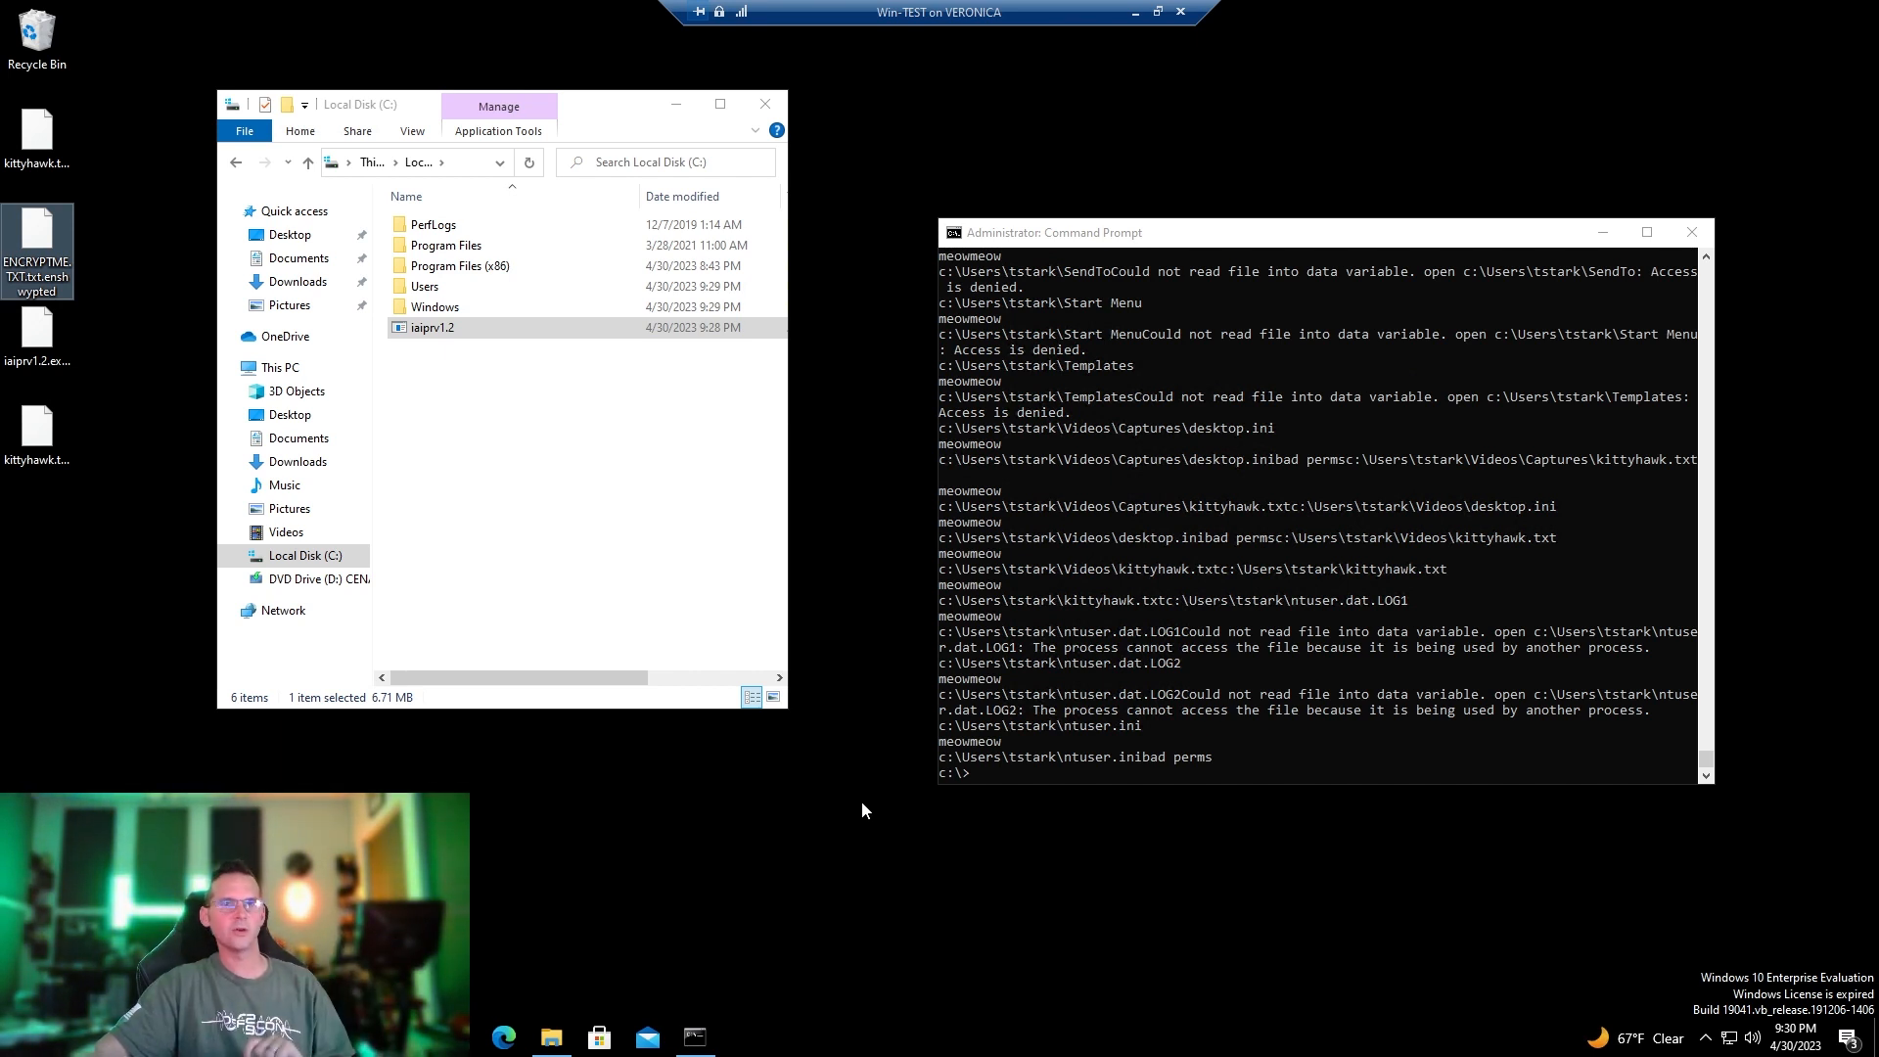
mouse_move(1327, 750)
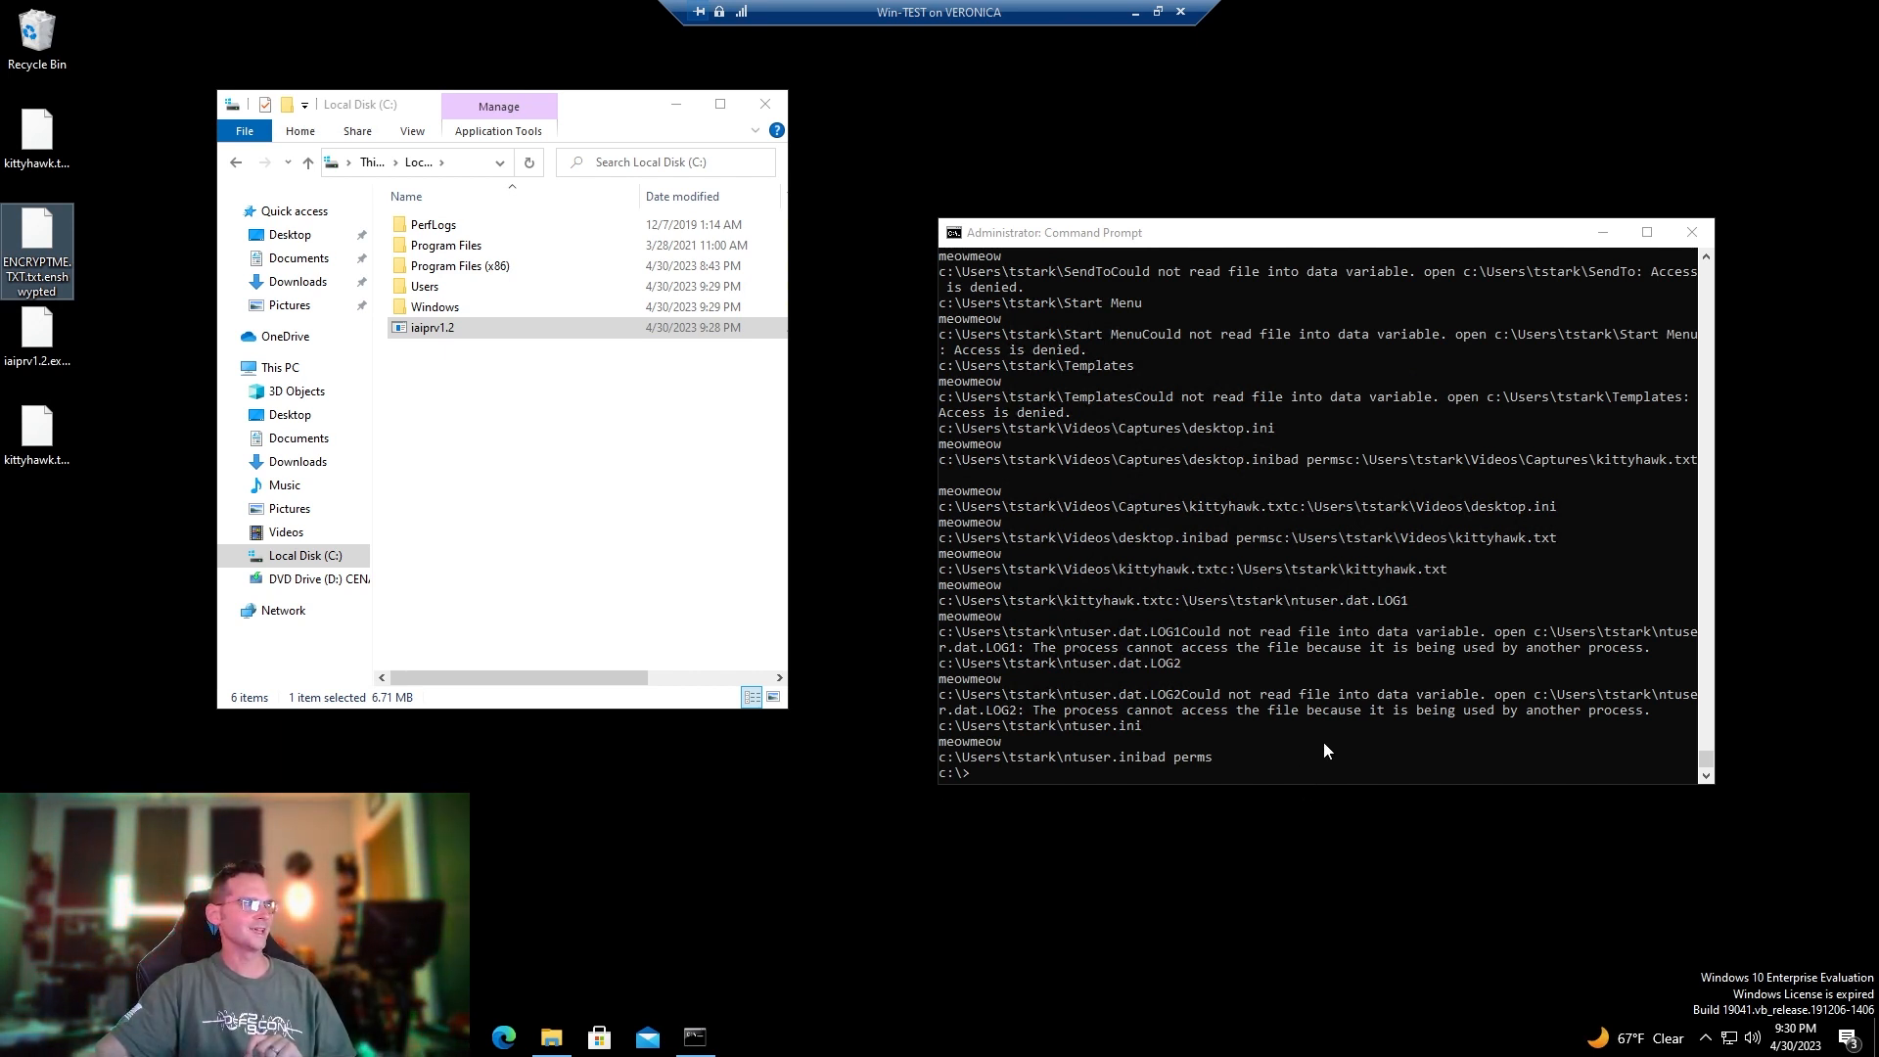
mouse_move(535, 439)
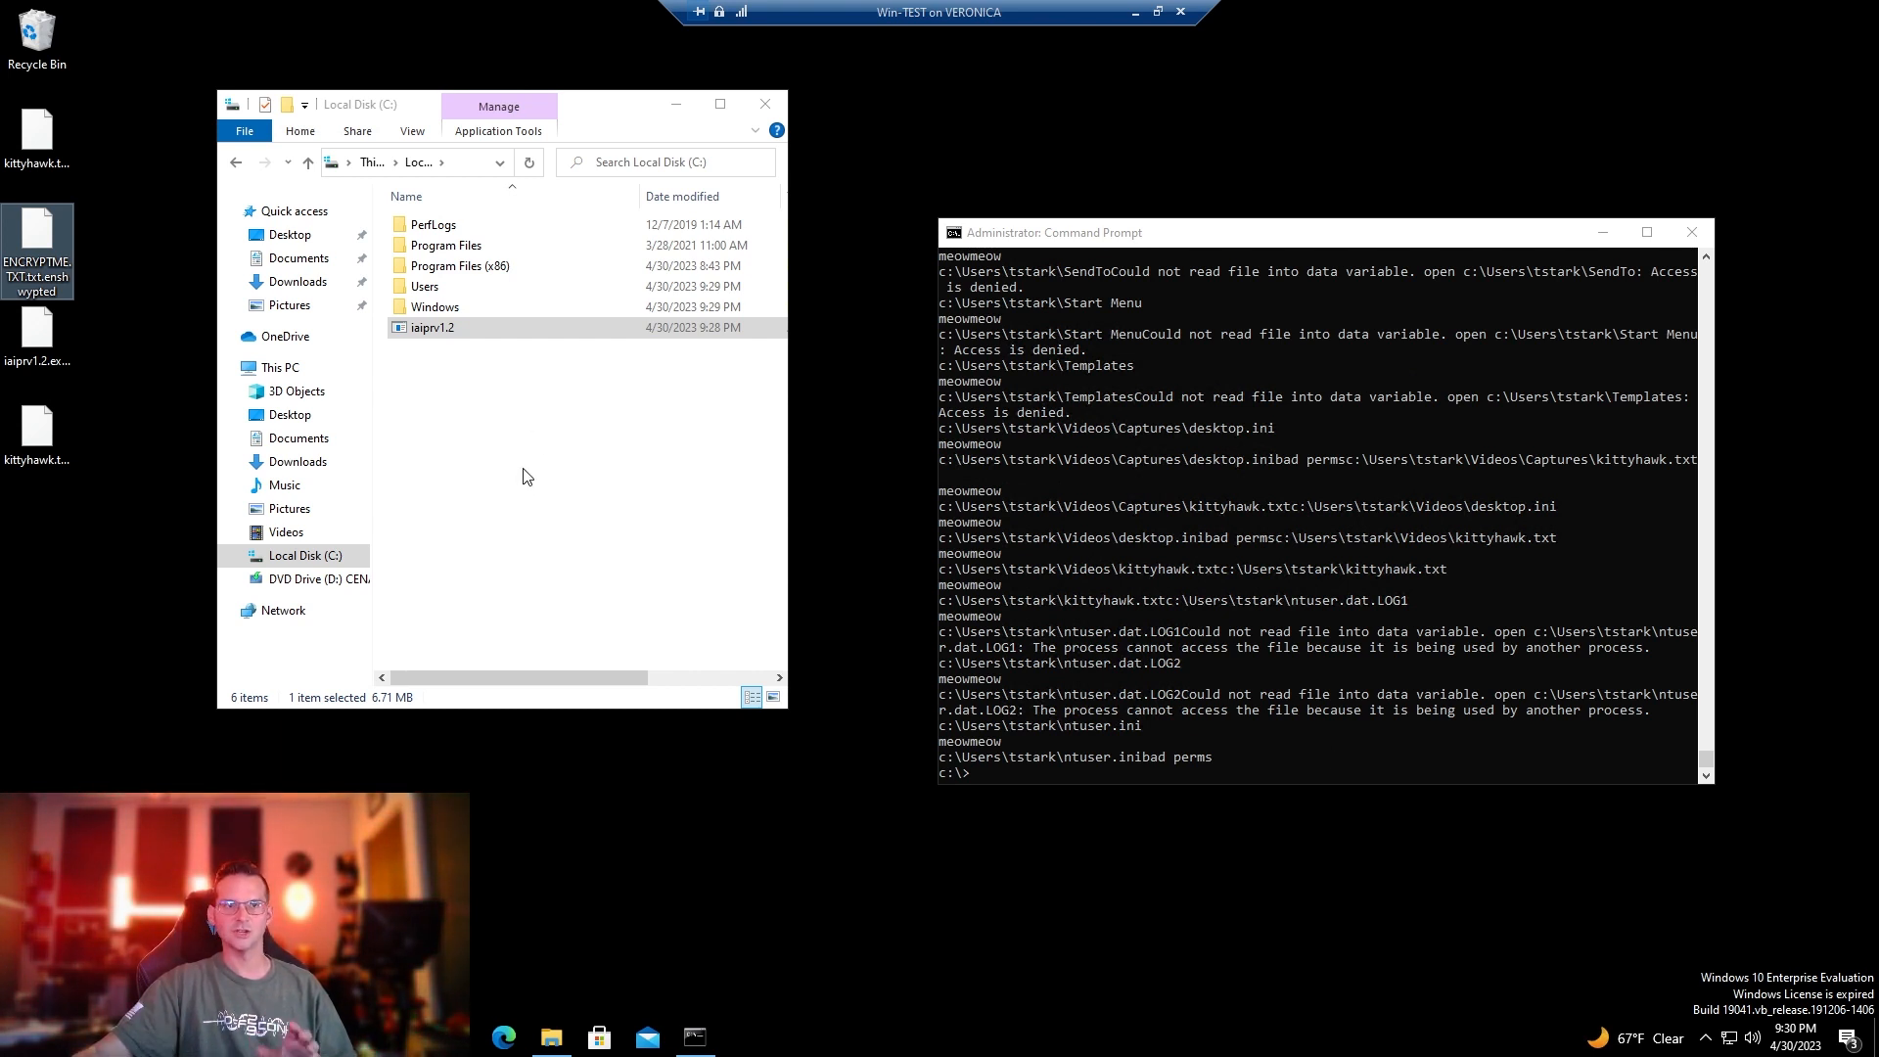
mouse_move(951, 383)
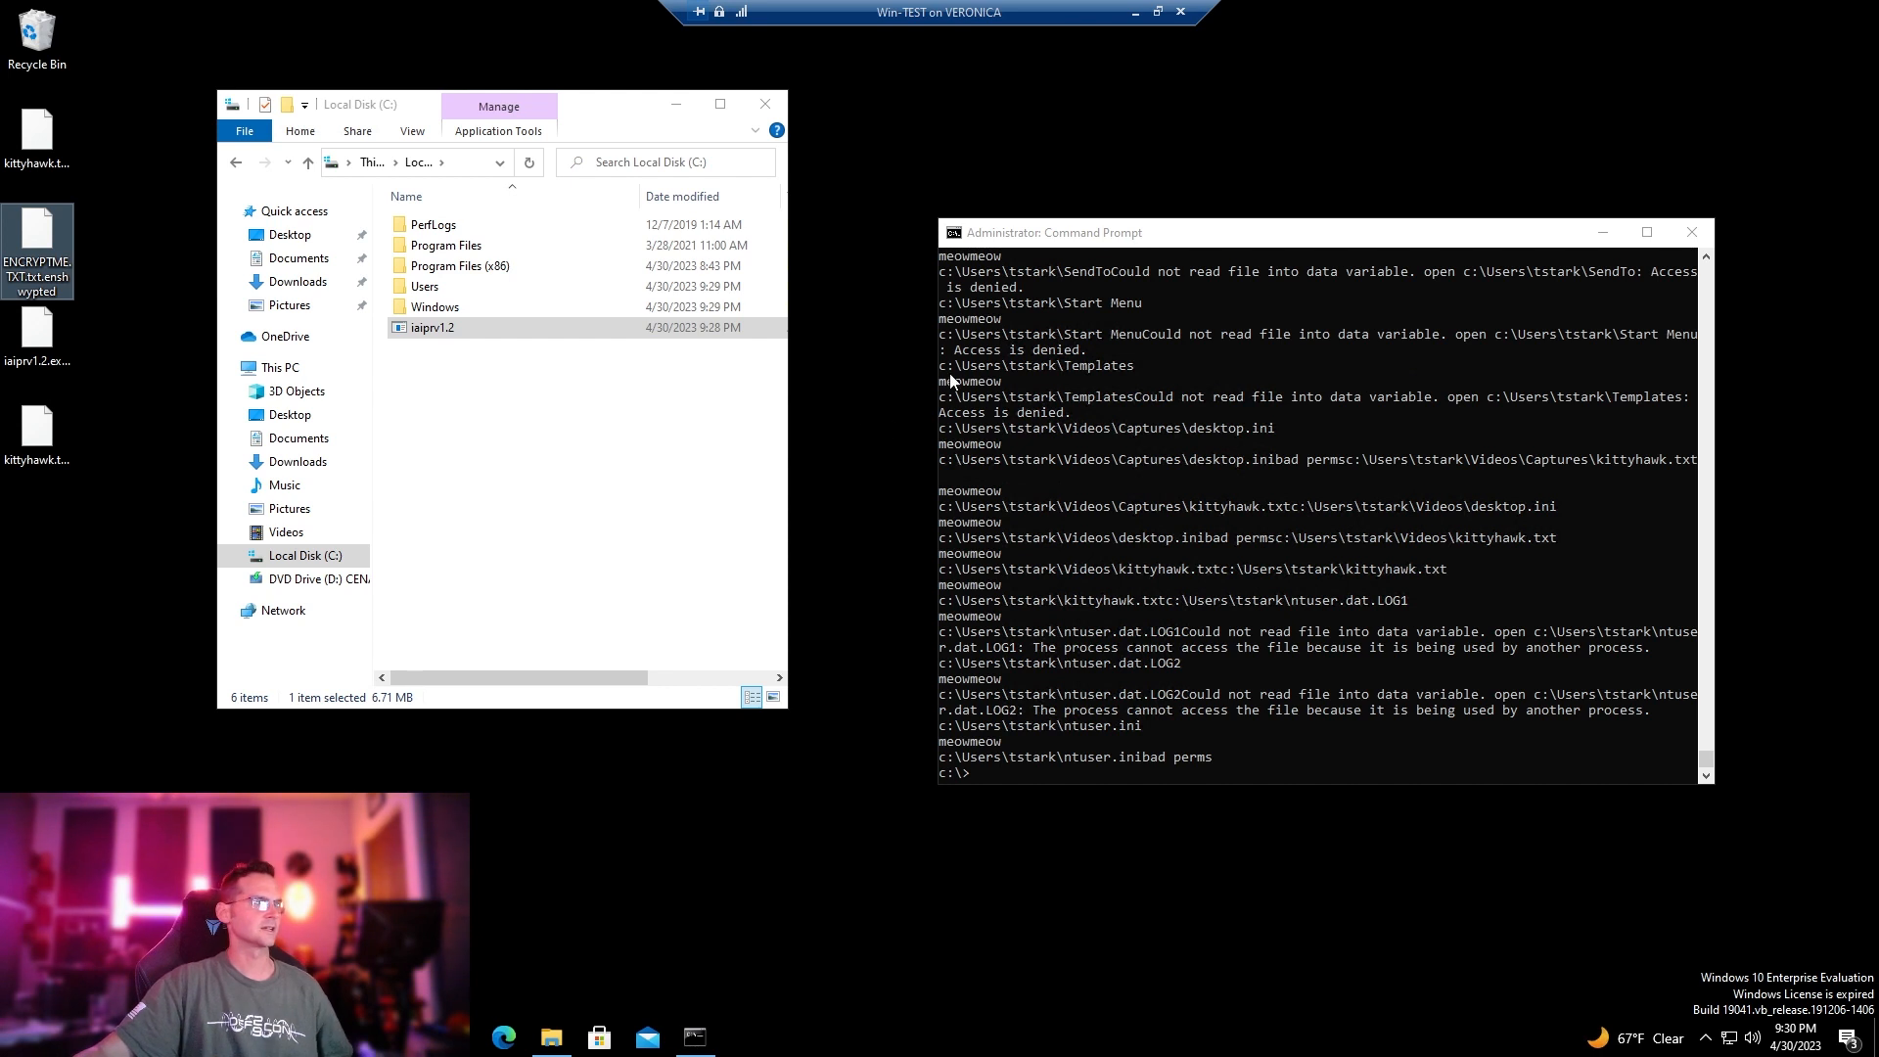
mouse_move(988, 356)
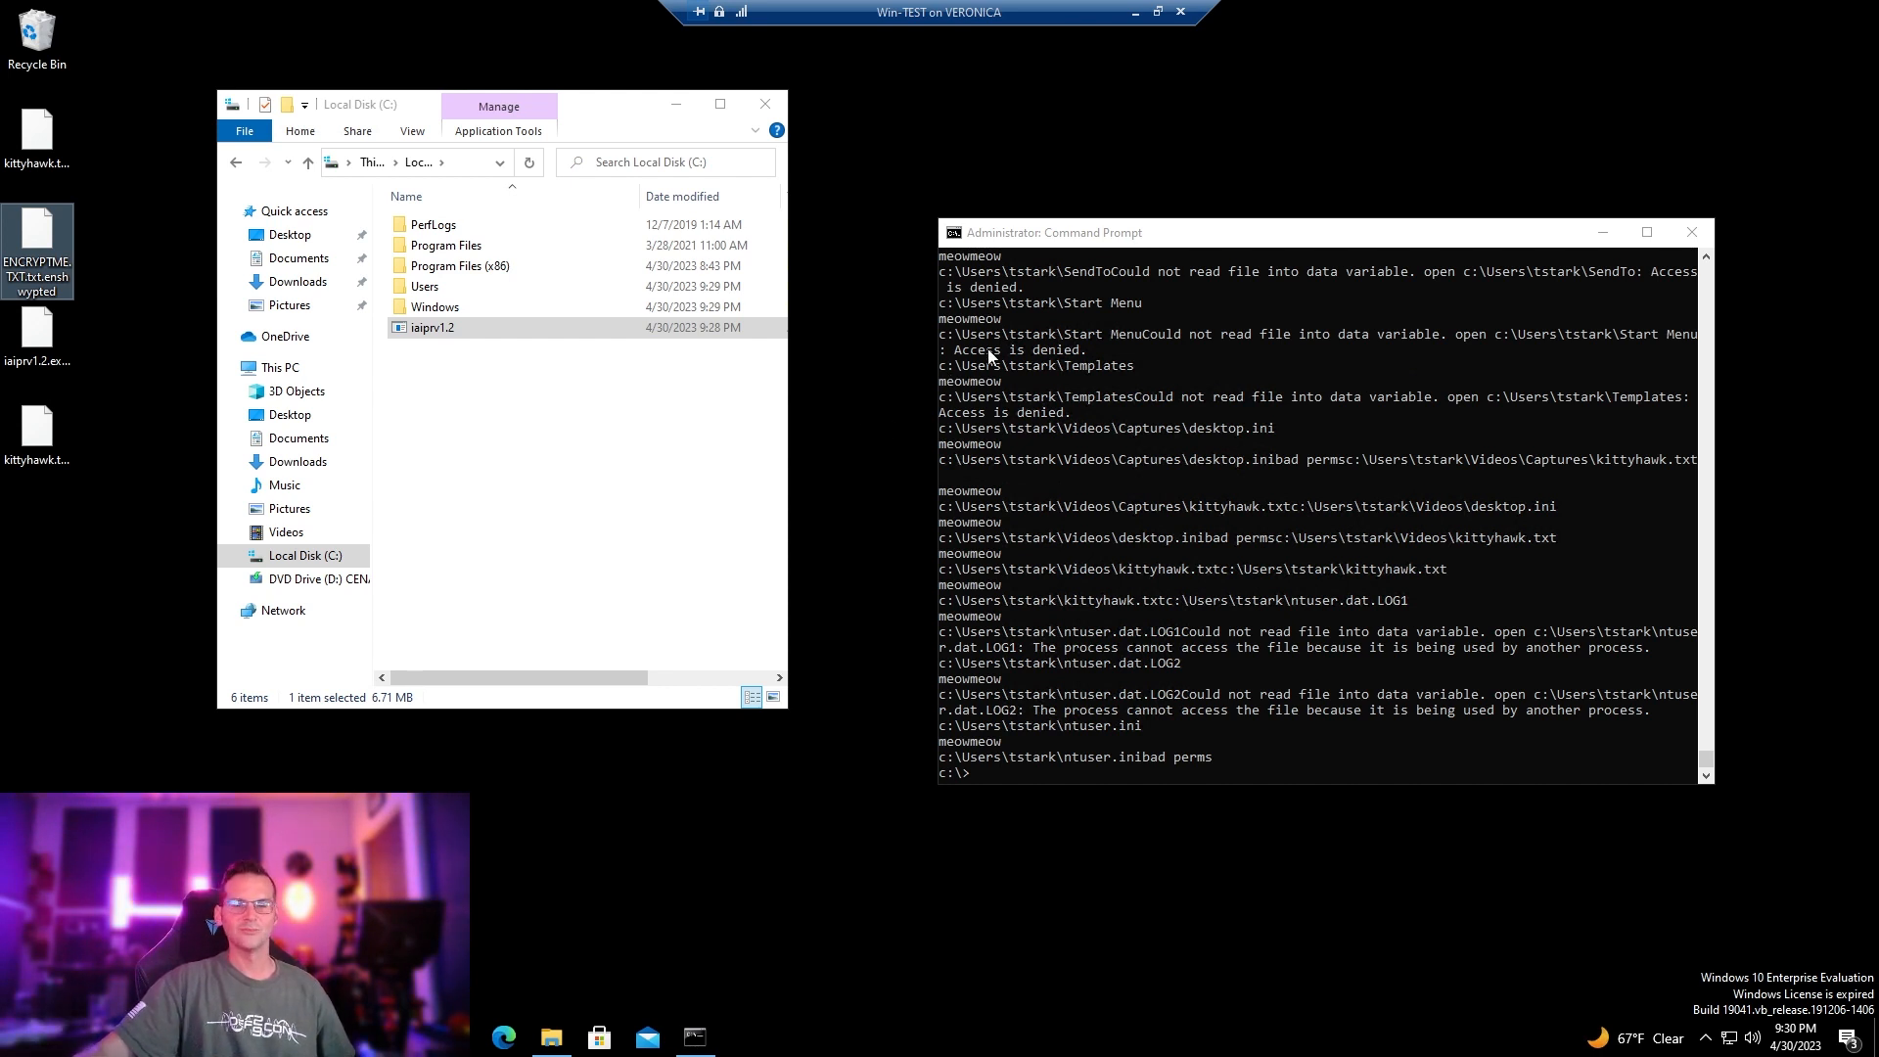